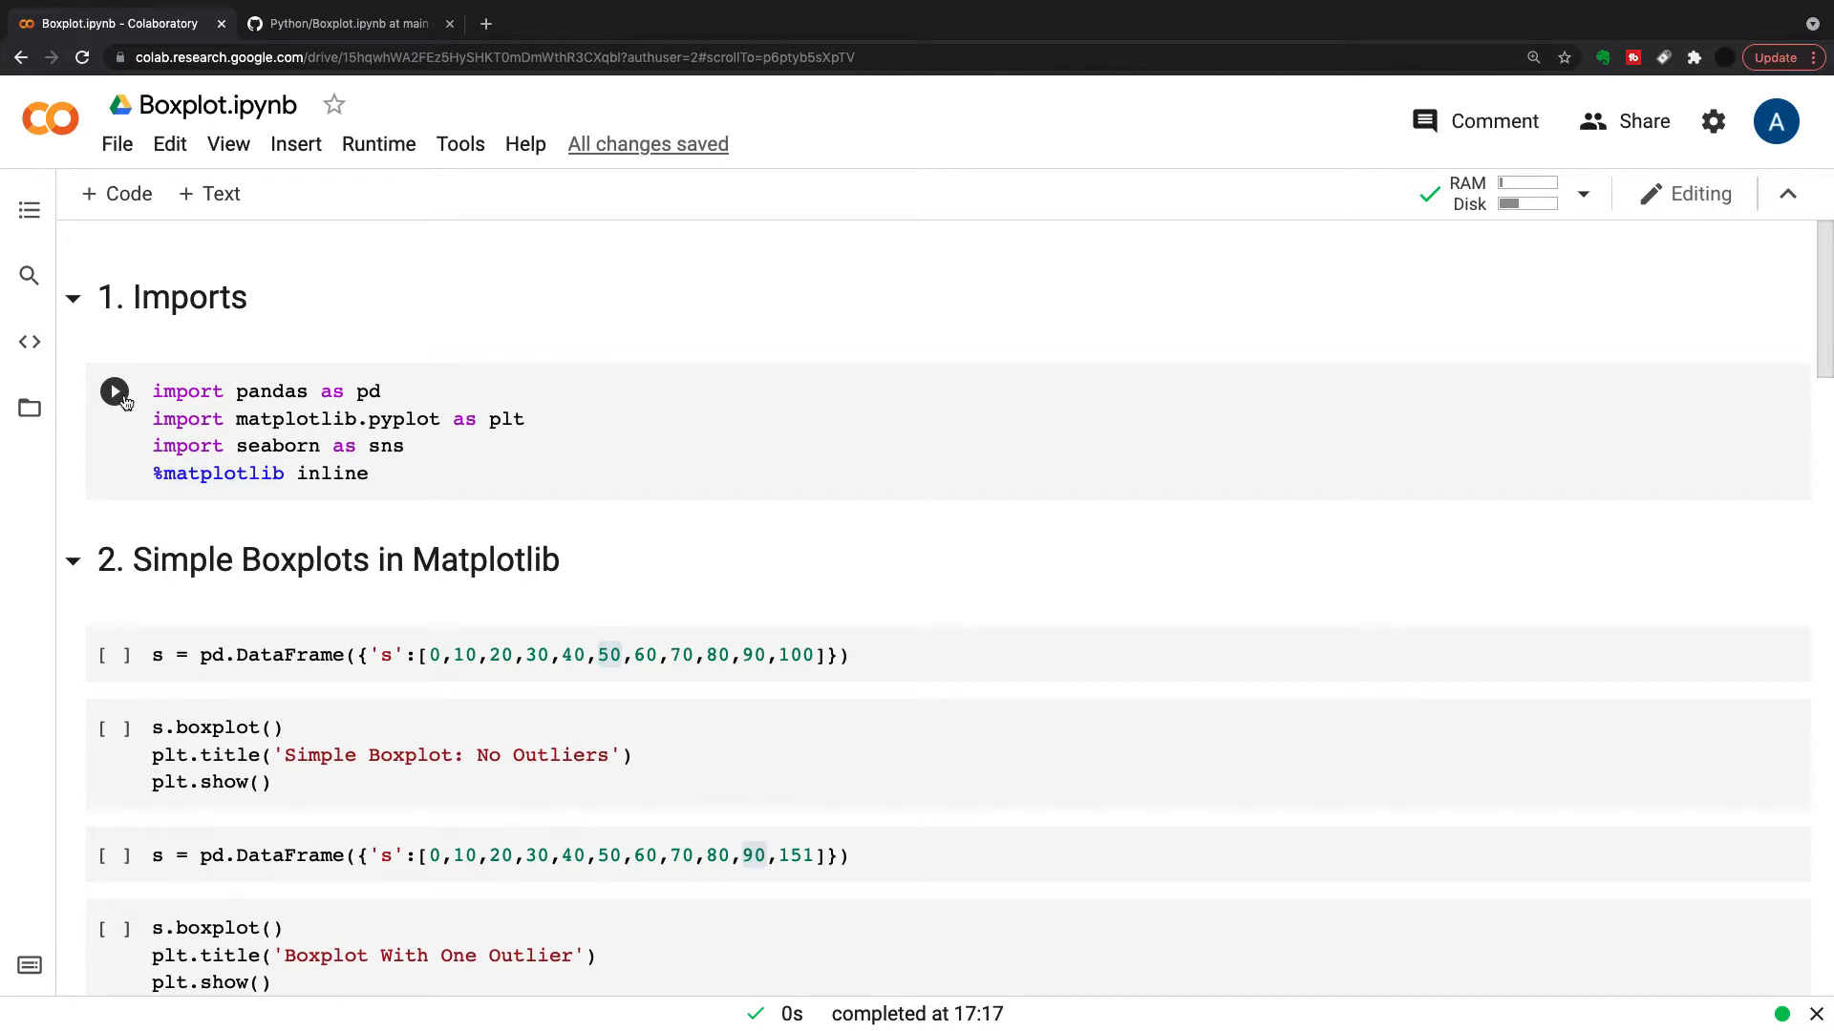
Execute the Imports cell so pandas, matplotlib and seaborn are available
{"action": "left_click", "coordinate": [114, 389]}
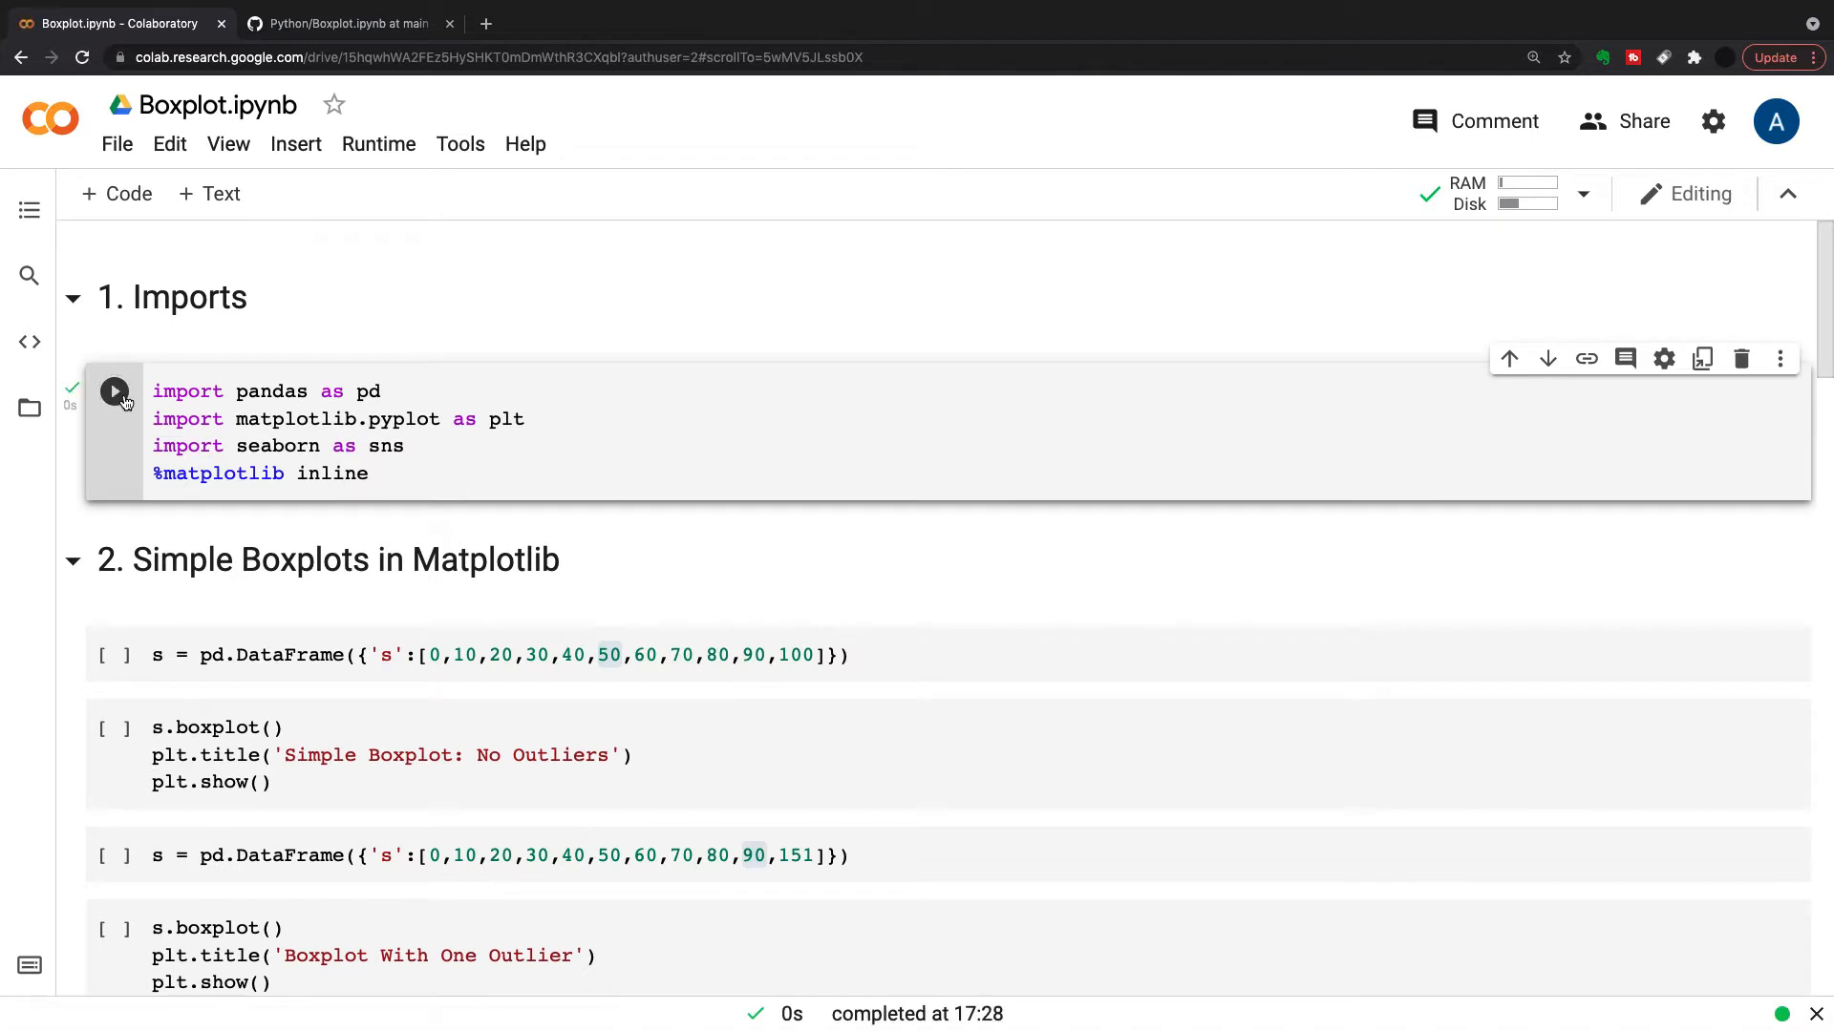
{"action": "scroll", "scroll_direction": "down", "scroll_amount": 3}
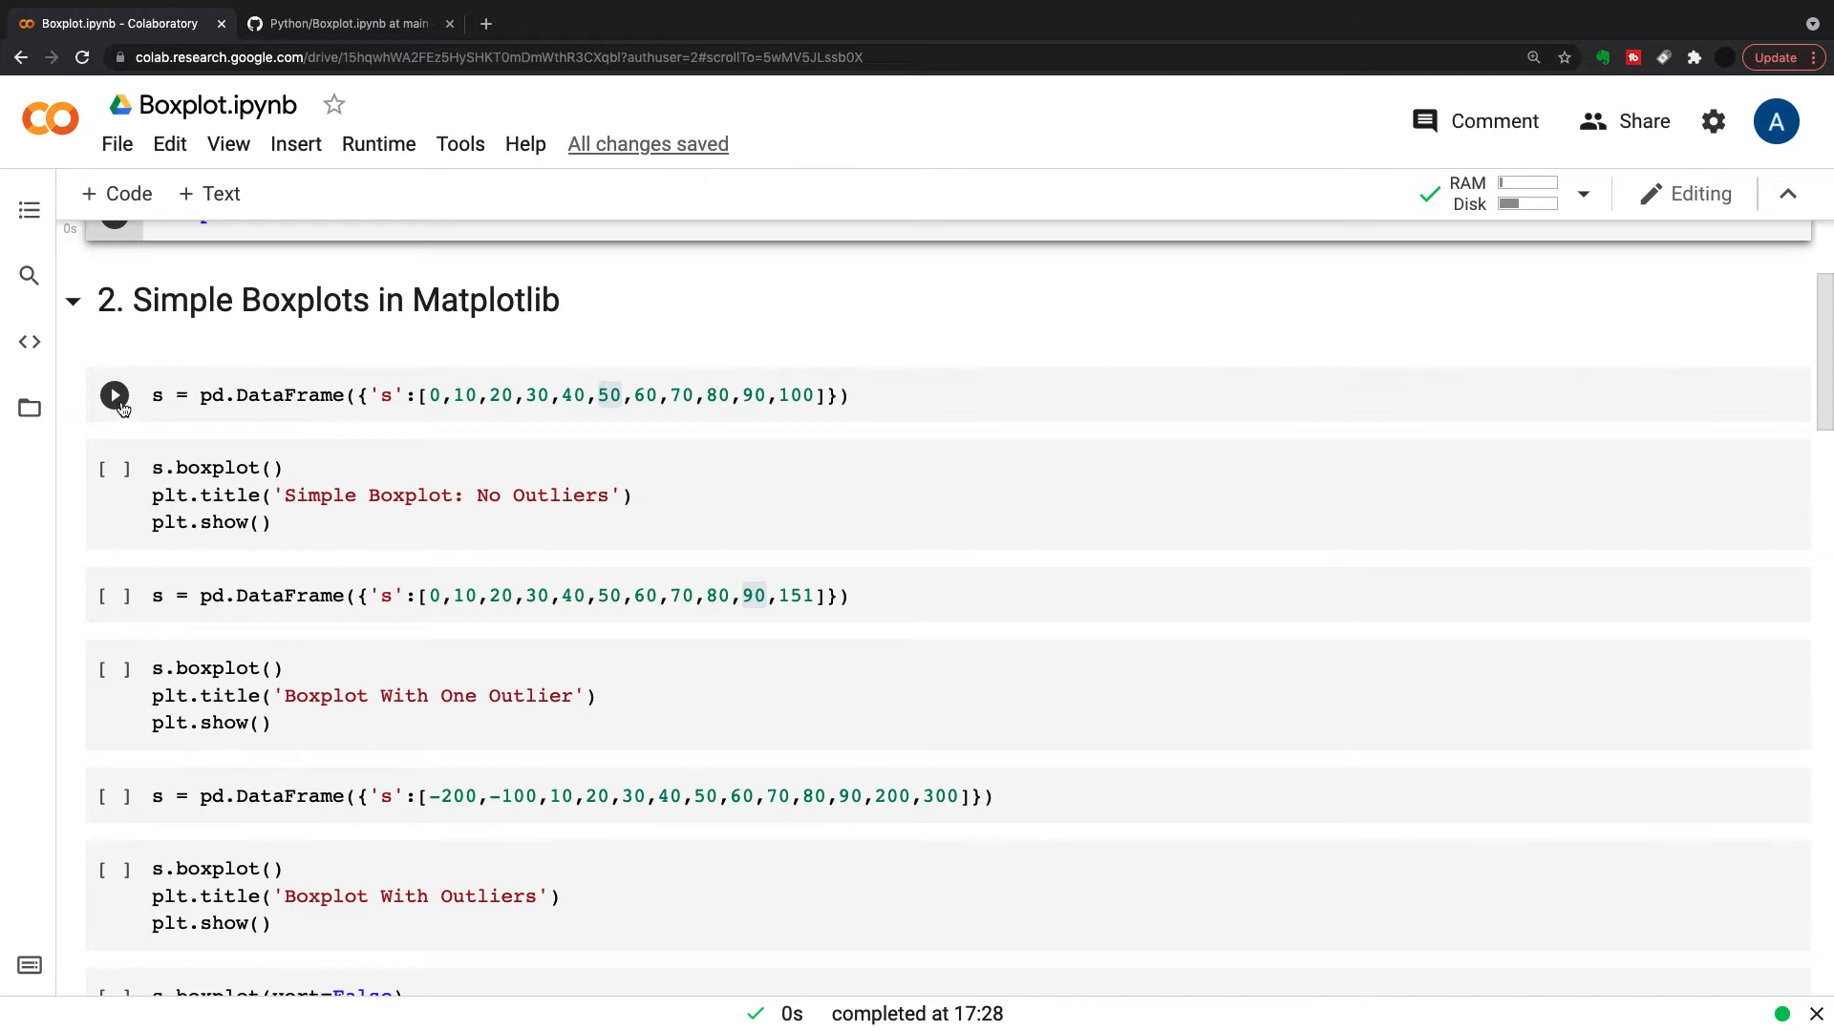
Build the 0–100 DataFrame and render its 'Simple Boxplot: No Outliers' chart
{"action": "left_click", "coordinate": [113, 393]}
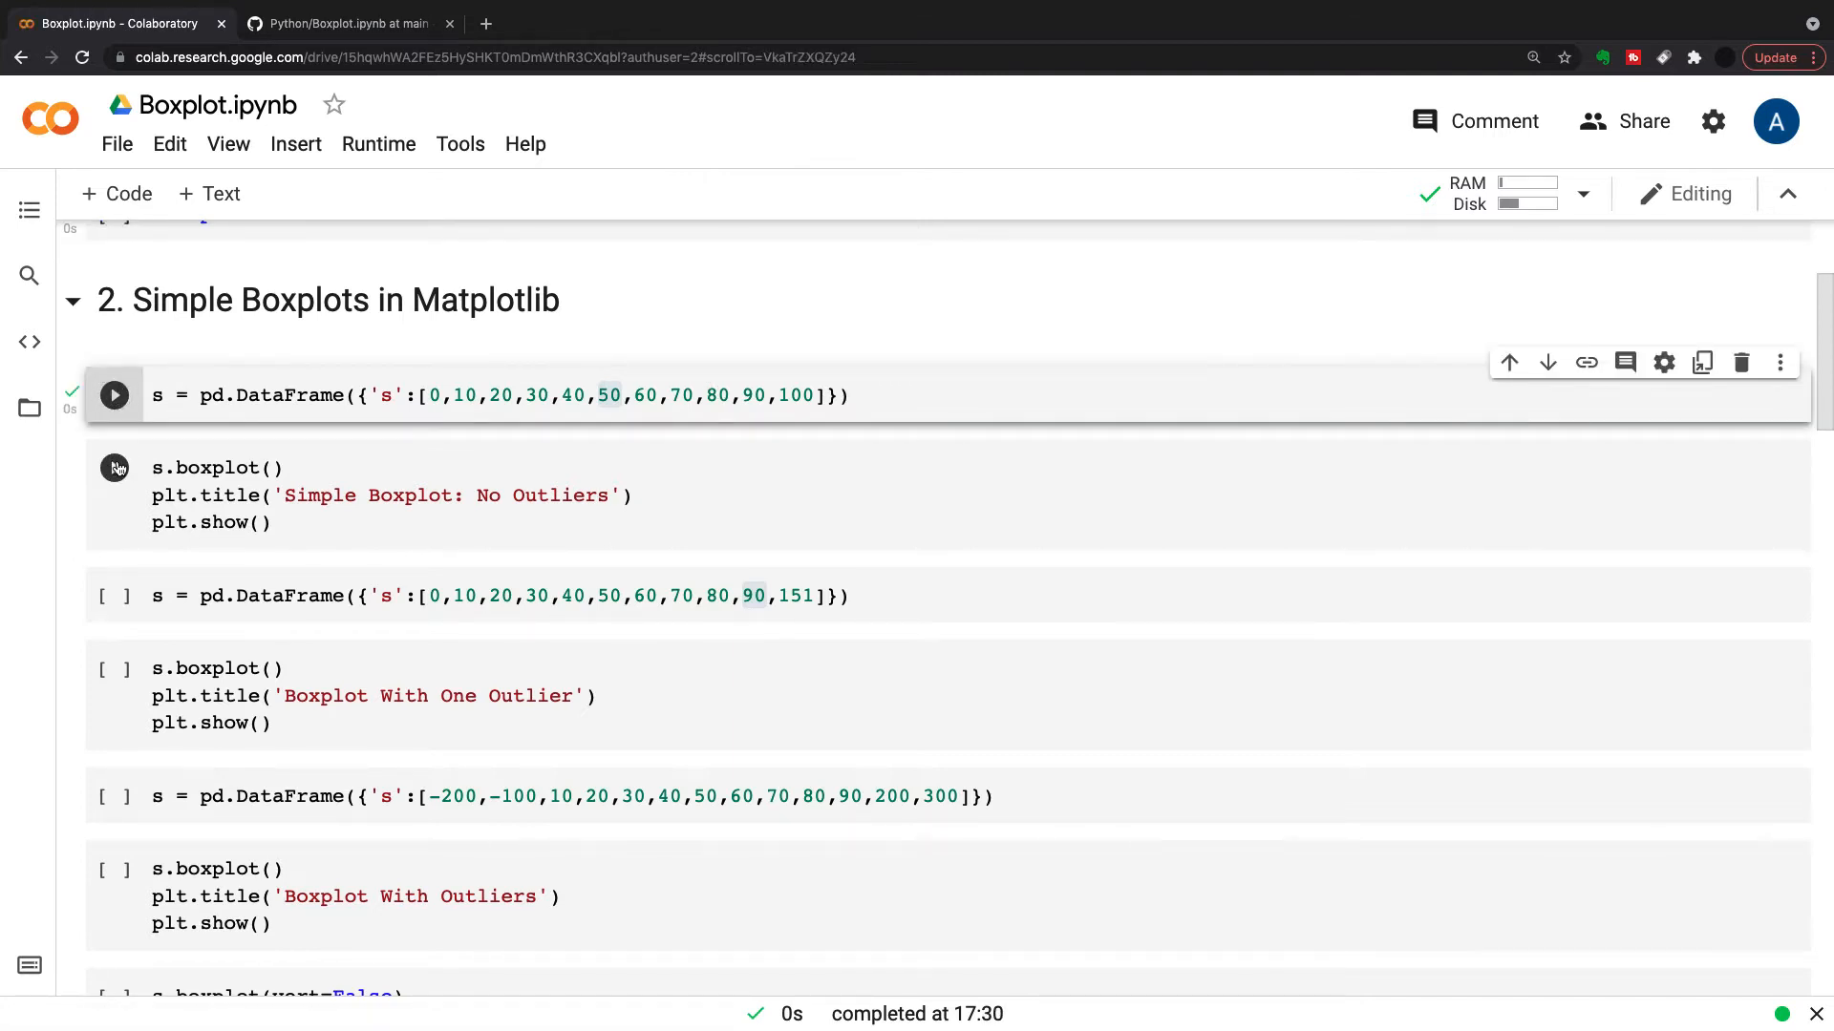
{"action": "left_click", "coordinate": [113, 468]}
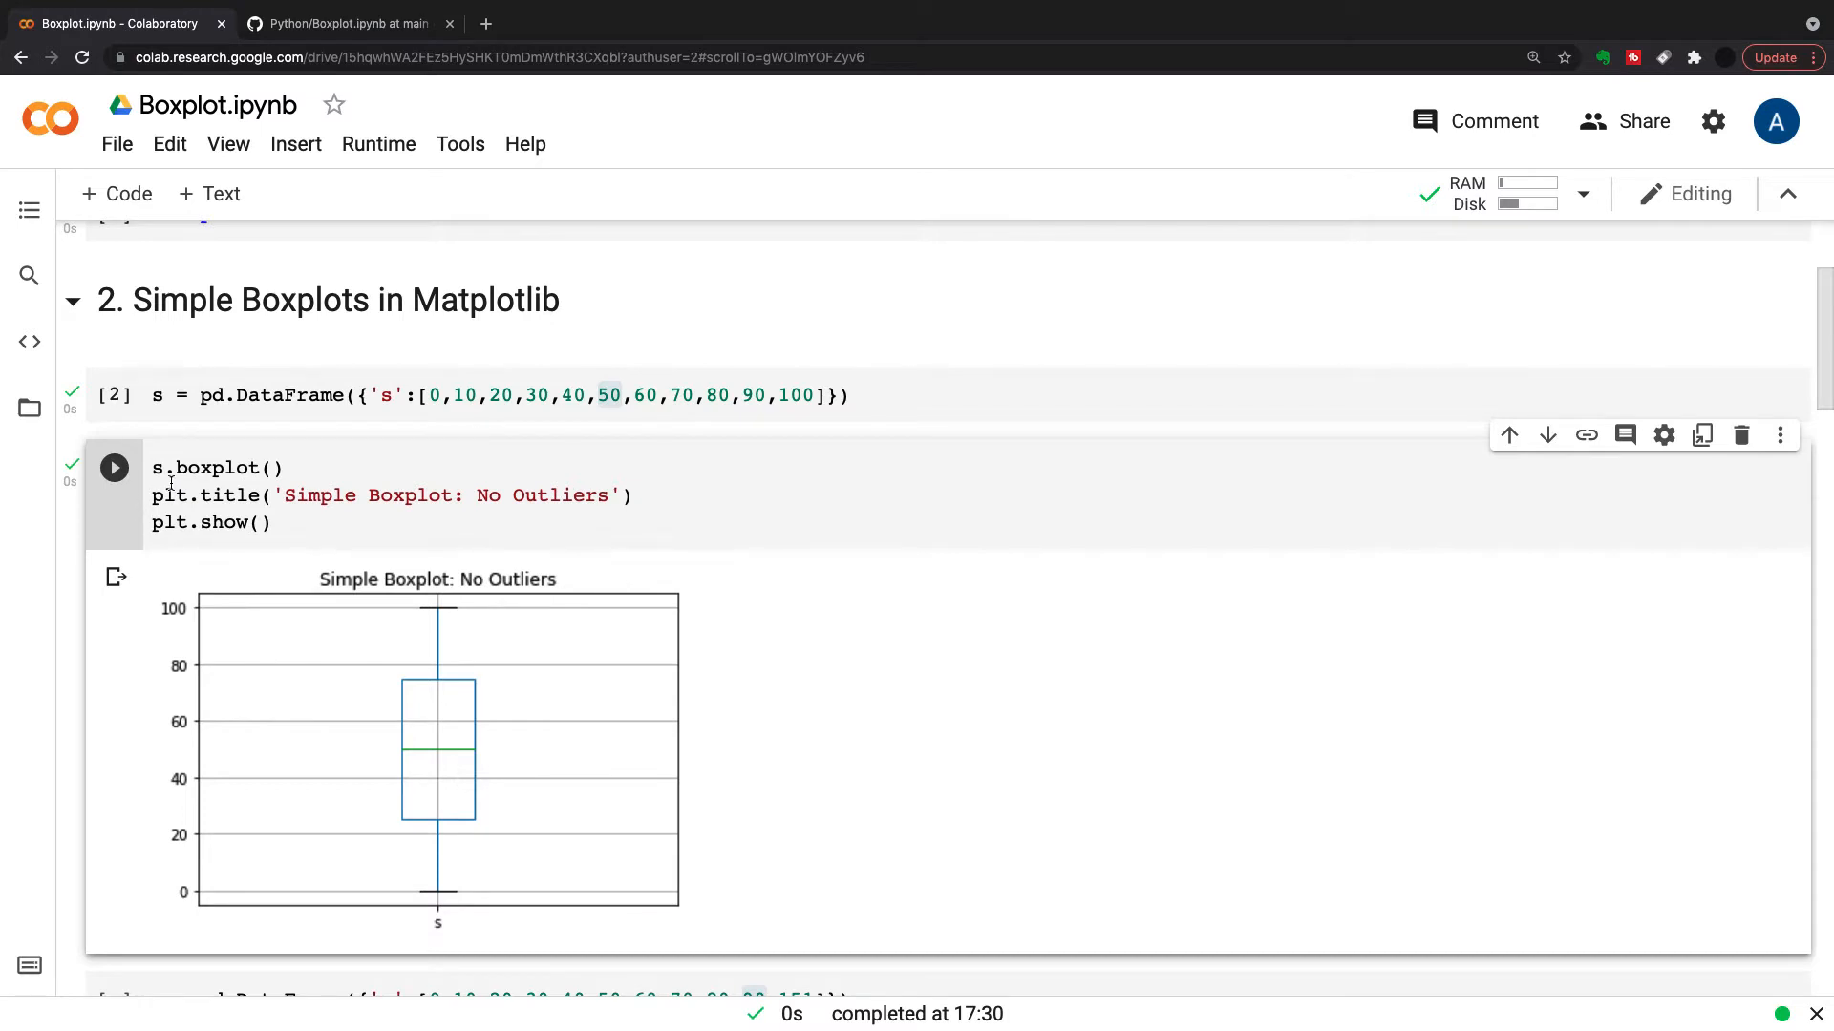
{"action": "scroll", "scroll_direction": "down", "scroll_amount": 3}
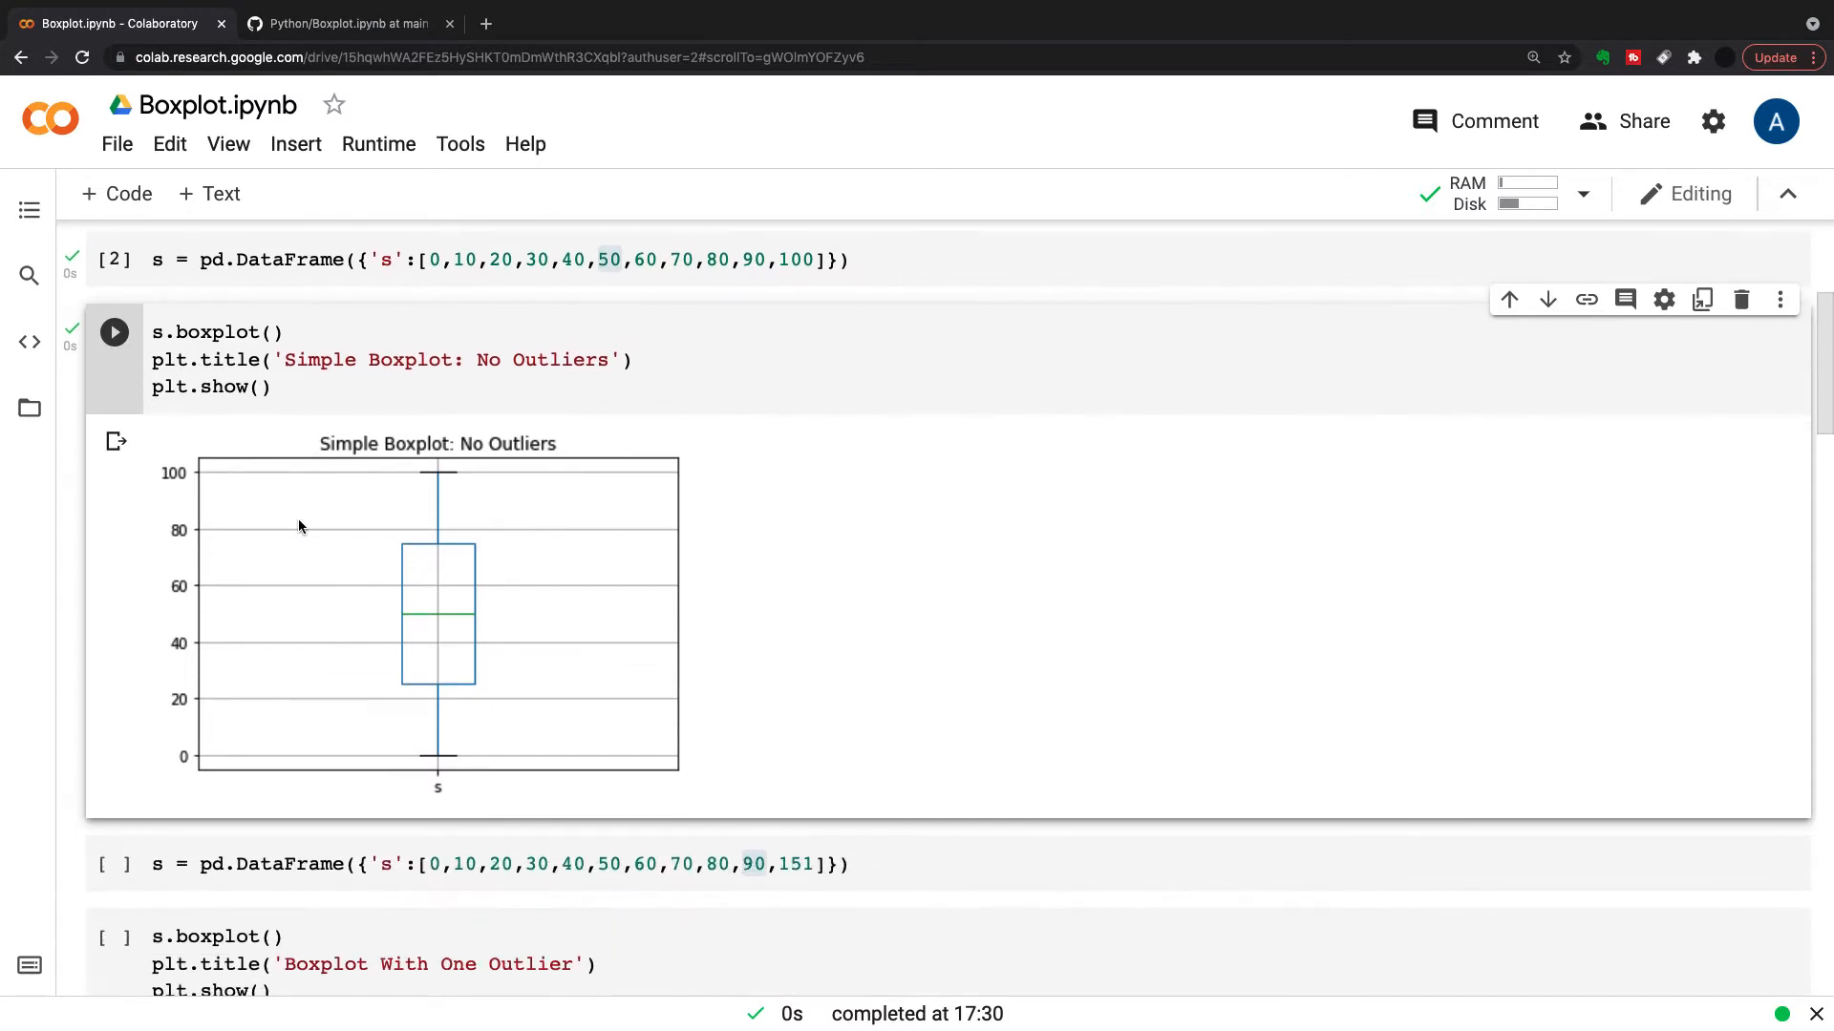
{"action": "mouse_move", "coordinate": [464, 621]}
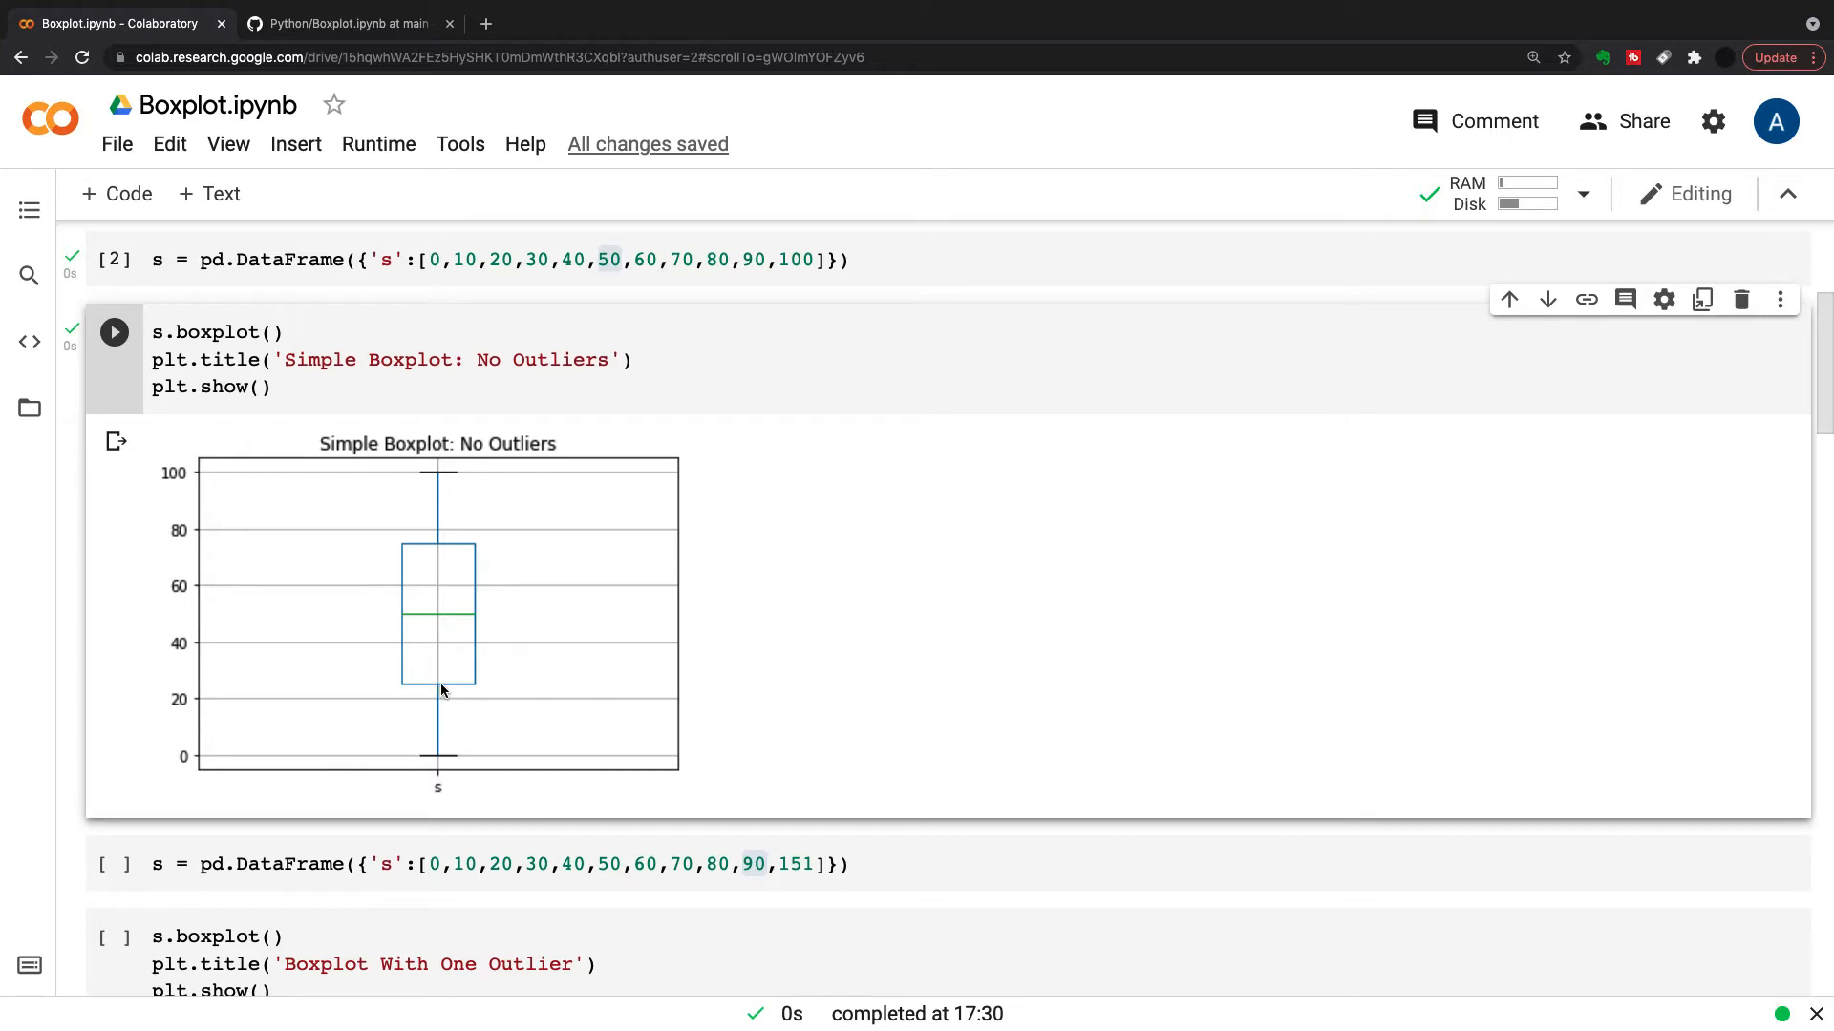
{"action": "mouse_move", "coordinate": [457, 648]}
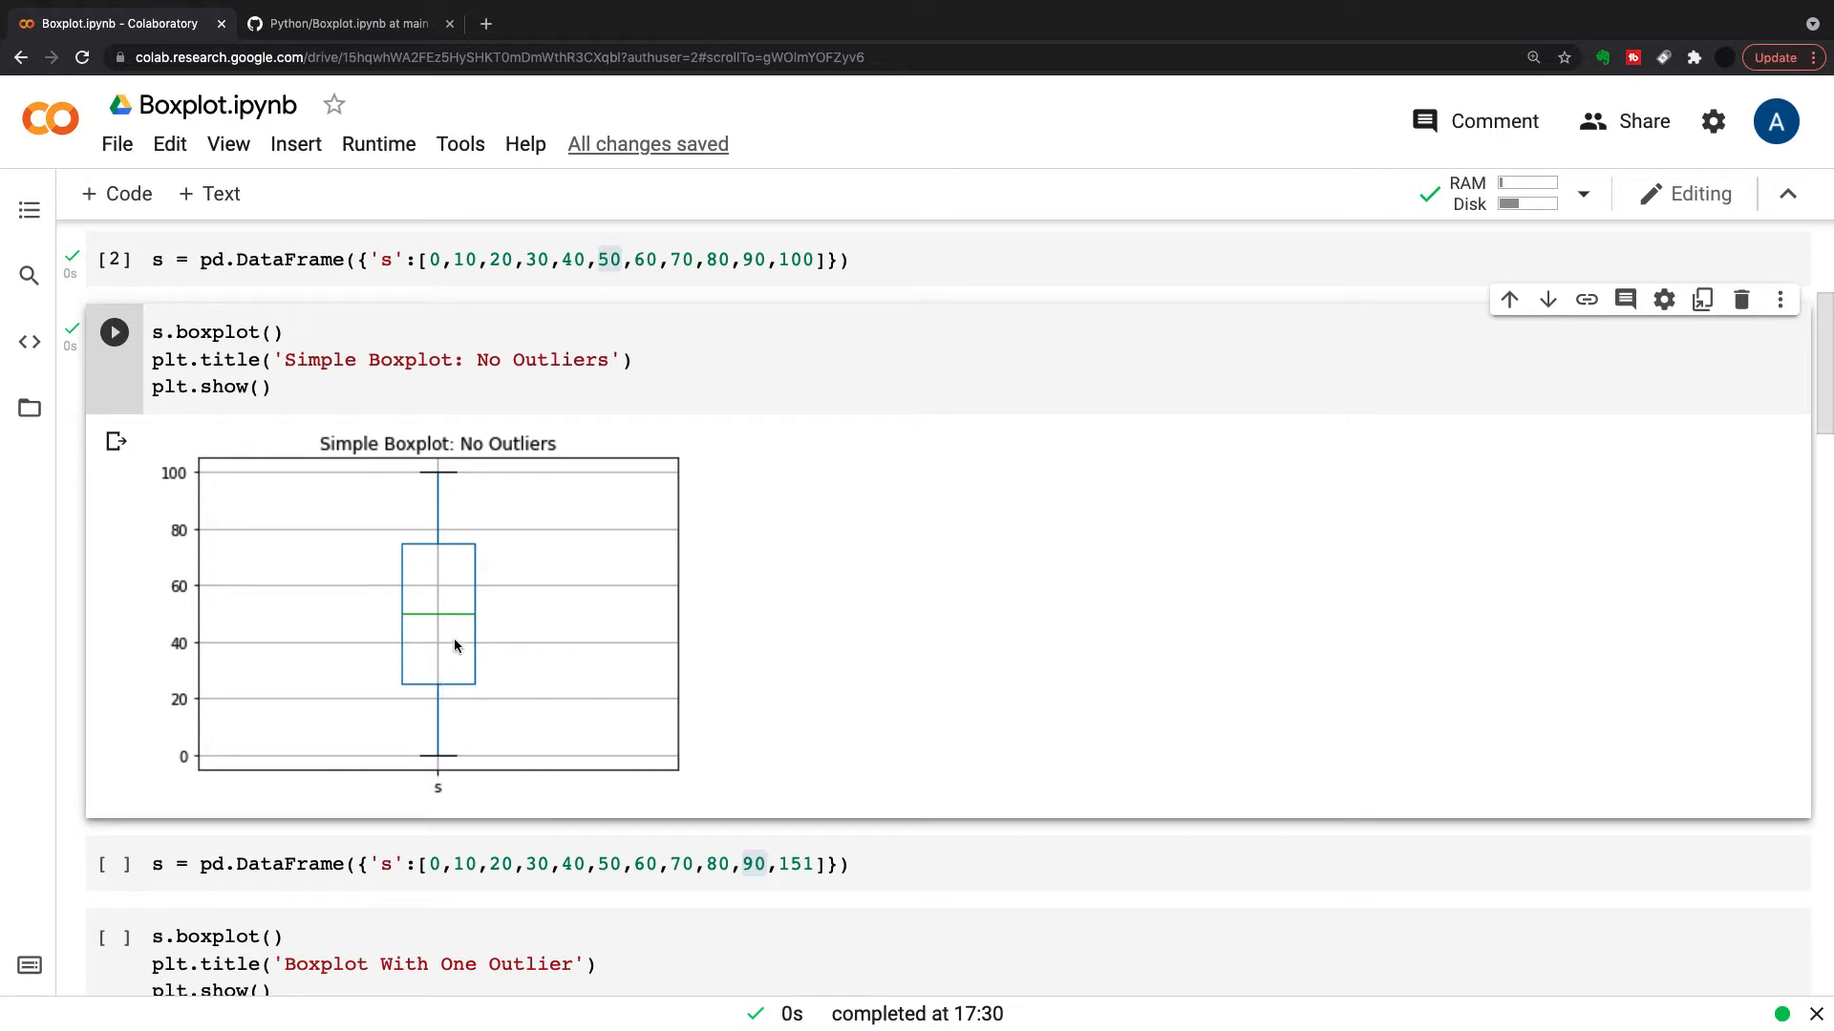
{"action": "mouse_move", "coordinate": [407, 620]}
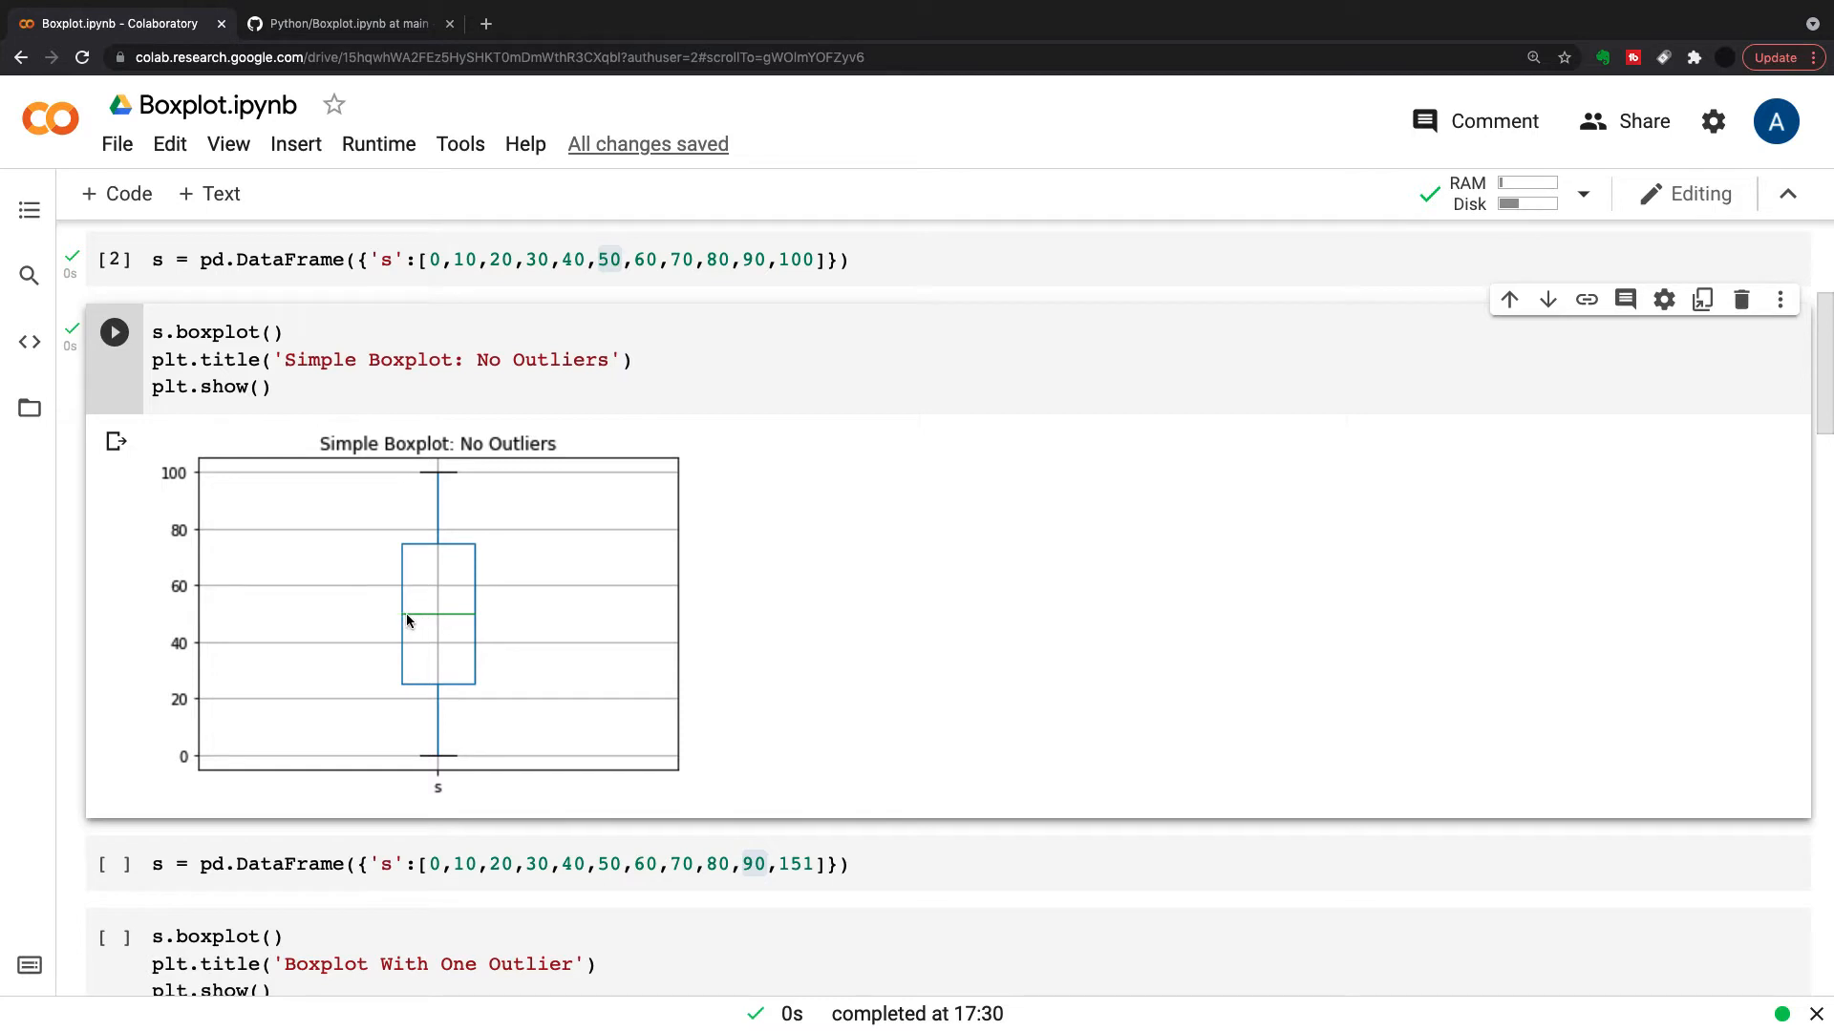
{"action": "mouse_move", "coordinate": [450, 571]}
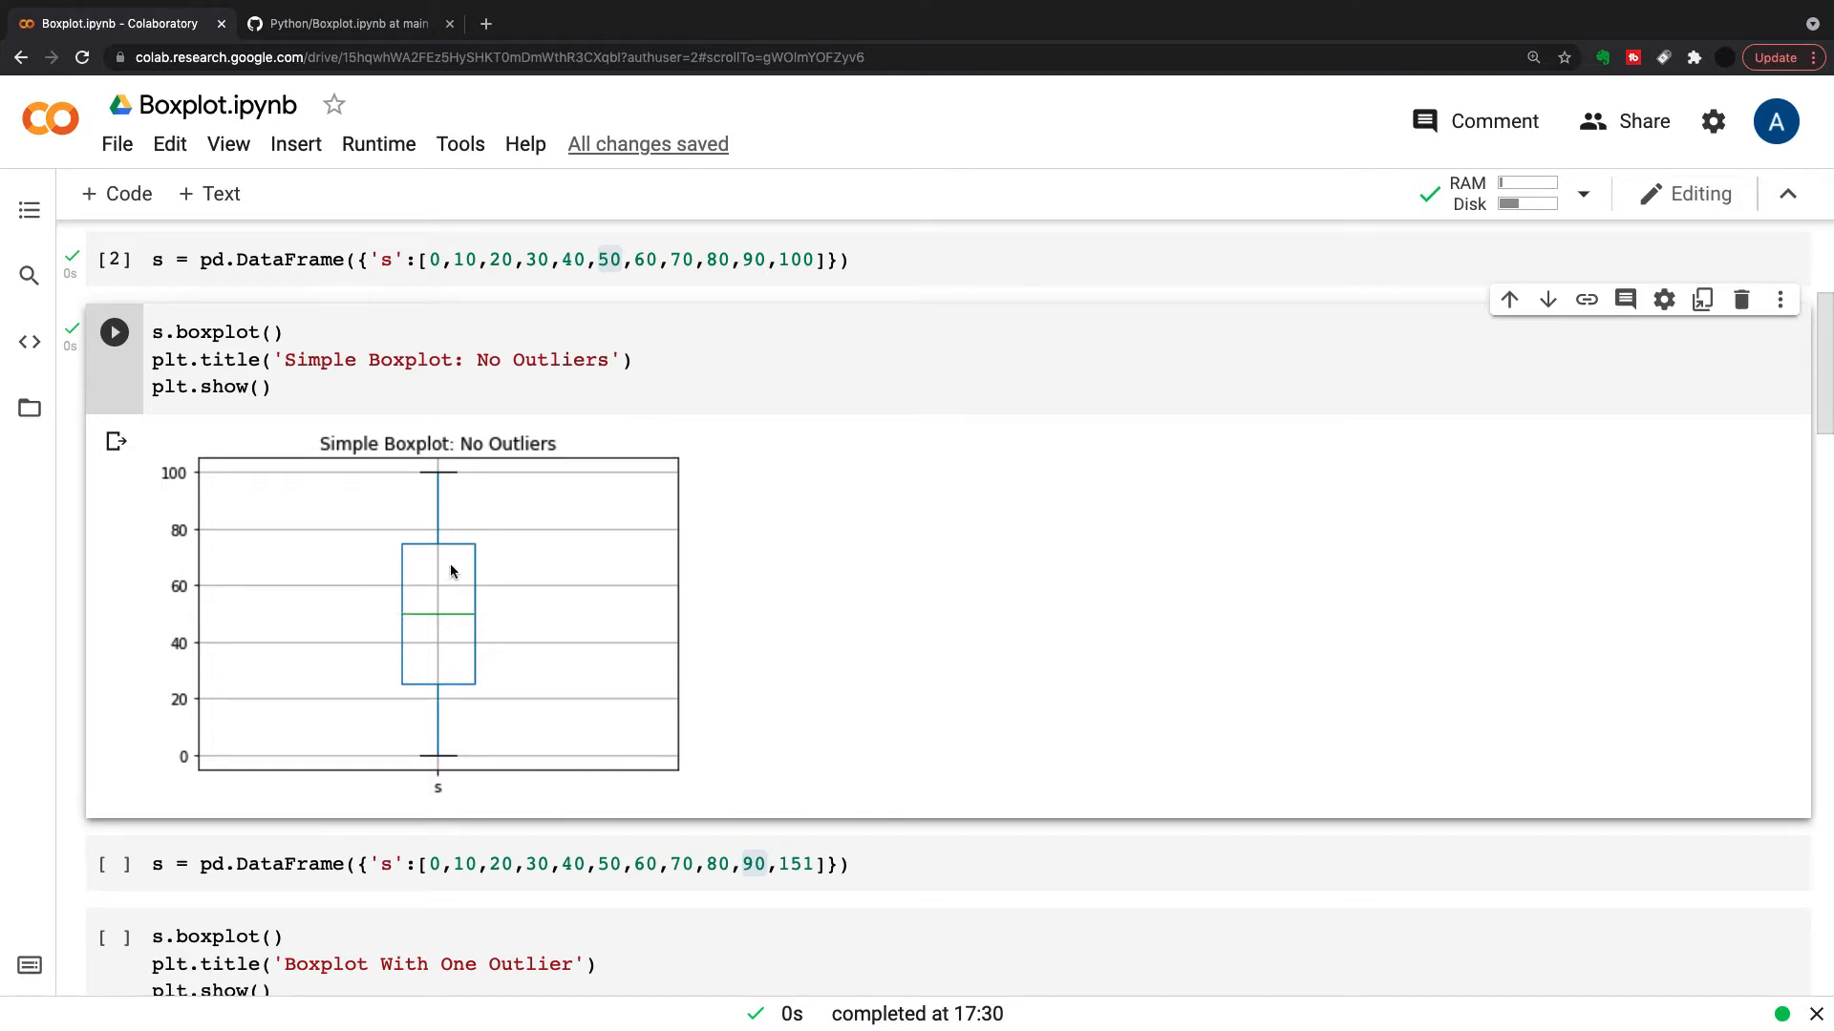
{"action": "mouse_move", "coordinate": [471, 552]}
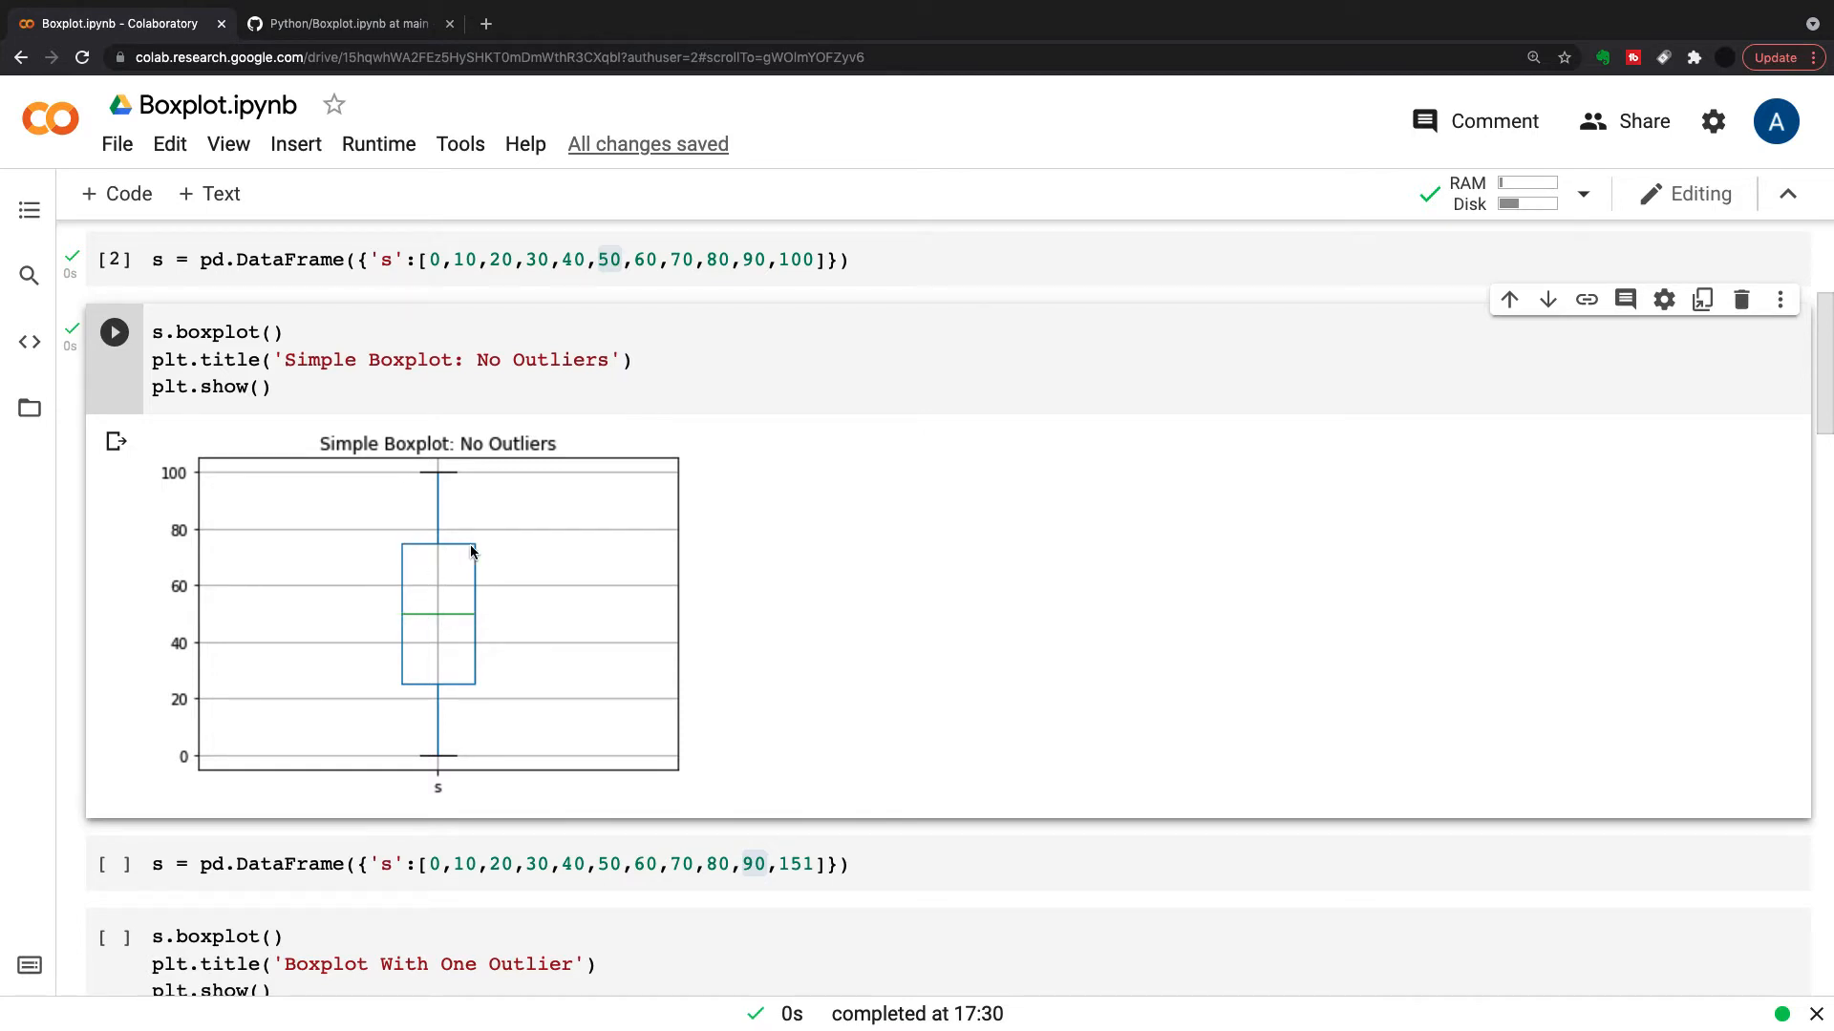
{"action": "mouse_move", "coordinate": [466, 550]}
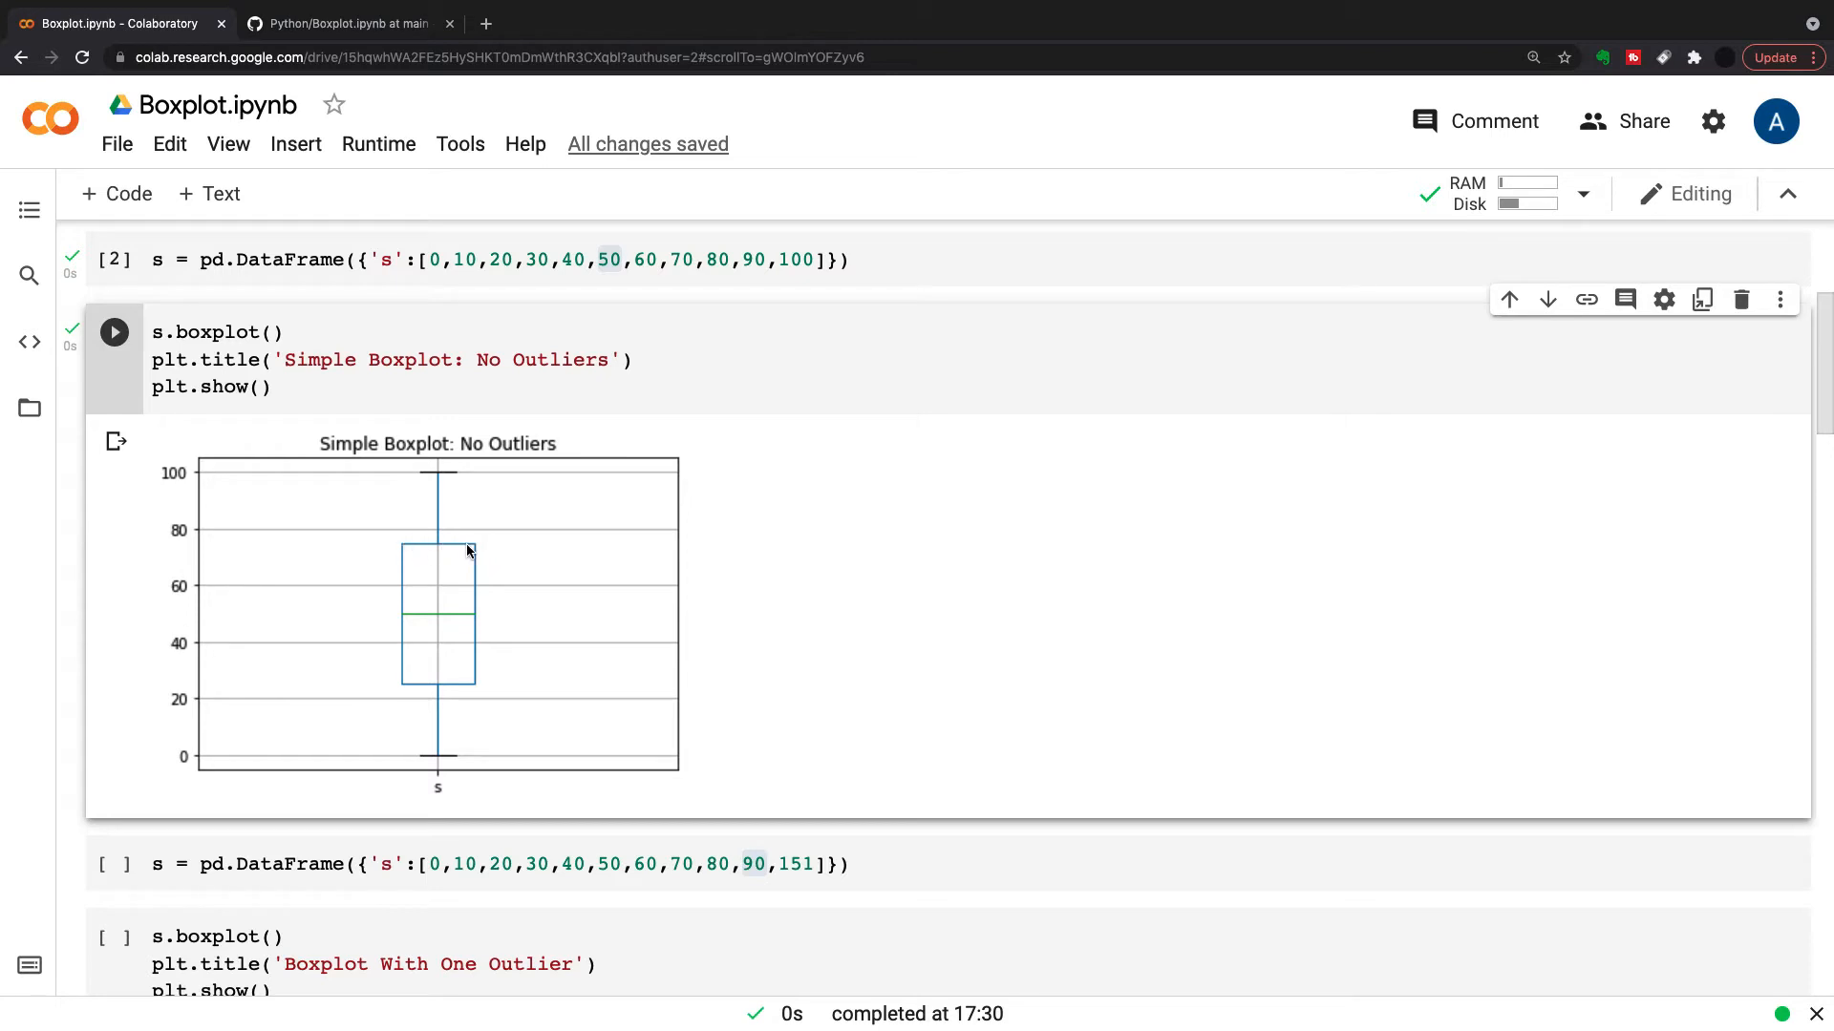
{"action": "mouse_move", "coordinate": [447, 588]}
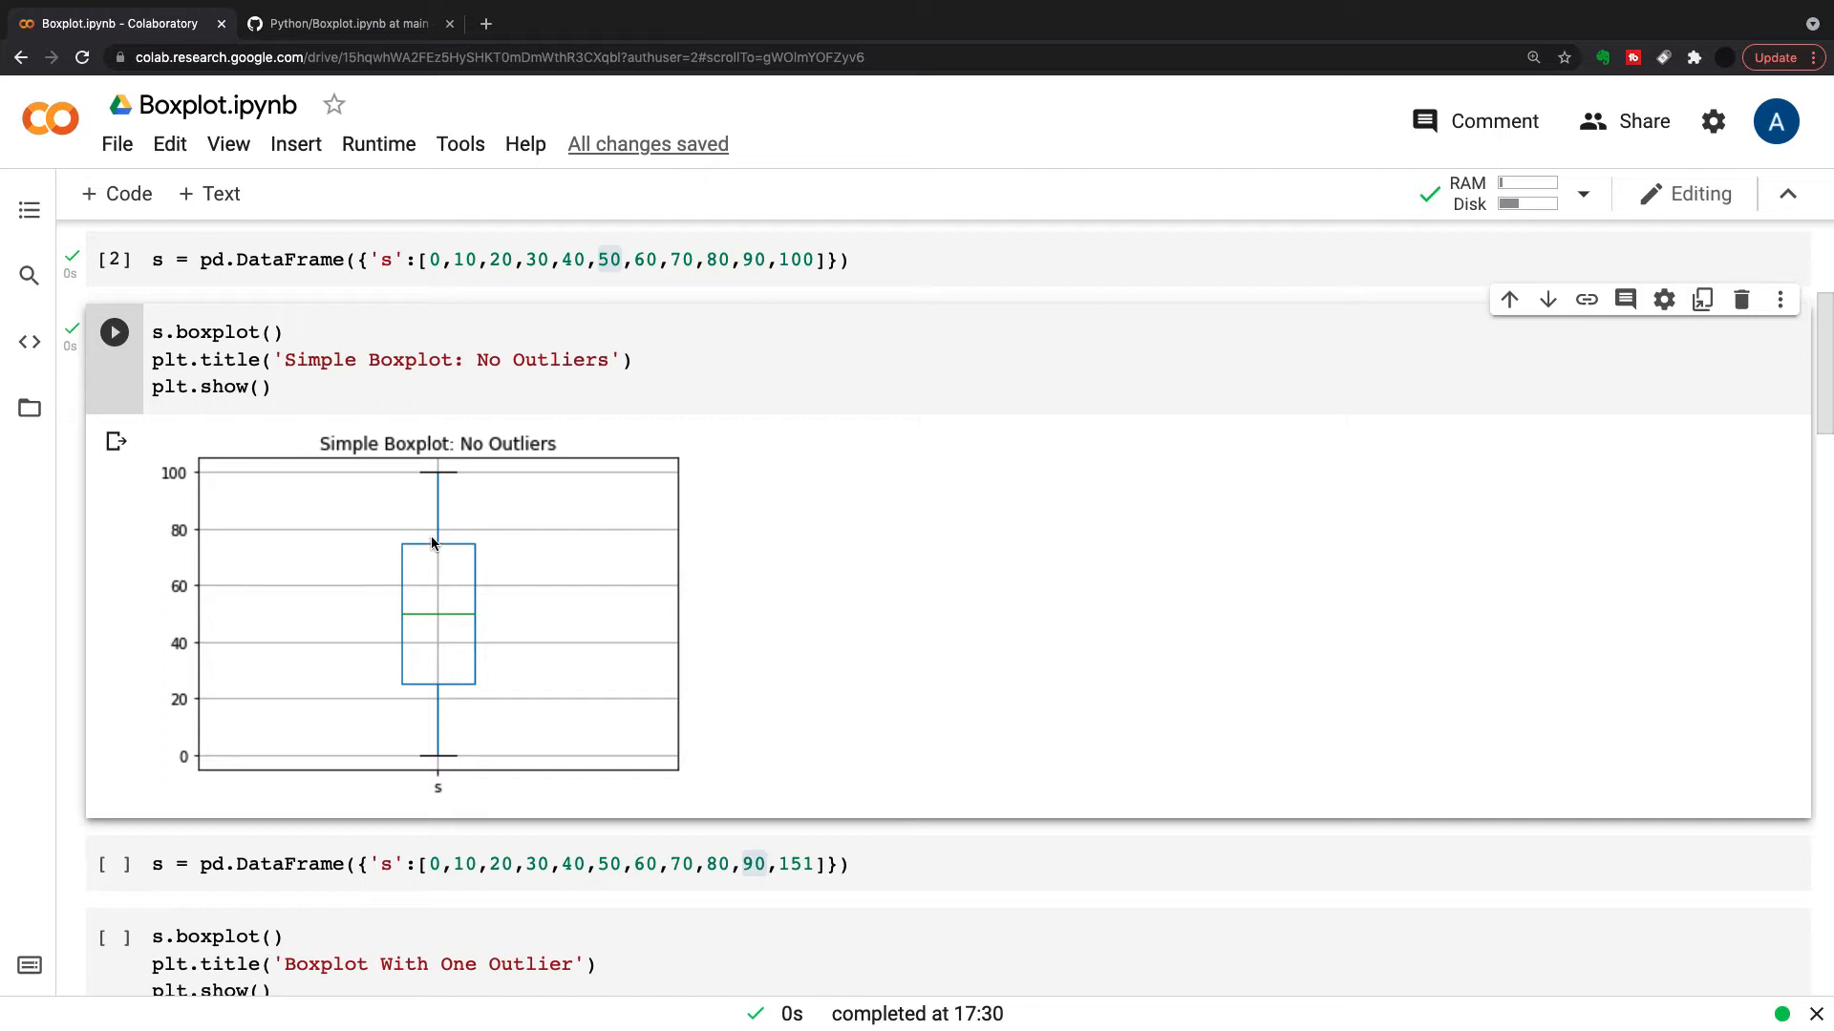
{"action": "mouse_move", "coordinate": [421, 687]}
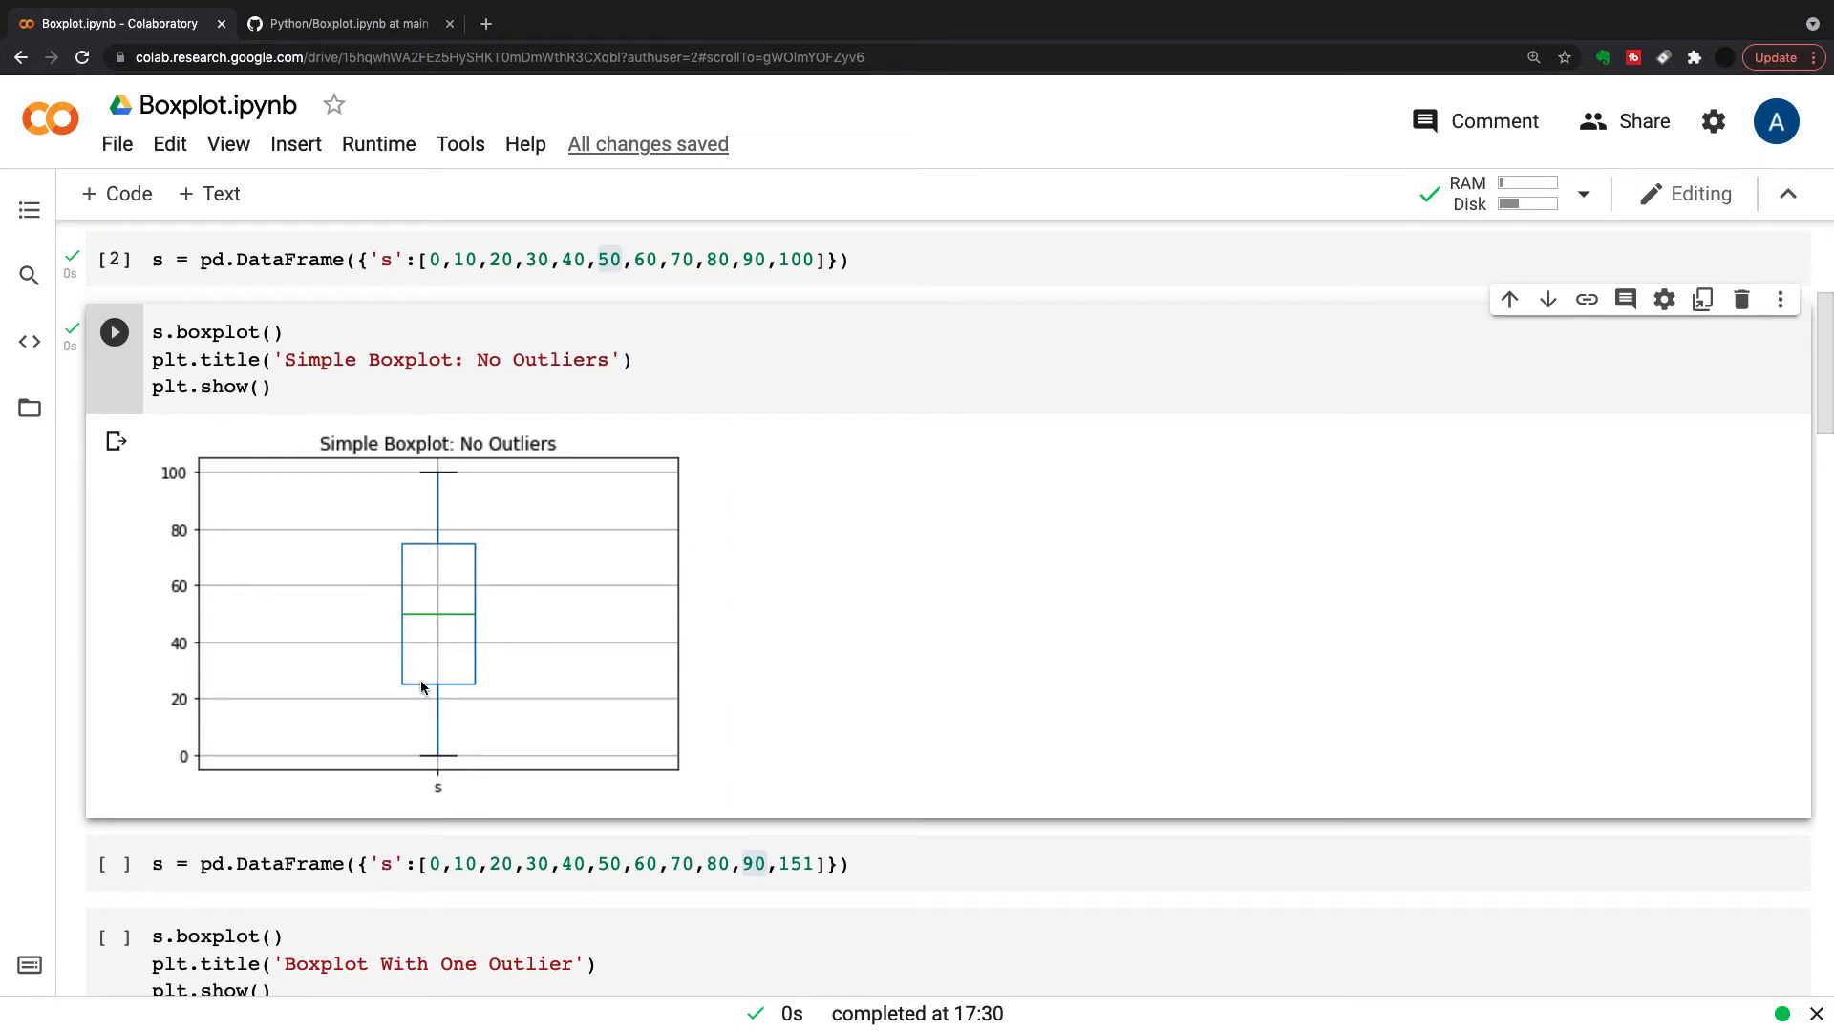
{"action": "mouse_move", "coordinate": [438, 535]}
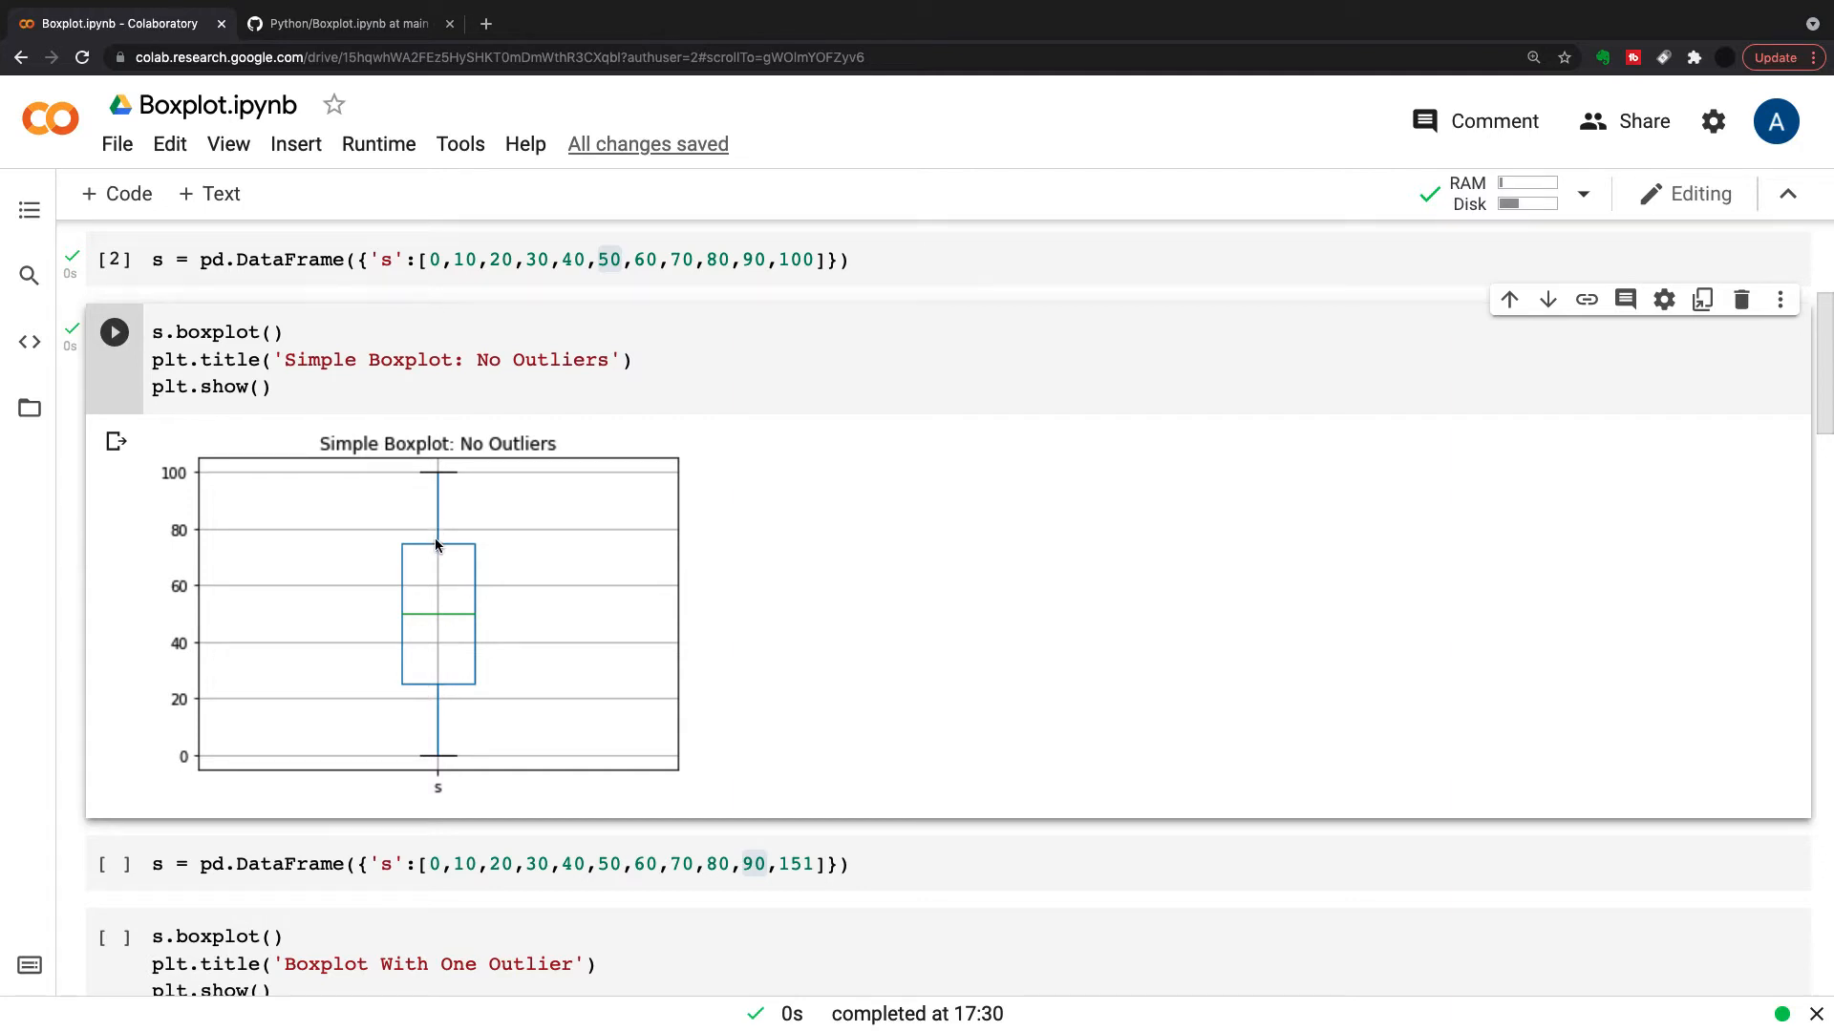
{"action": "mouse_move", "coordinate": [440, 483]}
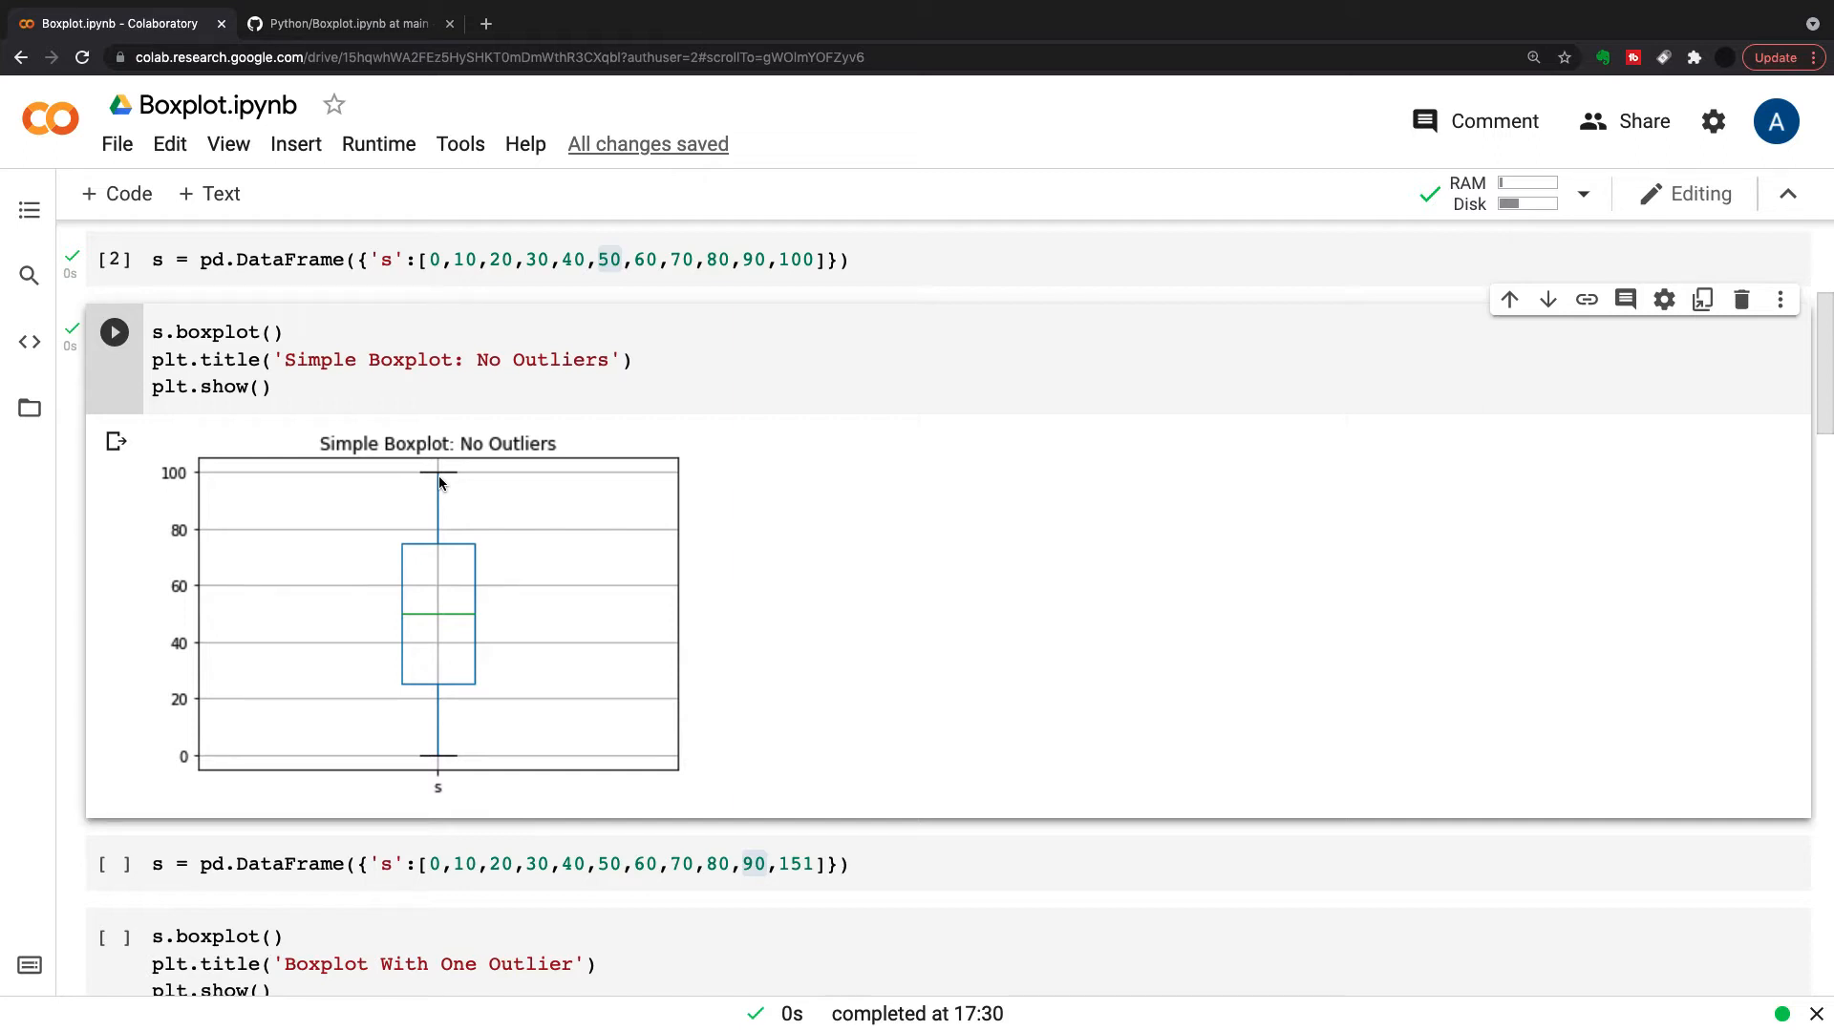
{"action": "mouse_move", "coordinate": [441, 540]}
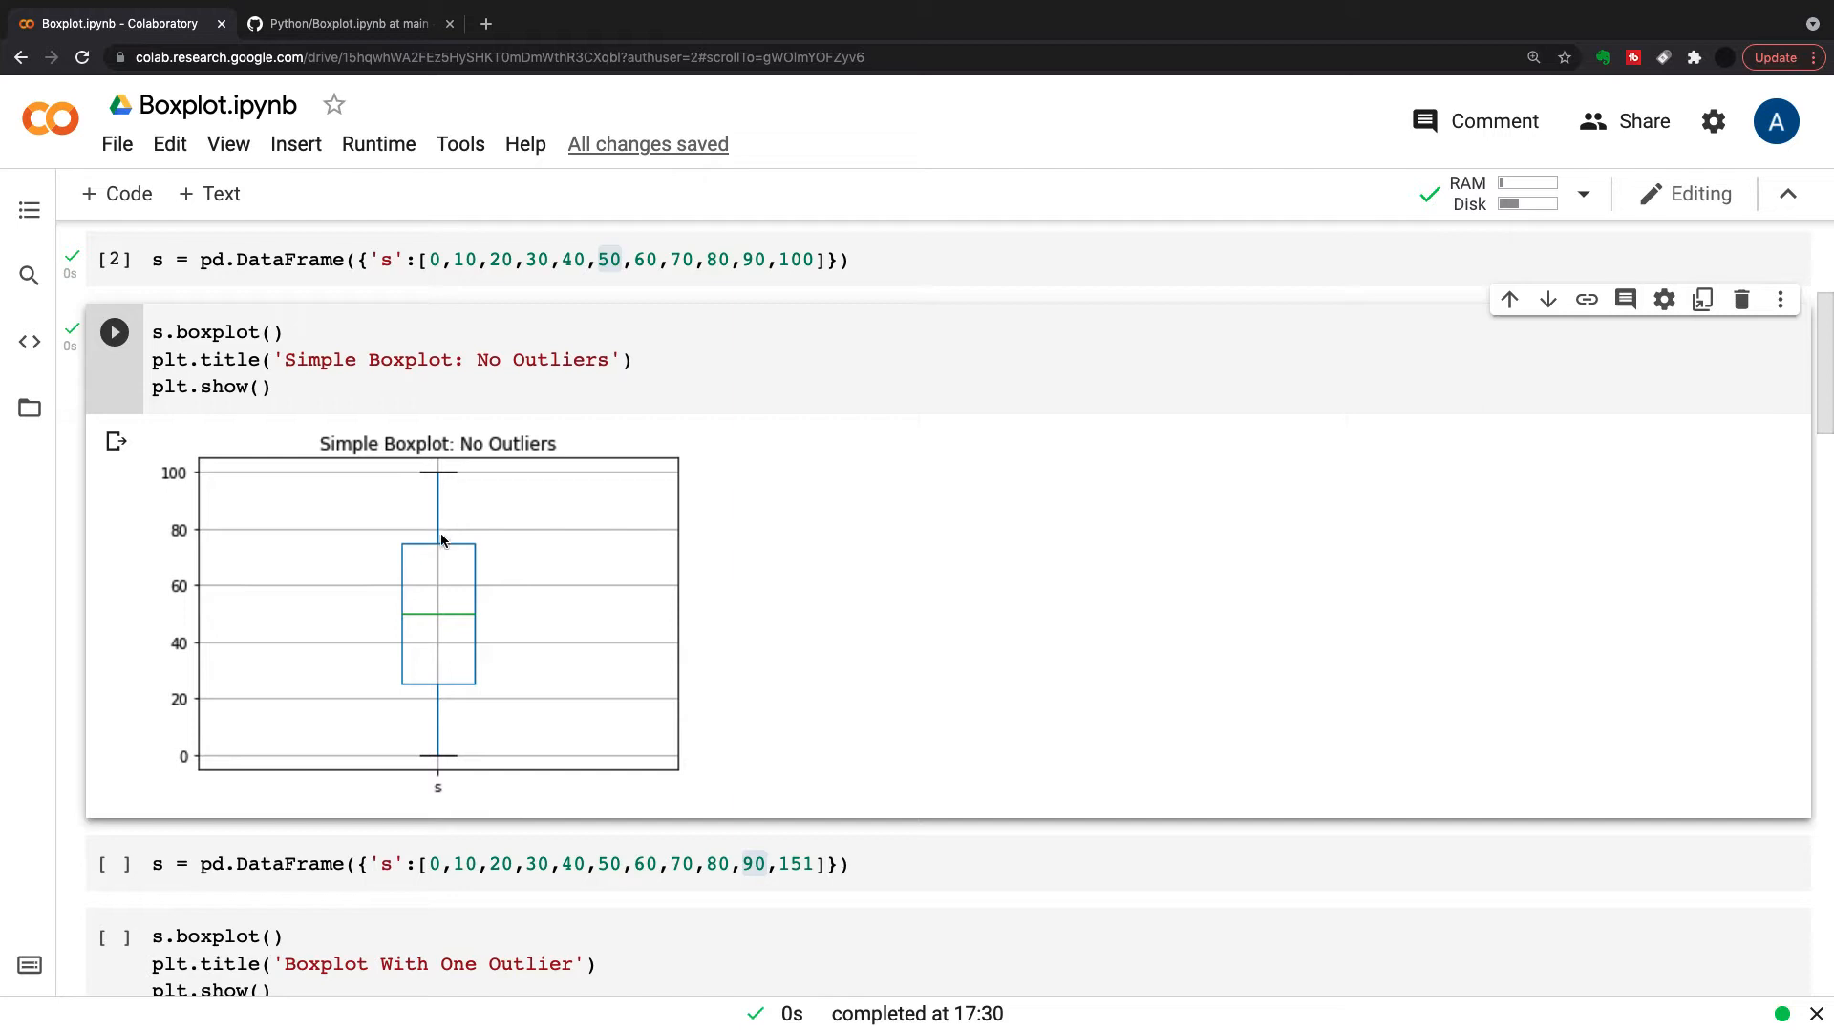
{"action": "mouse_move", "coordinate": [441, 550]}
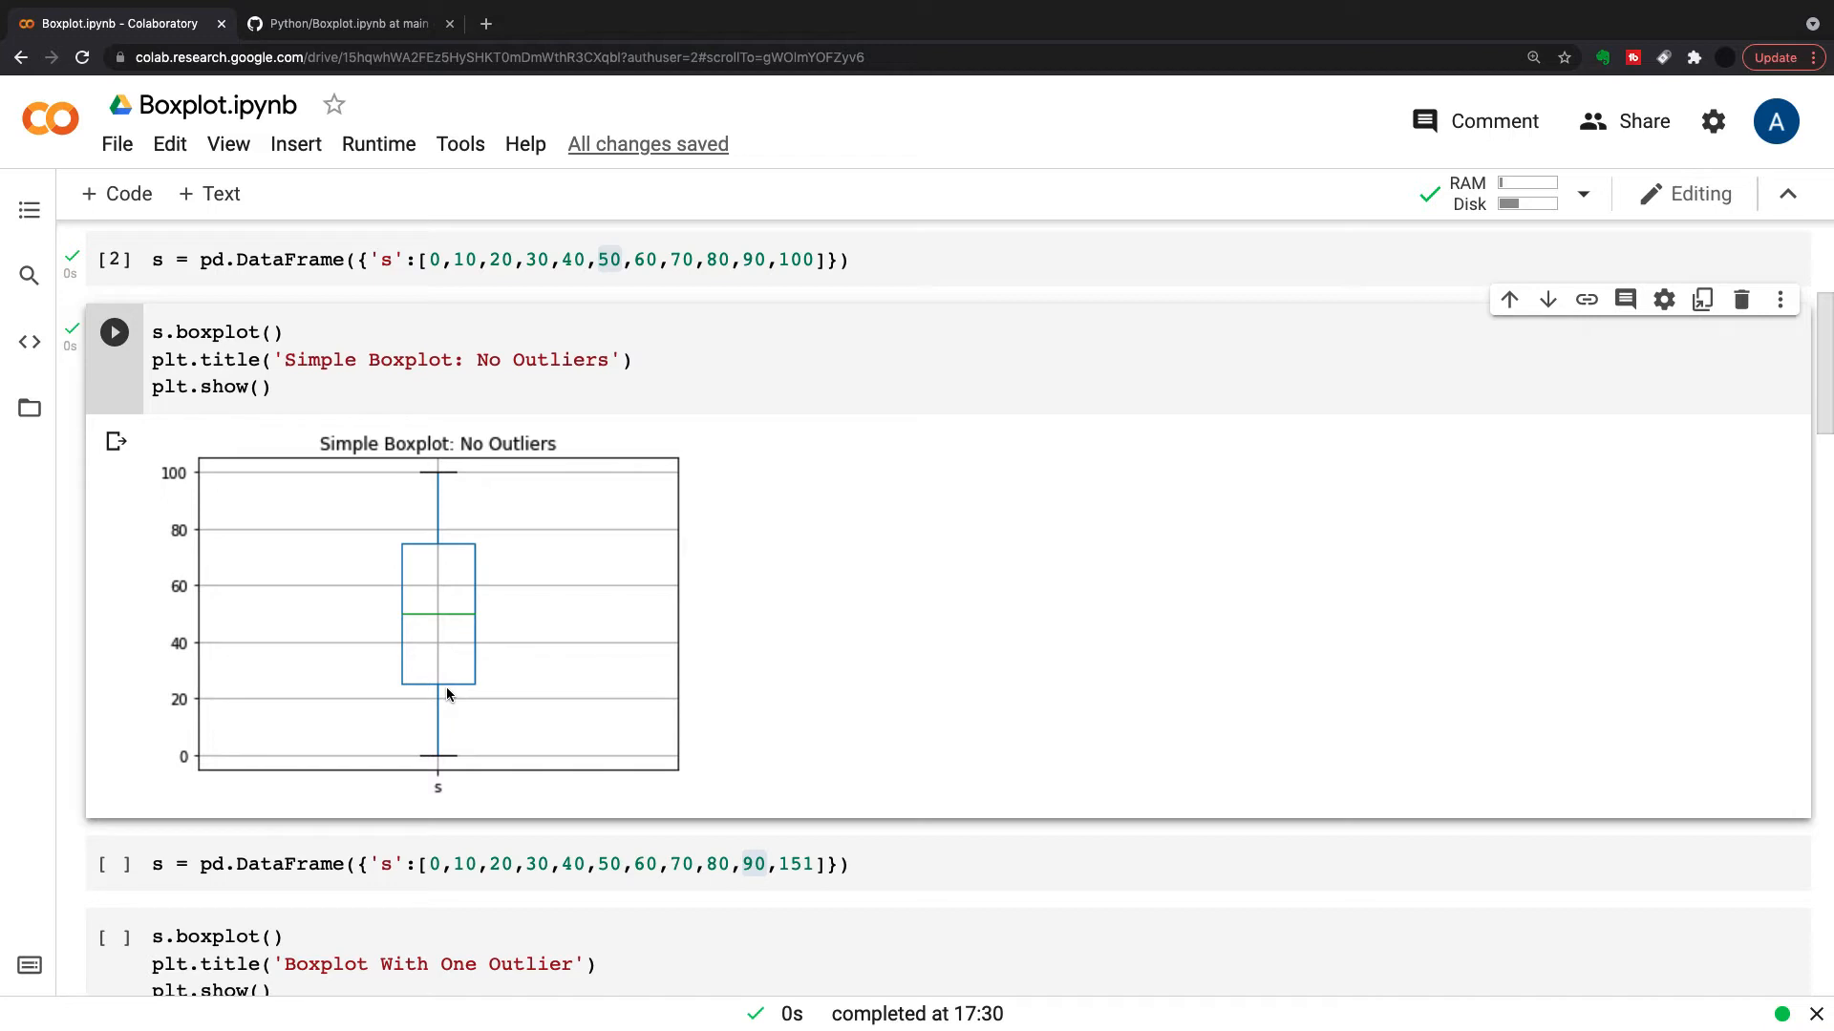
{"action": "mouse_move", "coordinate": [485, 578]}
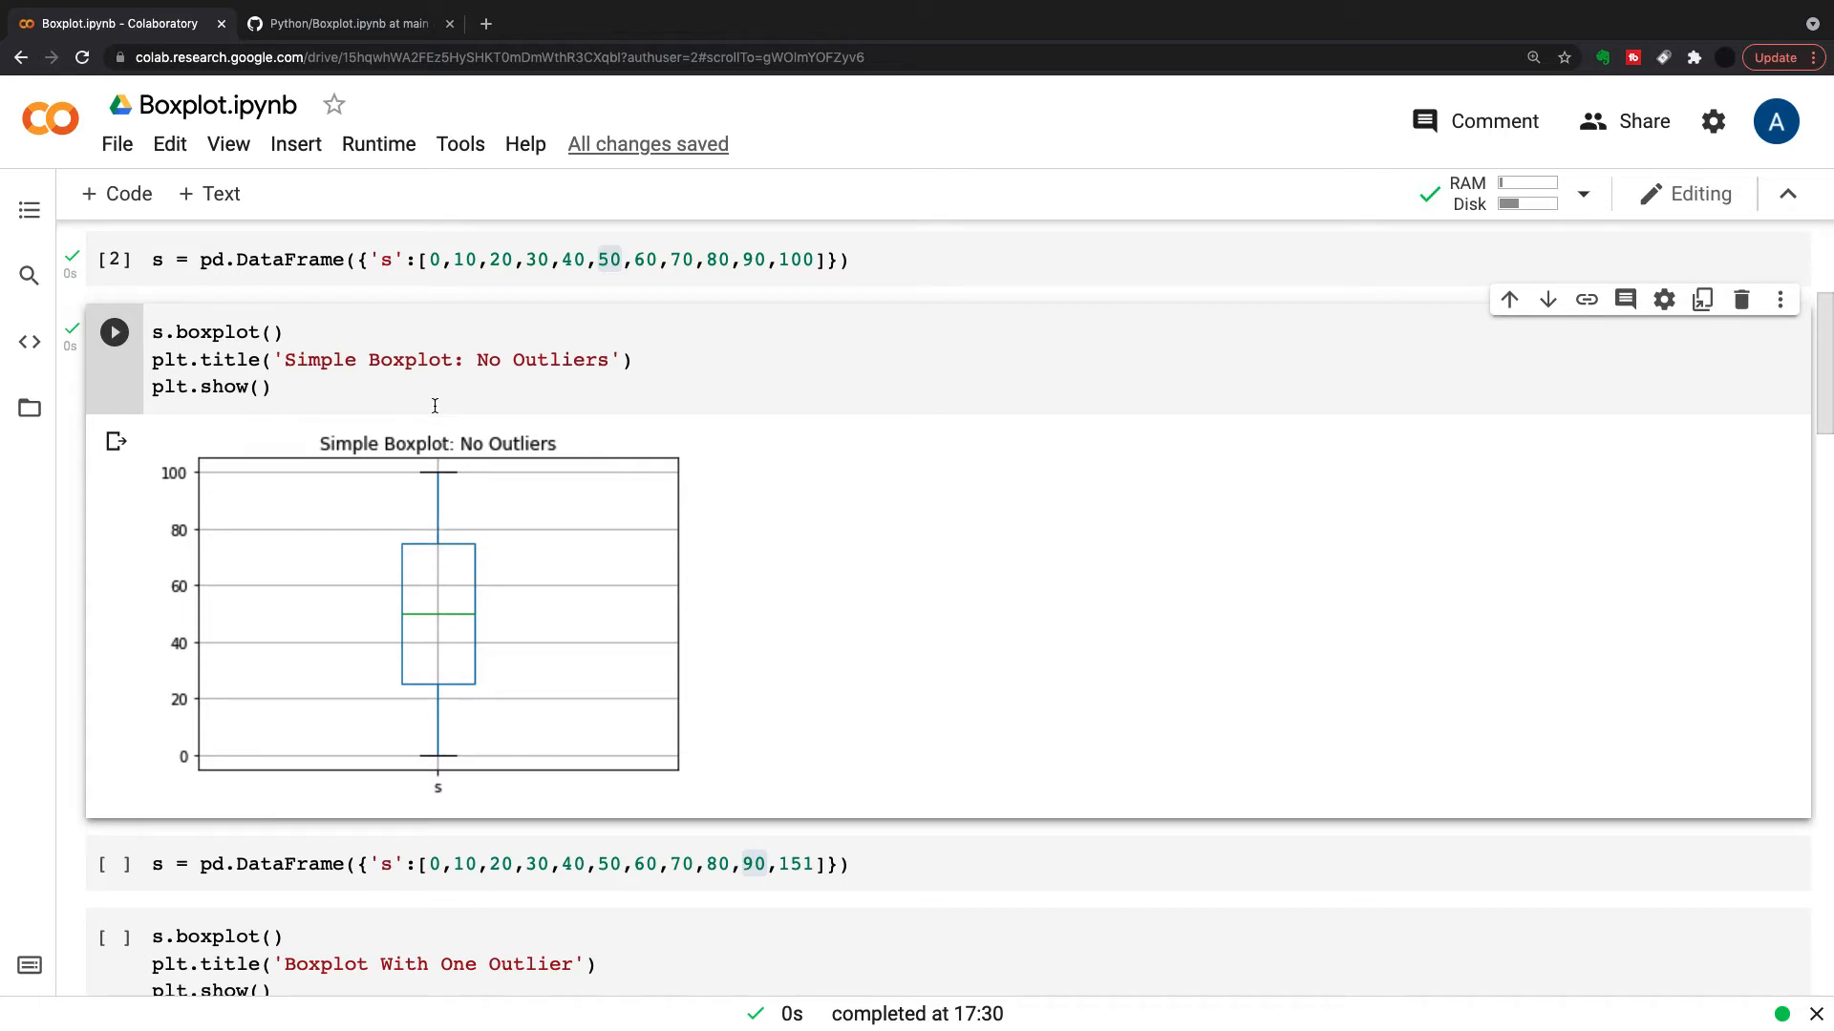
{"action": "mouse_move", "coordinate": [438, 549]}
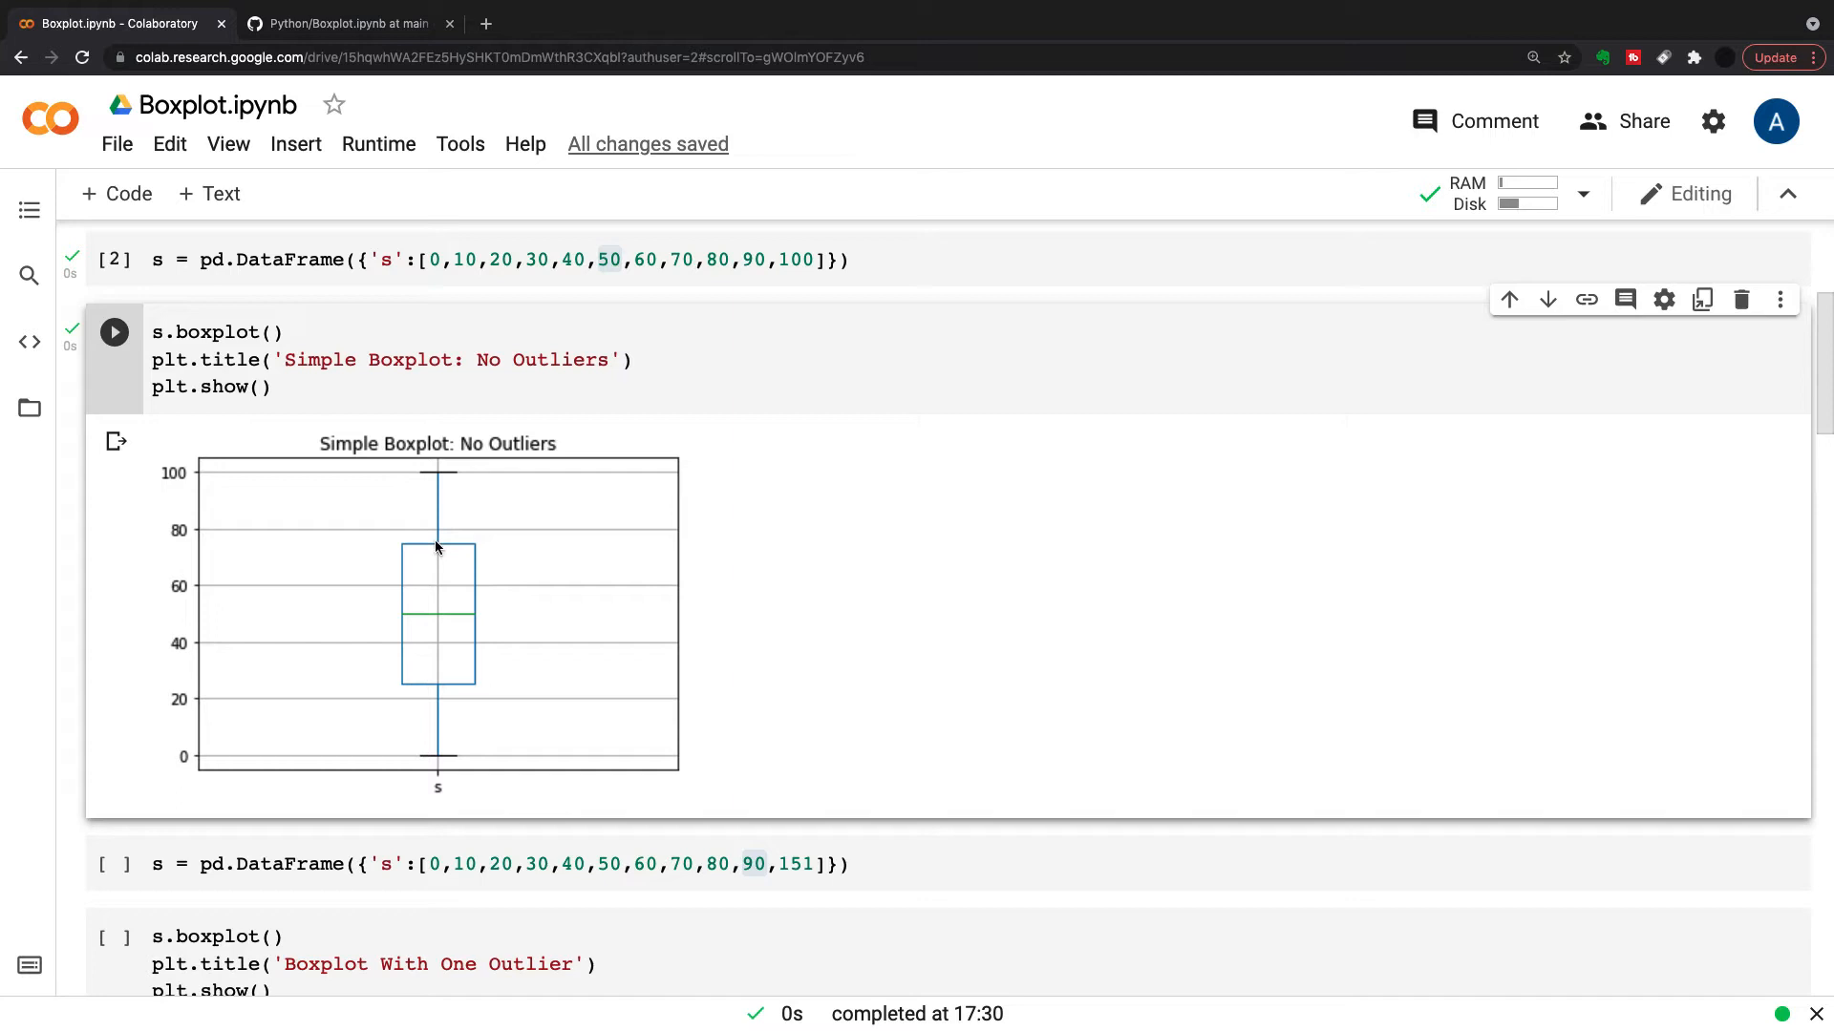
{"action": "mouse_move", "coordinate": [439, 480]}
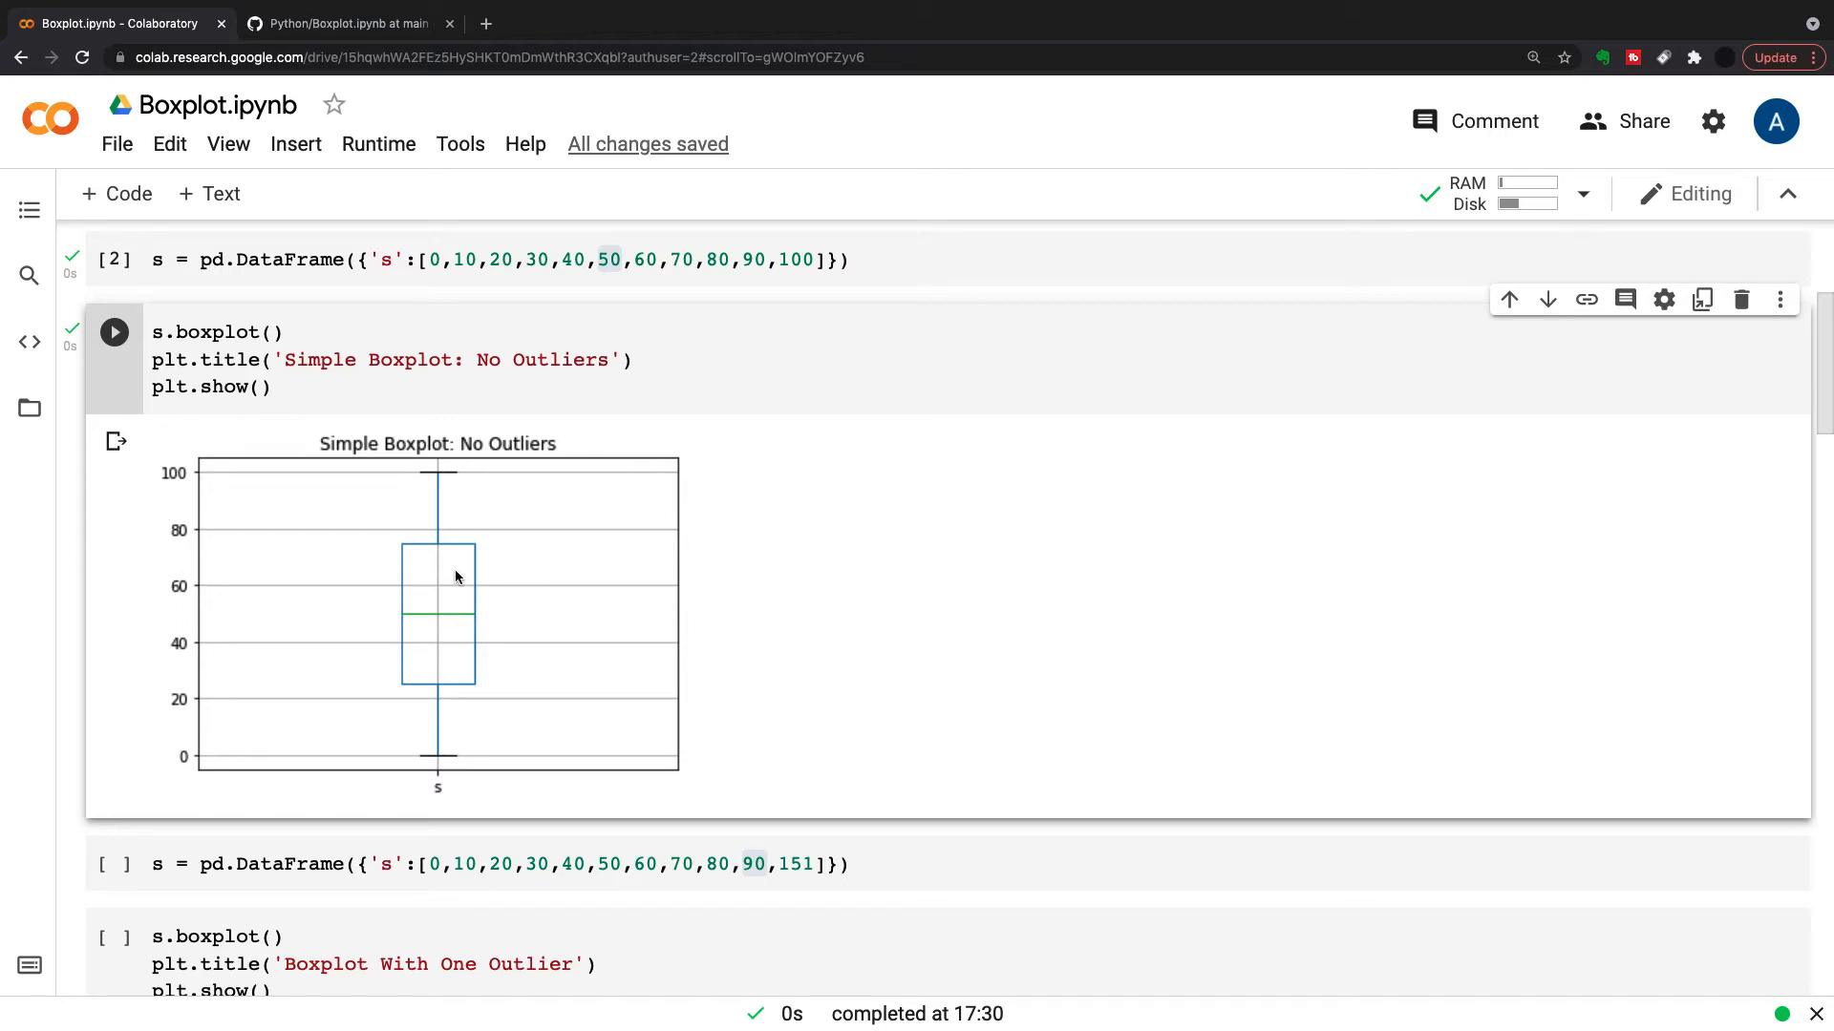
{"action": "mouse_move", "coordinate": [377, 611]}
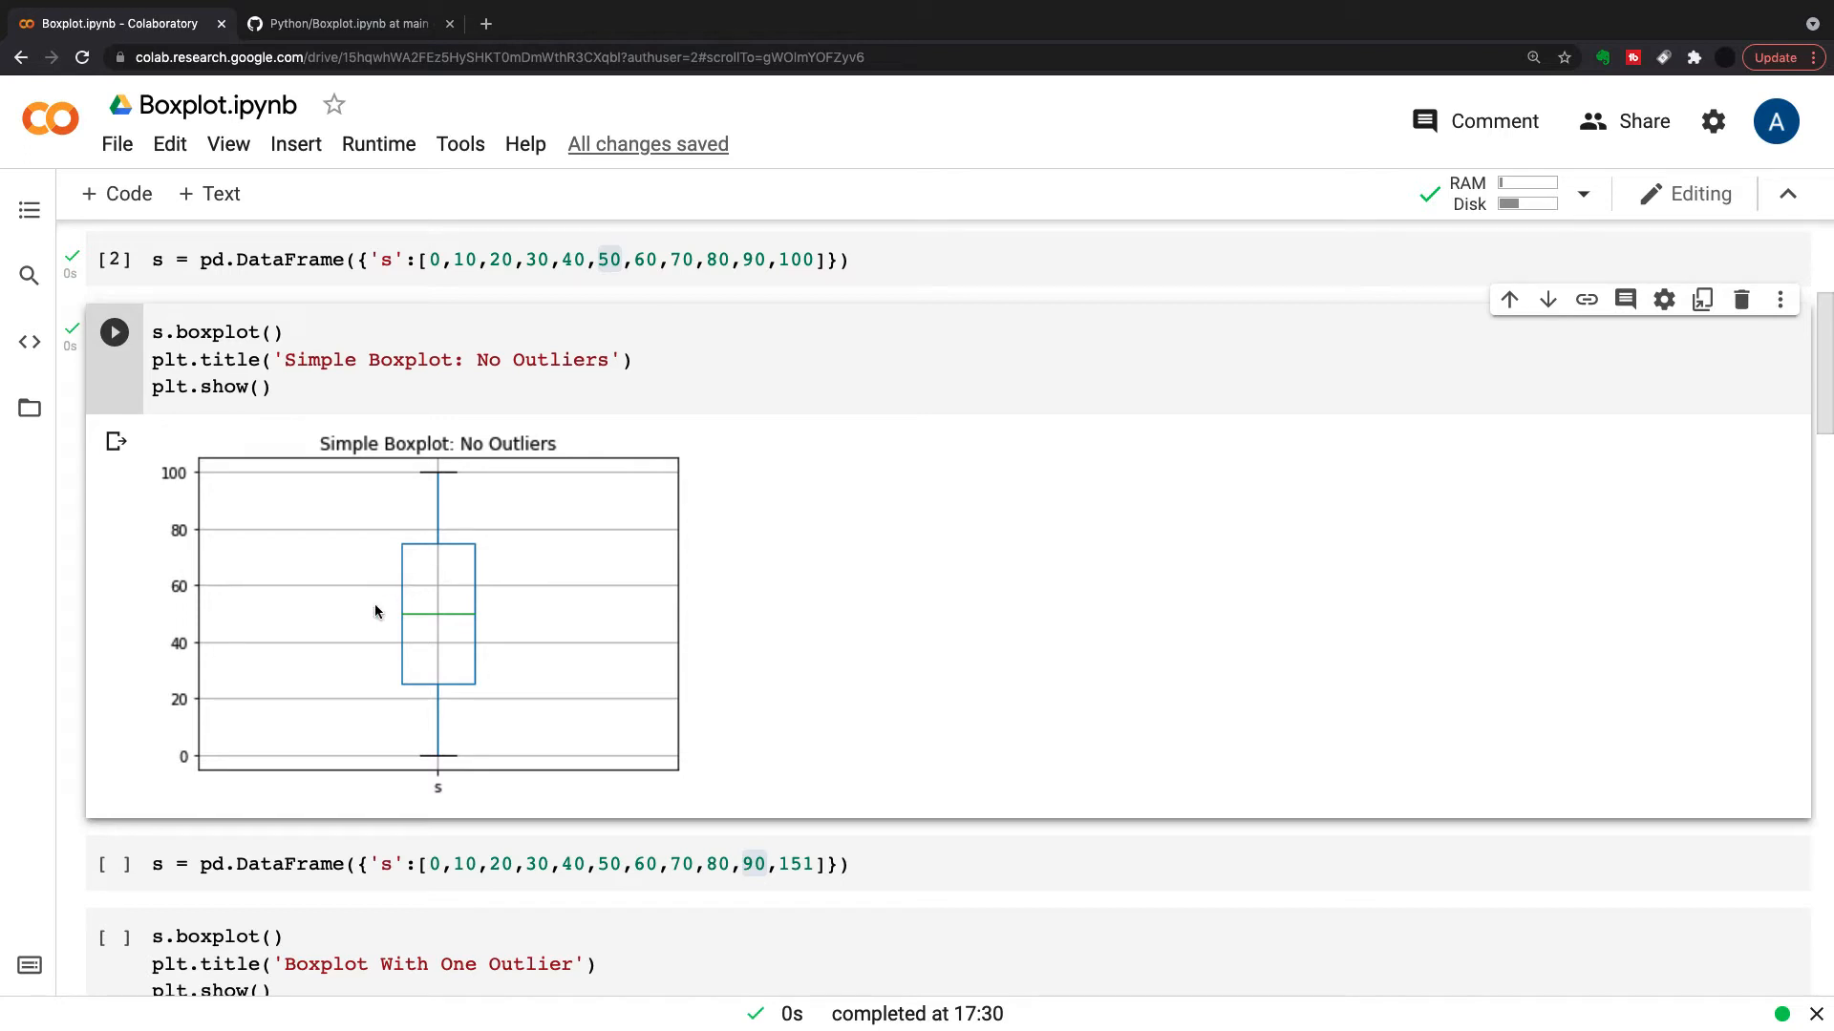
Change the series' last value to 150 and rerun it for the one-outlier boxplot
{"action": "scroll", "scroll_direction": "down", "scroll_amount": 3}
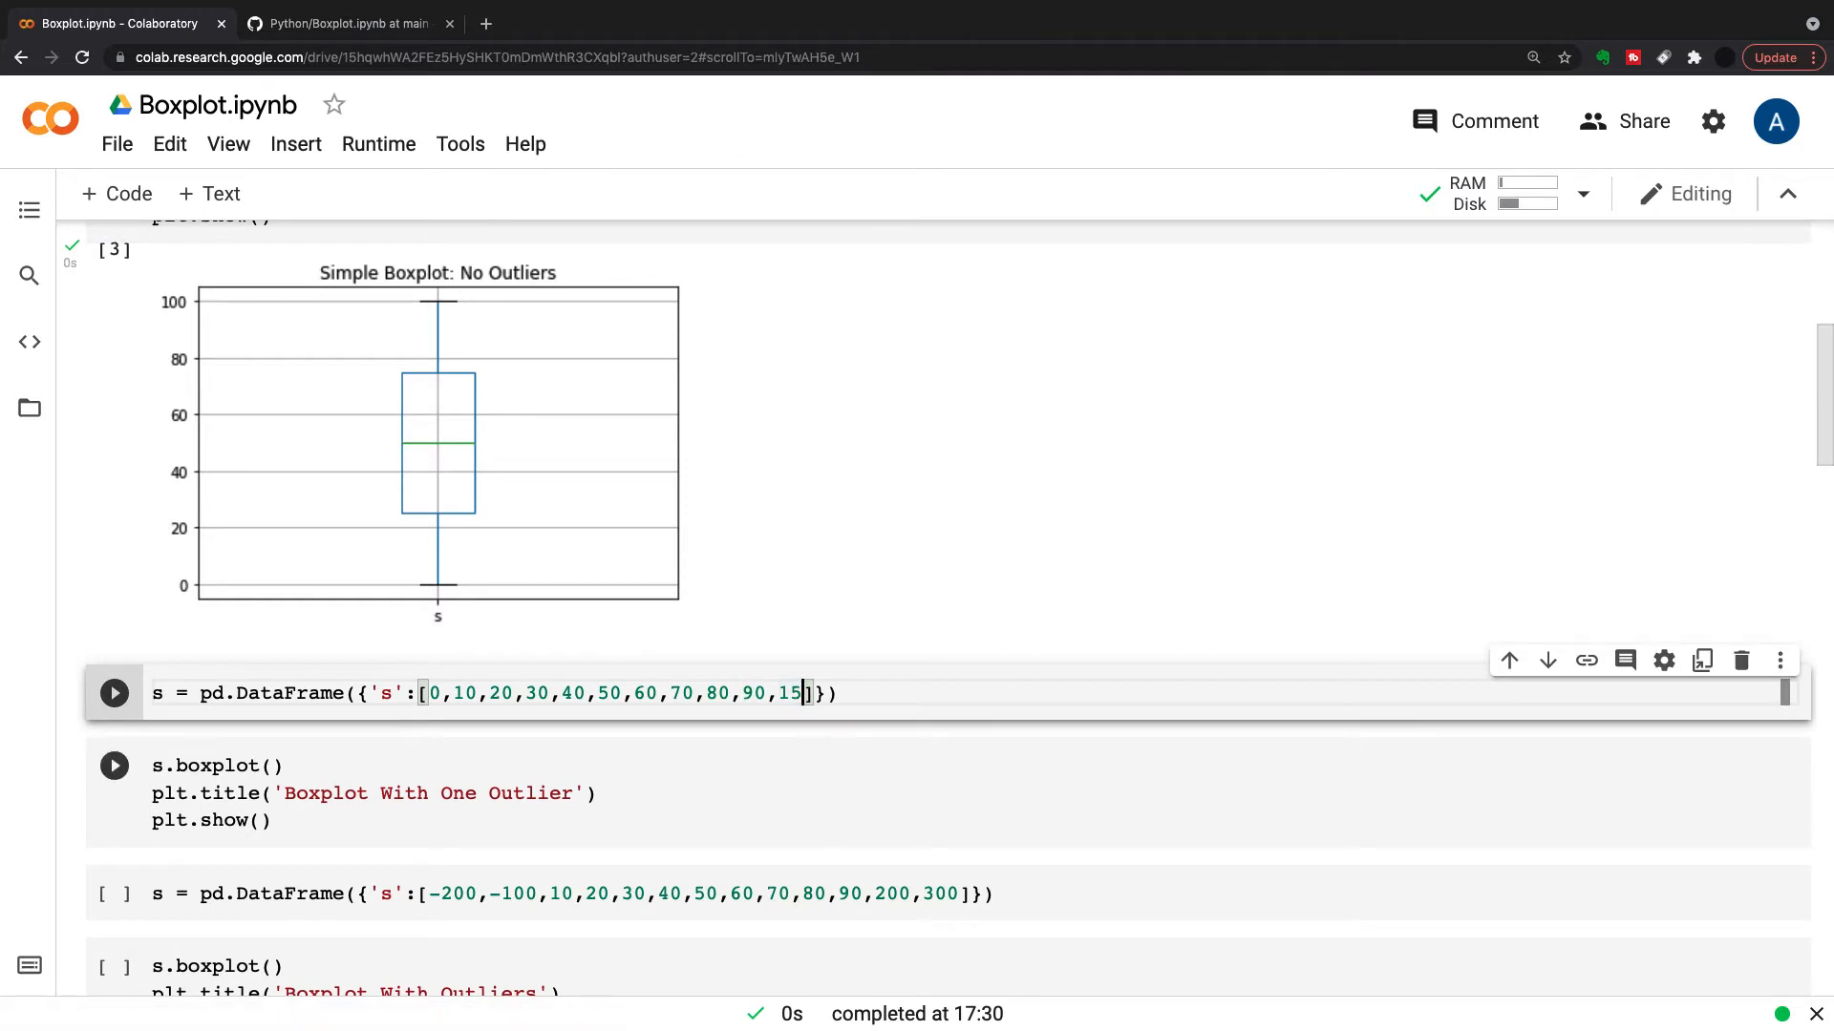
{"action": "type", "text": "0"}
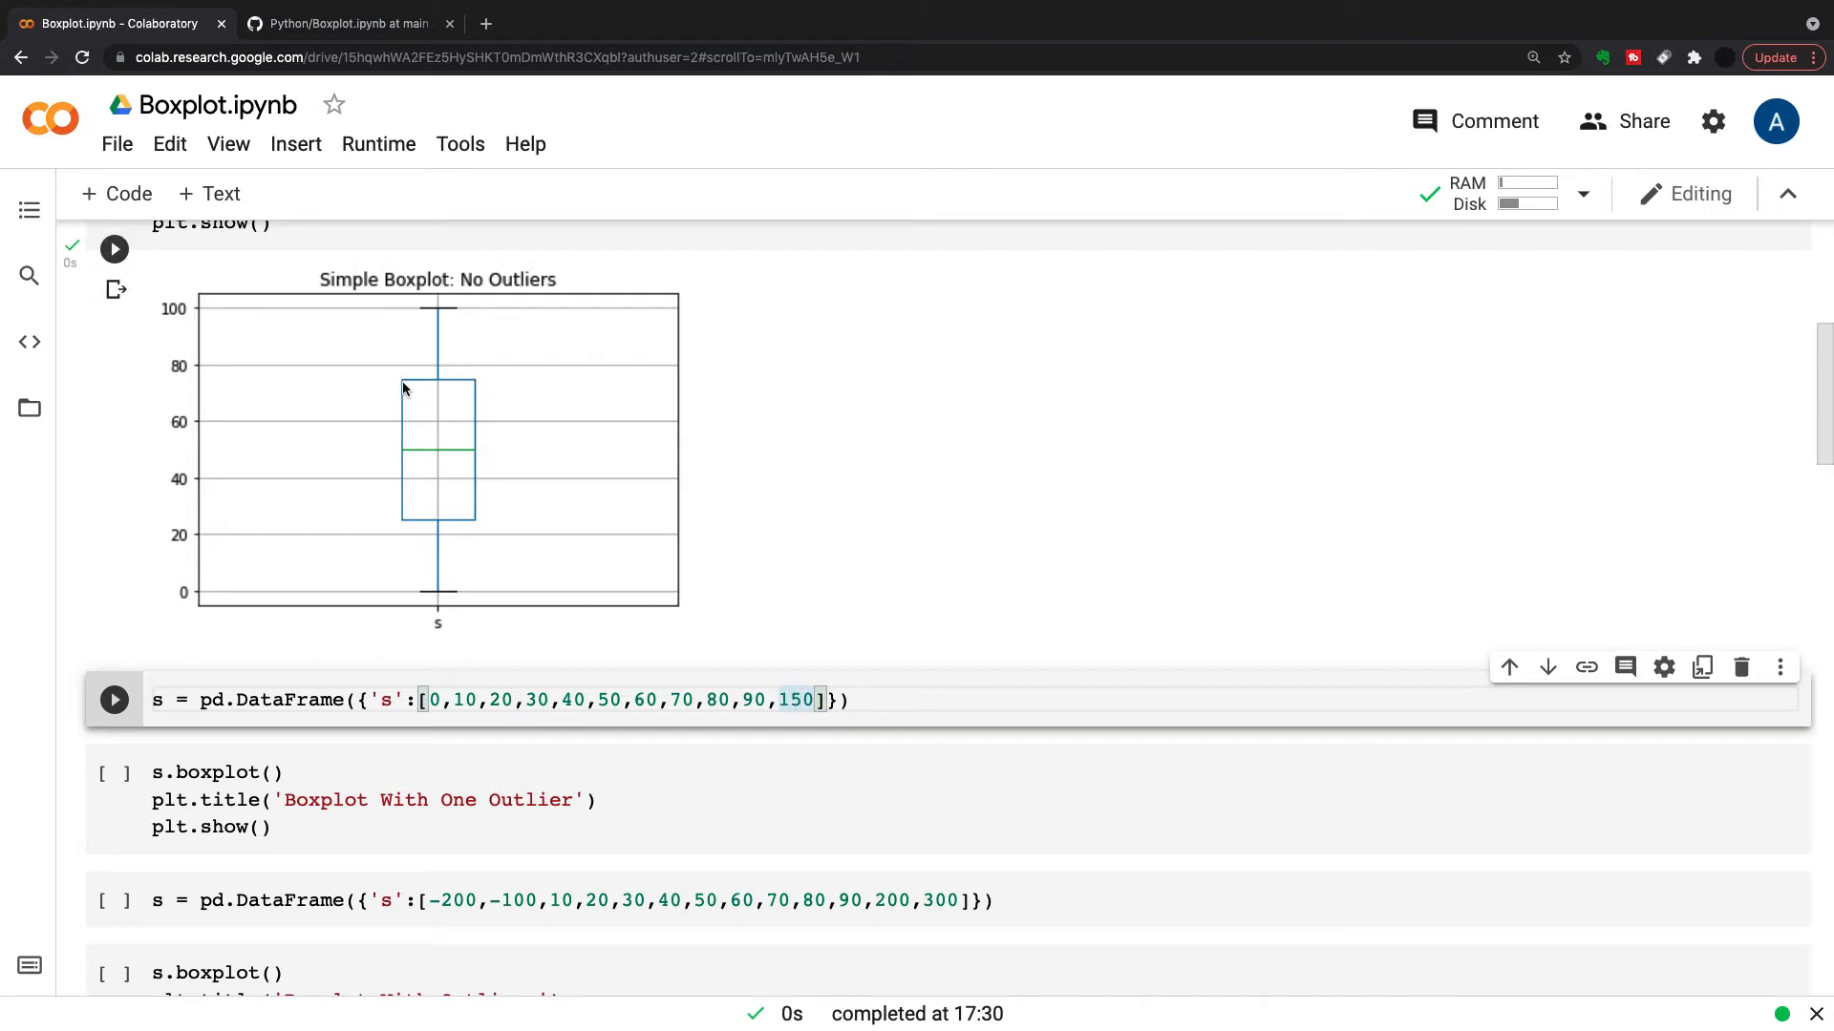
{"action": "left_click", "coordinate": [112, 699]}
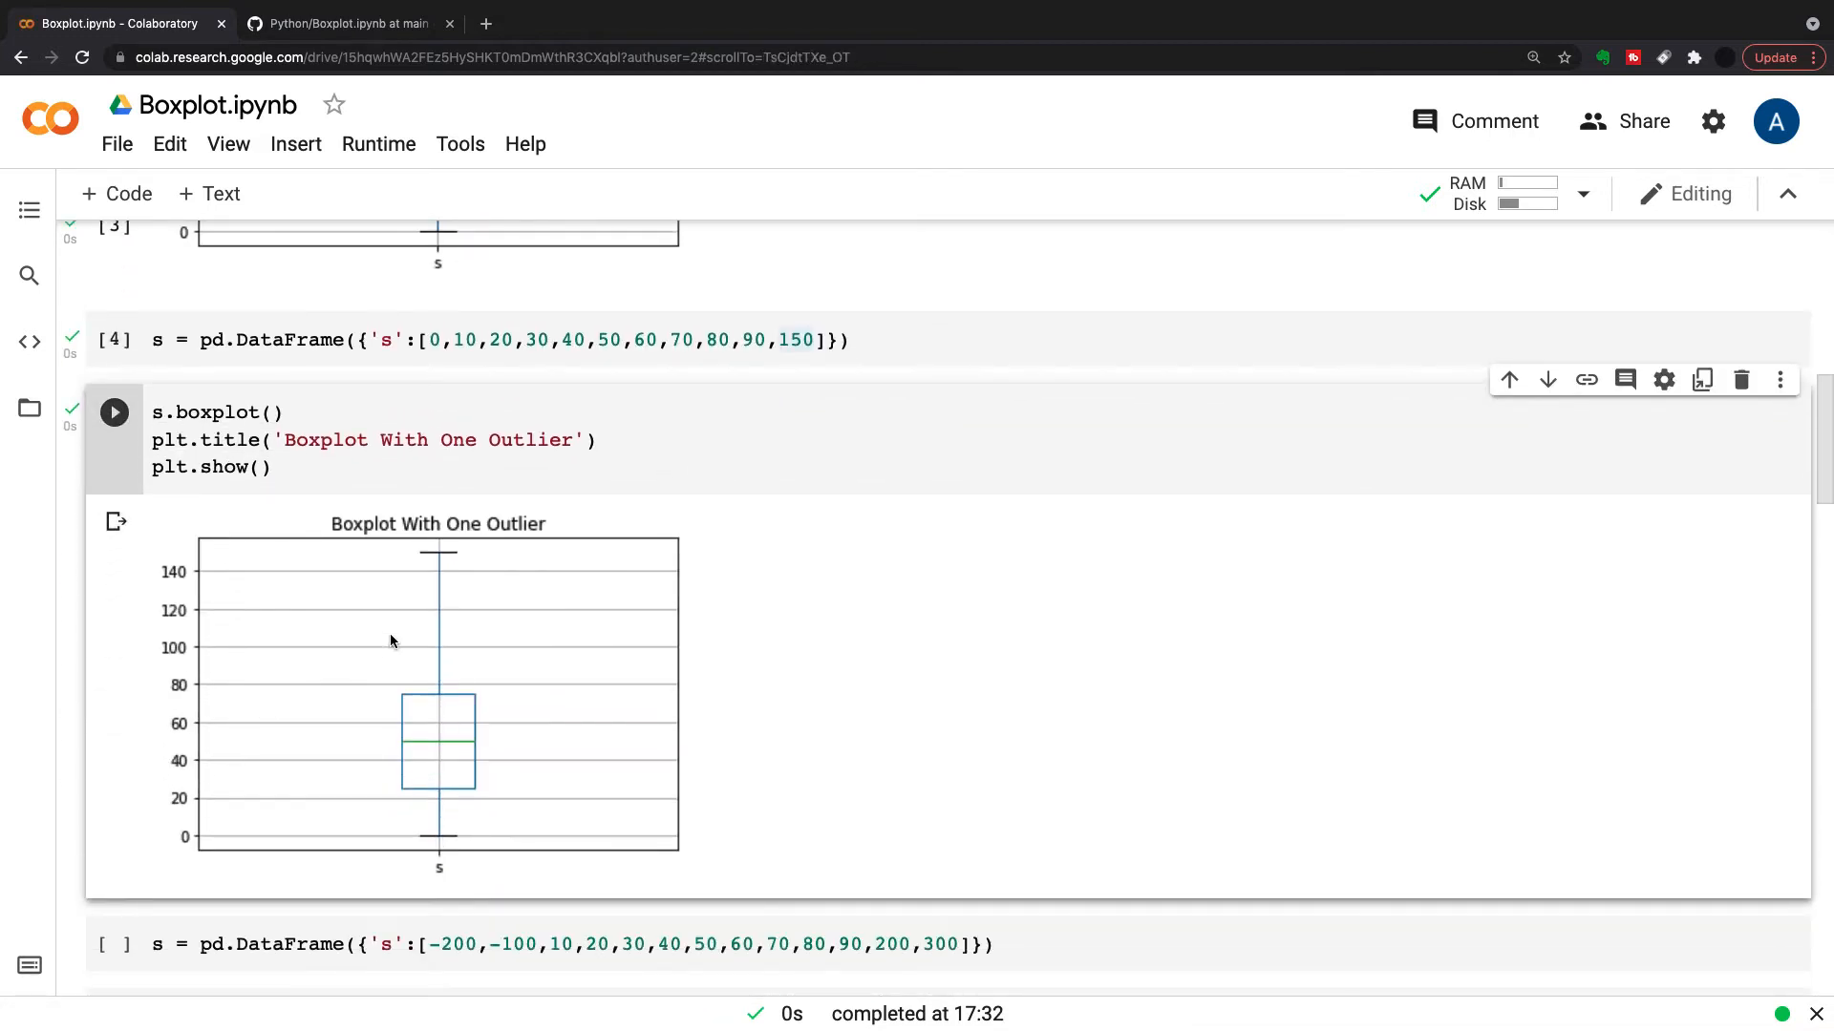
{"action": "mouse_move", "coordinate": [441, 708]}
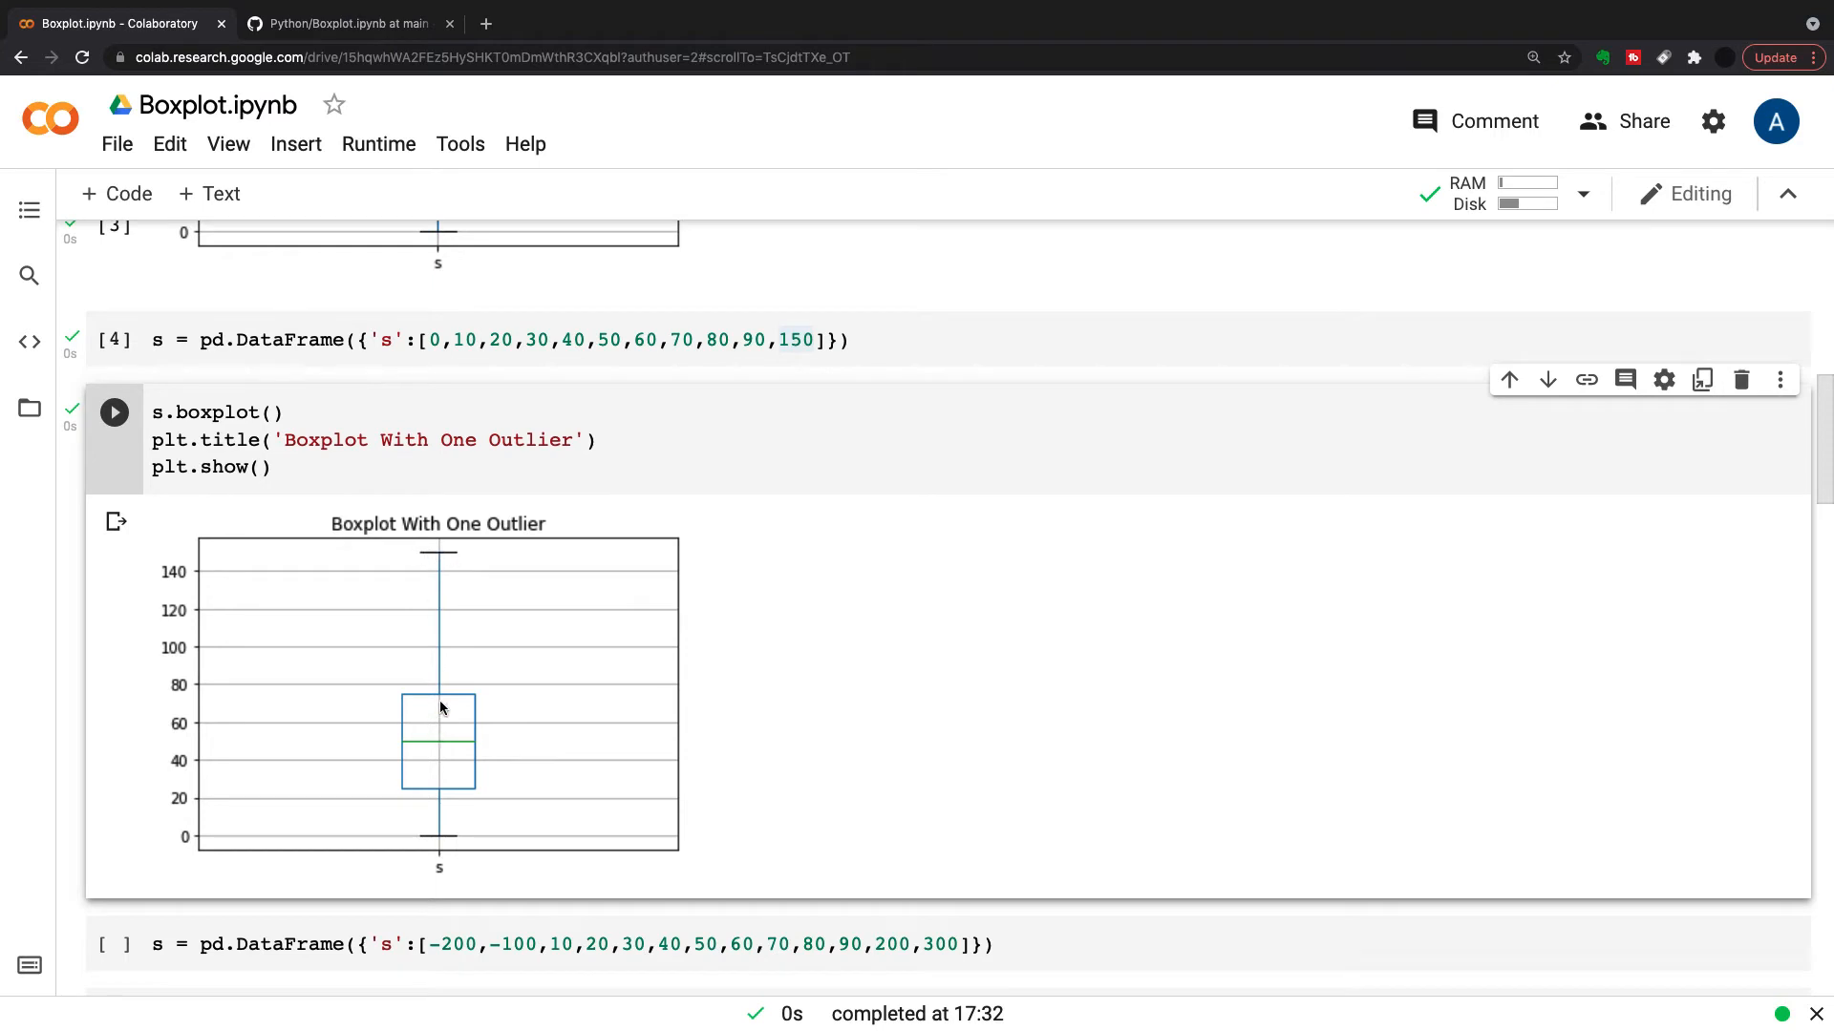
{"action": "mouse_move", "coordinate": [441, 569]}
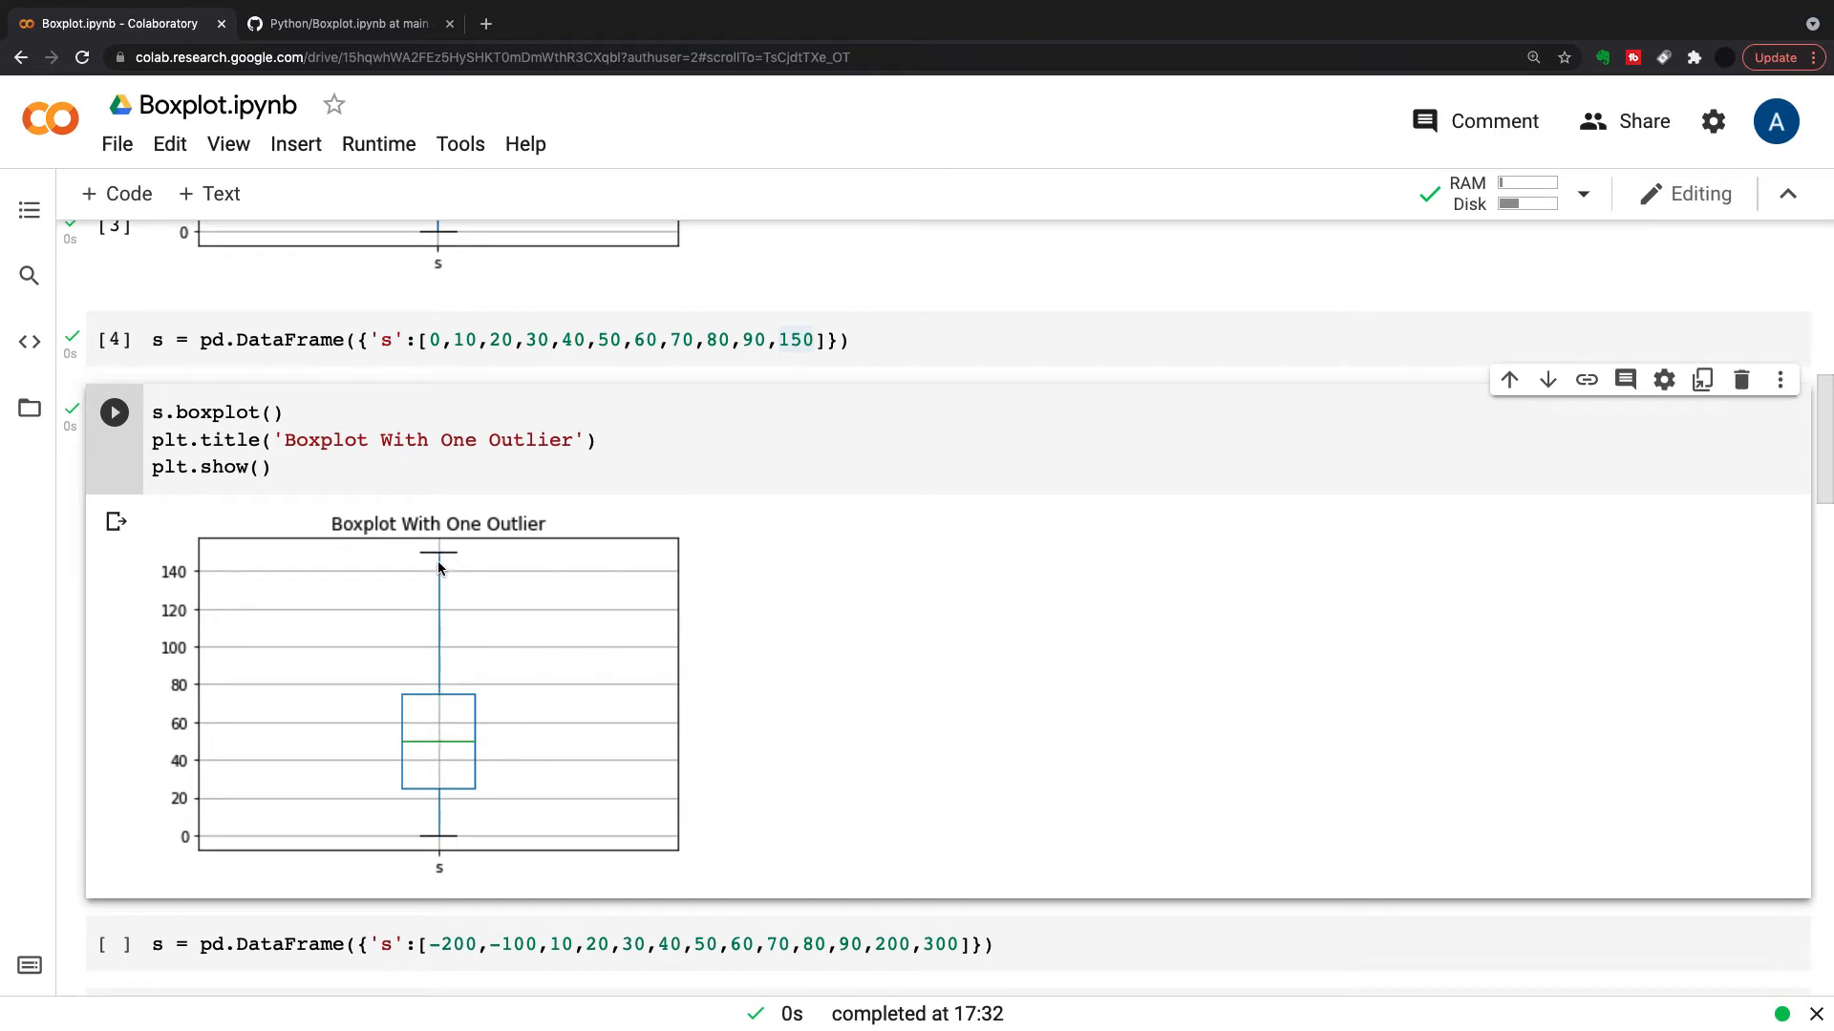
{"action": "scroll", "scroll_direction": "down", "scroll_amount": 3}
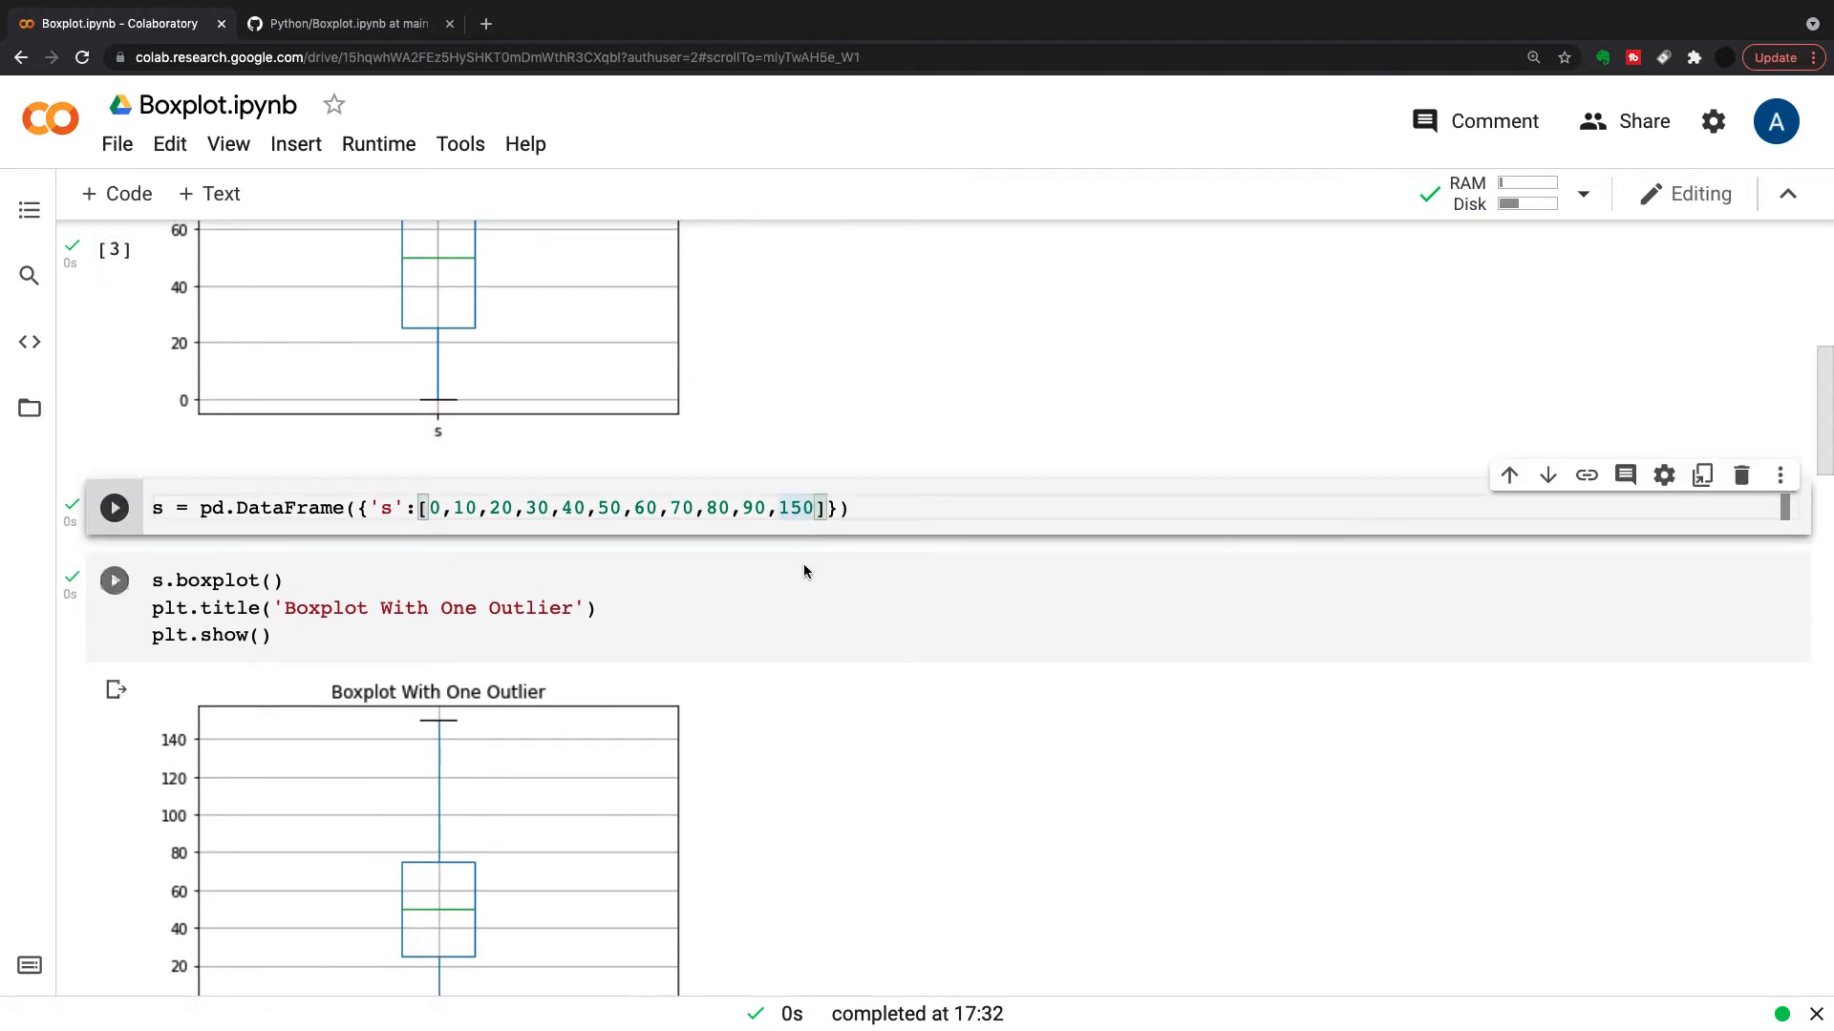
Set the last value to 151 and redraw 'Boxplot With One Outlier' showing it as a separate point
{"action": "type", "text": "151"}
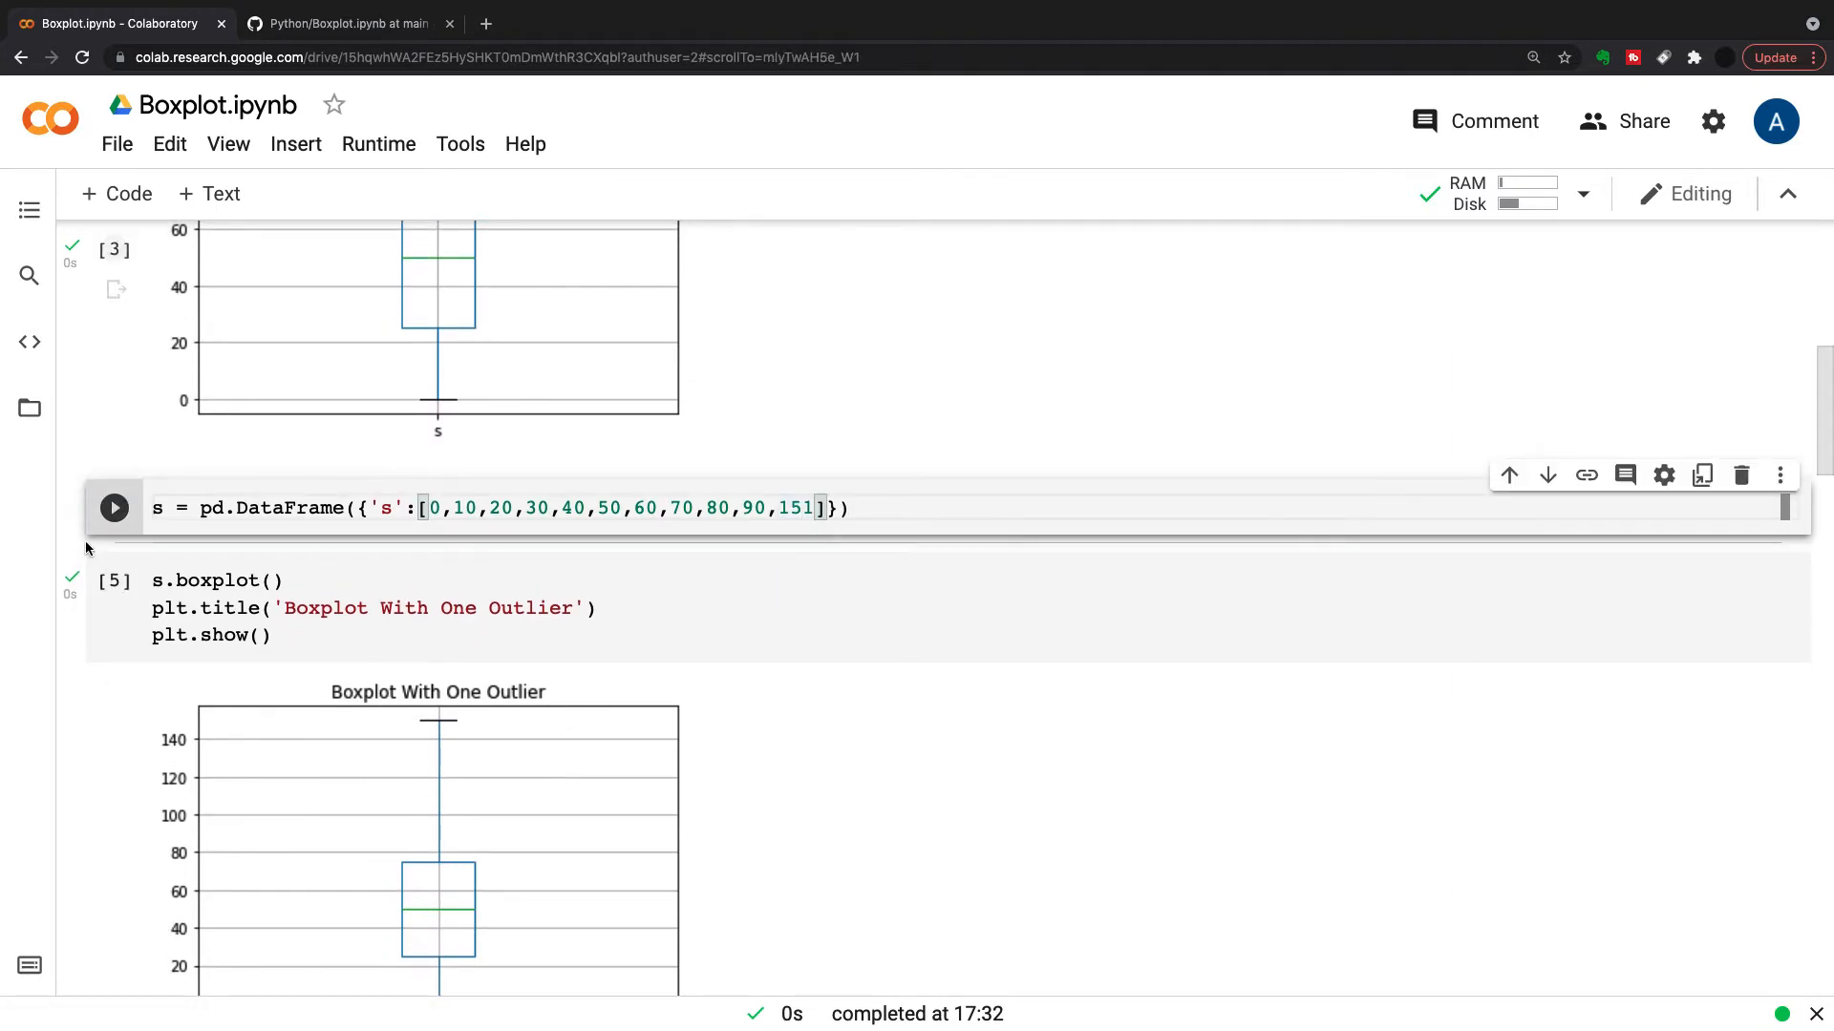
{"action": "left_click", "coordinate": [113, 508]}
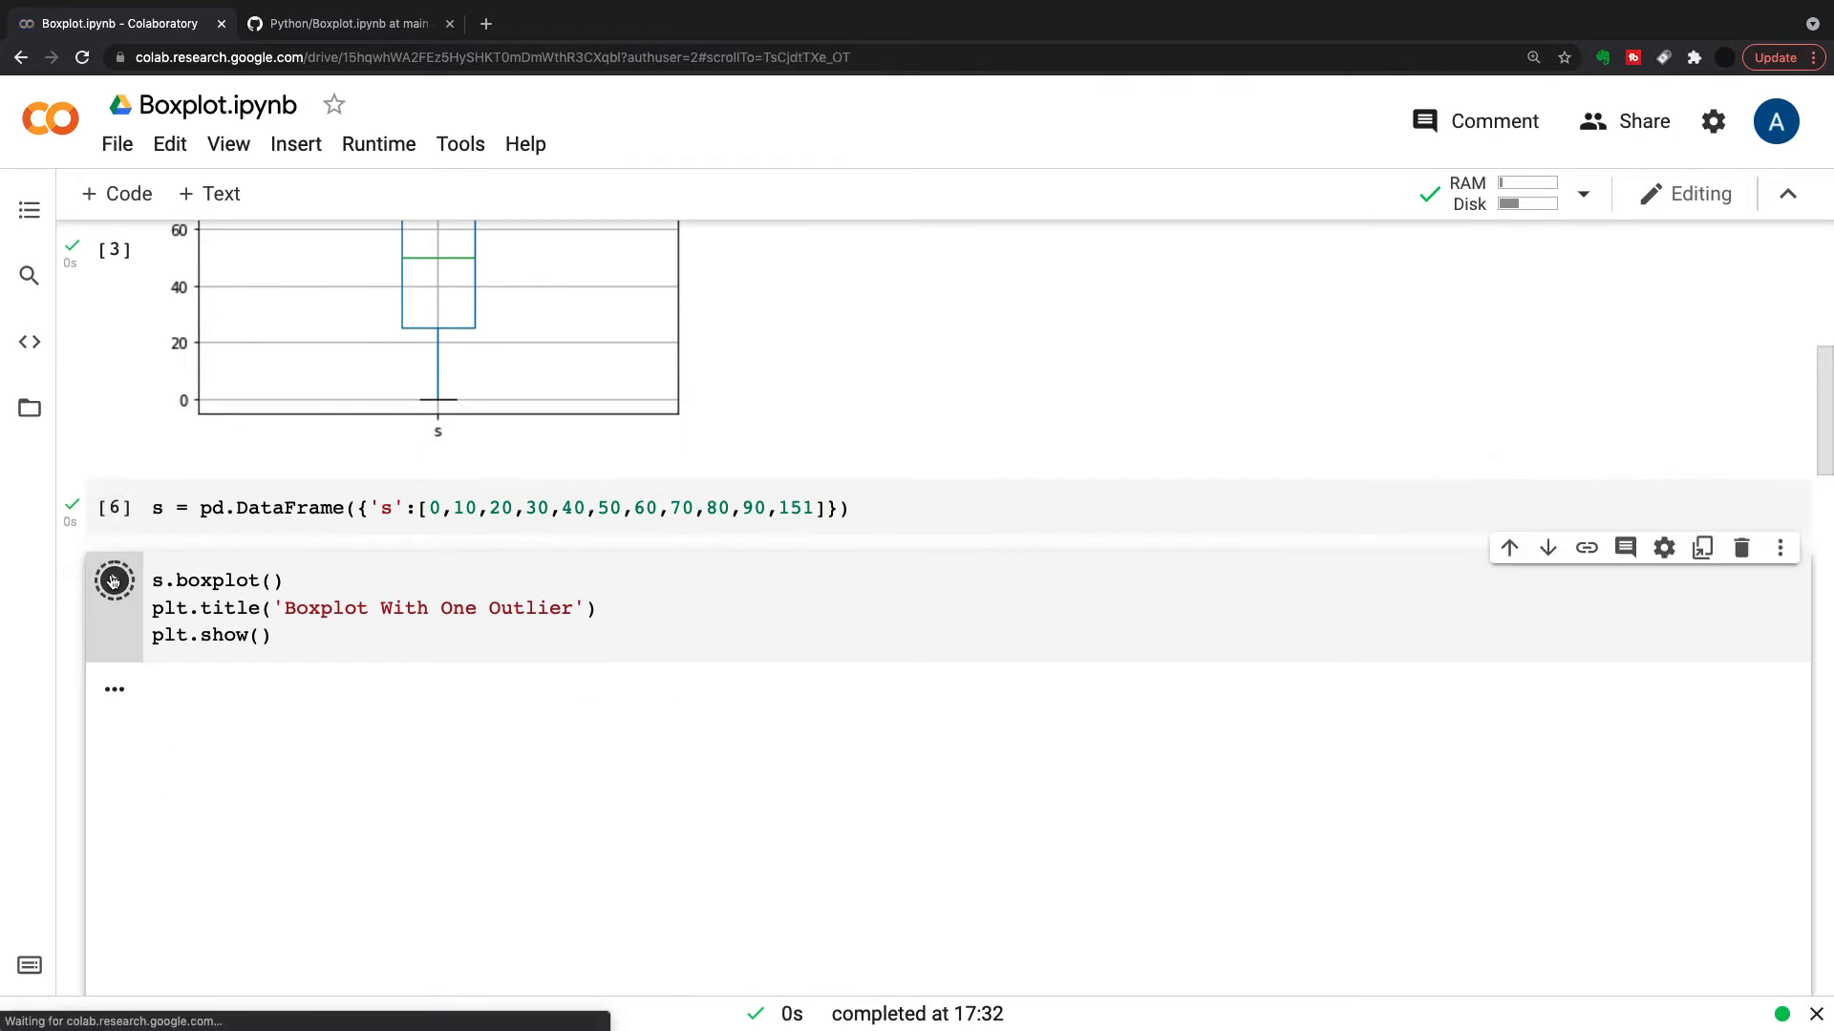
{"action": "left_click", "coordinate": [112, 581]}
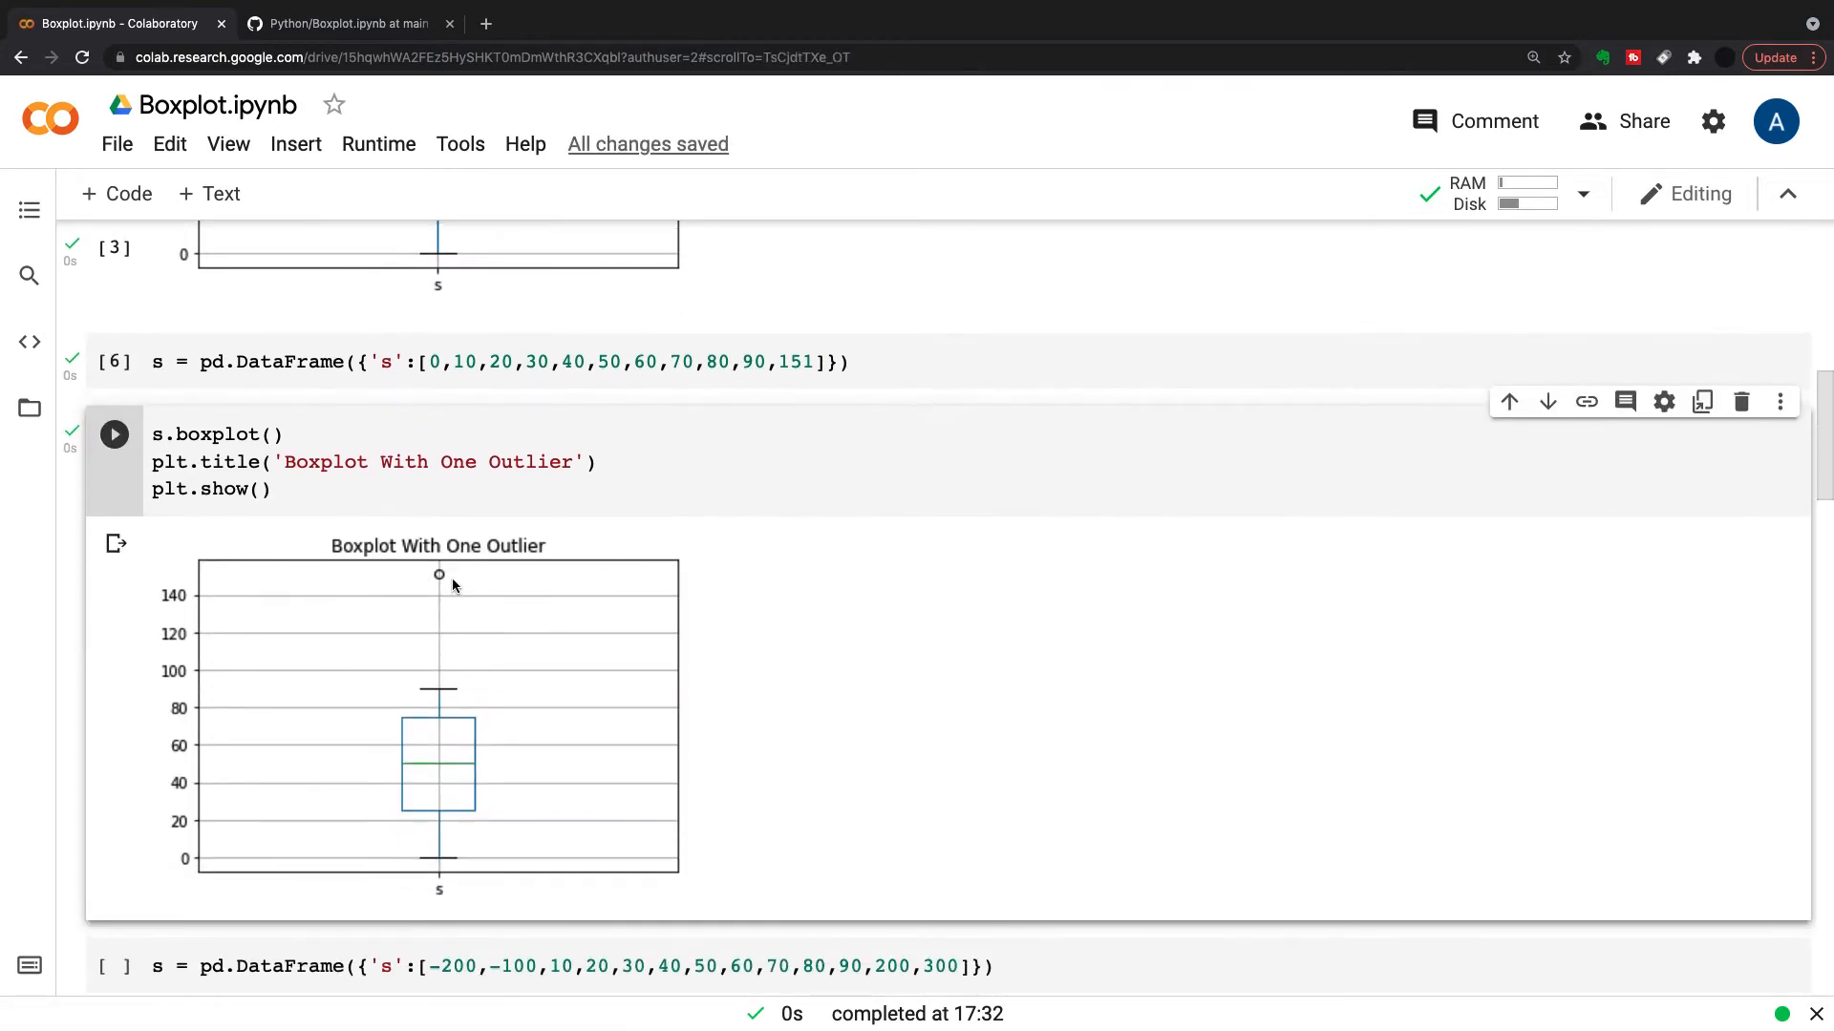
{"action": "mouse_move", "coordinate": [435, 582]}
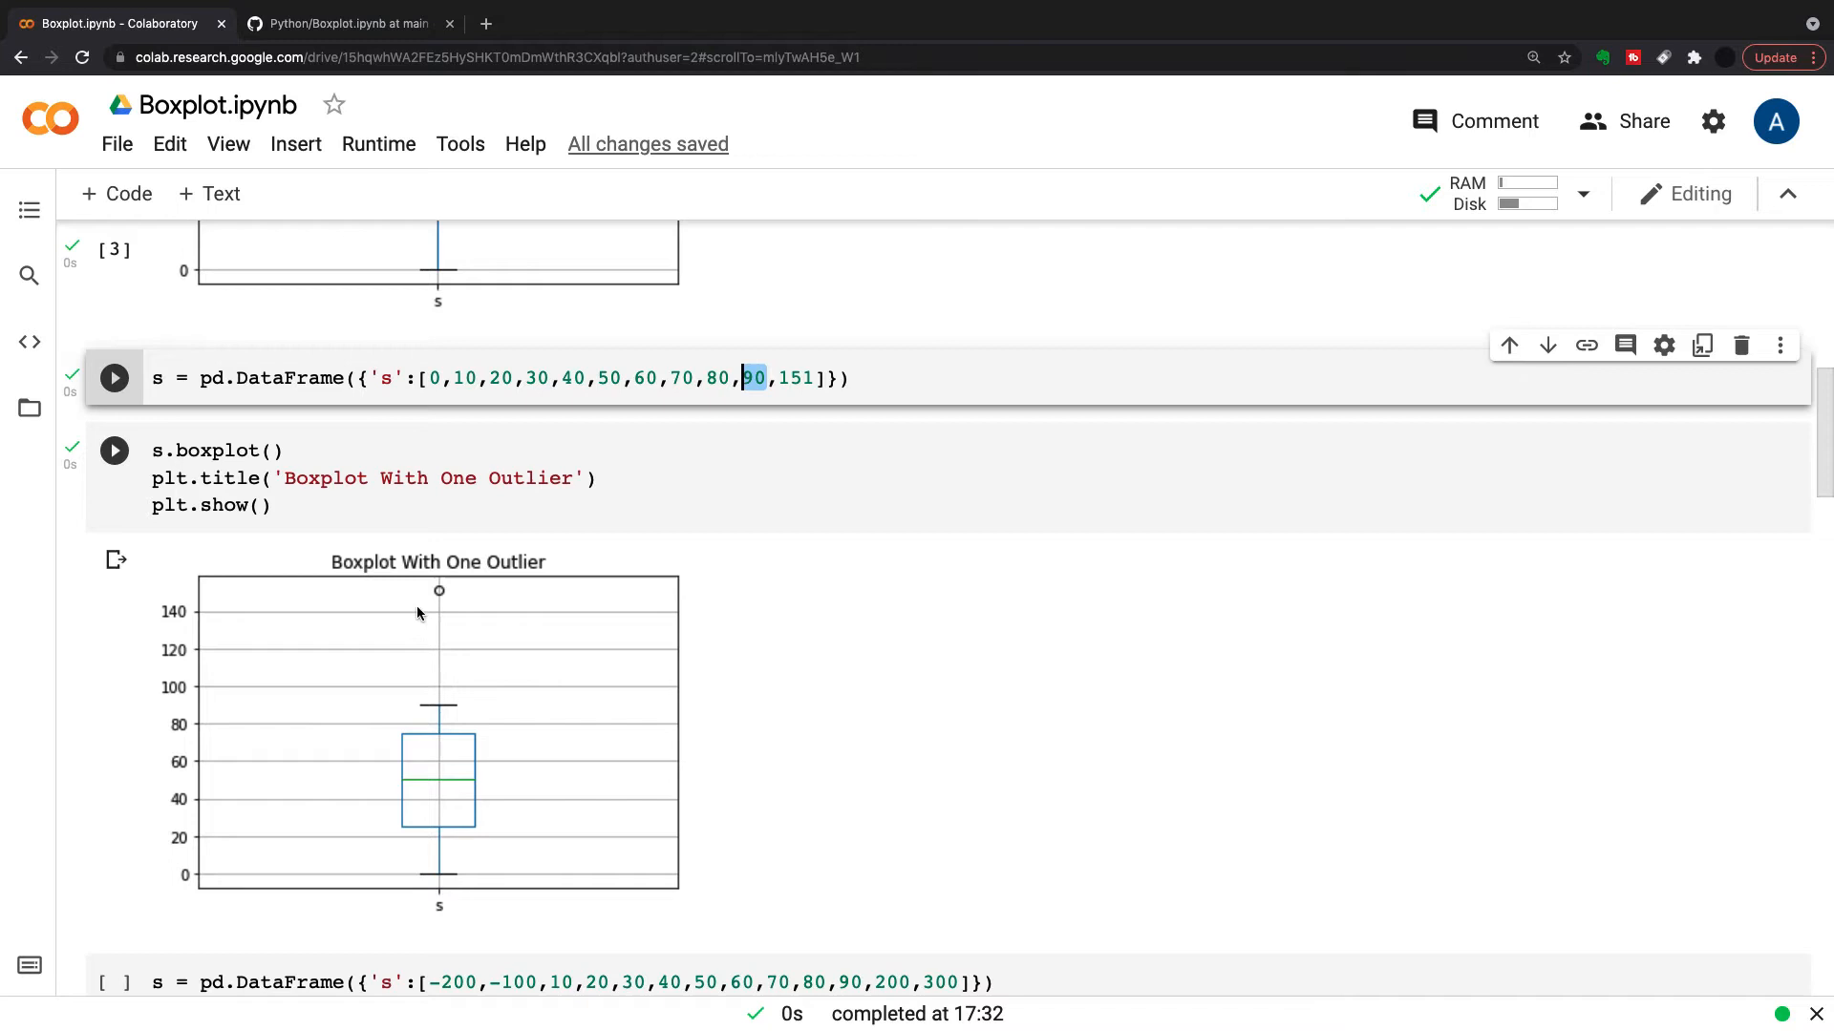
{"action": "mouse_move", "coordinate": [491, 613]}
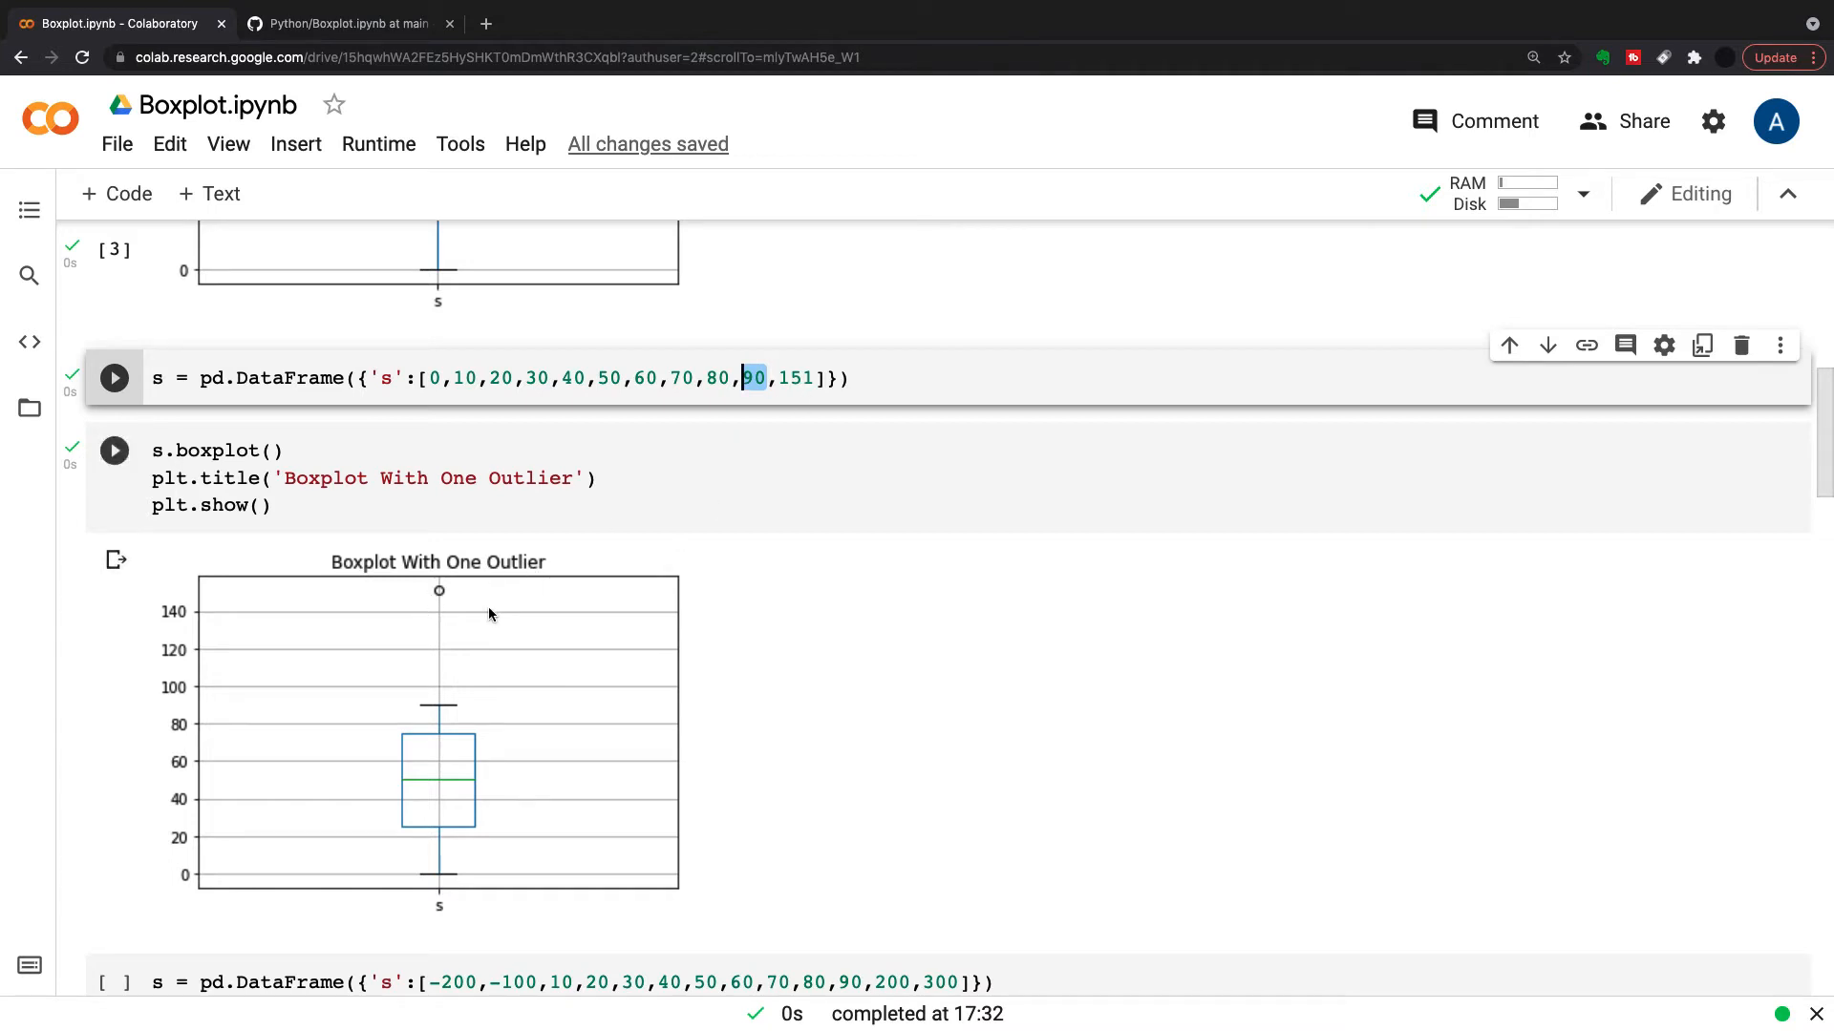
{"action": "mouse_move", "coordinate": [451, 598]}
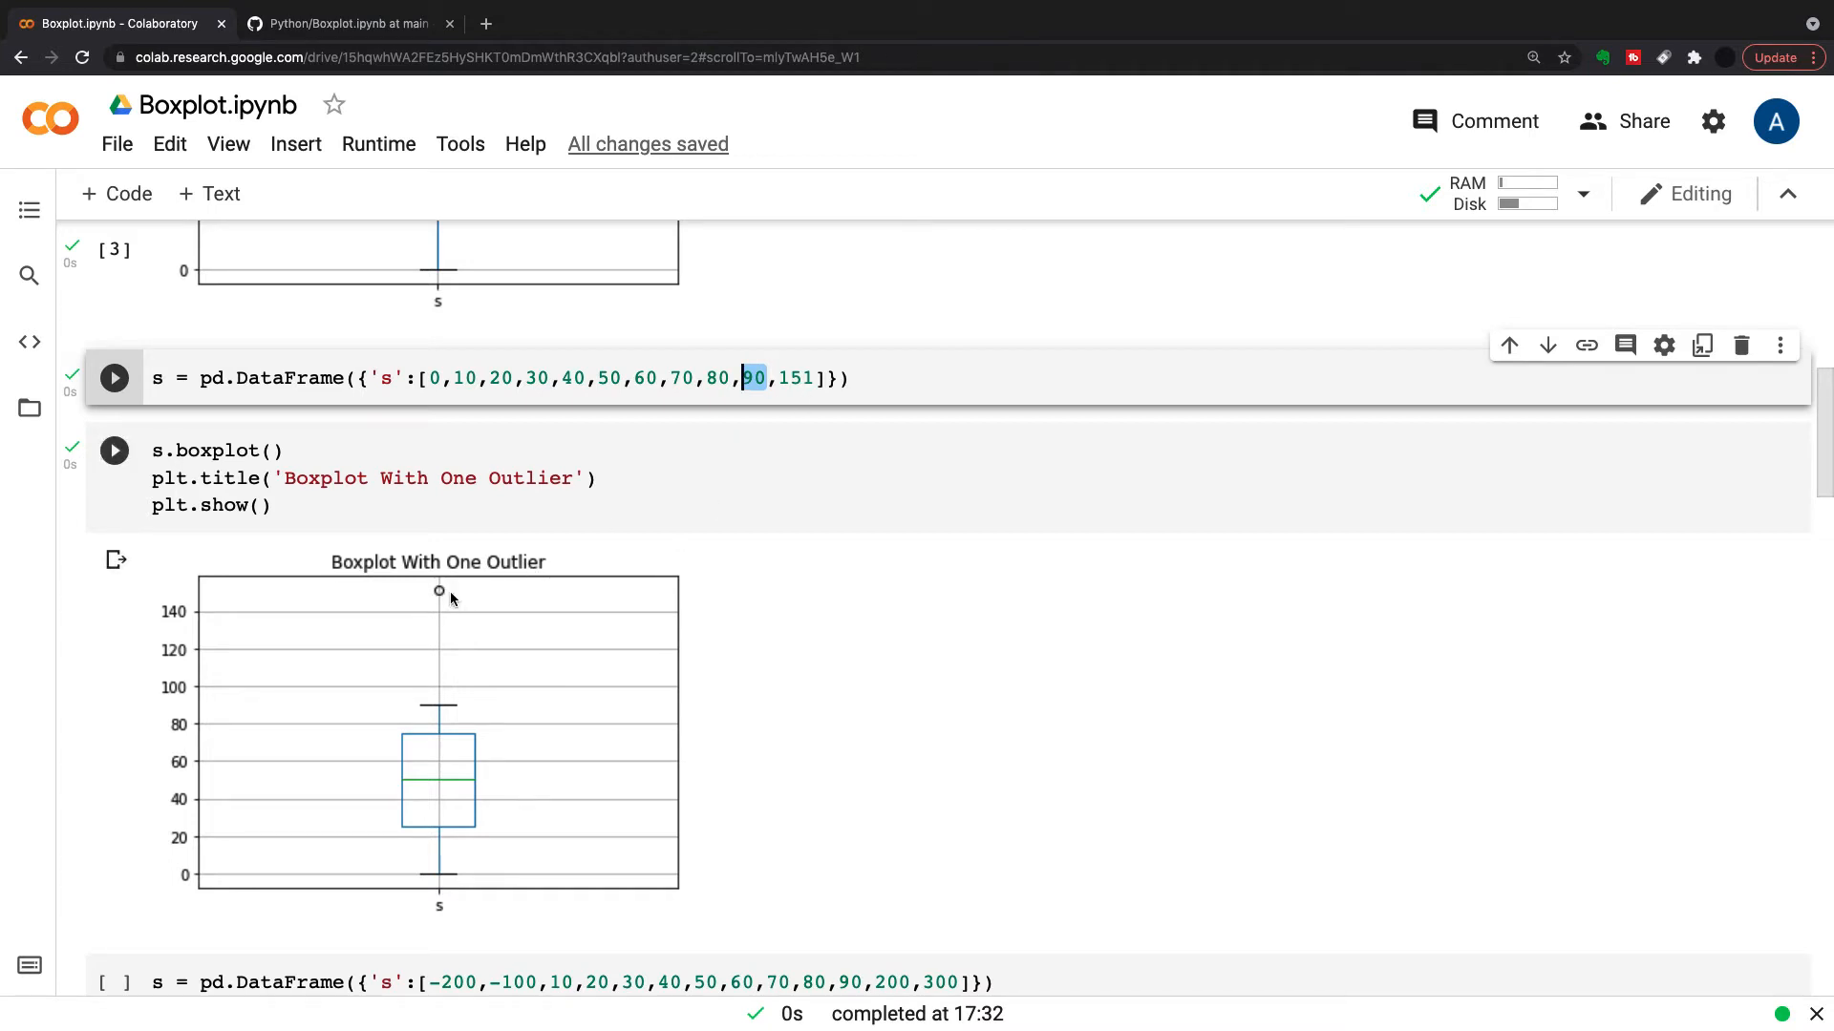
{"action": "scroll", "scroll_direction": "down", "scroll_amount": 3}
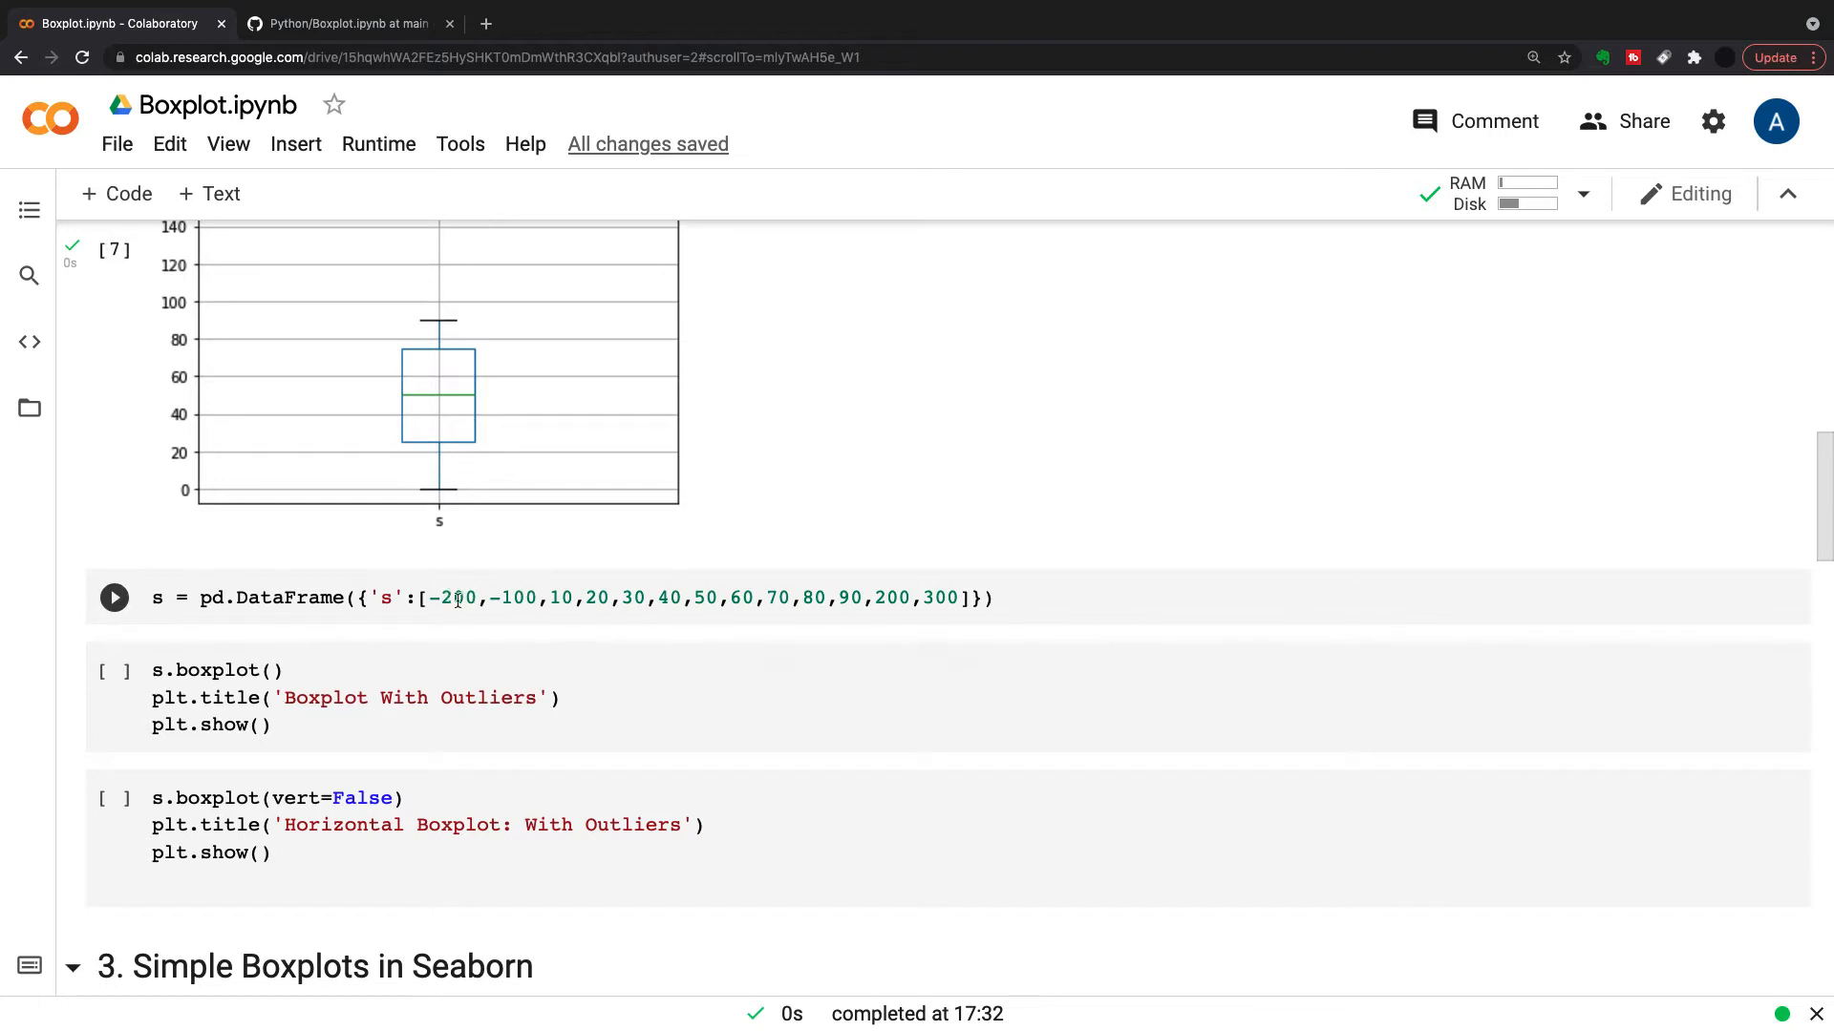
{"action": "mouse_move", "coordinate": [519, 588]}
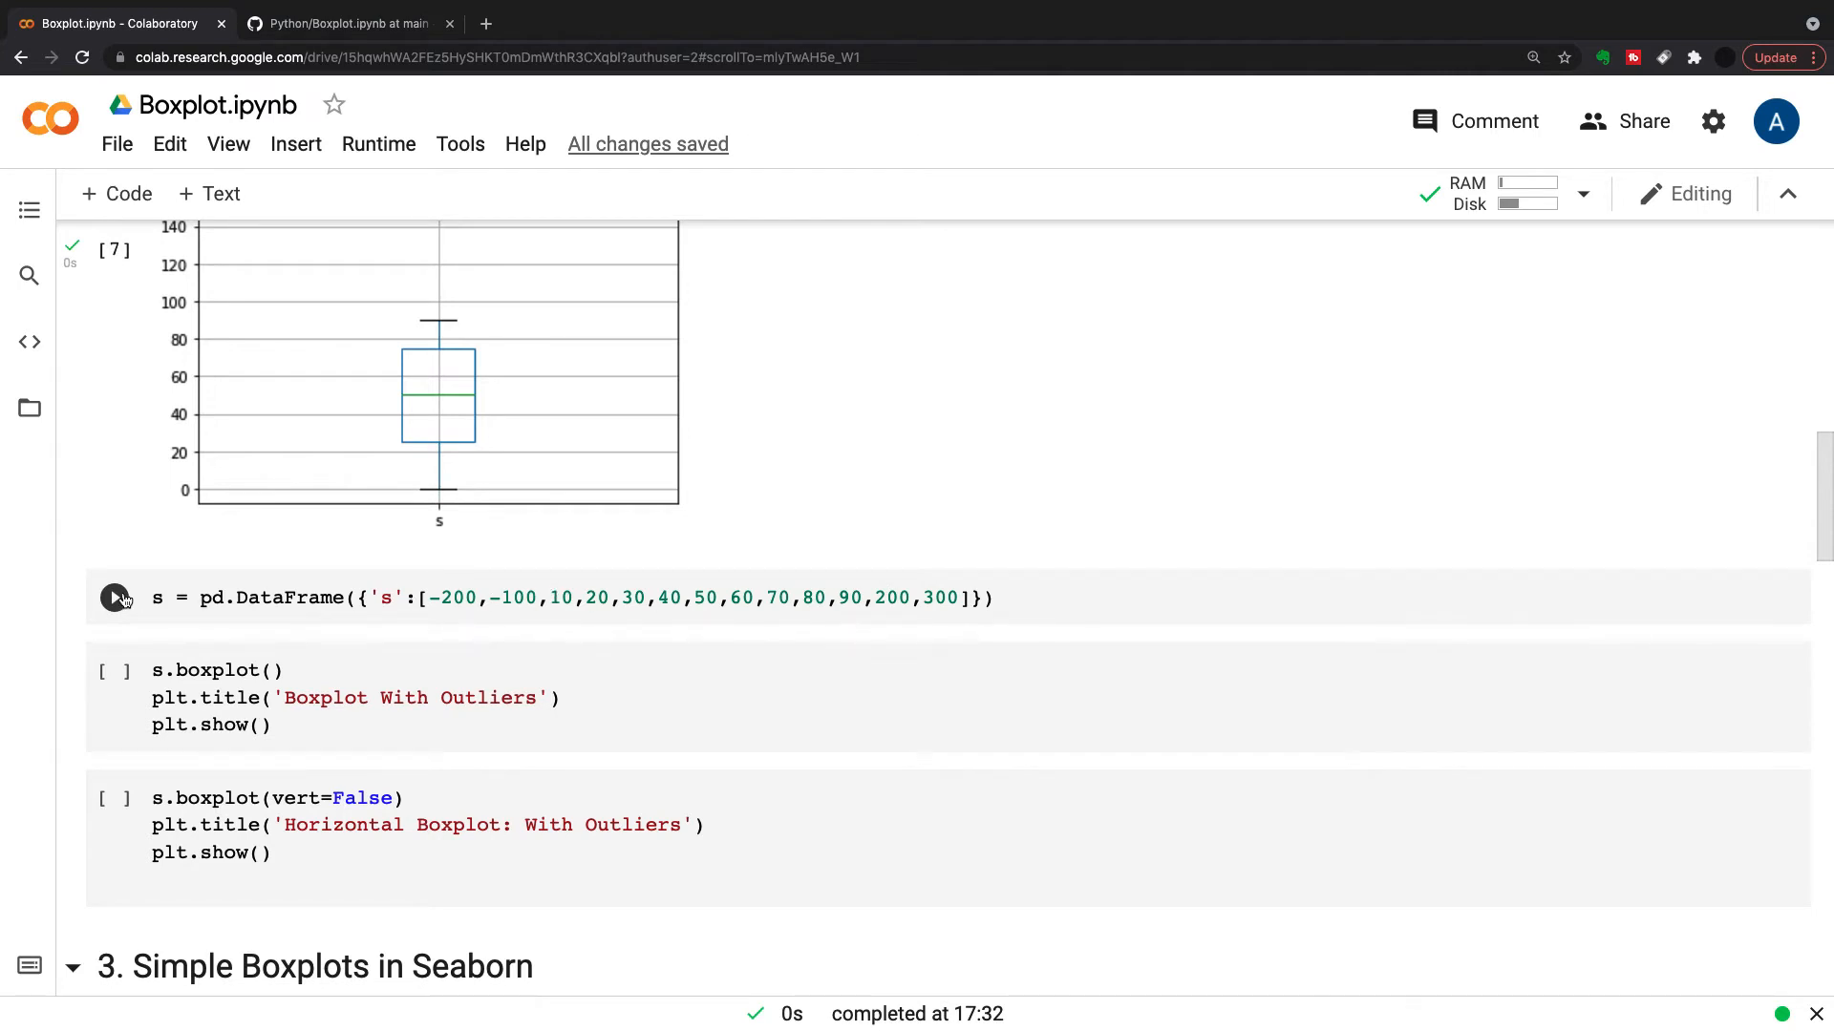
Run the -200 to 300 series and draw 'Boxplot With Outliers' with four outlier points
{"action": "left_click", "coordinate": [115, 598]}
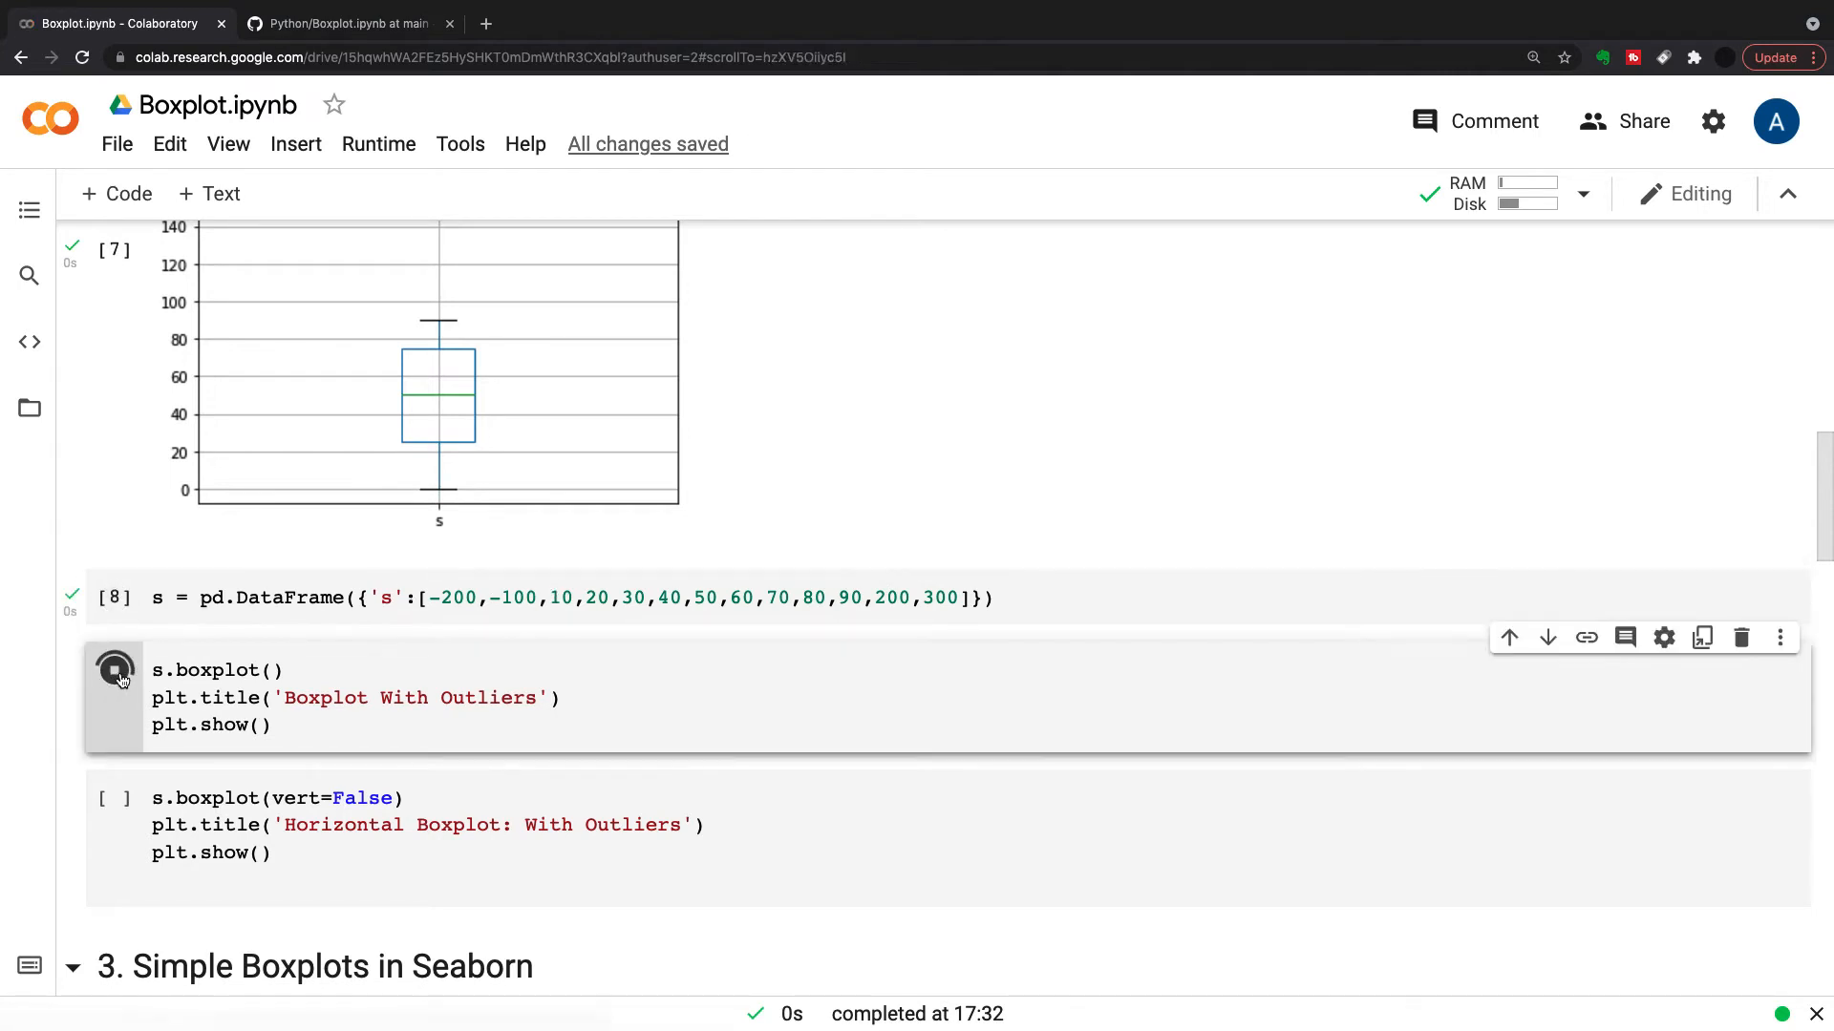
{"action": "left_click", "coordinate": [114, 678]}
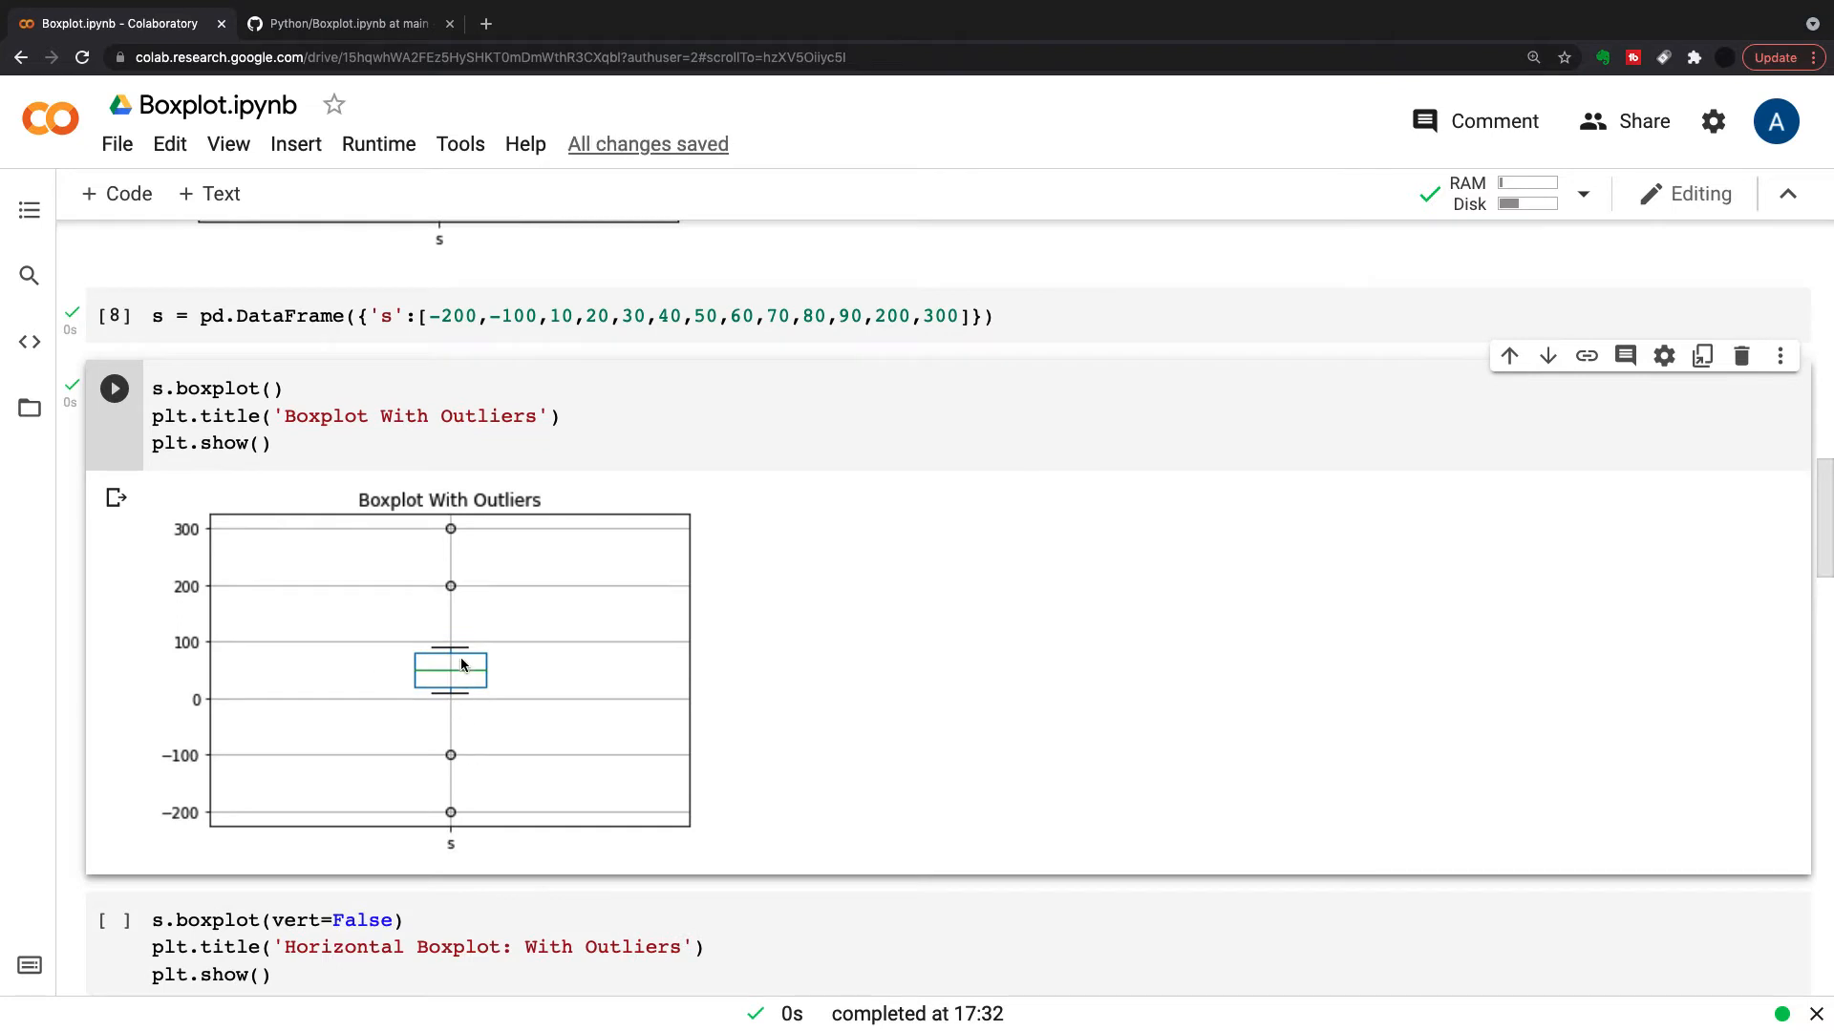
{"action": "mouse_move", "coordinate": [437, 714]}
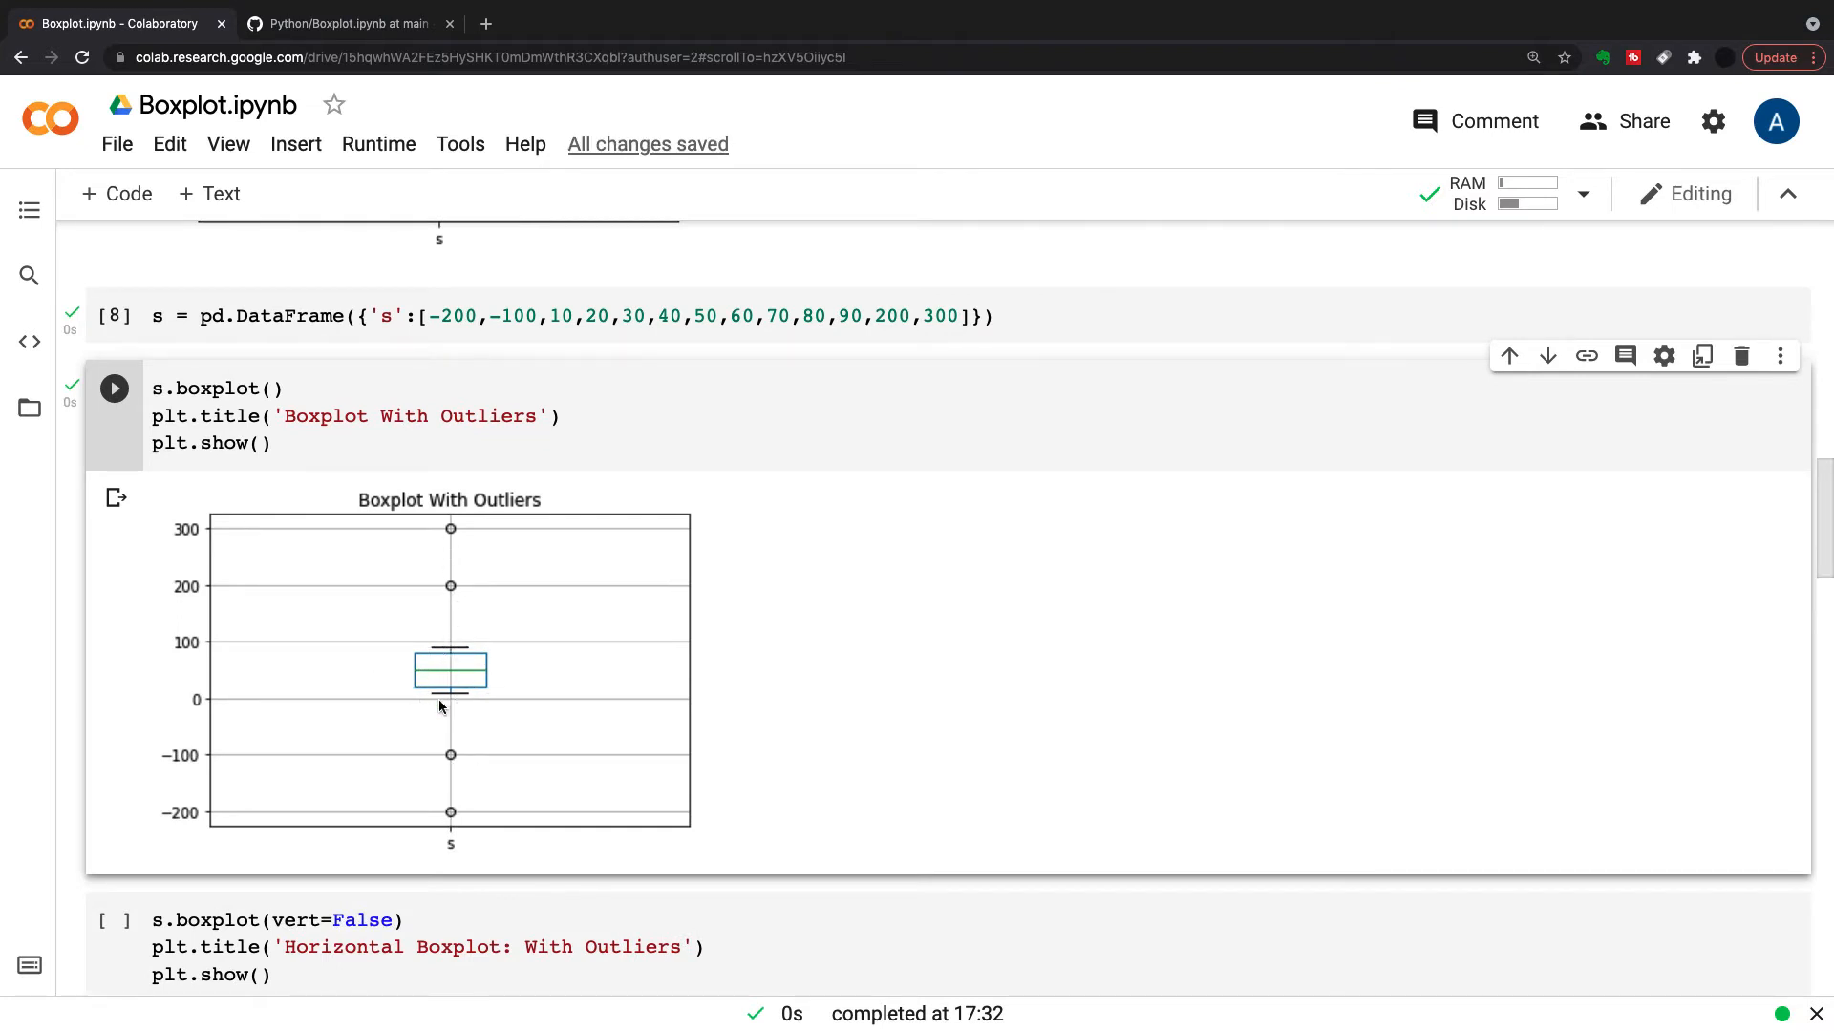
{"action": "scroll", "scroll_direction": "down", "scroll_amount": 3}
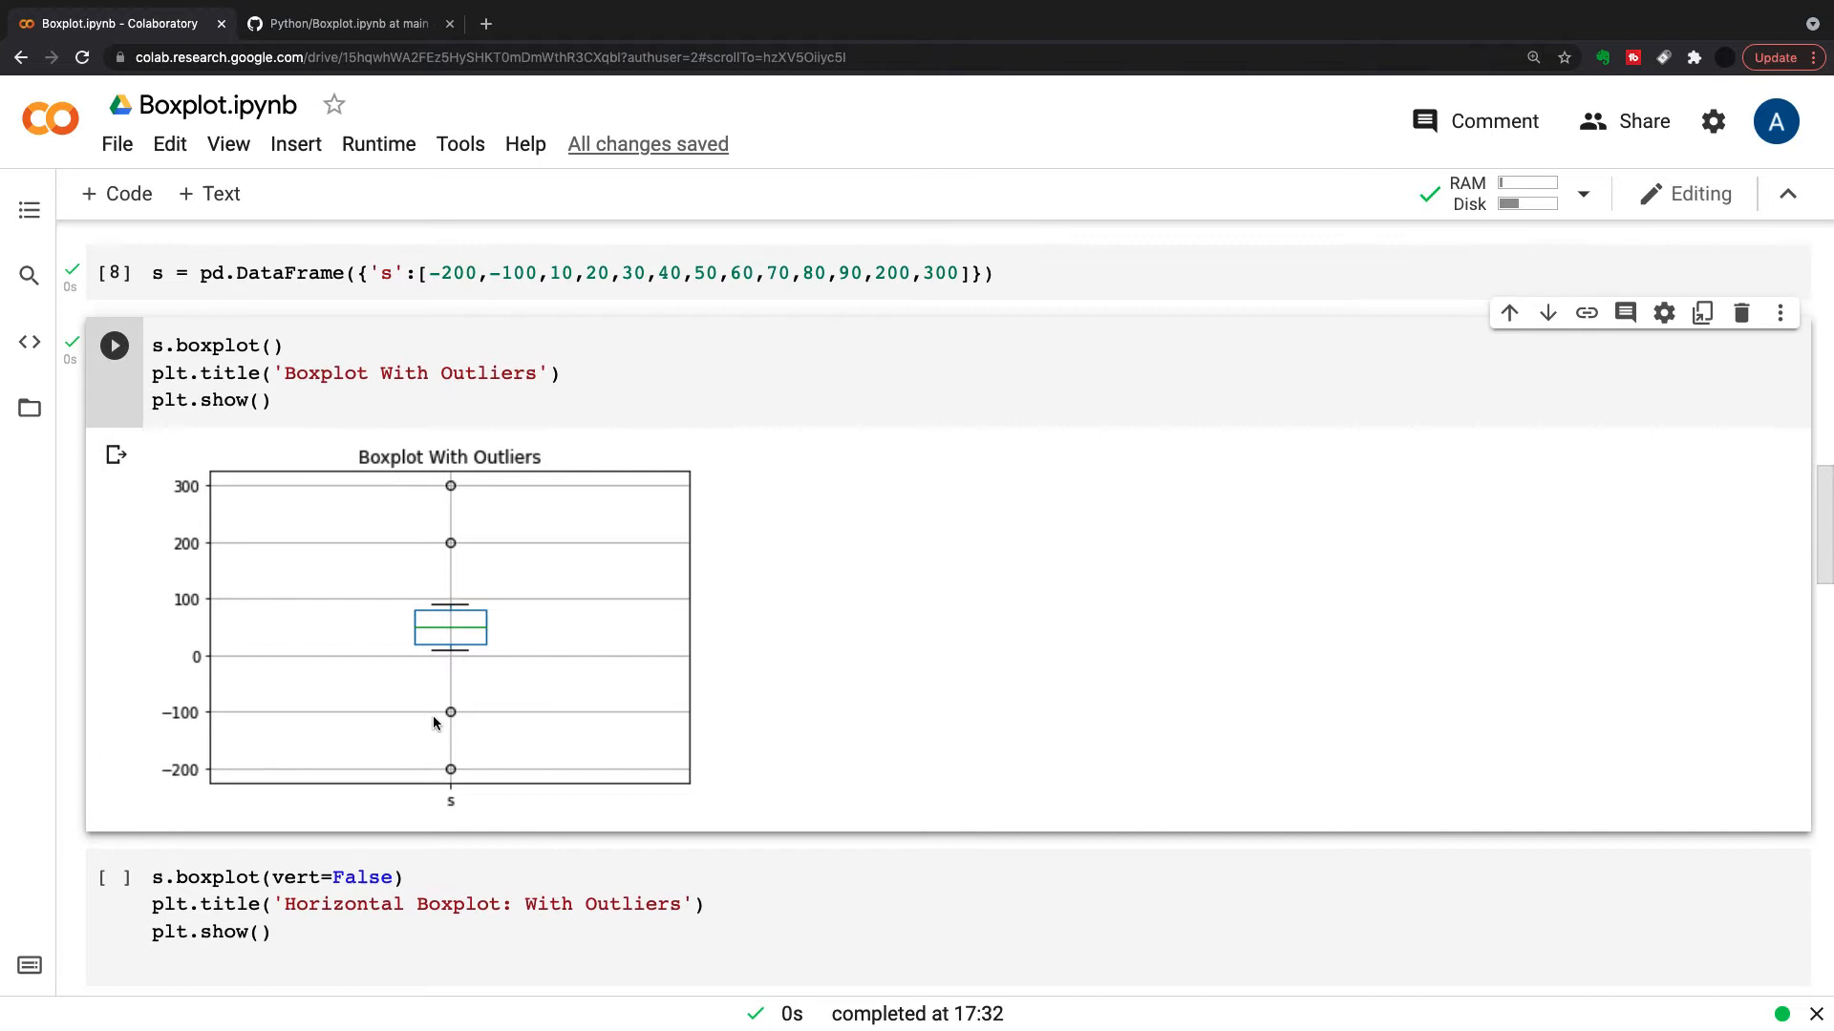
{"action": "mouse_move", "coordinate": [412, 722]}
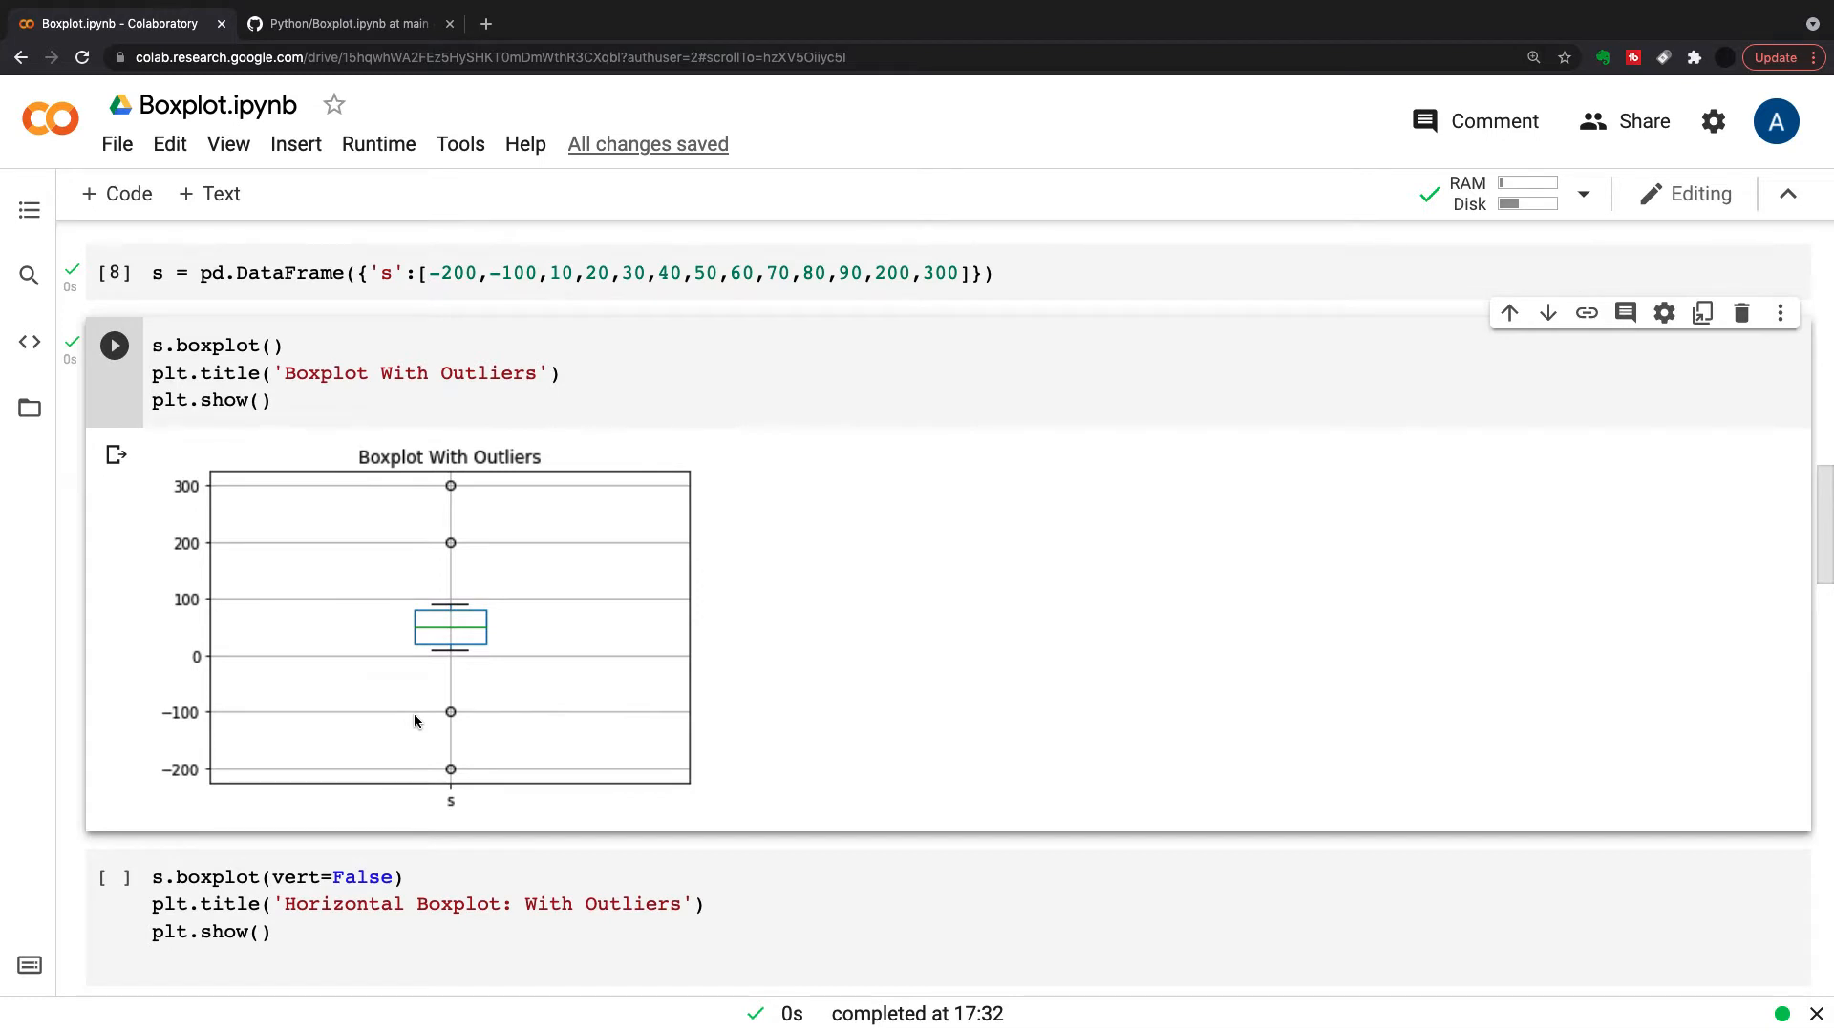
Run the vert=False cell to draw 'Horizontal Boxplot: With Outliers'
{"action": "scroll", "scroll_direction": "down", "scroll_amount": 3}
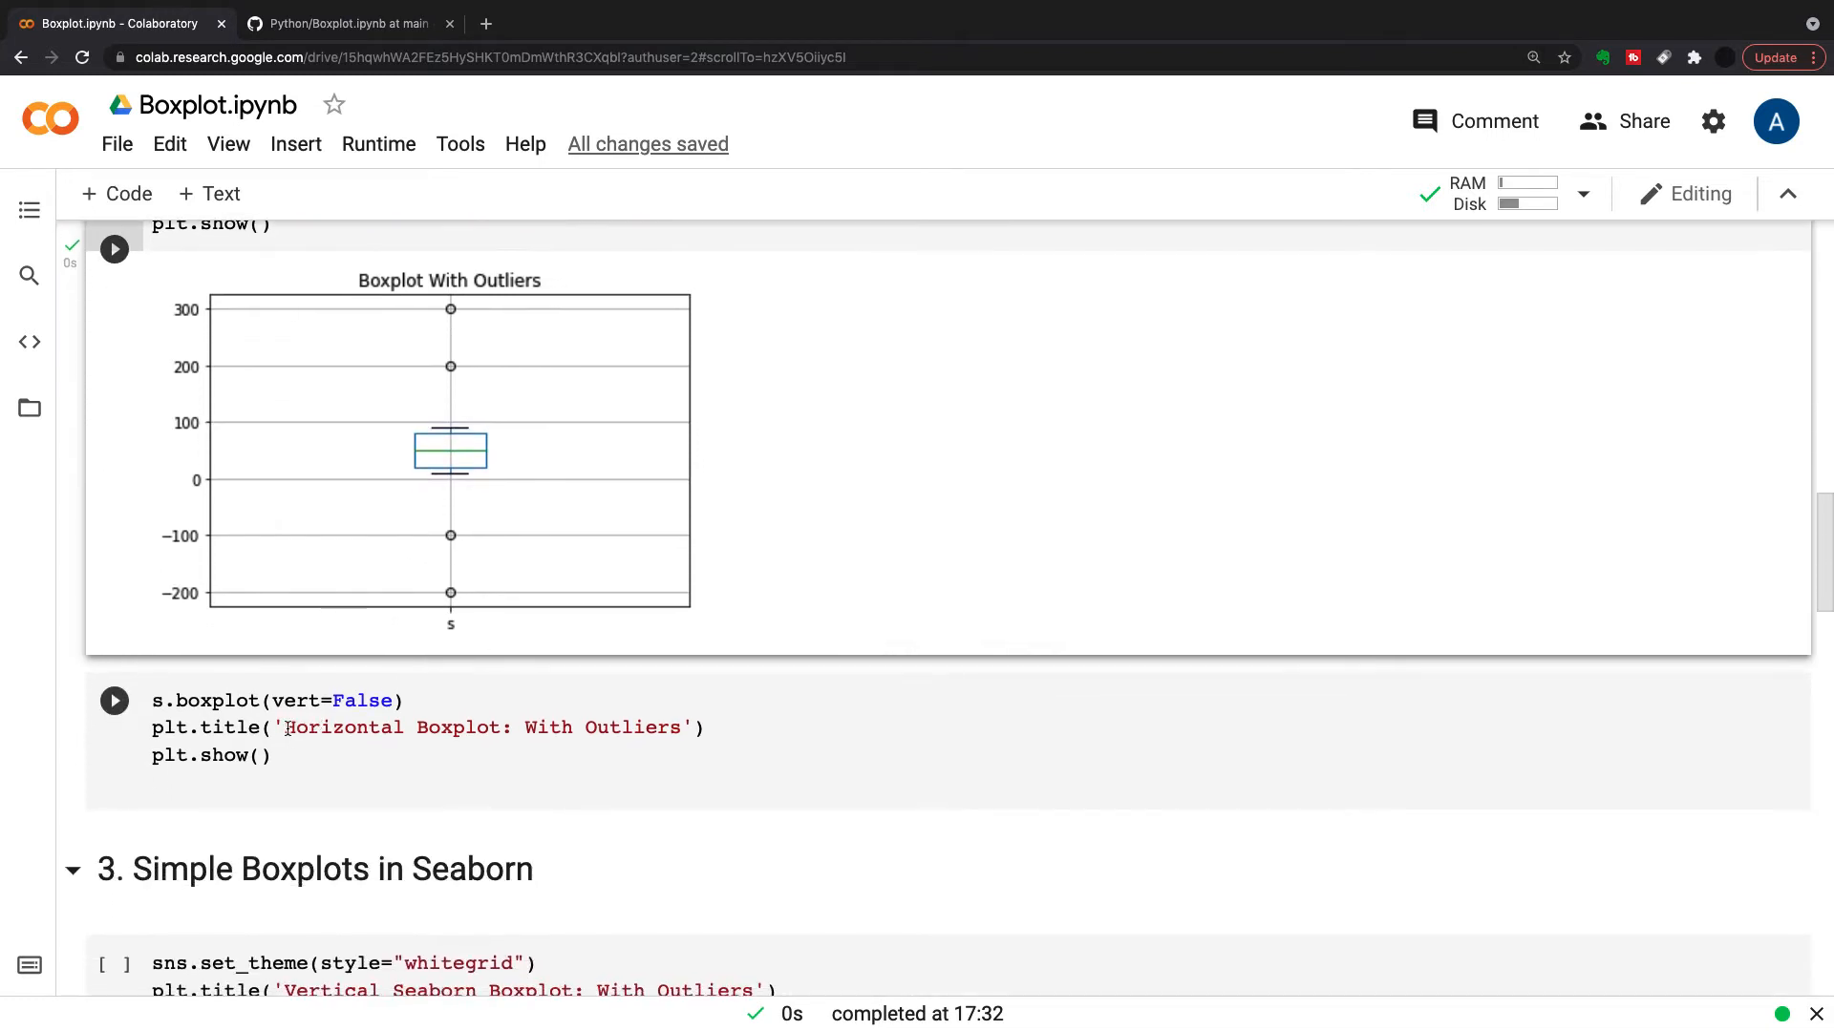
{"action": "left_click", "coordinate": [397, 701]}
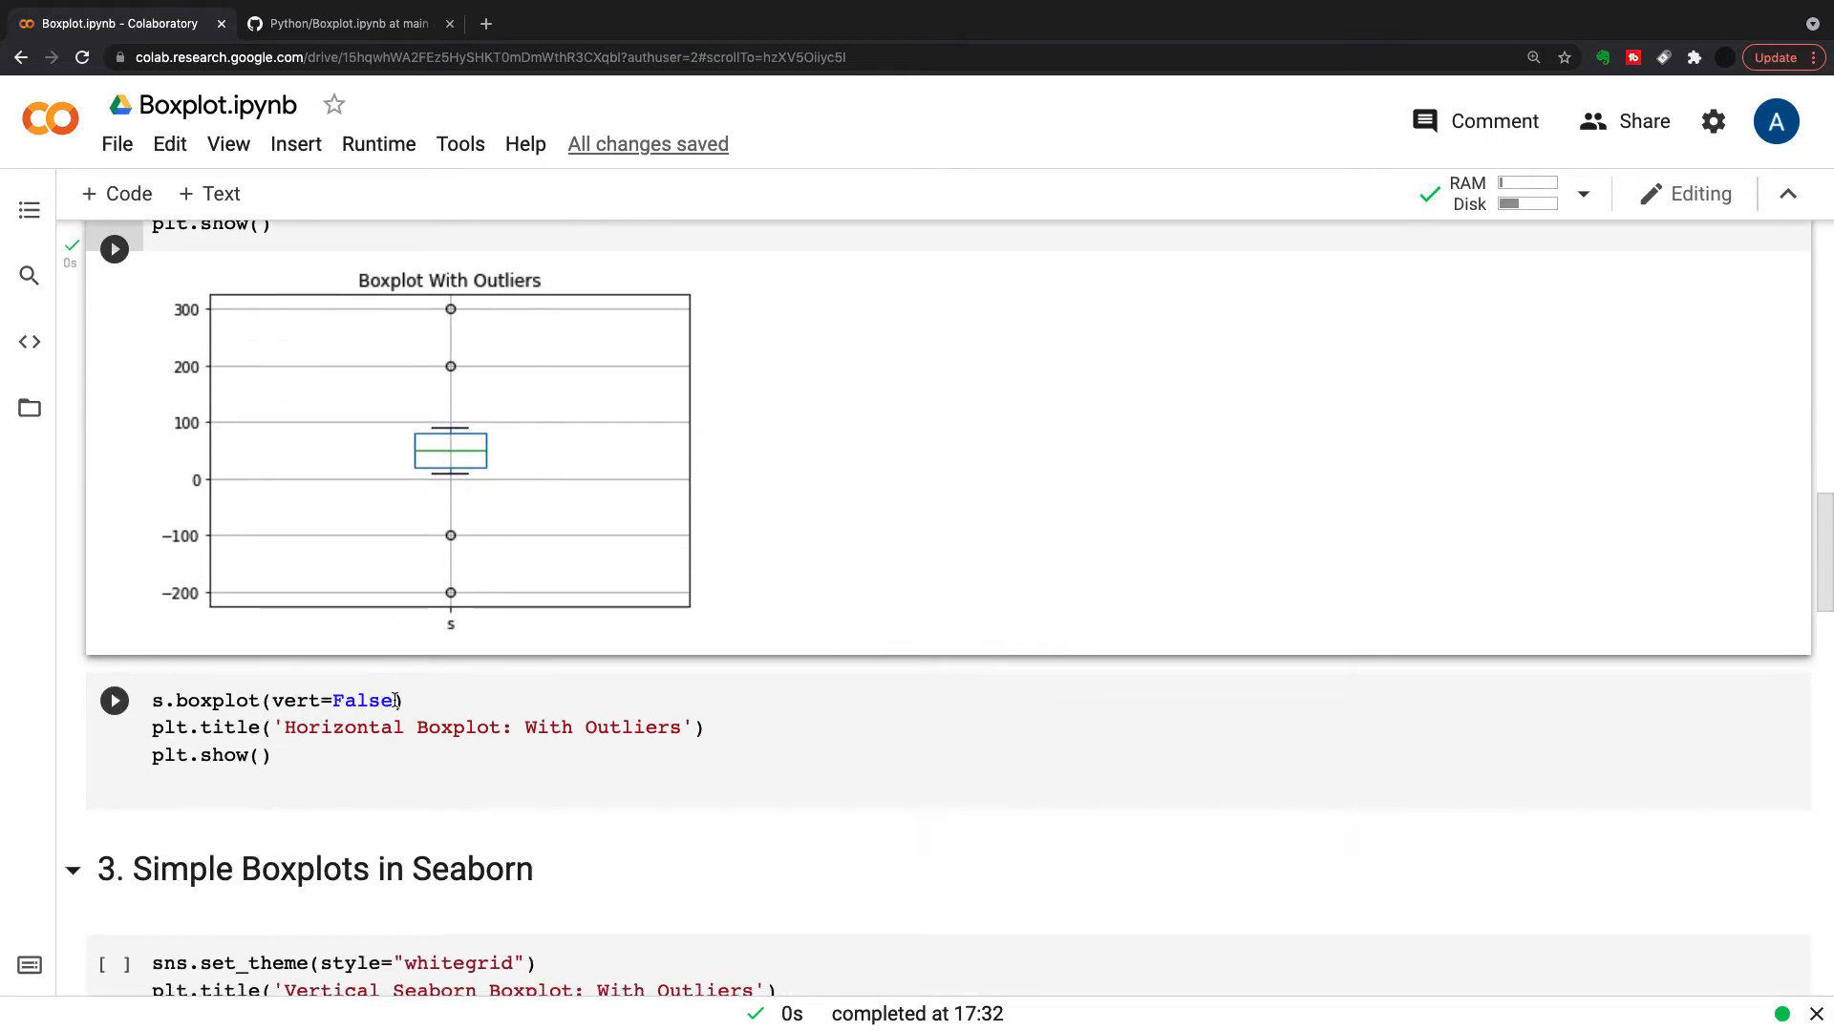
{"action": "double_click", "coordinate": [333, 701]}
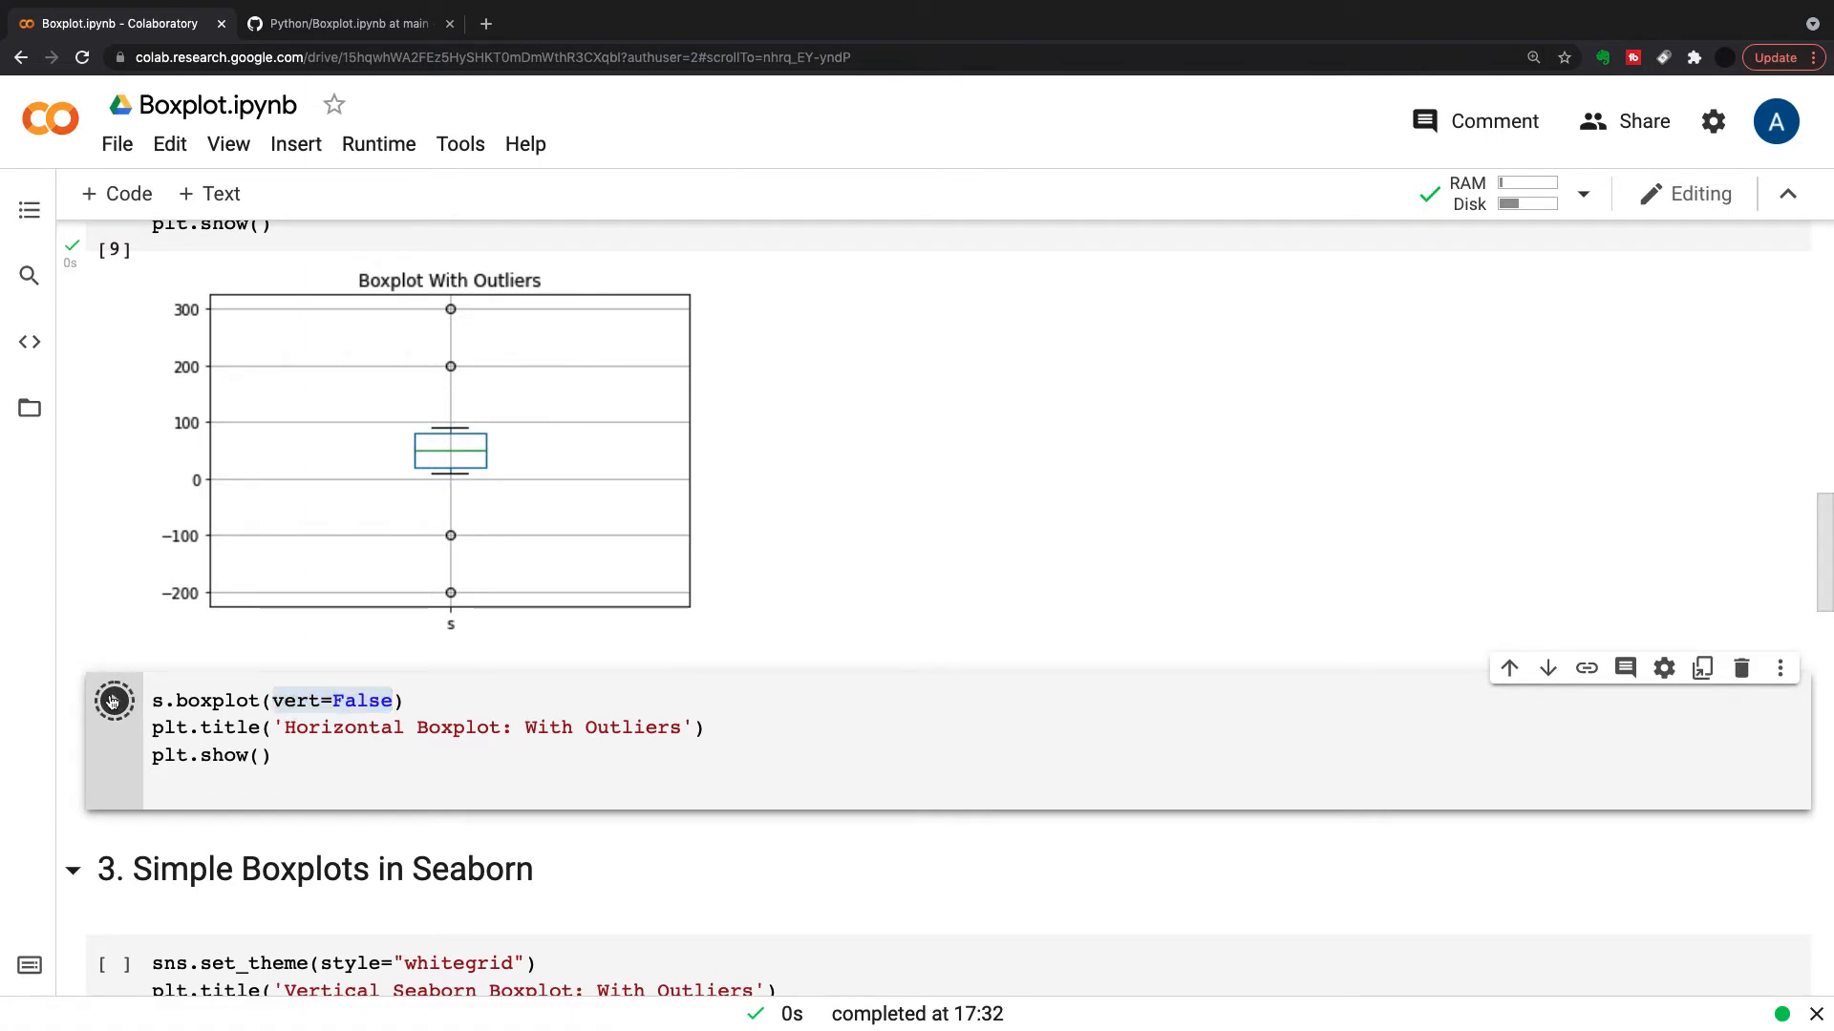
{"action": "left_click", "coordinate": [112, 701]}
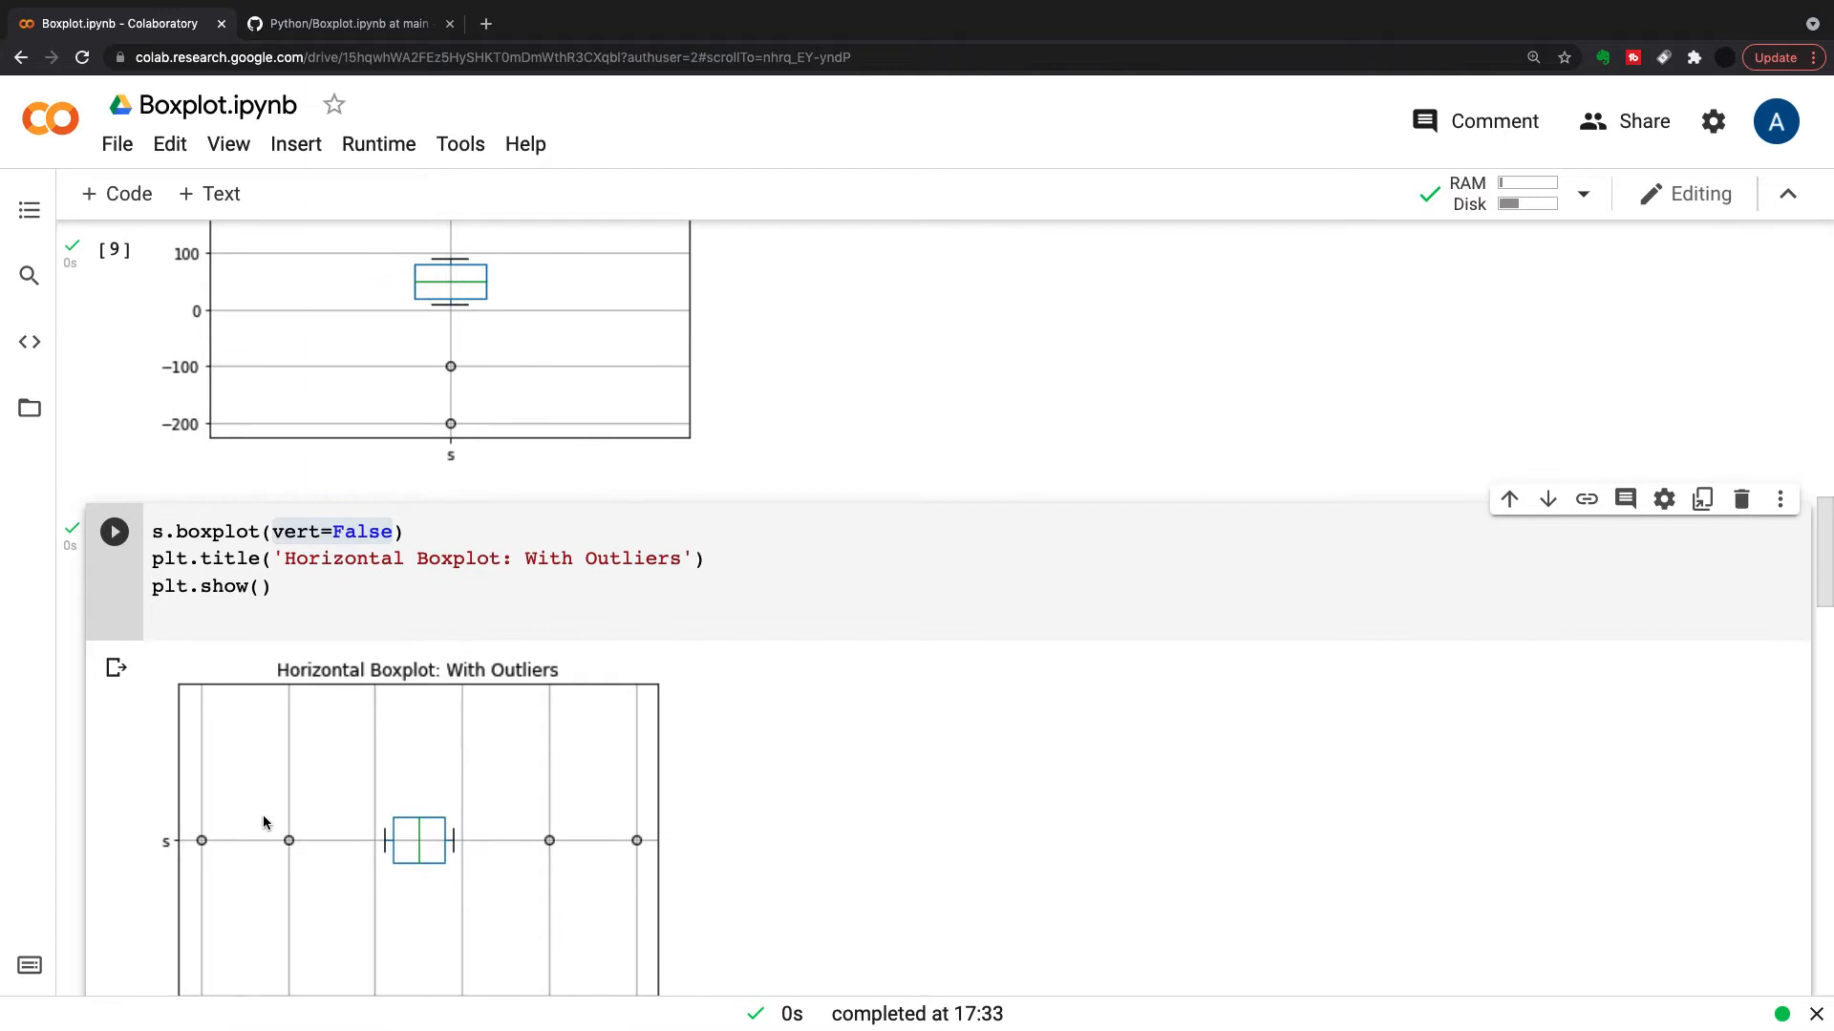
{"action": "scroll", "scroll_direction": "down", "scroll_amount": 3}
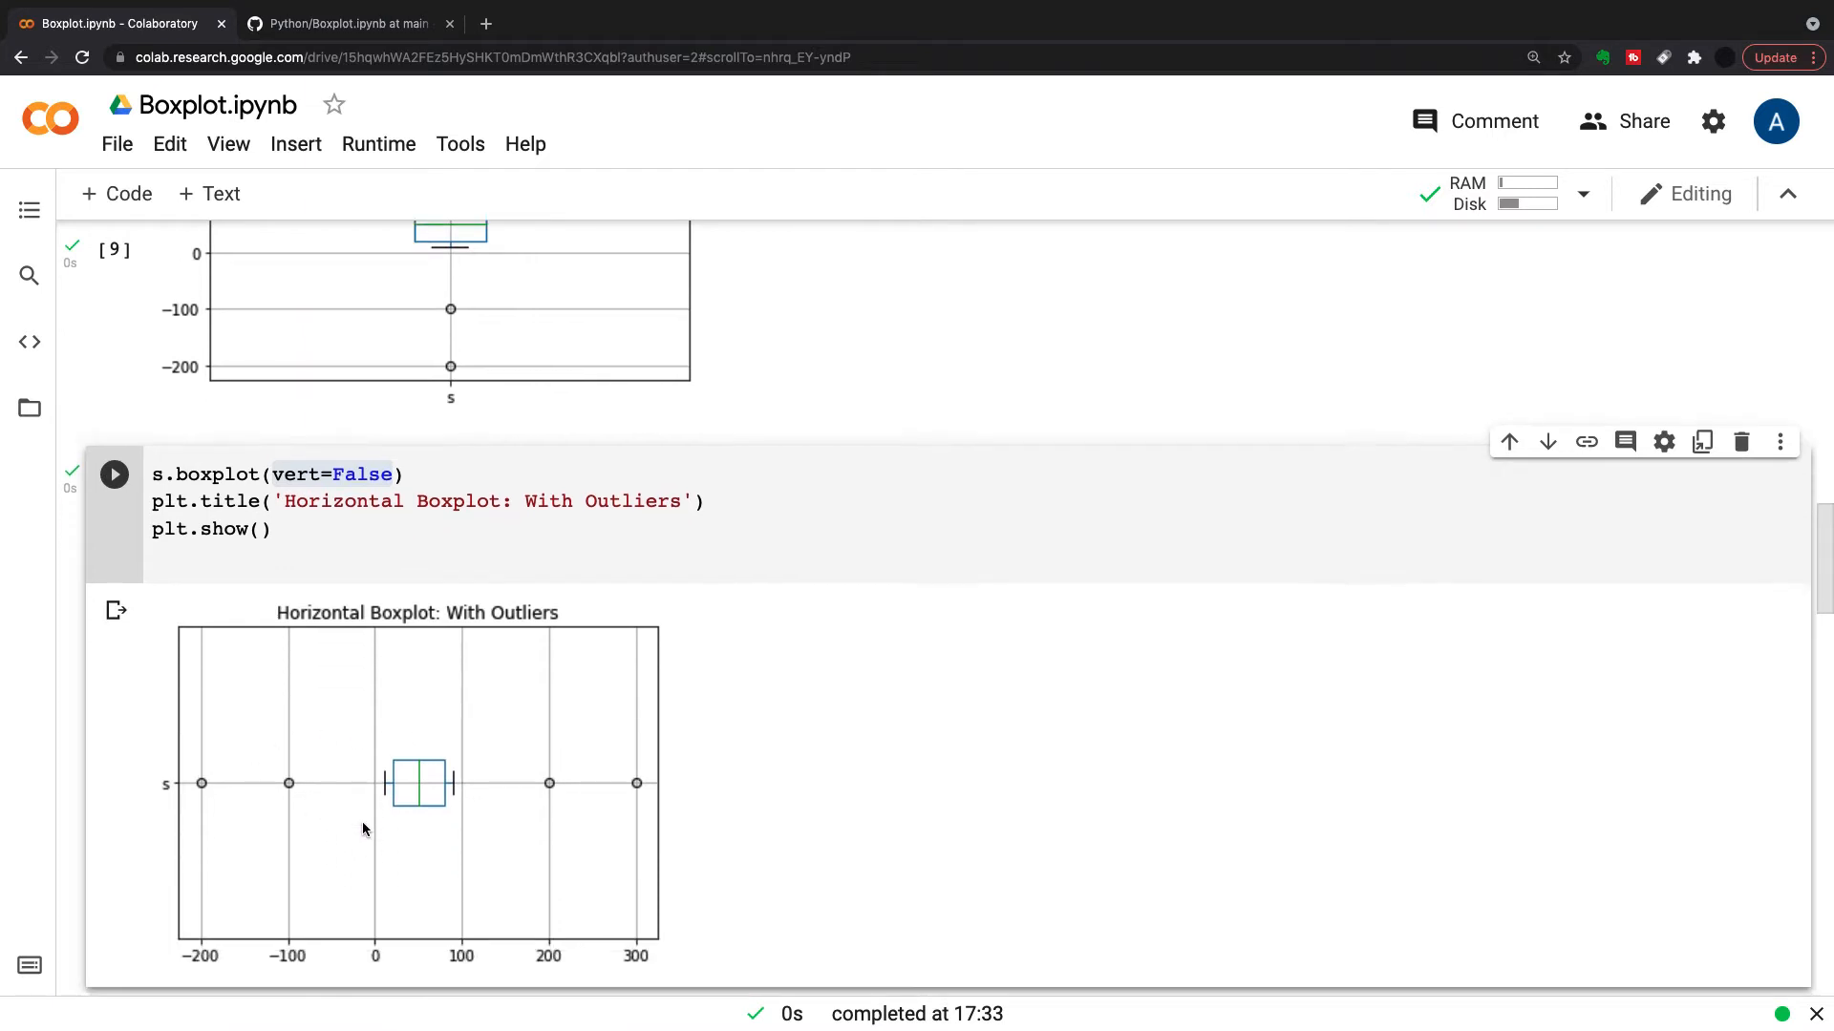
{"action": "scroll", "scroll_direction": "down", "scroll_amount": 3}
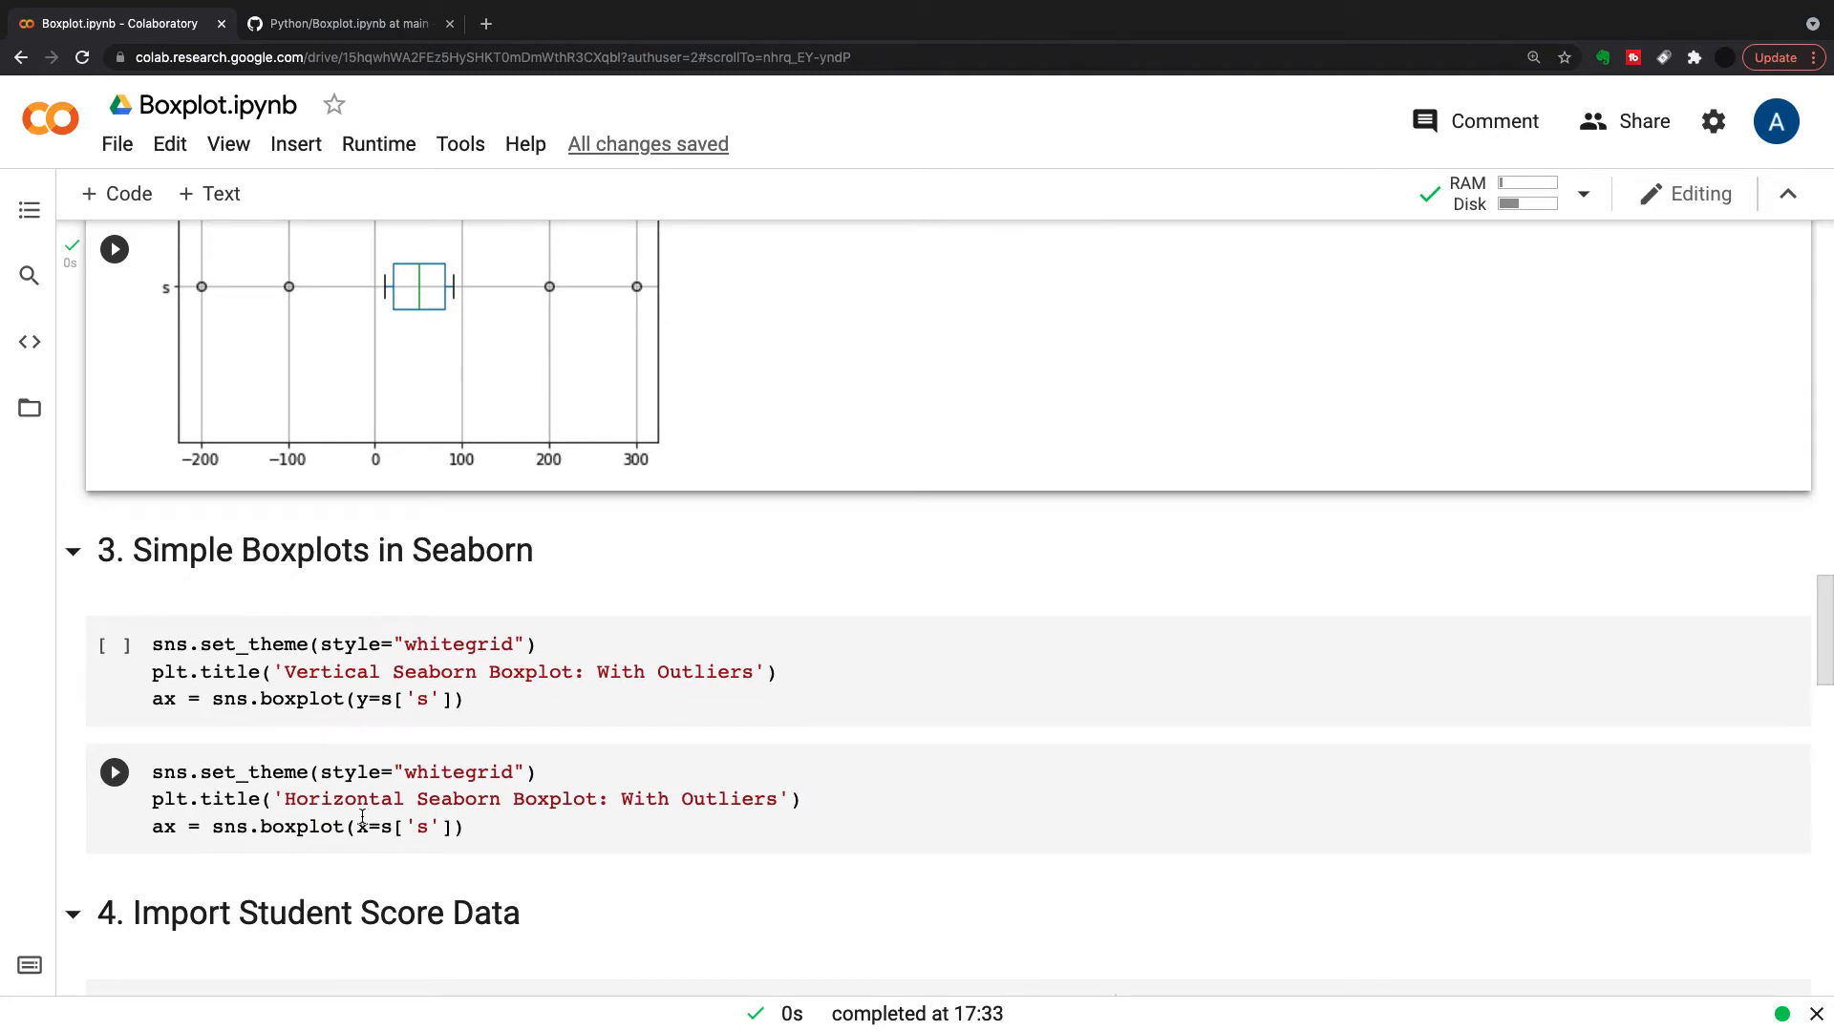
Run the first Seaborn cell to draw 'Vertical Seaborn Boxplot: With Outliers'
{"action": "scroll", "scroll_direction": "down", "scroll_amount": 3}
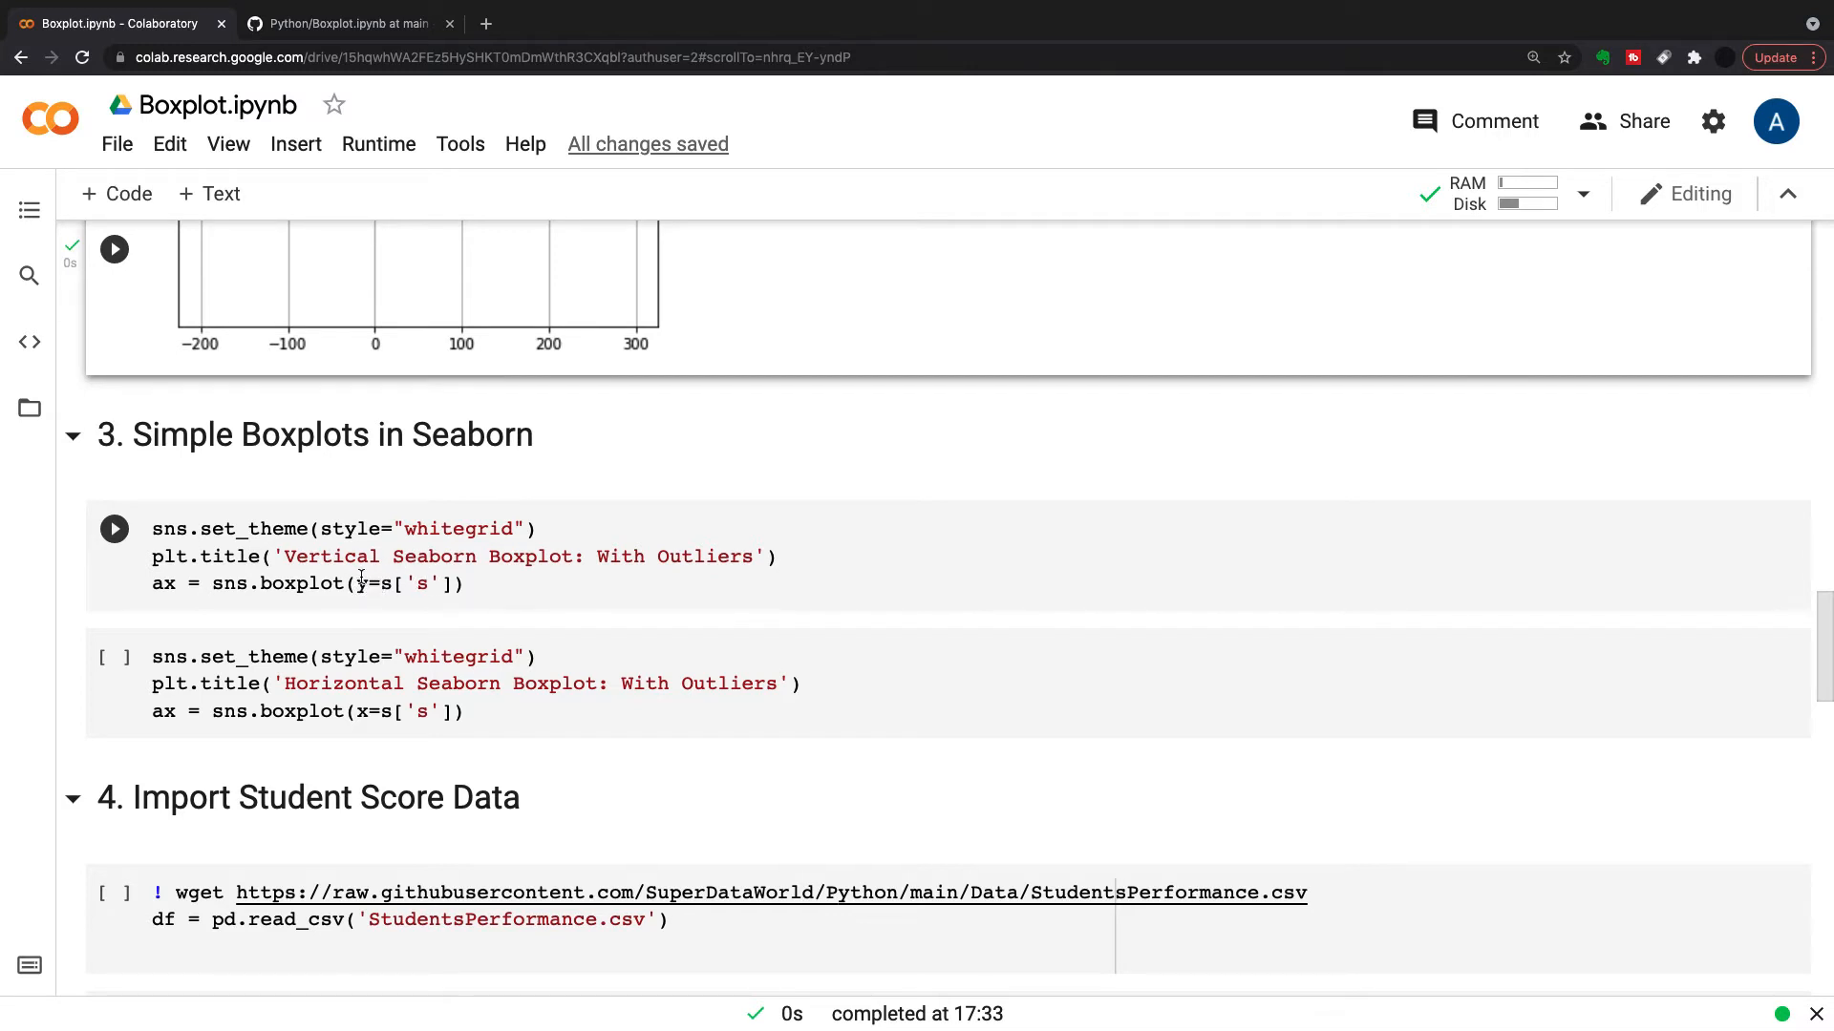
{"action": "scroll", "scroll_direction": "down", "scroll_amount": 3}
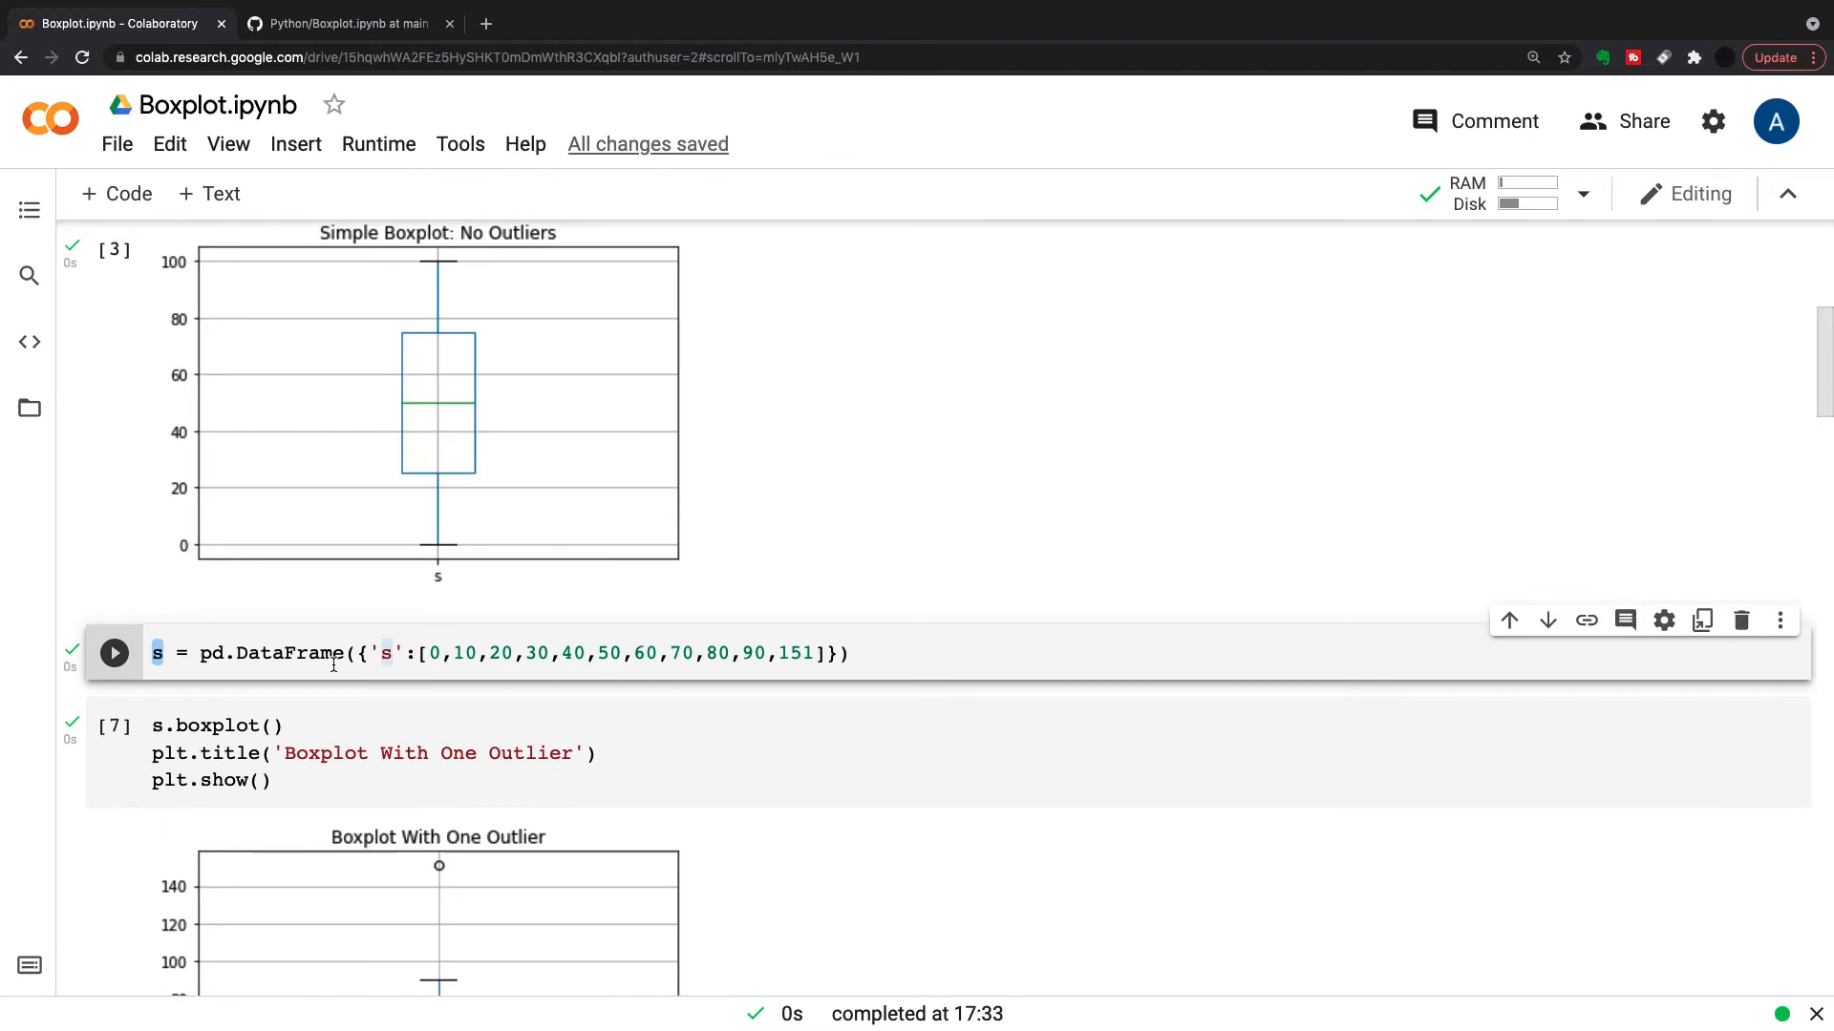
{"action": "scroll", "scroll_direction": "down", "scroll_amount": 3}
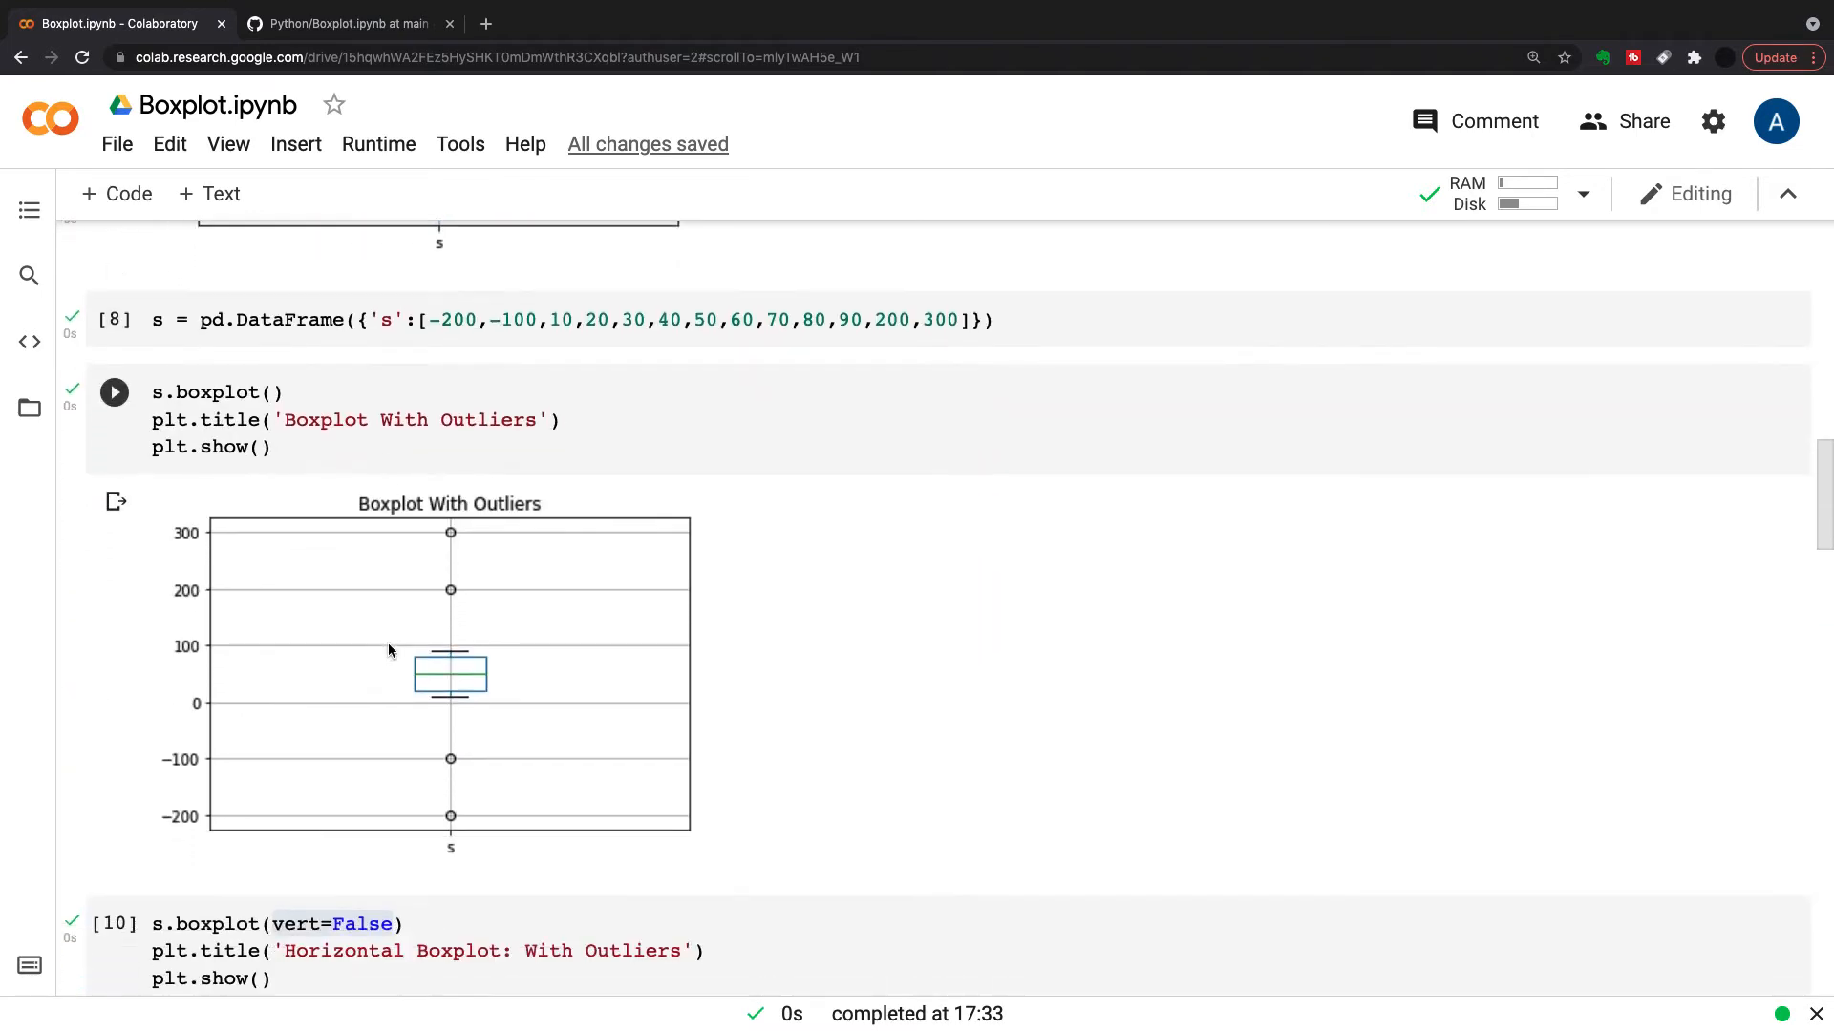
{"action": "scroll", "scroll_direction": "down", "scroll_amount": 3}
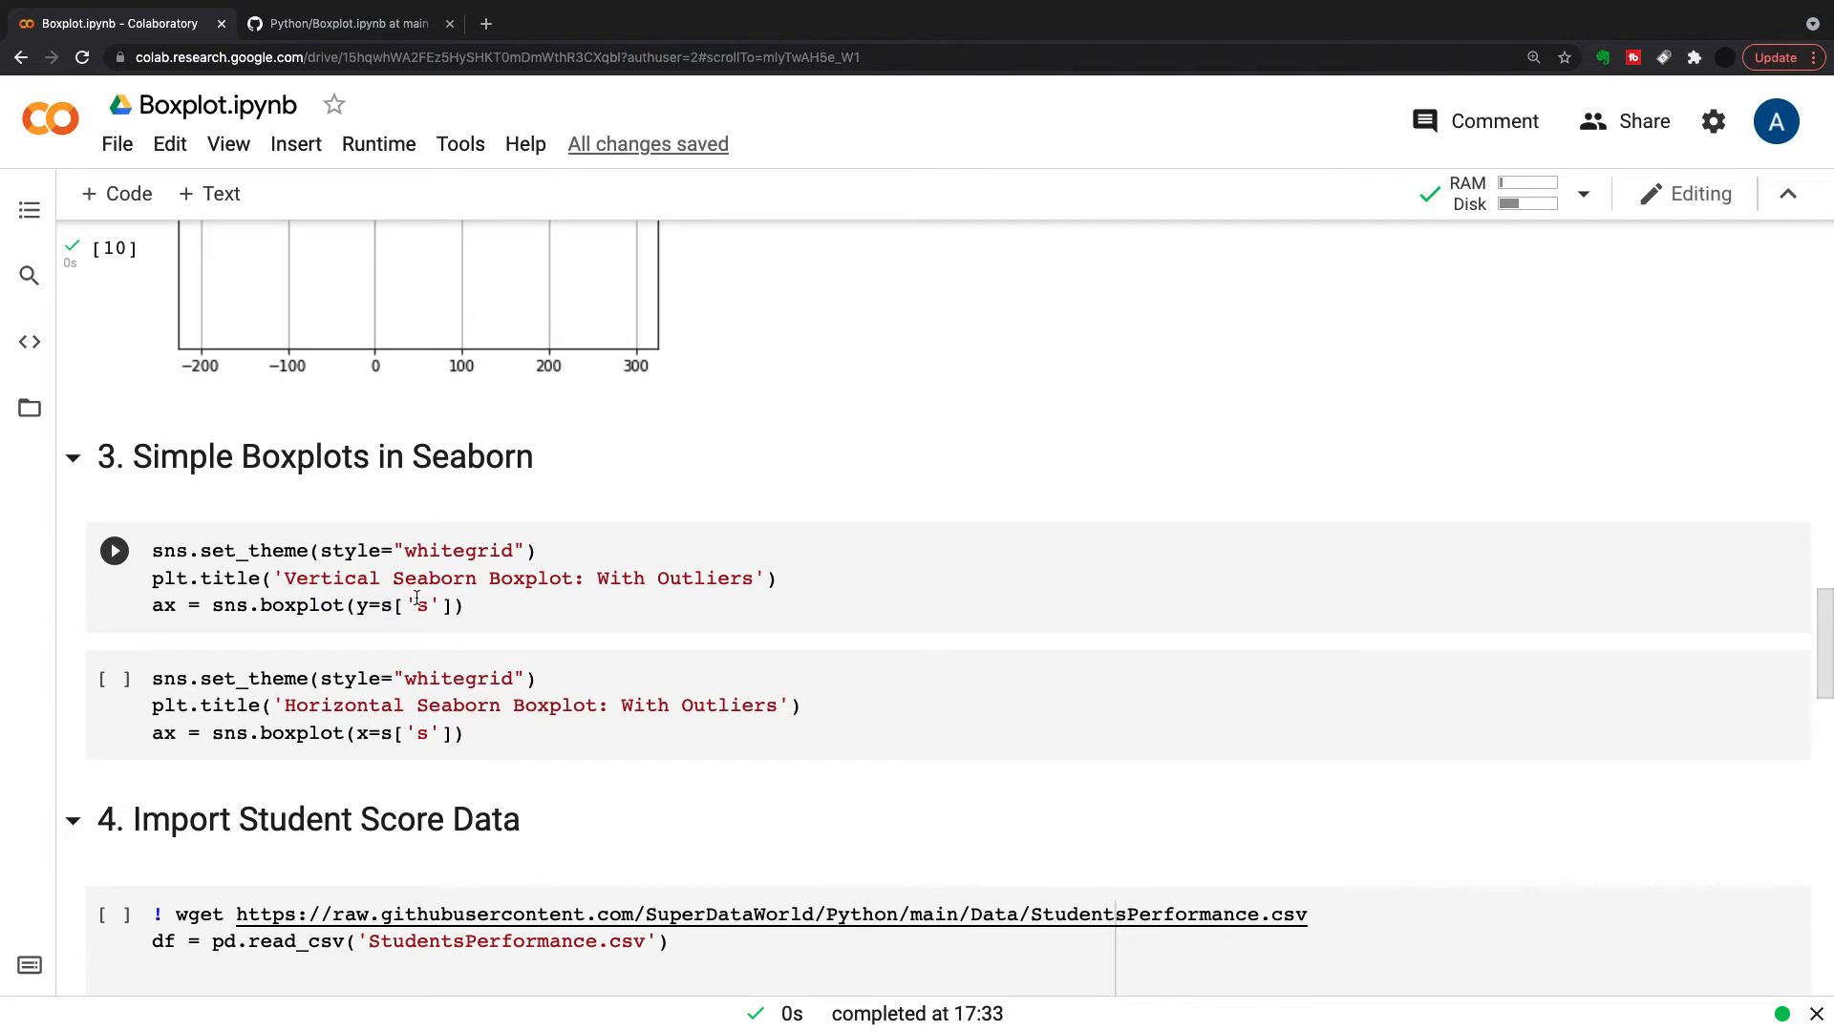
{"action": "left_click", "coordinate": [113, 550]}
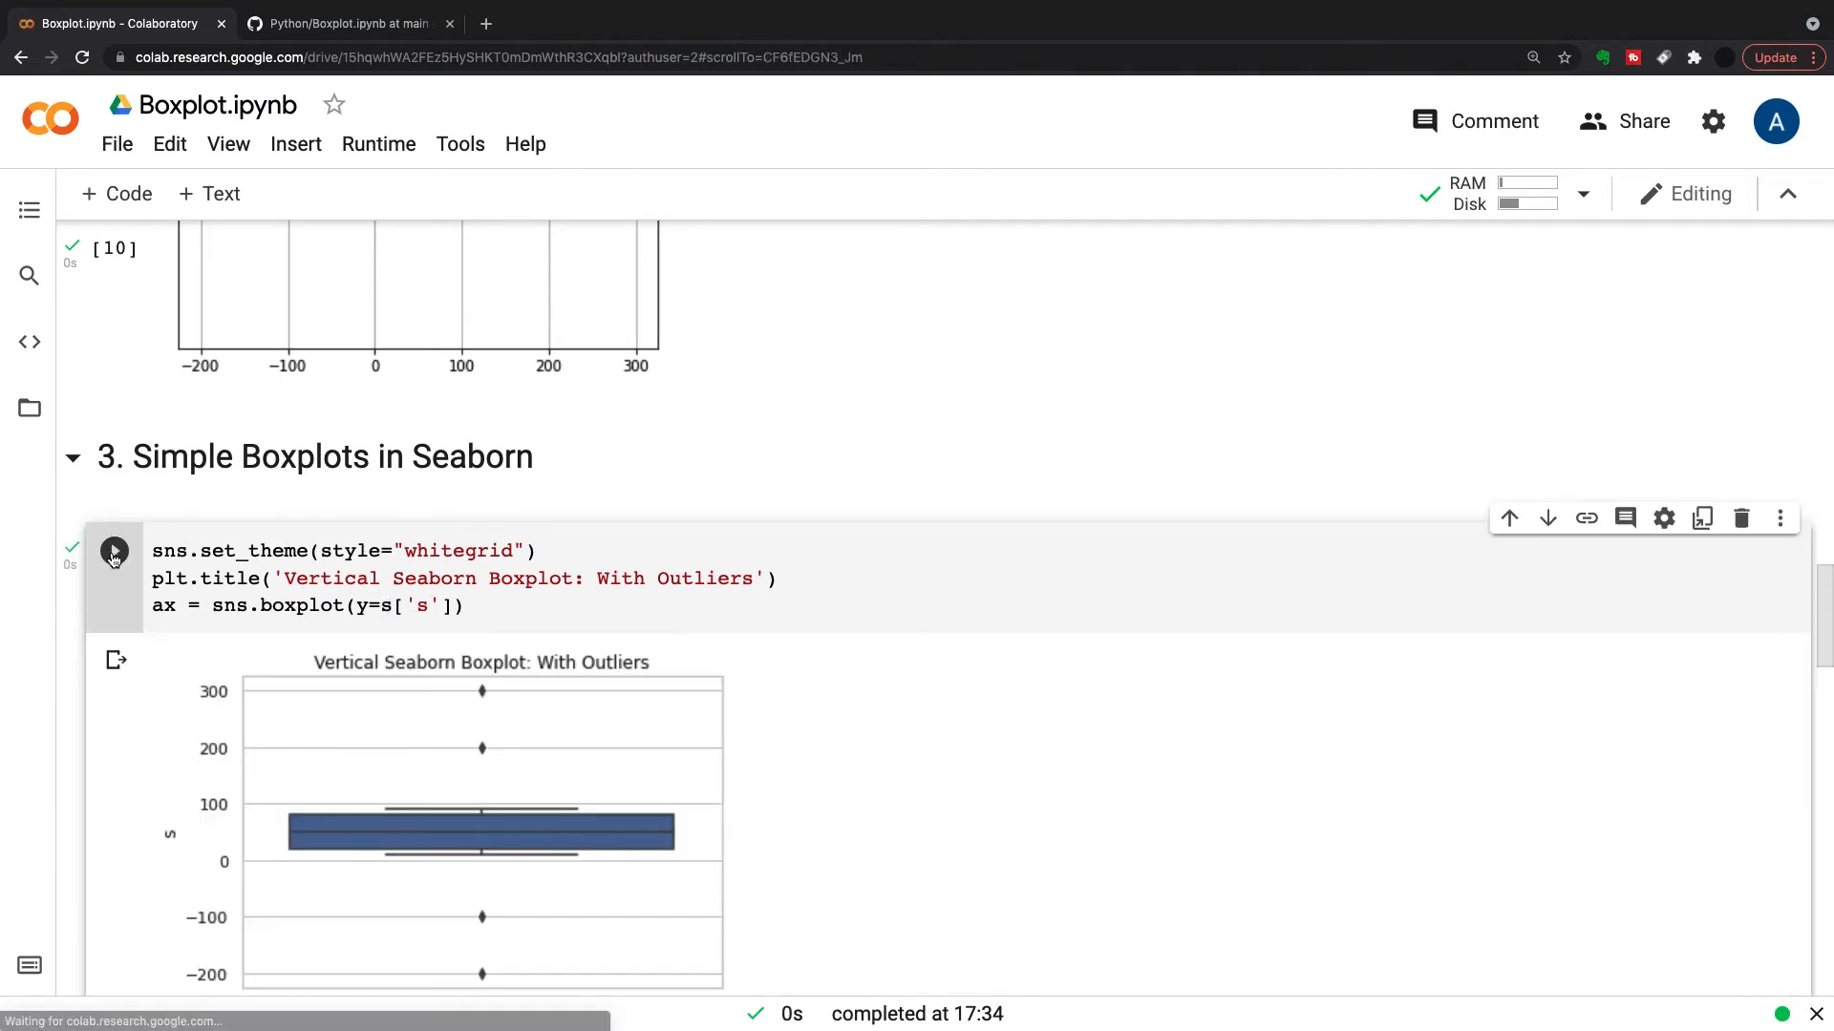
{"action": "scroll", "scroll_direction": "down", "scroll_amount": 3}
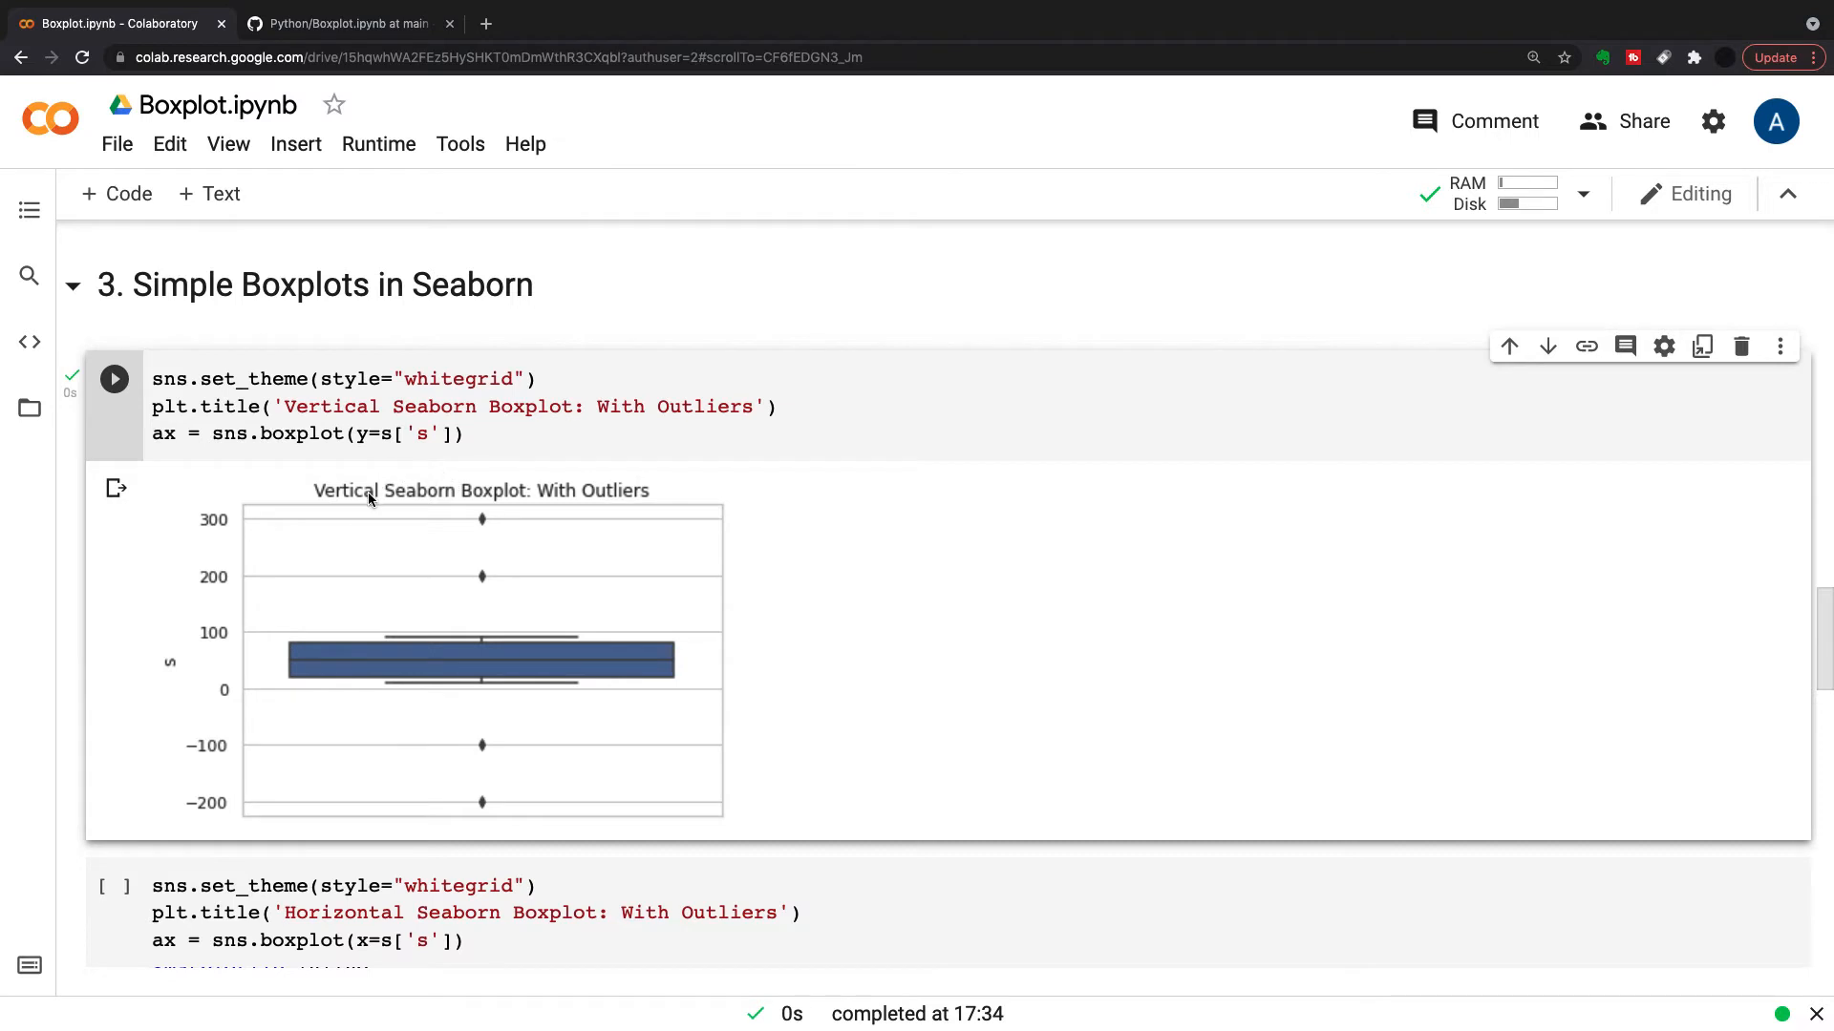
{"action": "mouse_move", "coordinate": [492, 627]}
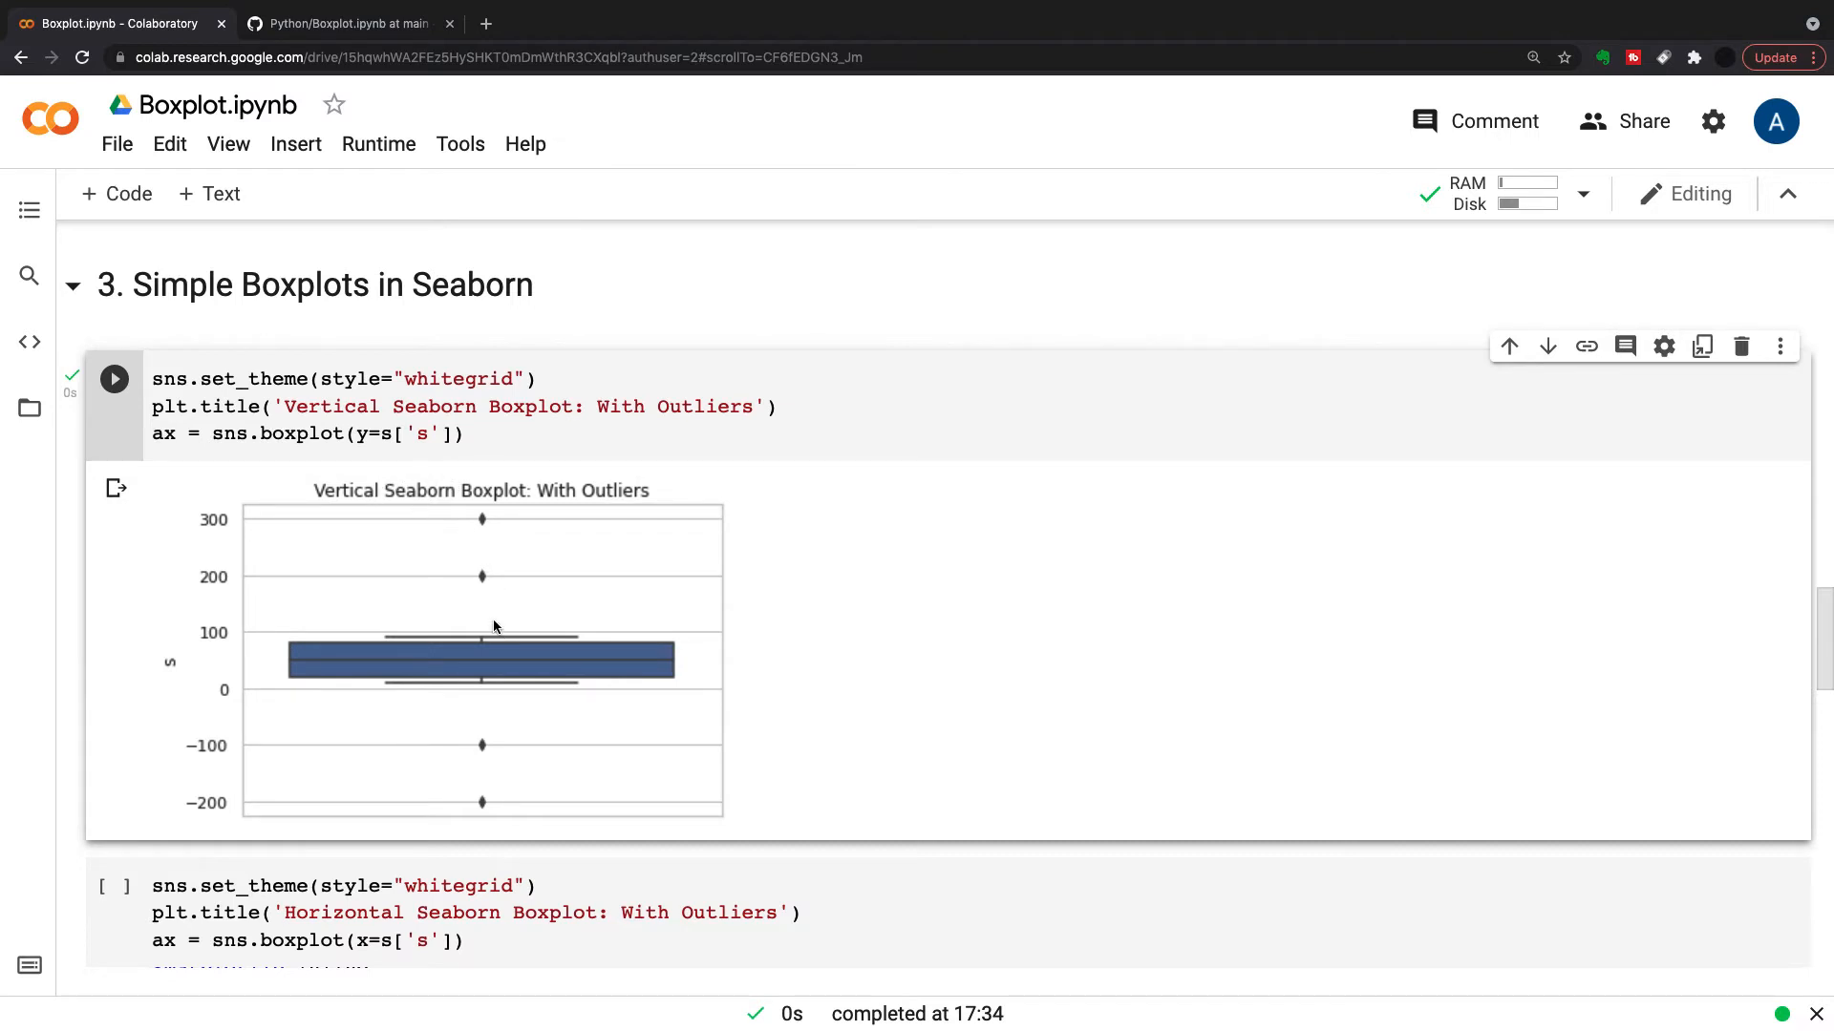
{"action": "scroll", "scroll_direction": "down", "scroll_amount": 3}
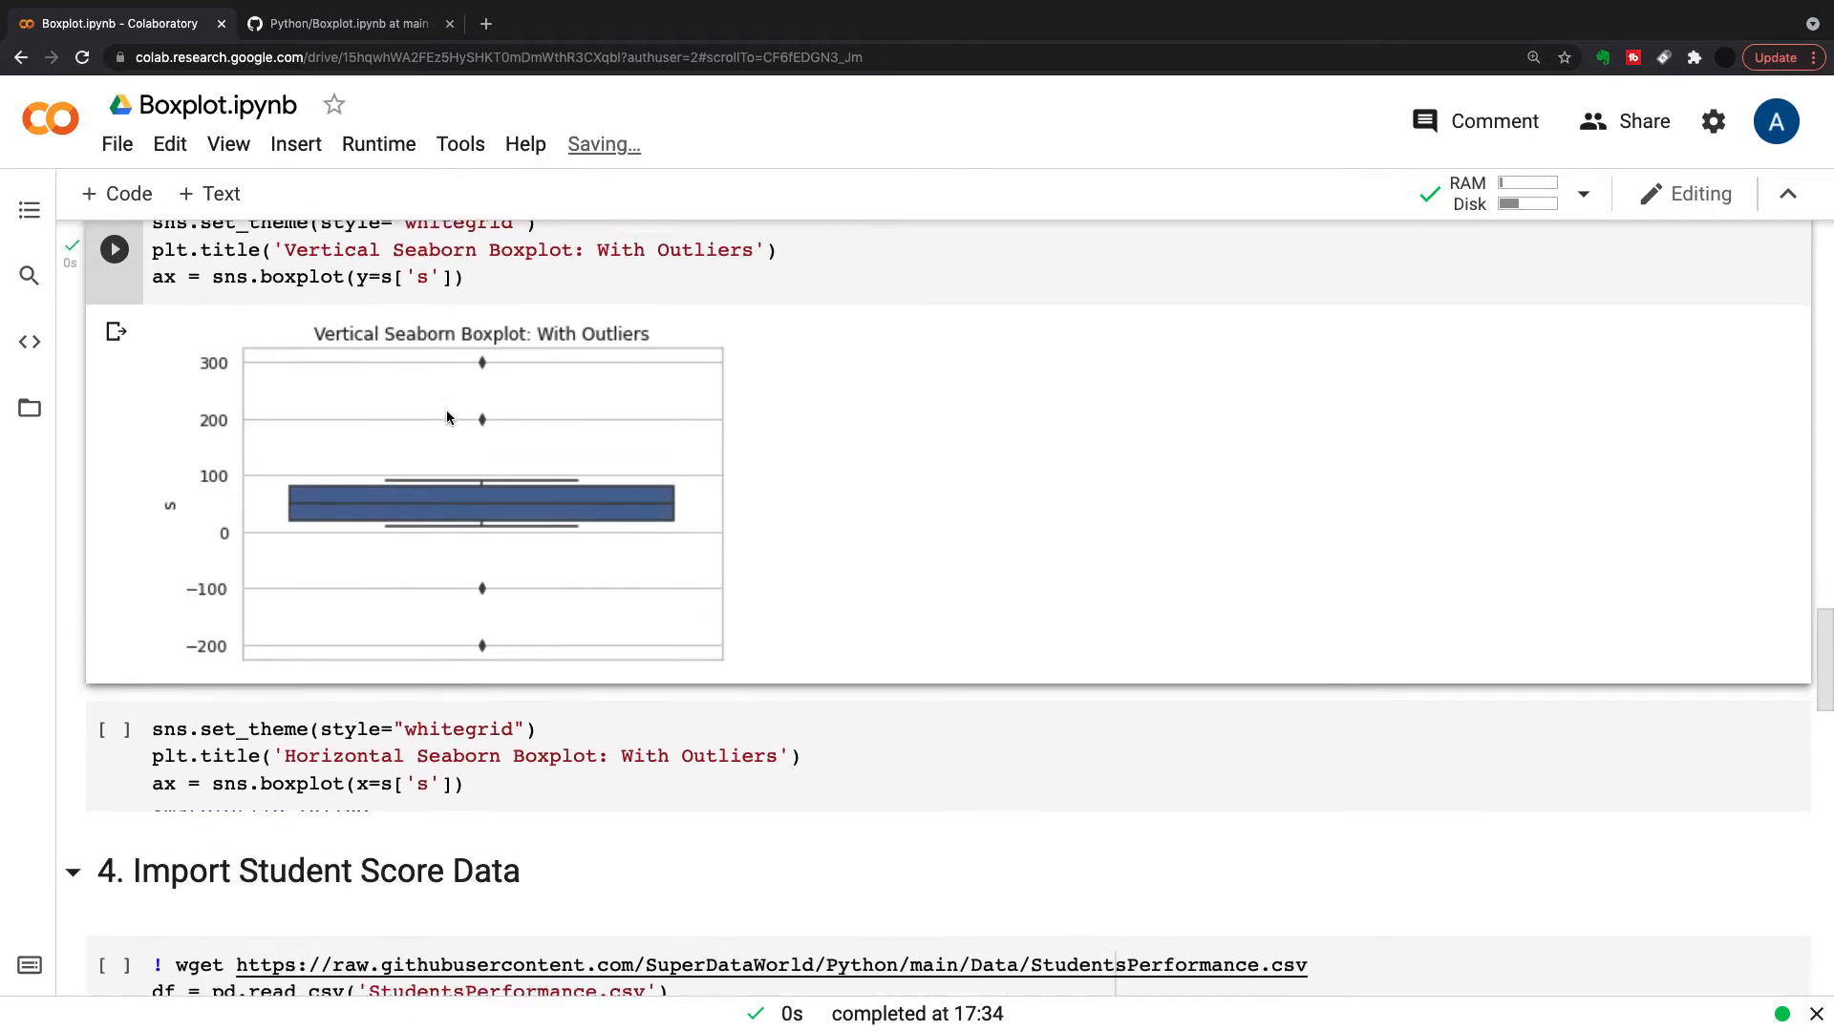
{"action": "scroll", "scroll_direction": "down", "scroll_amount": 3}
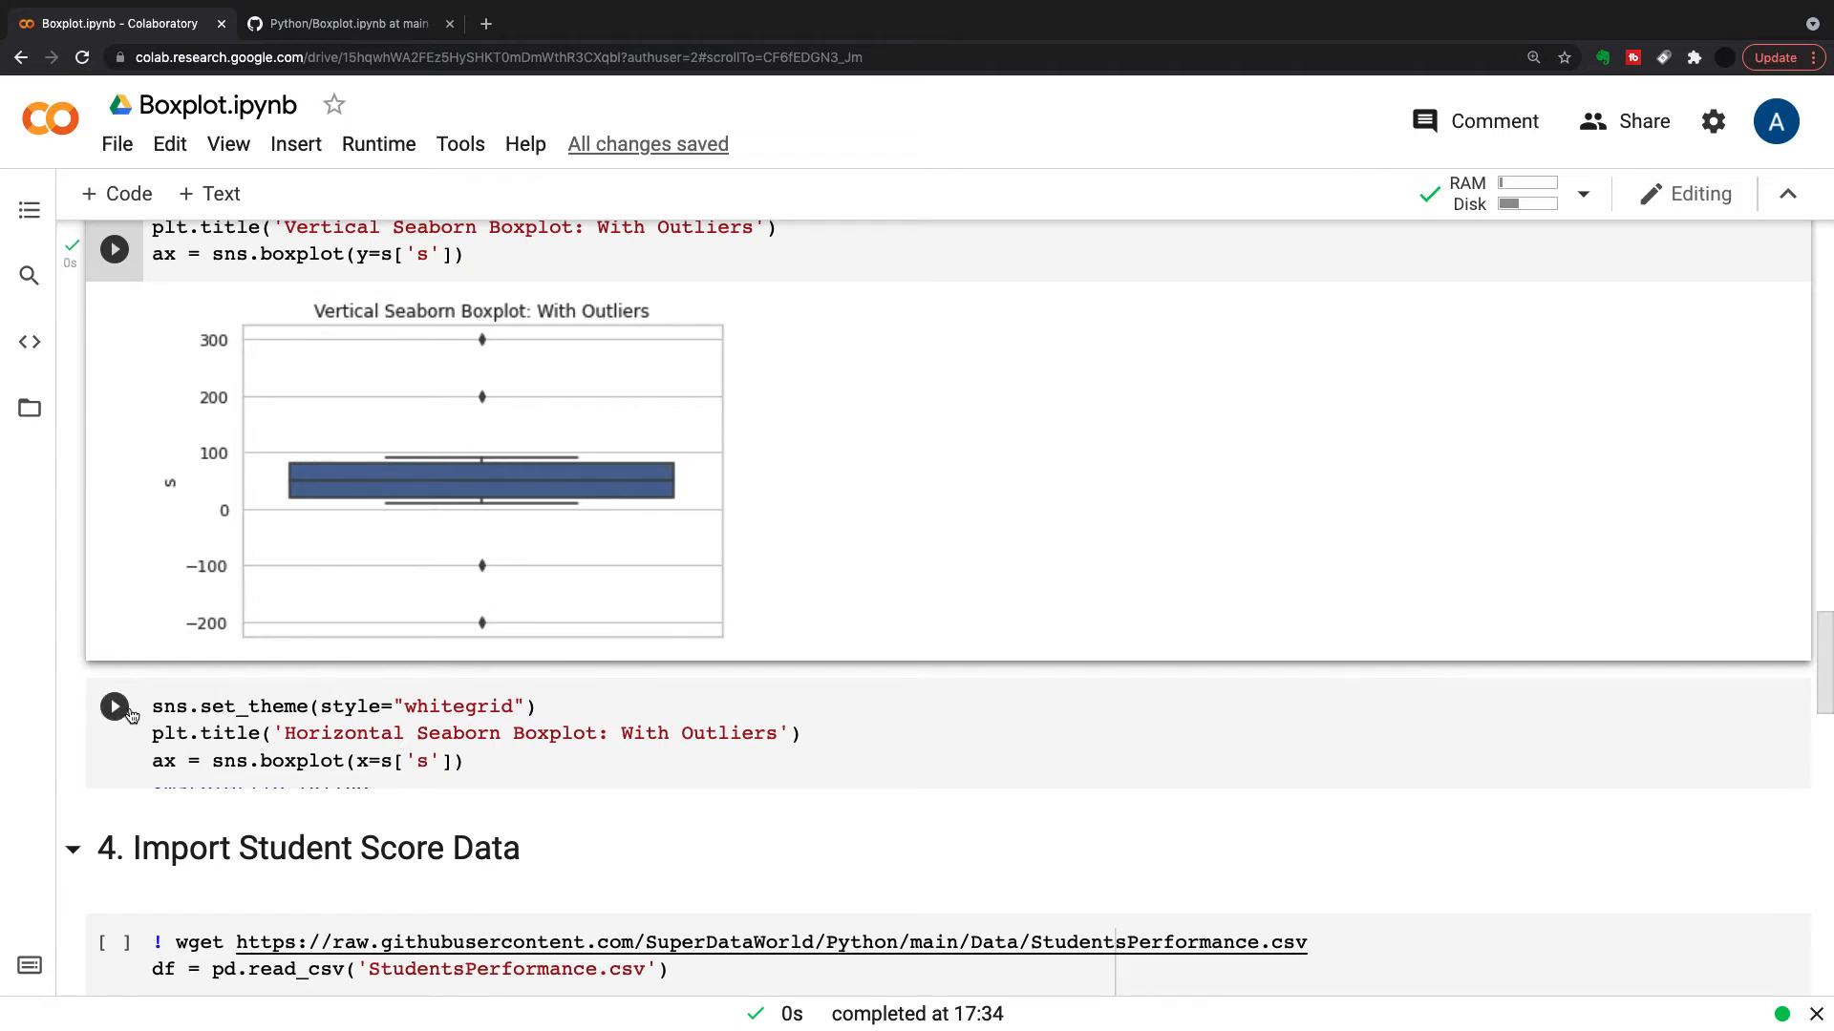
Run sns.boxplot(x=s['s']) to draw 'Horizontal Seaborn Boxplot: With Outliers'
{"action": "left_click", "coordinate": [114, 706]}
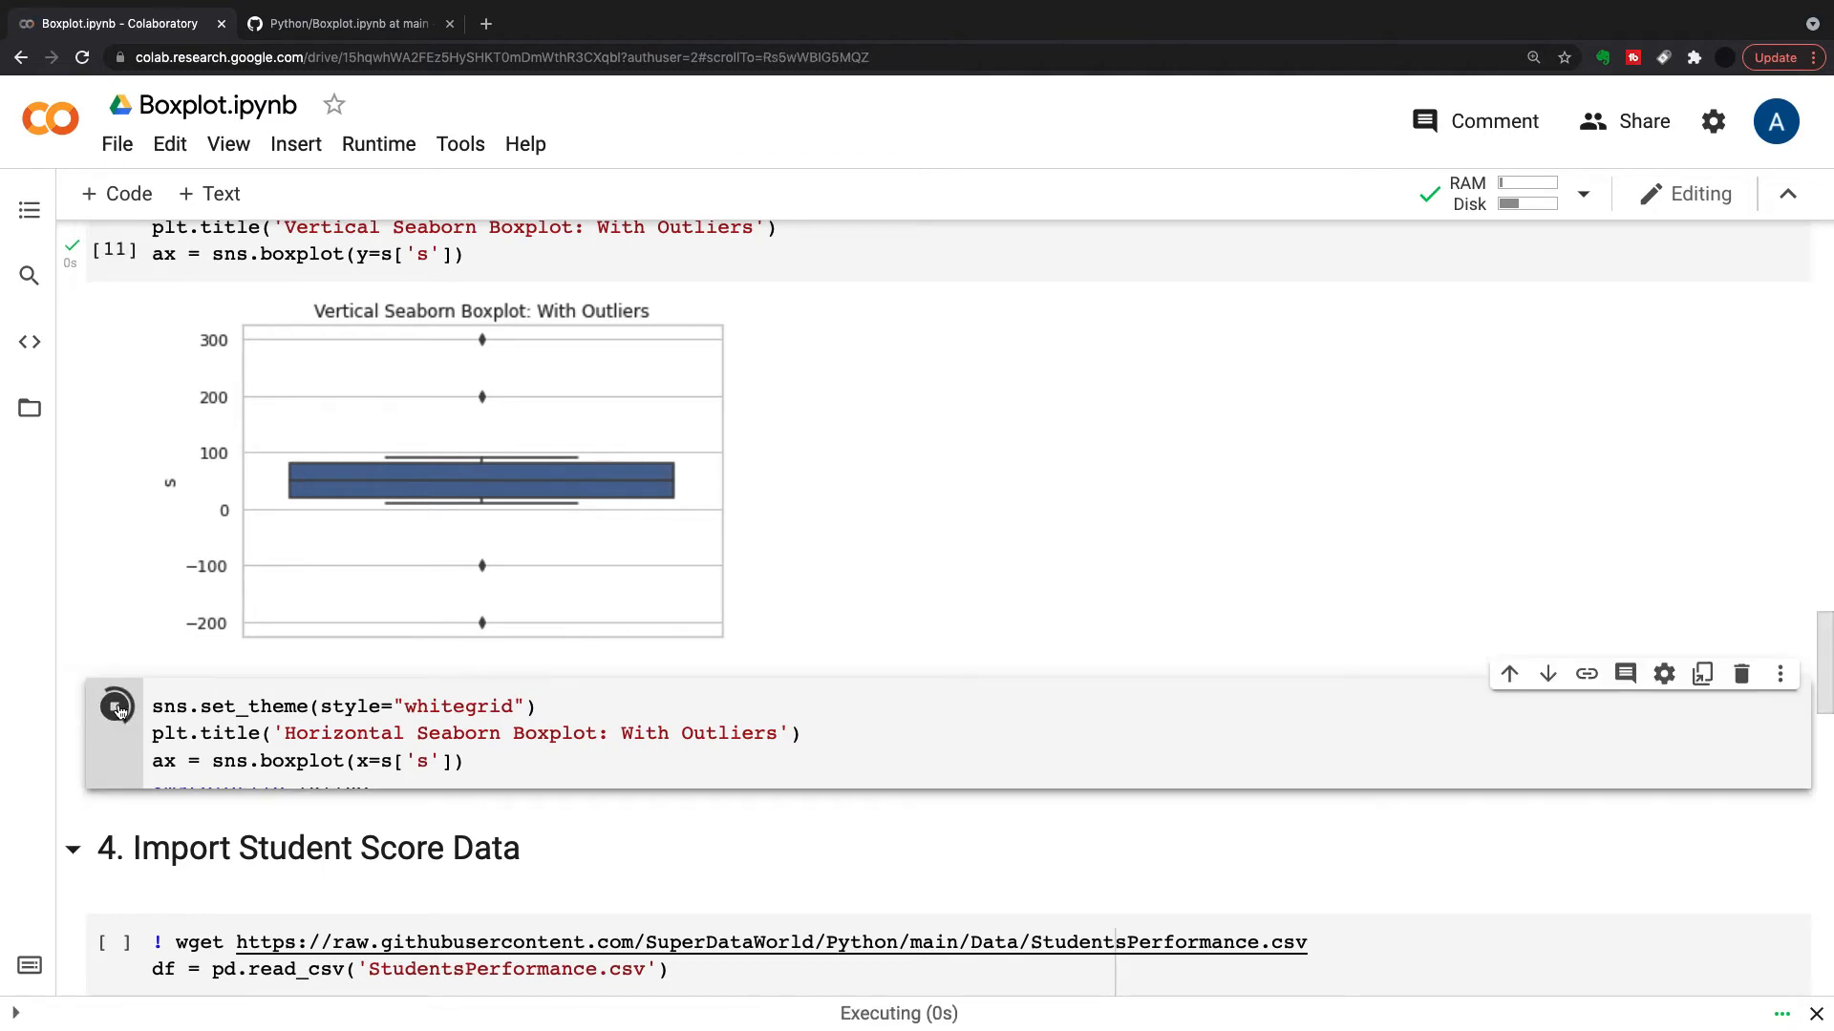
{"action": "left_click", "coordinate": [115, 704]}
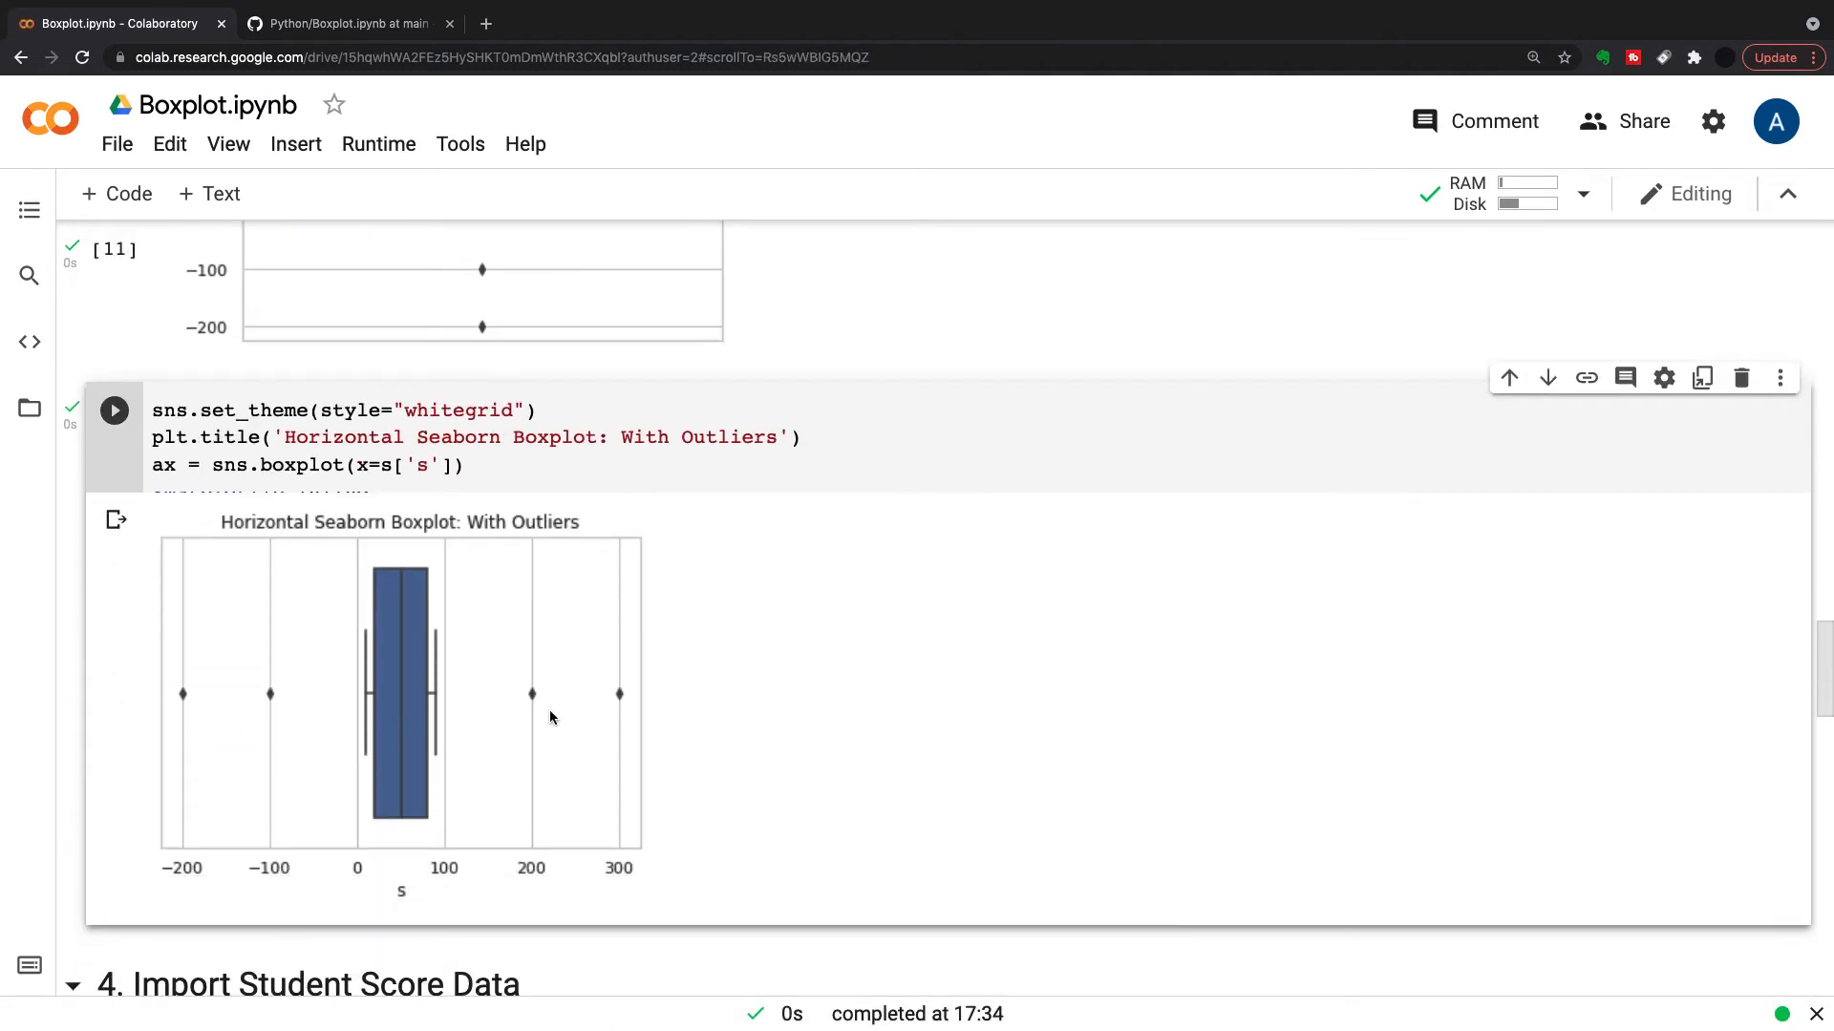
{"action": "mouse_move", "coordinate": [548, 698]}
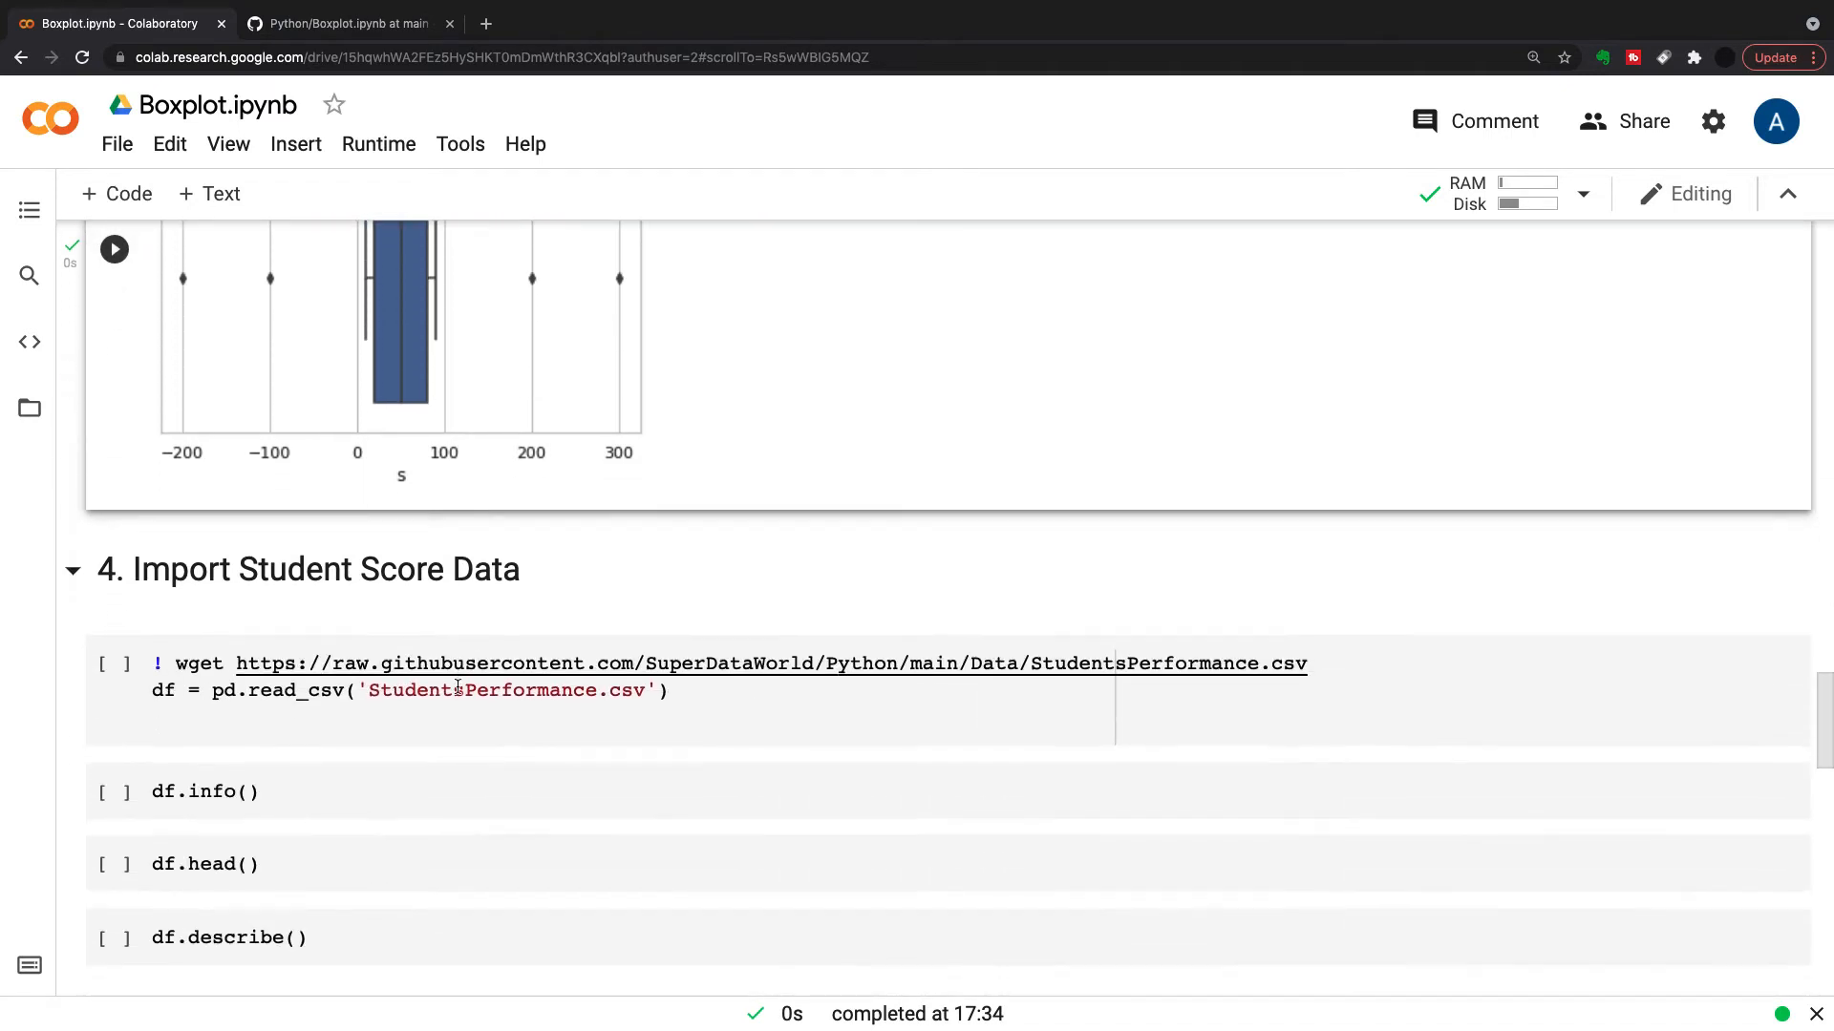
Download StudentsPerformance.csv and load it into a DataFrame
{"action": "scroll", "scroll_direction": "down", "scroll_amount": 3}
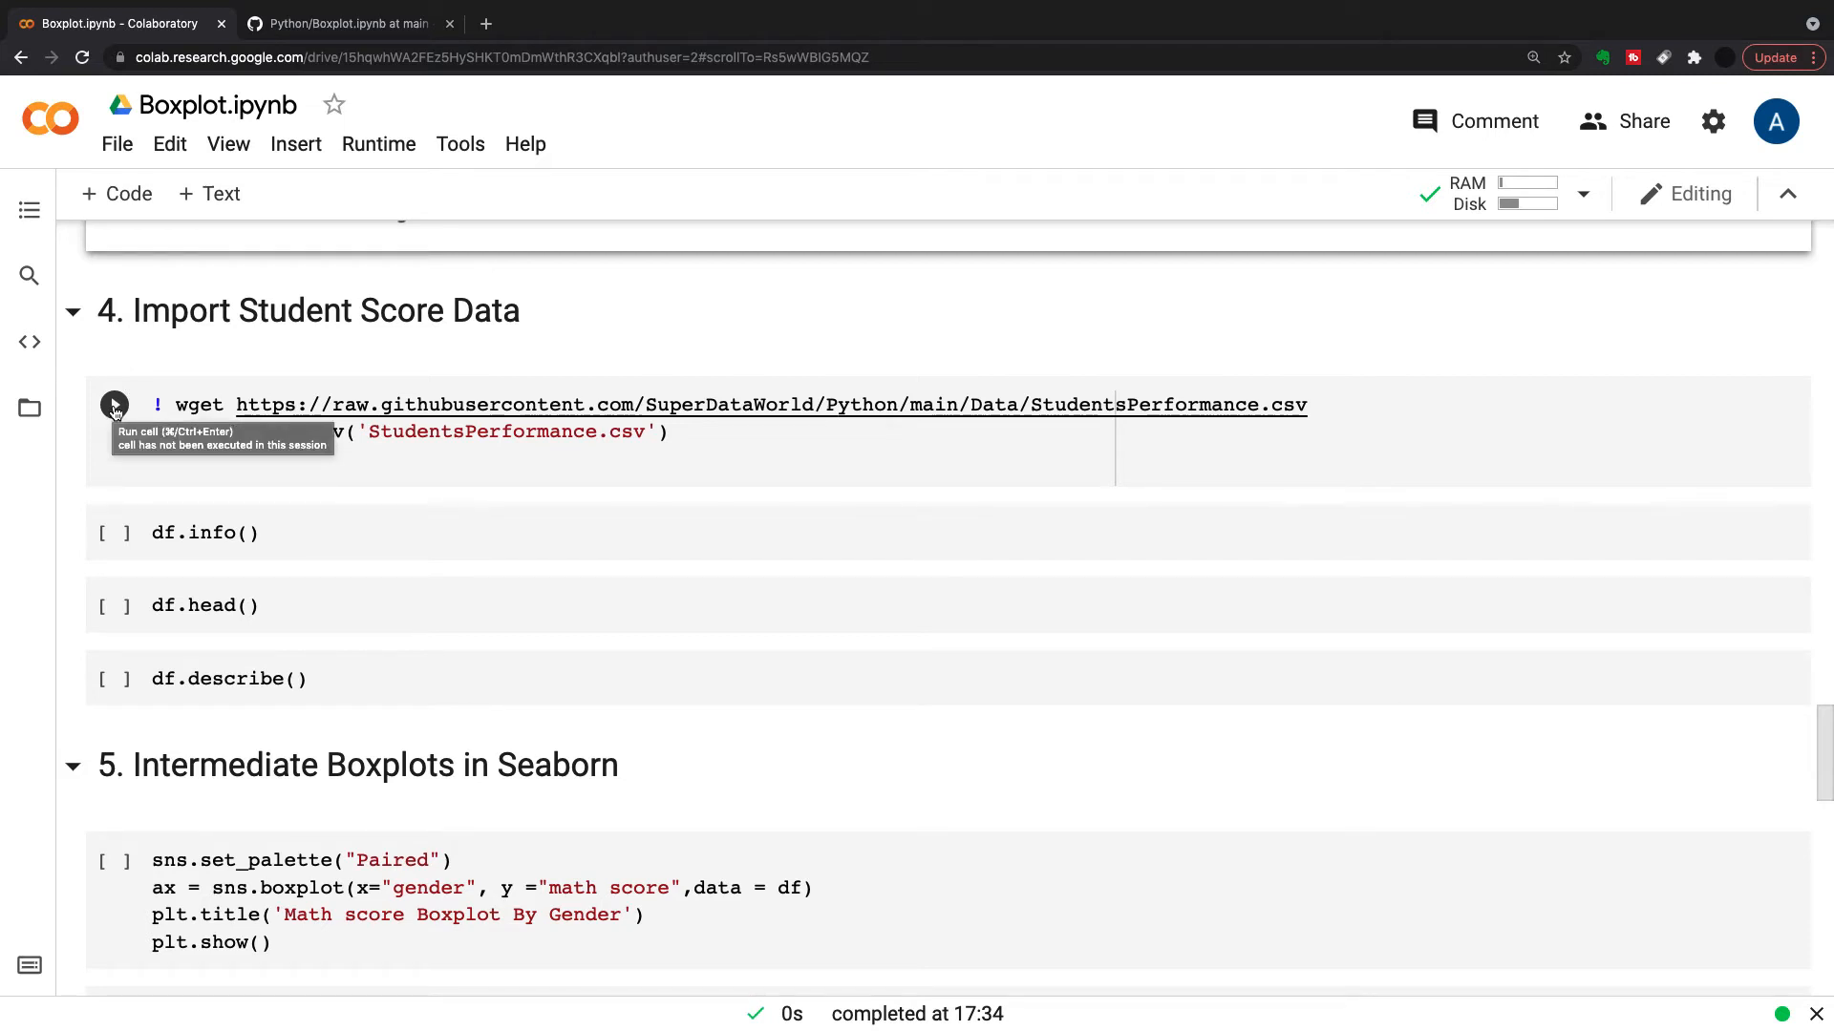
{"action": "left_click", "coordinate": [115, 405]}
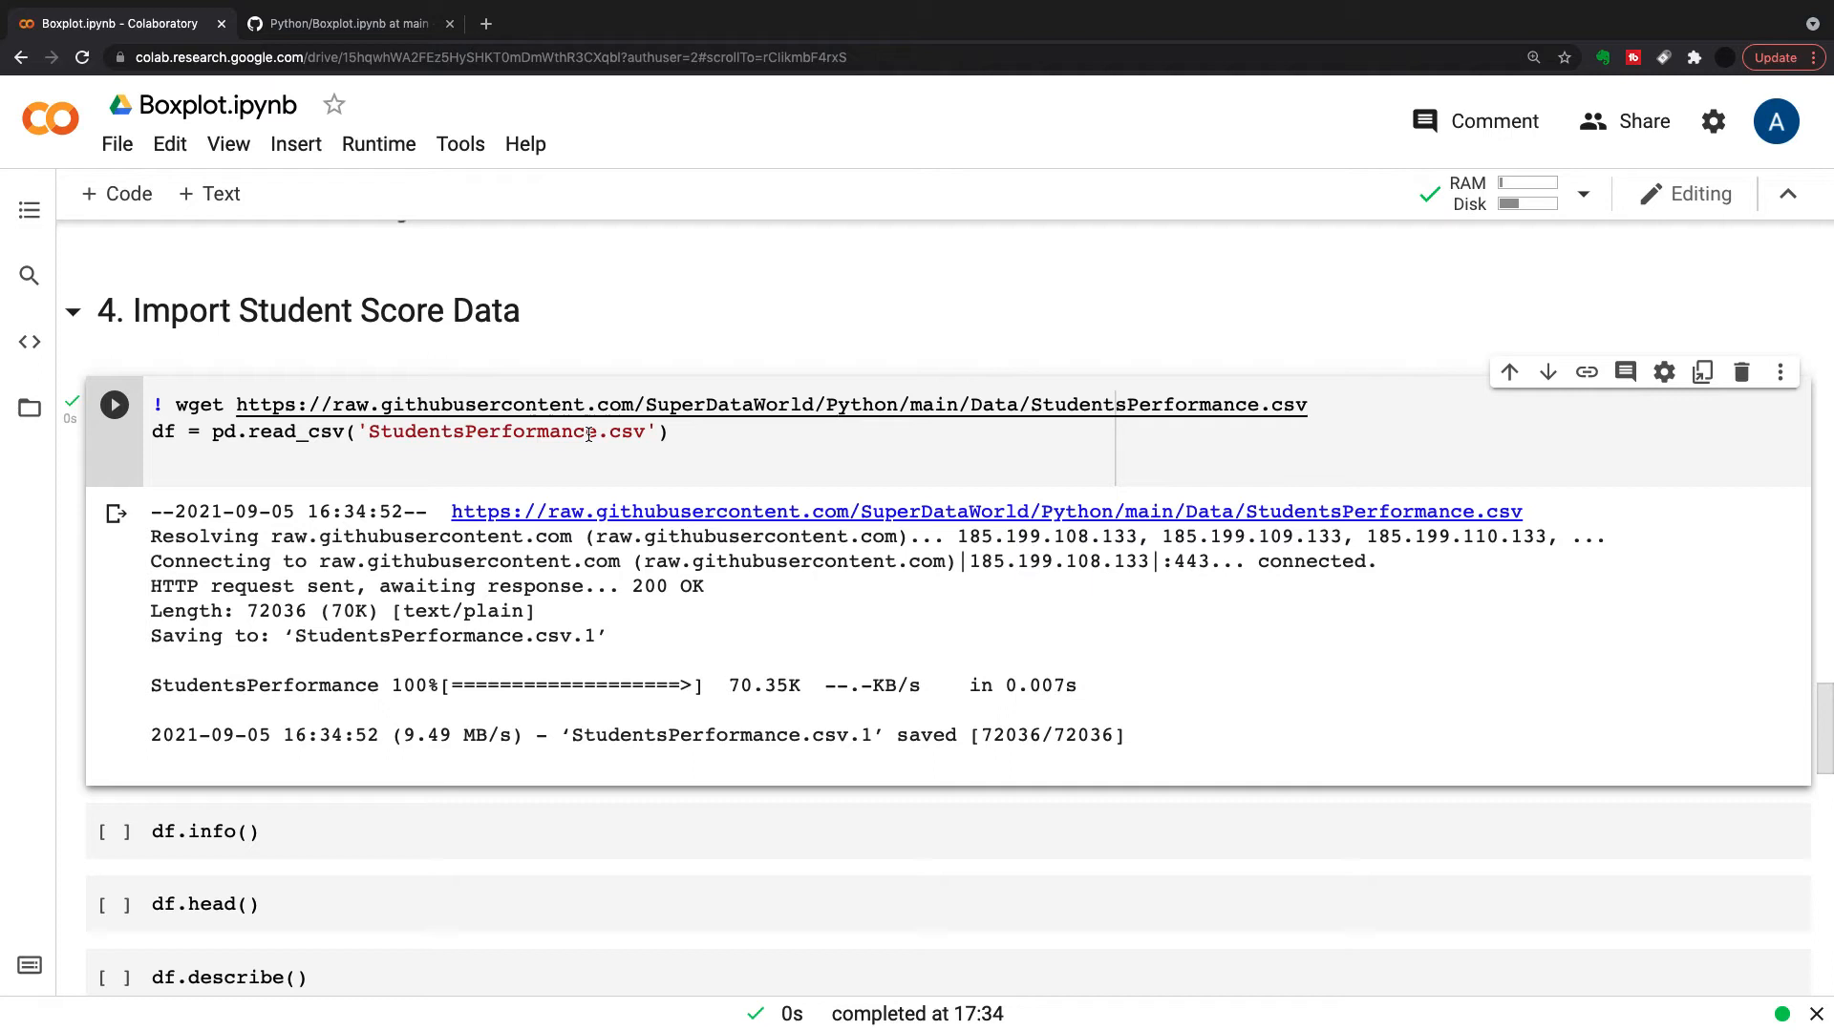
{"action": "scroll", "scroll_direction": "down", "scroll_amount": 3}
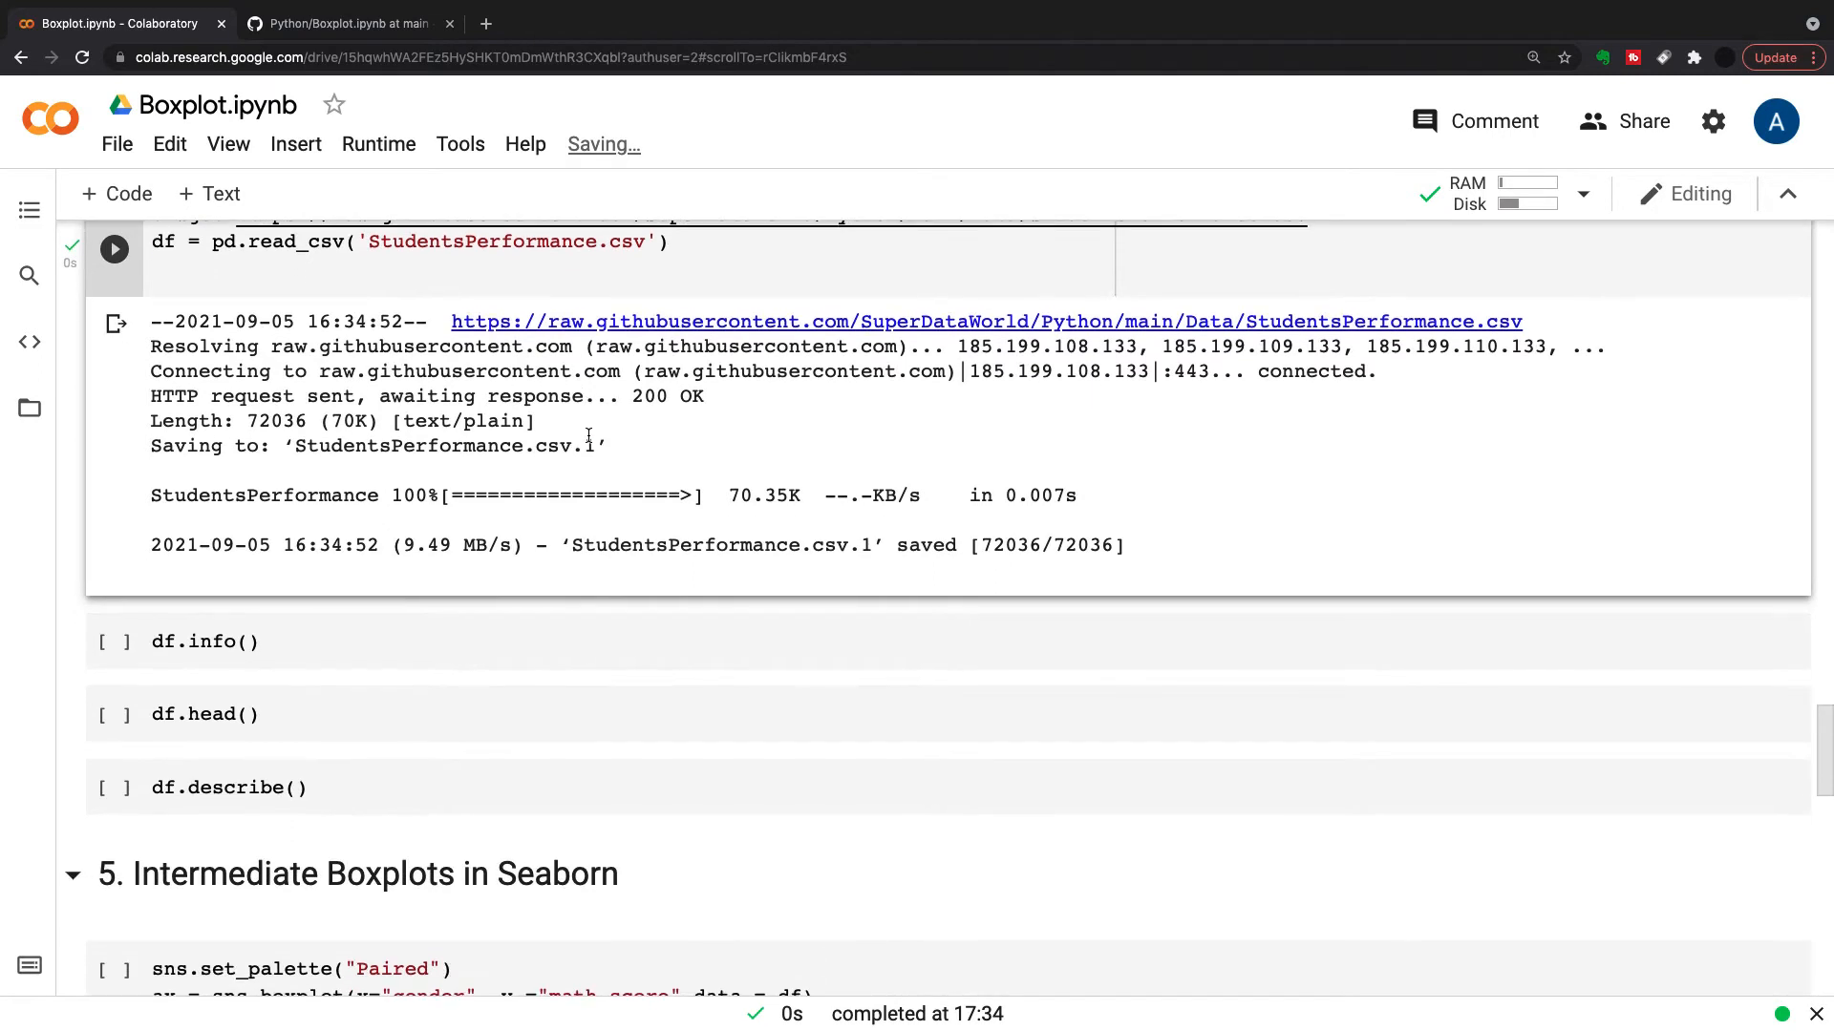
Run df.info() and highlight the lunch and test preparation course column names
{"action": "left_click", "coordinate": [113, 642]}
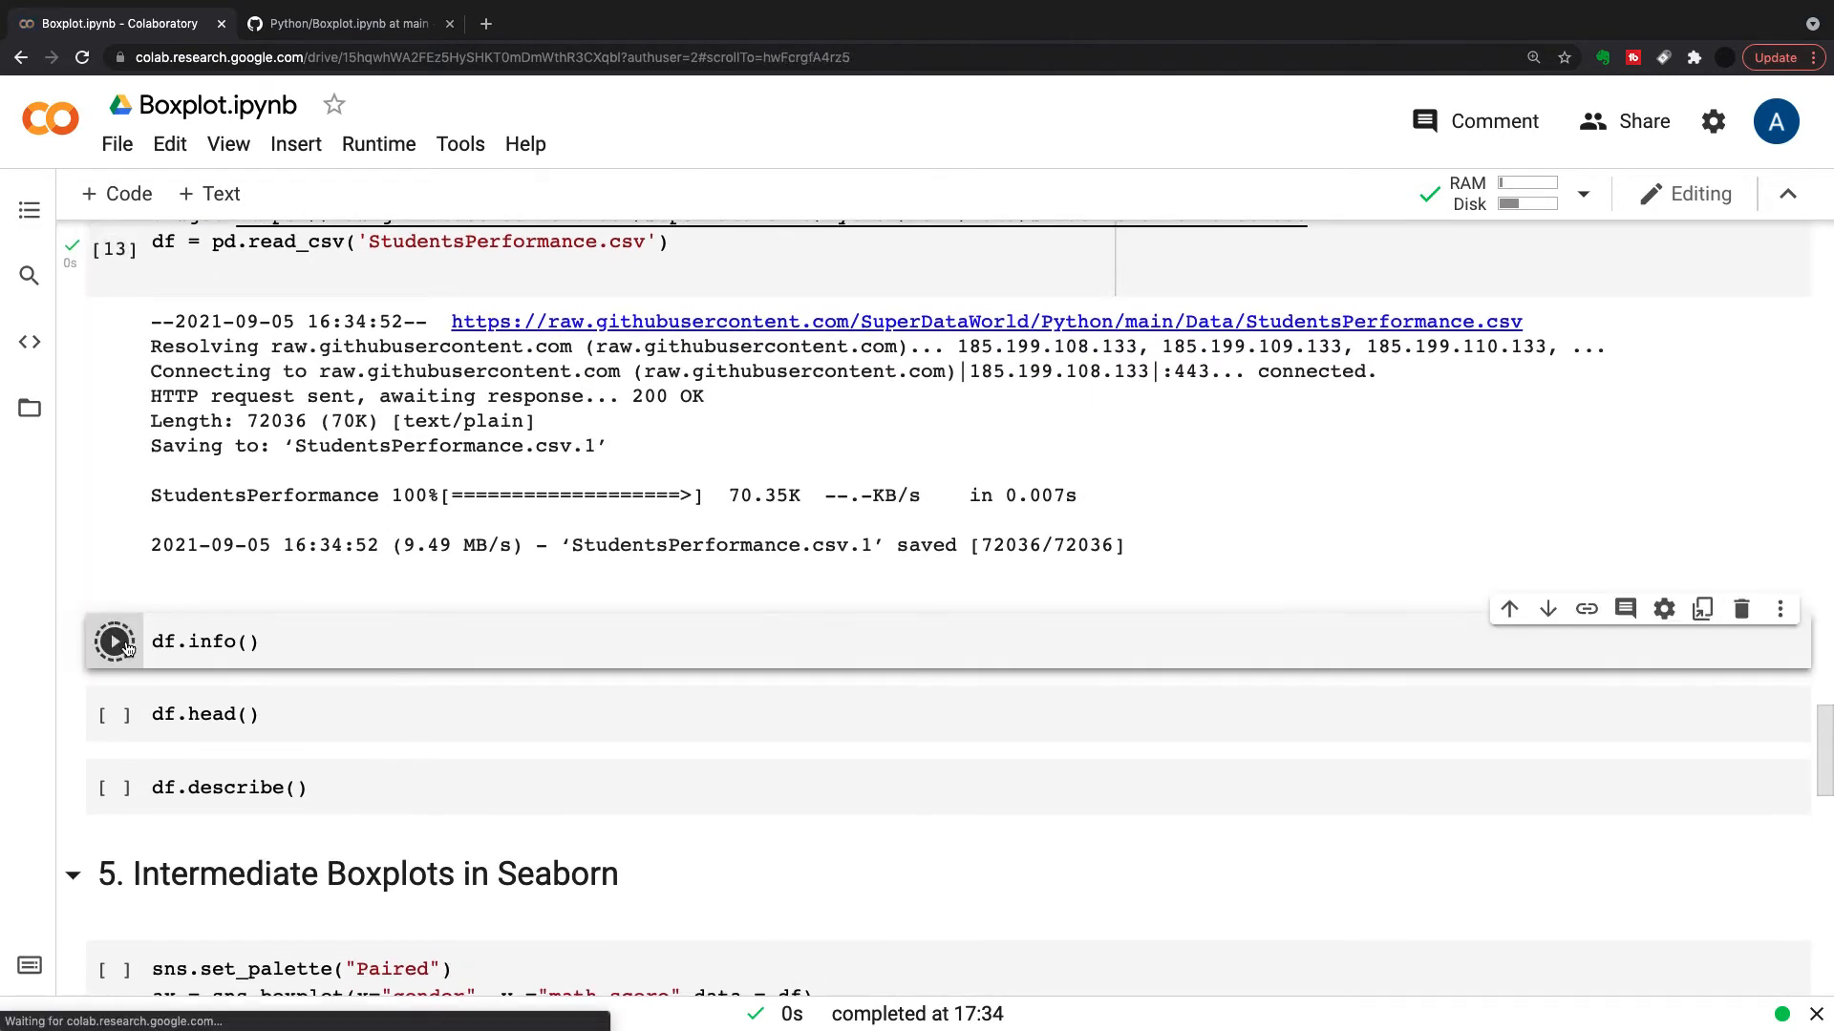
{"action": "left_click", "coordinate": [113, 642]}
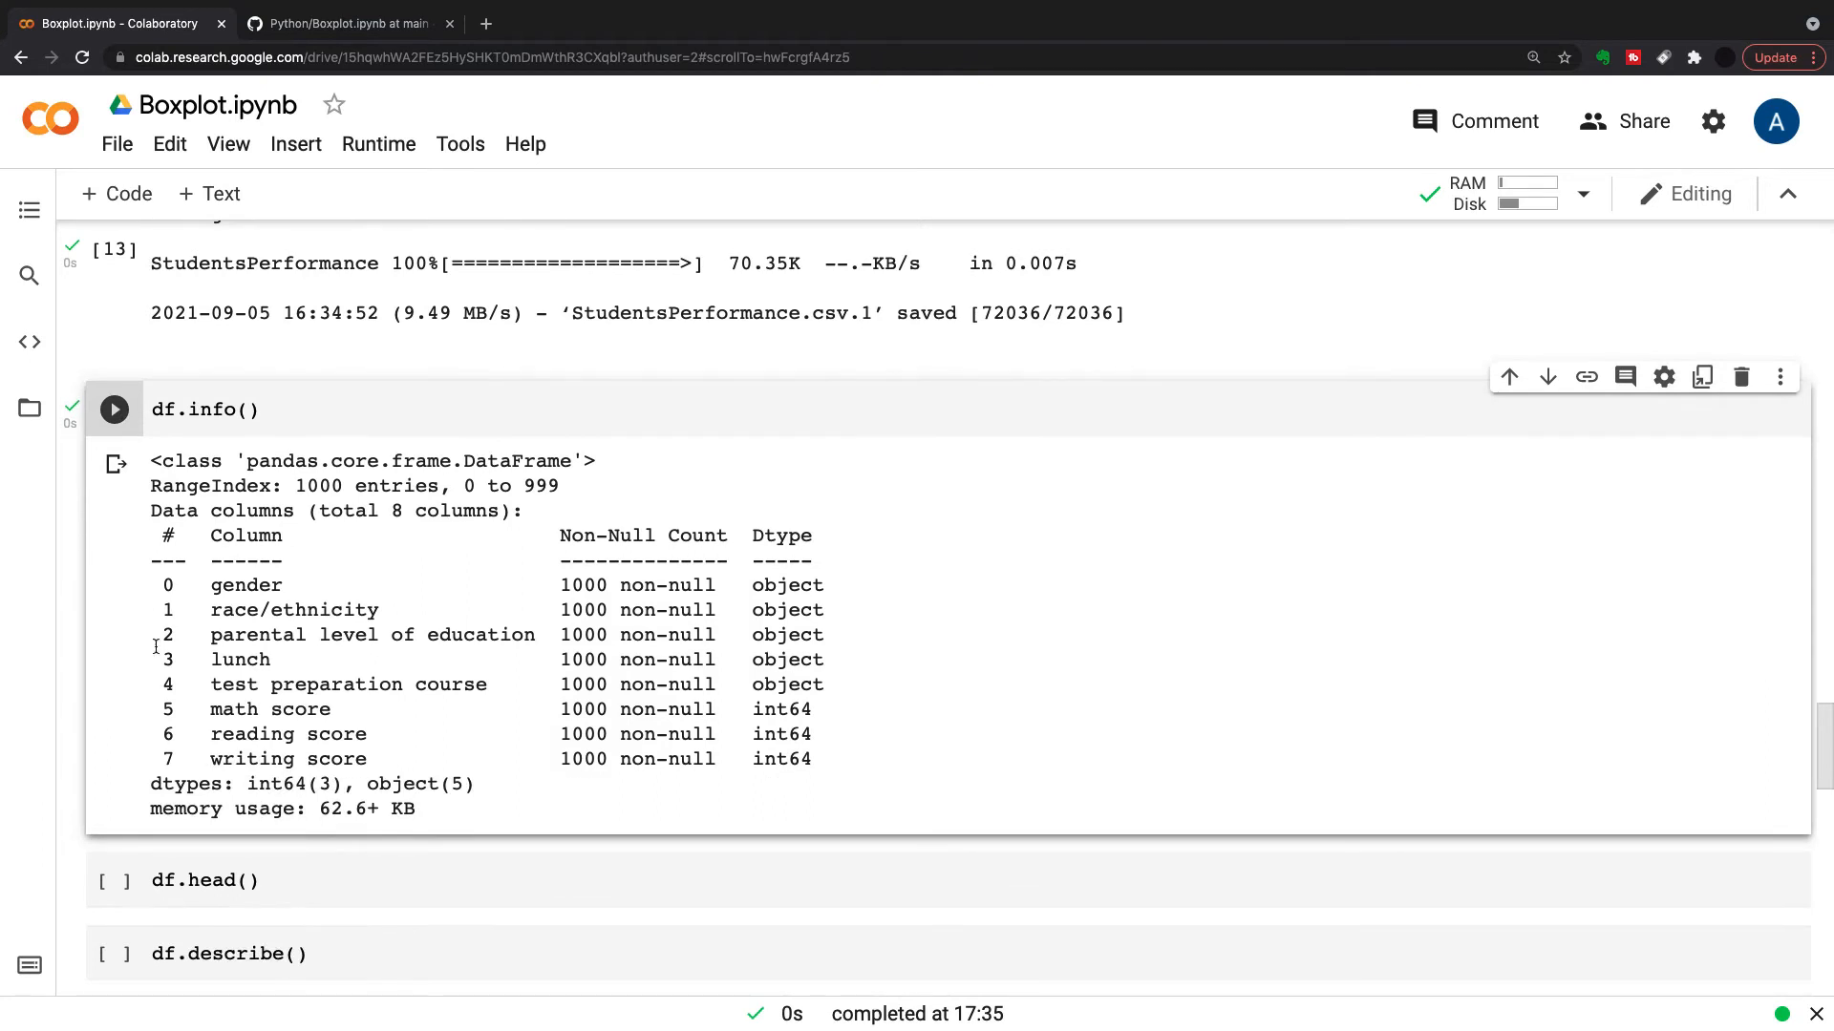
{"action": "left_click_drag", "start_coordinate": [208, 708], "coordinate": [367, 759]}
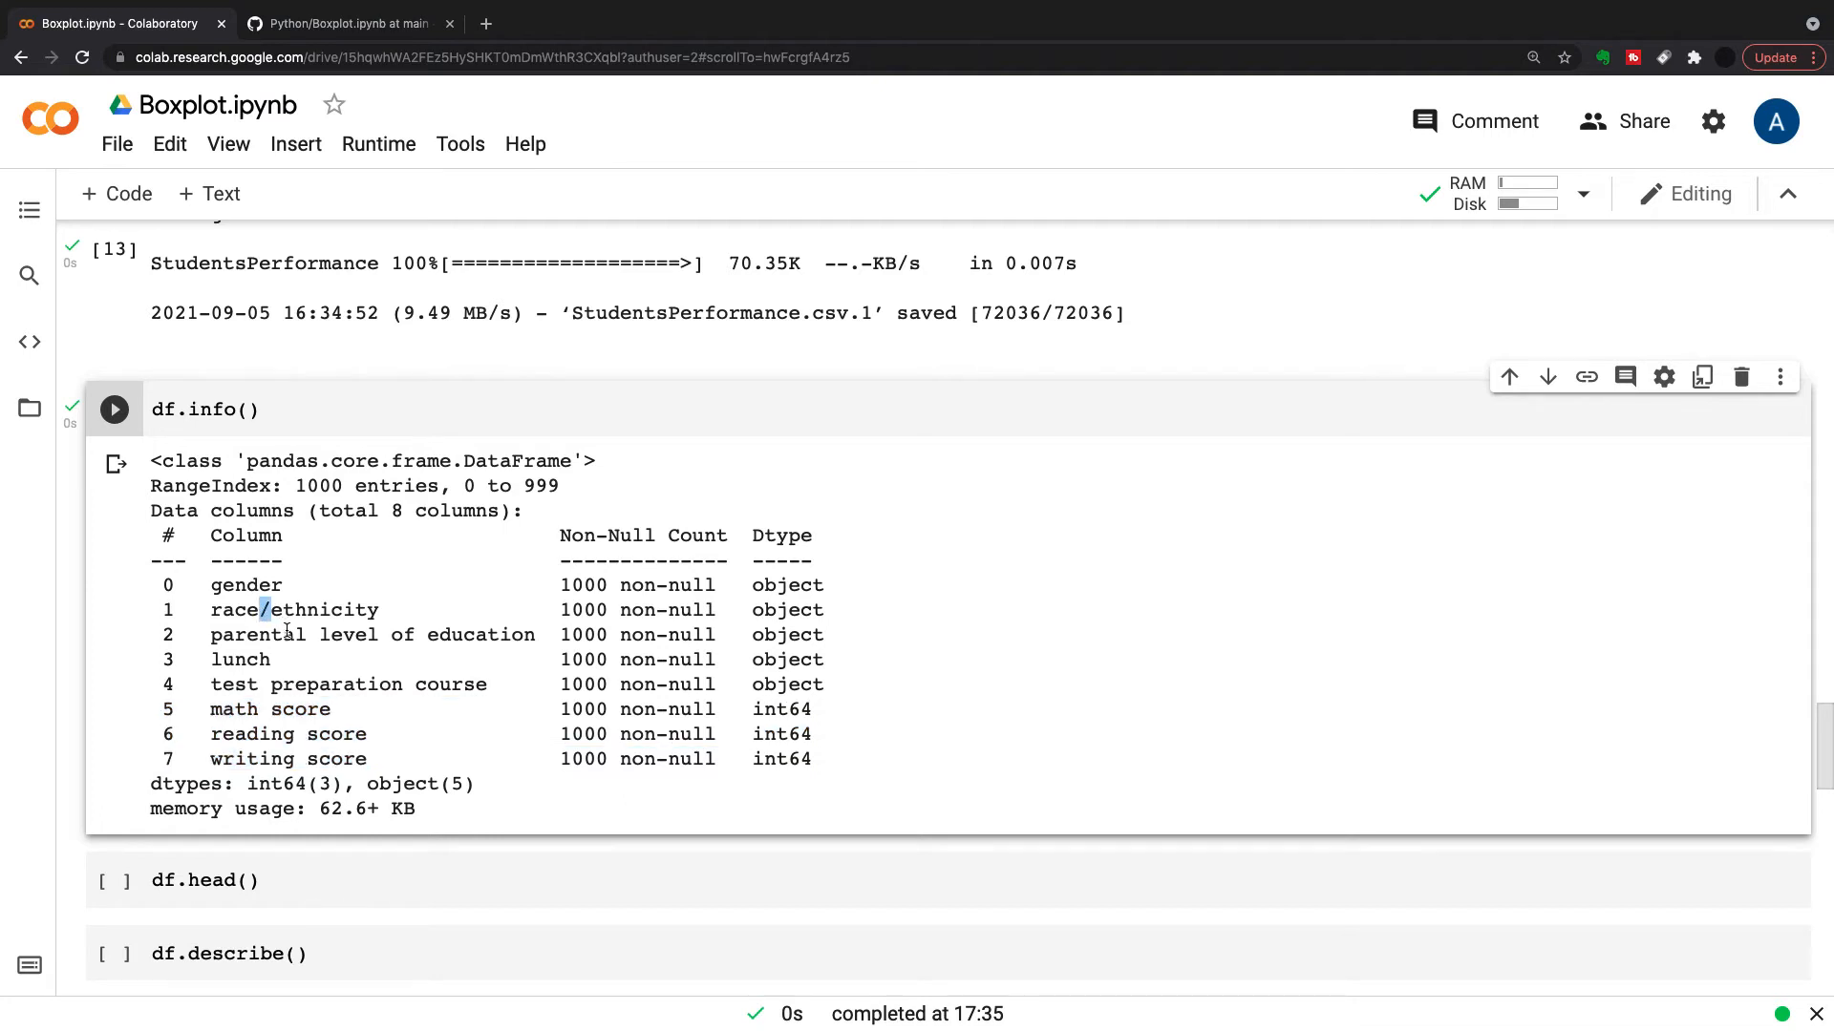
{"action": "double_click", "coordinate": [241, 659]}
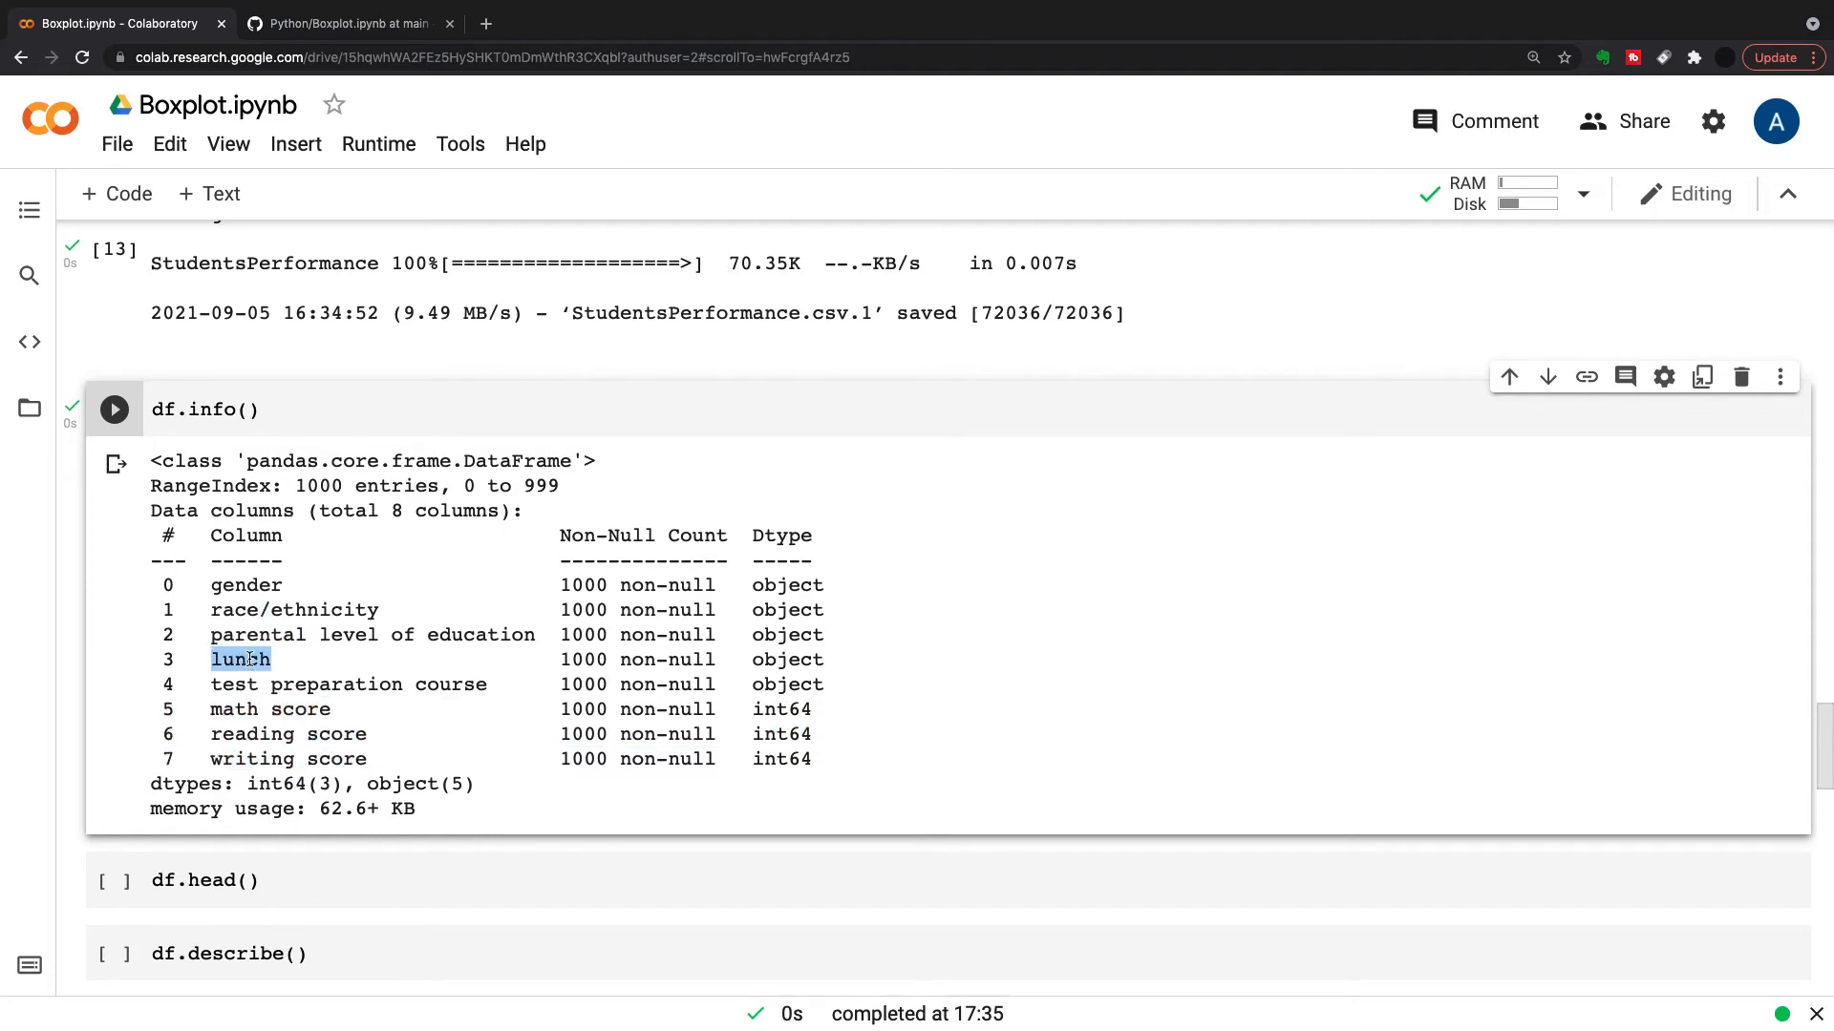
{"action": "double_click", "coordinate": [336, 684]}
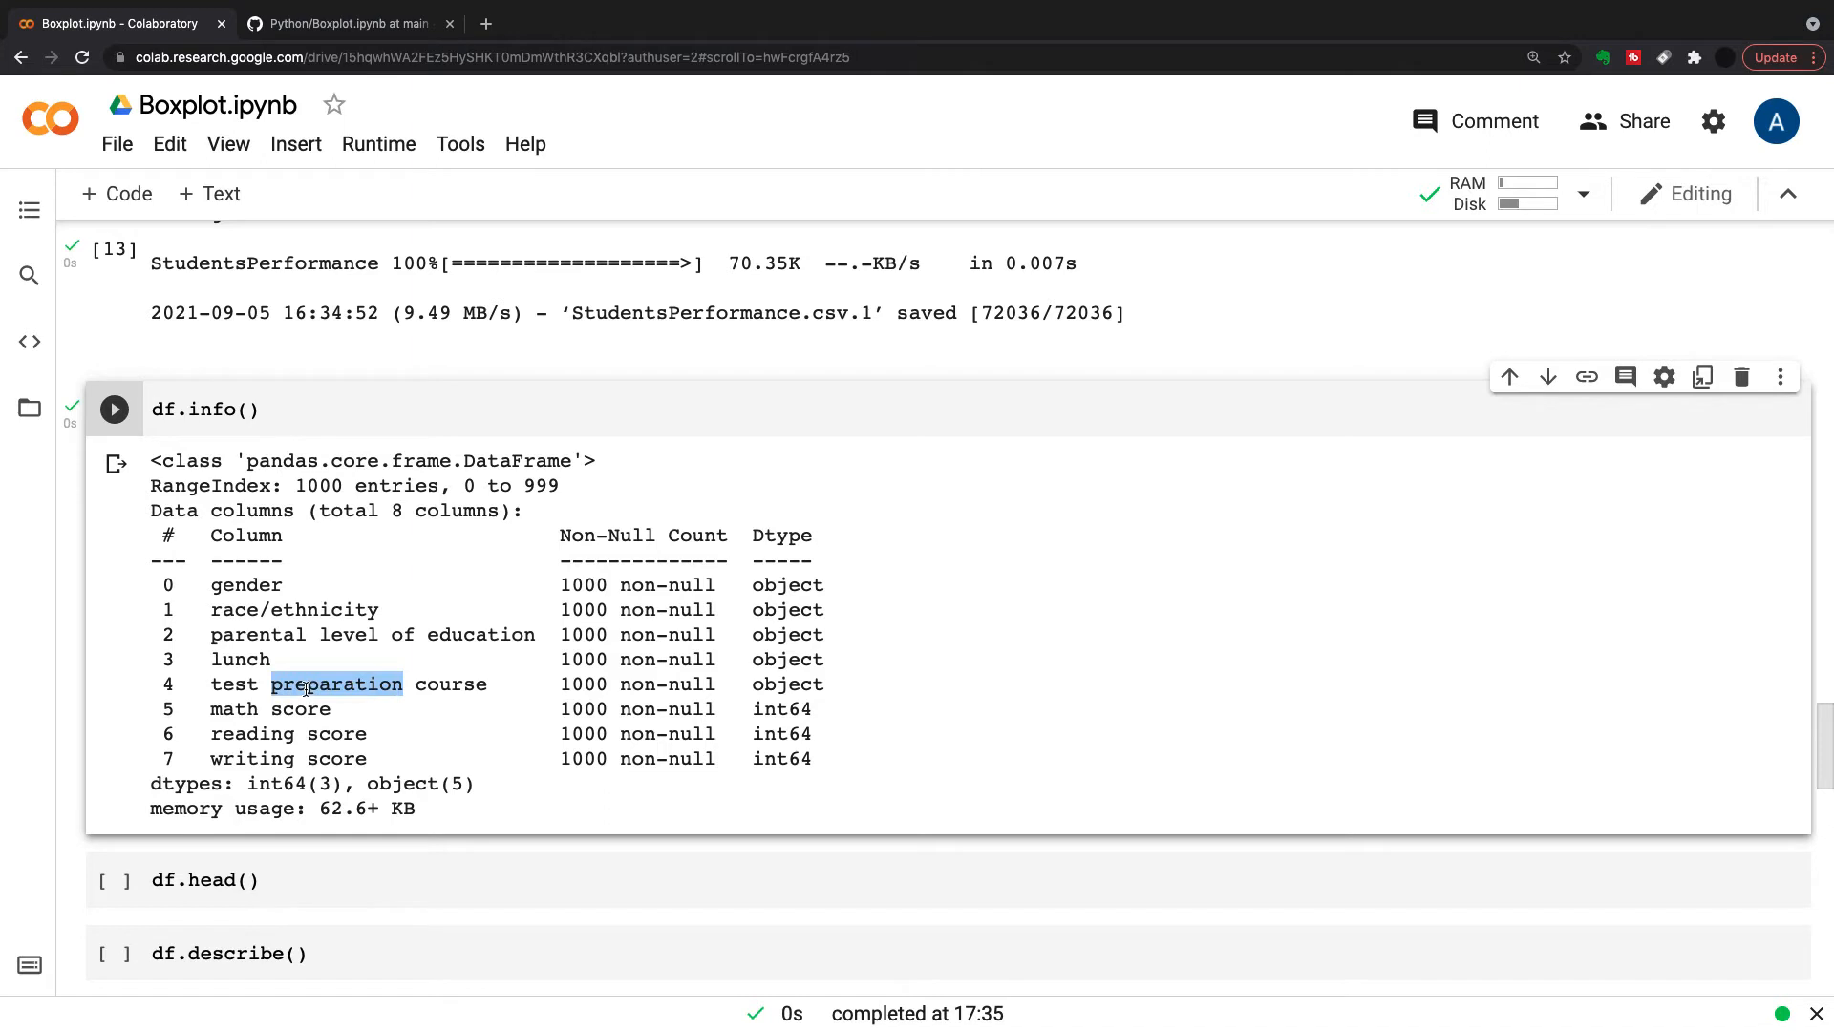
{"action": "scroll", "scroll_direction": "down", "scroll_amount": 3}
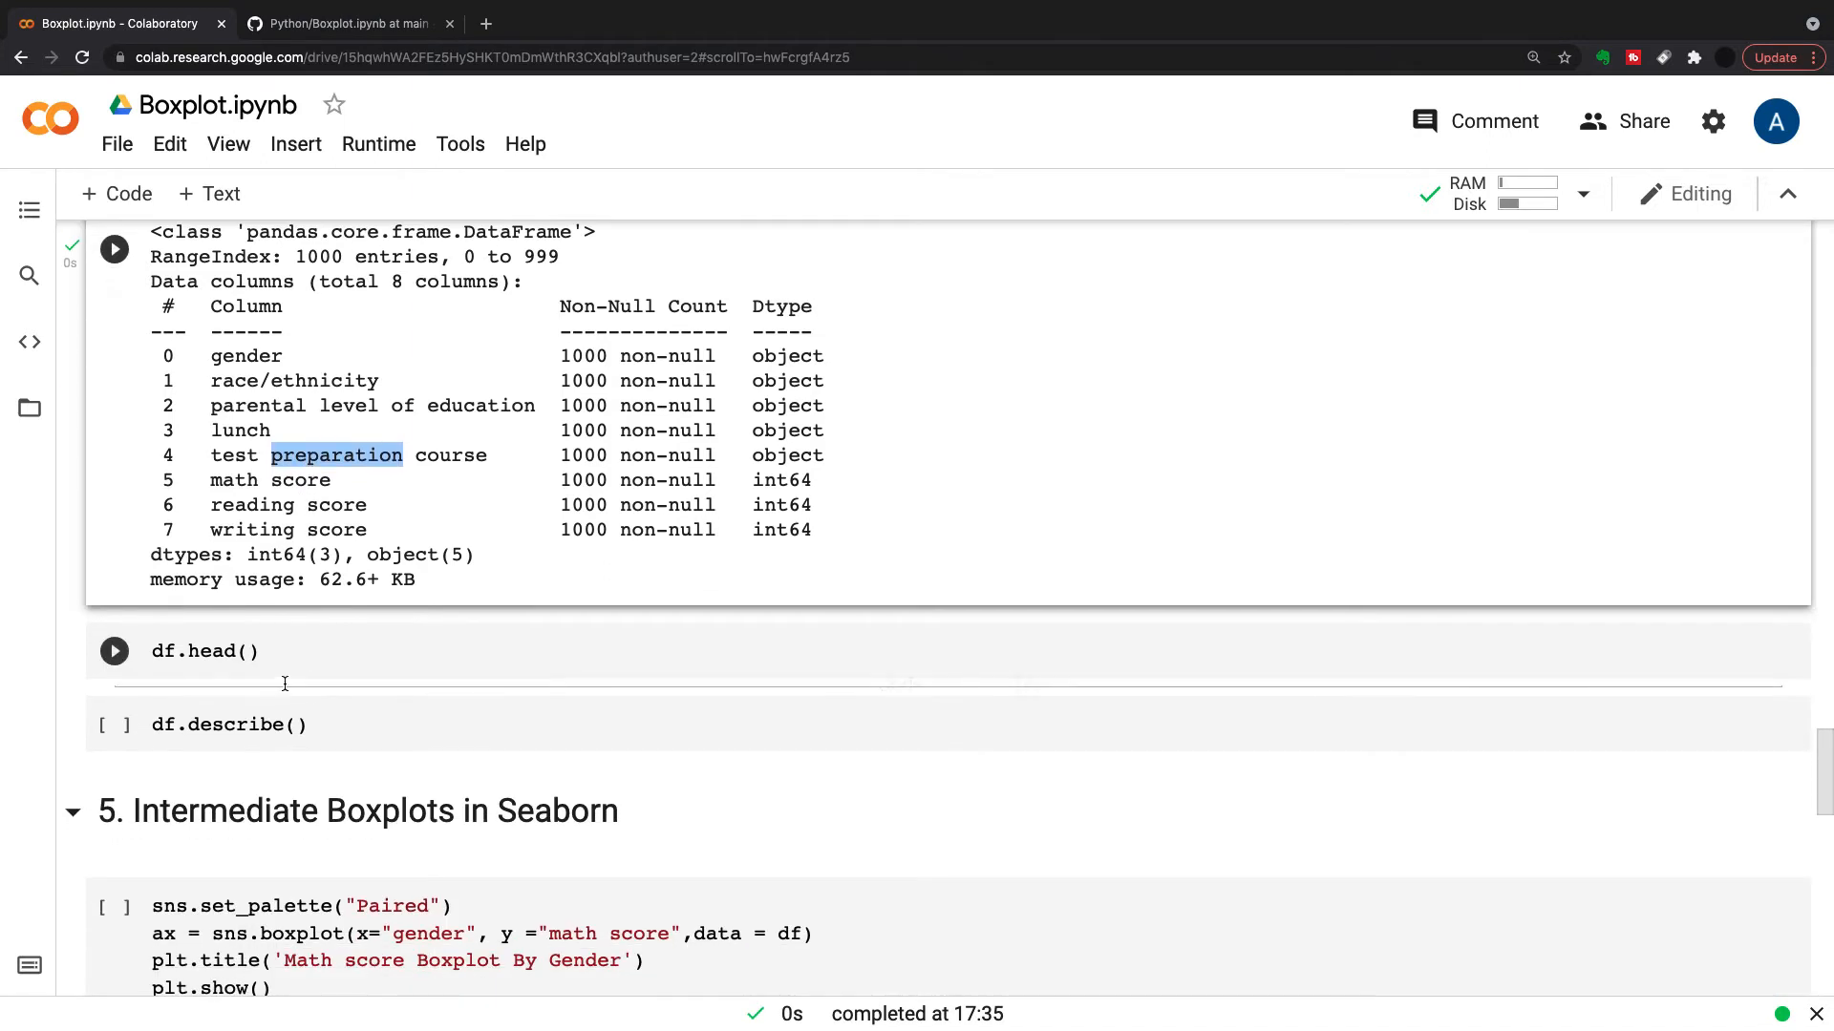
Run df.head() to show the first five student rows with their three scores
{"action": "left_click", "coordinate": [113, 651]}
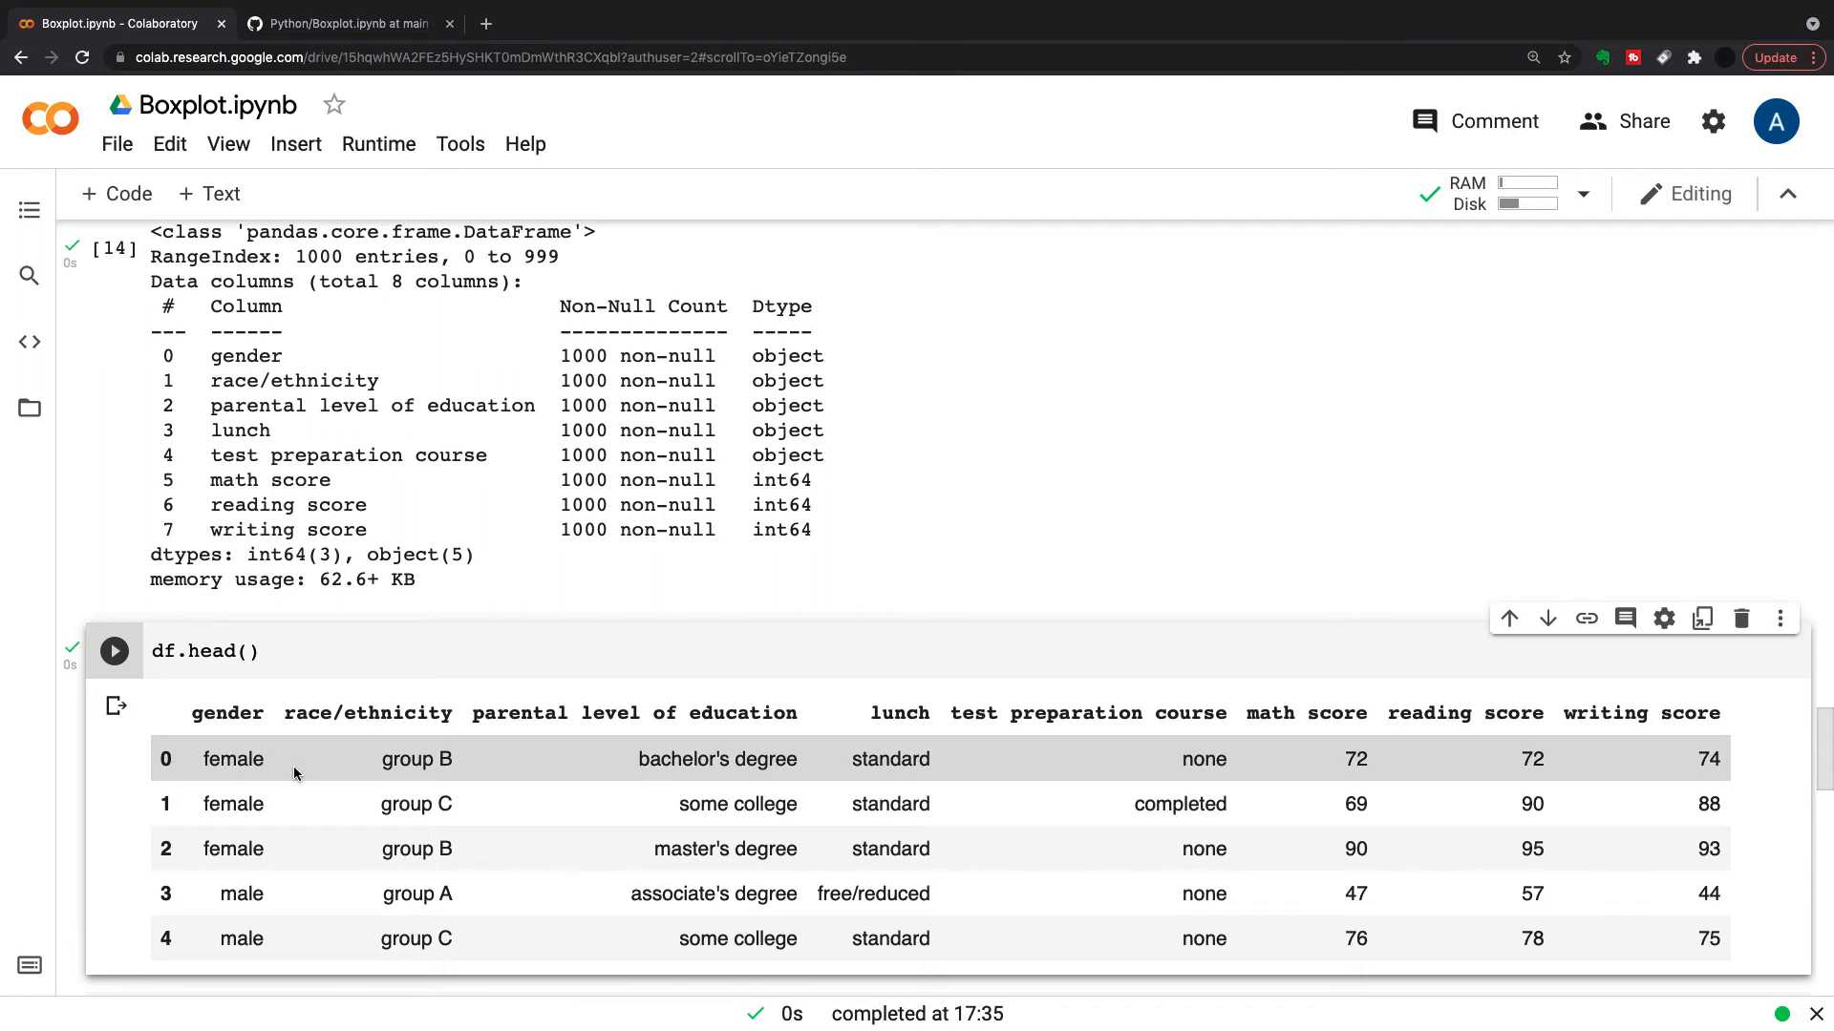
{"action": "mouse_move", "coordinate": [1750, 771]}
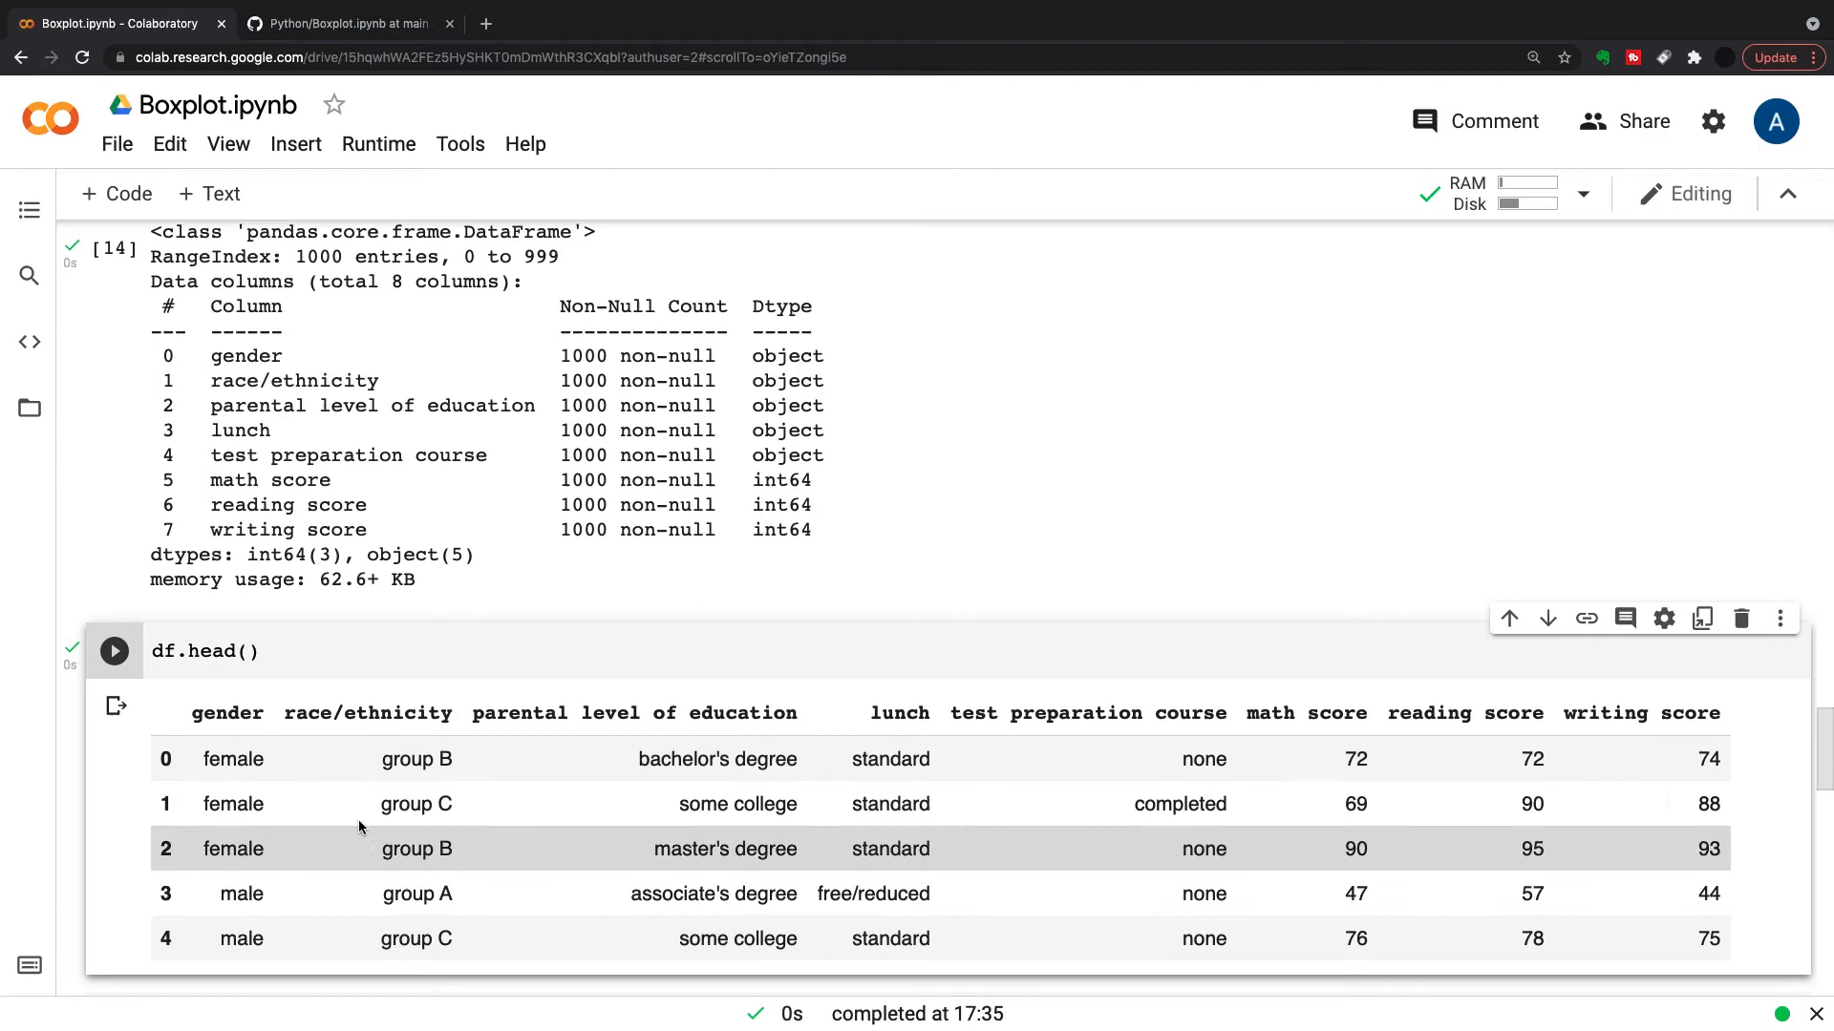
{"action": "scroll", "scroll_direction": "down", "scroll_amount": 3}
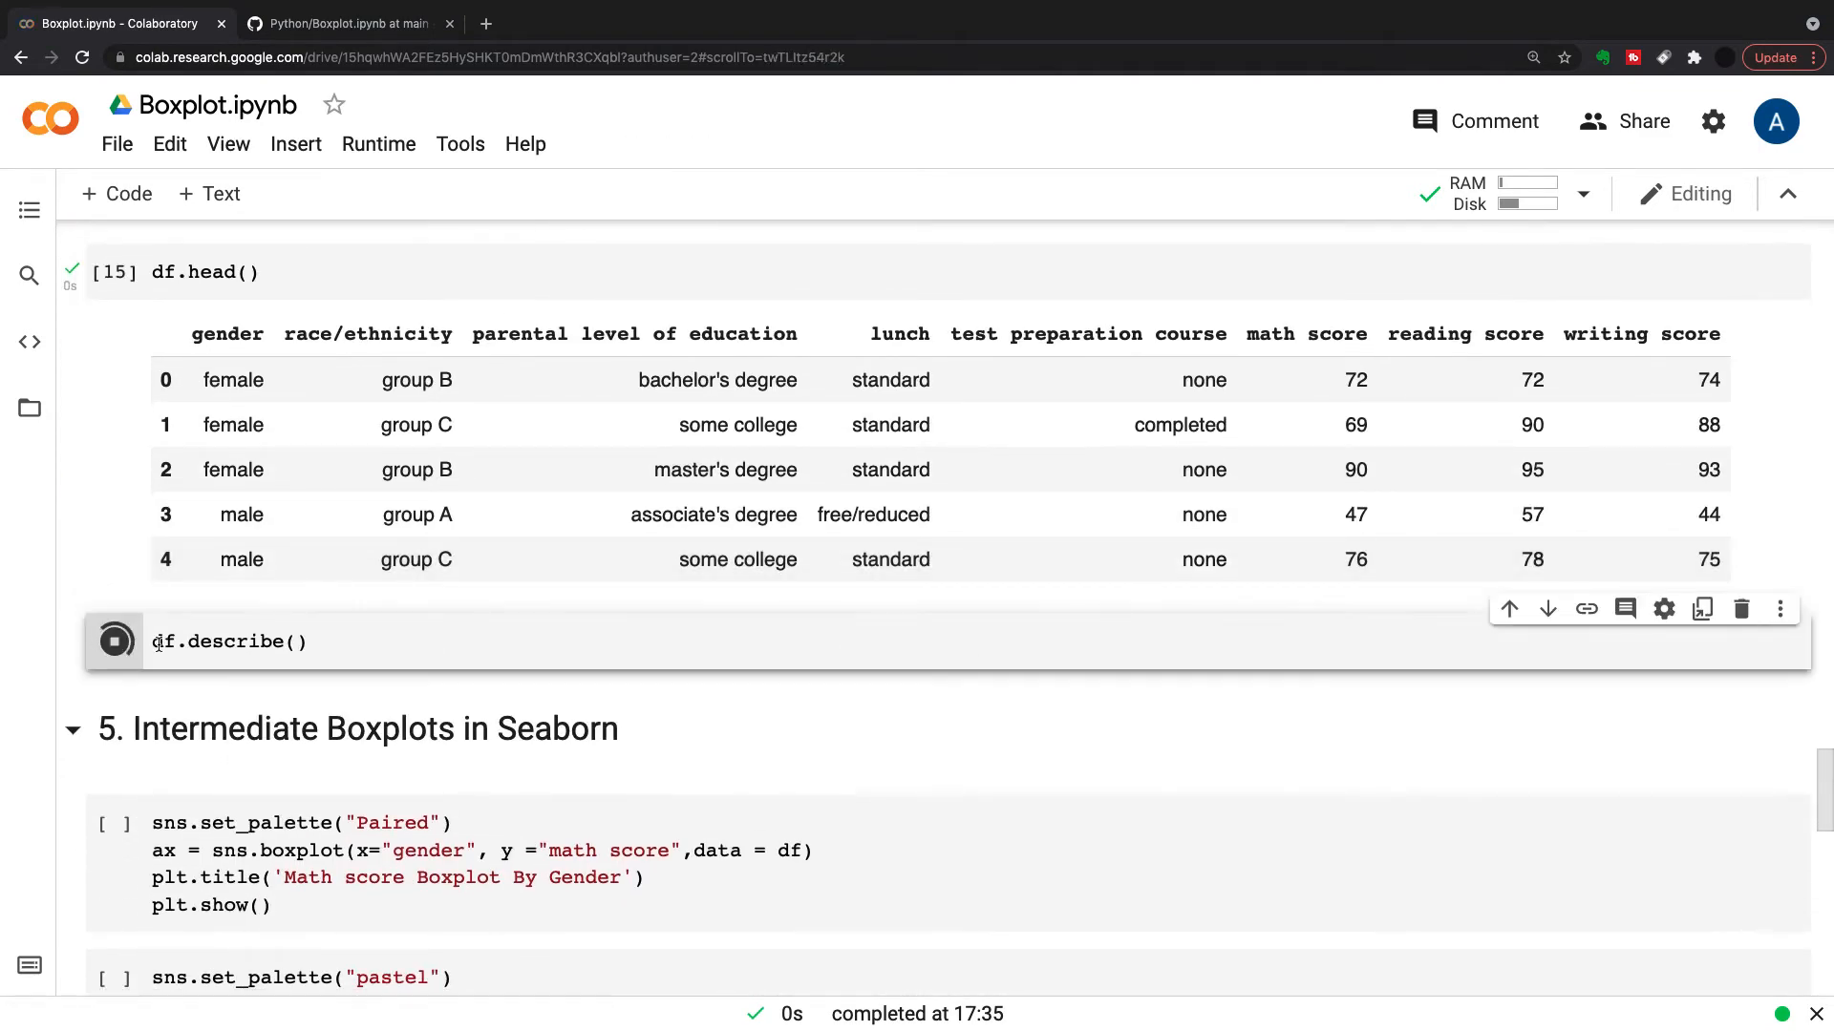
Run df.describe() and highlight df and the minimum math score of 0 in the output
{"action": "left_click", "coordinate": [115, 642]}
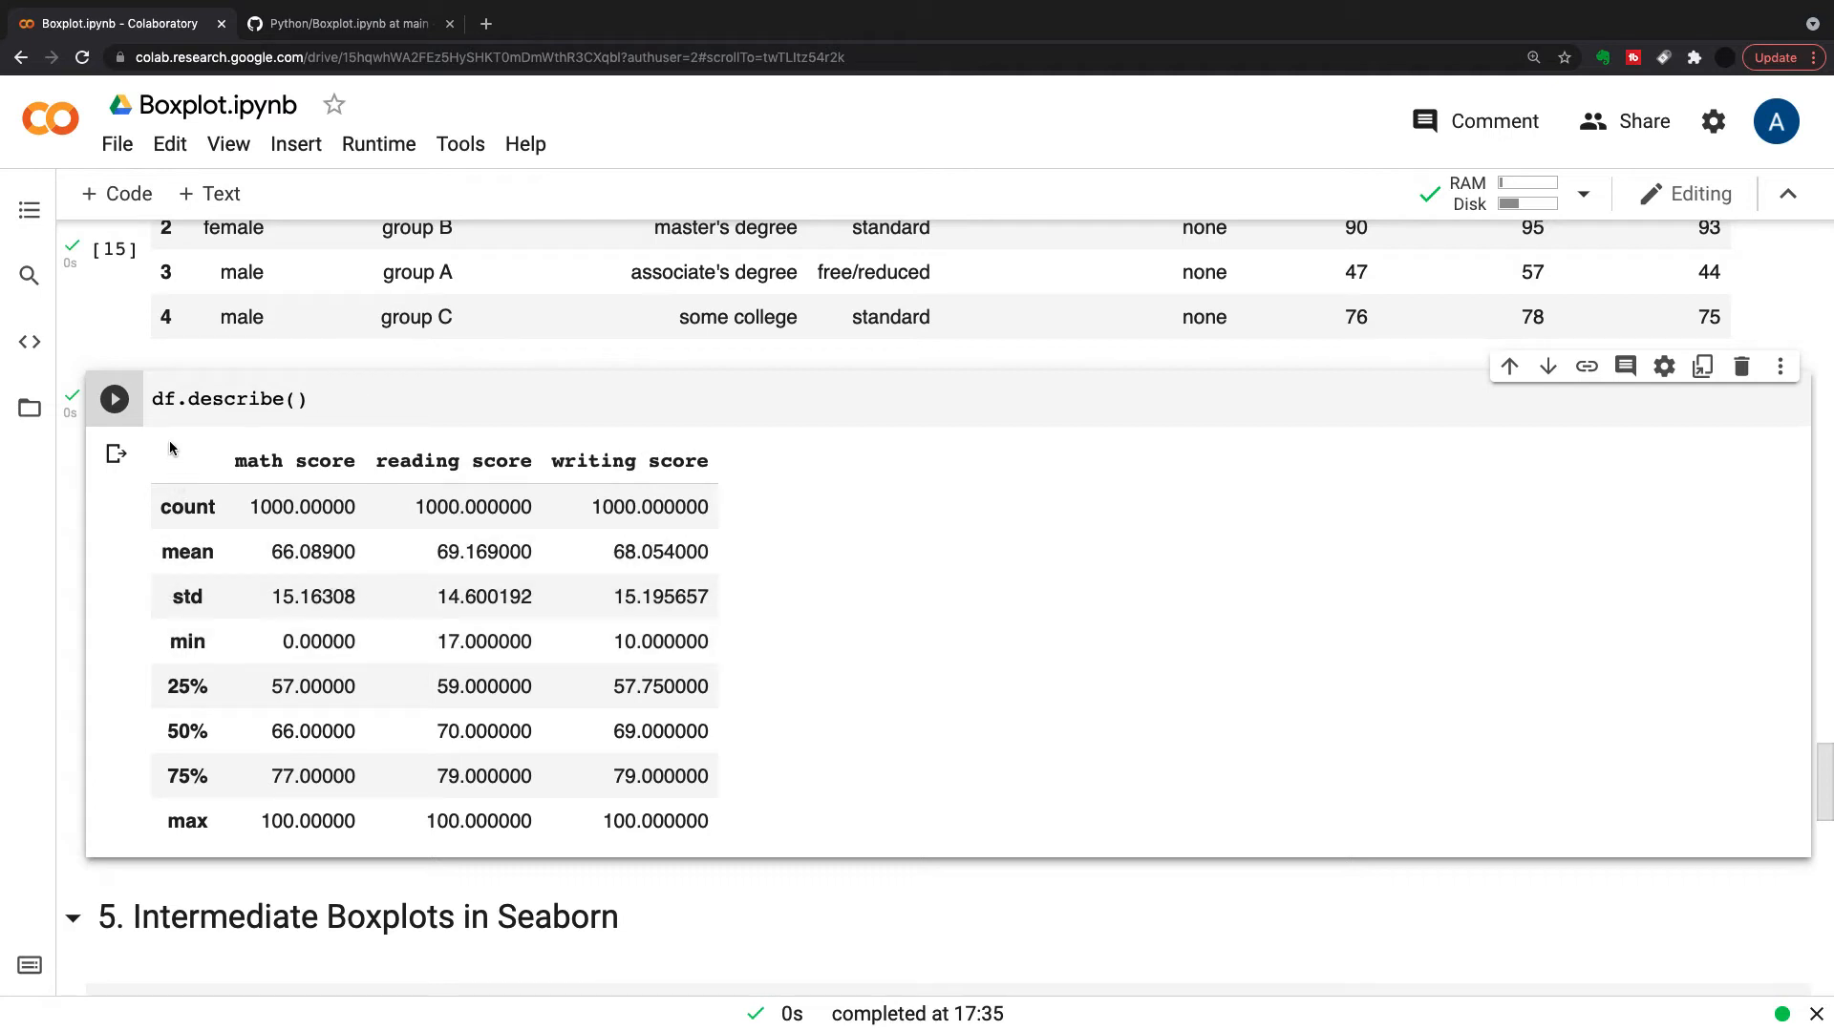
{"action": "double_click", "coordinate": [163, 399]}
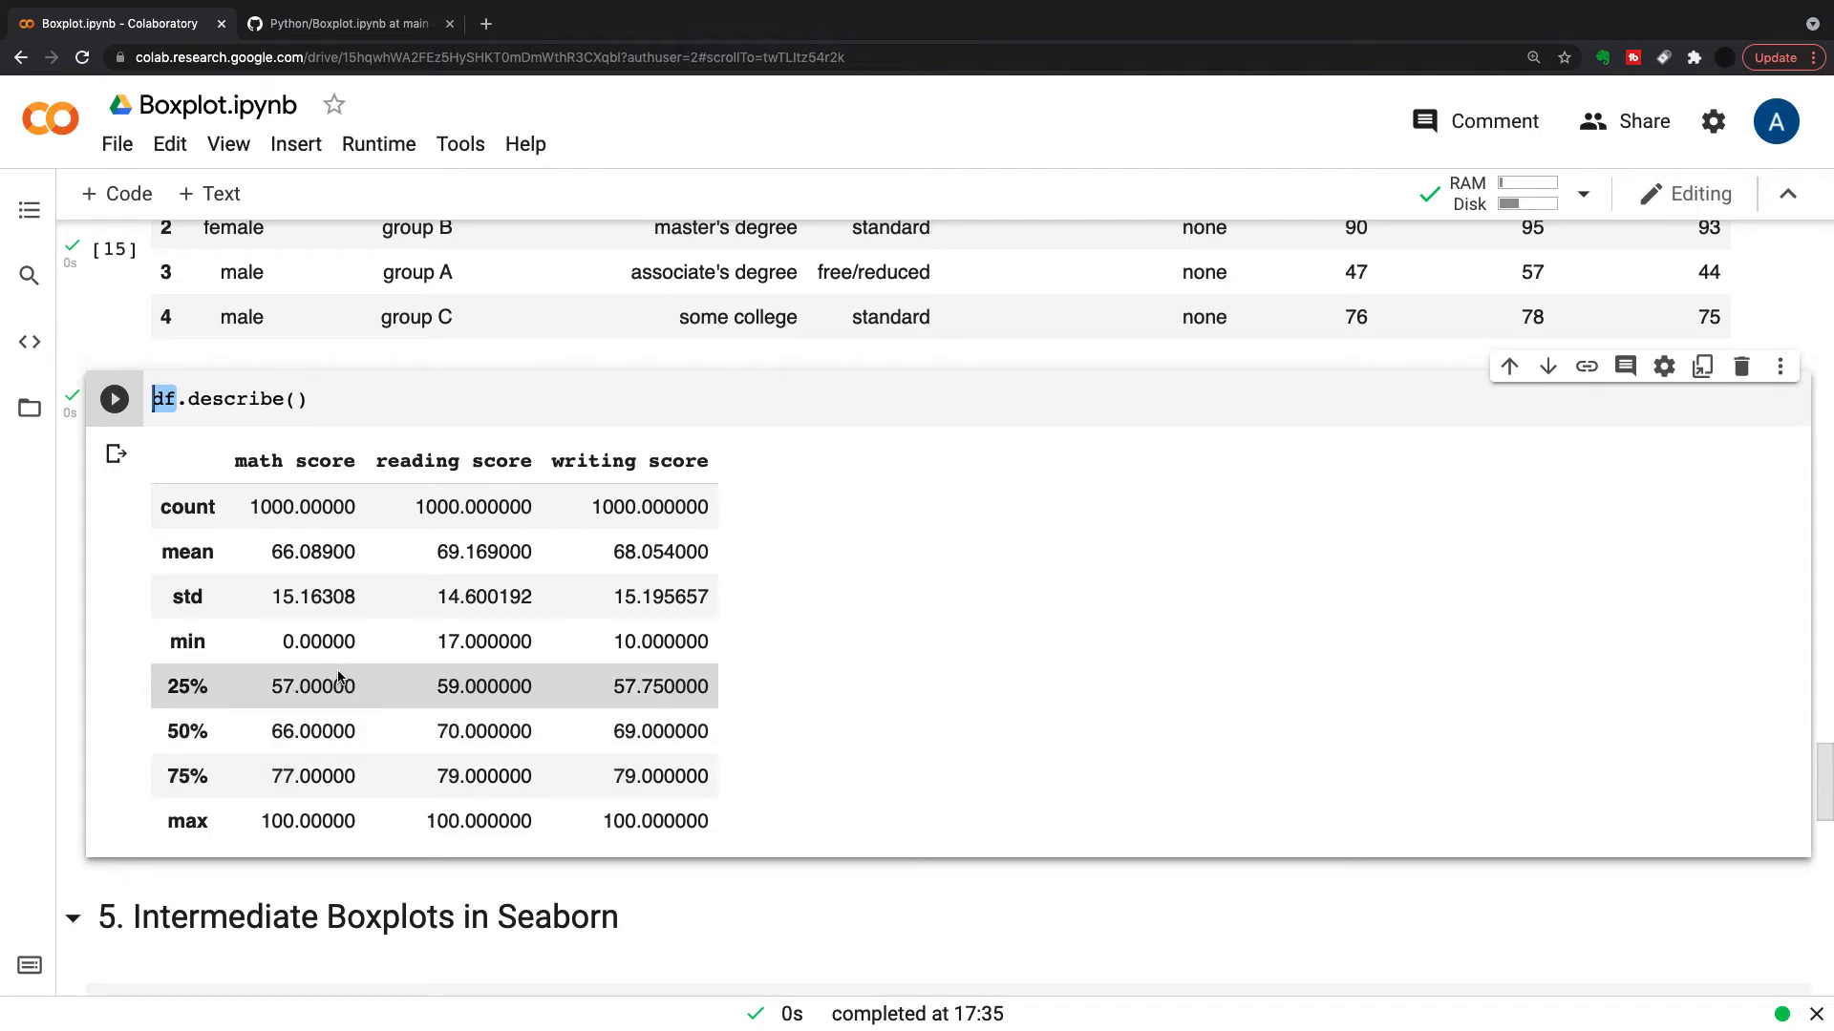
{"action": "mouse_move", "coordinate": [345, 688]}
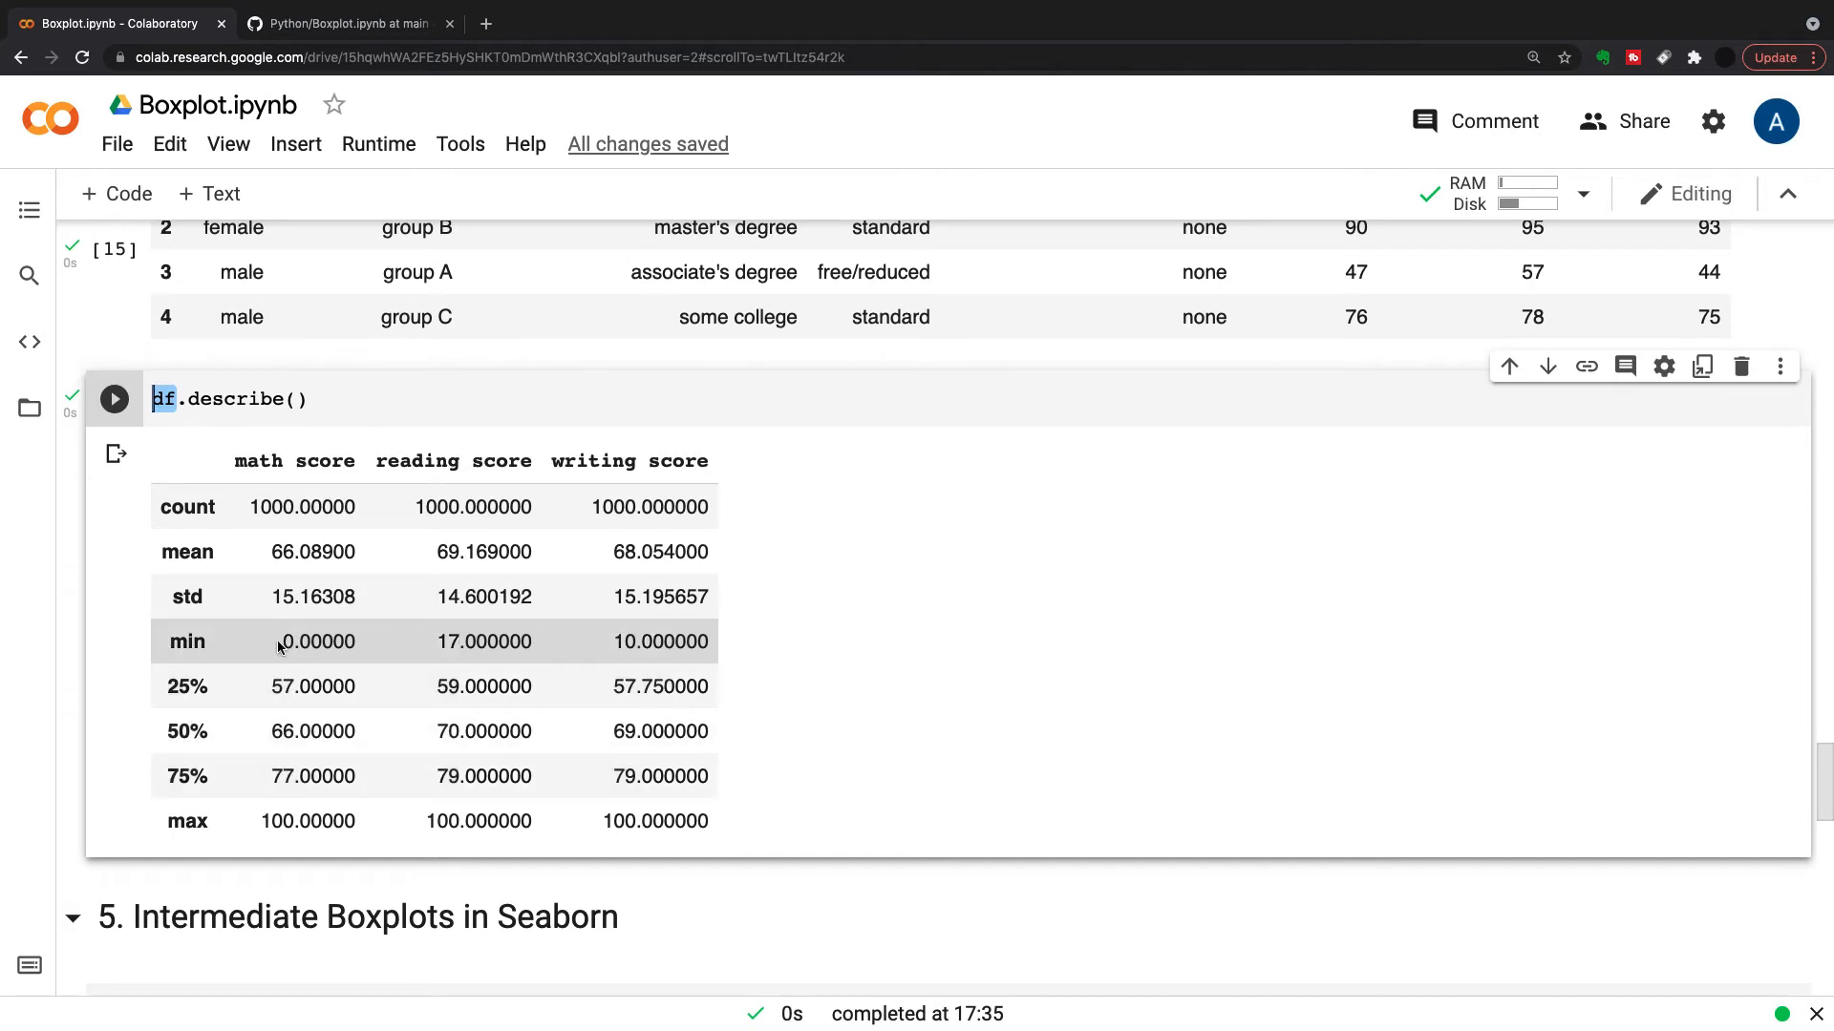
{"action": "double_click", "coordinate": [315, 642]}
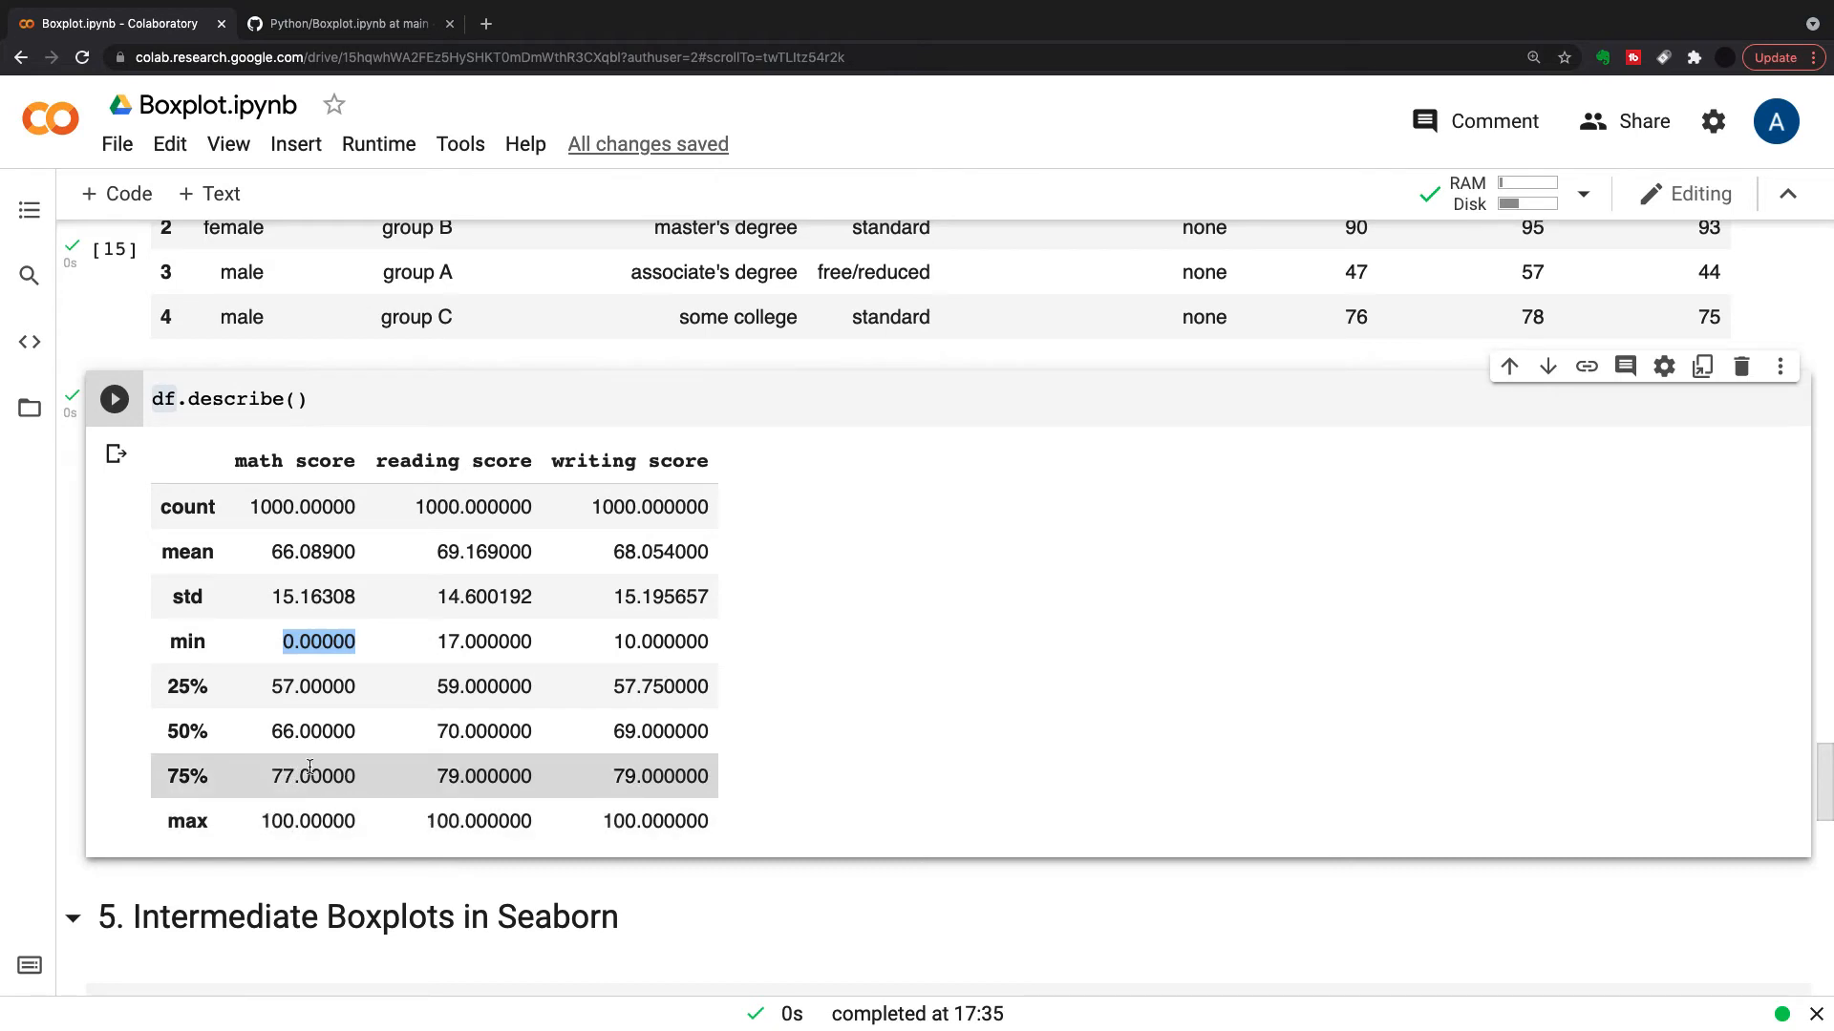
{"action": "mouse_move", "coordinate": [338, 821]}
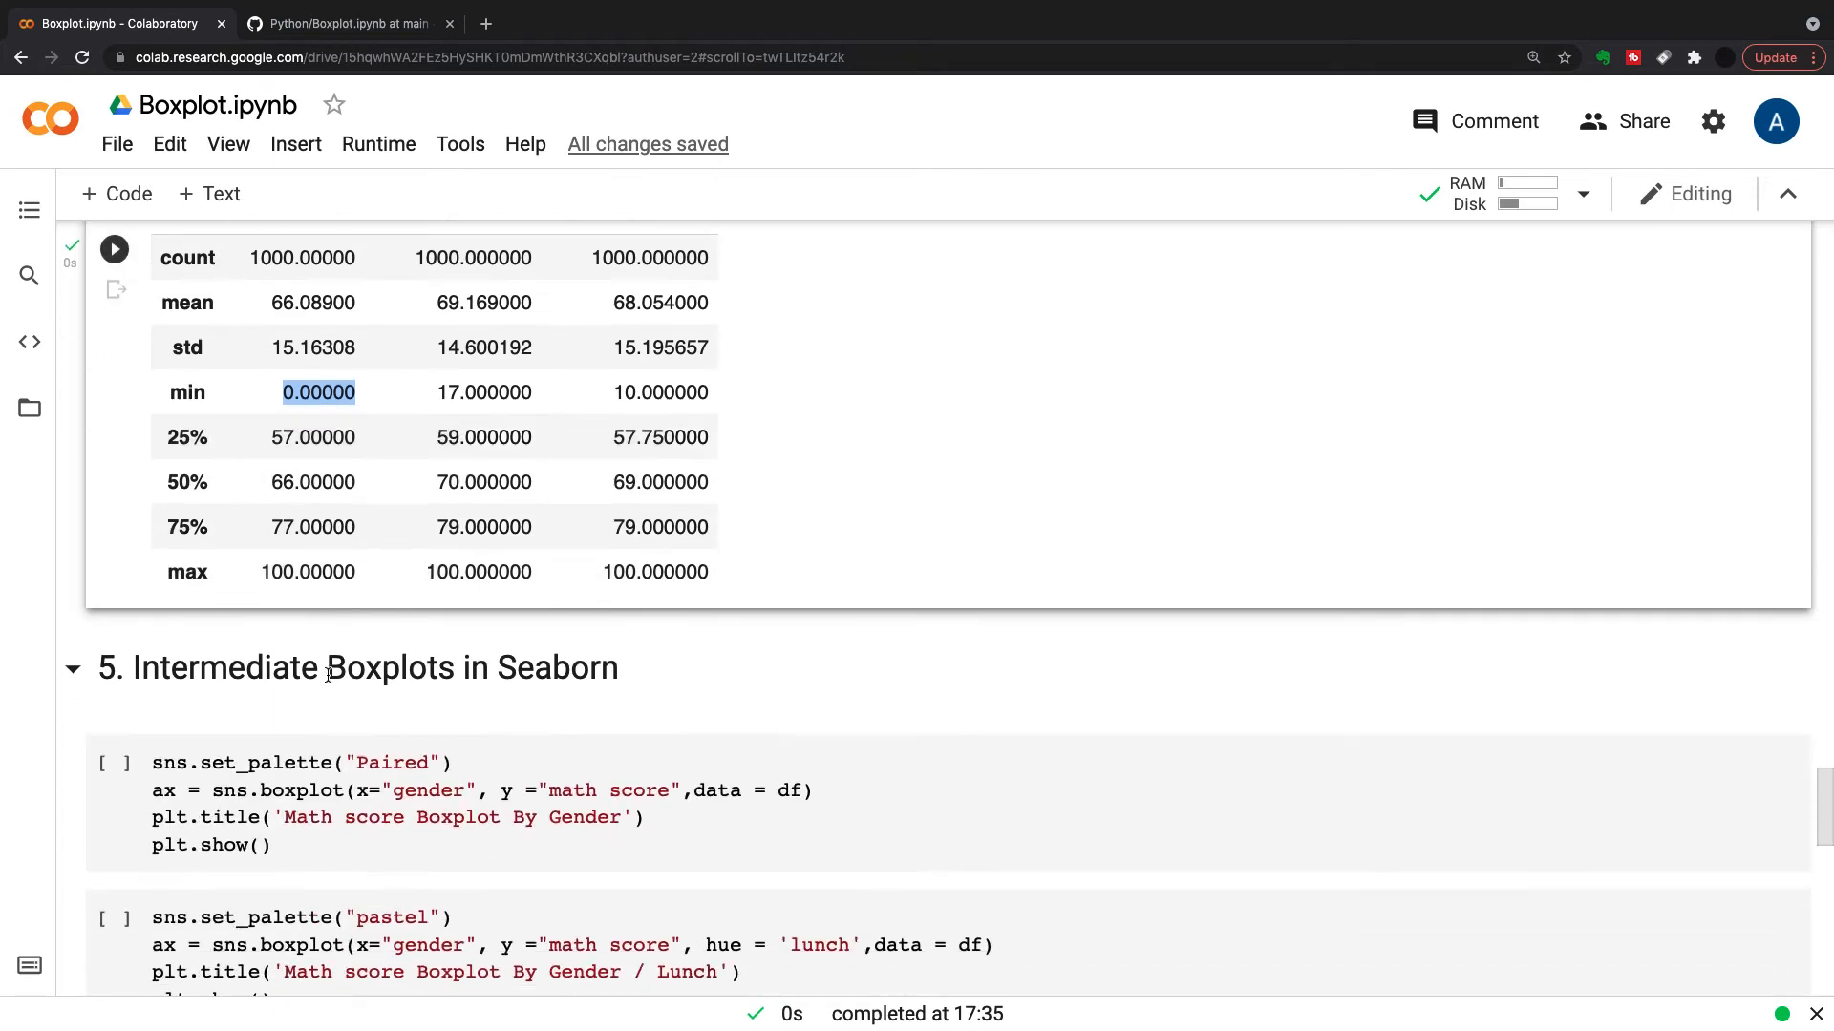
Run the section 5 sns.boxplot cell drawing female and male math scores with the Paired palette
{"action": "scroll", "scroll_direction": "down", "scroll_amount": 3}
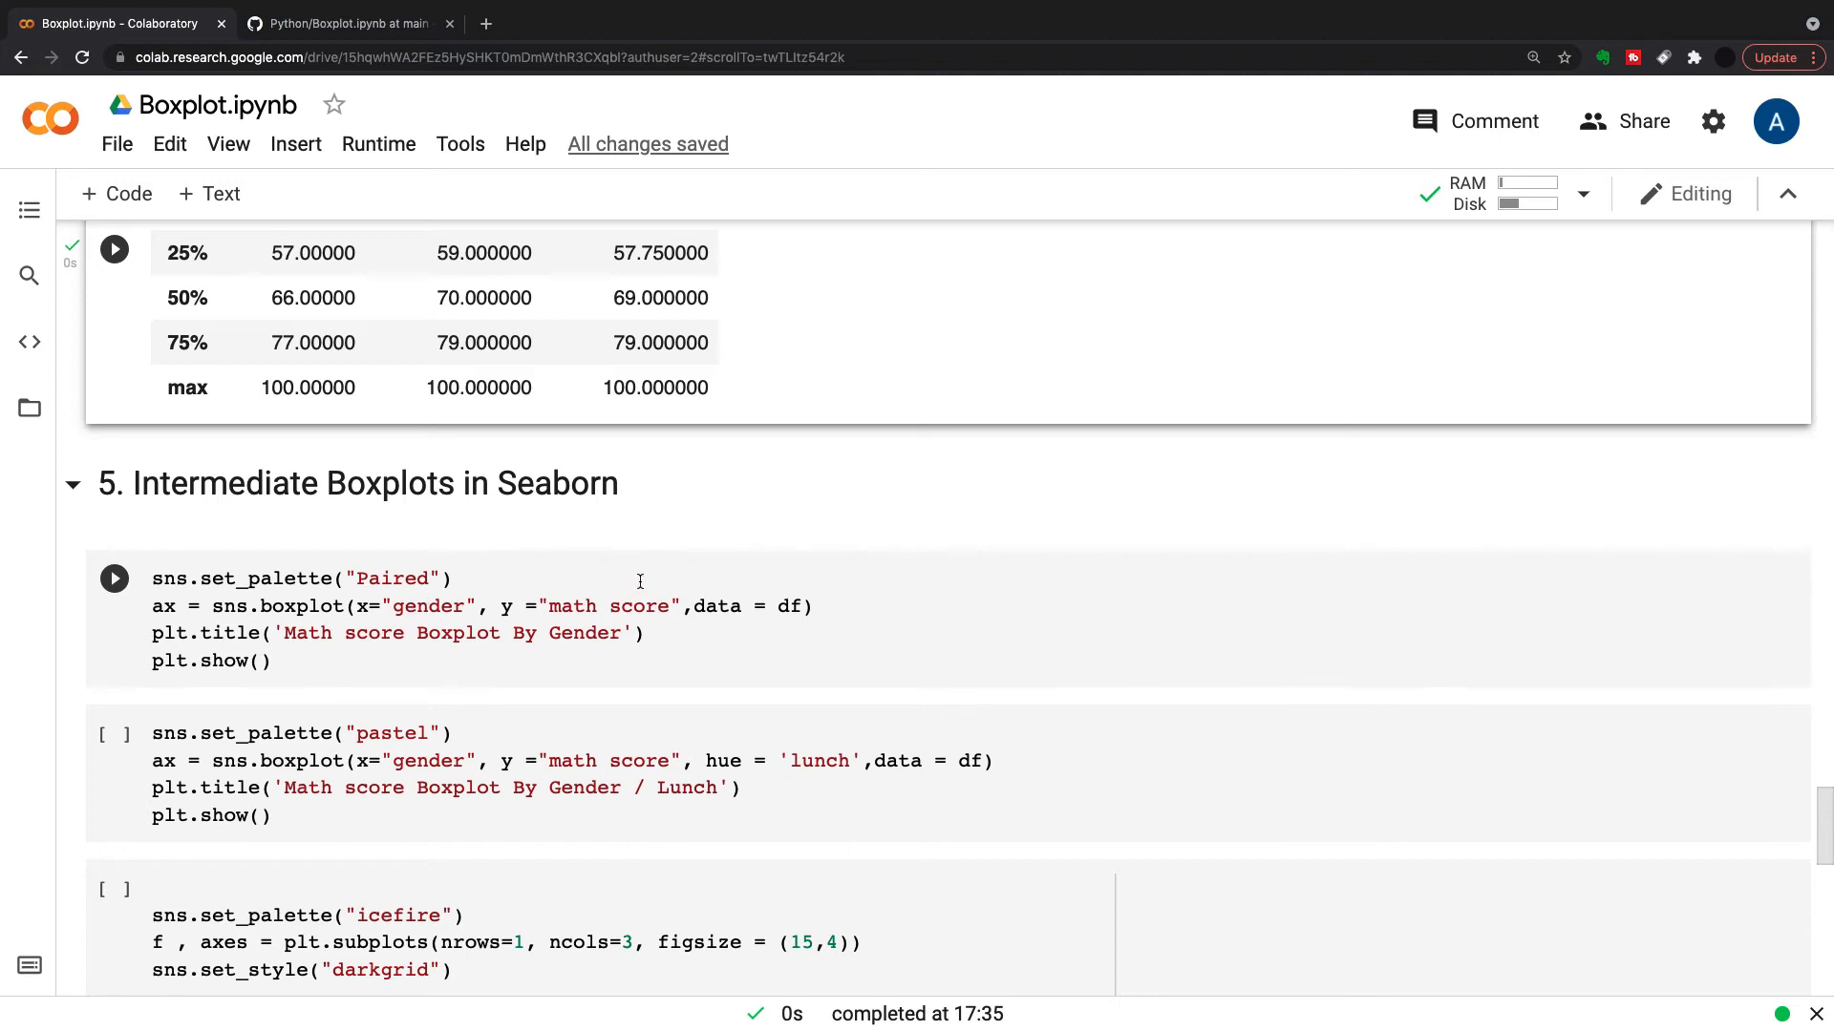
{"action": "mouse_move", "coordinate": [802, 586]}
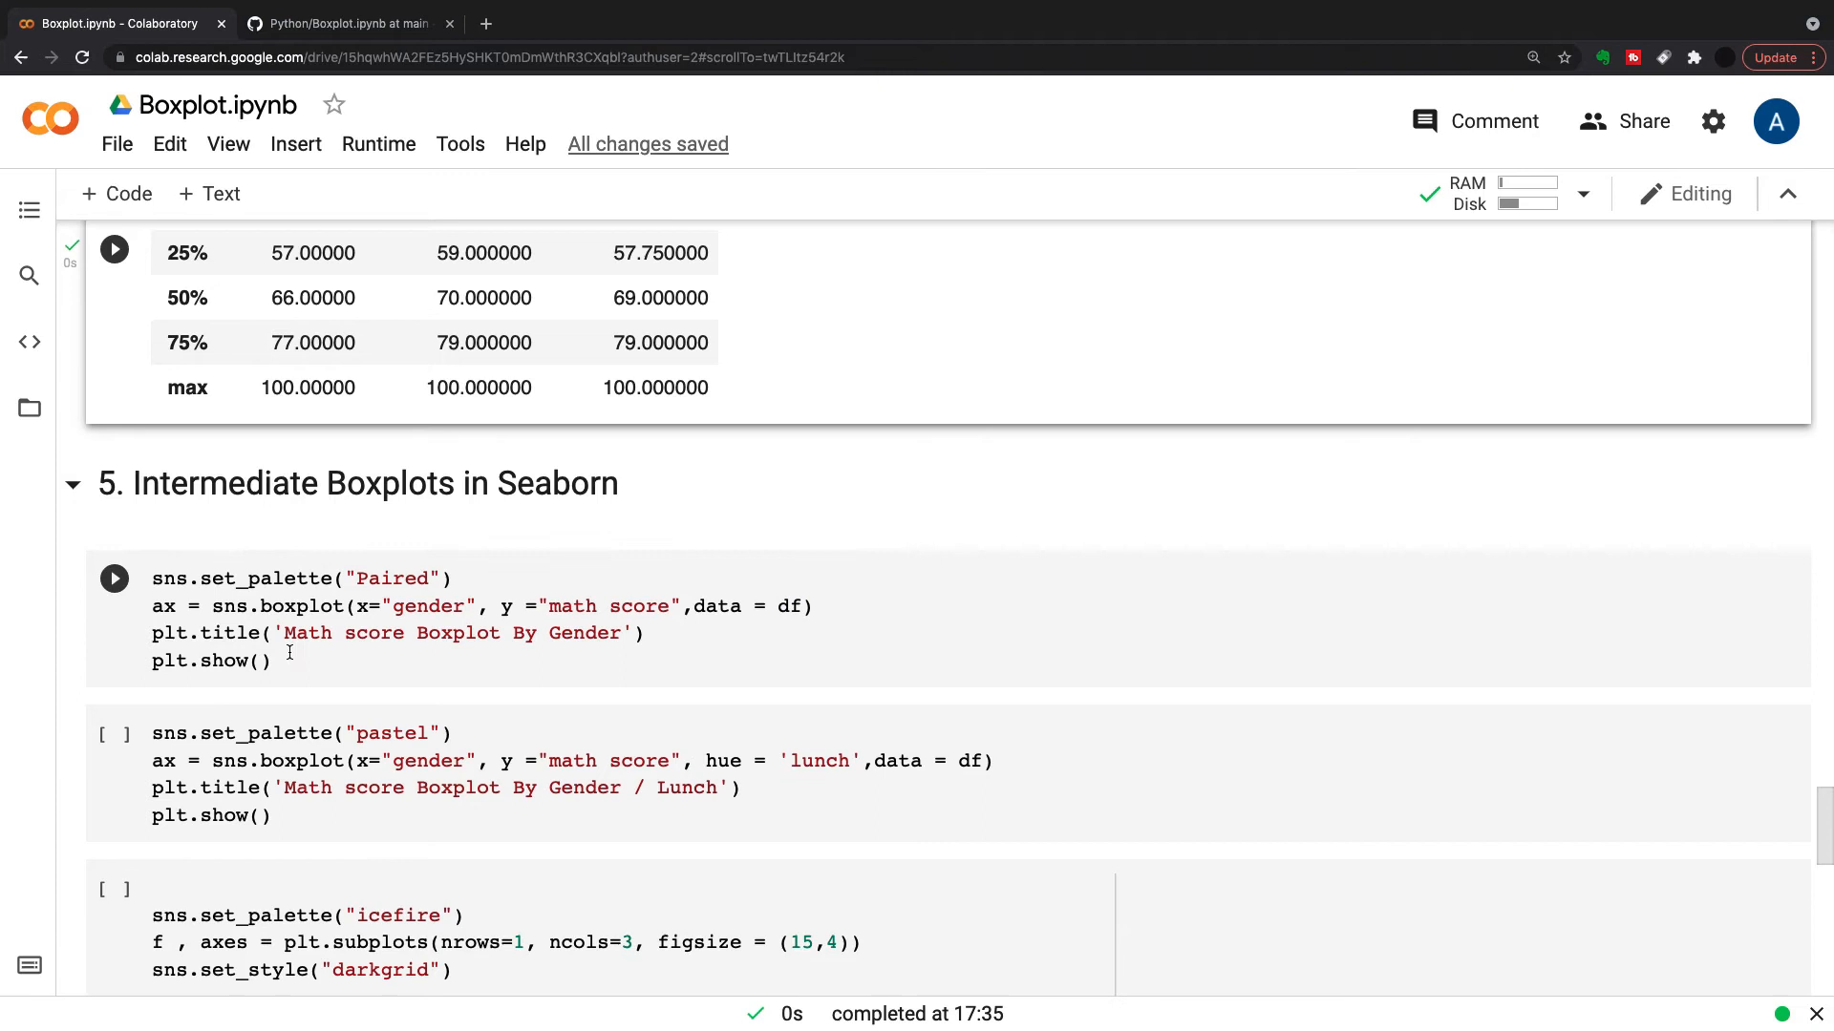
{"action": "left_click", "coordinate": [115, 576]}
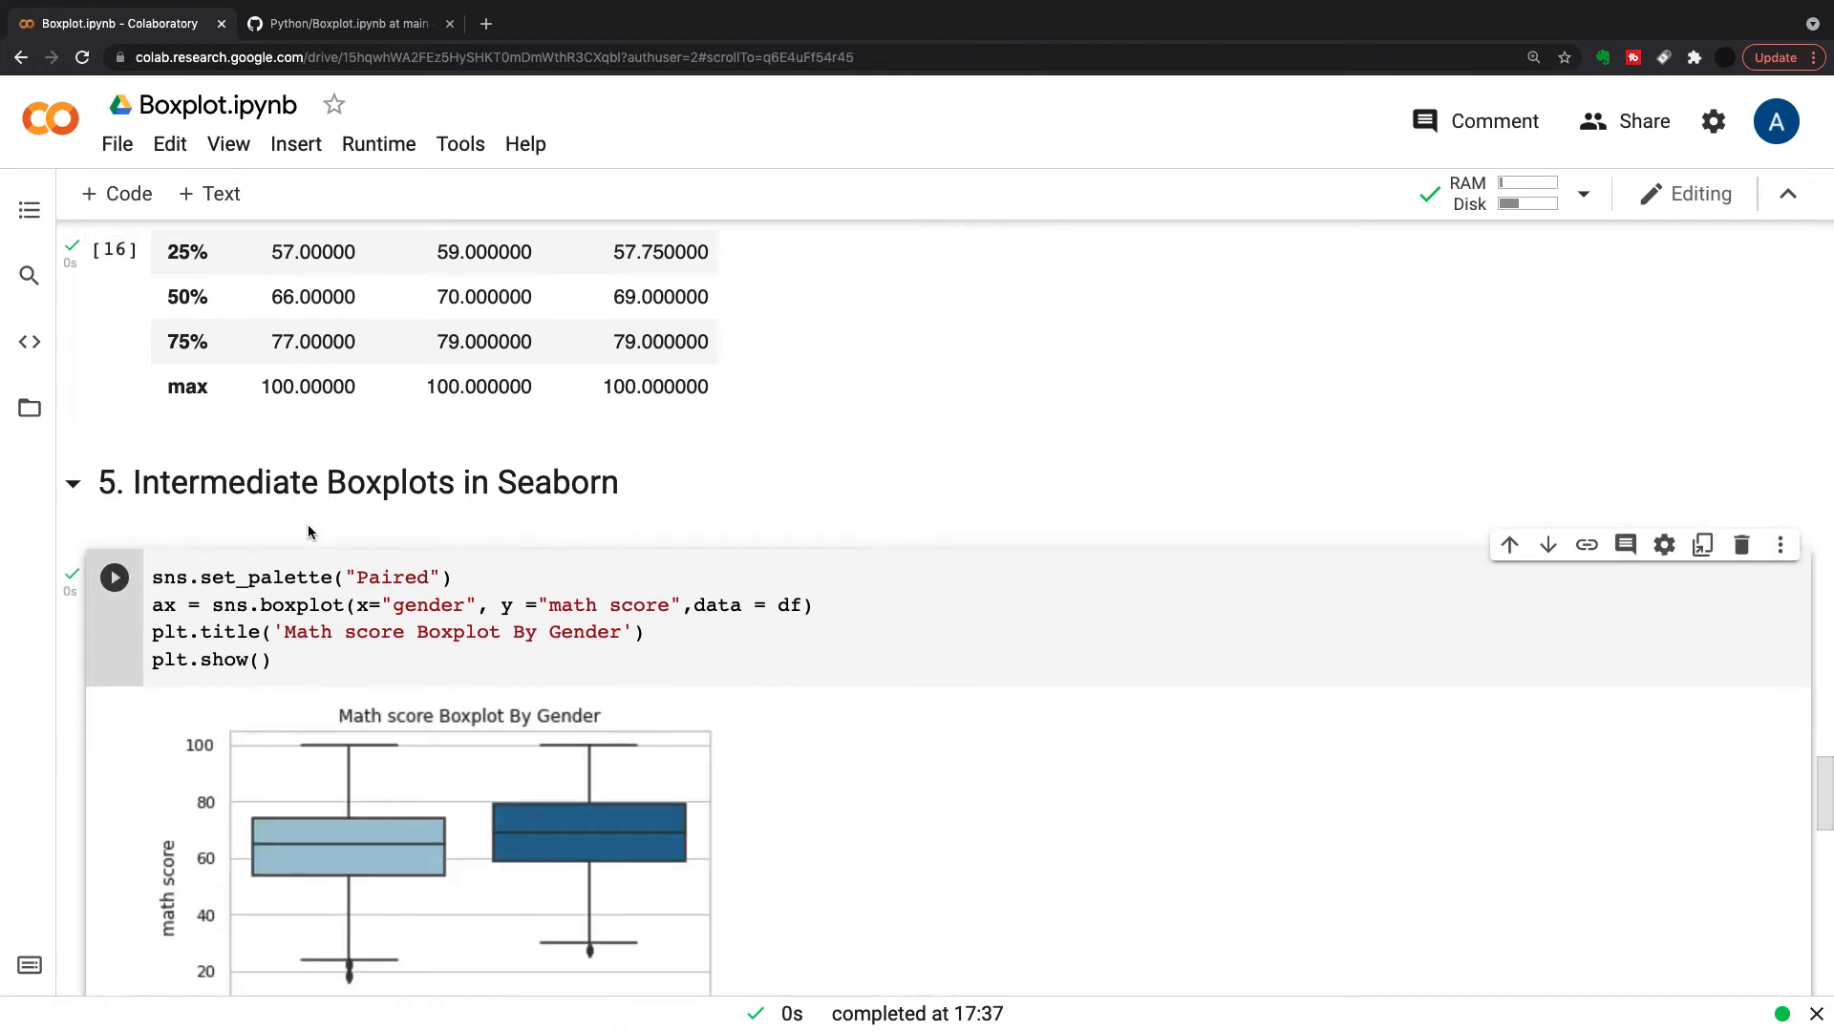
{"action": "scroll", "scroll_direction": "down", "scroll_amount": 3}
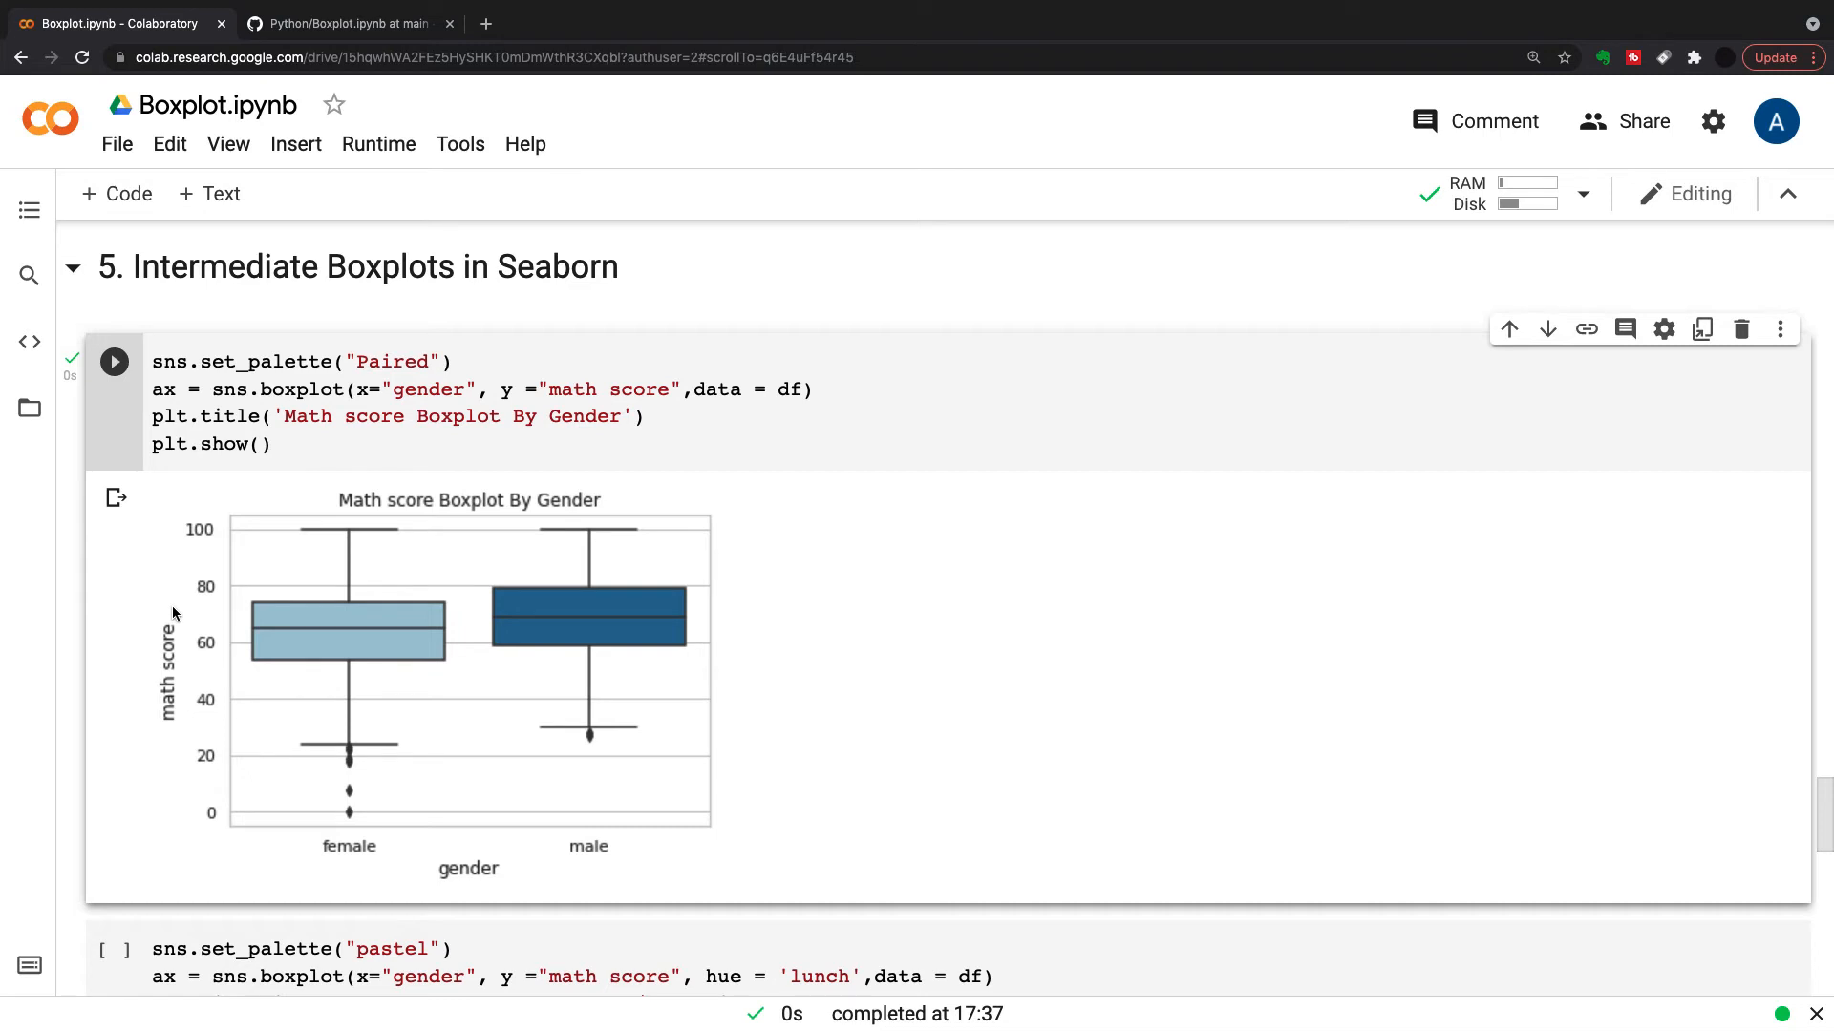
{"action": "mouse_move", "coordinate": [345, 655]}
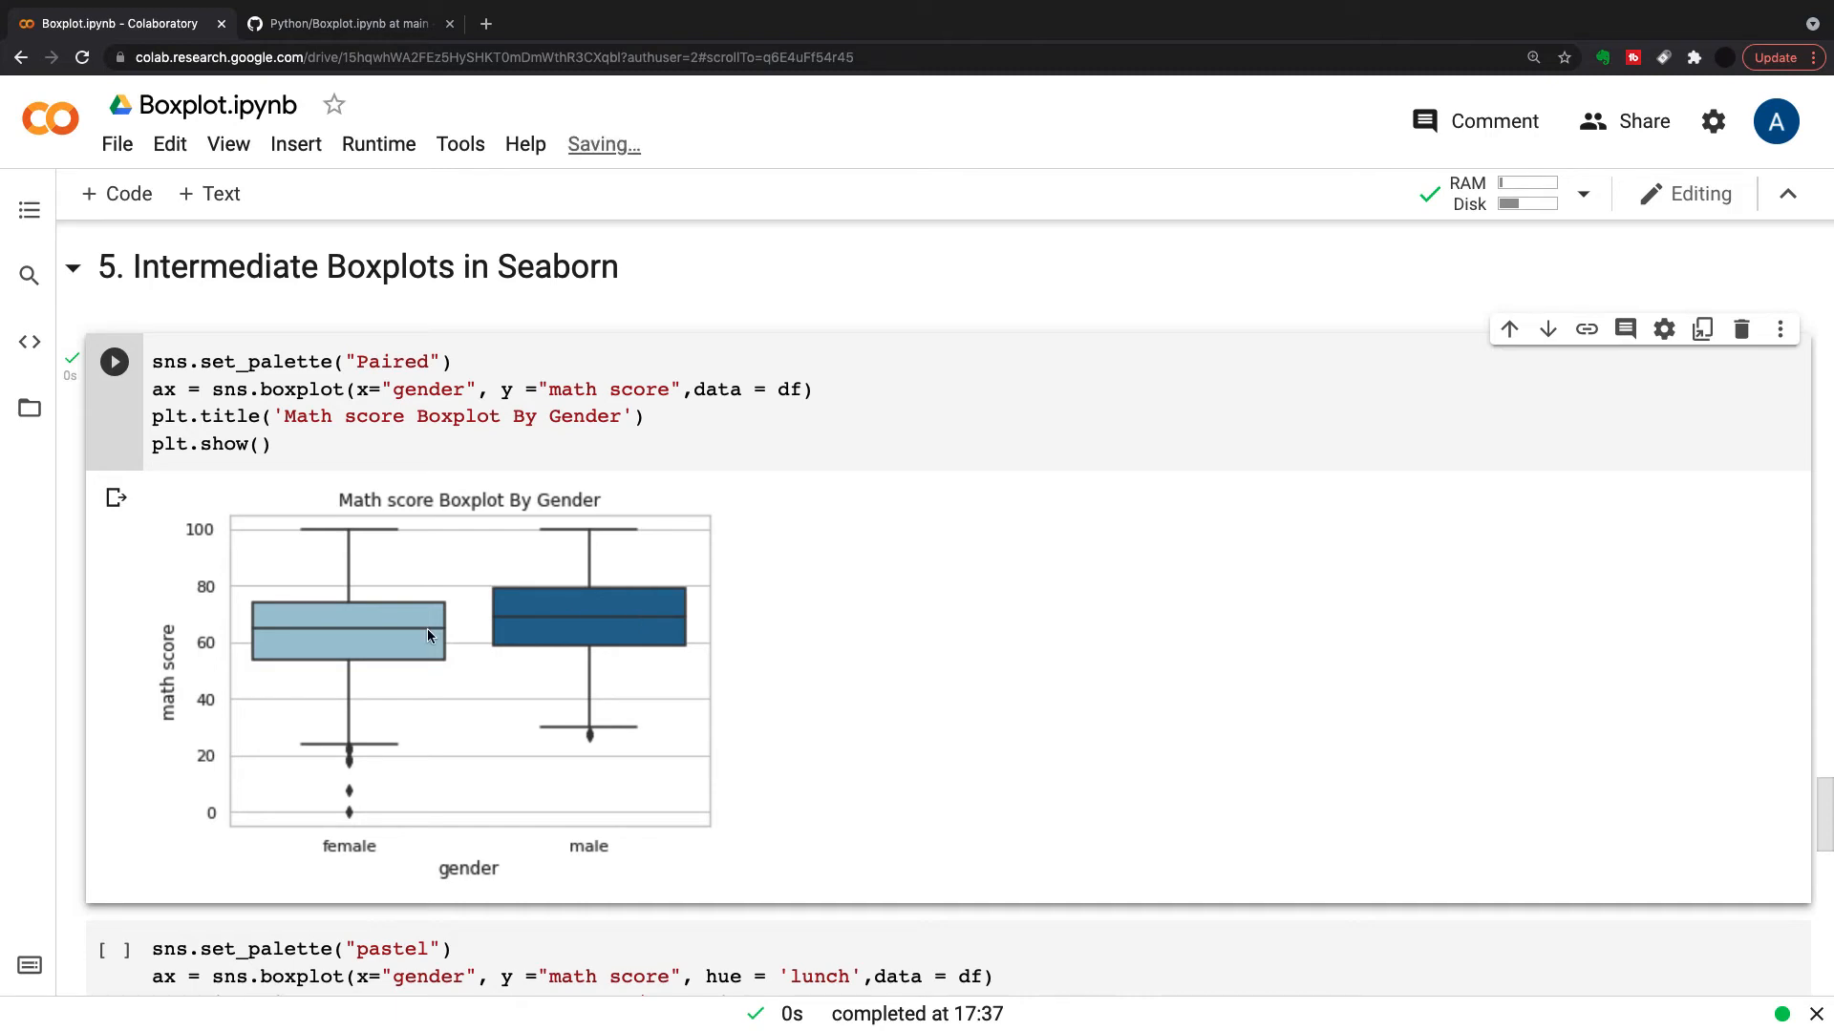
{"action": "mouse_move", "coordinate": [382, 674]}
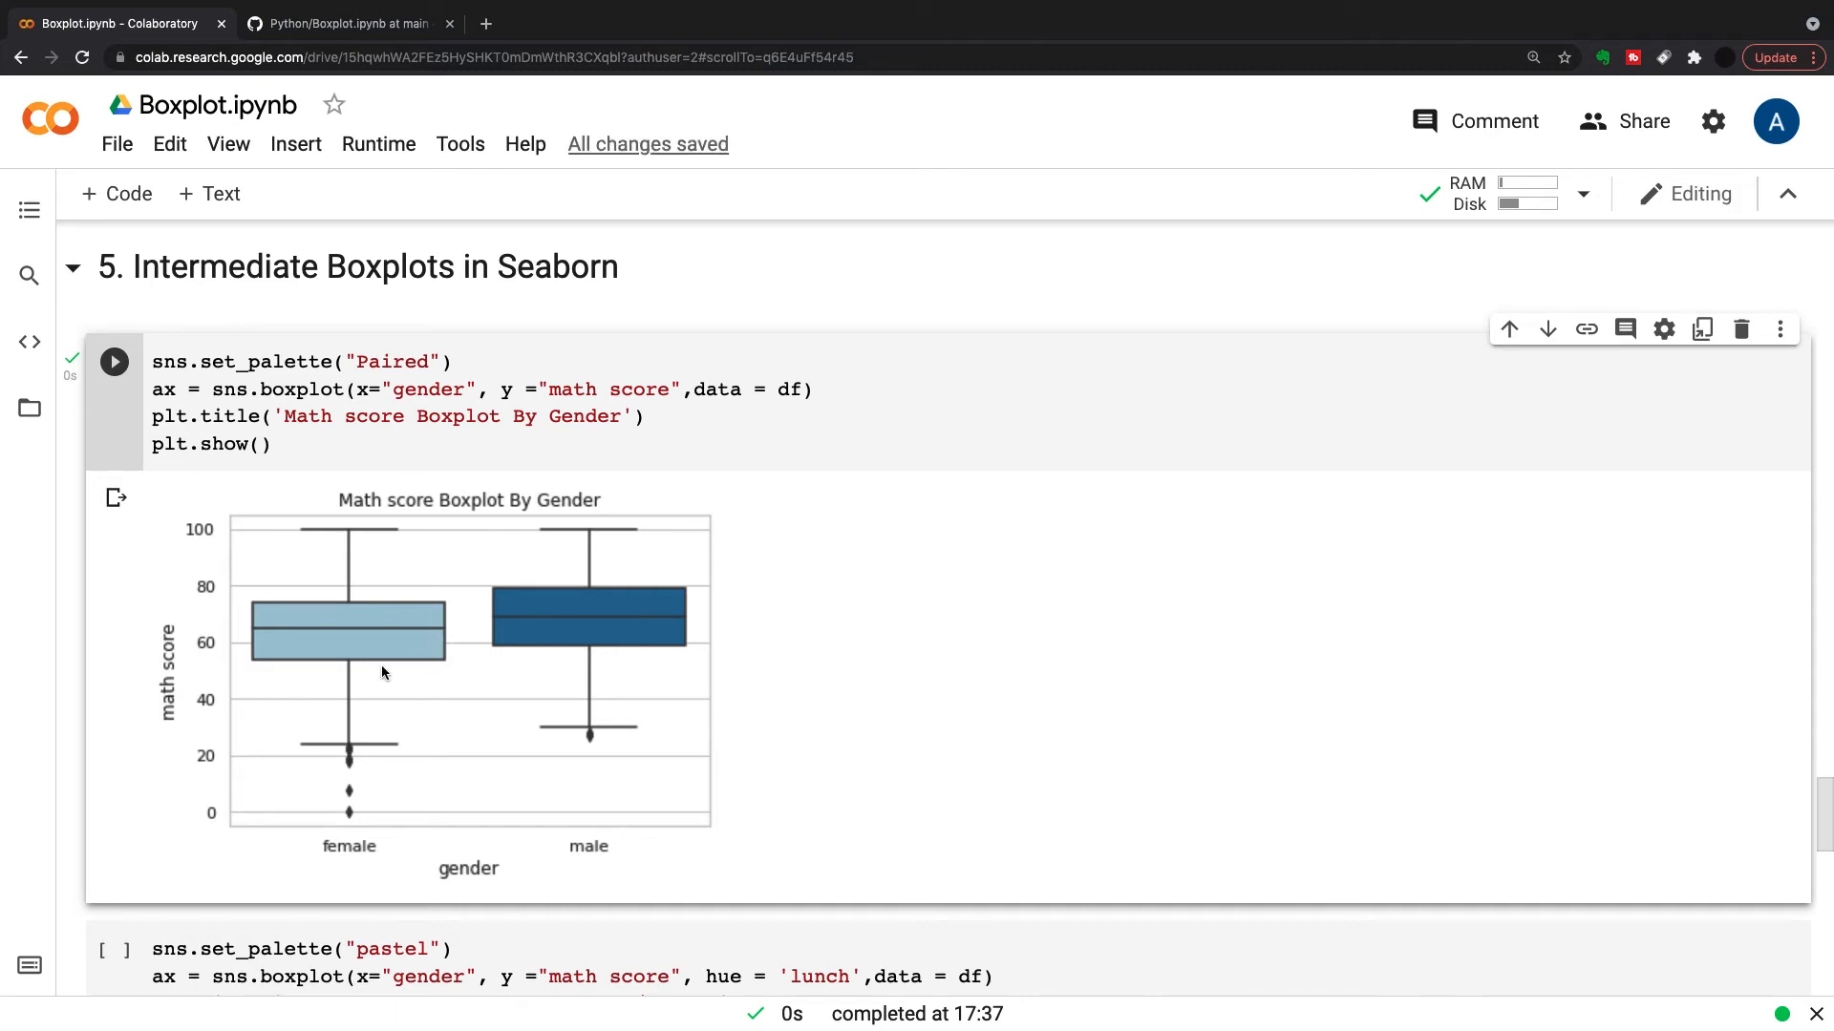
{"action": "mouse_move", "coordinate": [346, 485]}
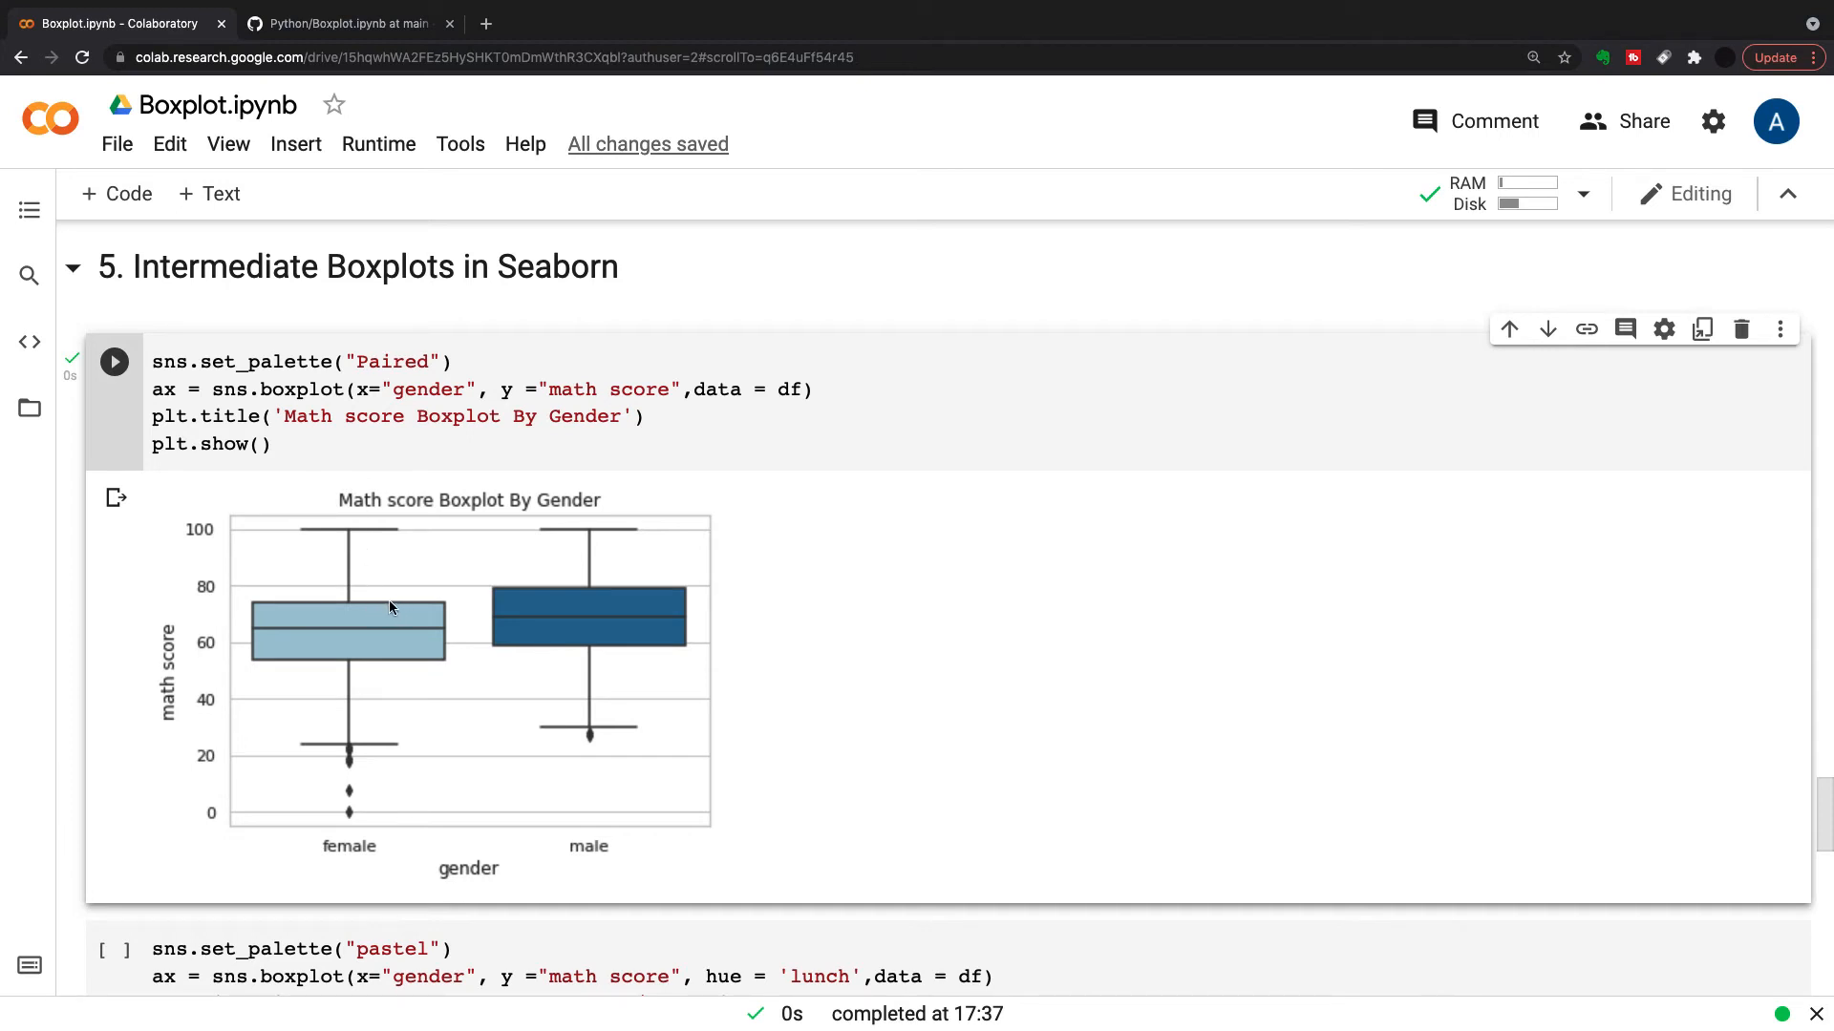
{"action": "mouse_move", "coordinate": [411, 534]}
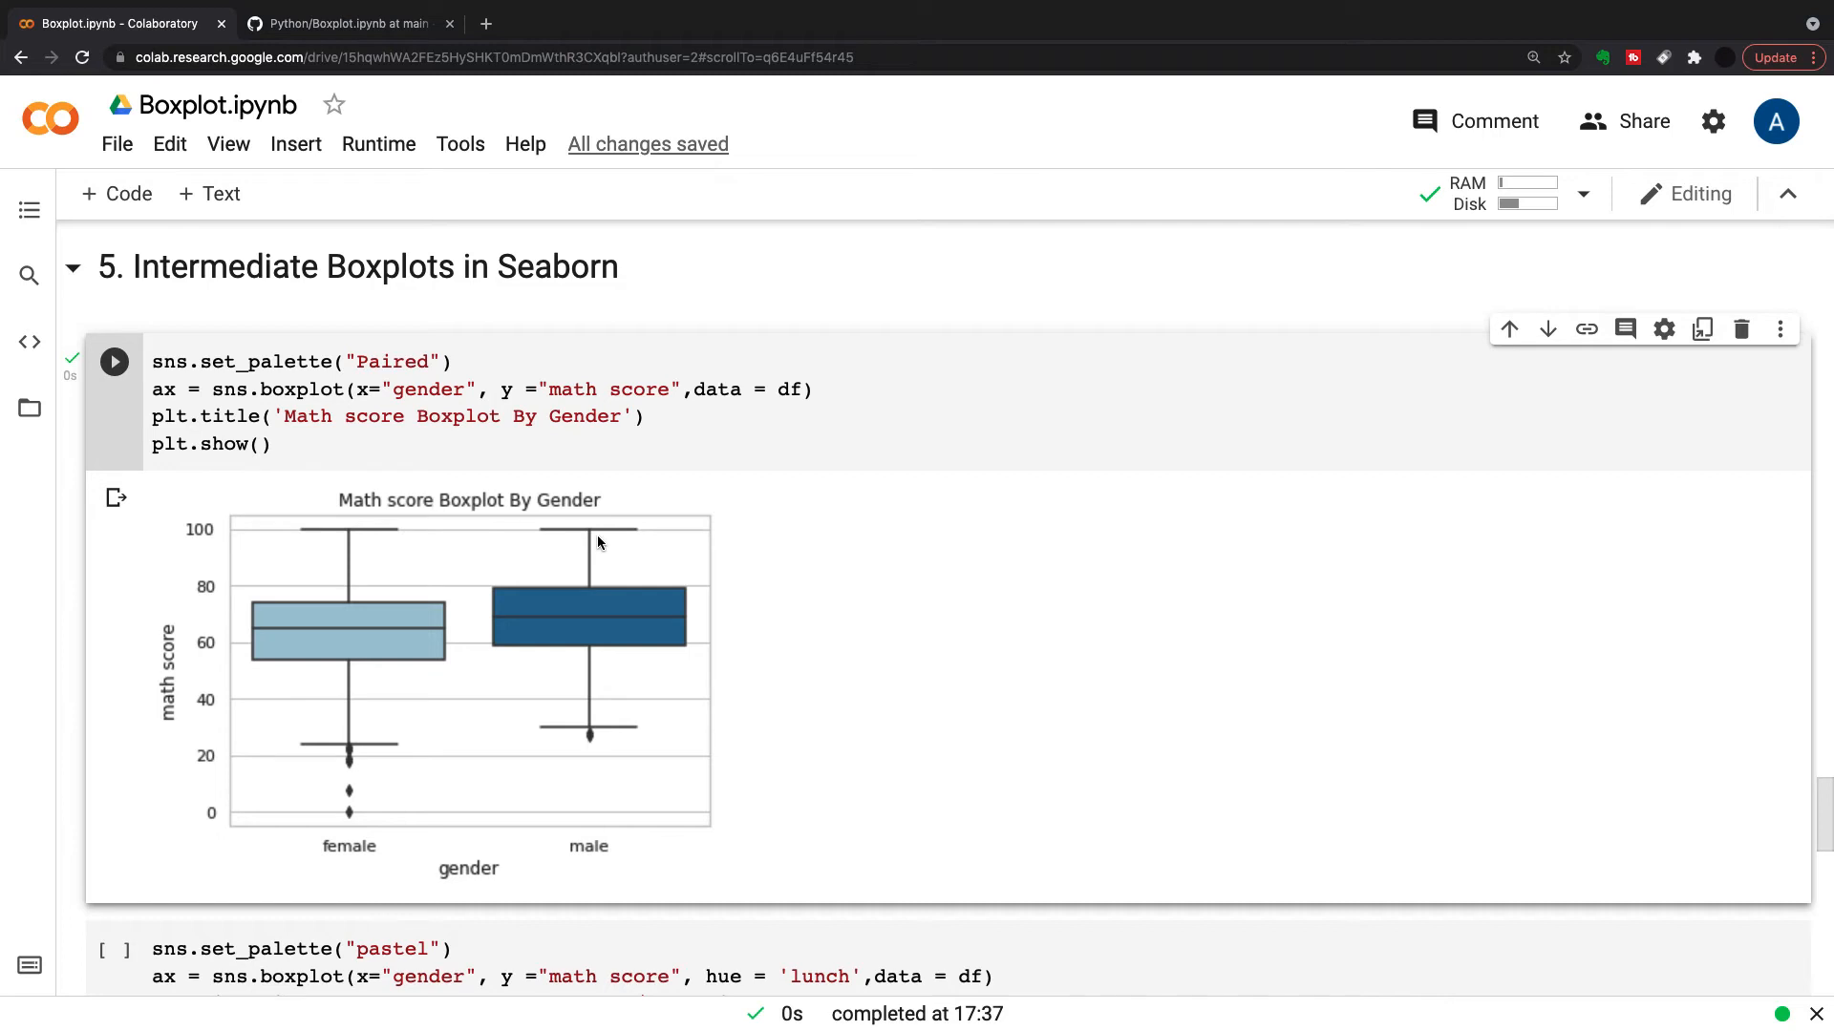
{"action": "mouse_move", "coordinate": [365, 541]}
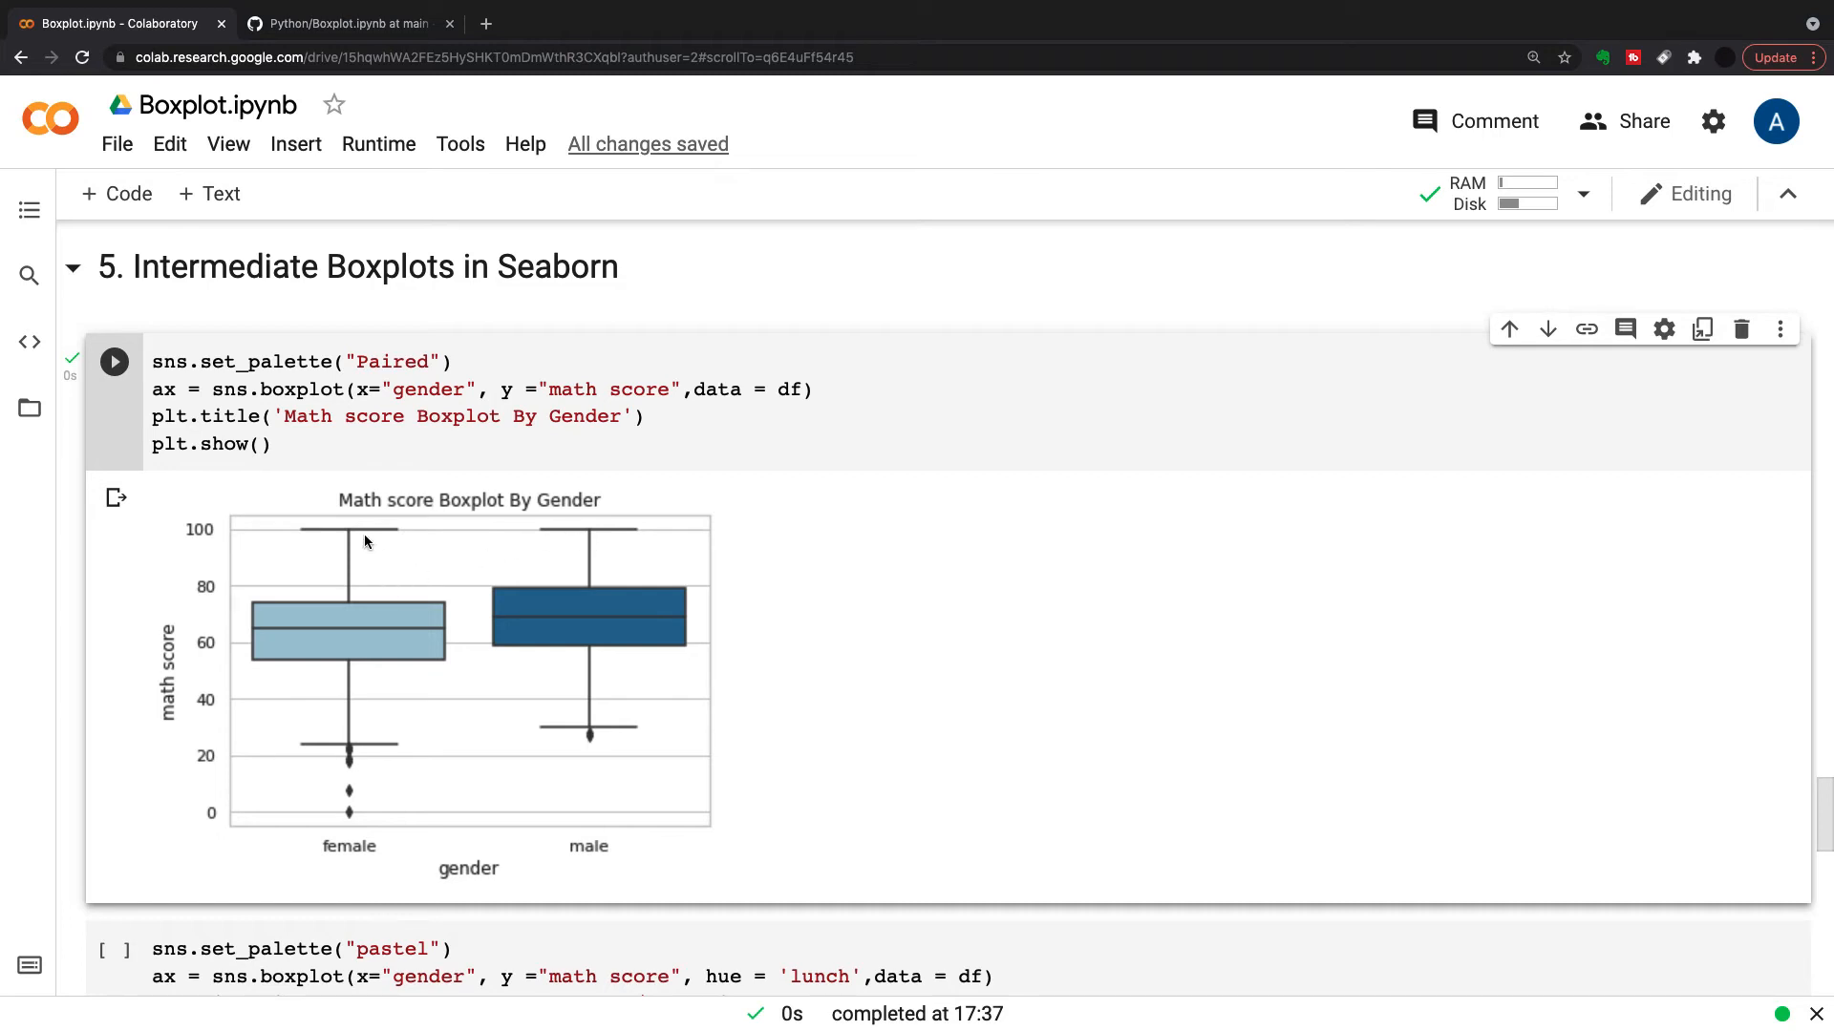
{"action": "mouse_move", "coordinate": [351, 617]}
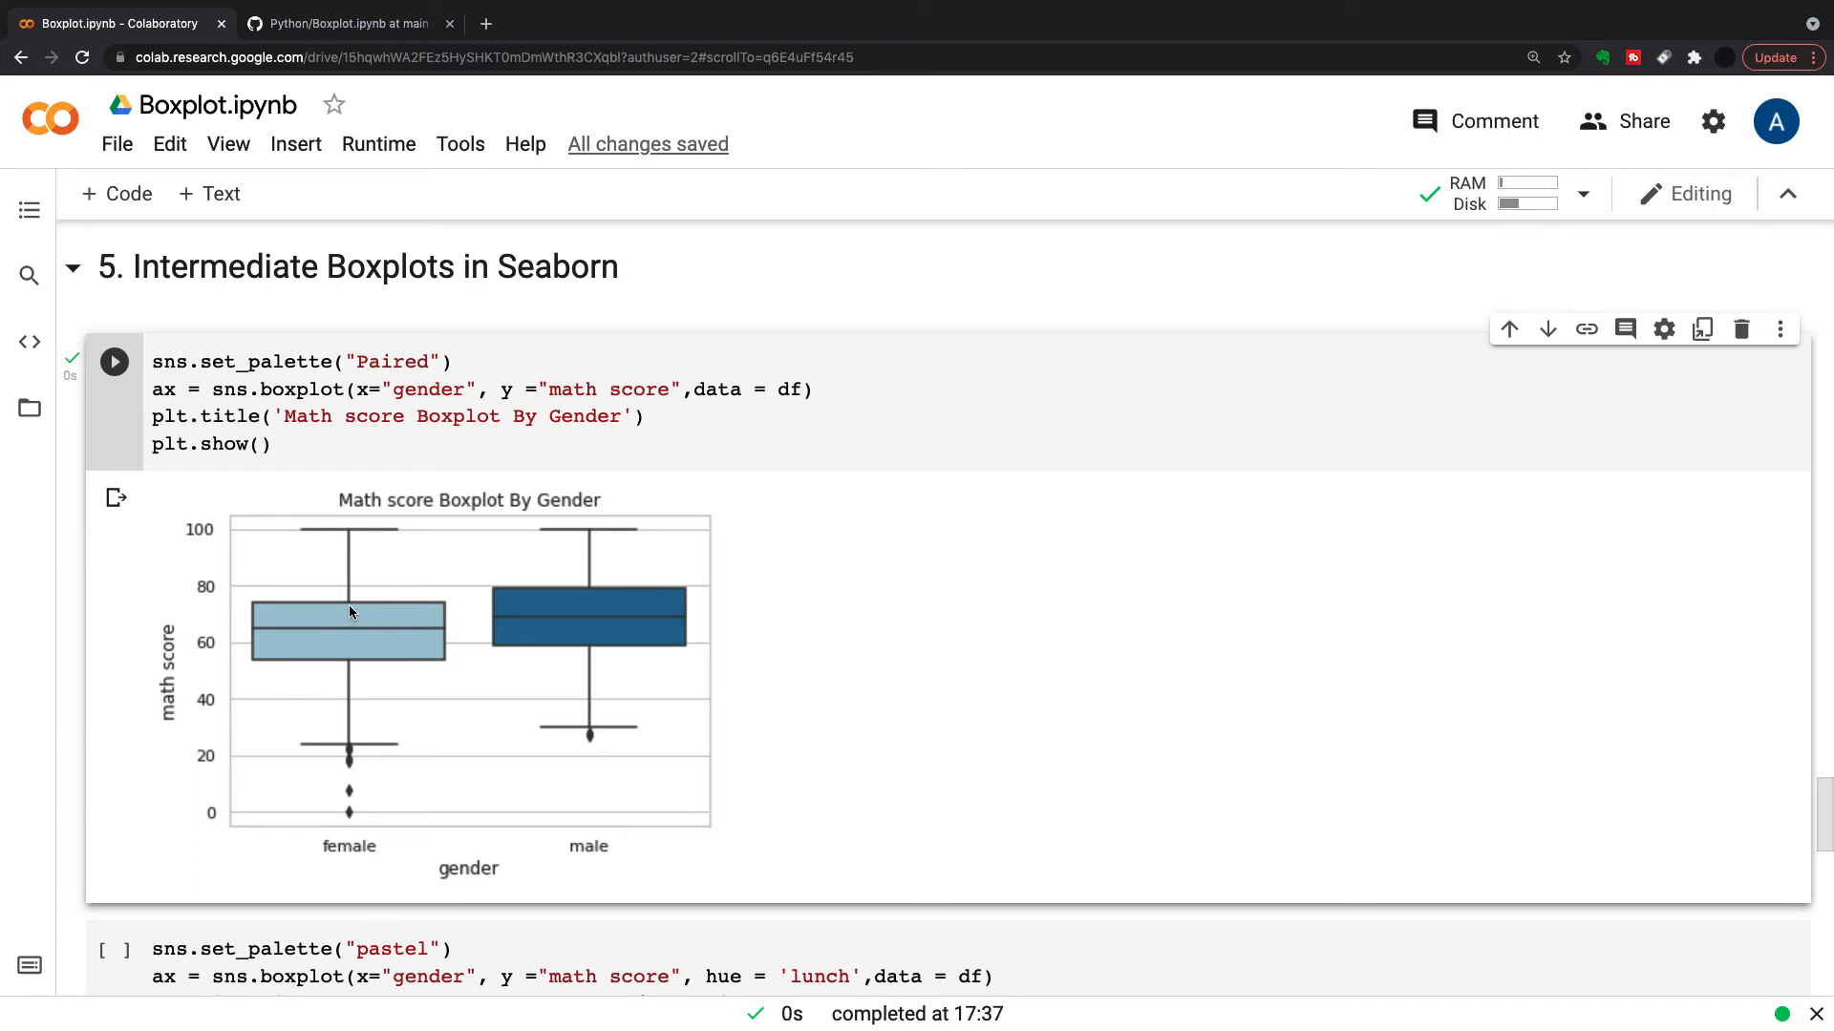
{"action": "mouse_move", "coordinate": [355, 667]}
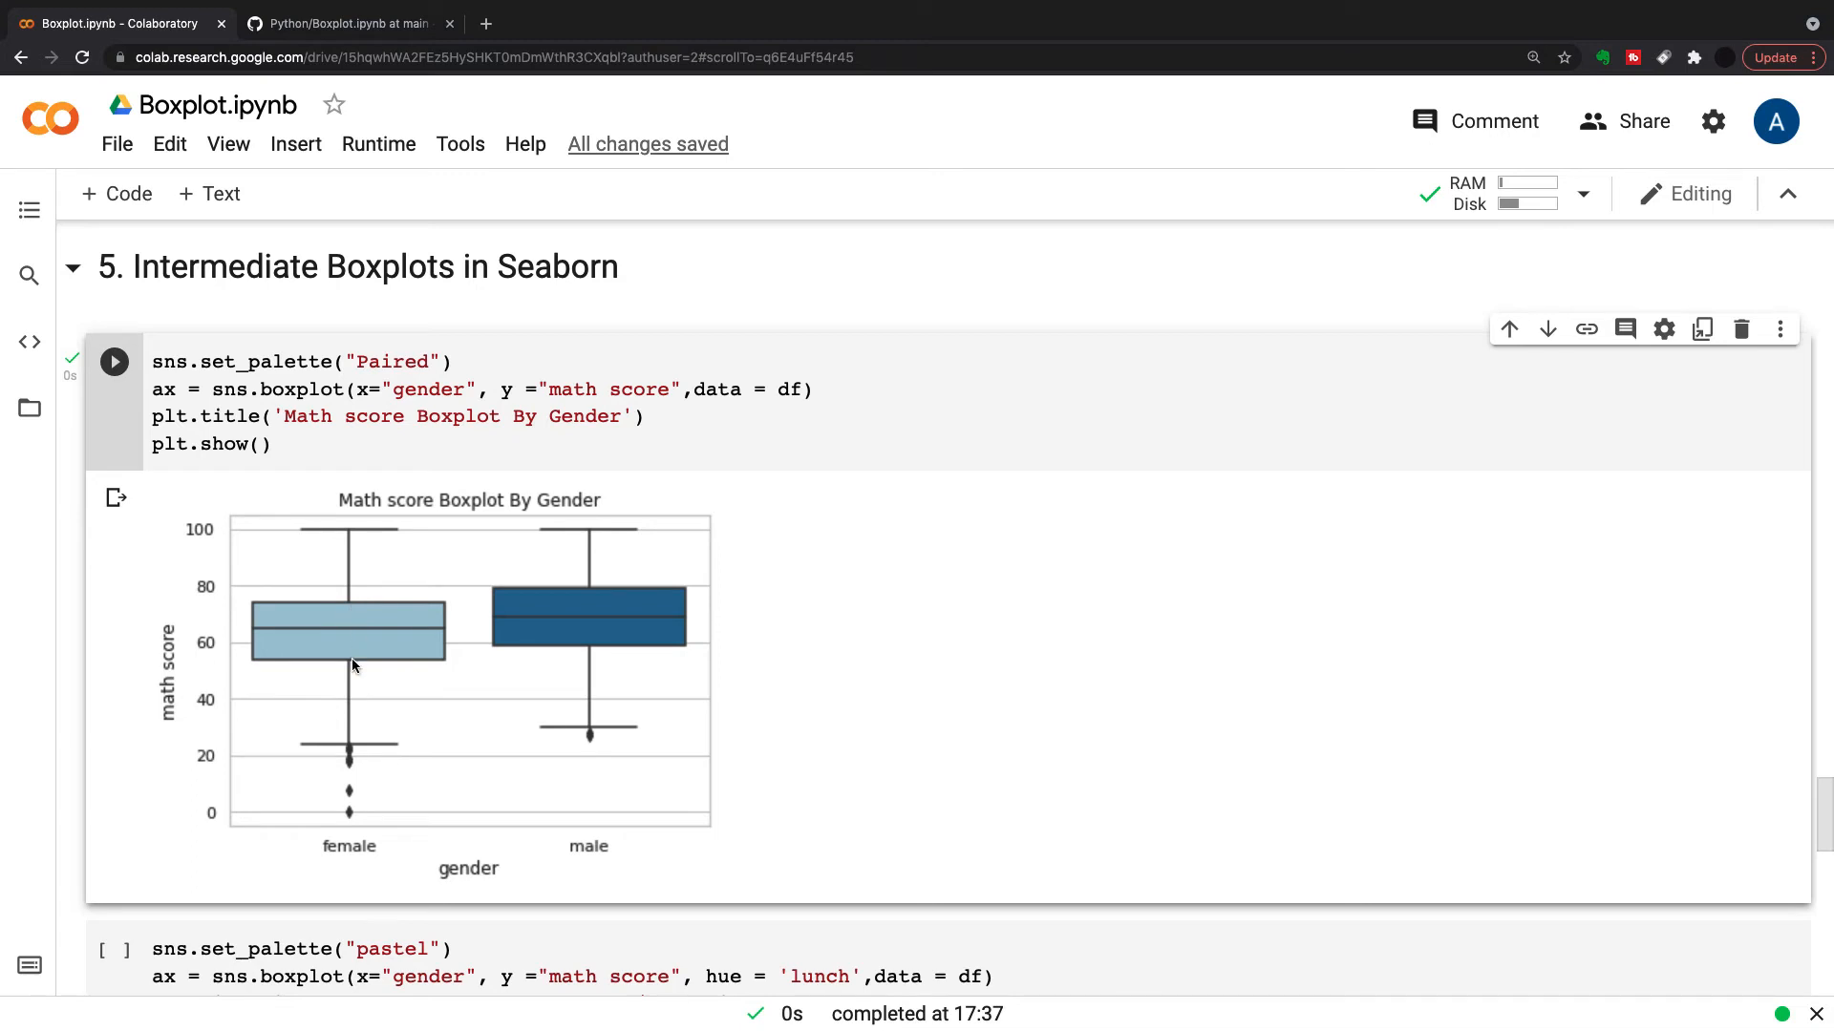
{"action": "mouse_move", "coordinate": [371, 753]}
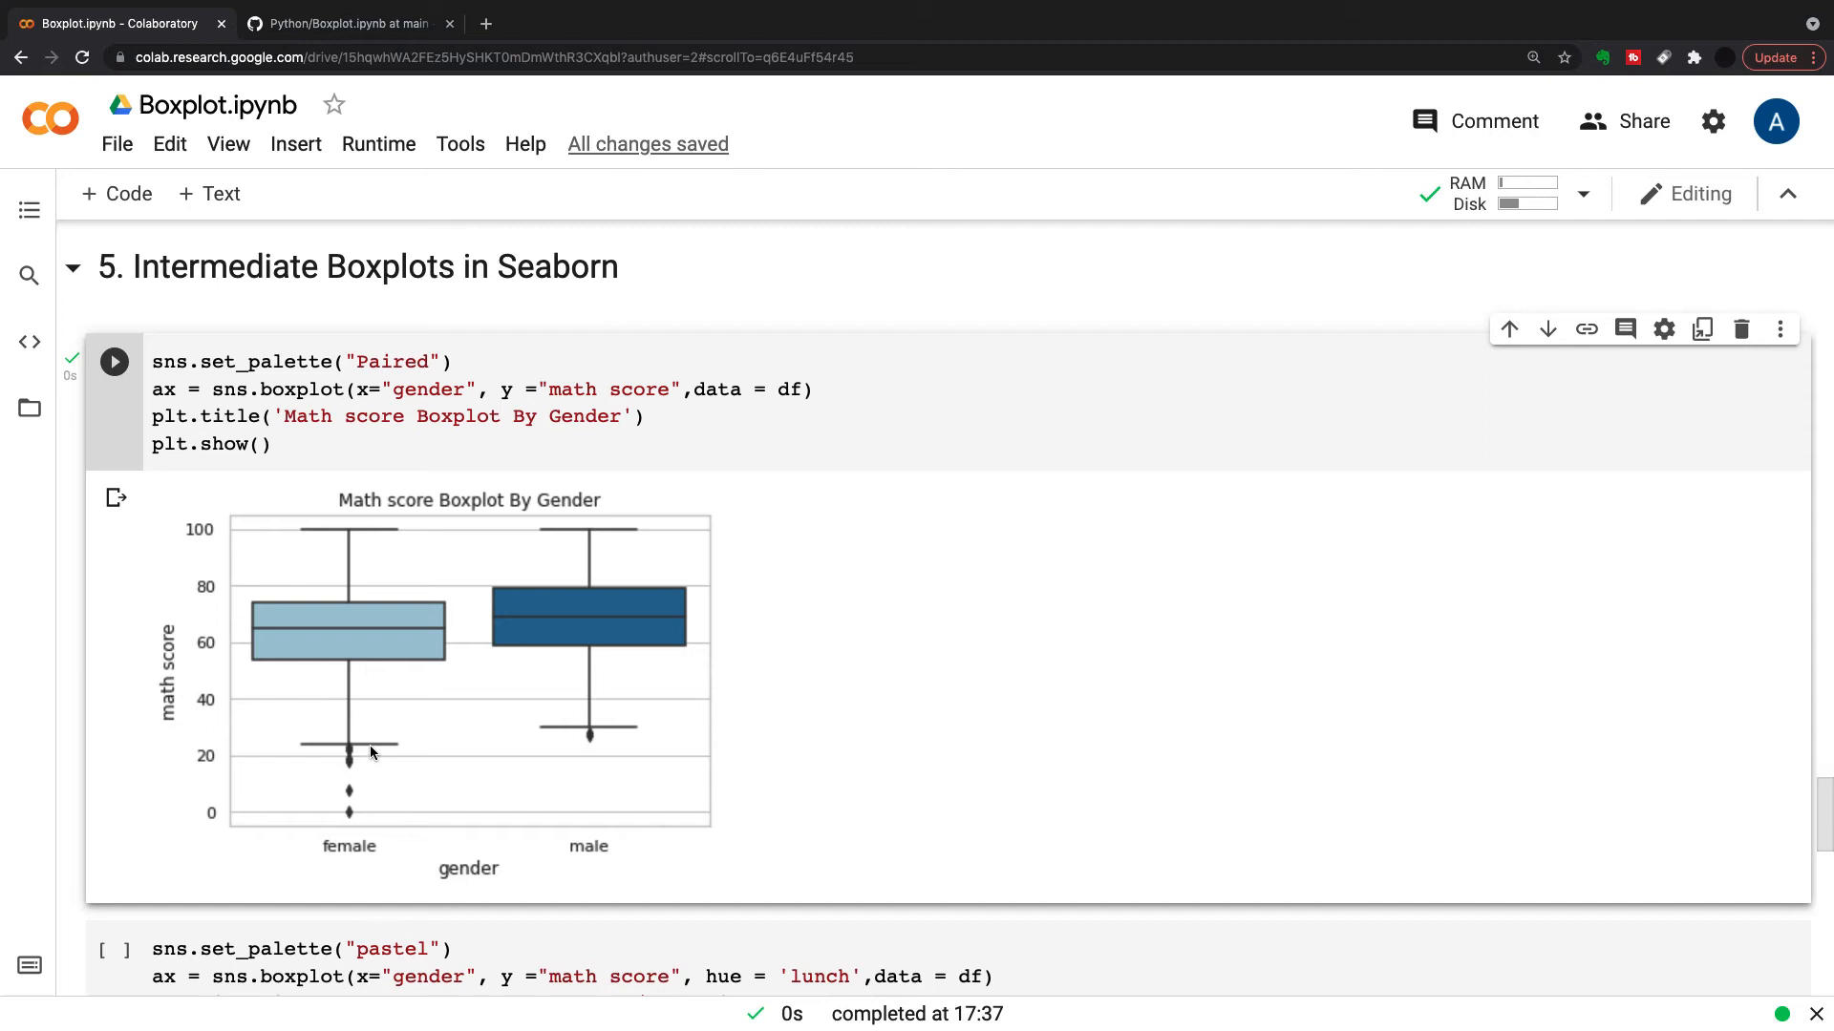
{"action": "mouse_move", "coordinate": [340, 816]}
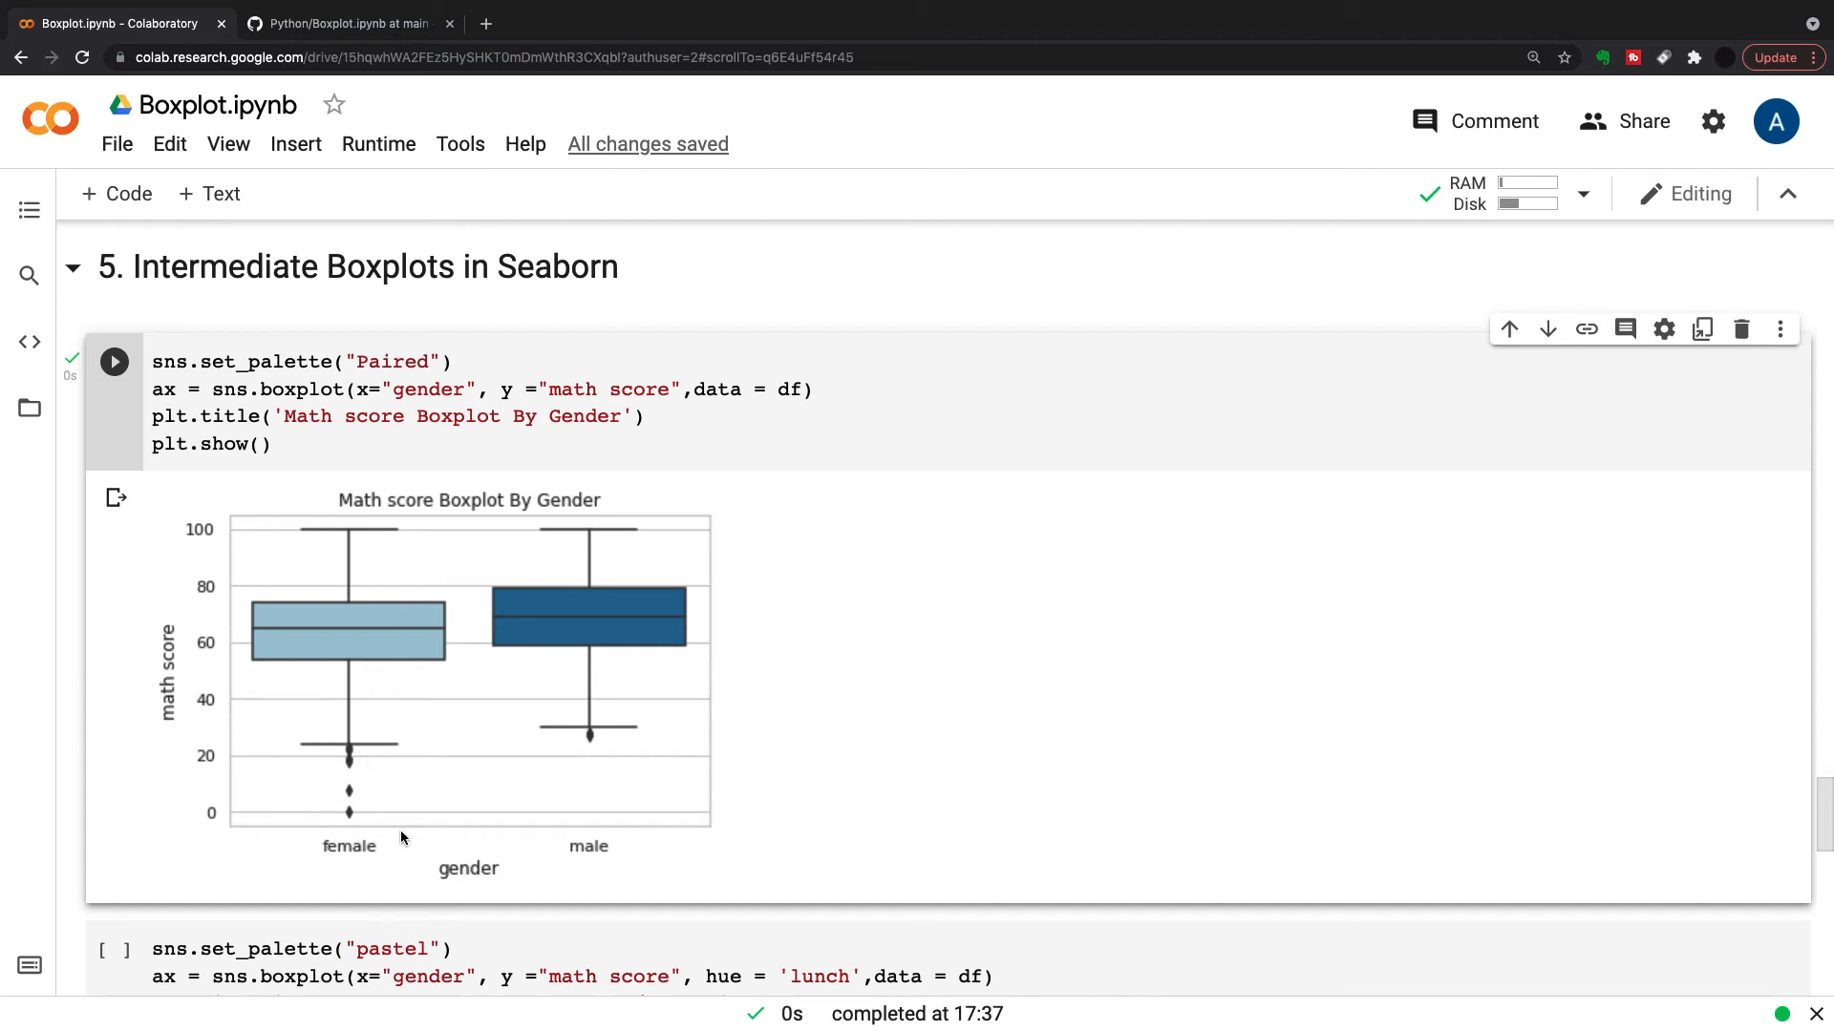
{"action": "mouse_move", "coordinate": [590, 745]}
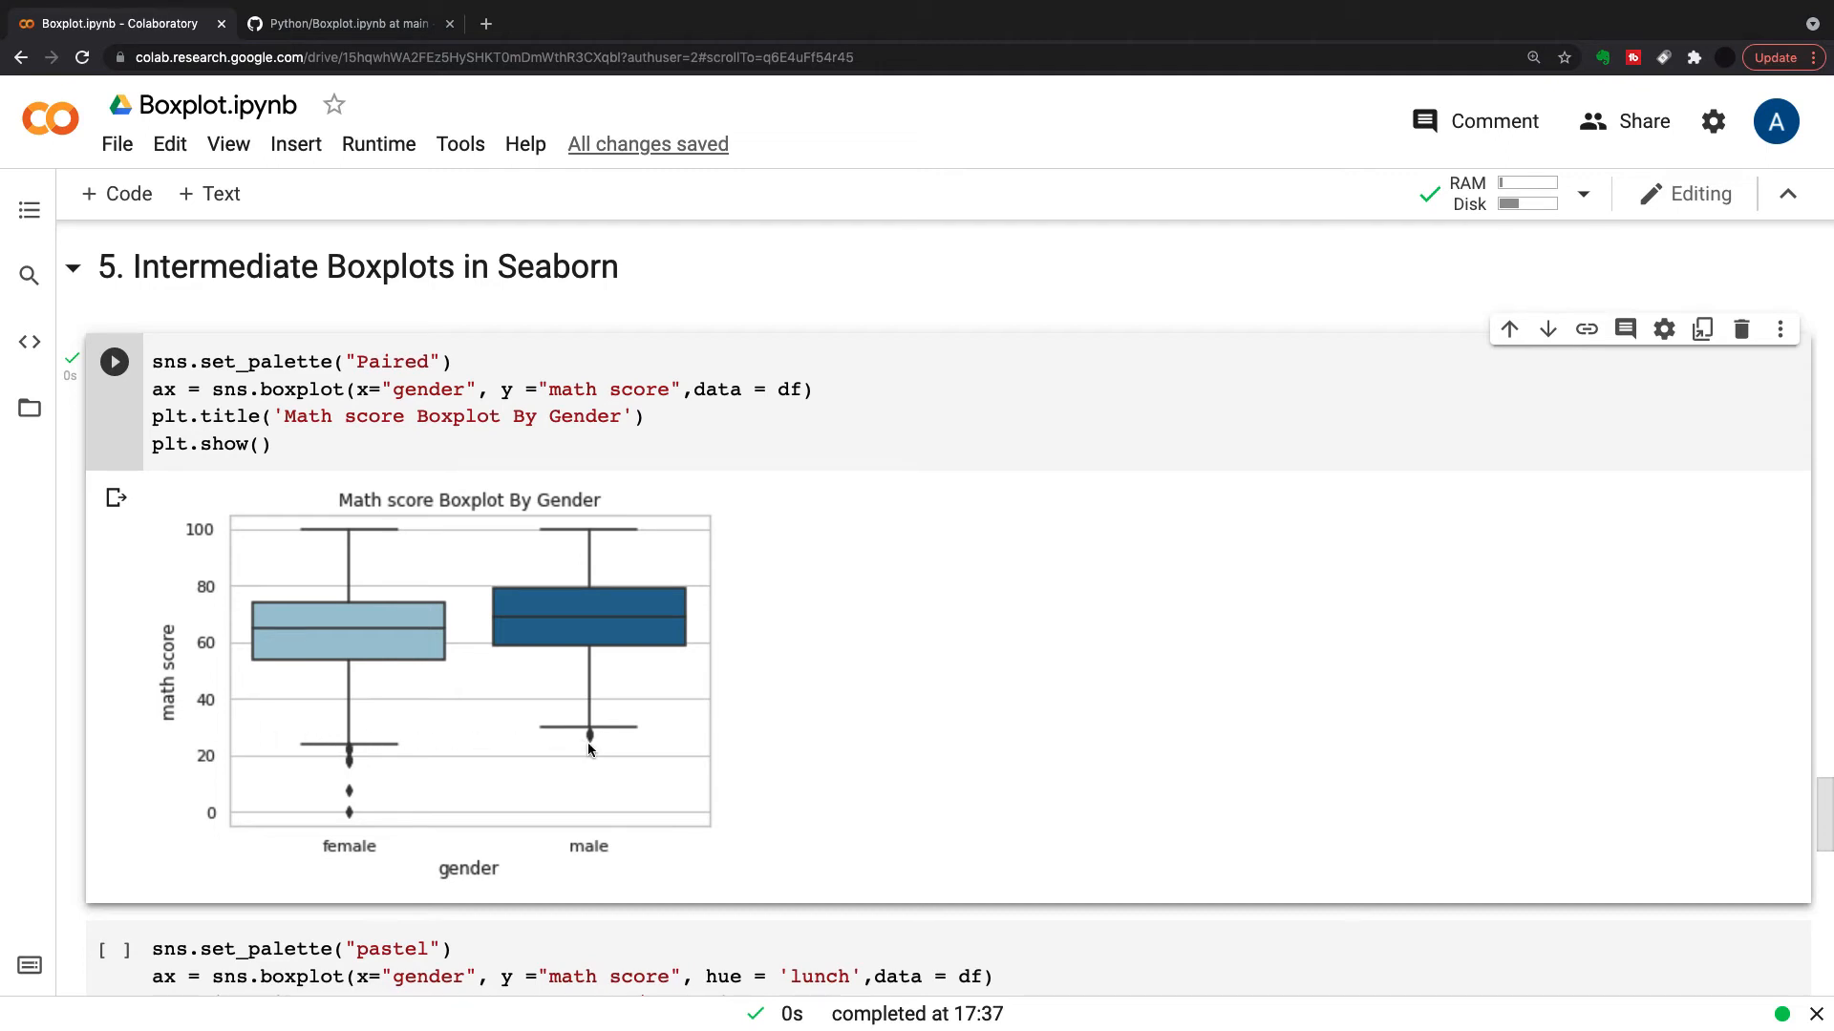
{"action": "mouse_move", "coordinate": [246, 819]}
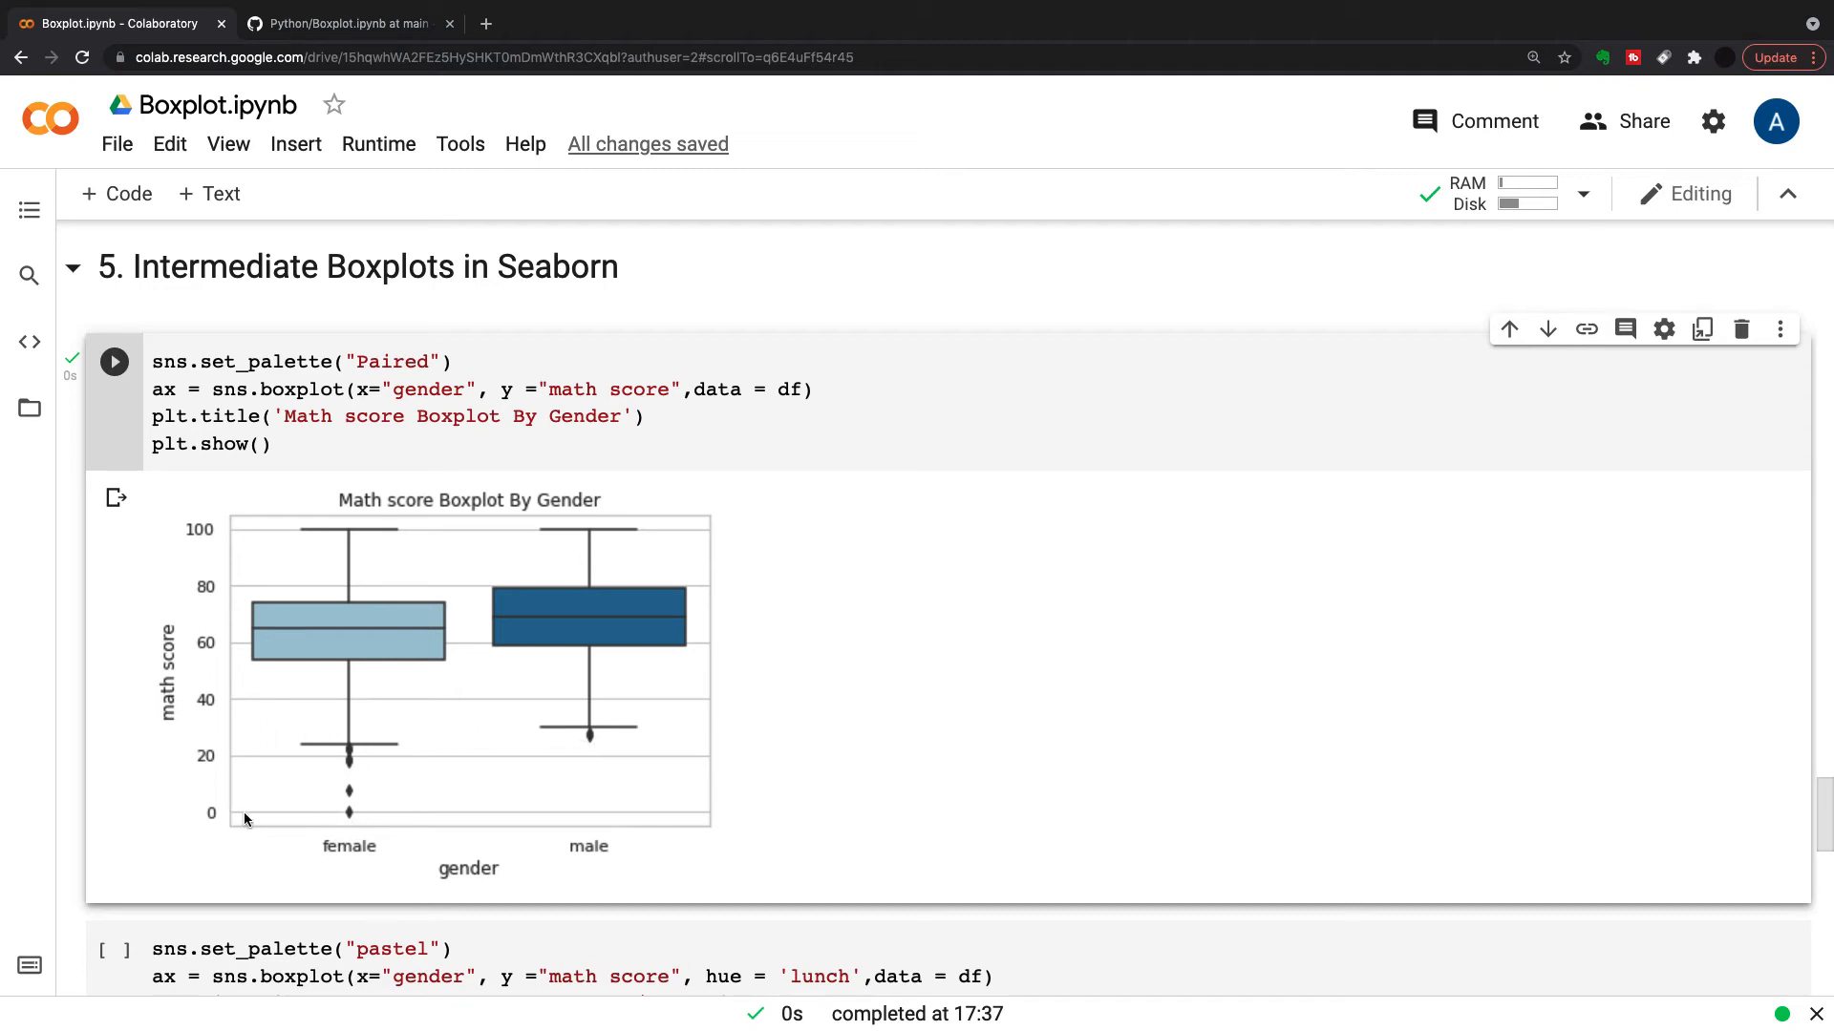
{"action": "mouse_move", "coordinate": [393, 773]}
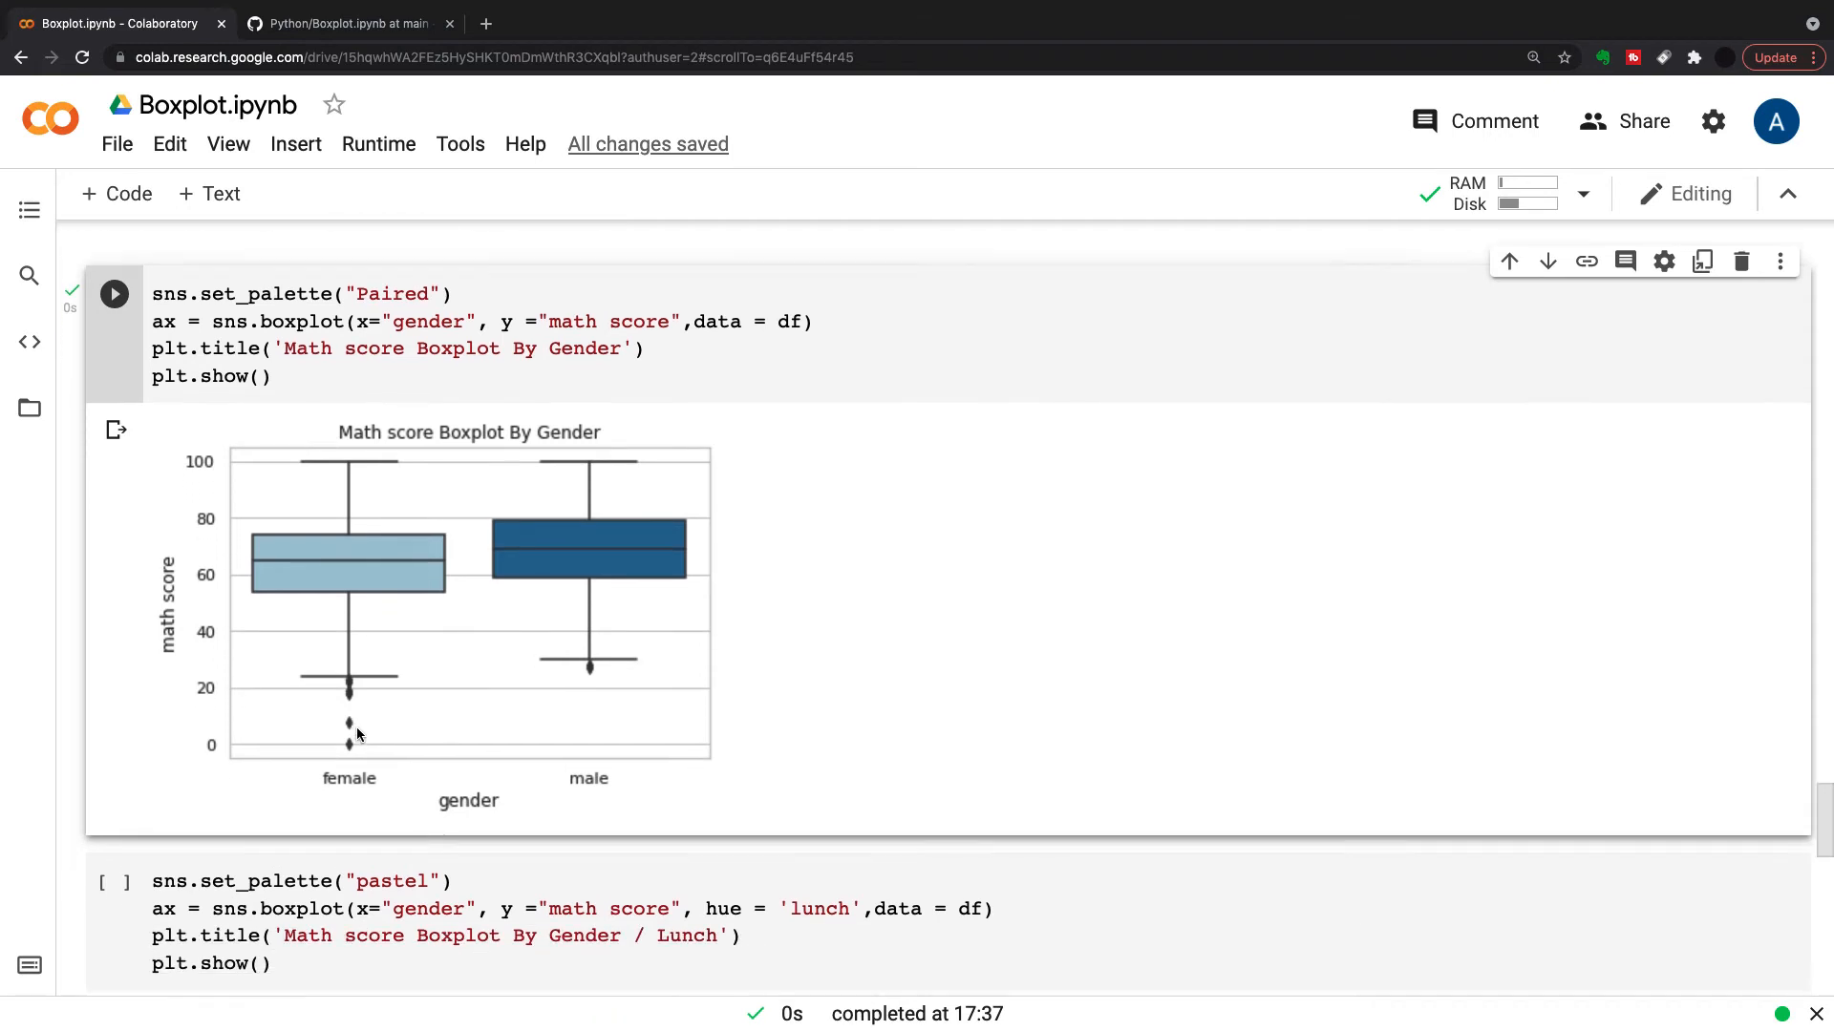
{"action": "scroll", "scroll_direction": "down", "scroll_amount": 3}
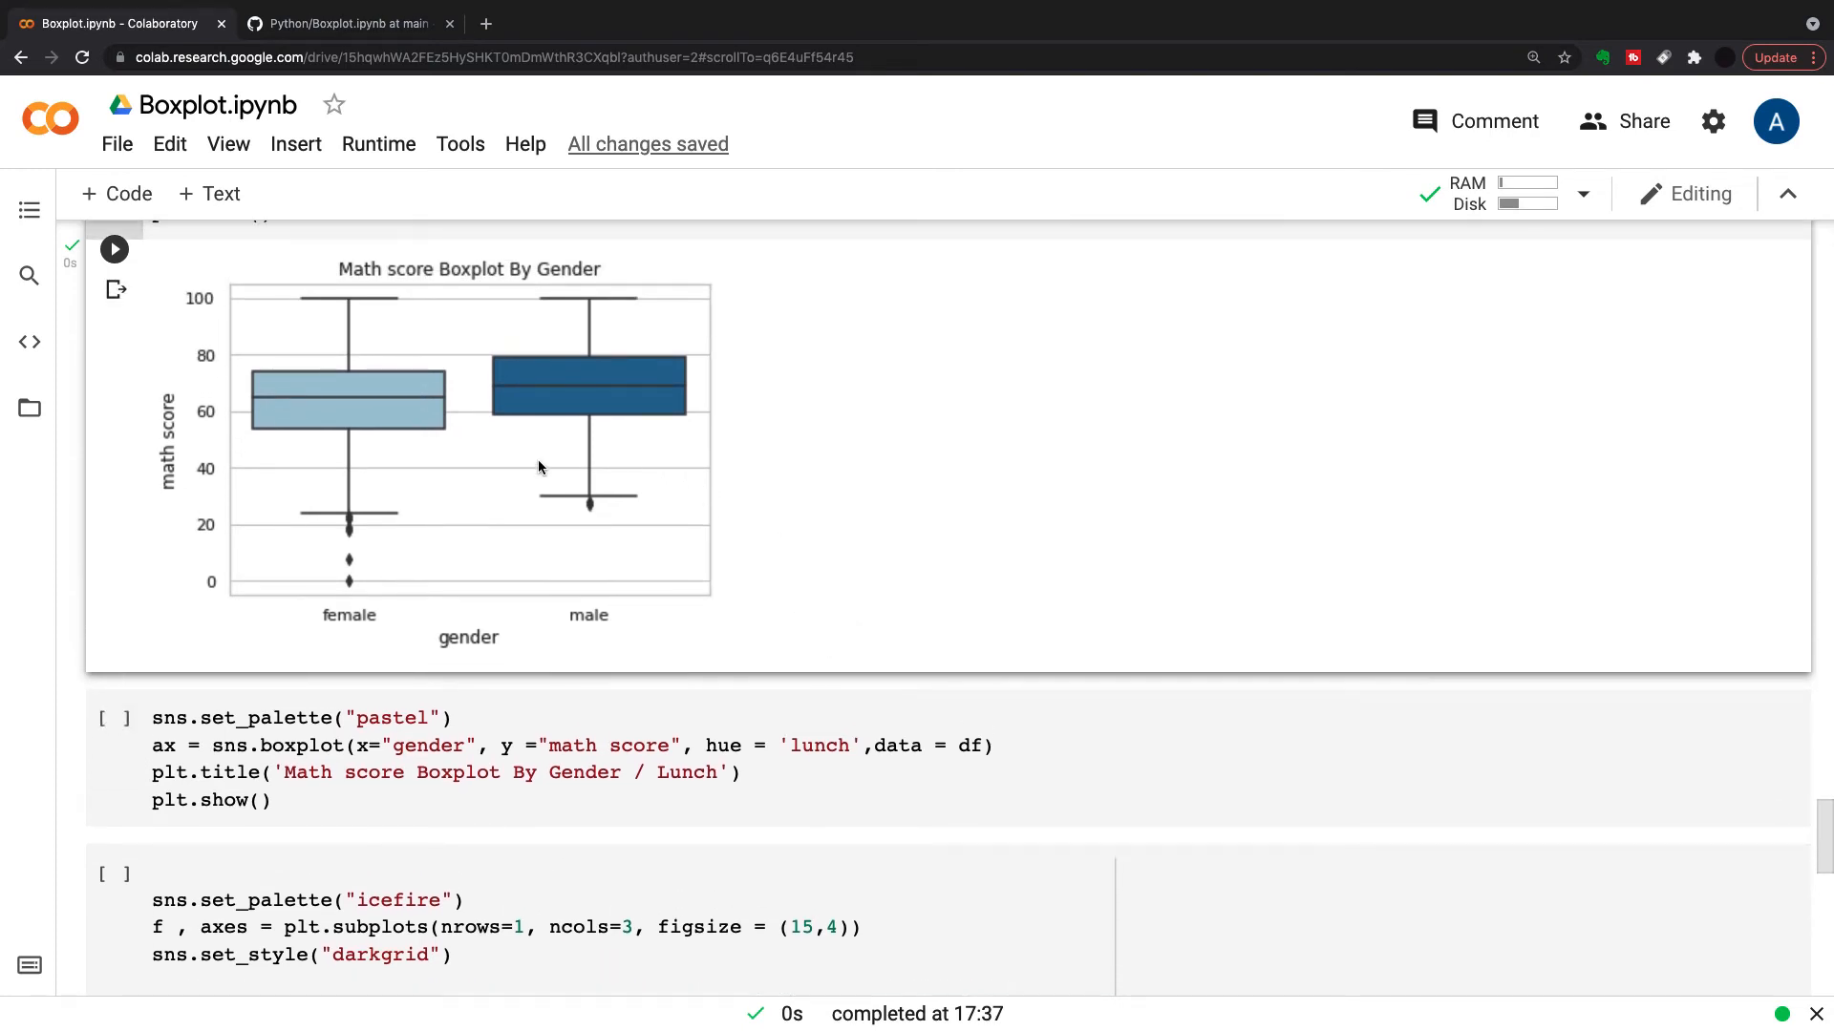
{"action": "mouse_move", "coordinate": [300, 440]}
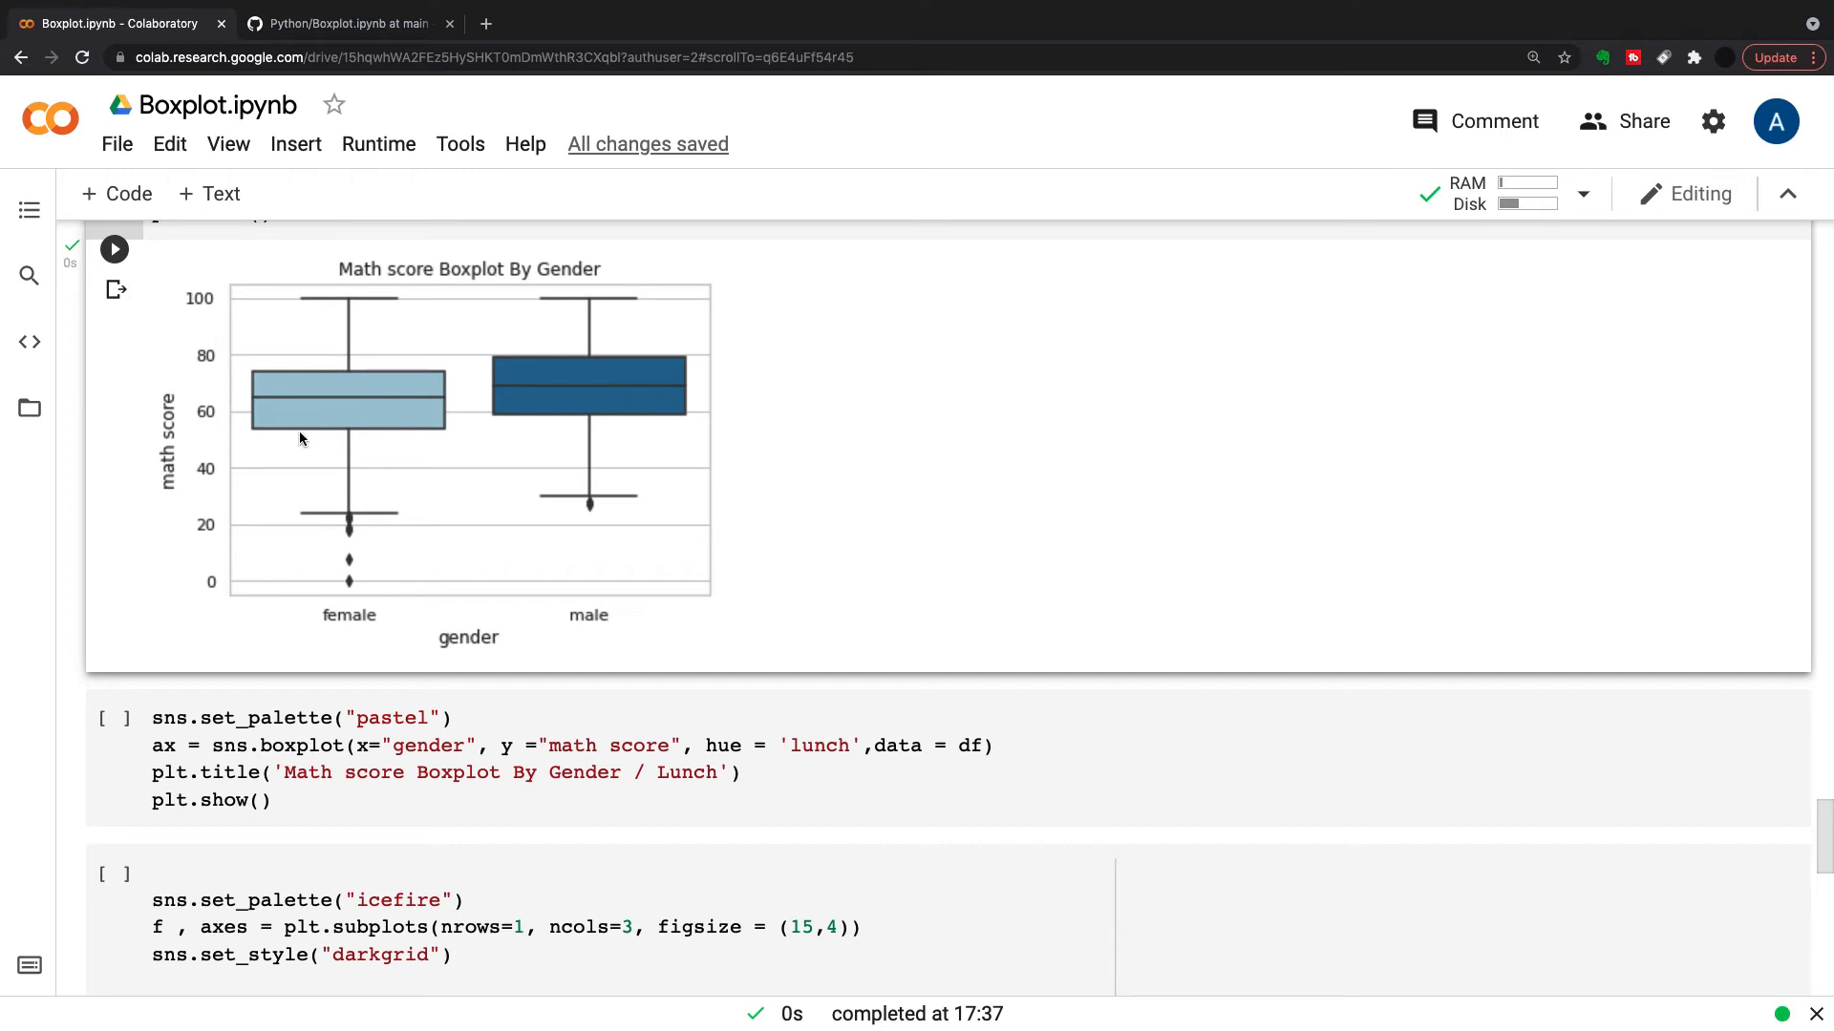
{"action": "mouse_move", "coordinate": [430, 410]}
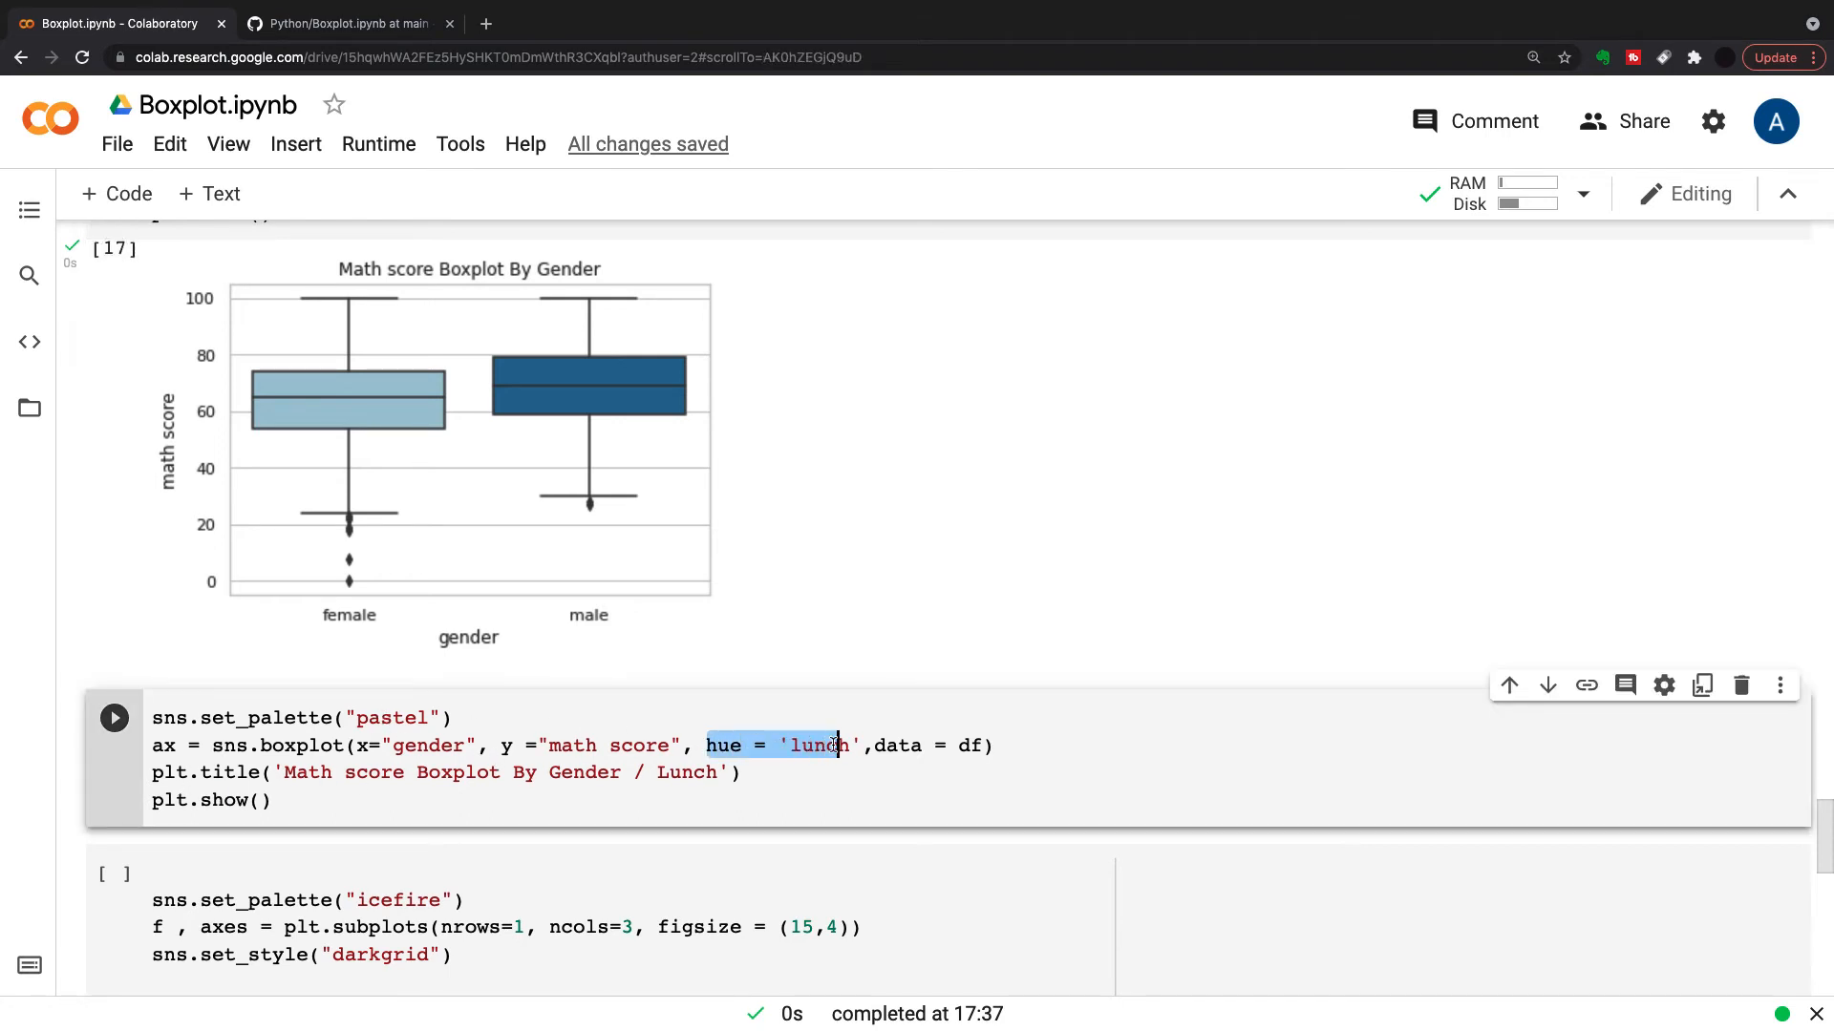
Run the pastel-palette boxplot cell with hue='lunch' grouping math scores by gender
{"action": "left_click", "coordinate": [113, 716]}
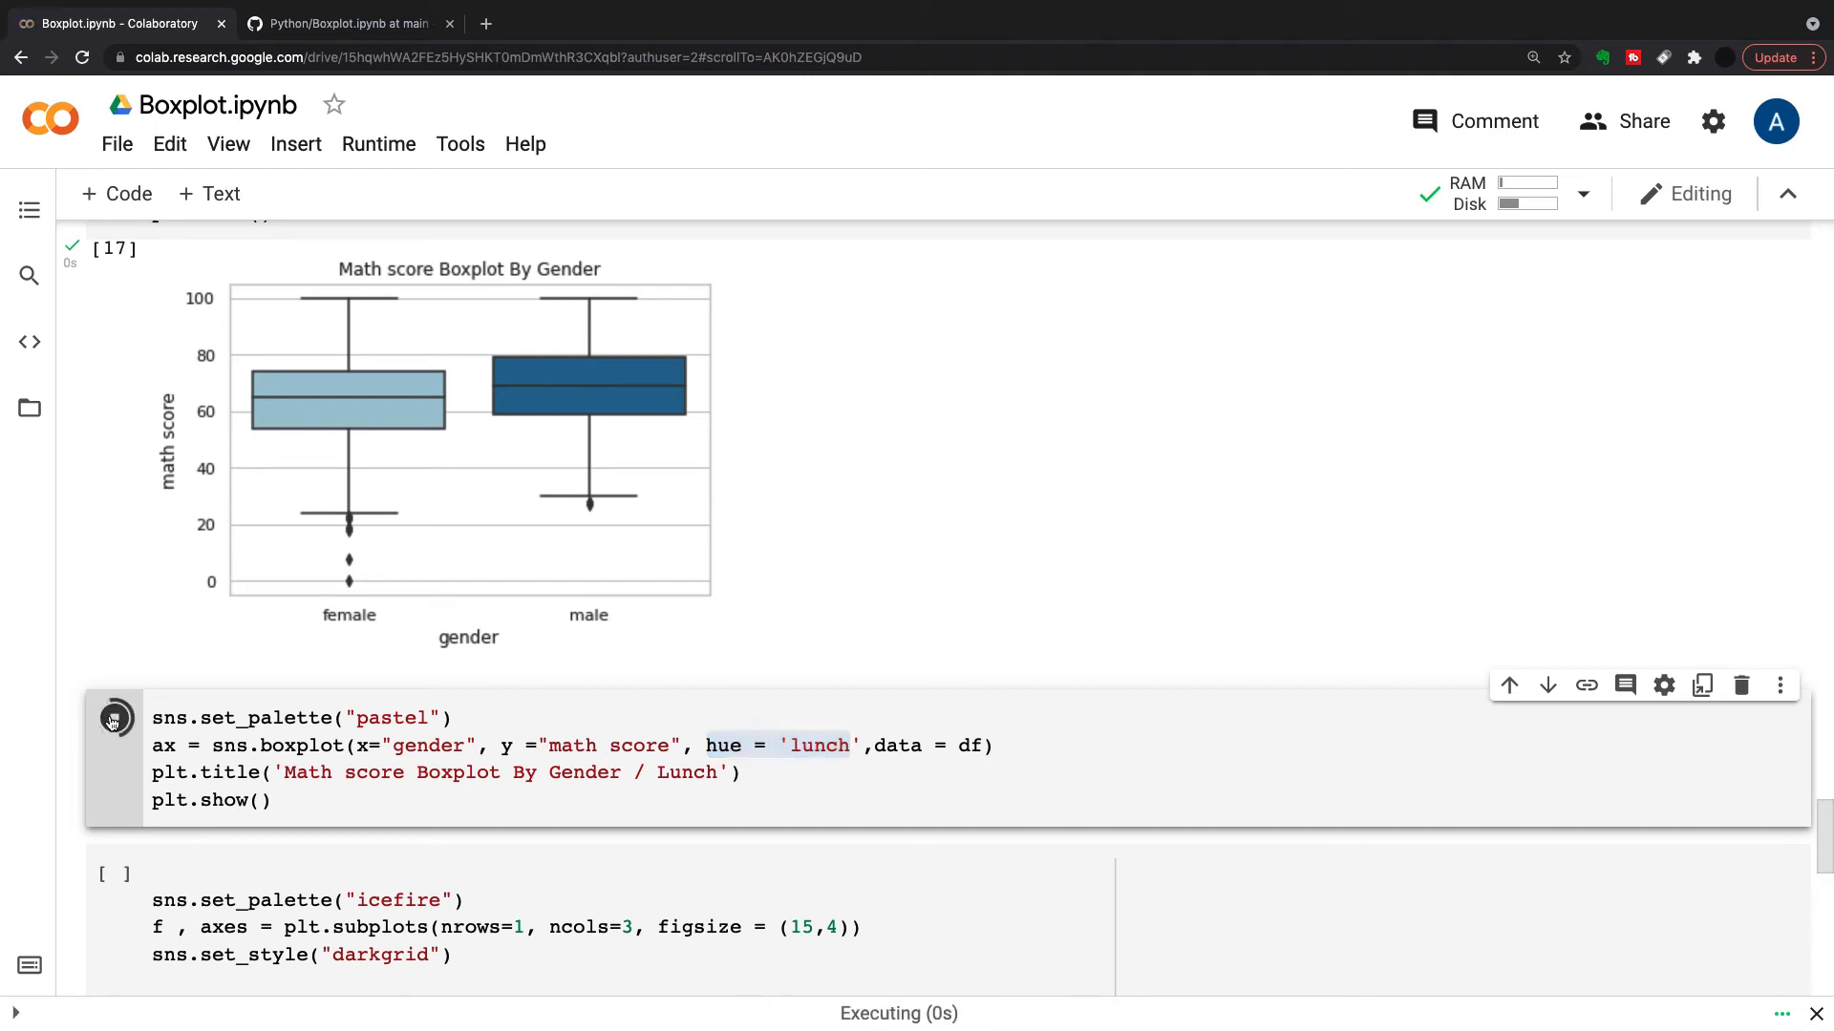
{"action": "left_click", "coordinate": [113, 716]}
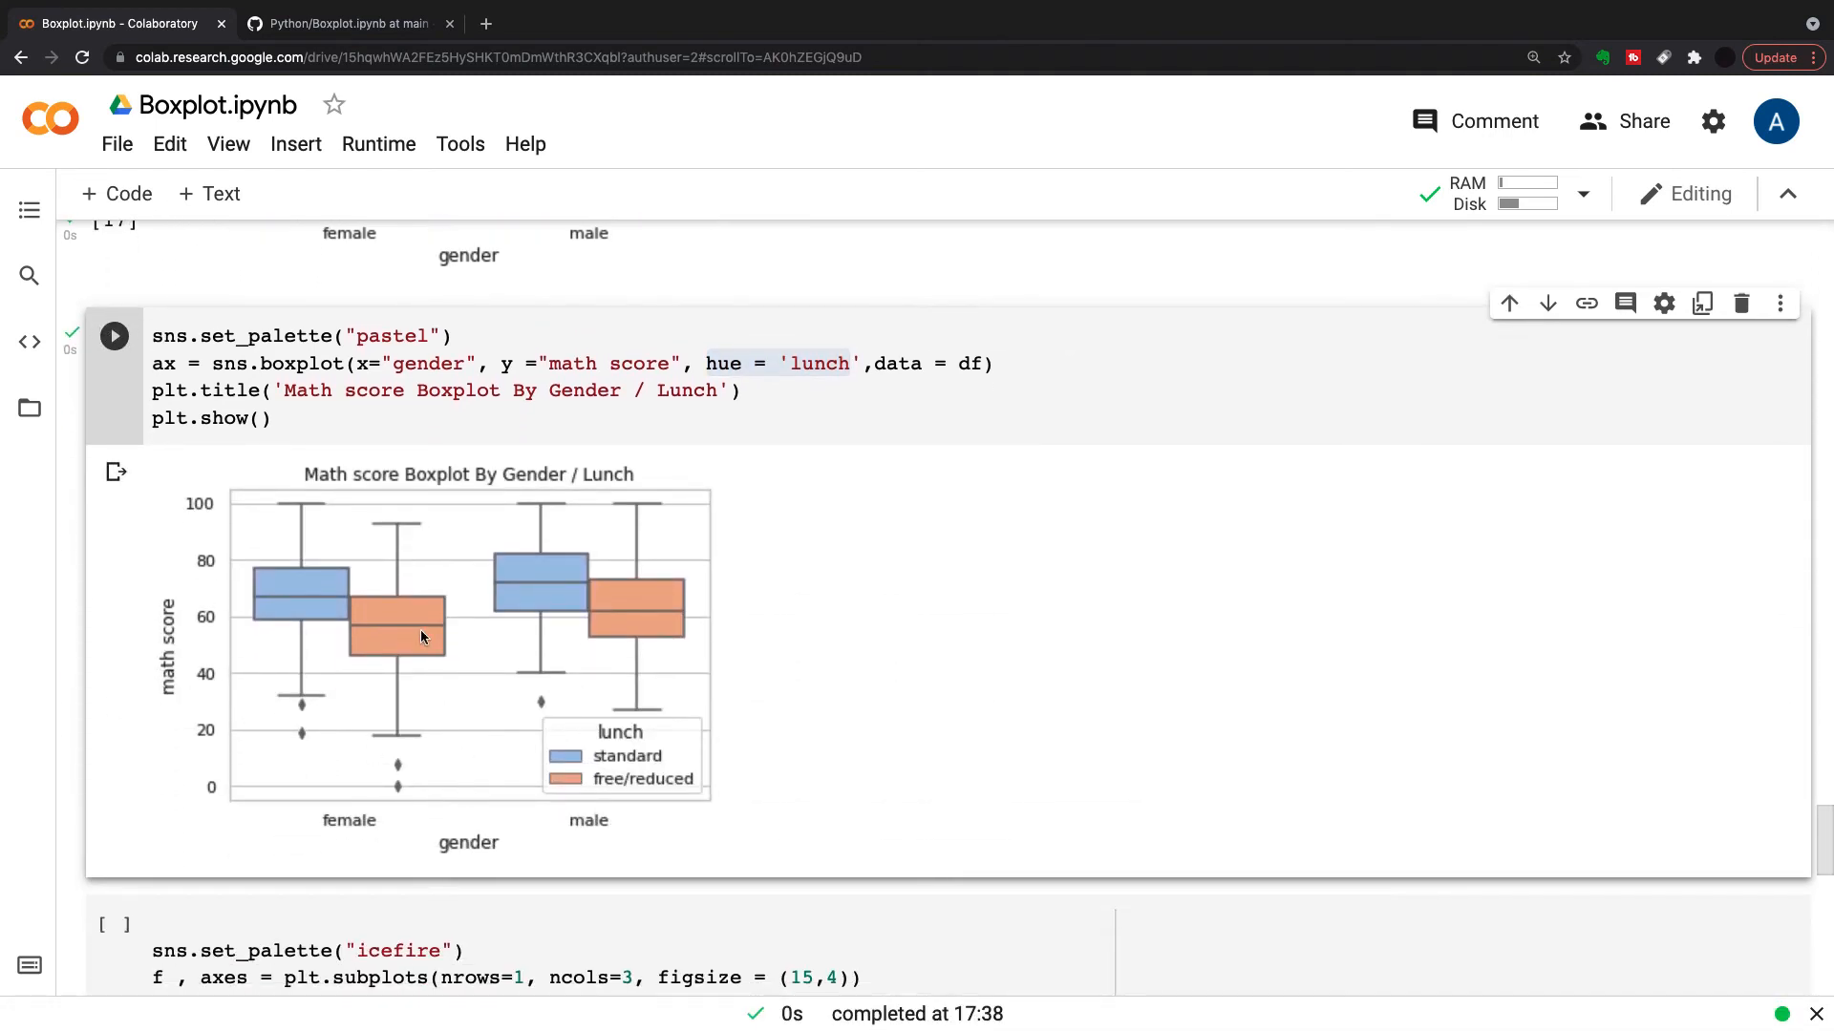
{"action": "mouse_move", "coordinate": [336, 611]}
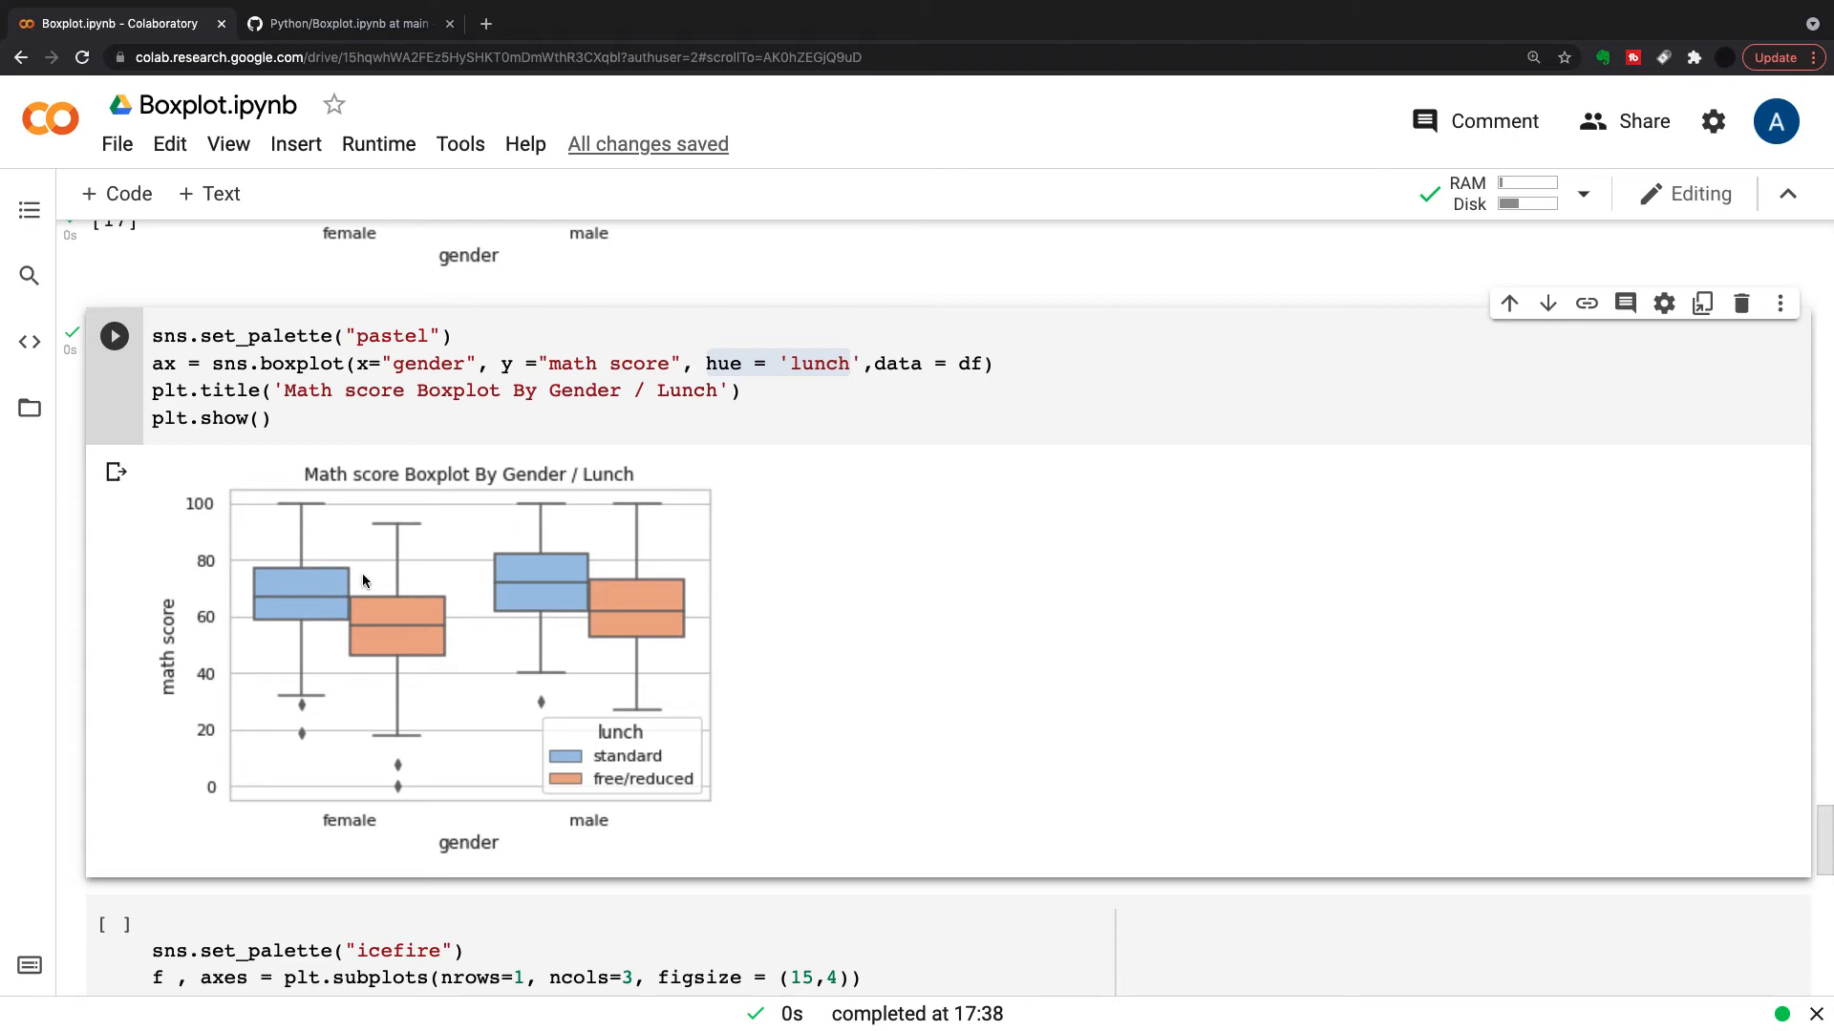
{"action": "mouse_move", "coordinate": [293, 586]}
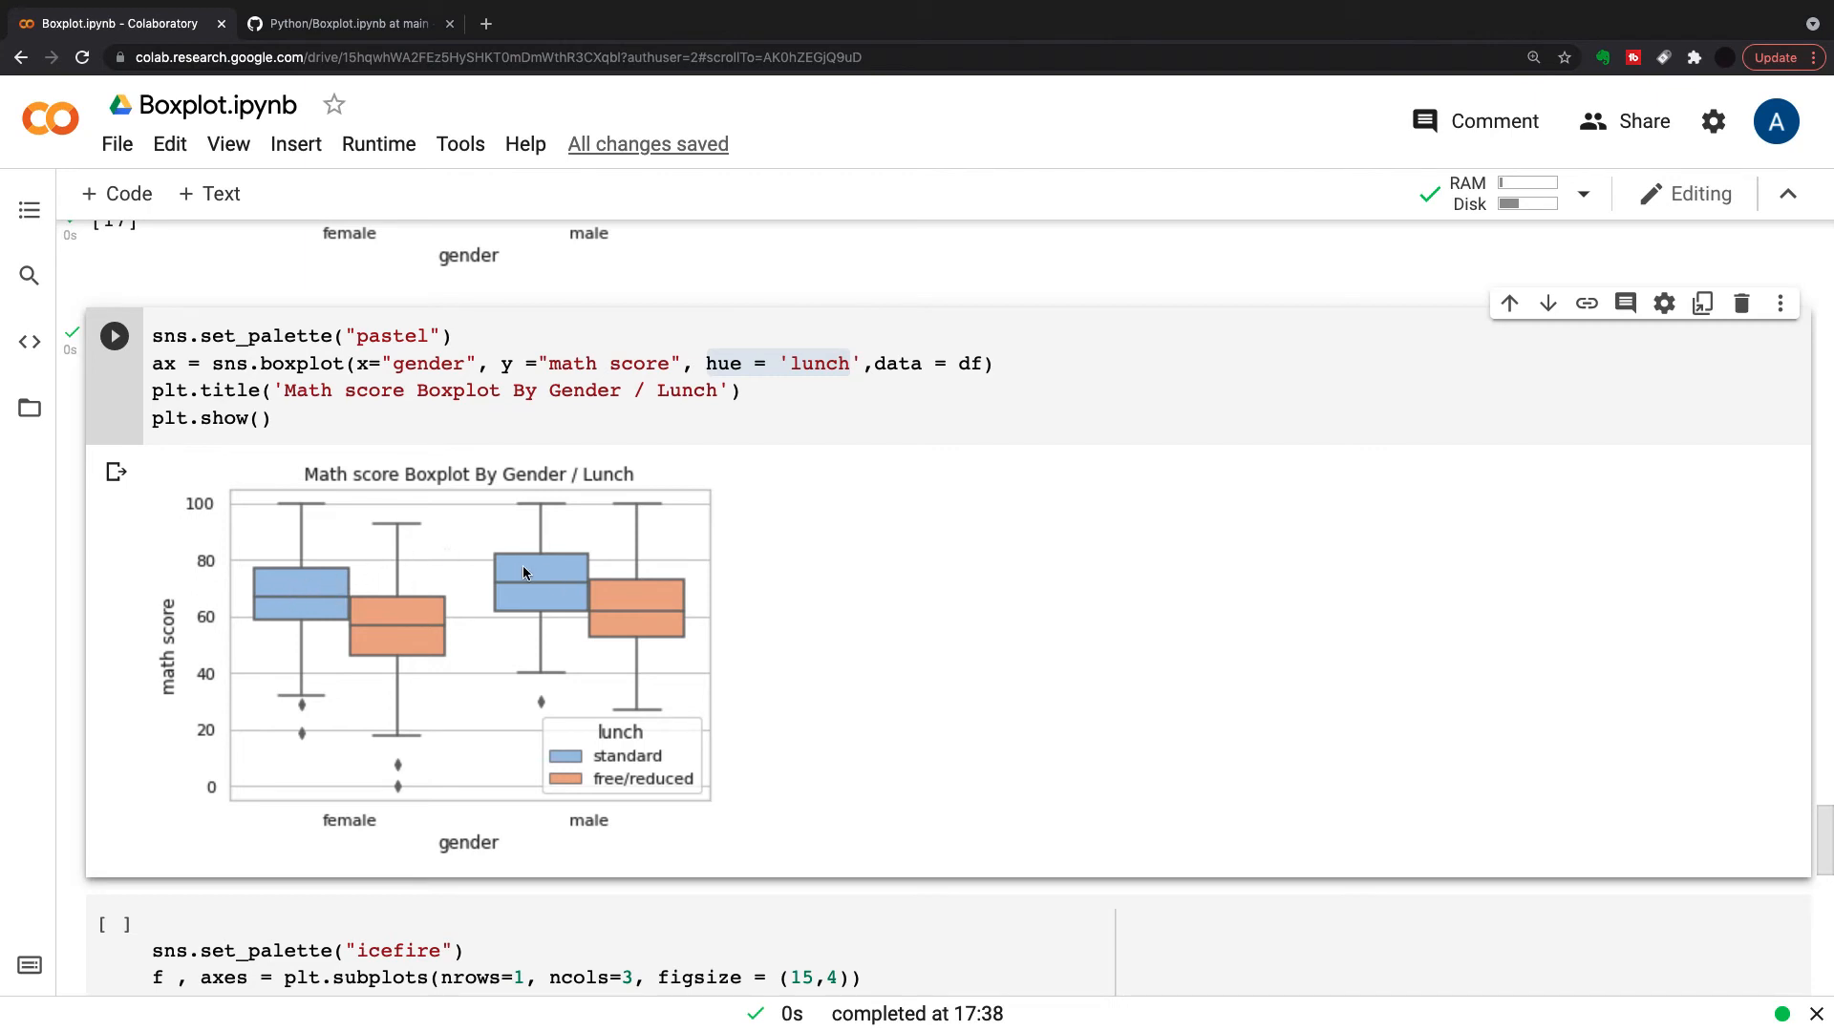
{"action": "mouse_move", "coordinate": [330, 602]}
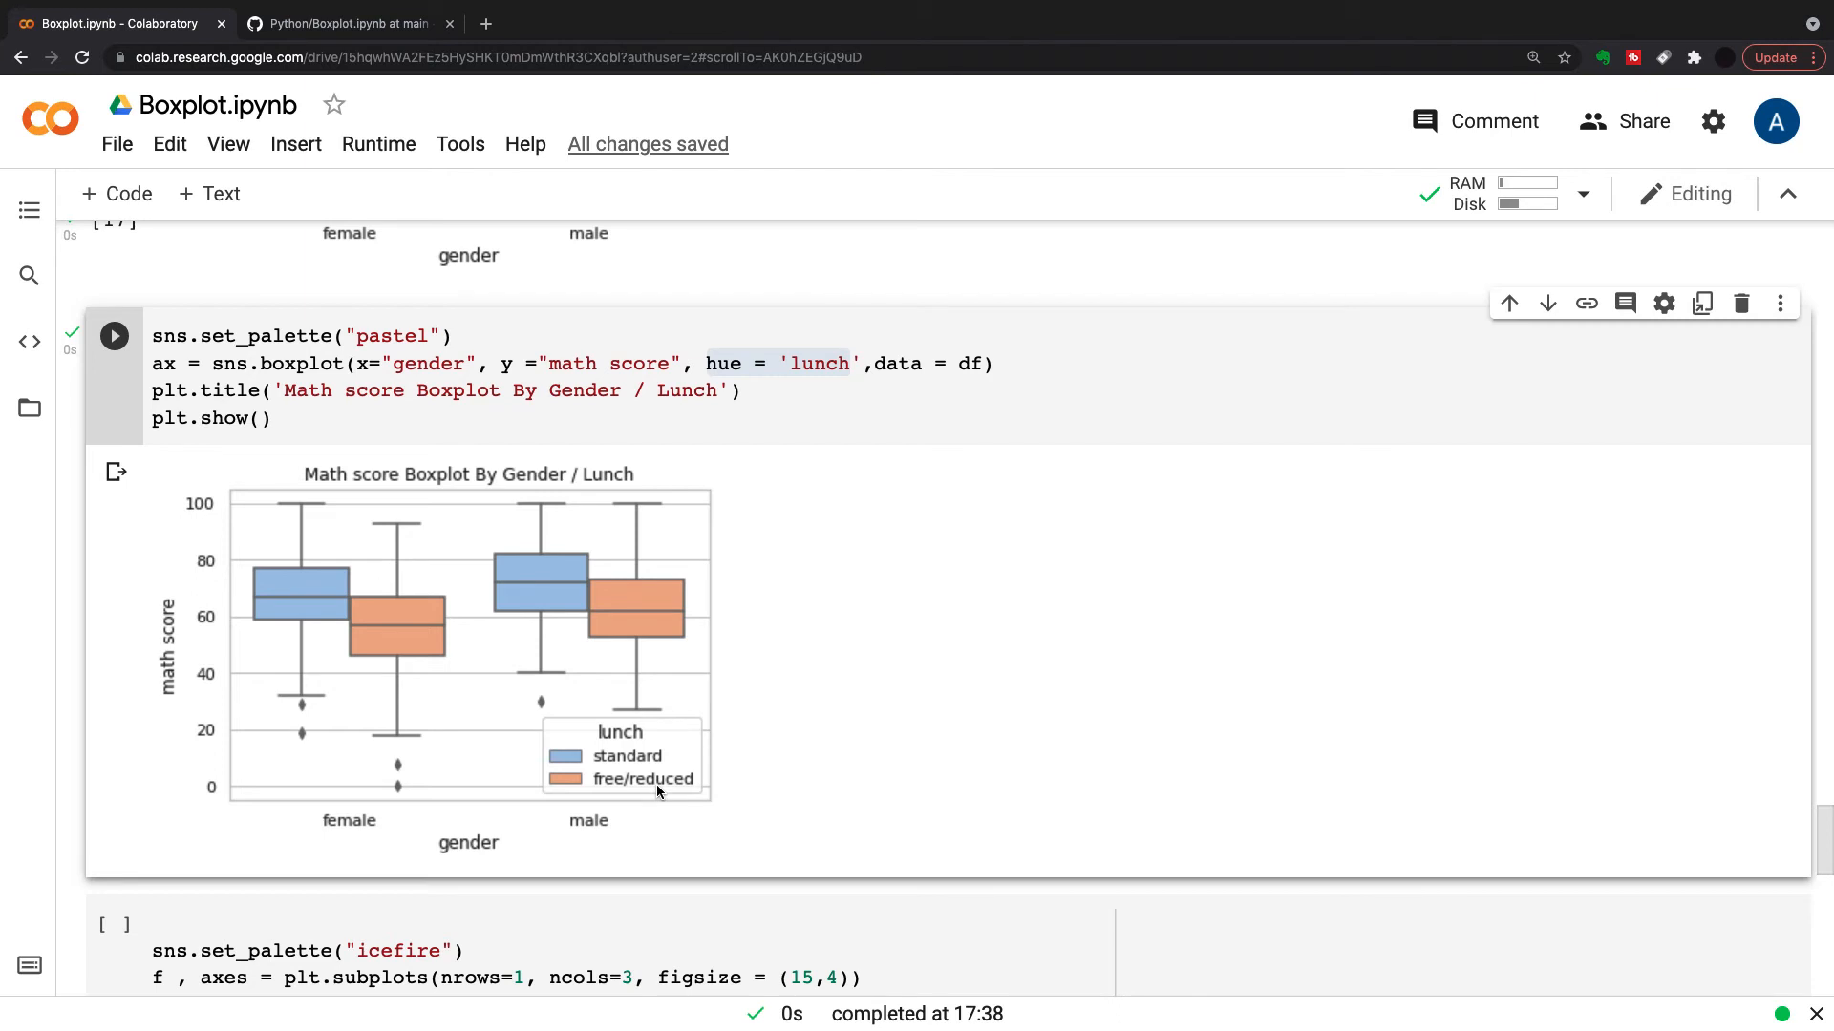
{"action": "mouse_move", "coordinate": [608, 770]}
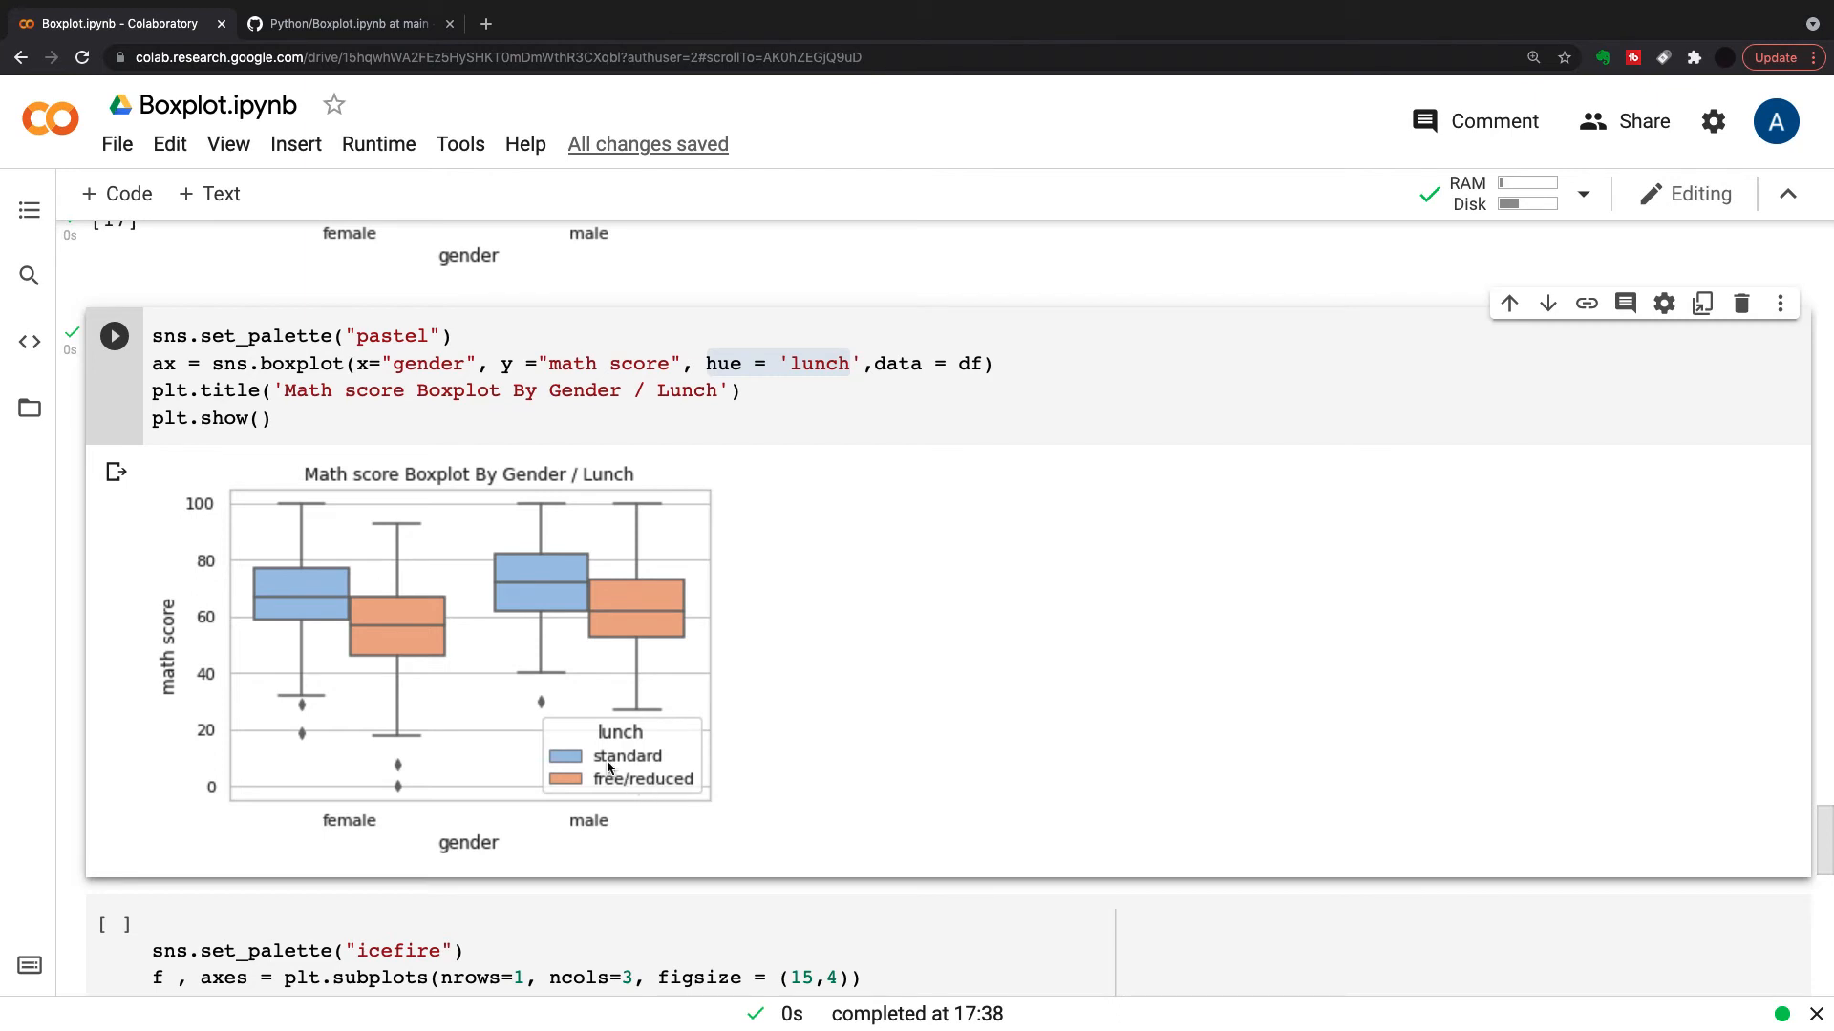
{"action": "mouse_move", "coordinate": [430, 606]}
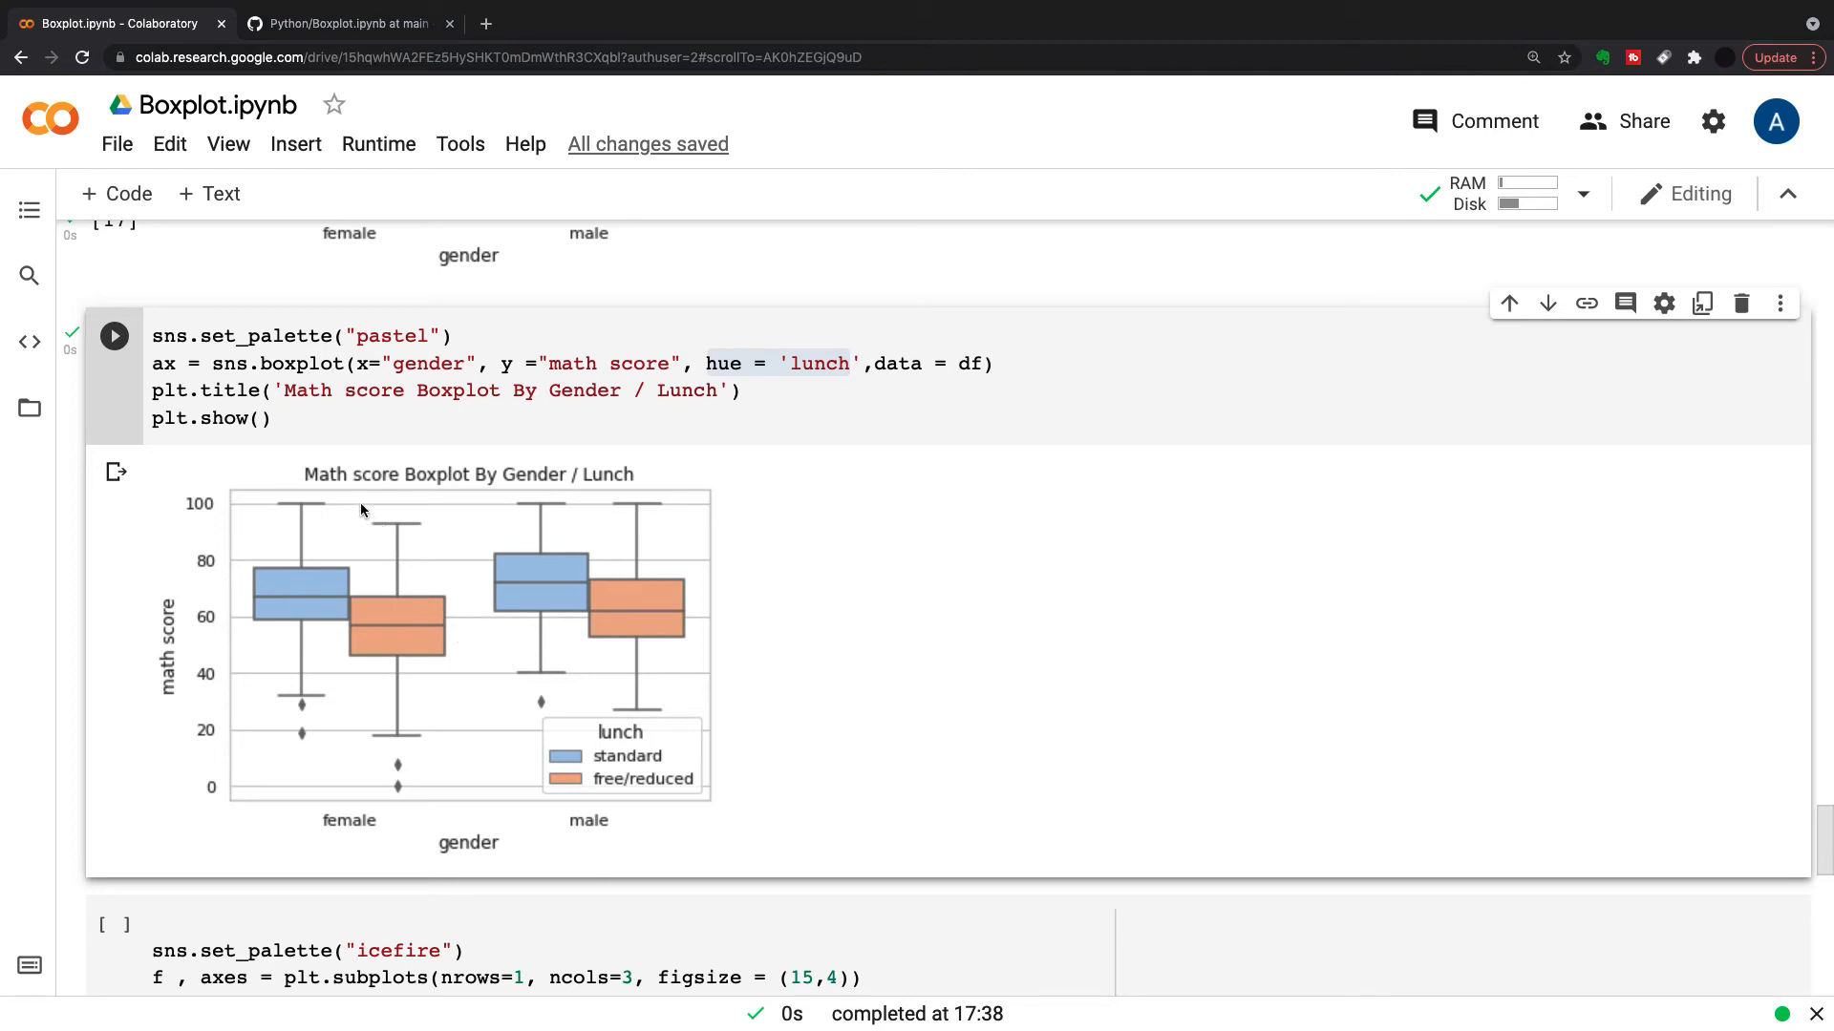
{"action": "mouse_move", "coordinate": [330, 492]}
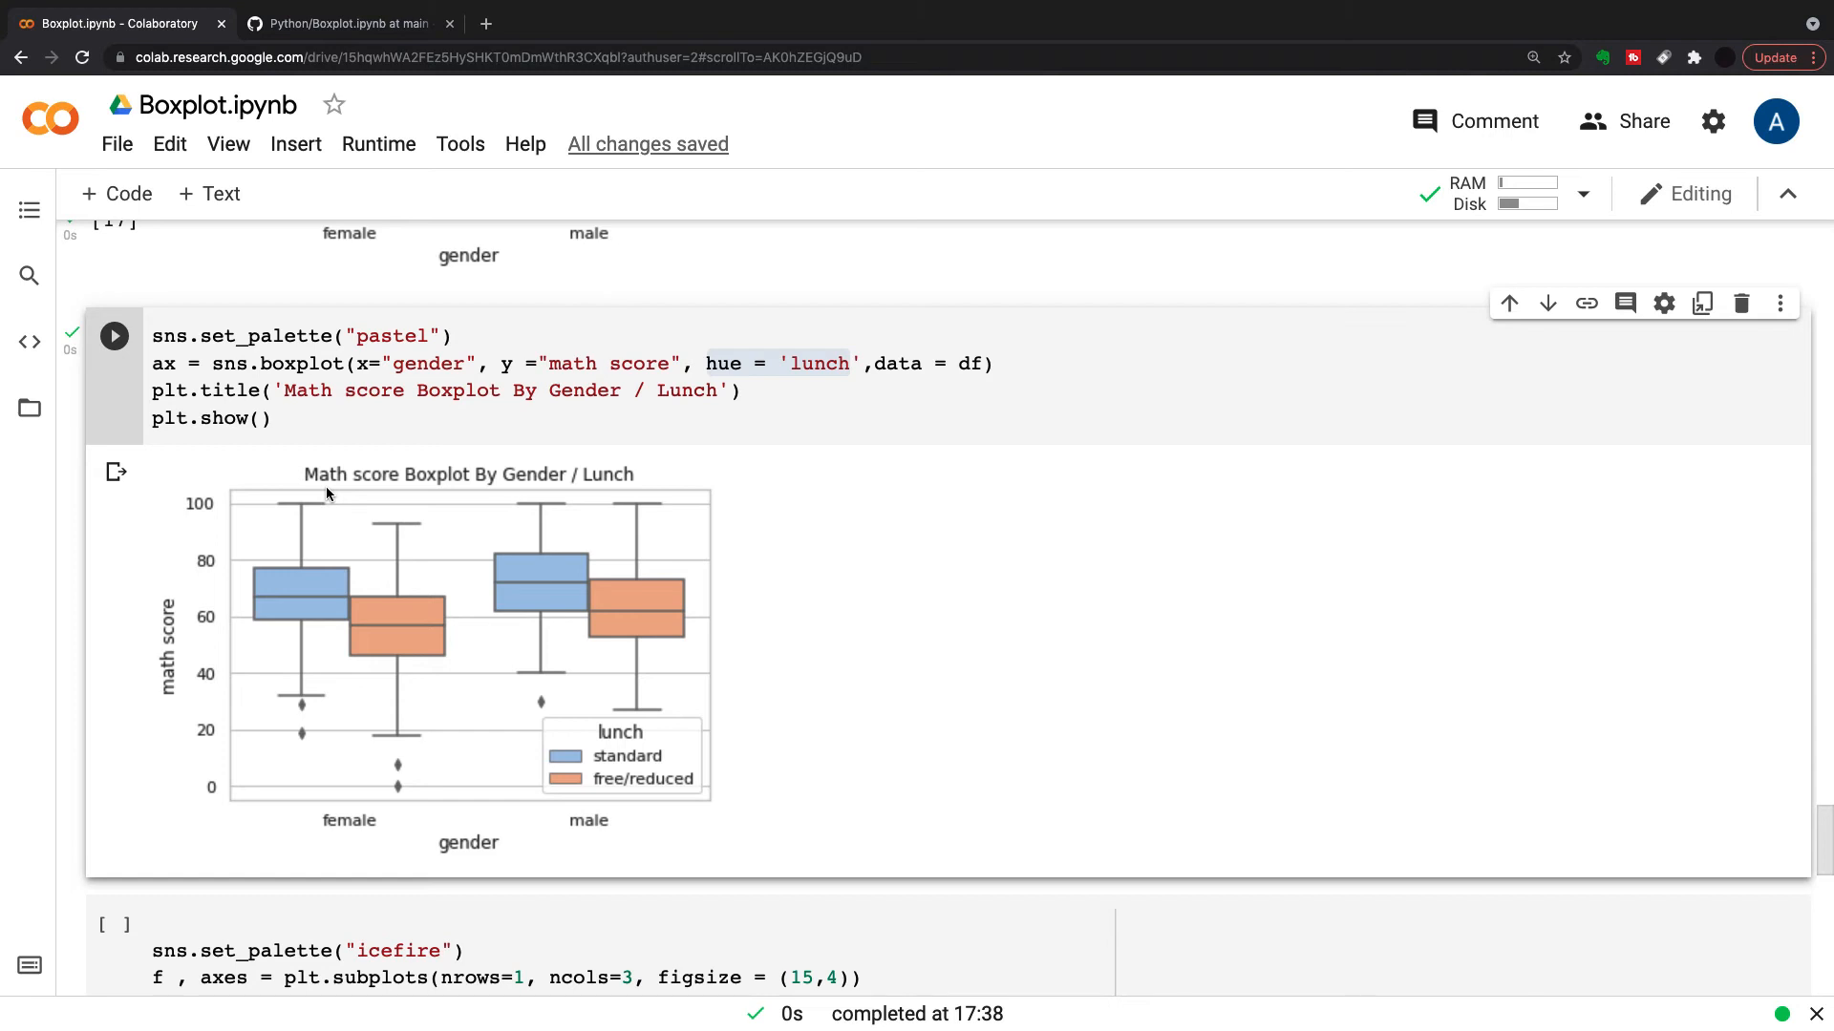
{"action": "mouse_move", "coordinate": [358, 529]}
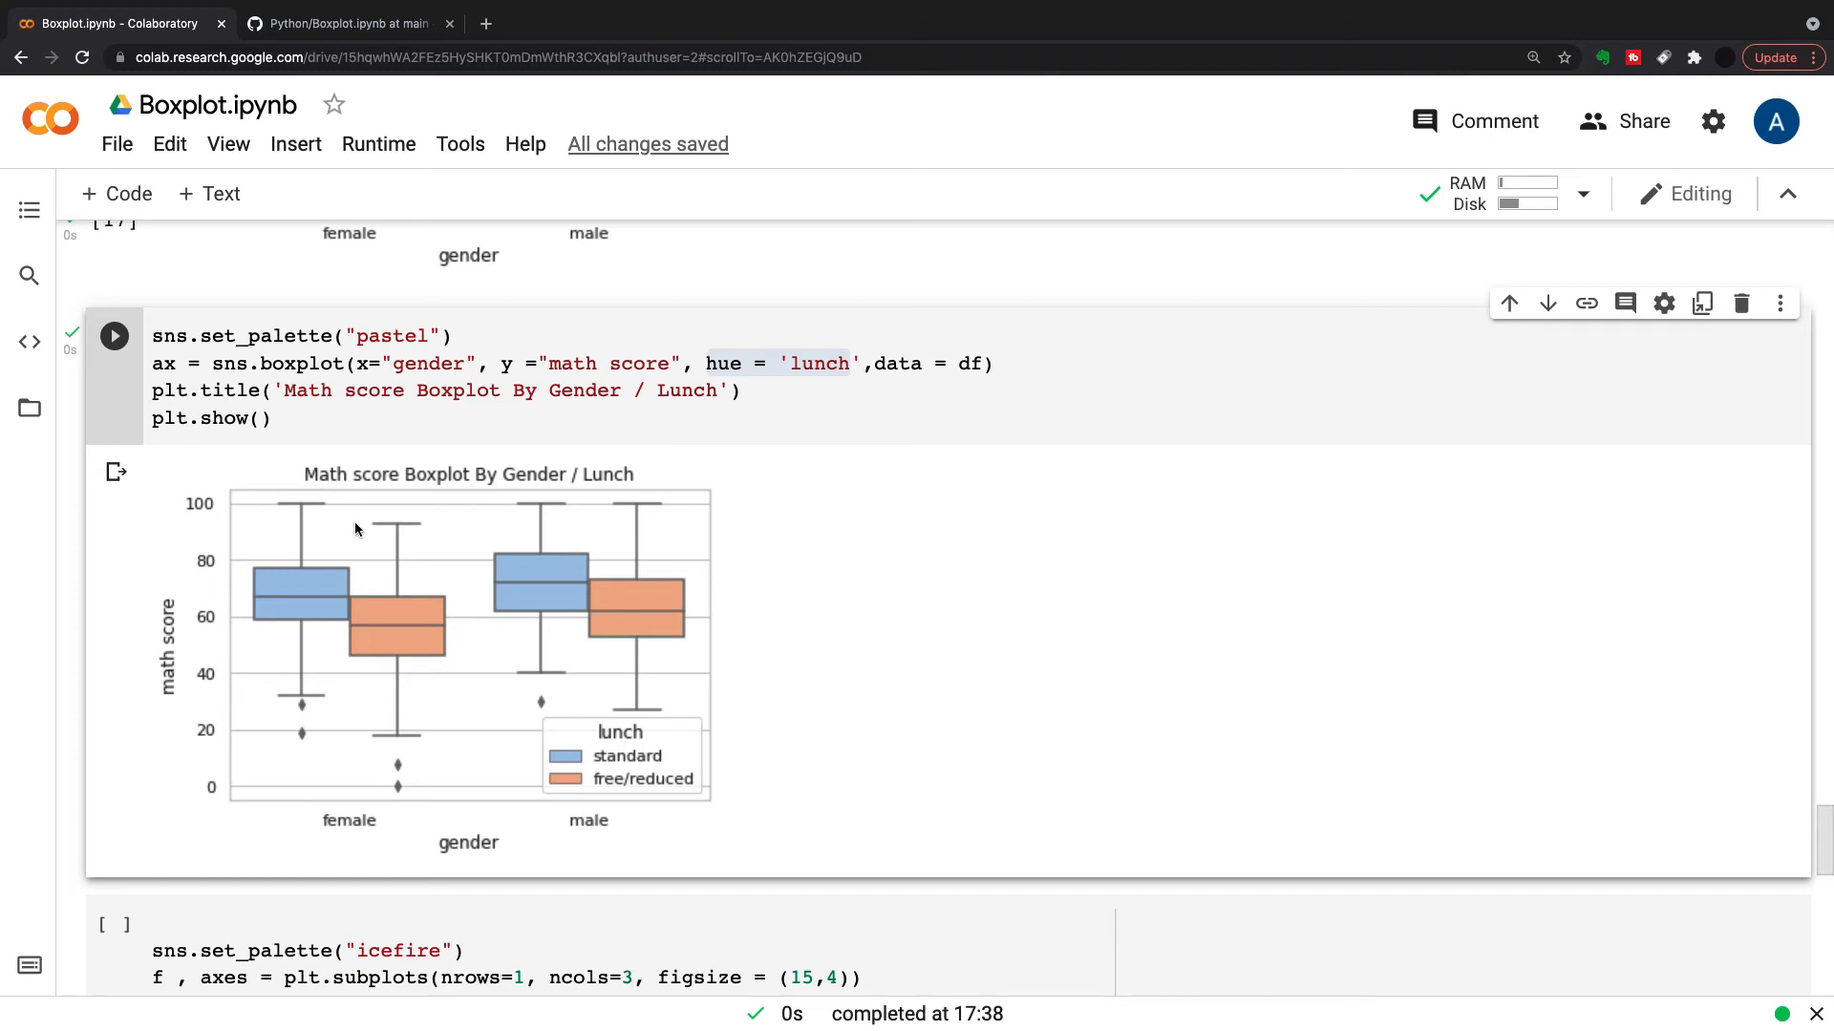
Scroll down to the sns.set_palette("icefire") three-subplot cell
{"action": "scroll", "scroll_direction": "down", "scroll_amount": 3}
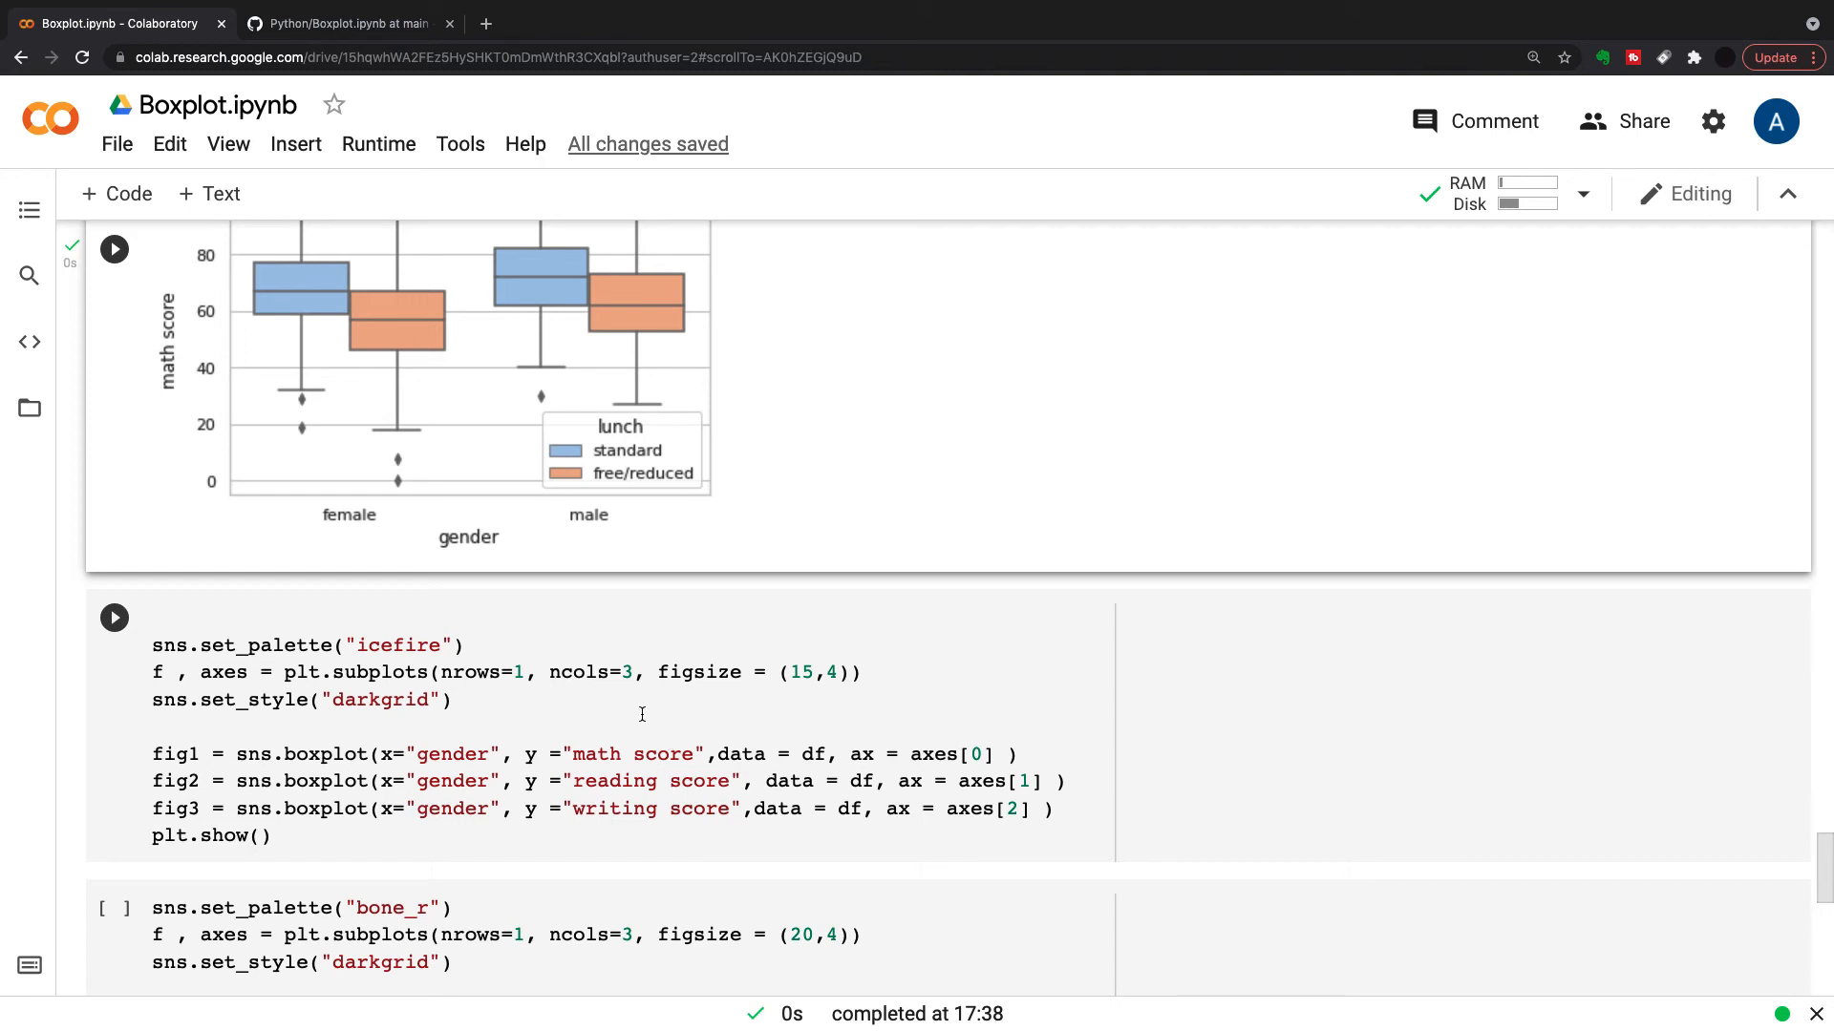
{"action": "mouse_move", "coordinate": [640, 733]}
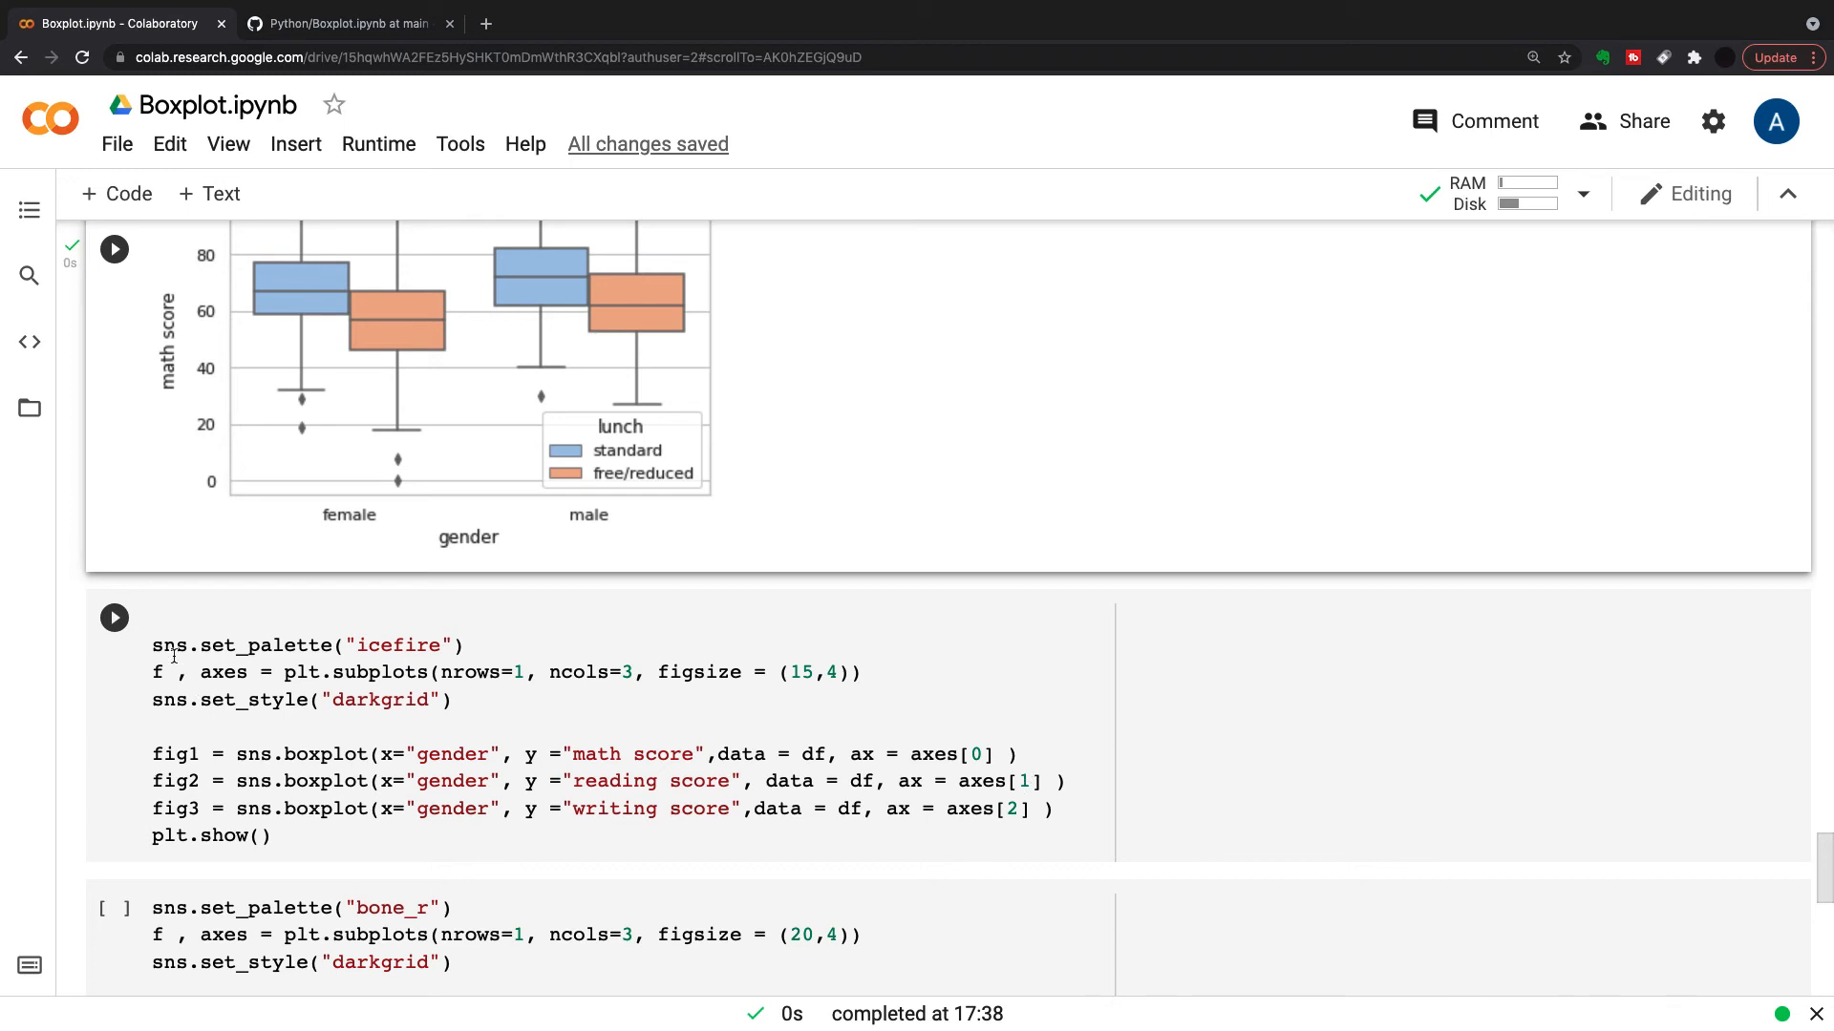
Run the icefire cell to show math, reading and writing score boxplots by gender side by side
{"action": "left_click", "coordinate": [115, 617]}
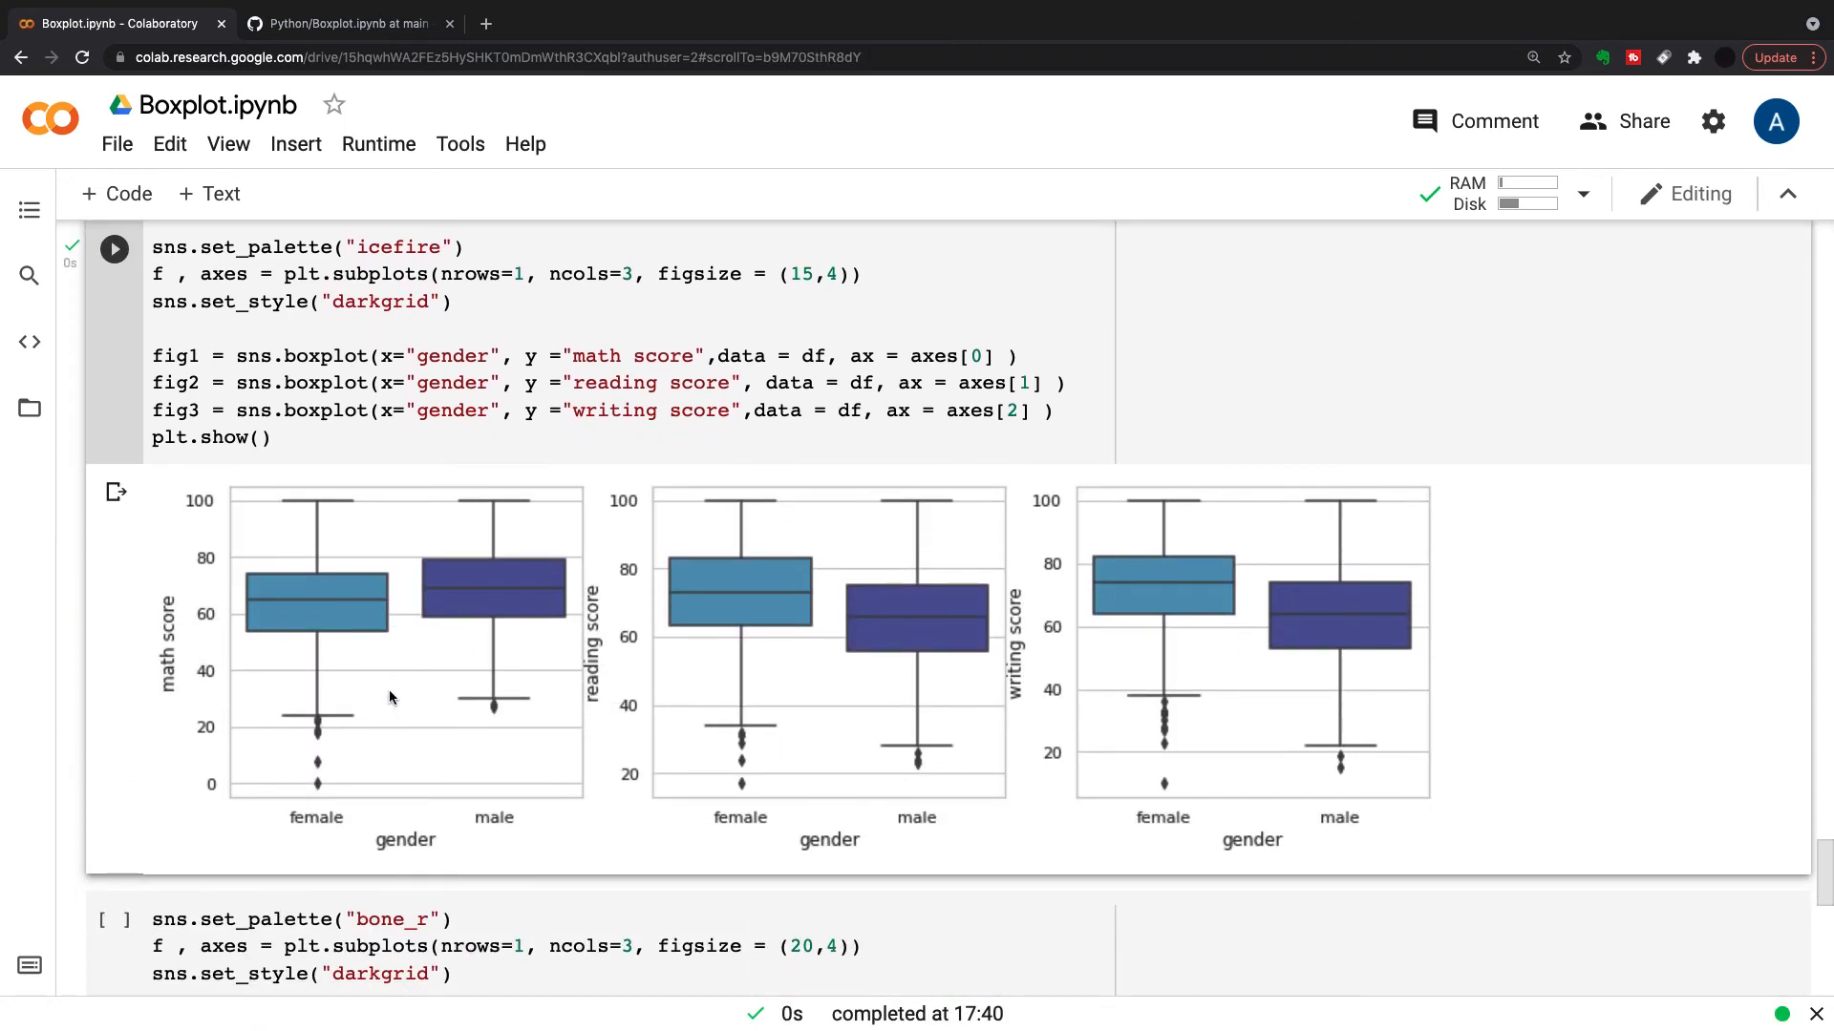
{"action": "mouse_move", "coordinate": [279, 636]}
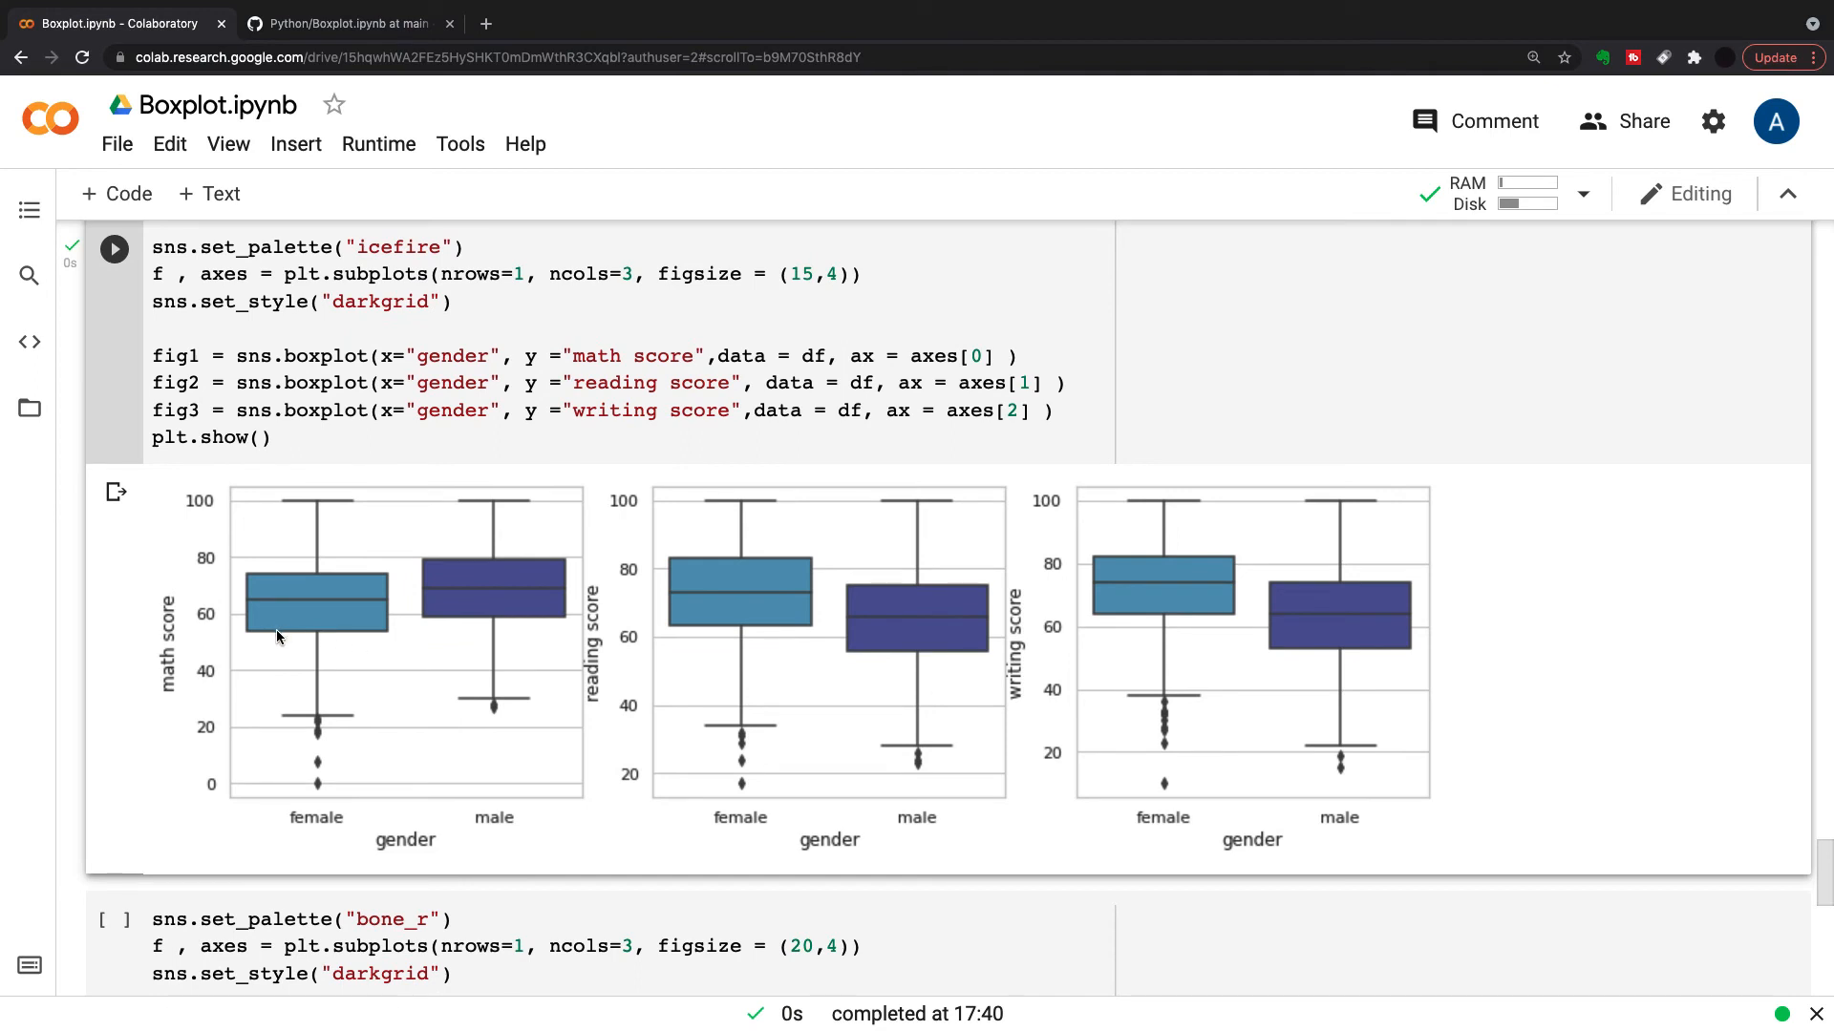
{"action": "mouse_move", "coordinate": [1165, 678]}
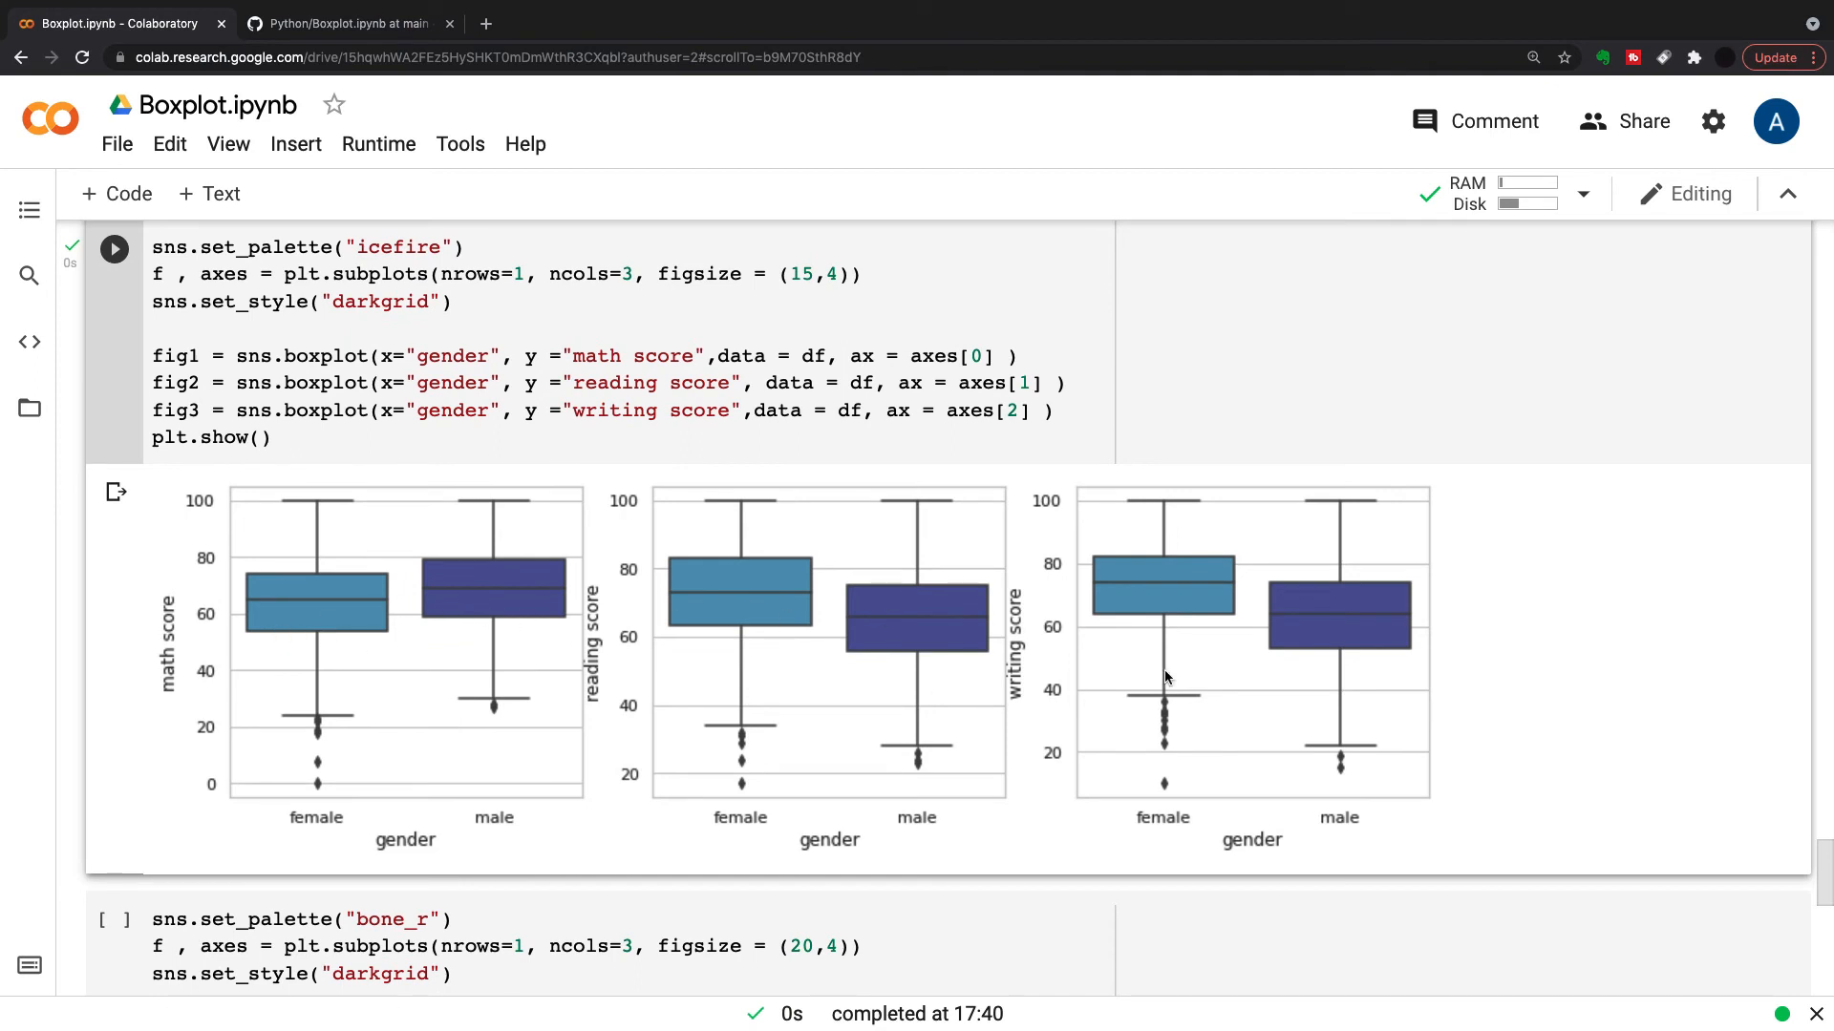
{"action": "mouse_move", "coordinate": [567, 626]}
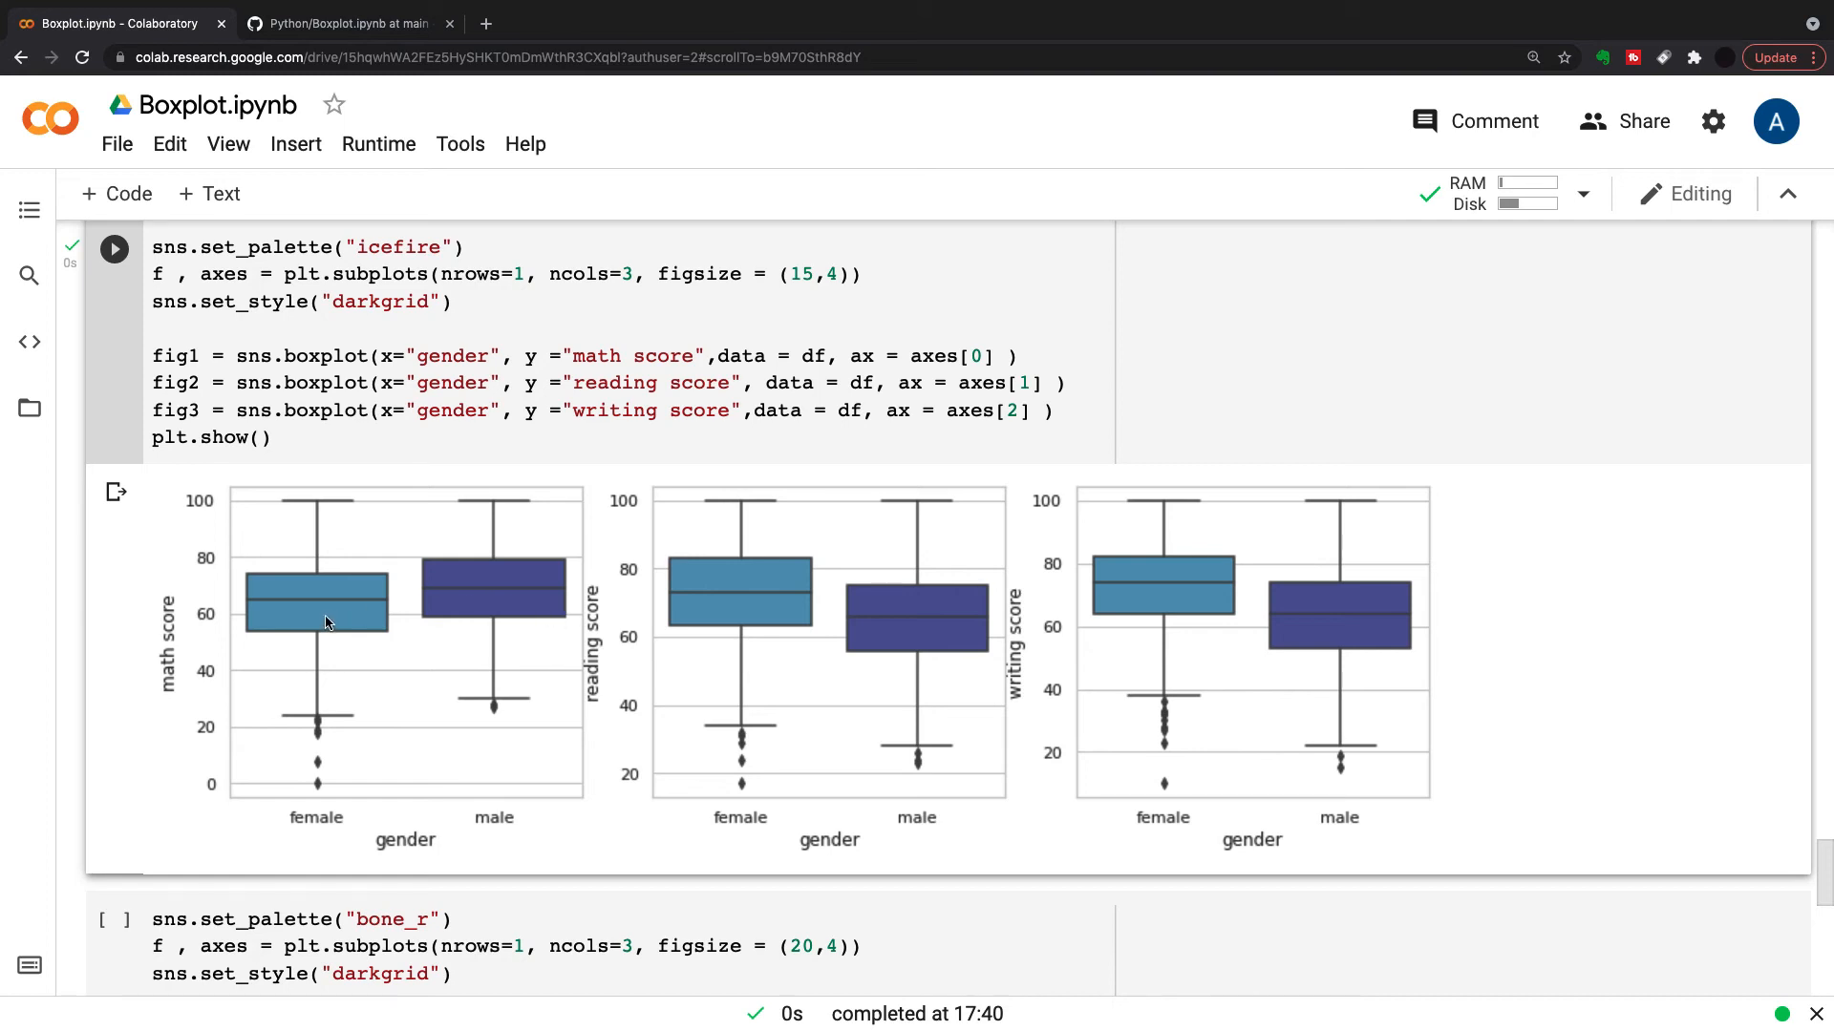
{"action": "mouse_move", "coordinate": [368, 619]}
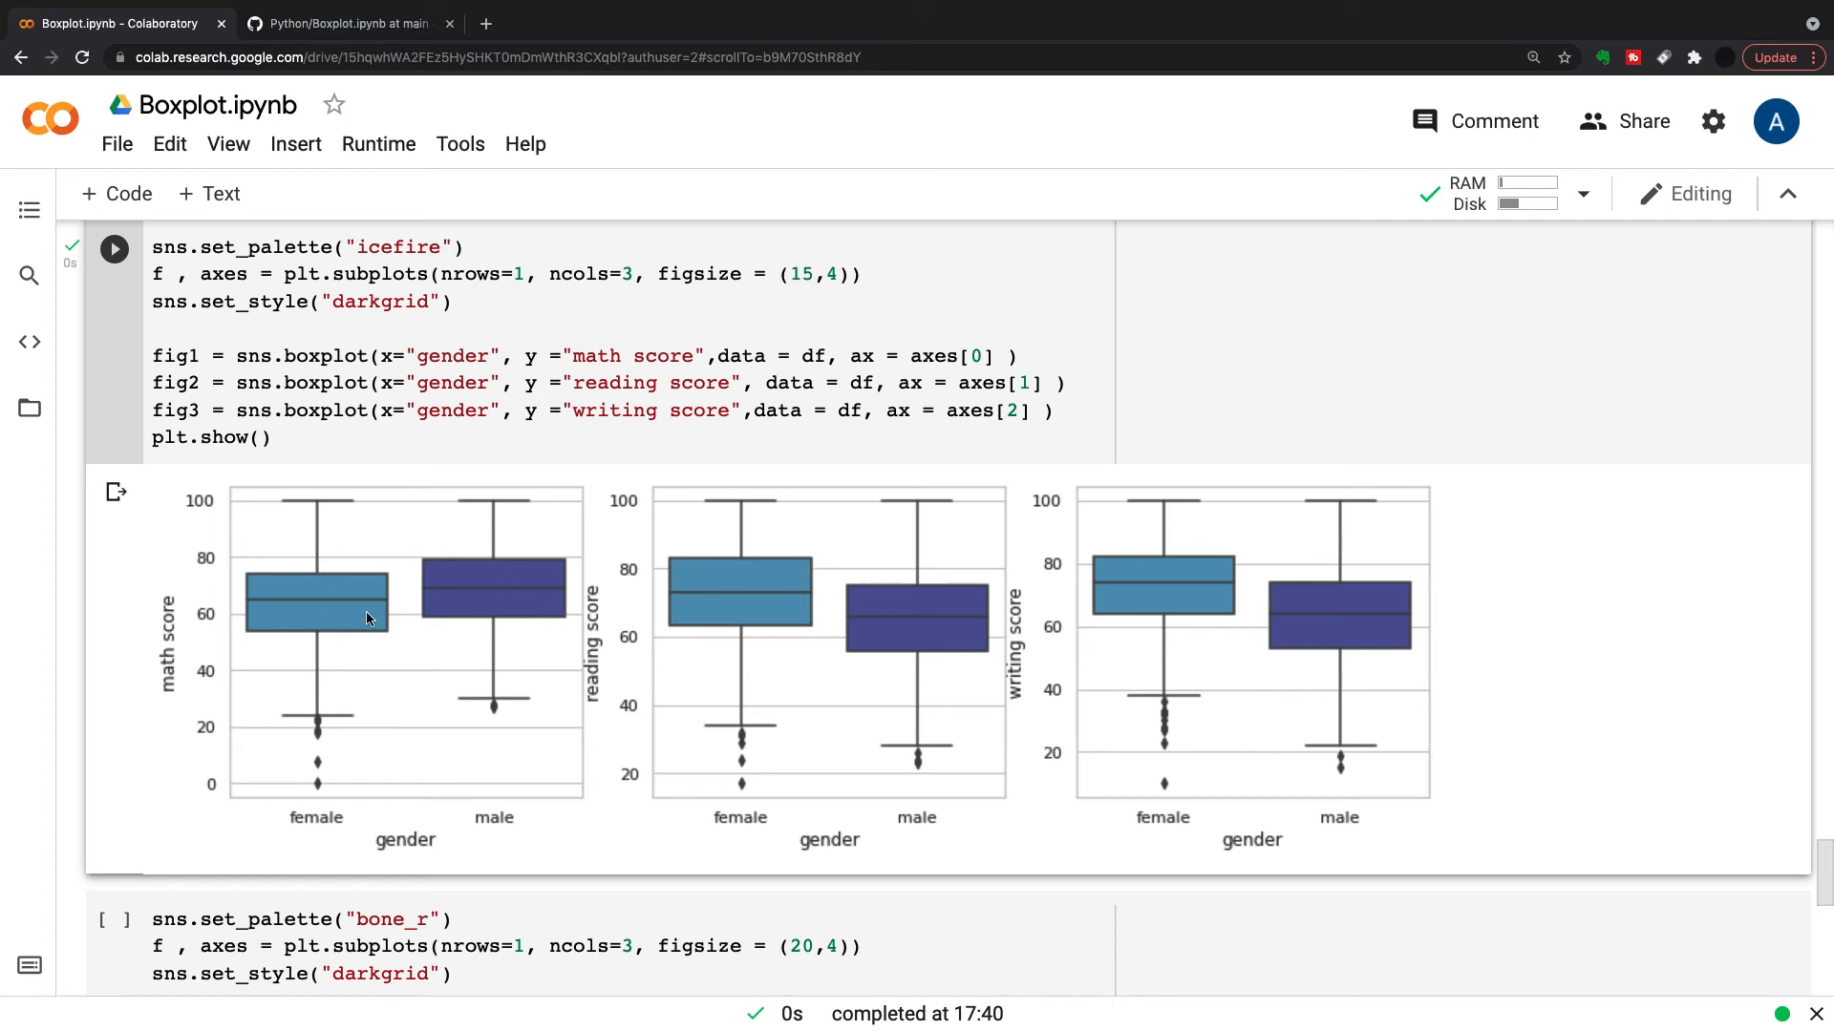
{"action": "mouse_move", "coordinate": [701, 583]}
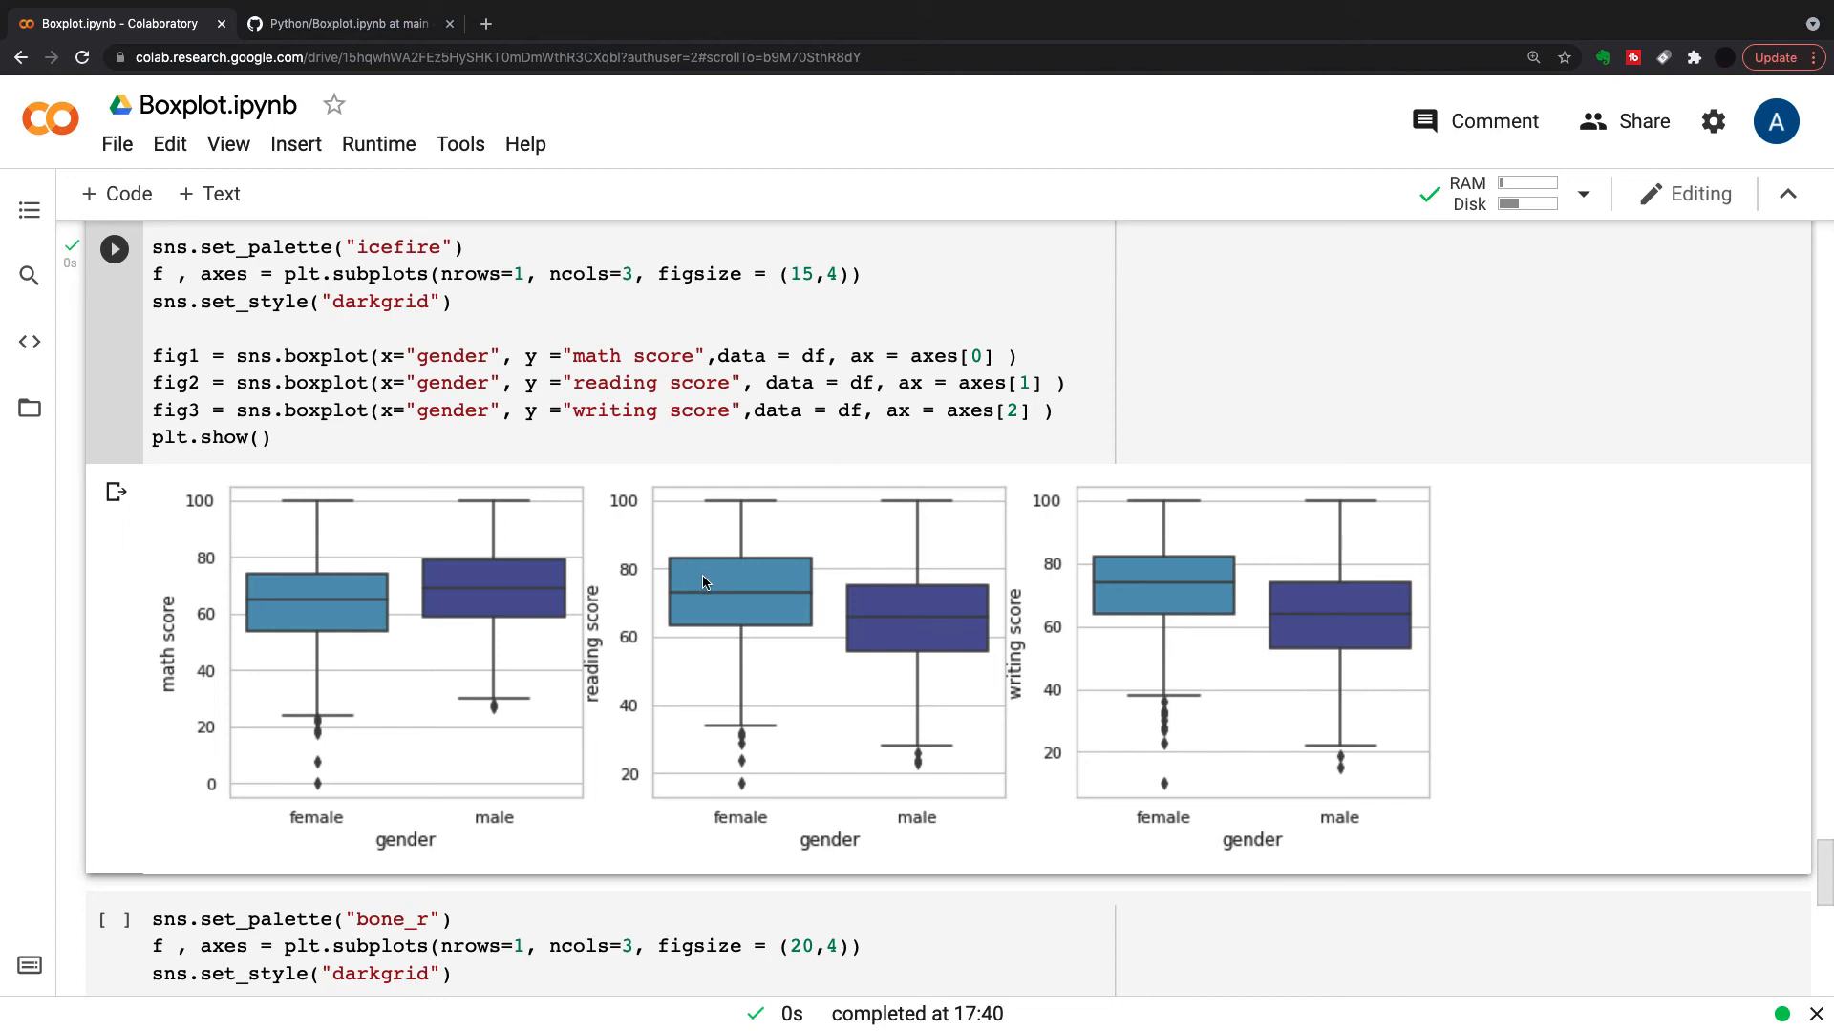
{"action": "mouse_move", "coordinate": [1165, 590]}
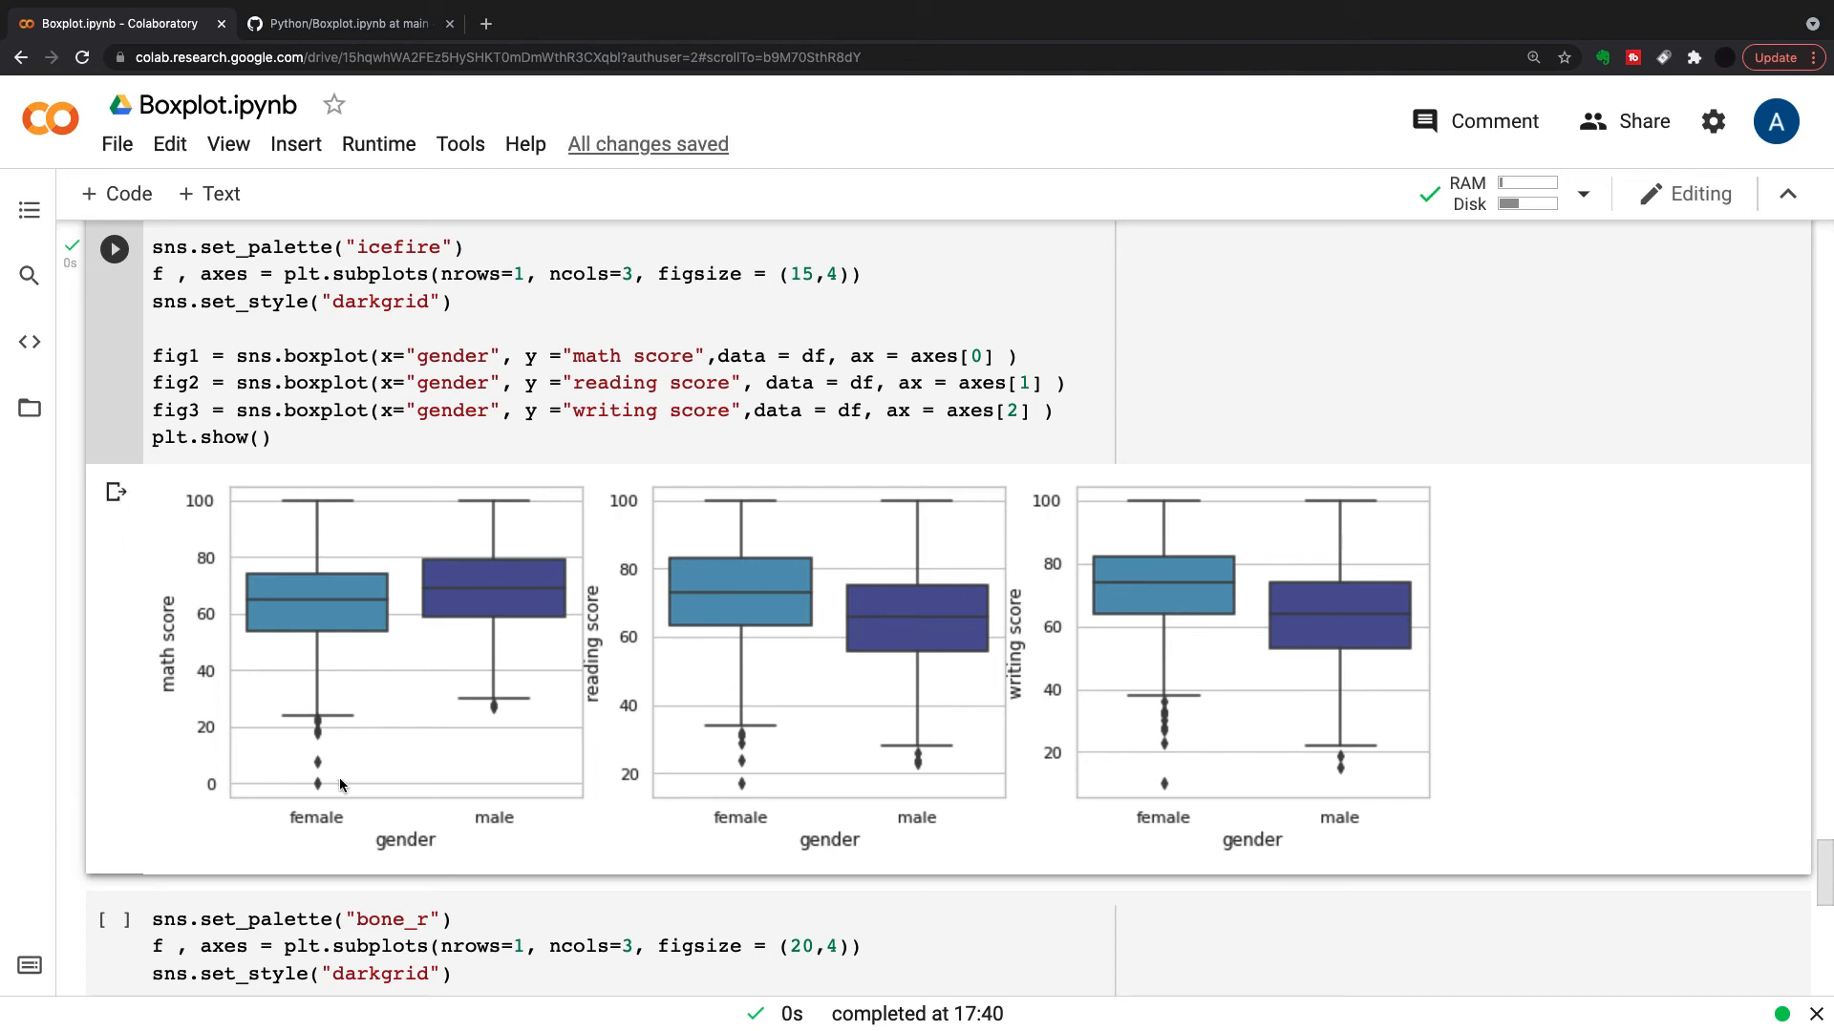
{"action": "mouse_move", "coordinate": [329, 790]}
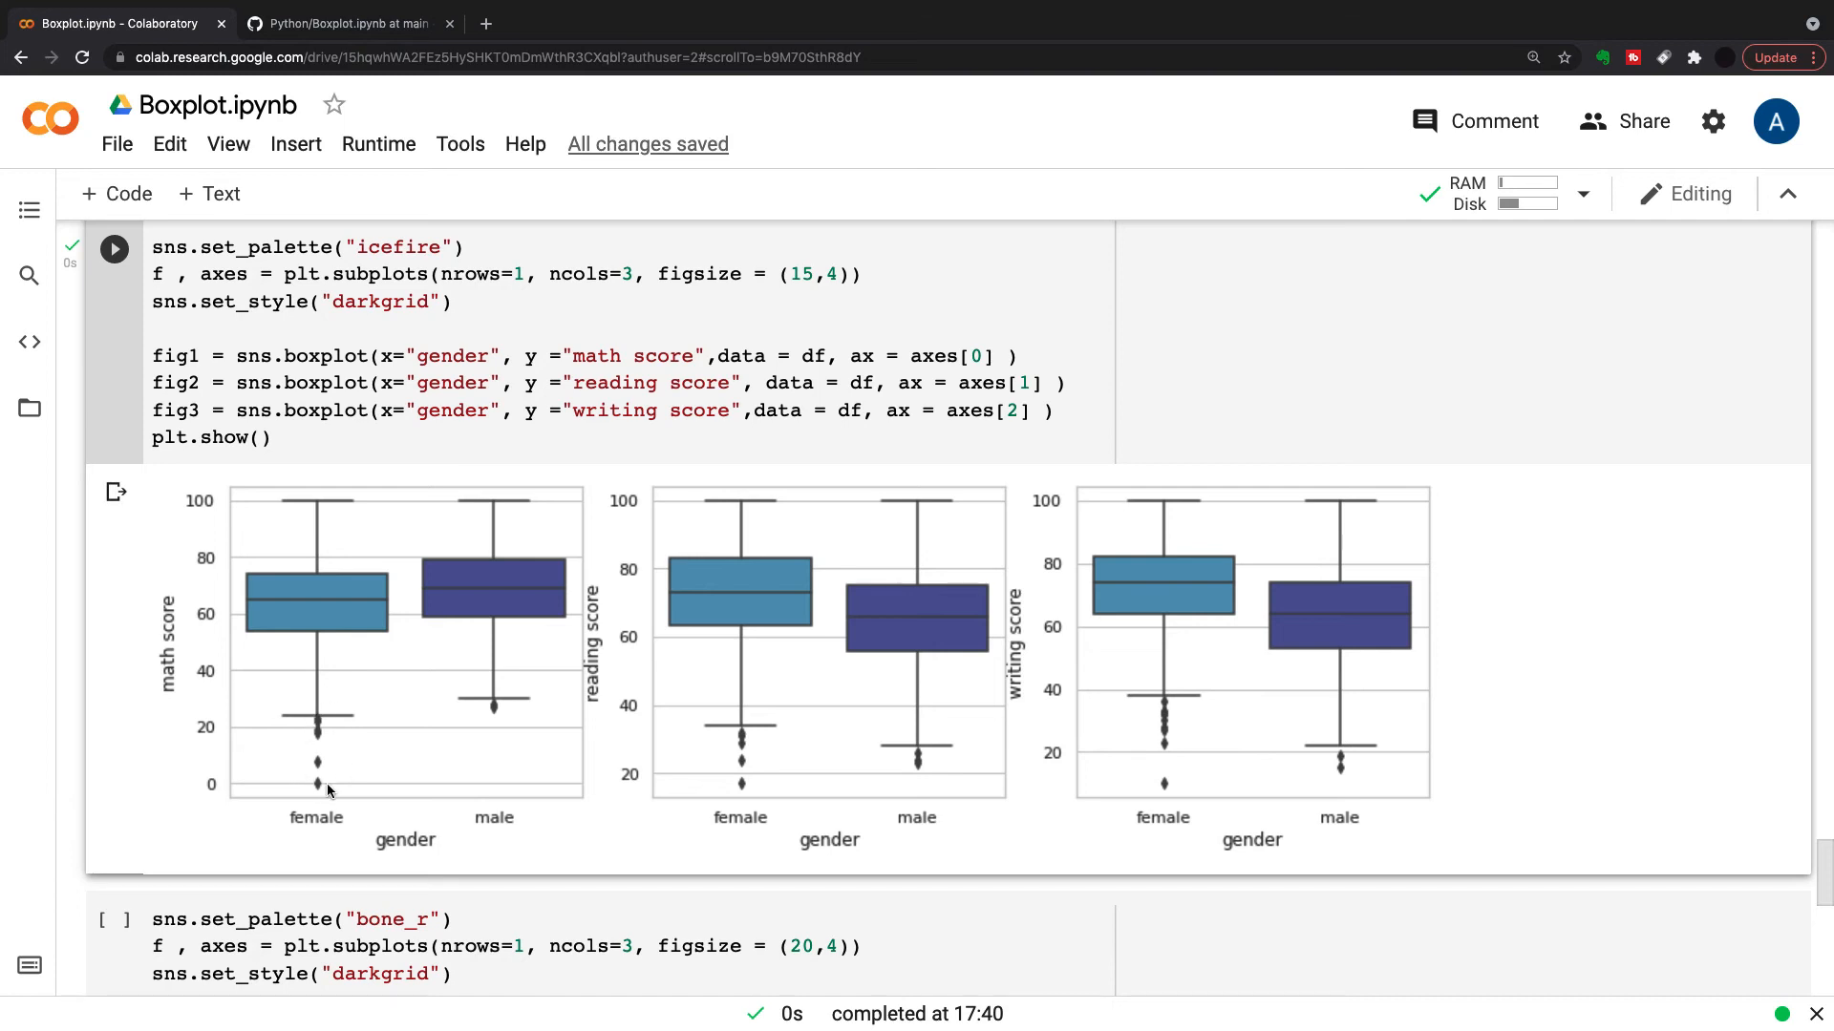
{"action": "mouse_move", "coordinate": [745, 740]}
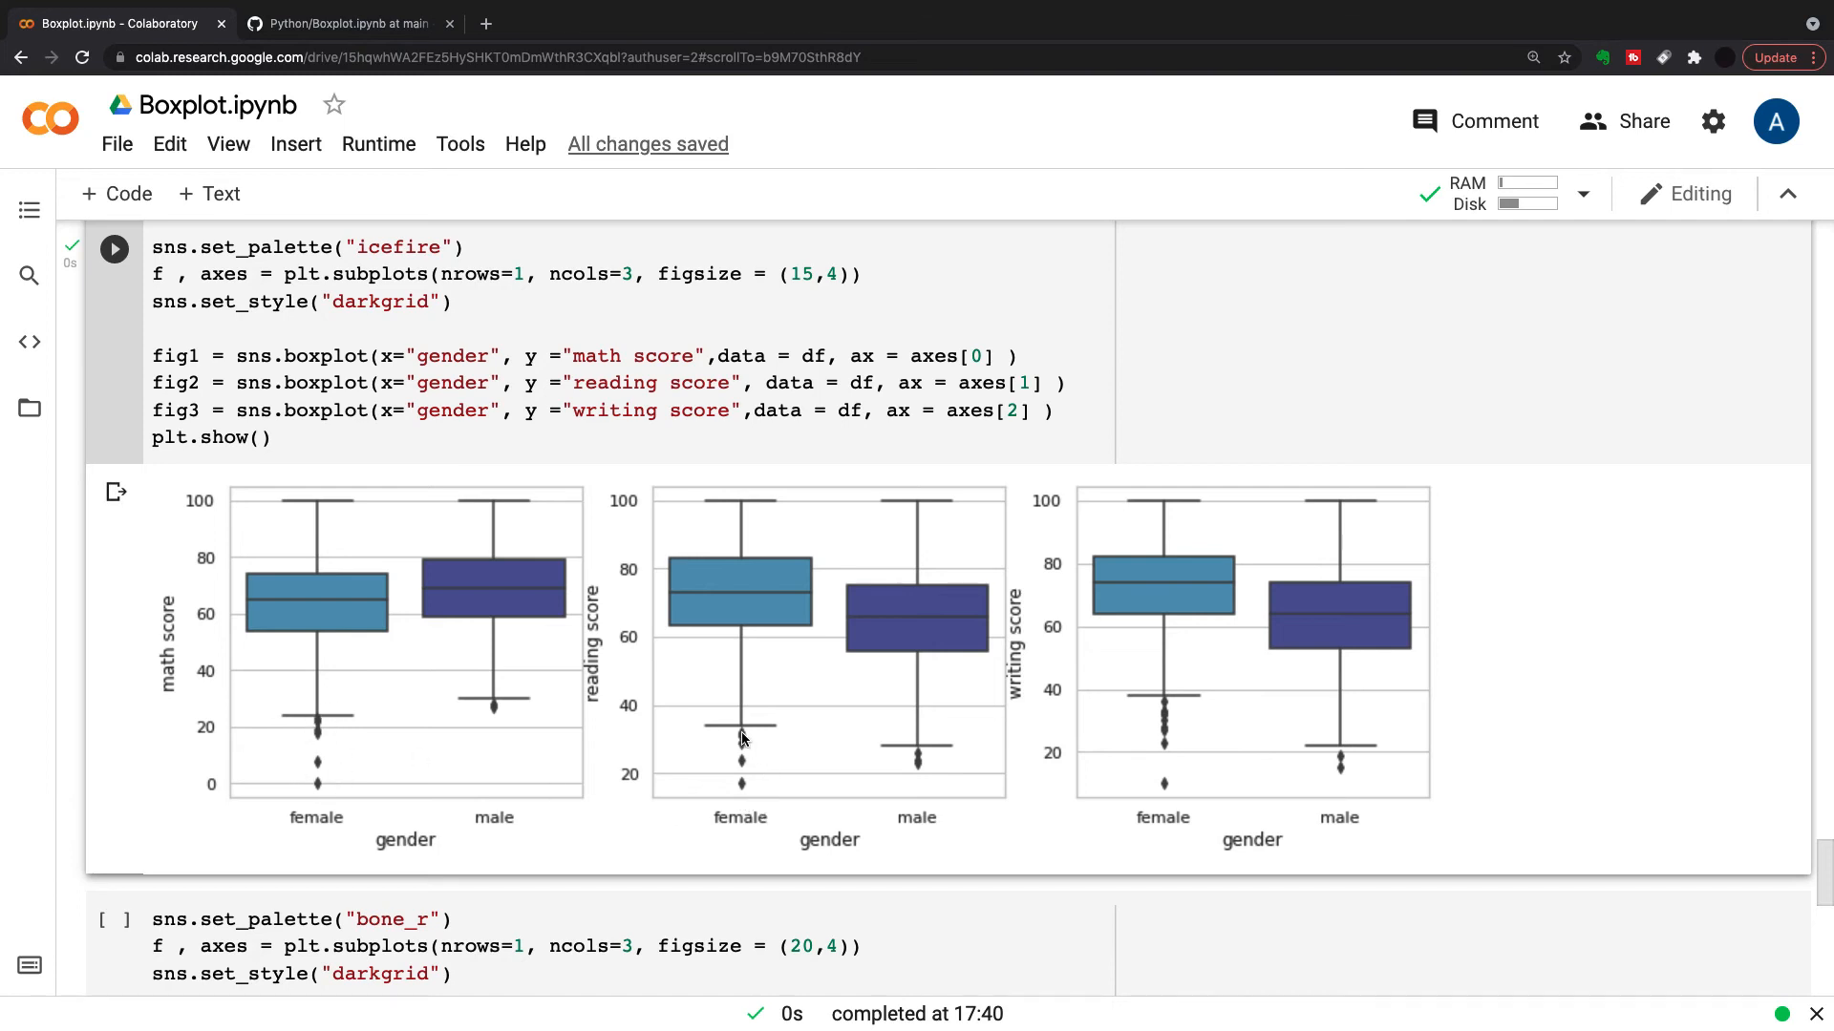
{"action": "mouse_move", "coordinate": [1142, 810]}
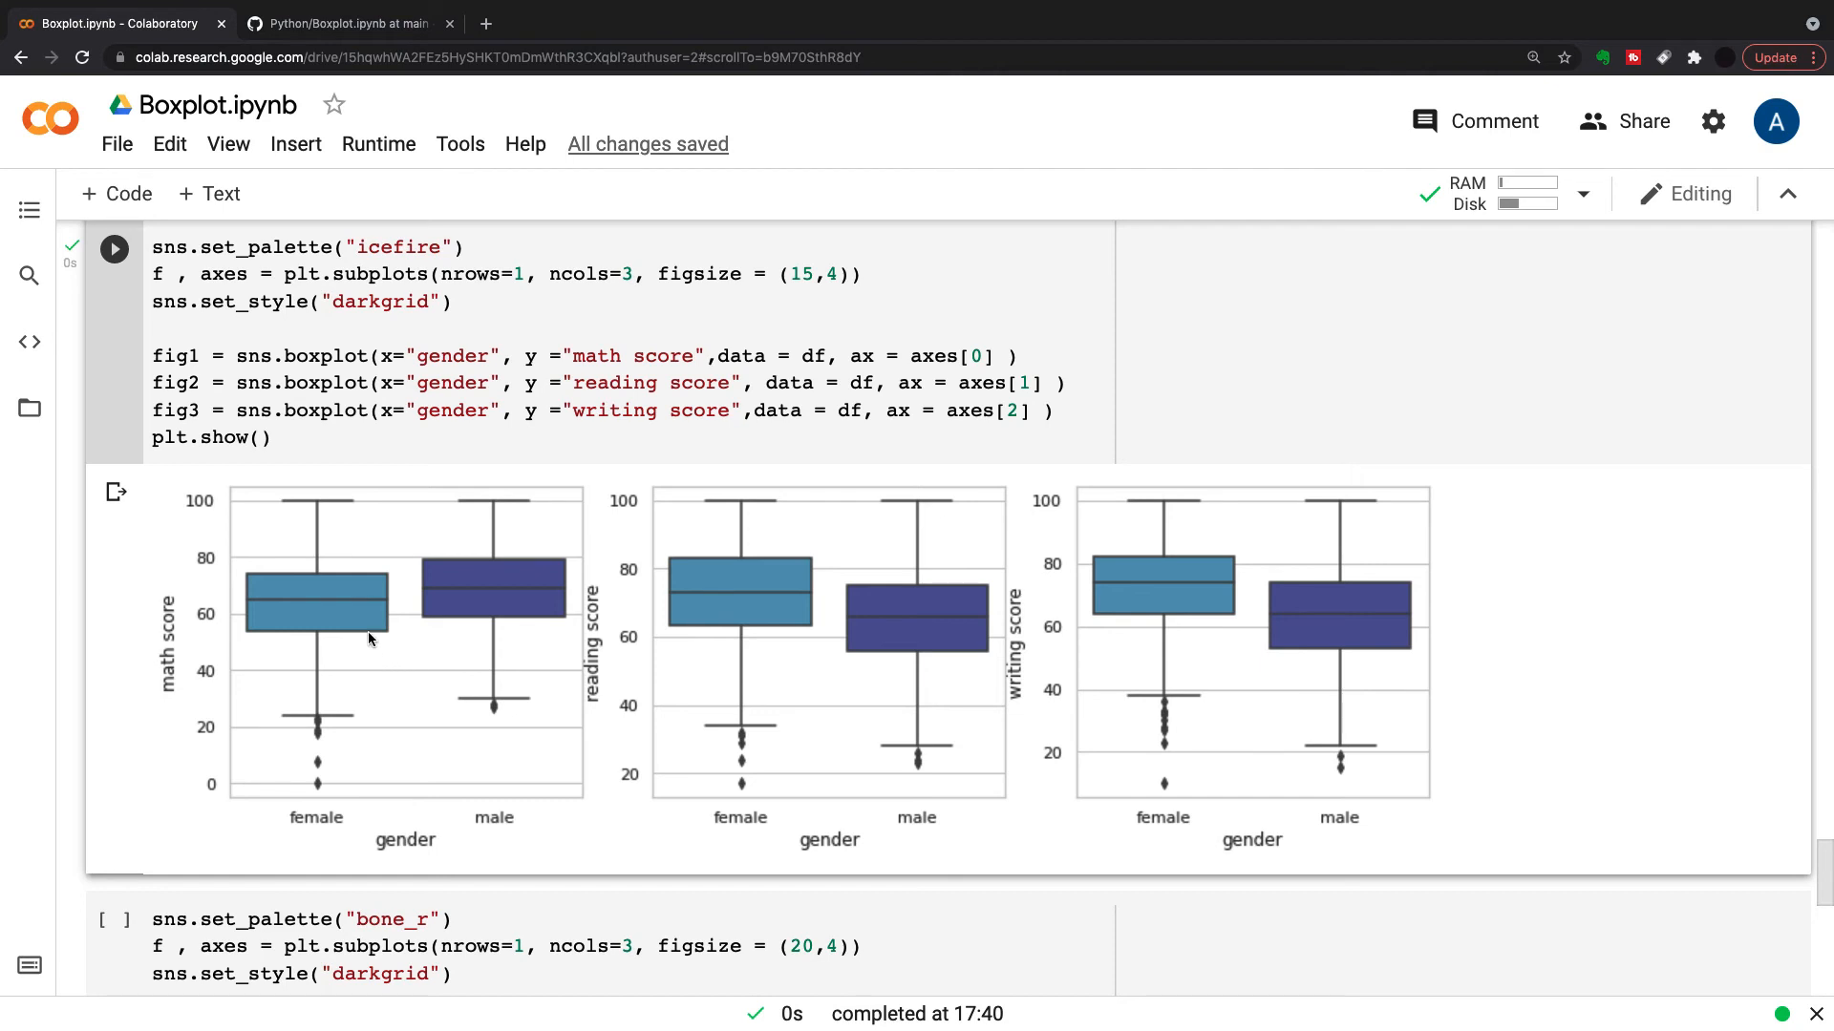
{"action": "mouse_move", "coordinate": [419, 596]}
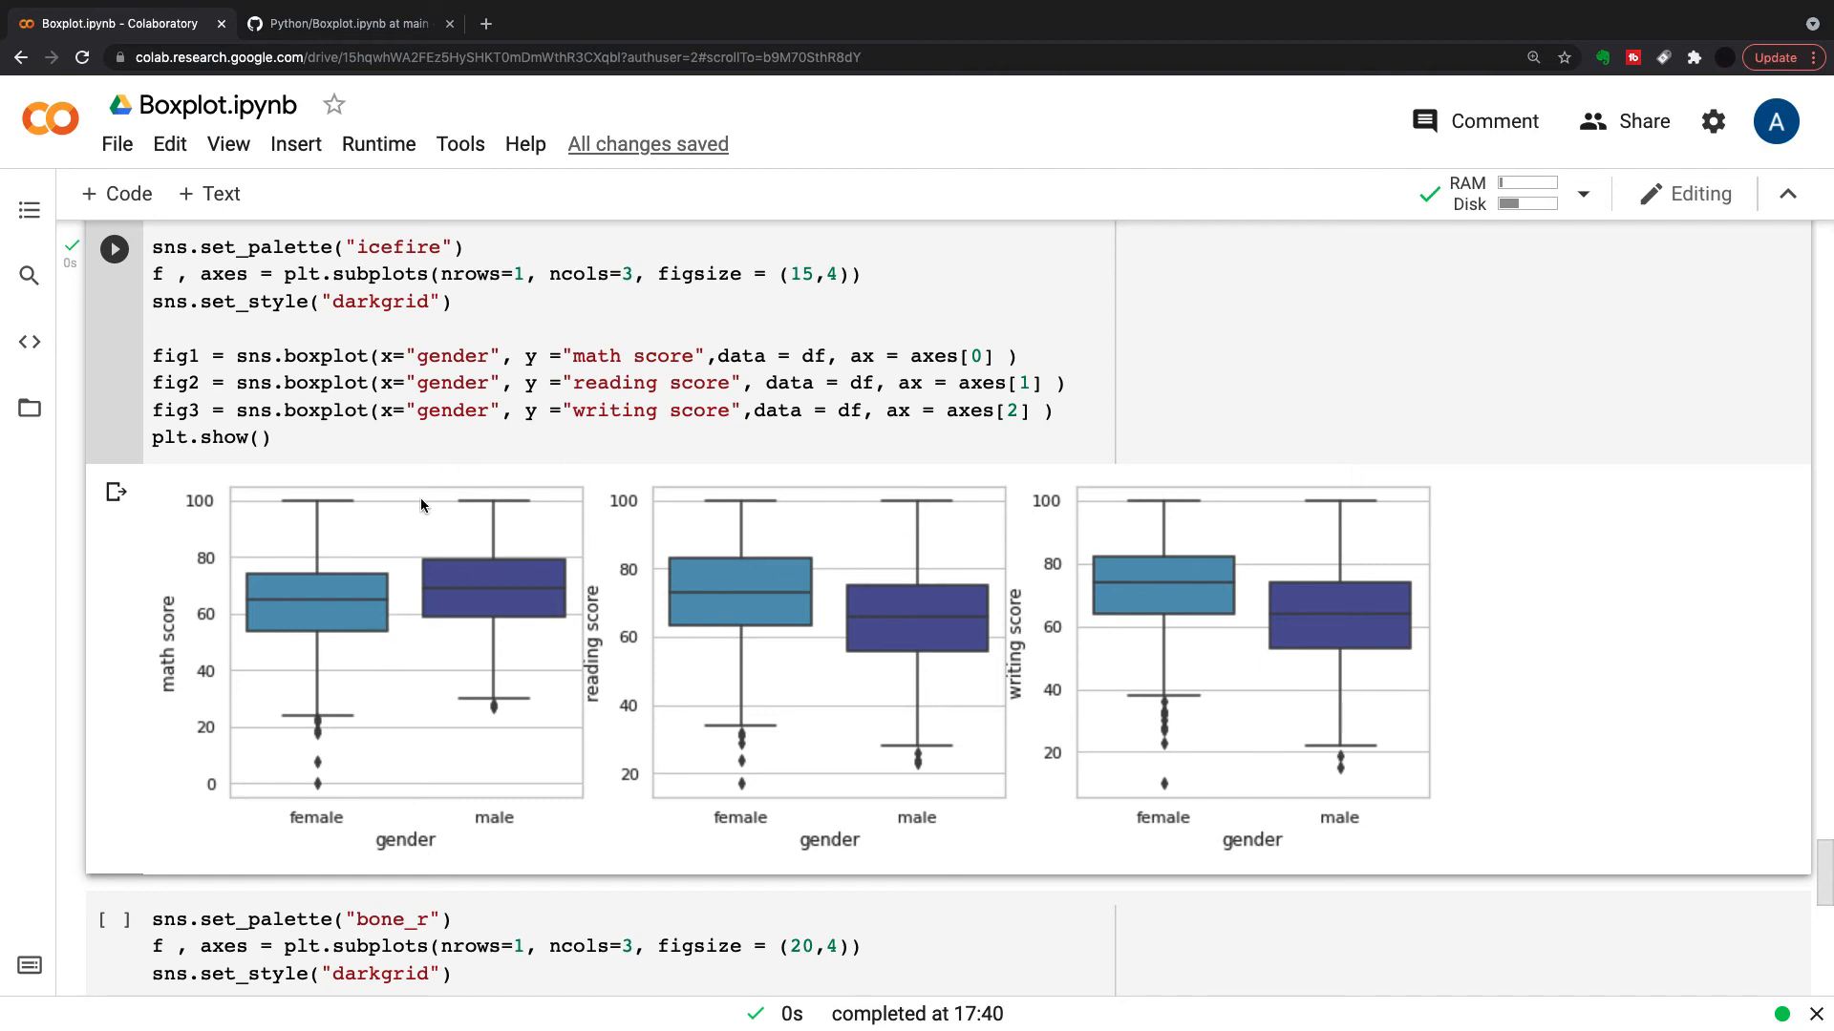
{"action": "mouse_move", "coordinate": [789, 804]}
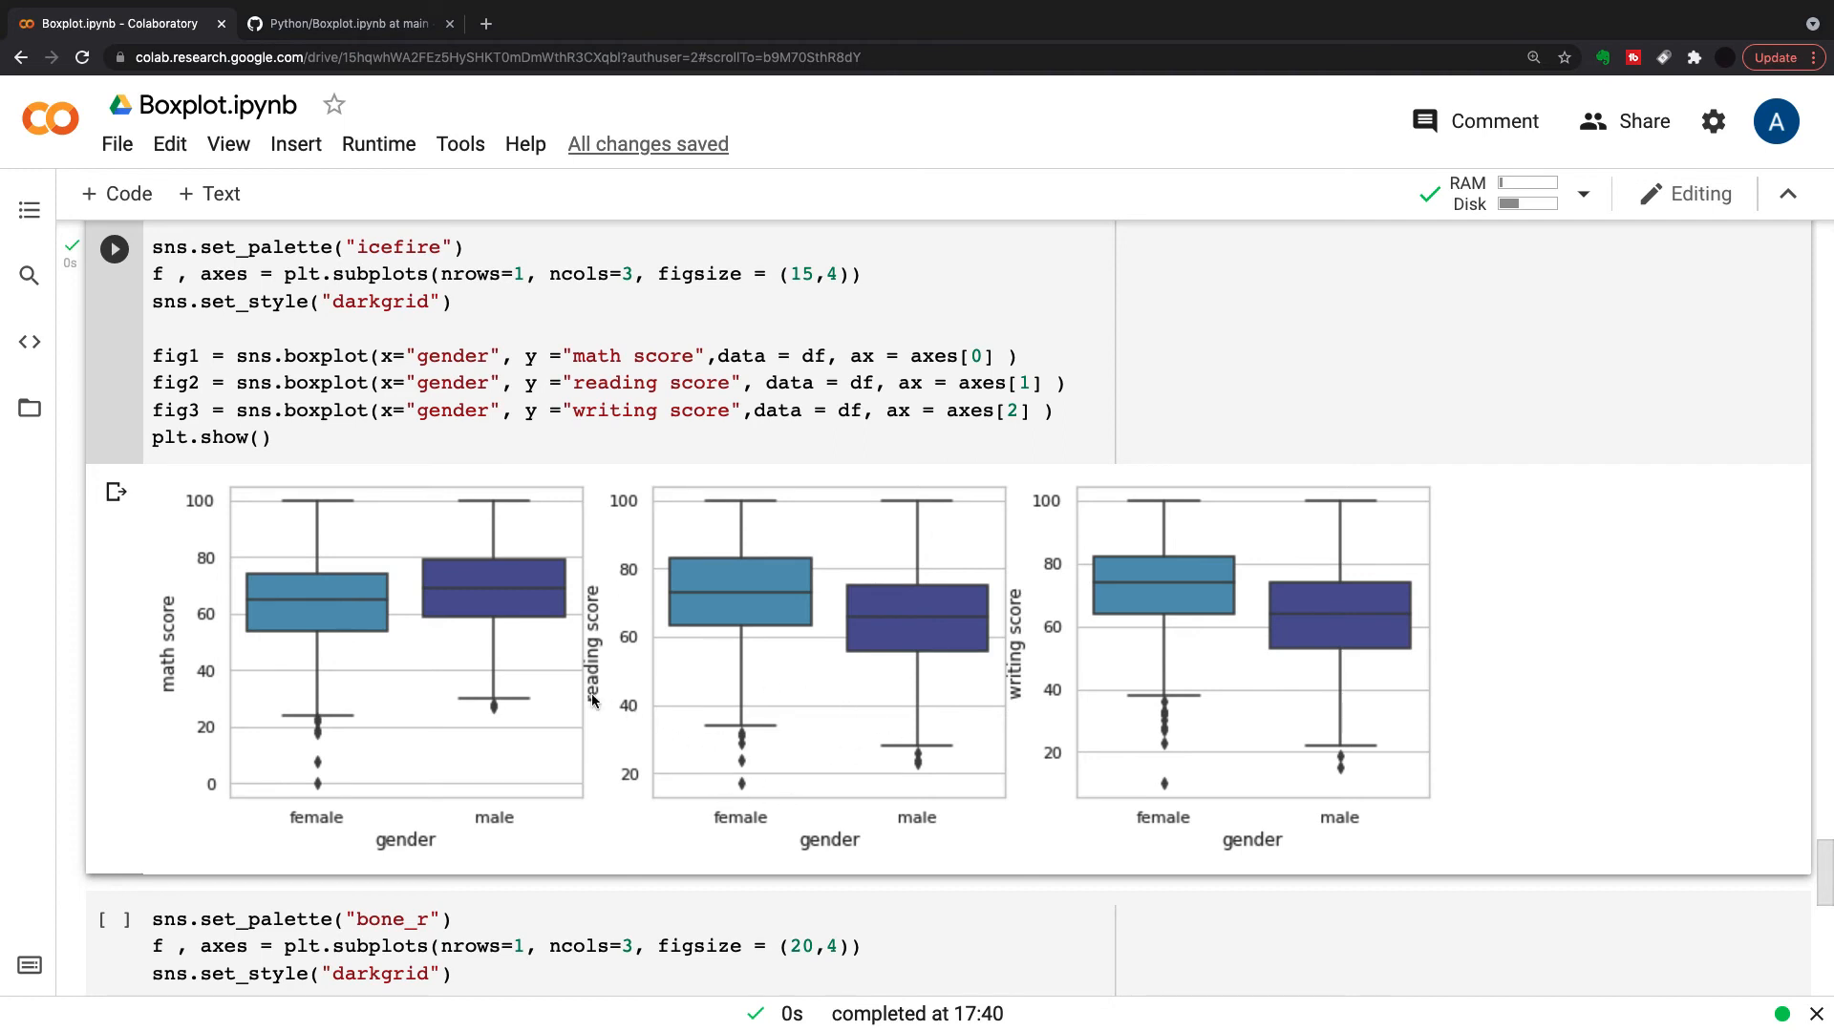
{"action": "scroll", "scroll_direction": "down", "scroll_amount": 3}
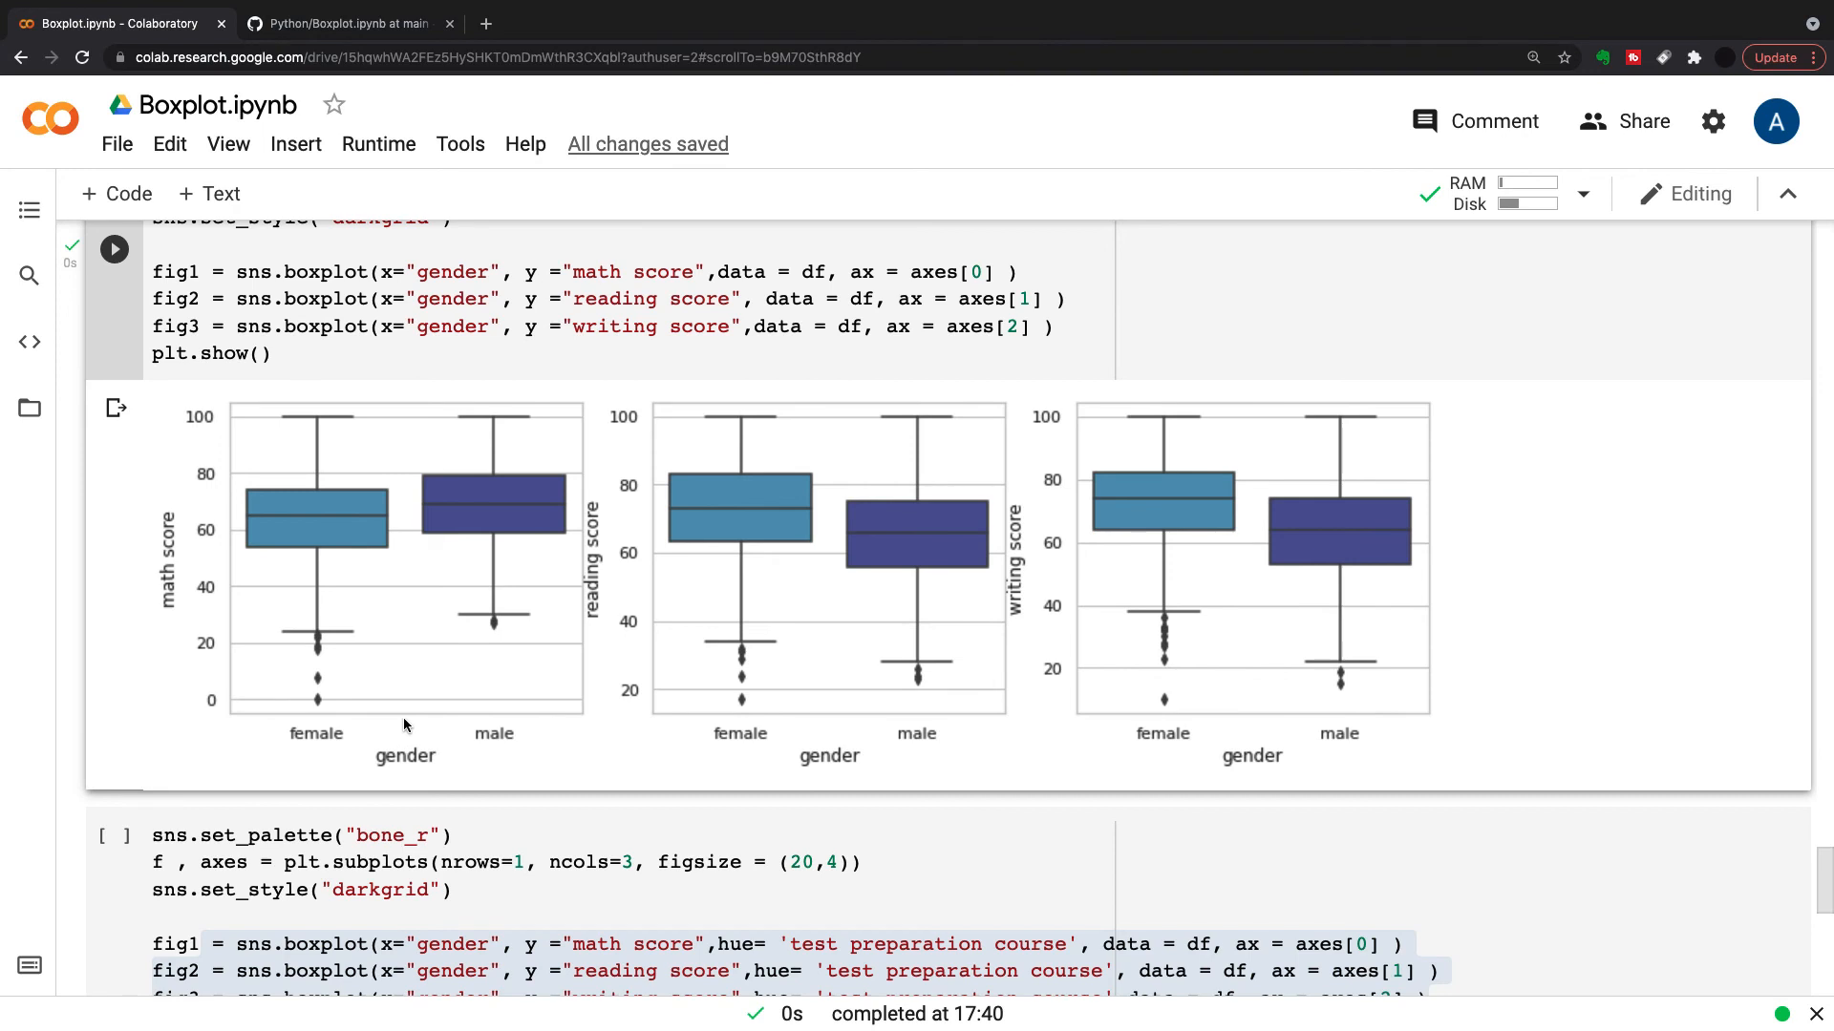
{"action": "mouse_move", "coordinate": [1124, 705]}
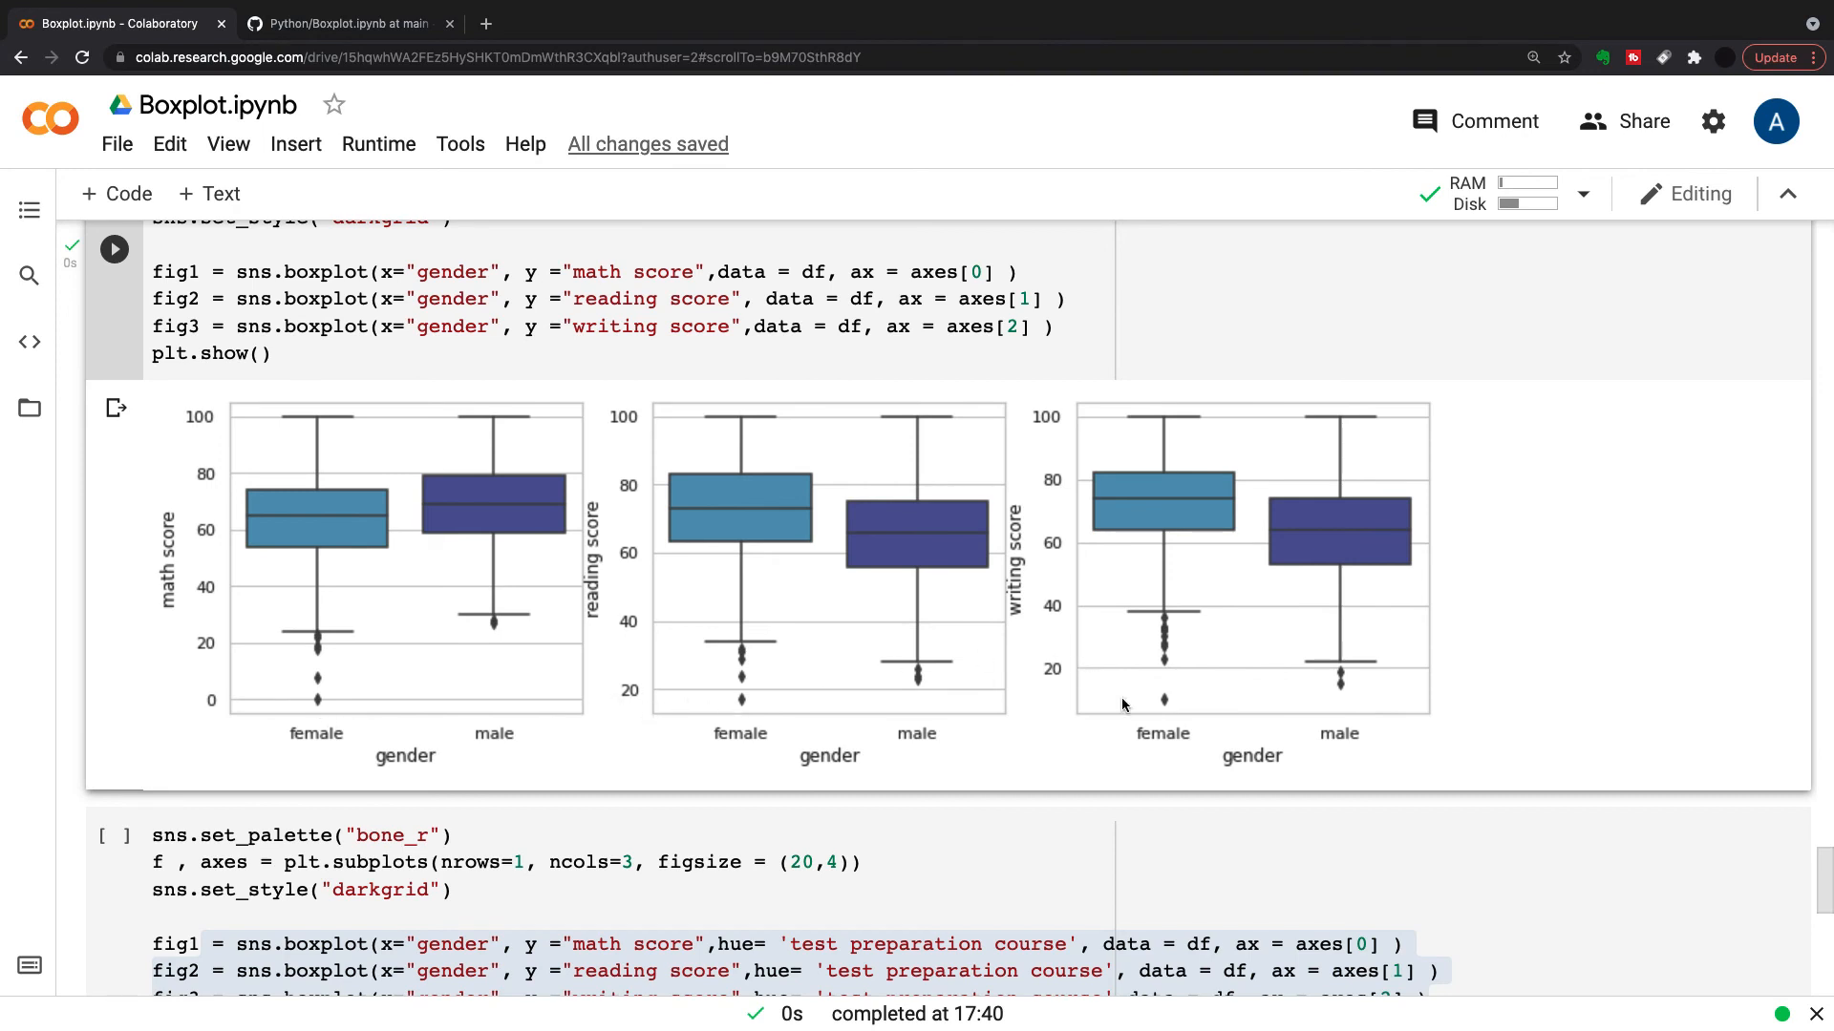
{"action": "mouse_move", "coordinate": [313, 695]}
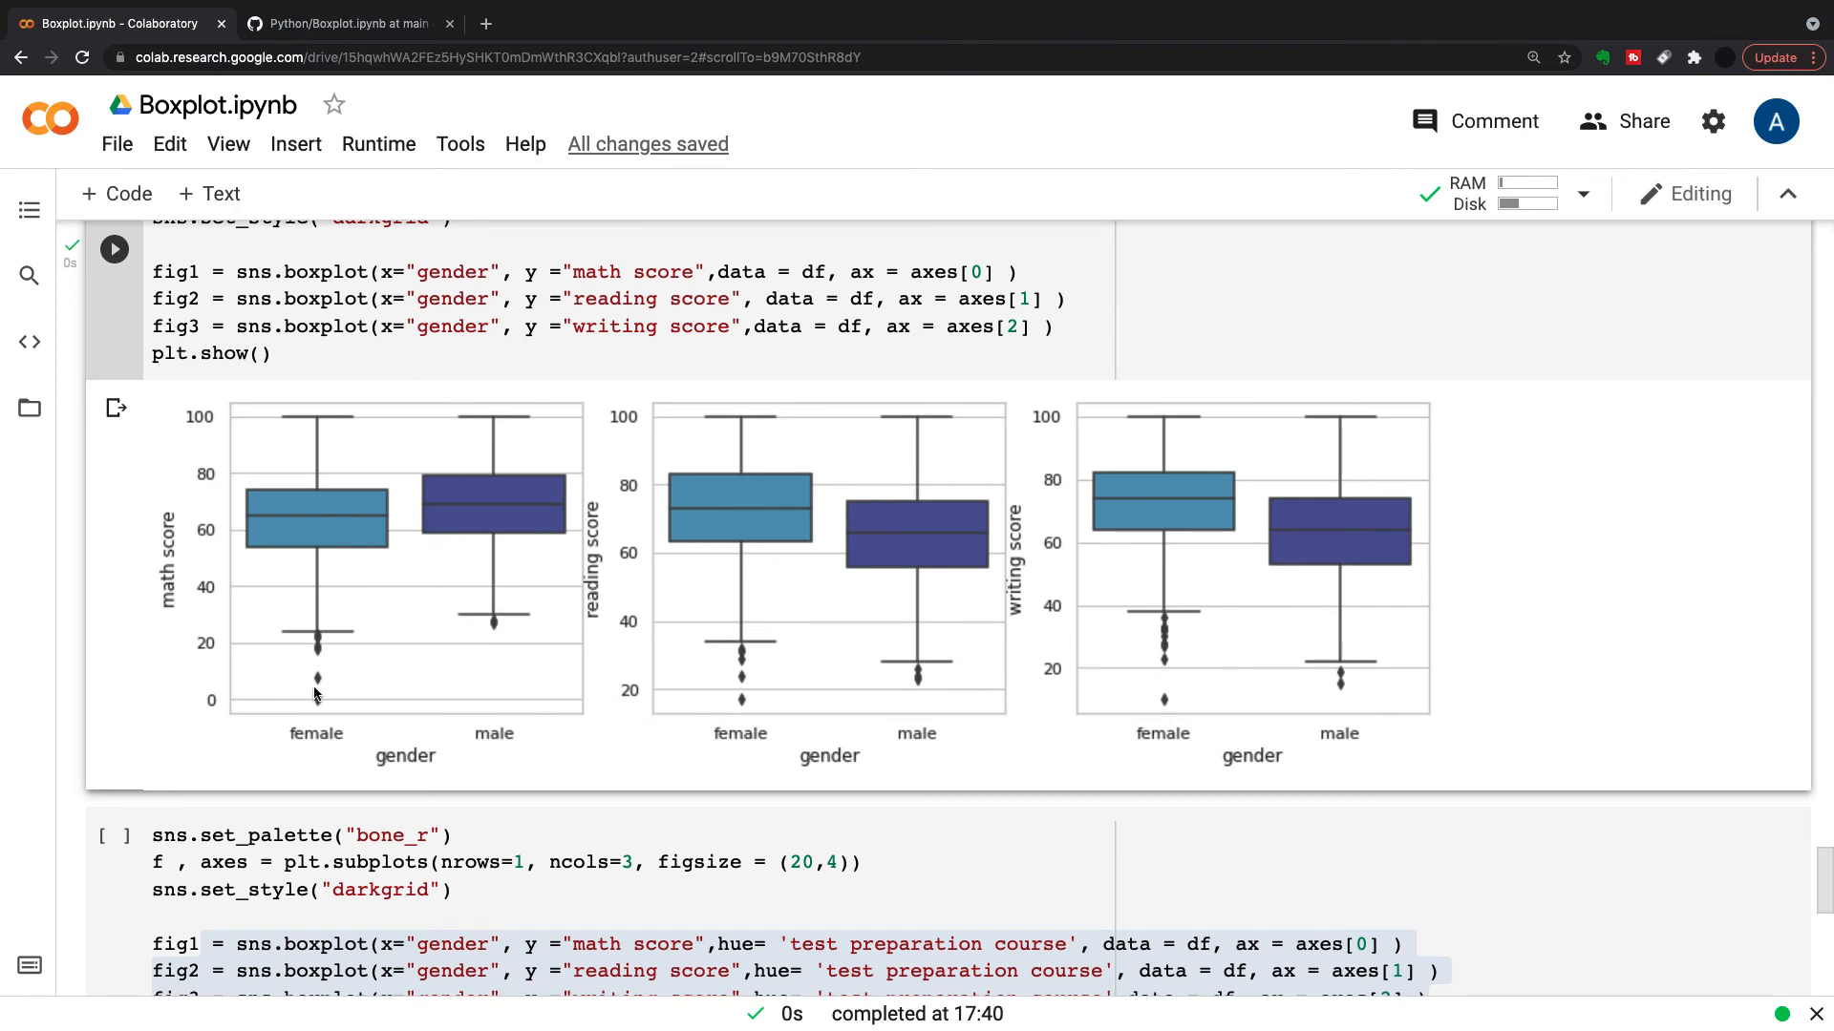
{"action": "mouse_move", "coordinate": [321, 701]}
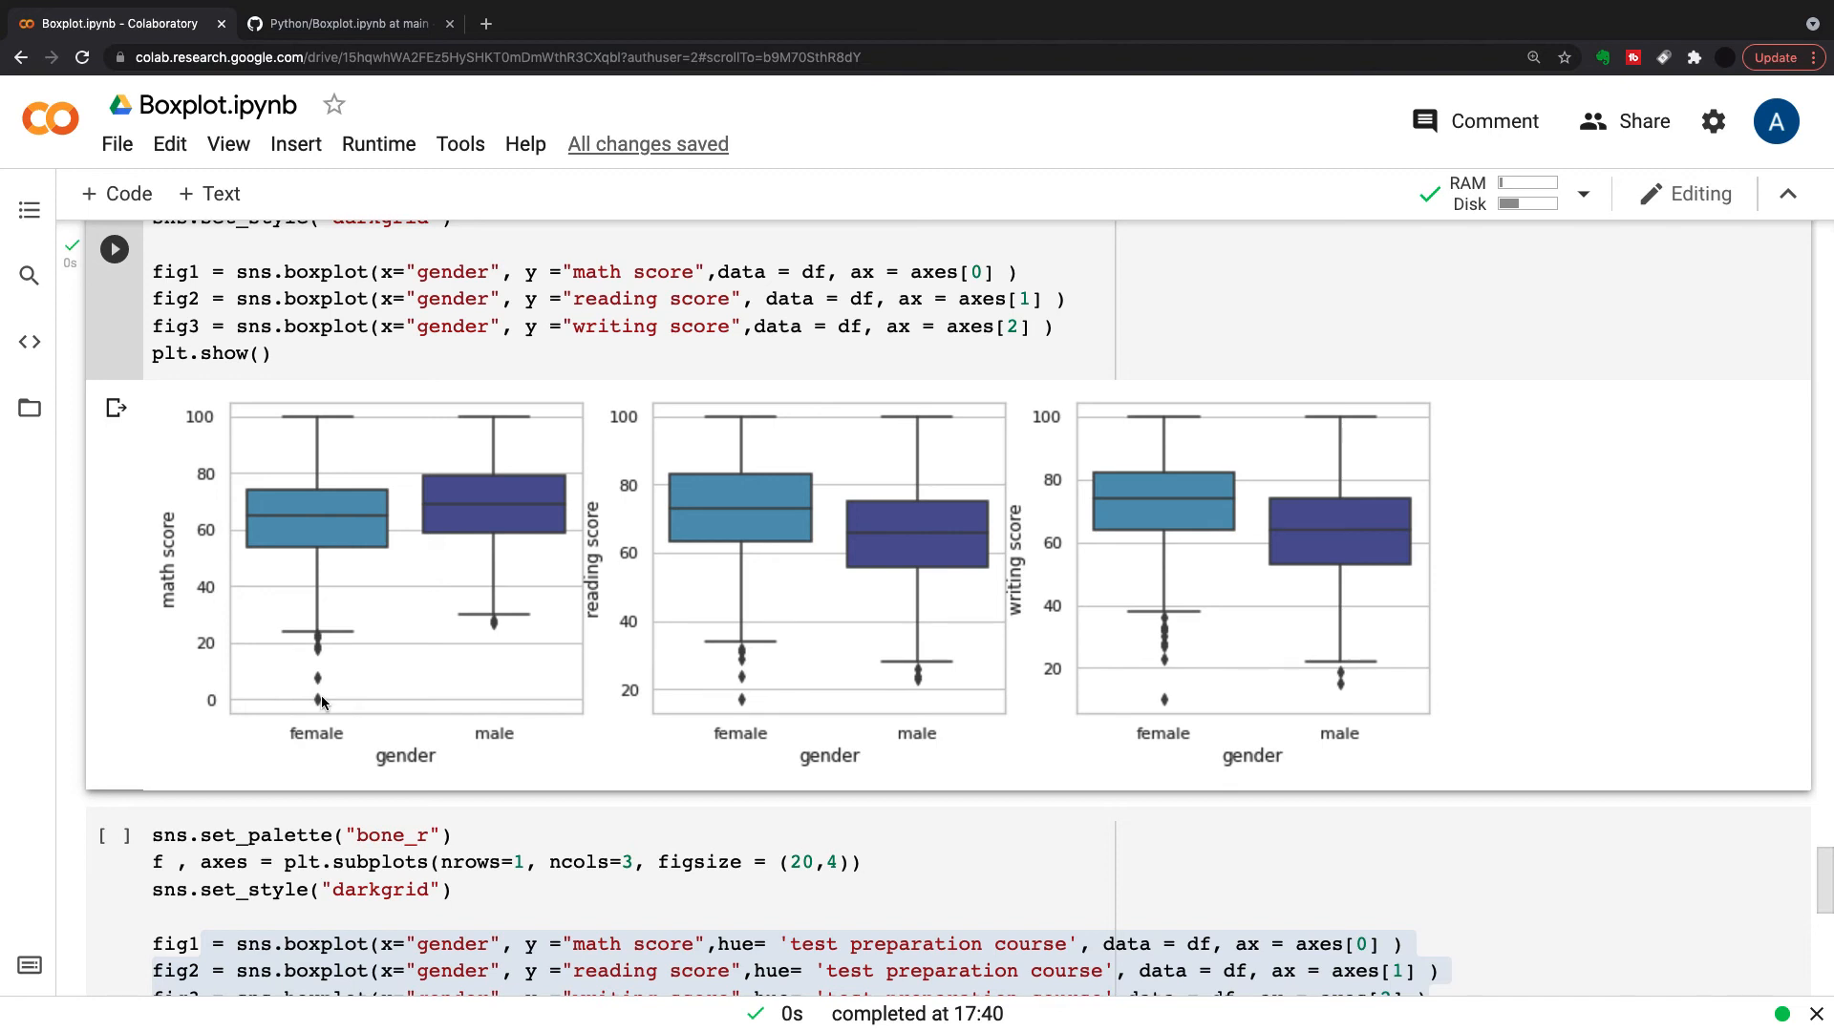
{"action": "mouse_move", "coordinate": [332, 704]}
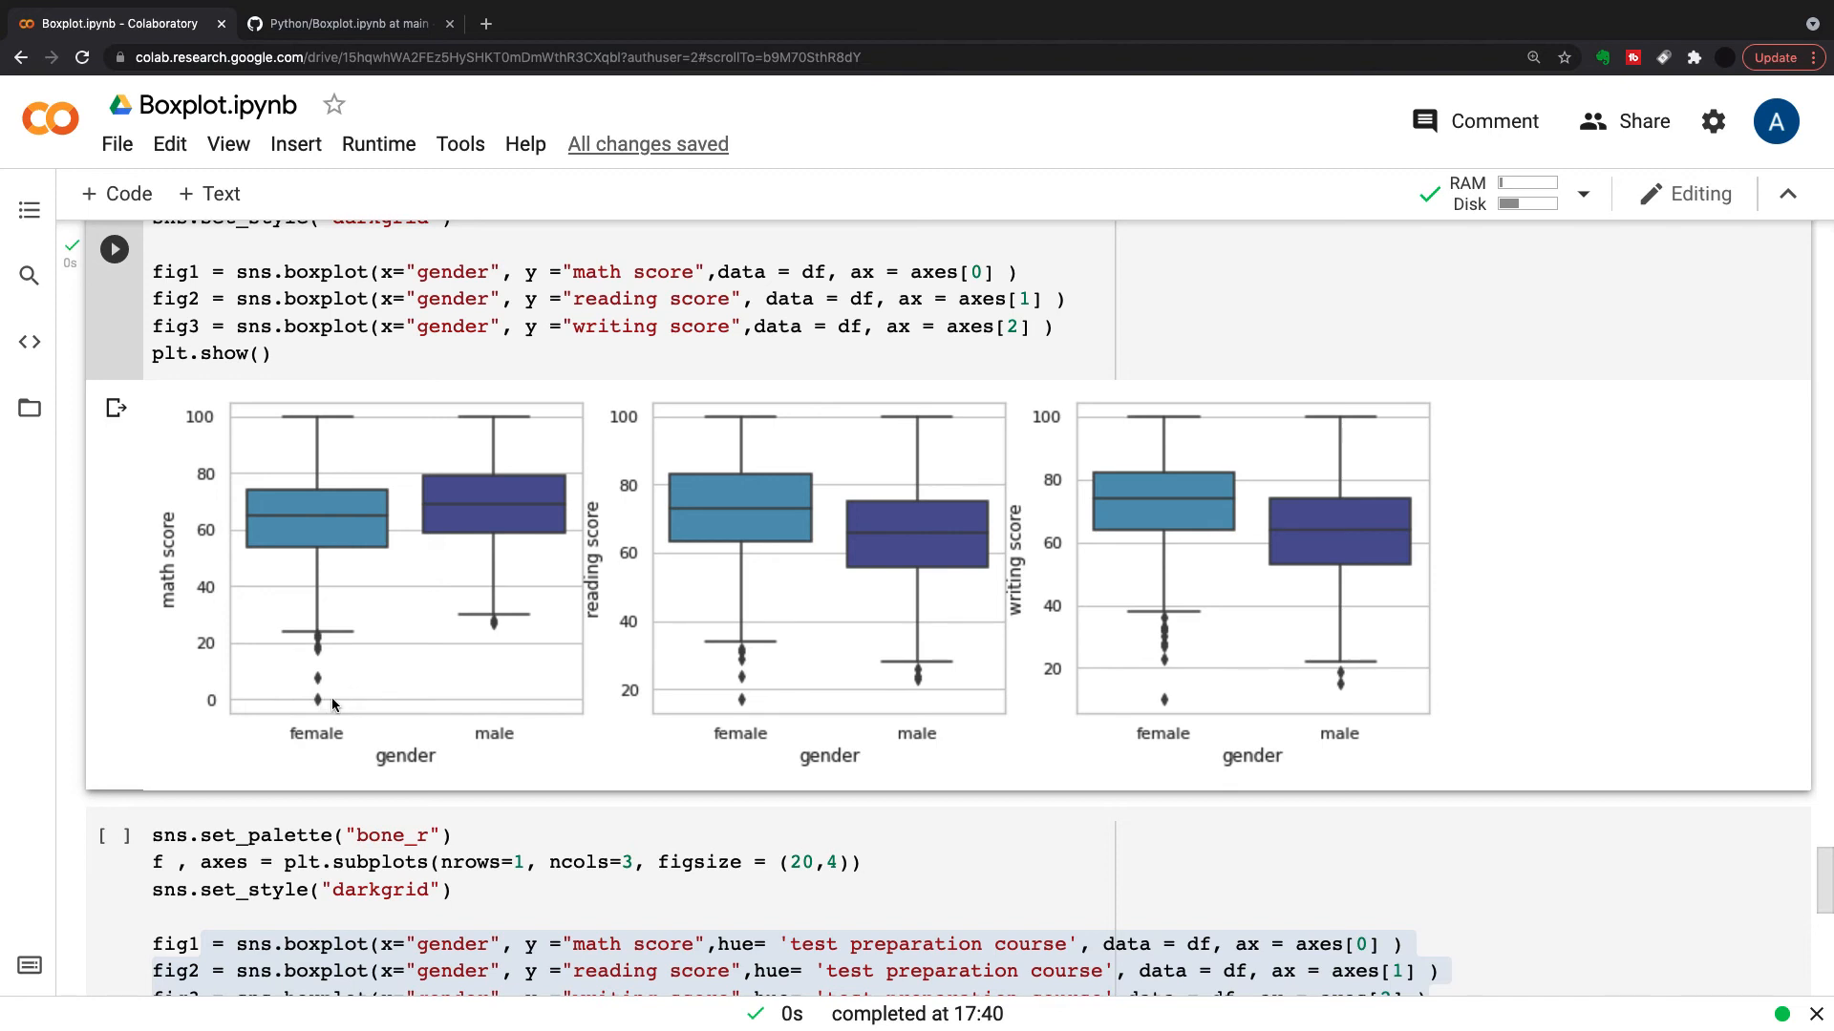
Run the bone_r cell with hue='test preparation course' for the three score boxplots
{"action": "scroll", "scroll_direction": "down", "scroll_amount": 3}
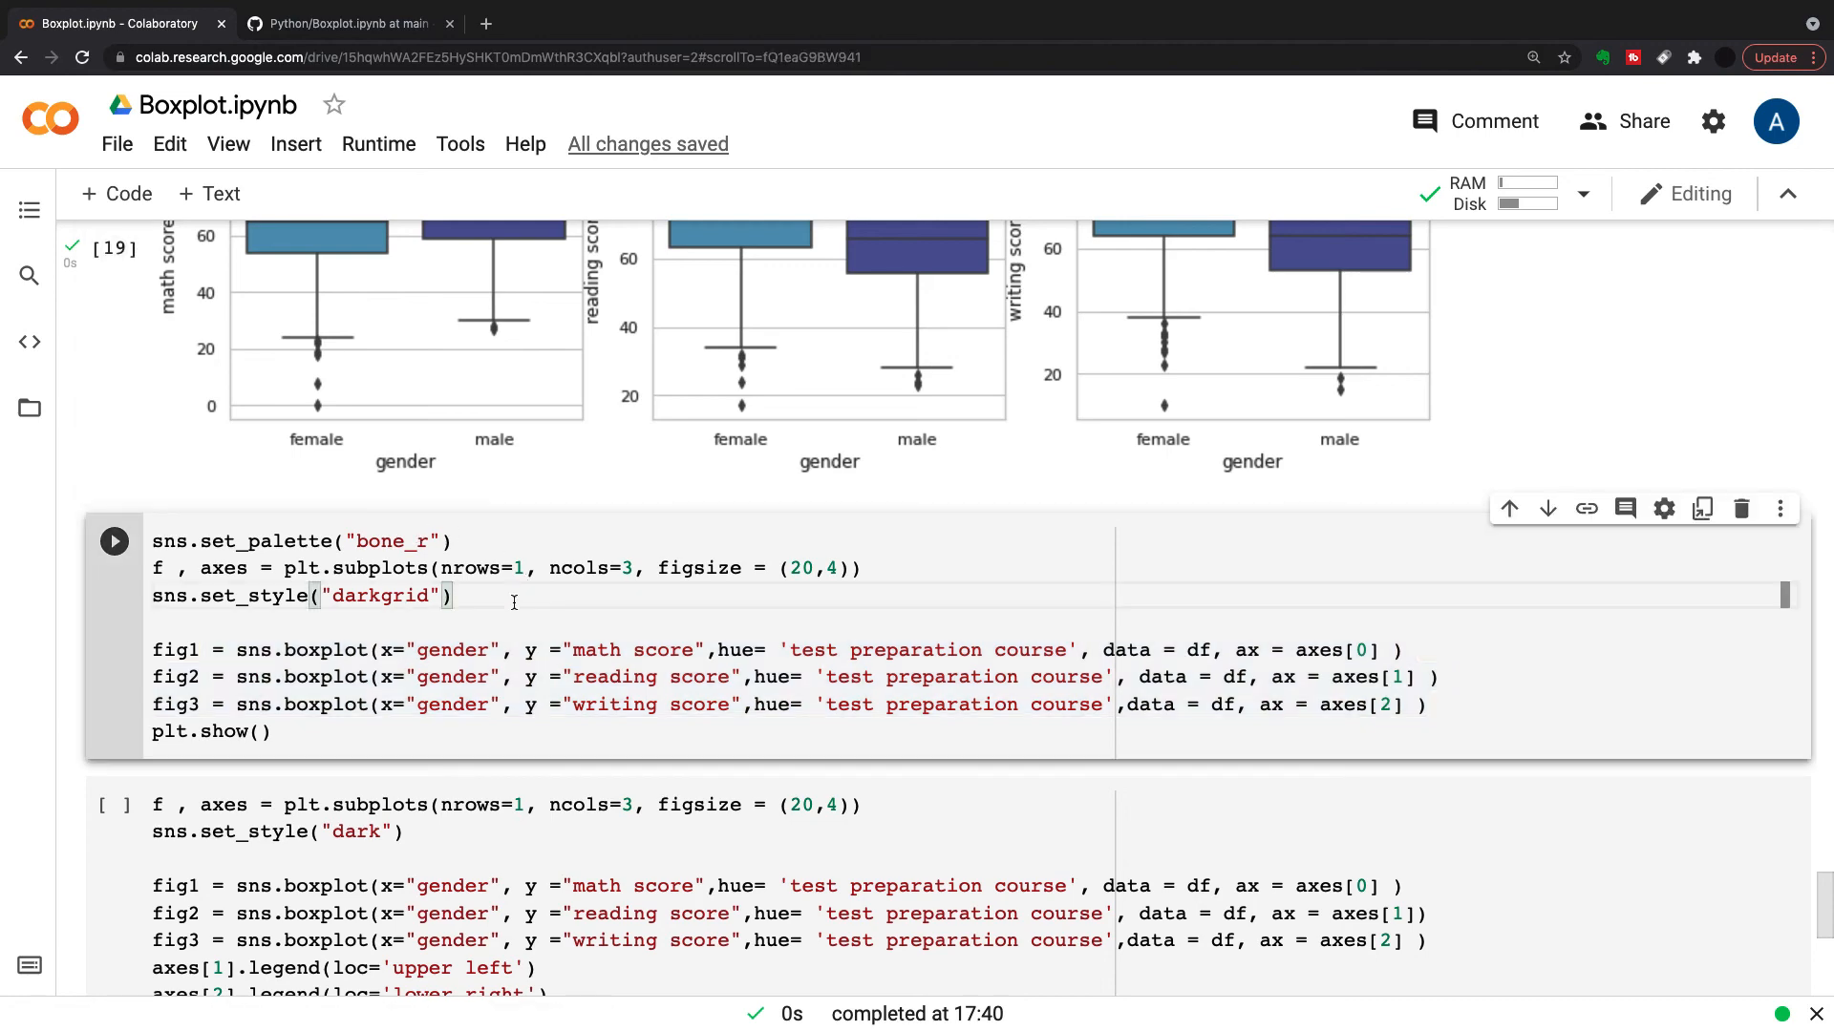
{"action": "mouse_move", "coordinate": [246, 596]}
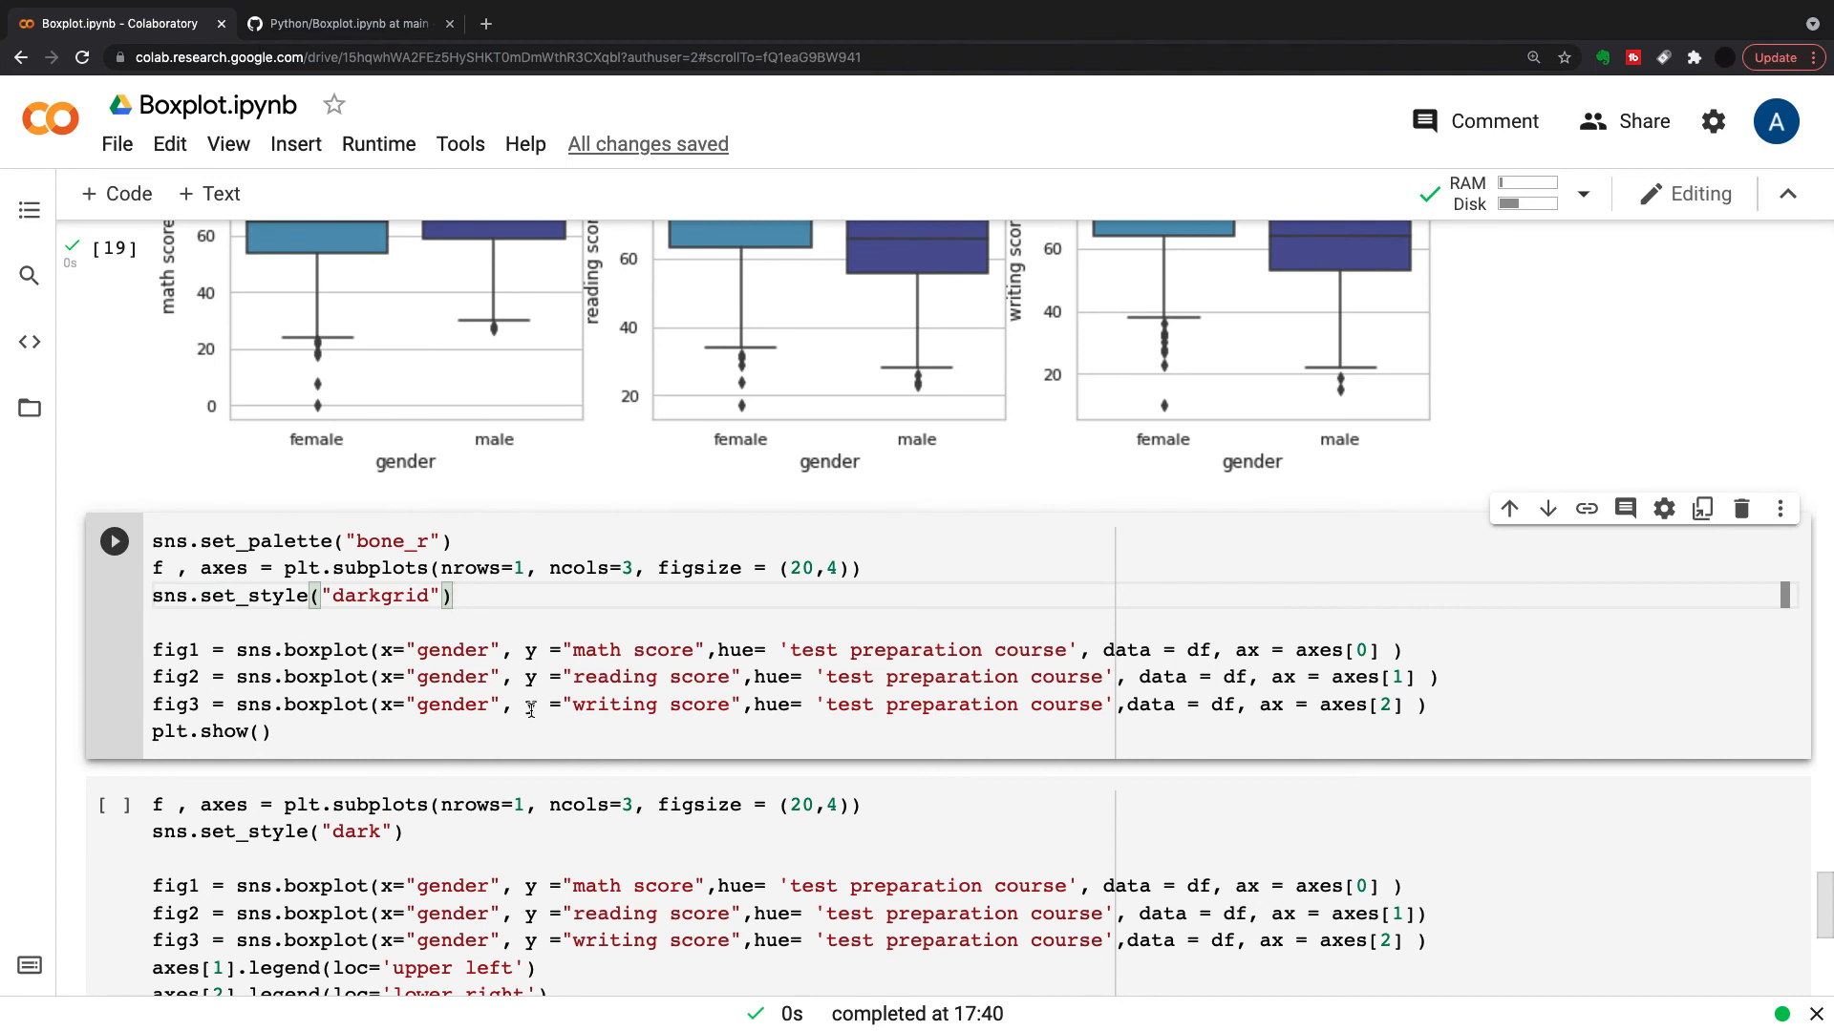
{"action": "mouse_move", "coordinate": [549, 609]}
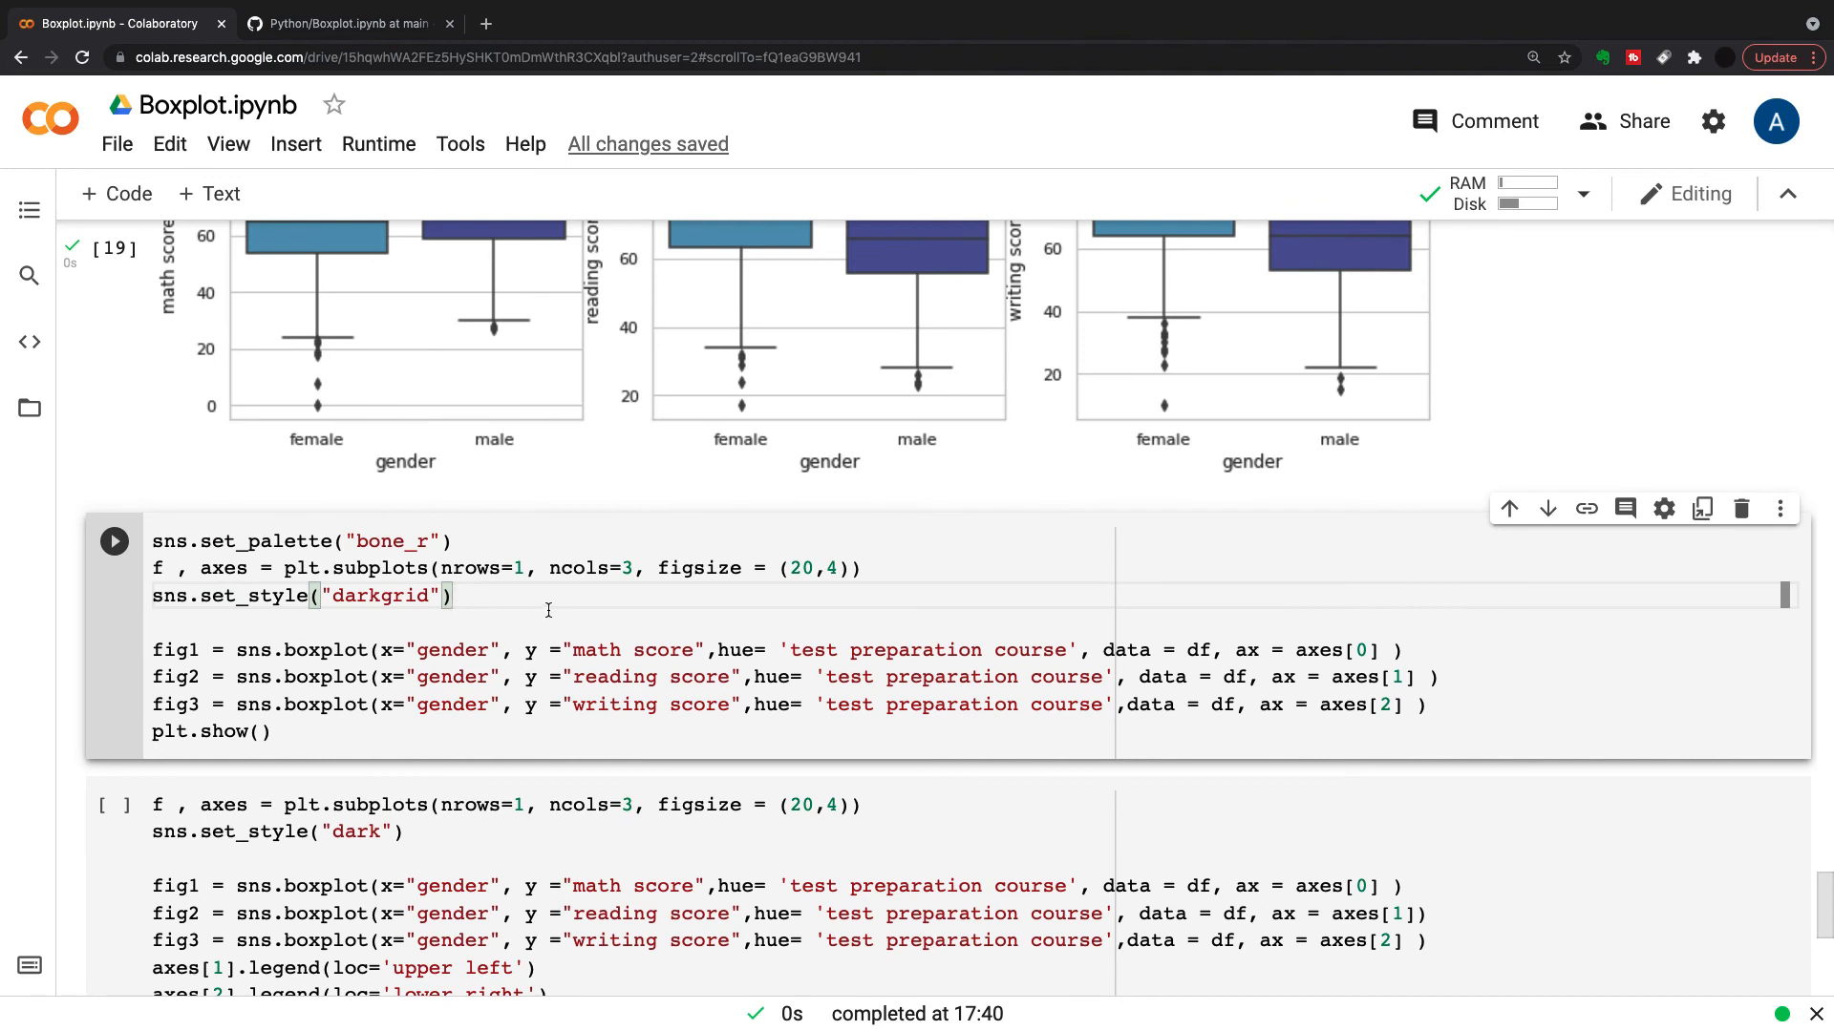
{"action": "mouse_move", "coordinate": [491, 642]}
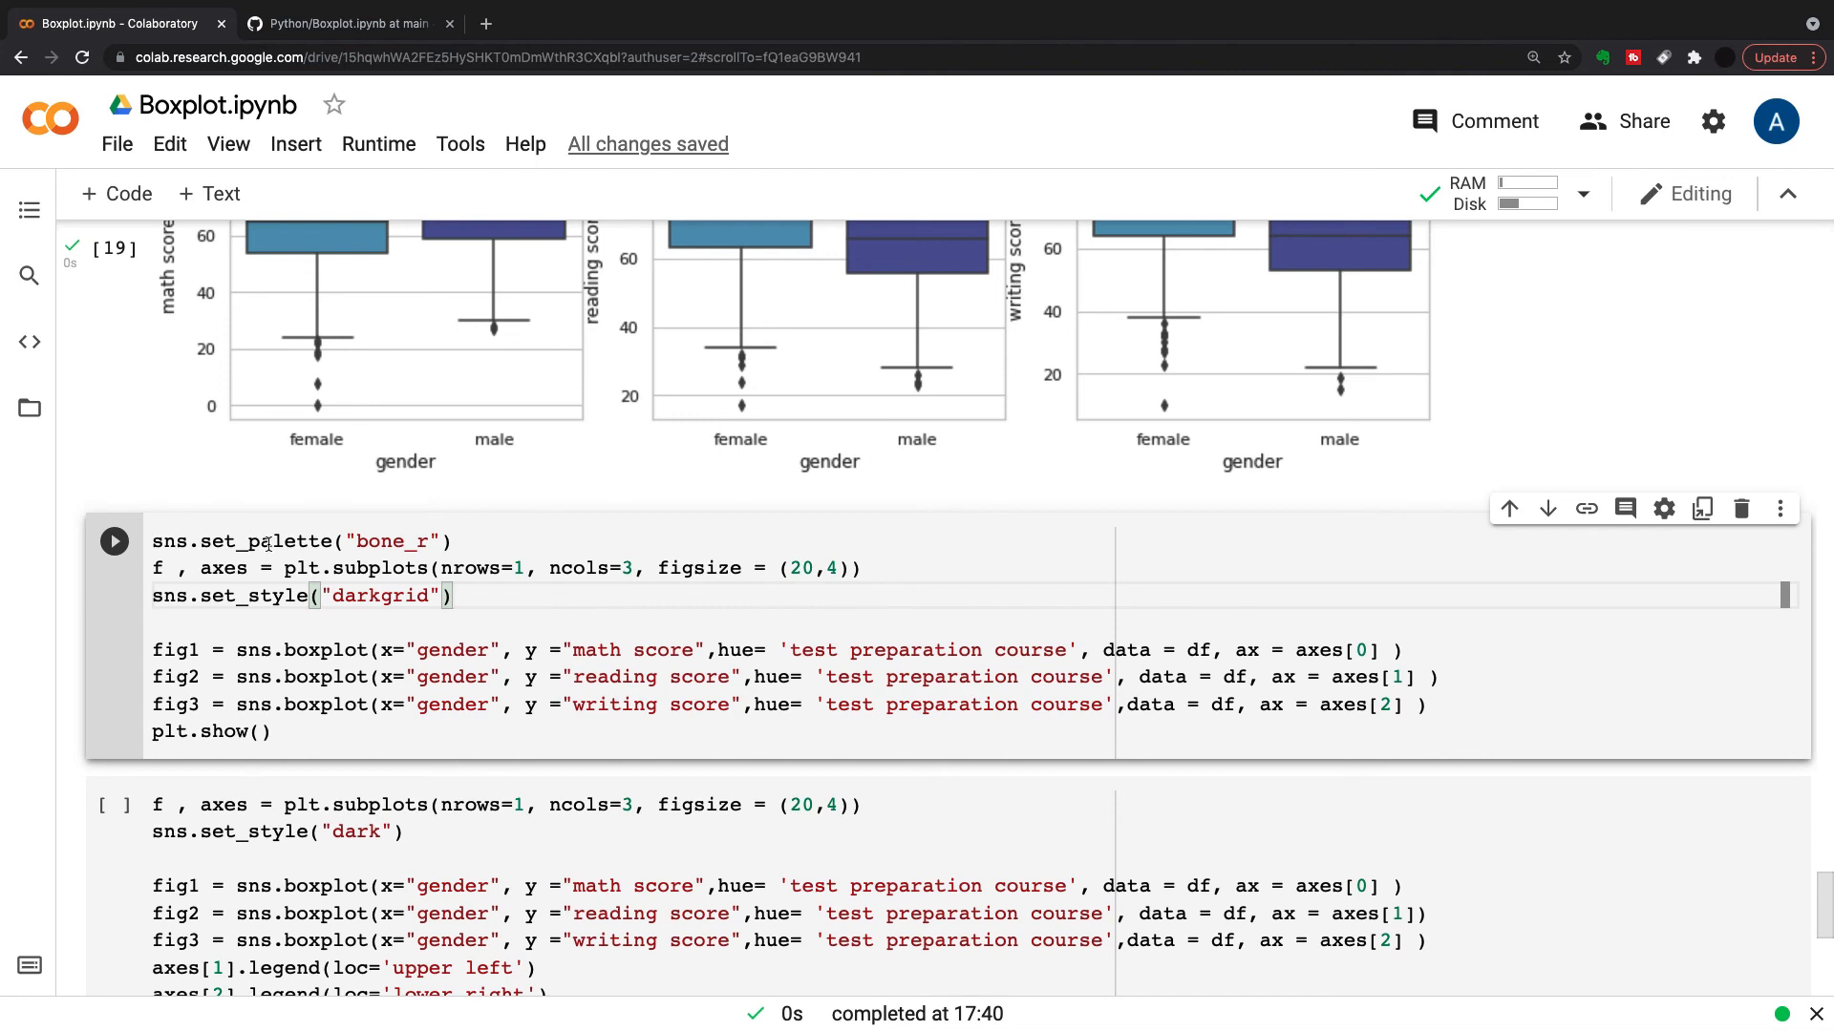
{"action": "left_click", "coordinate": [112, 541]}
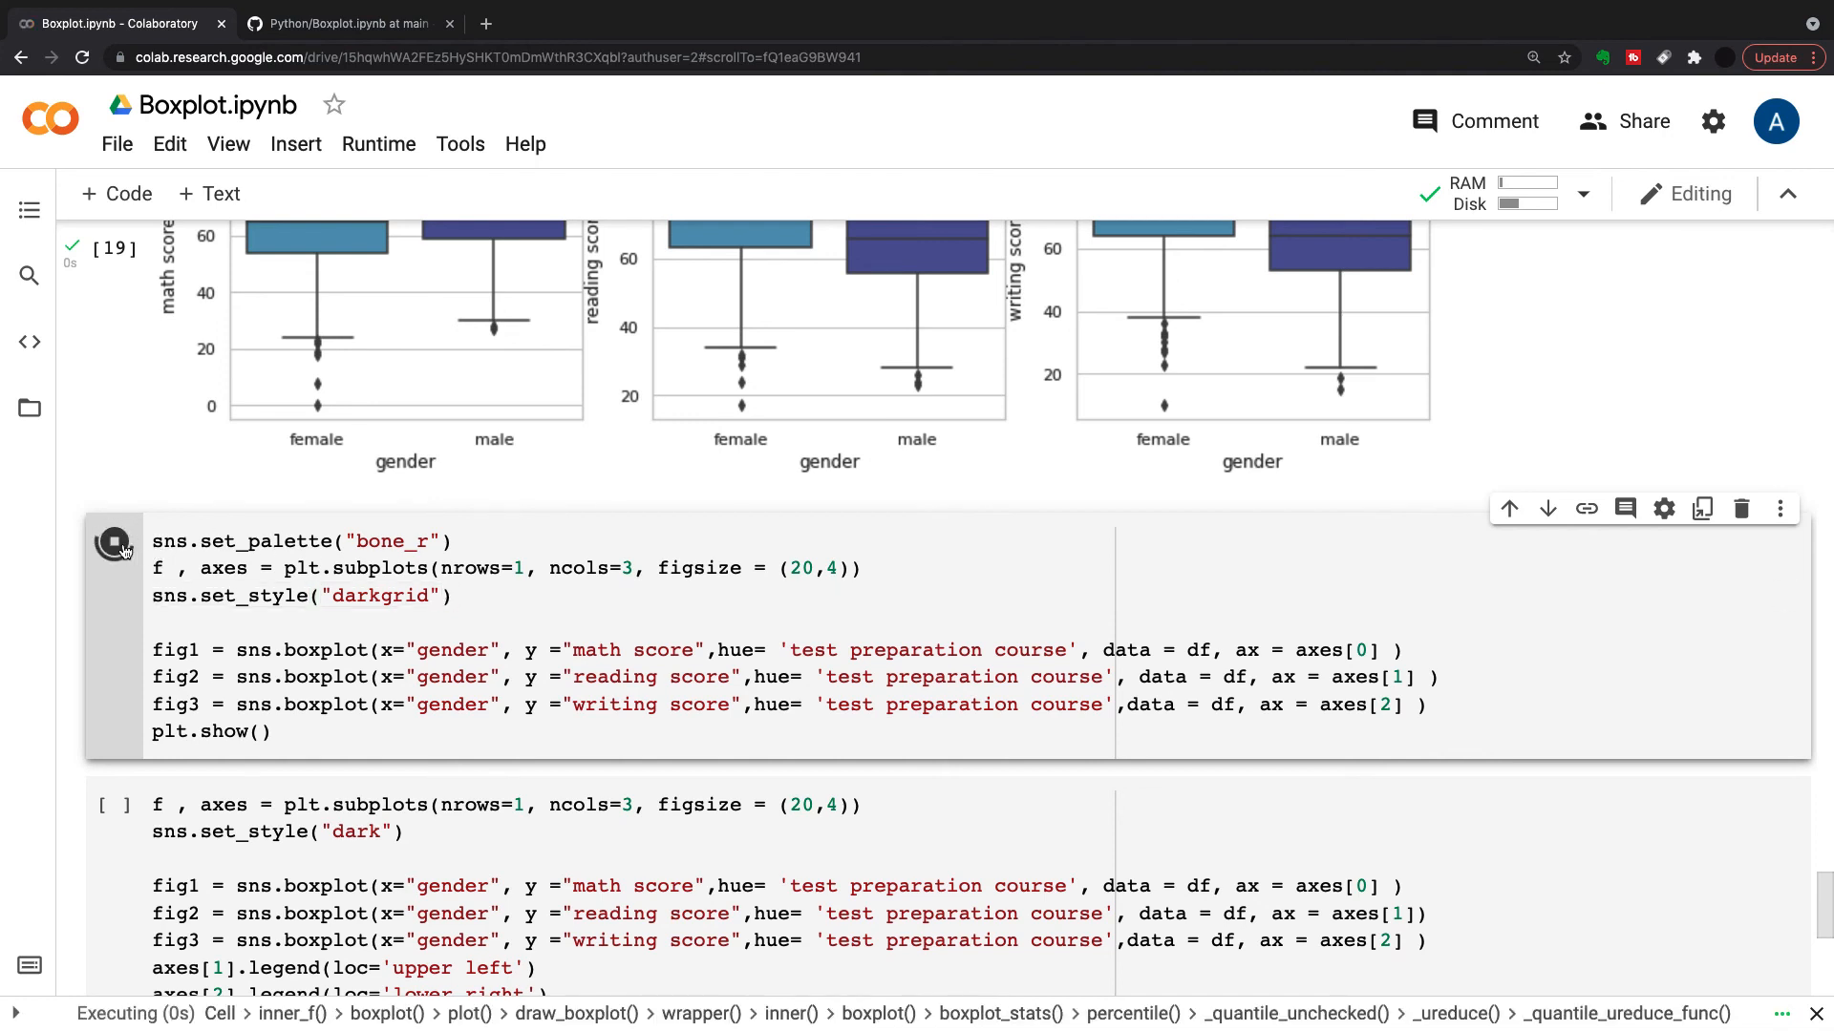
{"action": "left_click", "coordinate": [112, 540]}
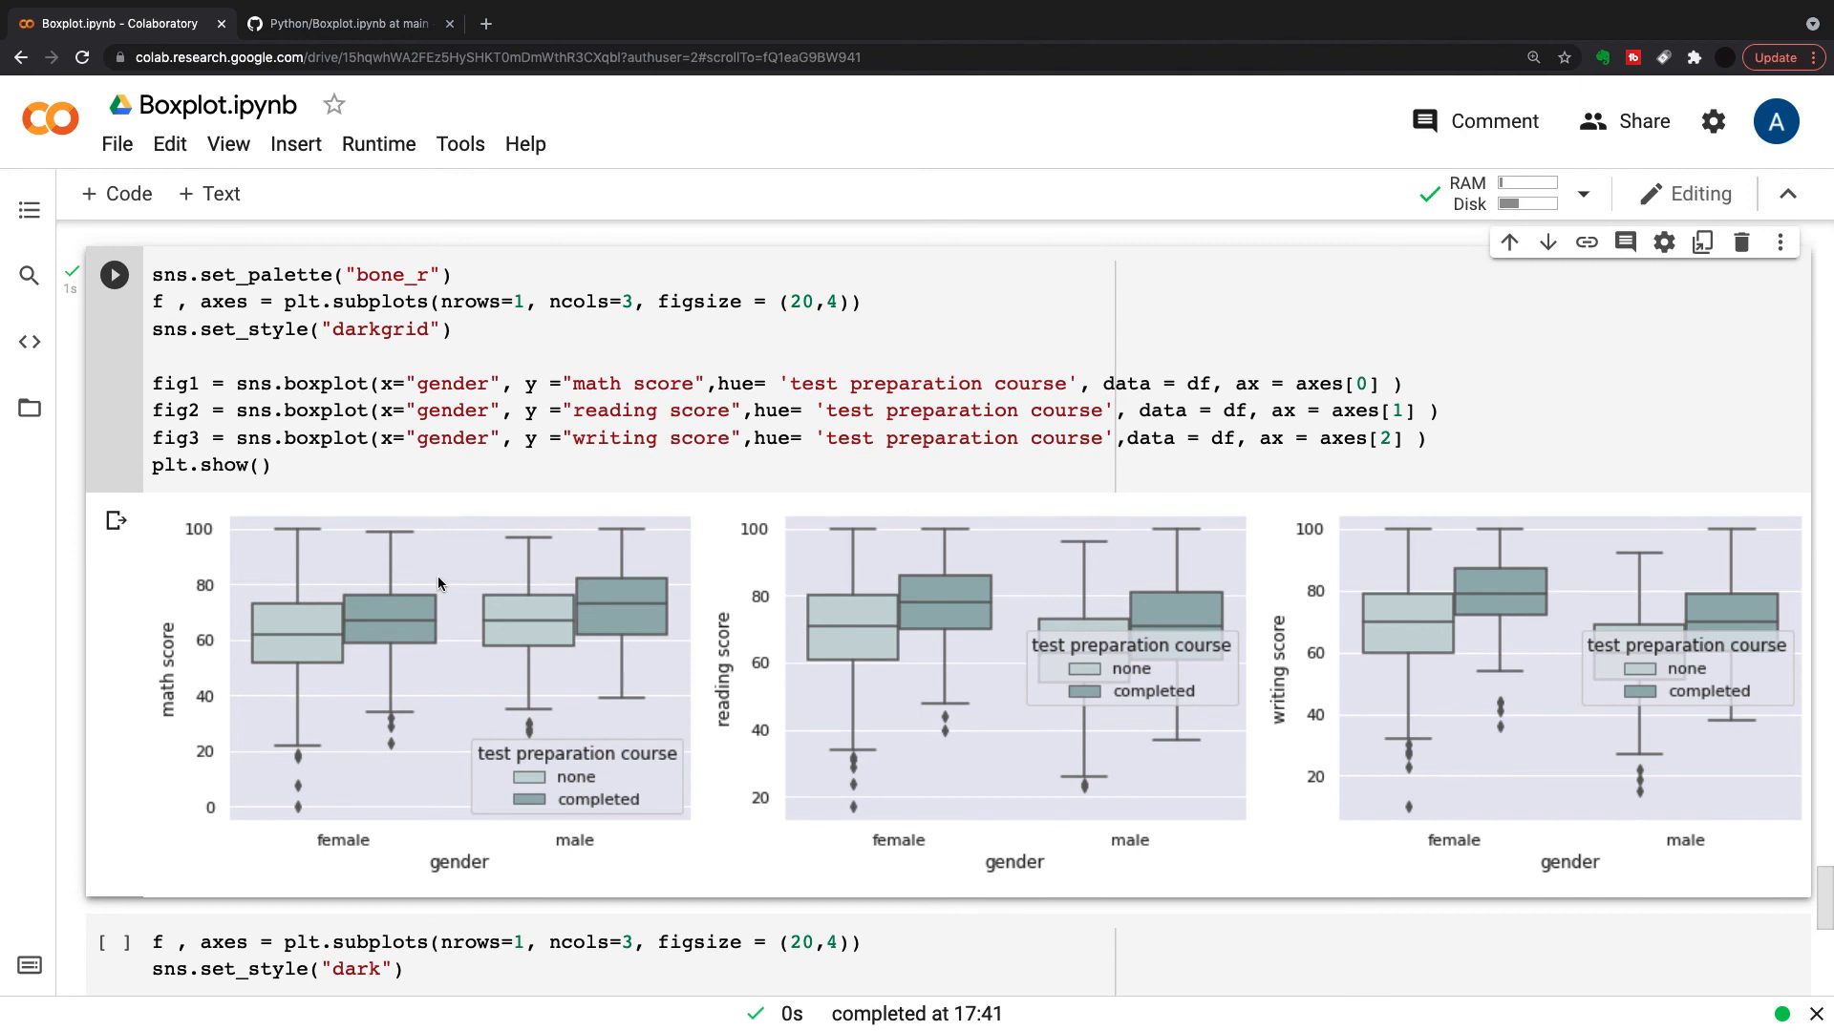
{"action": "mouse_move", "coordinate": [430, 613]}
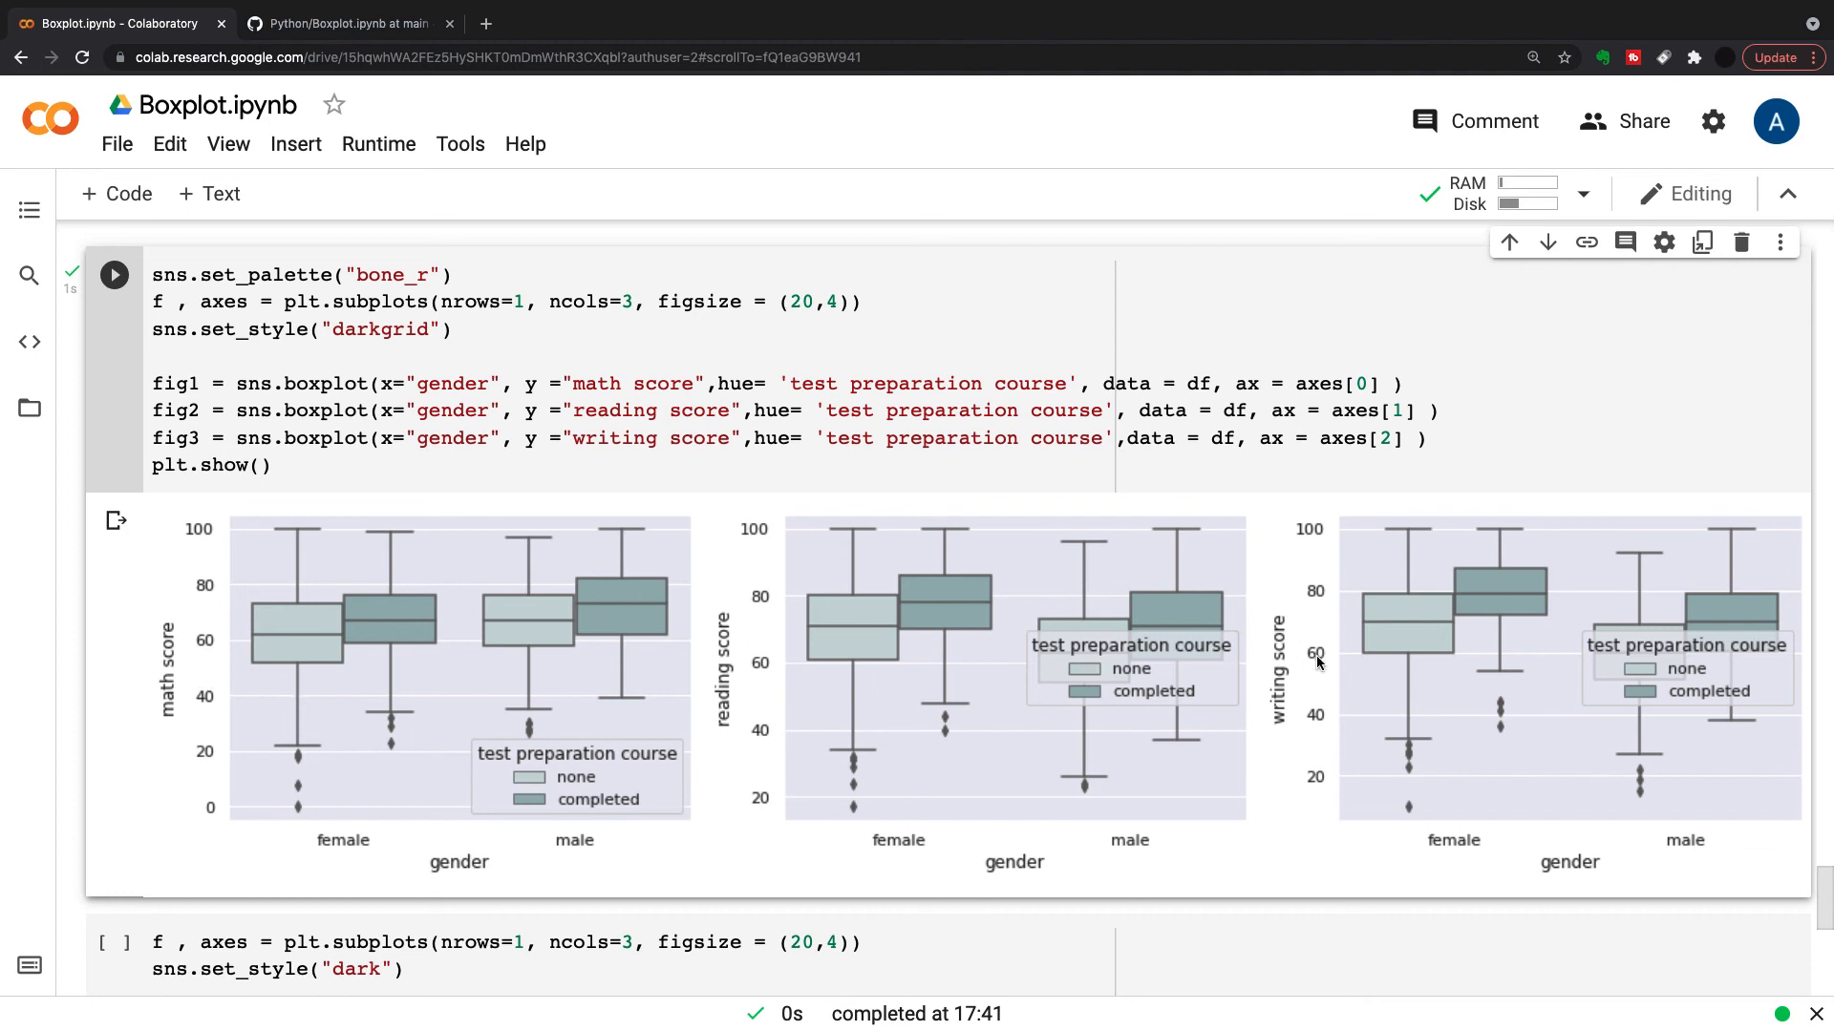
{"action": "mouse_move", "coordinate": [652, 562]}
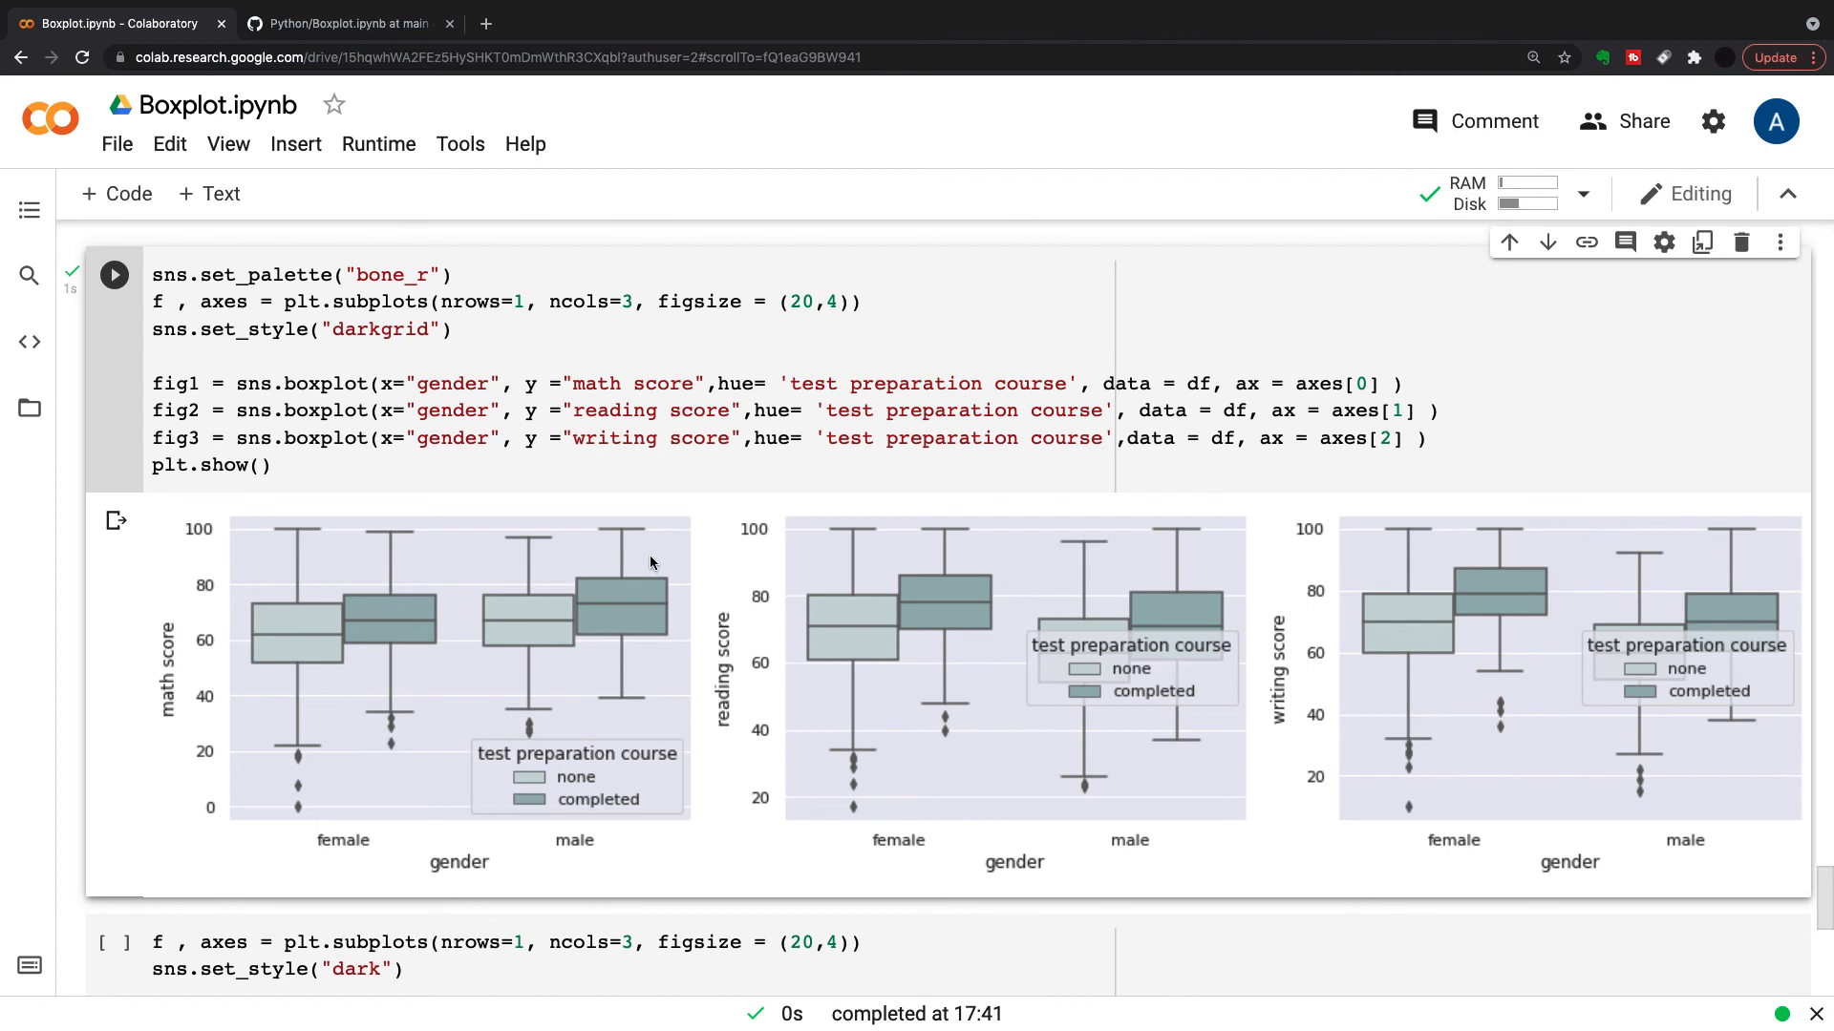
{"action": "mouse_move", "coordinate": [389, 629]}
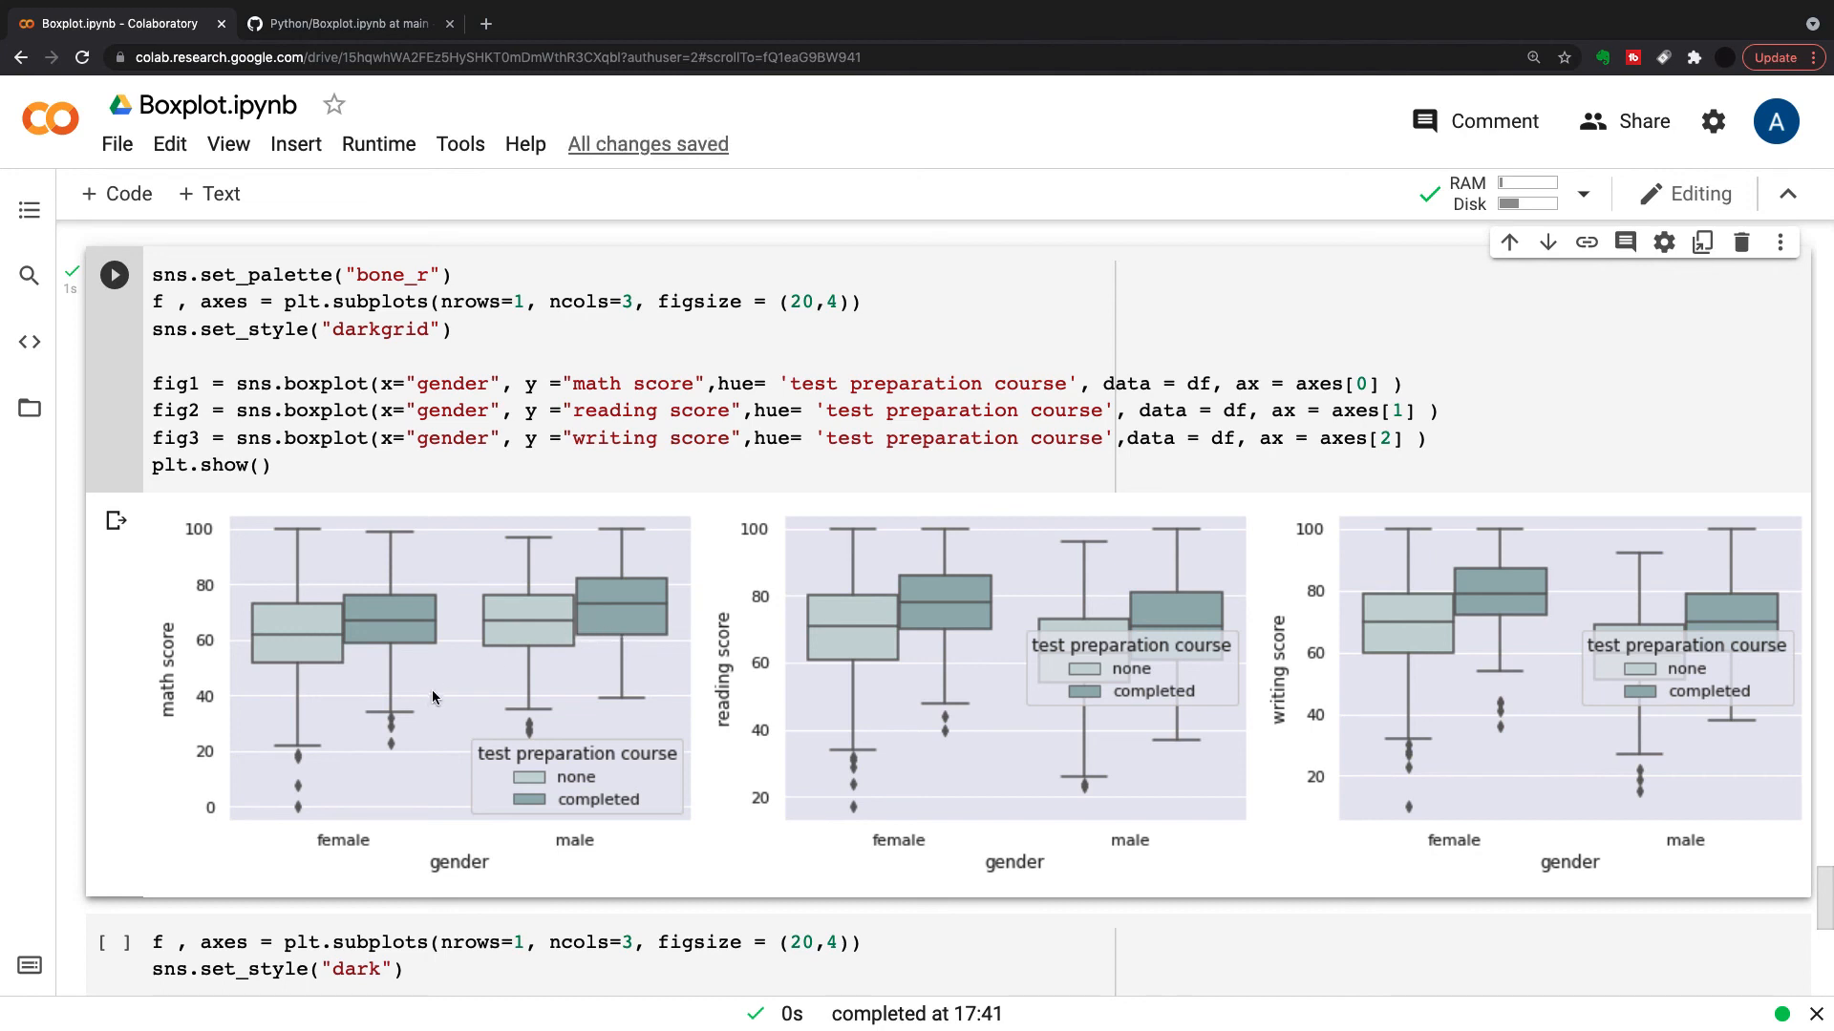
{"action": "mouse_move", "coordinate": [313, 747]}
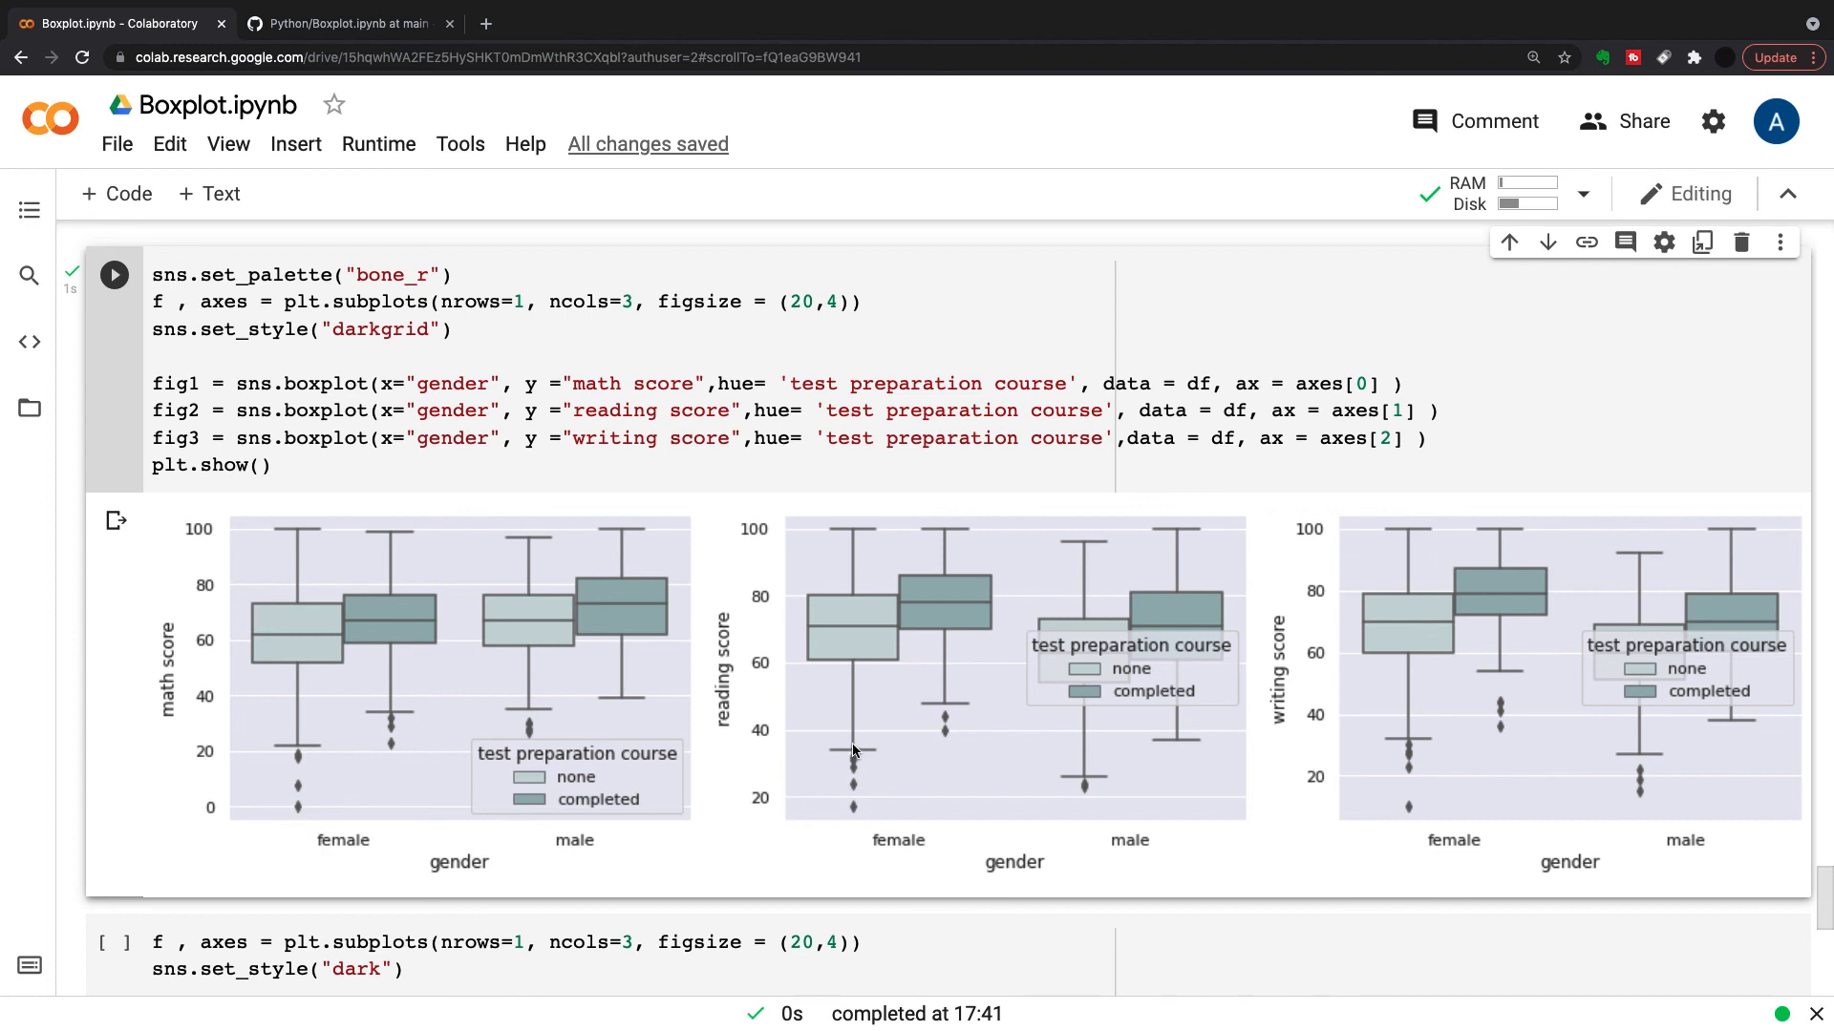
{"action": "mouse_move", "coordinate": [1795, 775]}
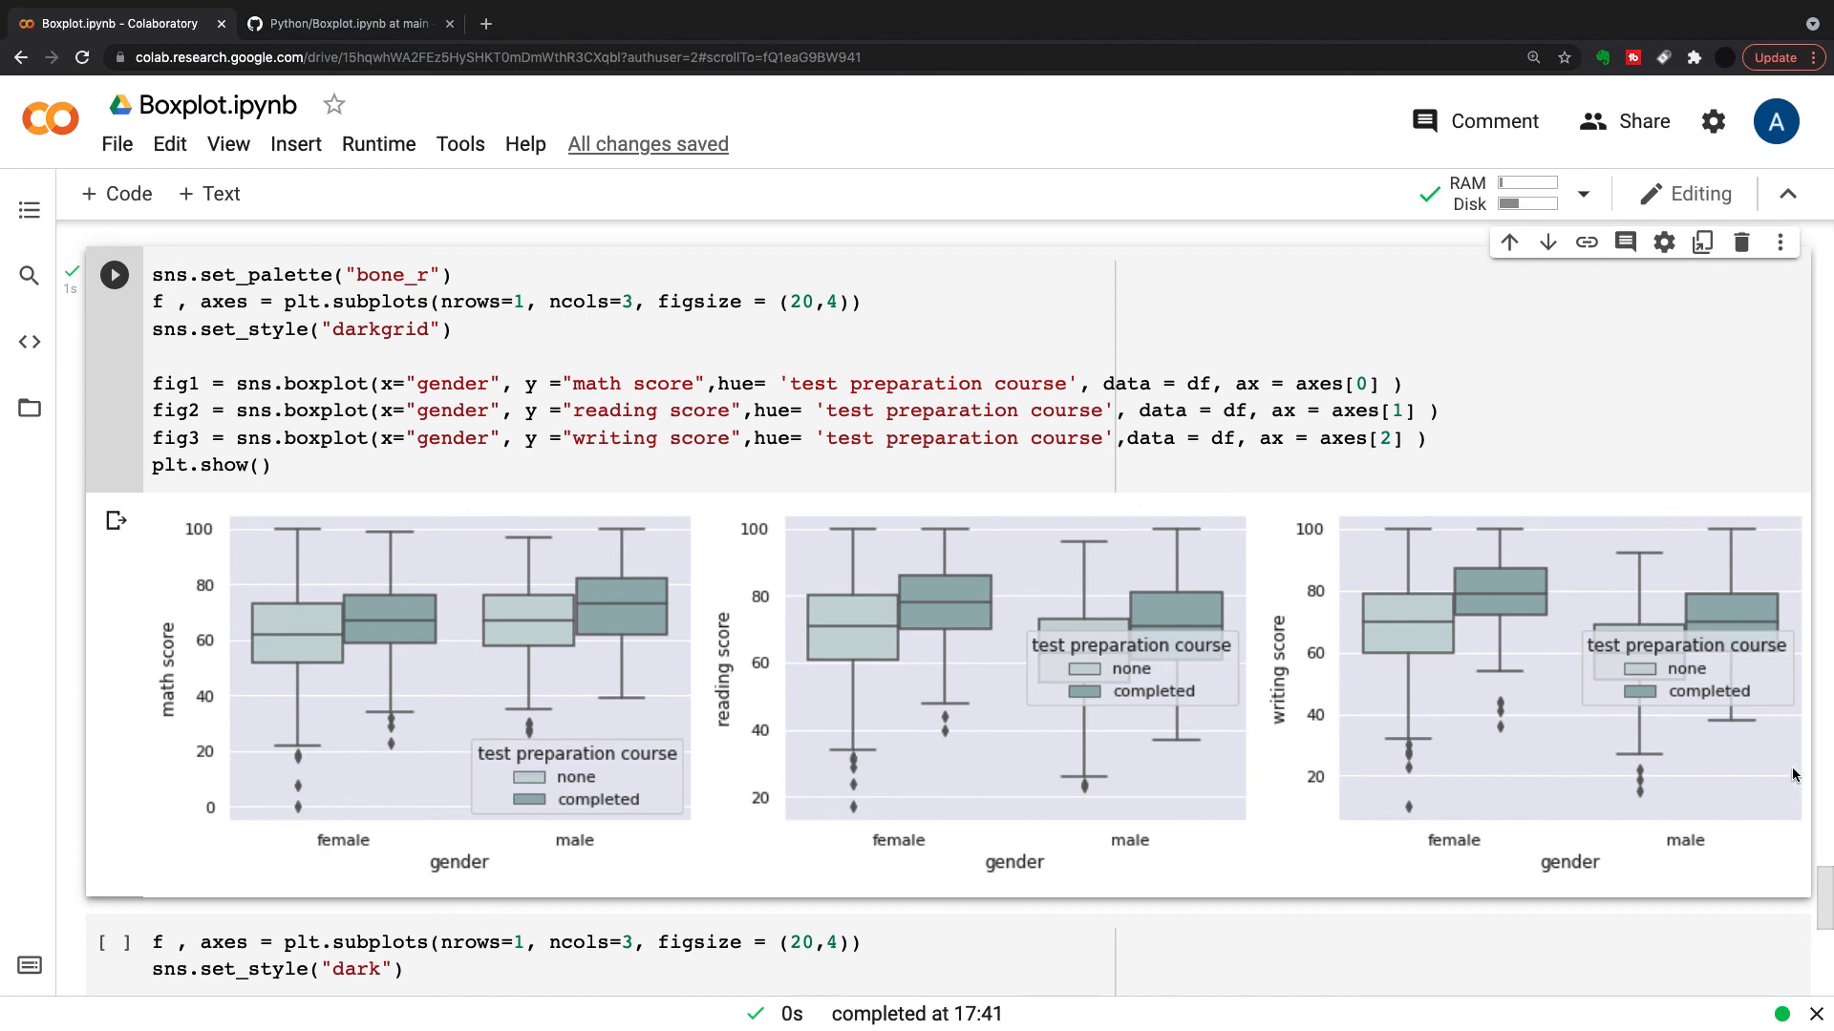
{"action": "mouse_move", "coordinate": [1620, 804]}
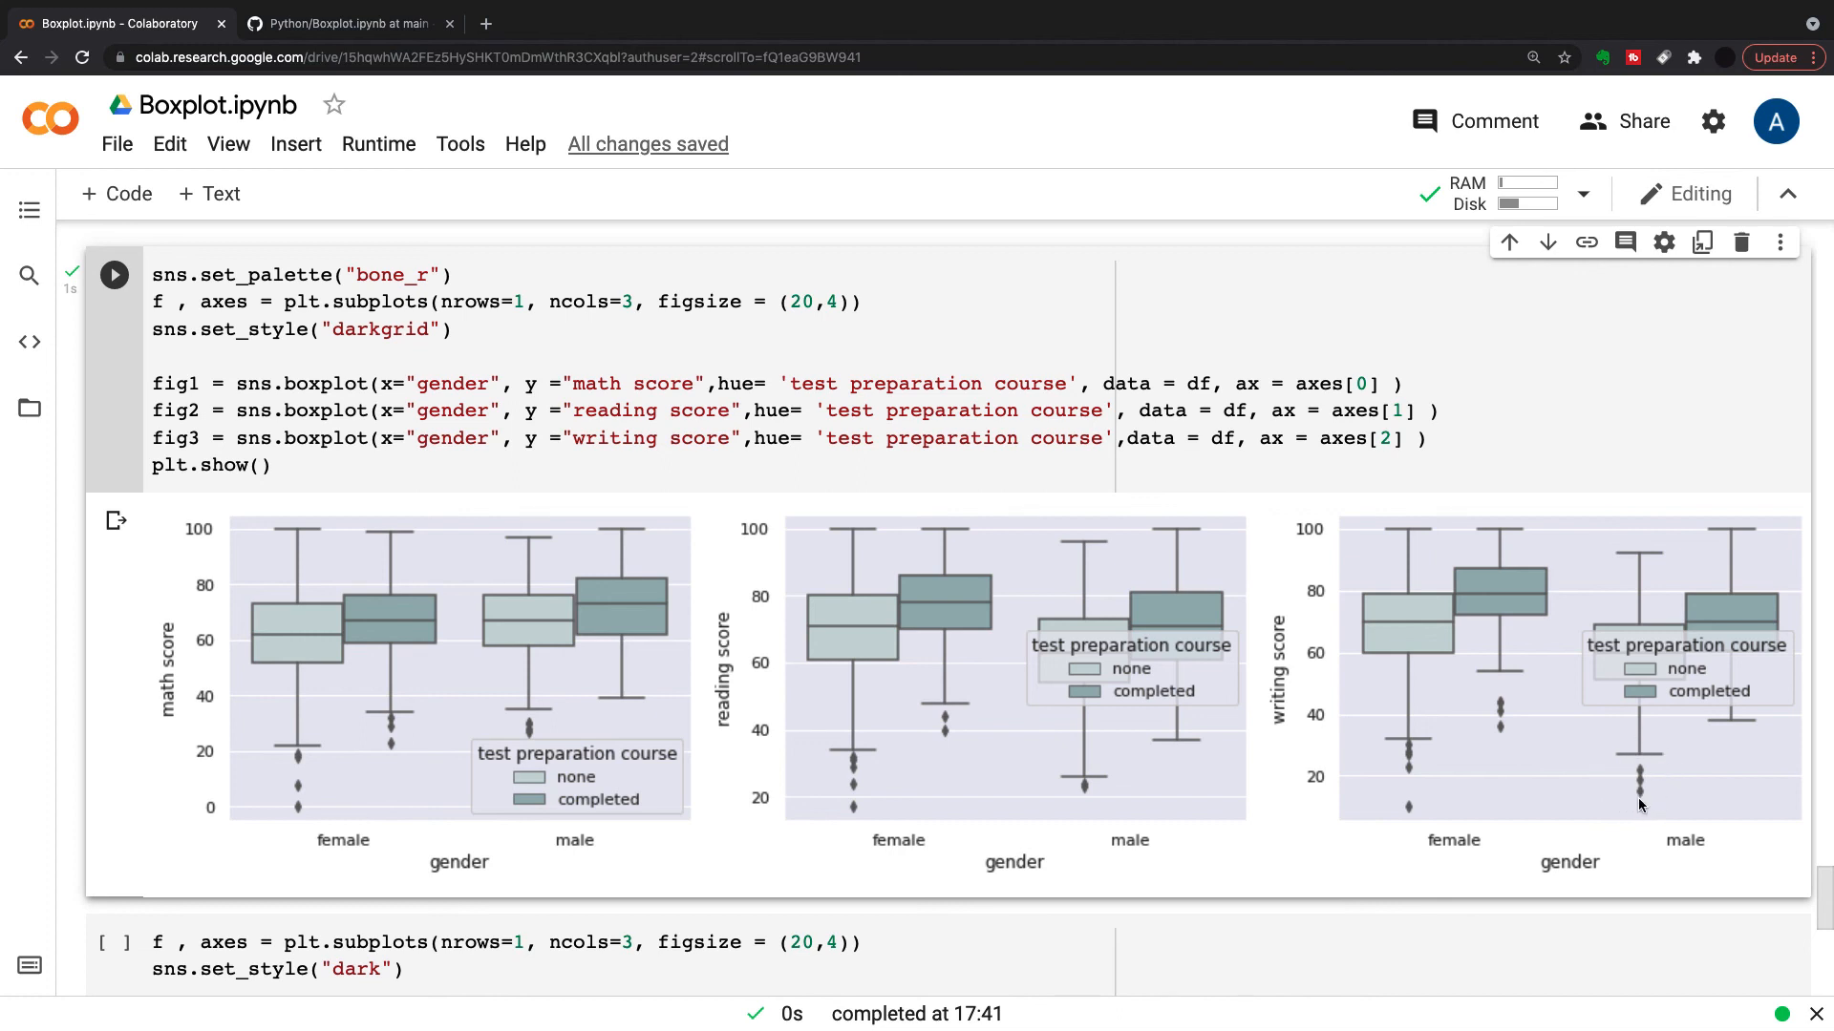
{"action": "mouse_move", "coordinate": [502, 712]}
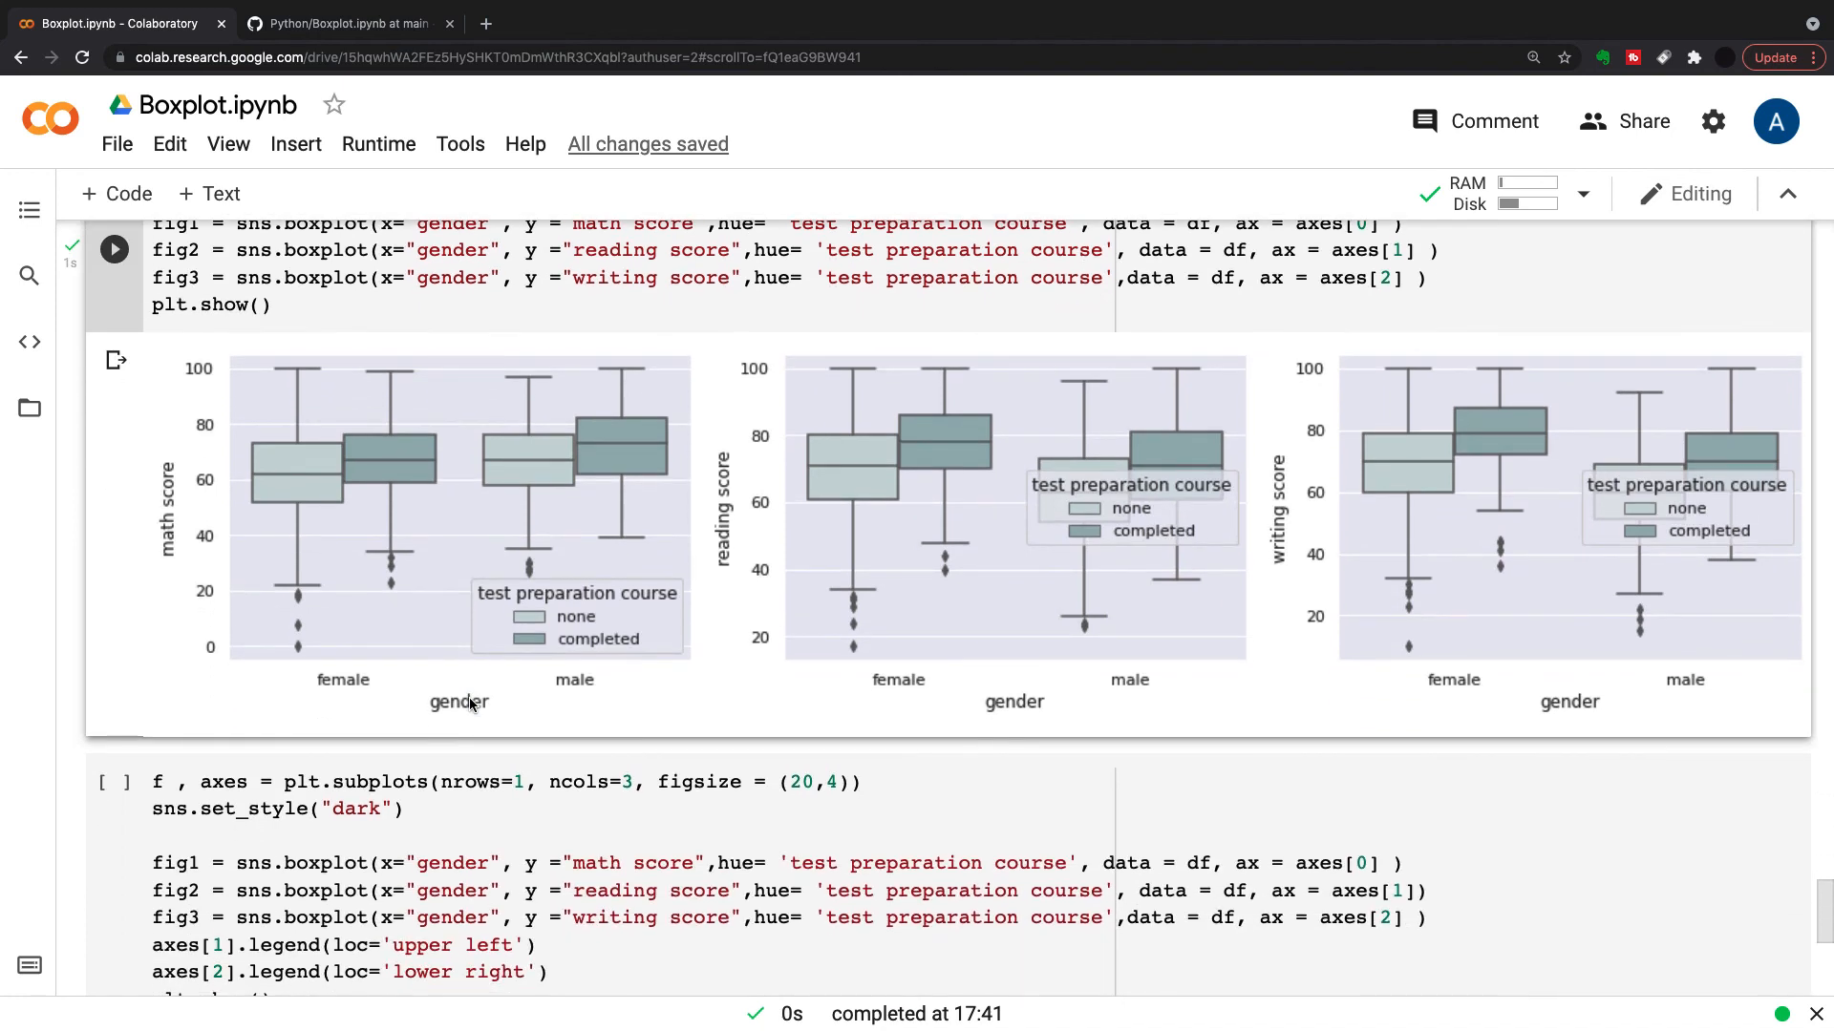
{"action": "mouse_move", "coordinate": [541, 634]}
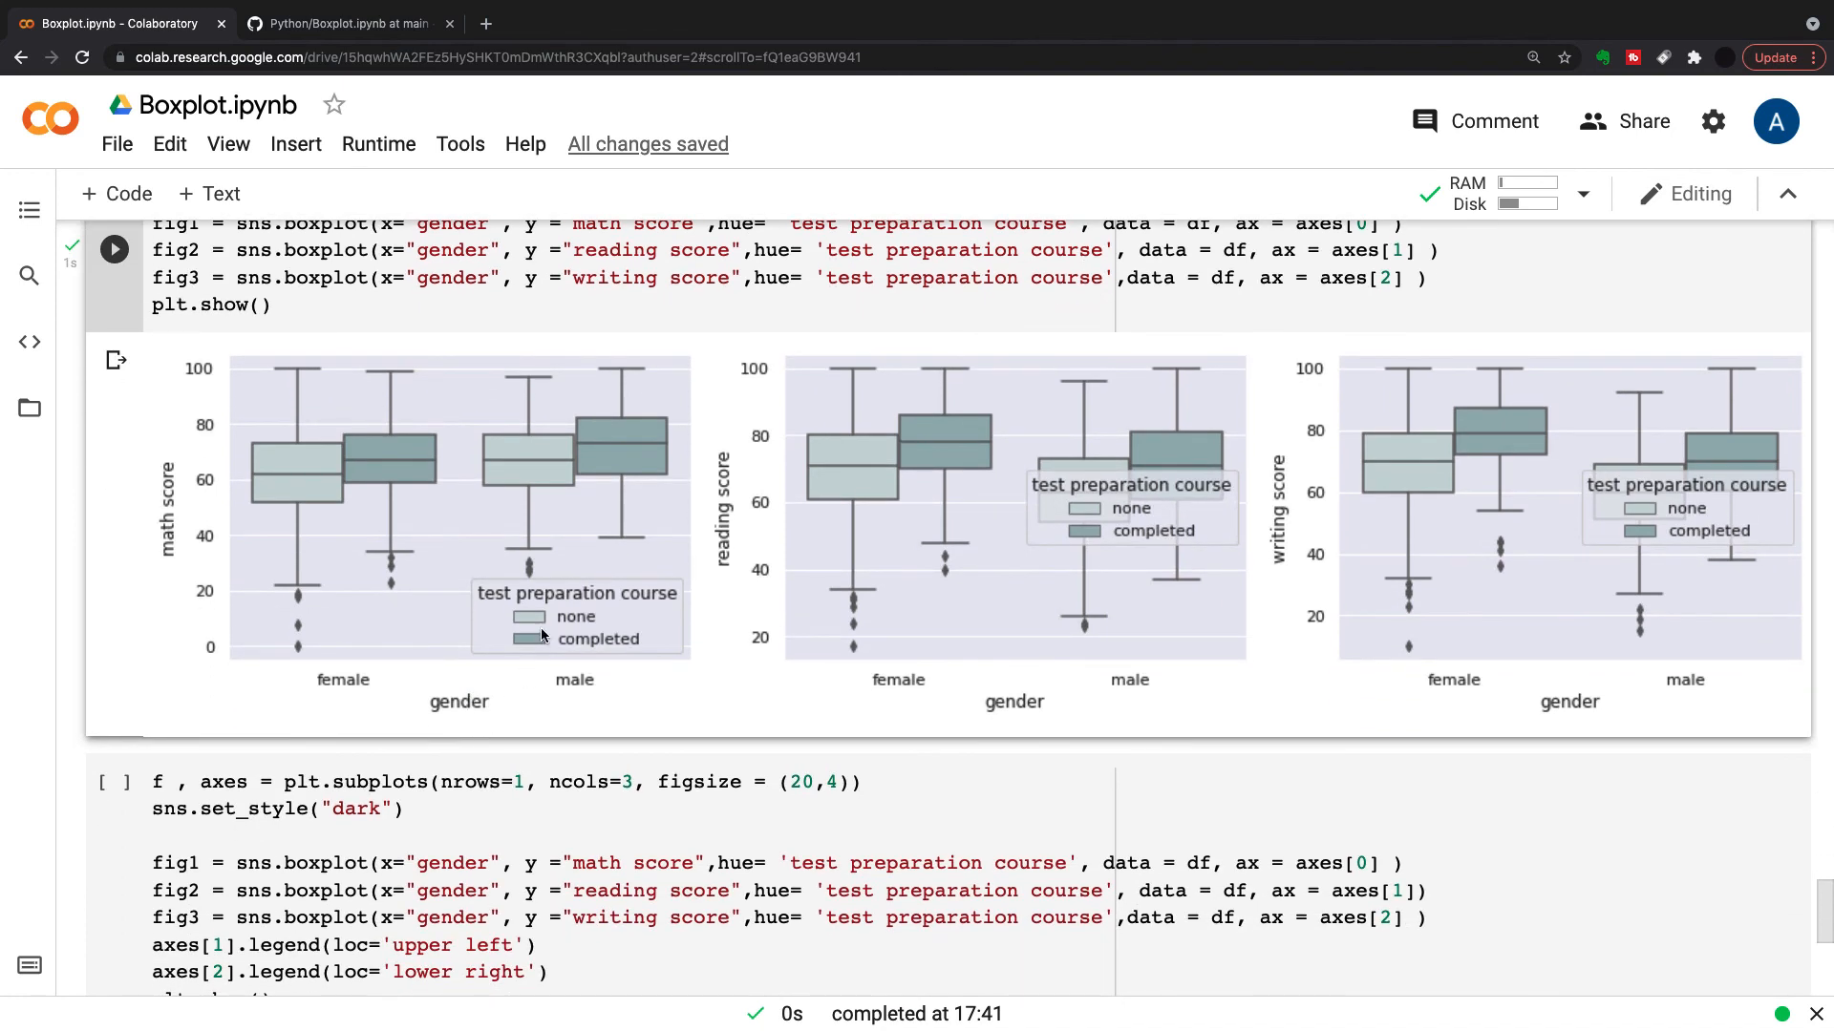
{"action": "mouse_move", "coordinate": [541, 632]}
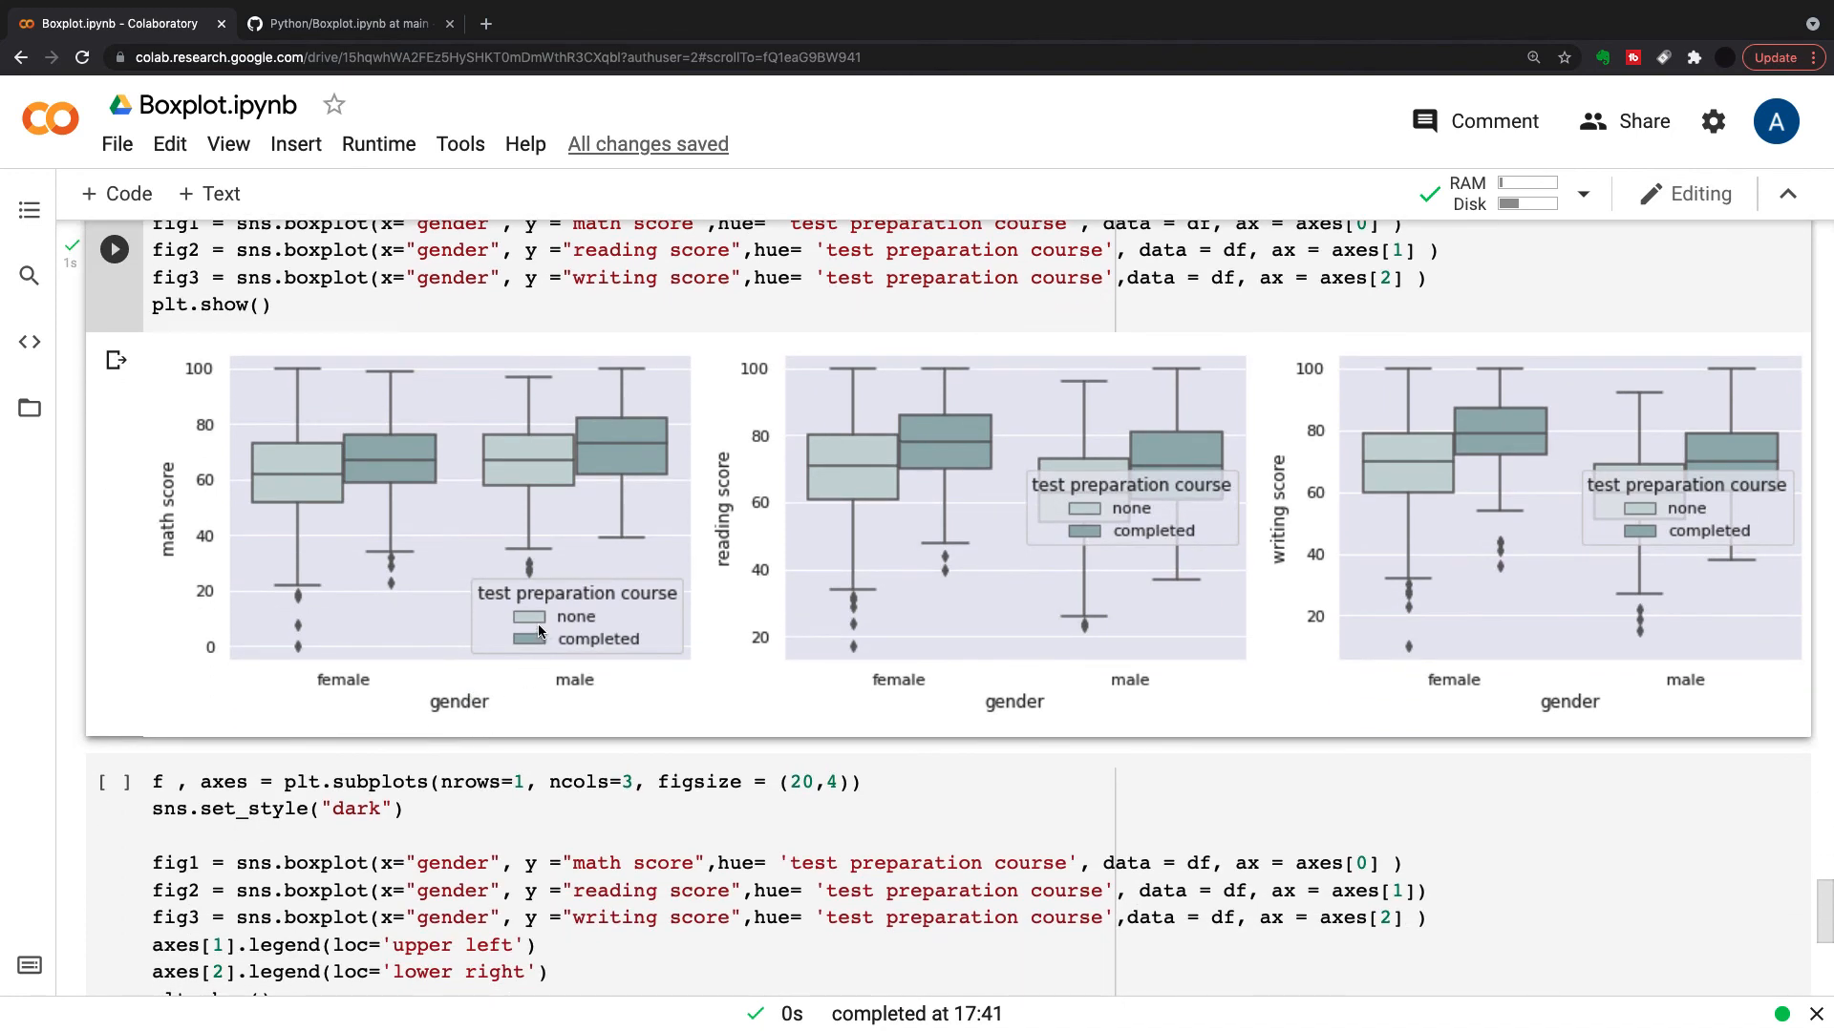
{"action": "mouse_move", "coordinate": [787, 581]}
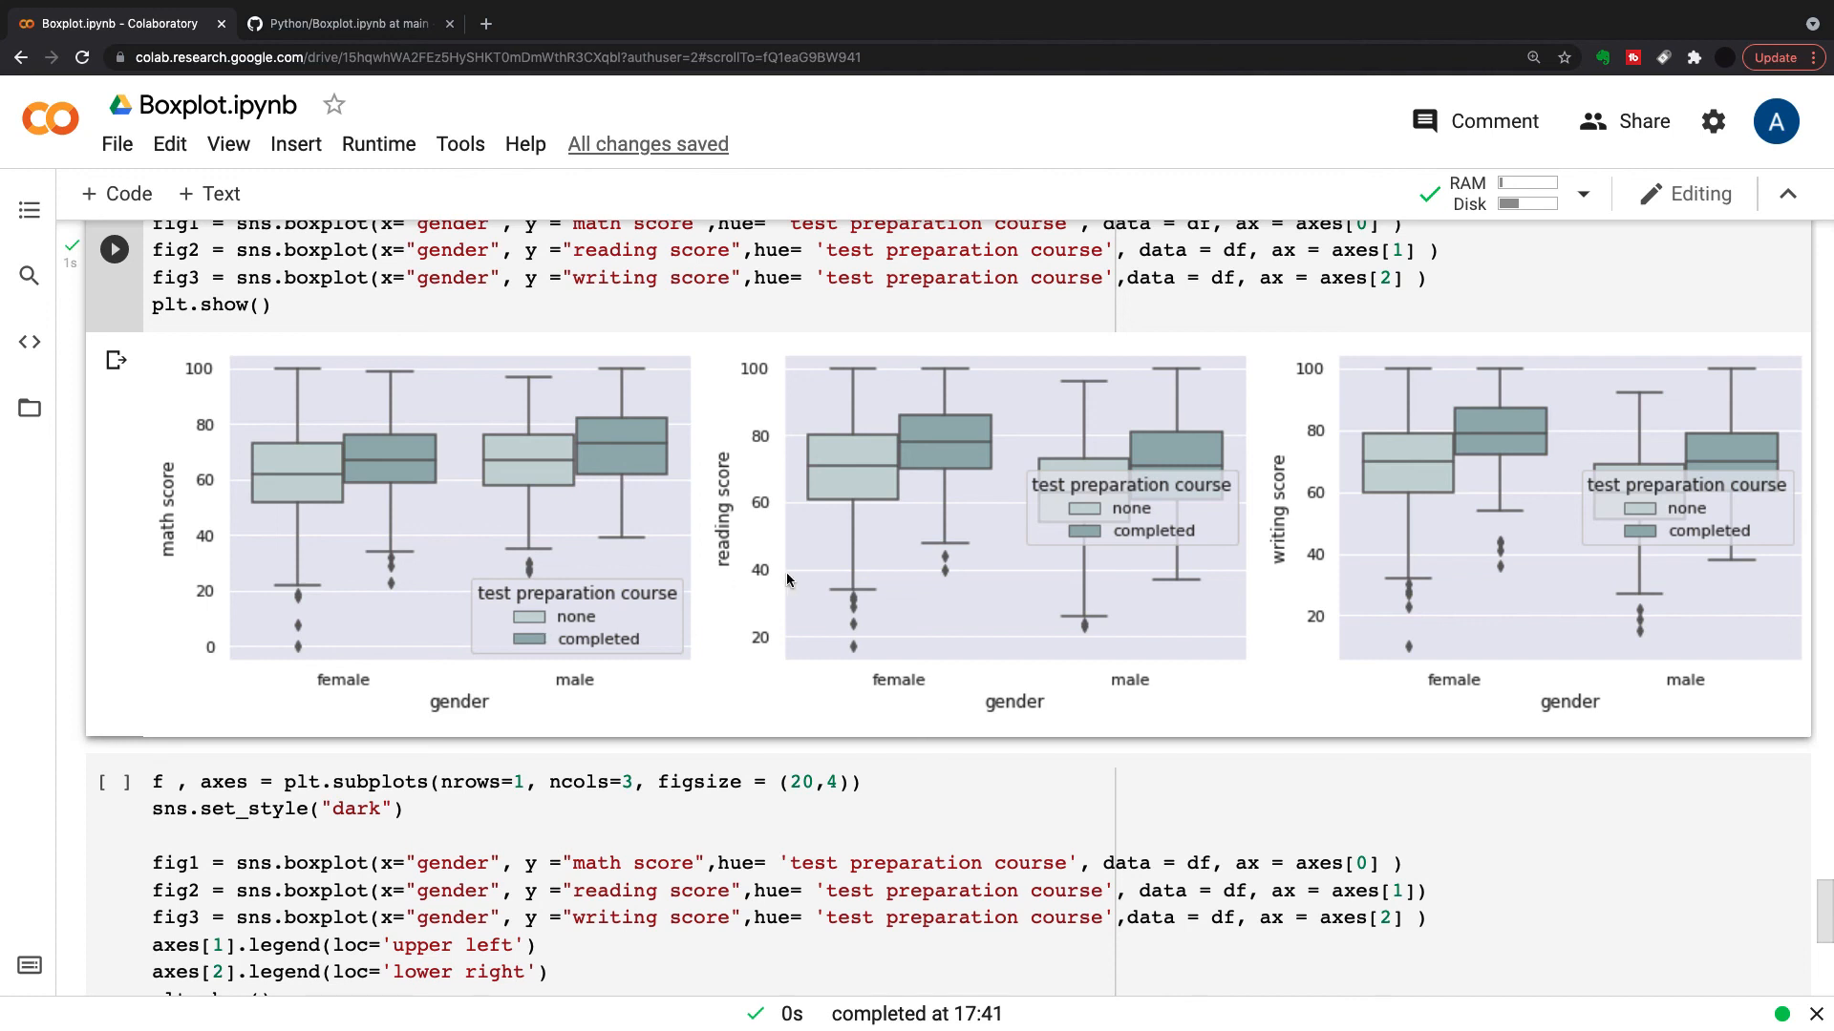
{"action": "scroll", "scroll_direction": "down", "scroll_amount": 3}
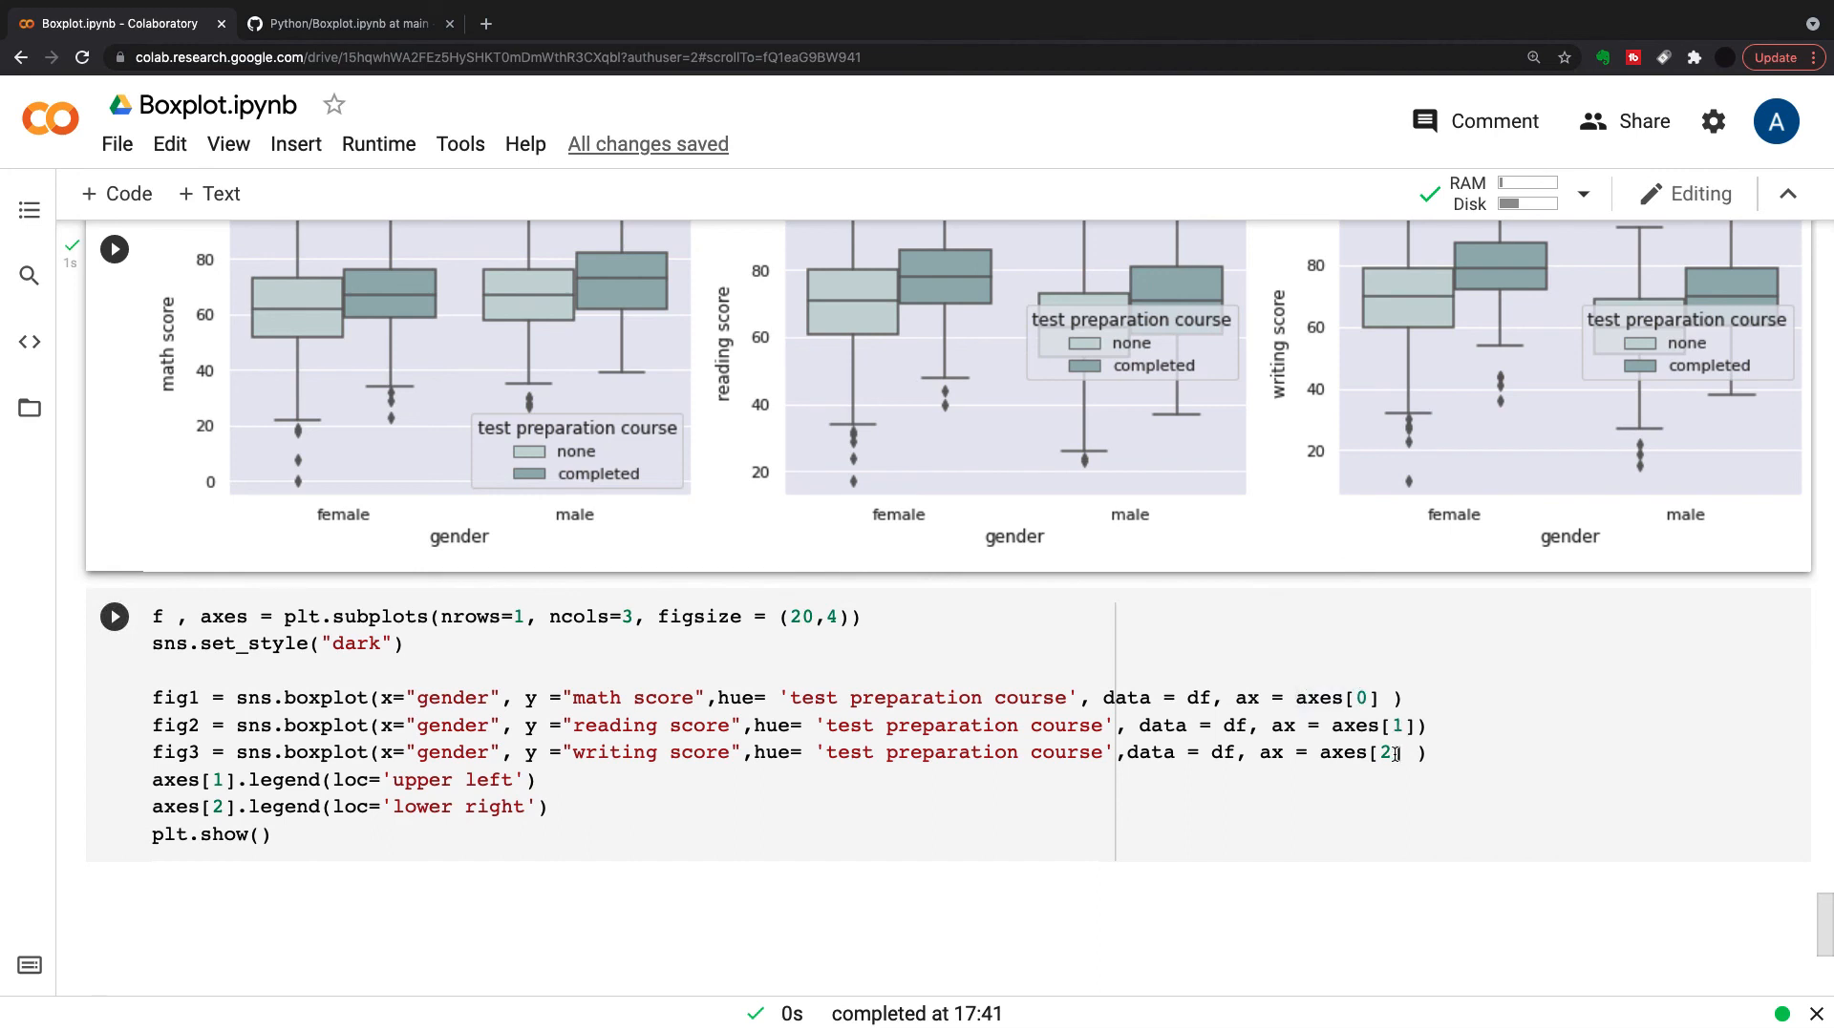
{"action": "scroll", "scroll_direction": "down", "scroll_amount": 3}
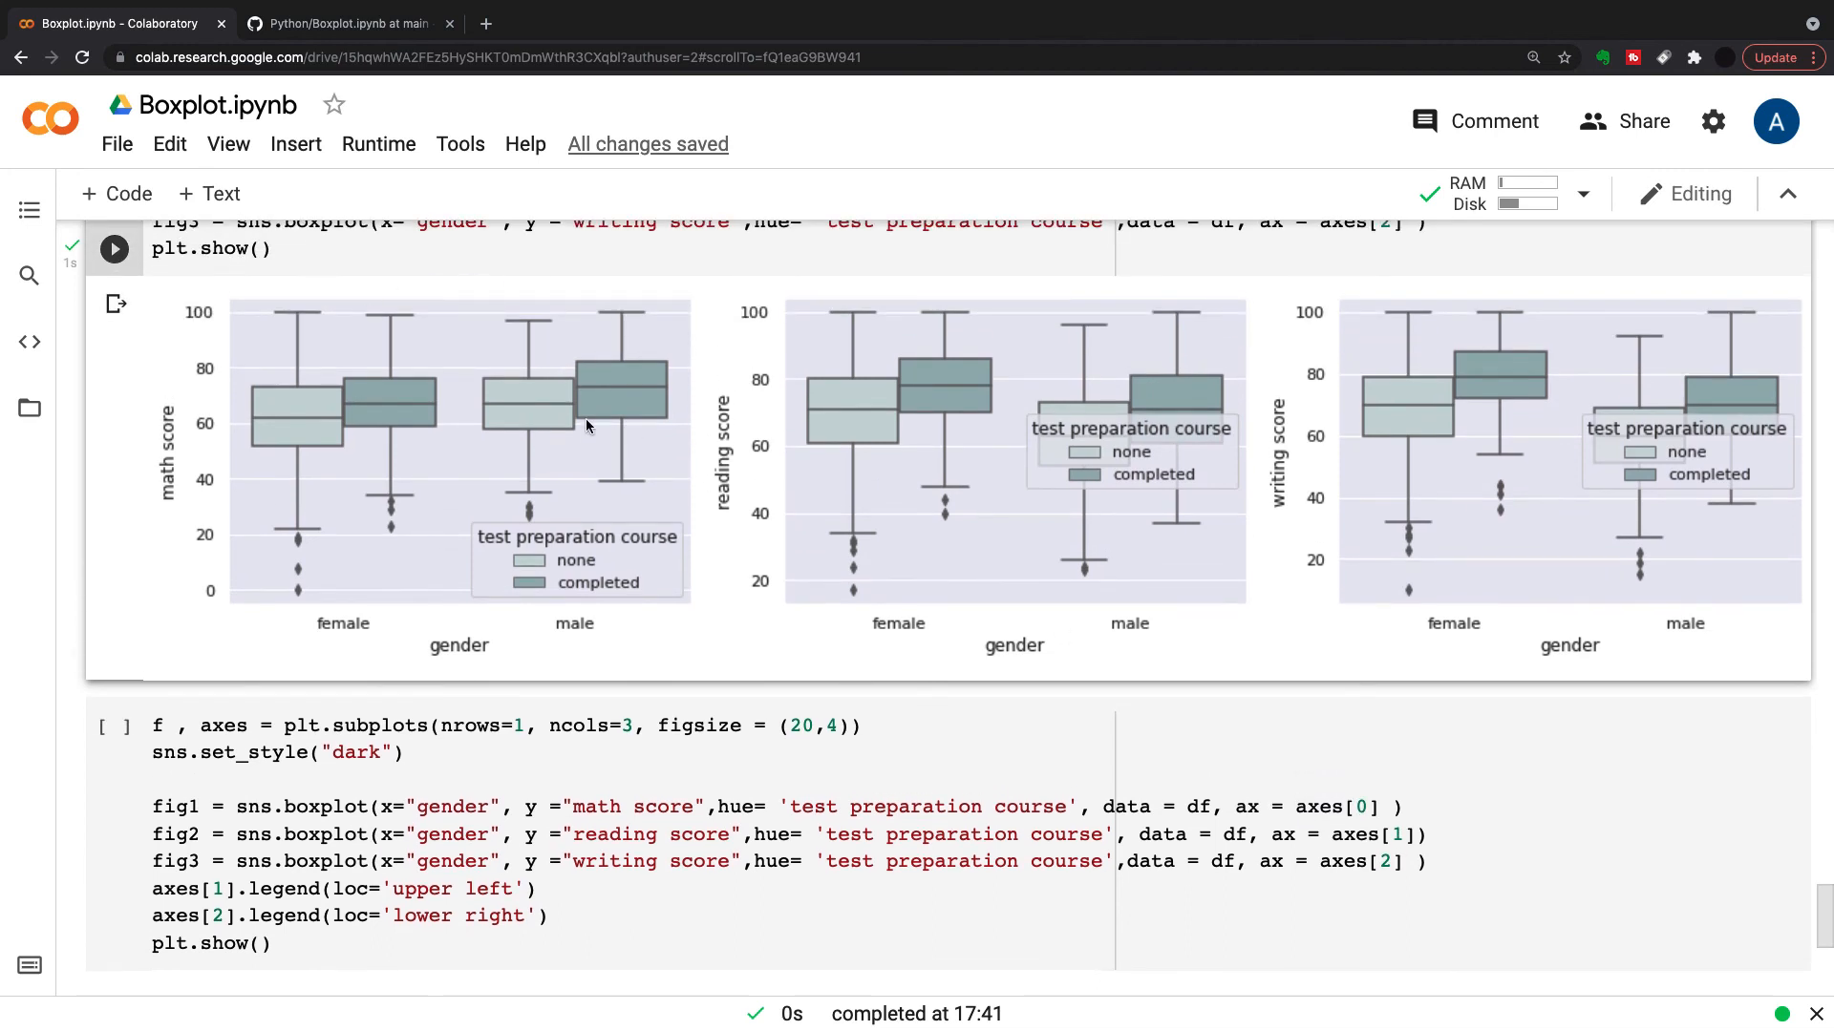
{"action": "mouse_move", "coordinate": [1300, 394]}
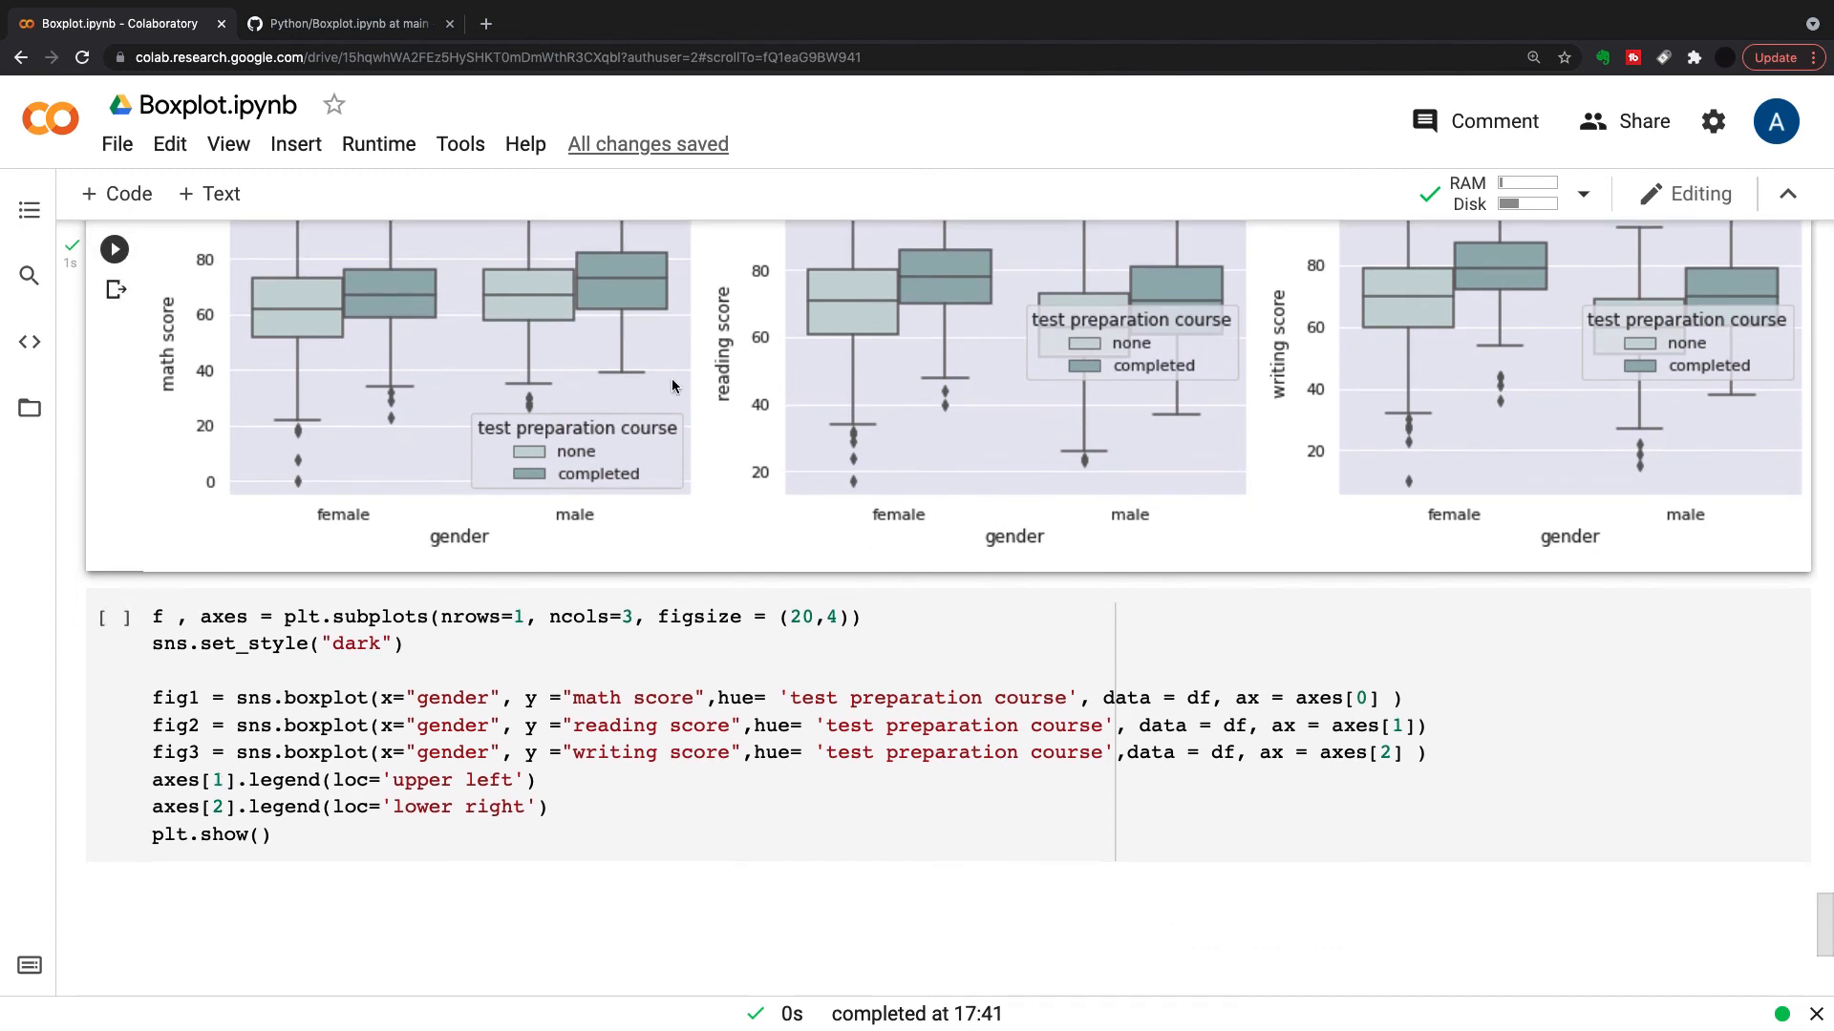
{"action": "scroll", "scroll_direction": "down", "scroll_amount": 3}
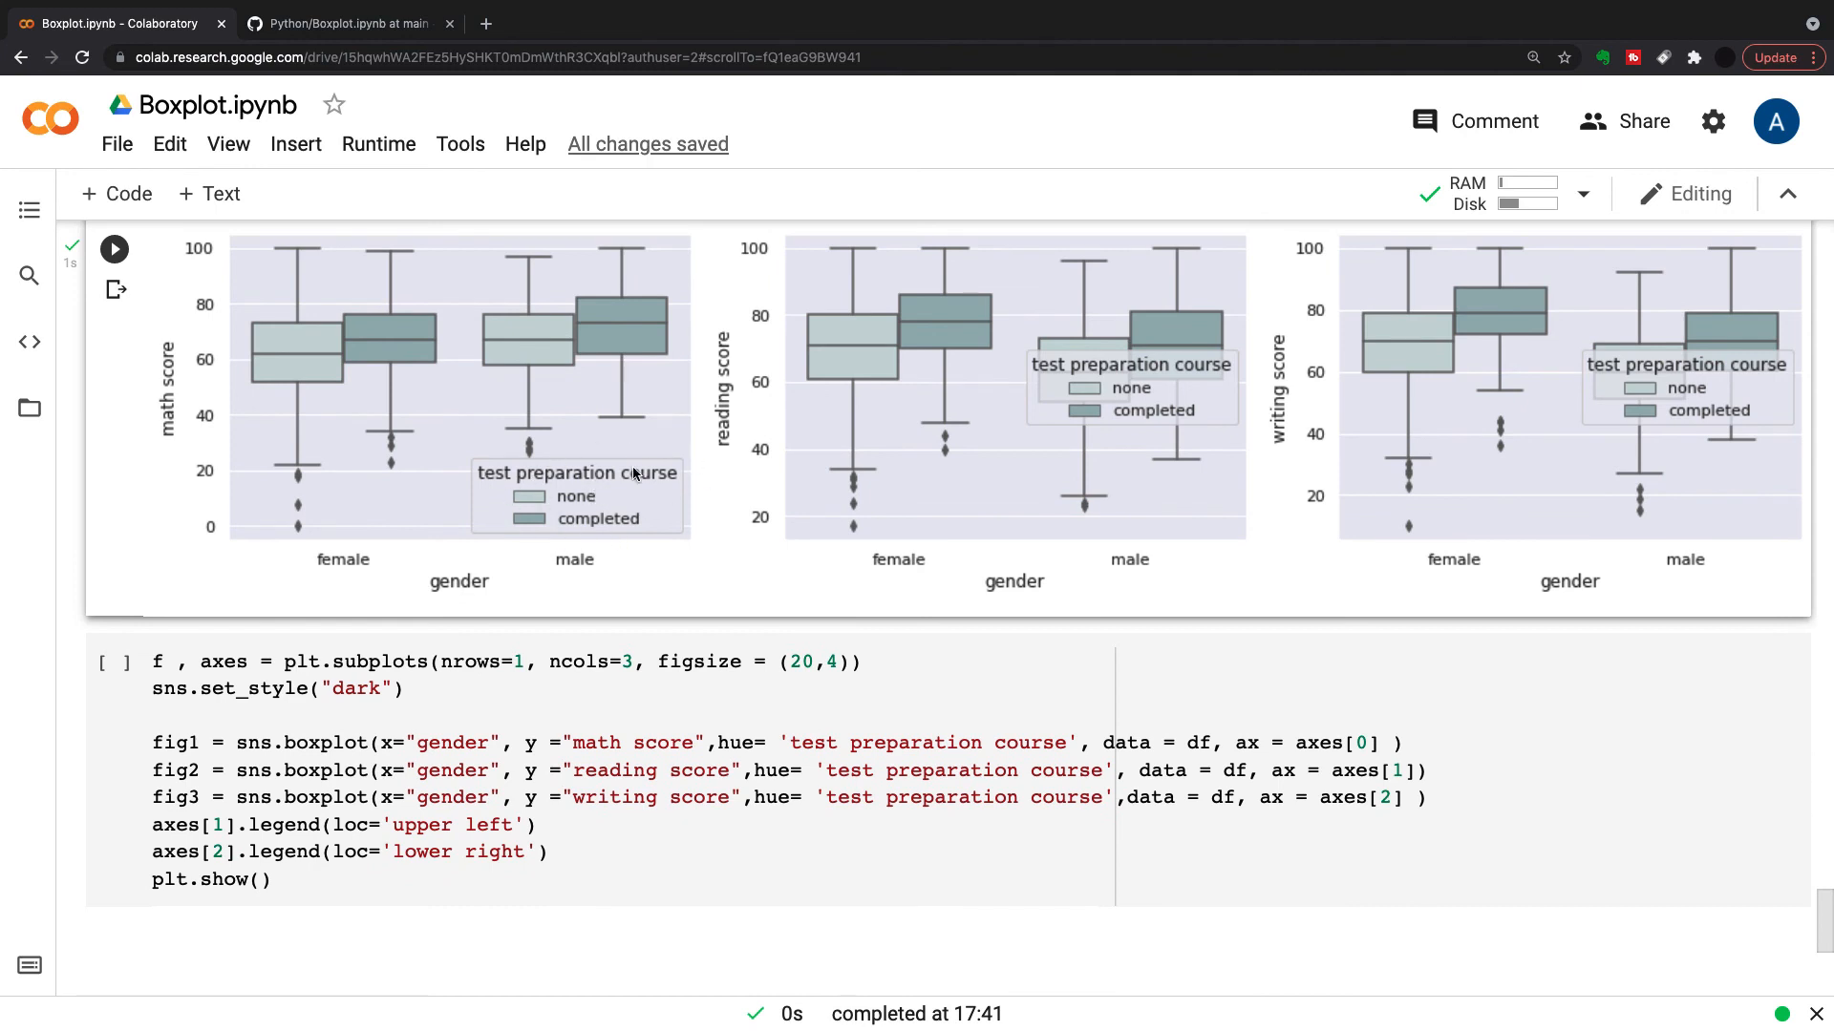
{"action": "scroll", "scroll_direction": "down", "scroll_amount": 3}
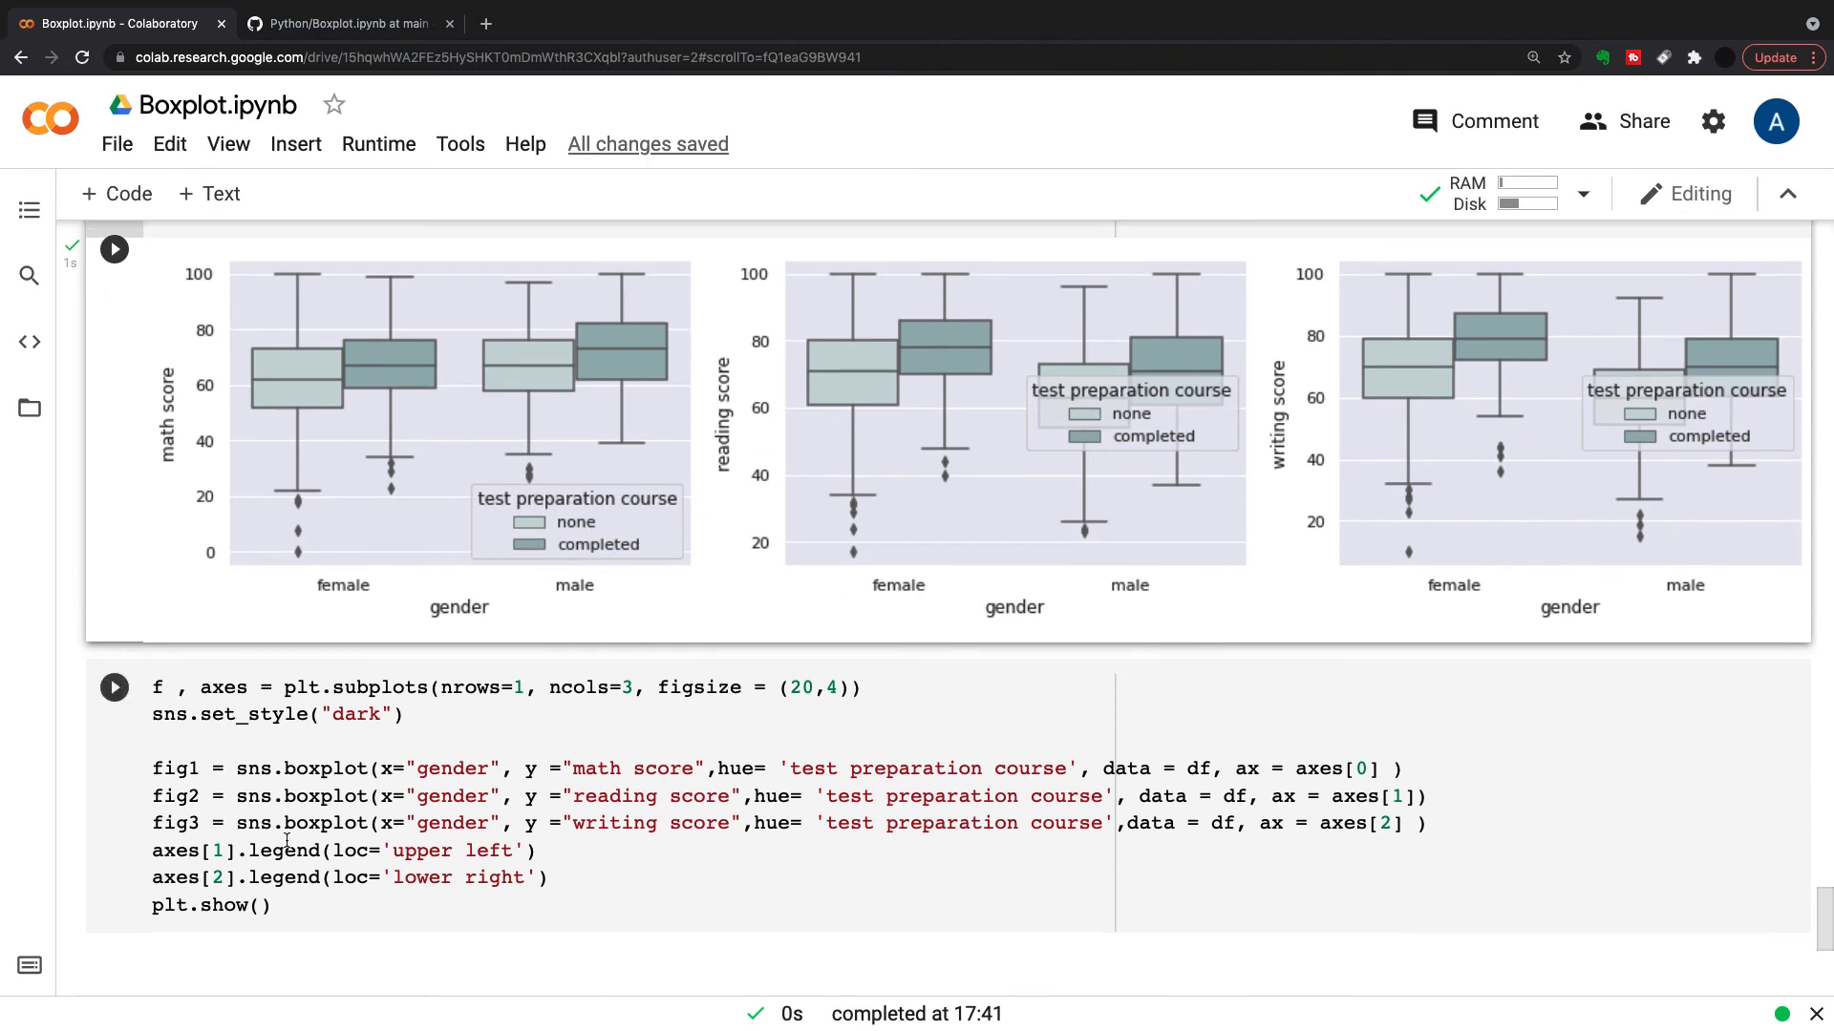
{"action": "scroll", "scroll_direction": "down", "scroll_amount": 3}
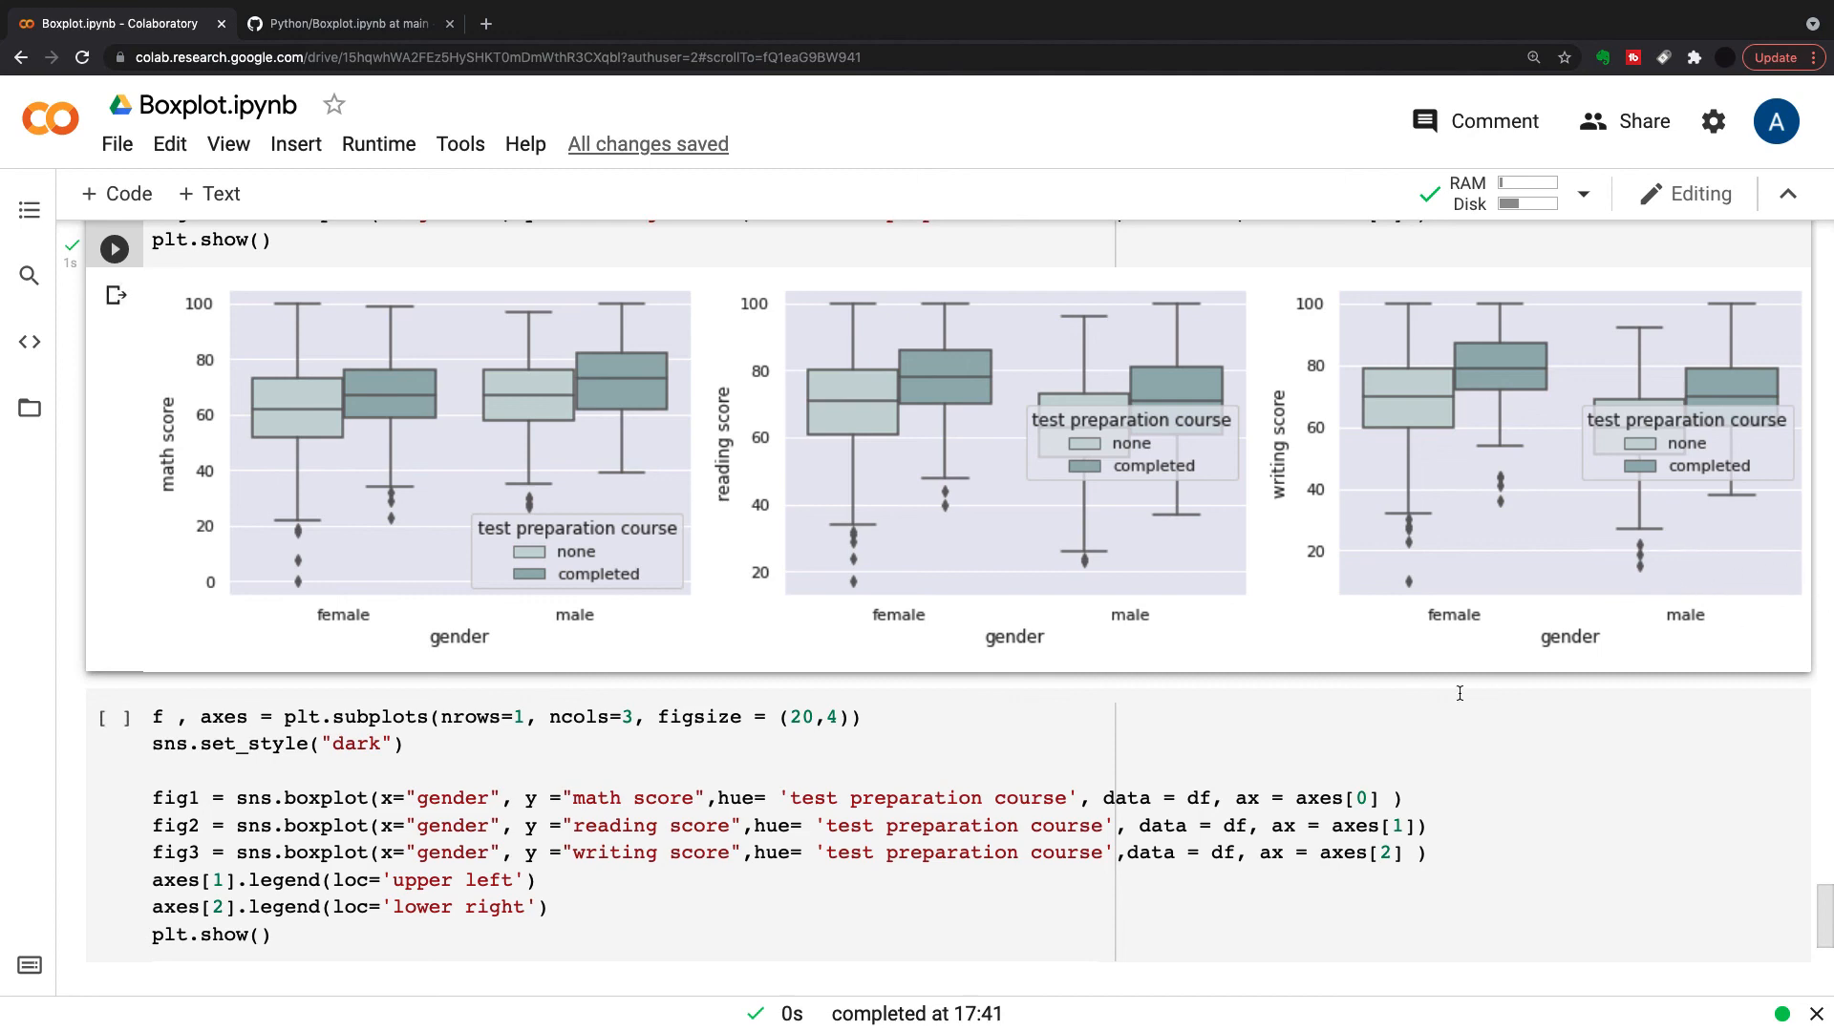
Run the dark-style cell placing the reading legend upper left and writing legend lower right
{"action": "left_click", "coordinate": [115, 716]}
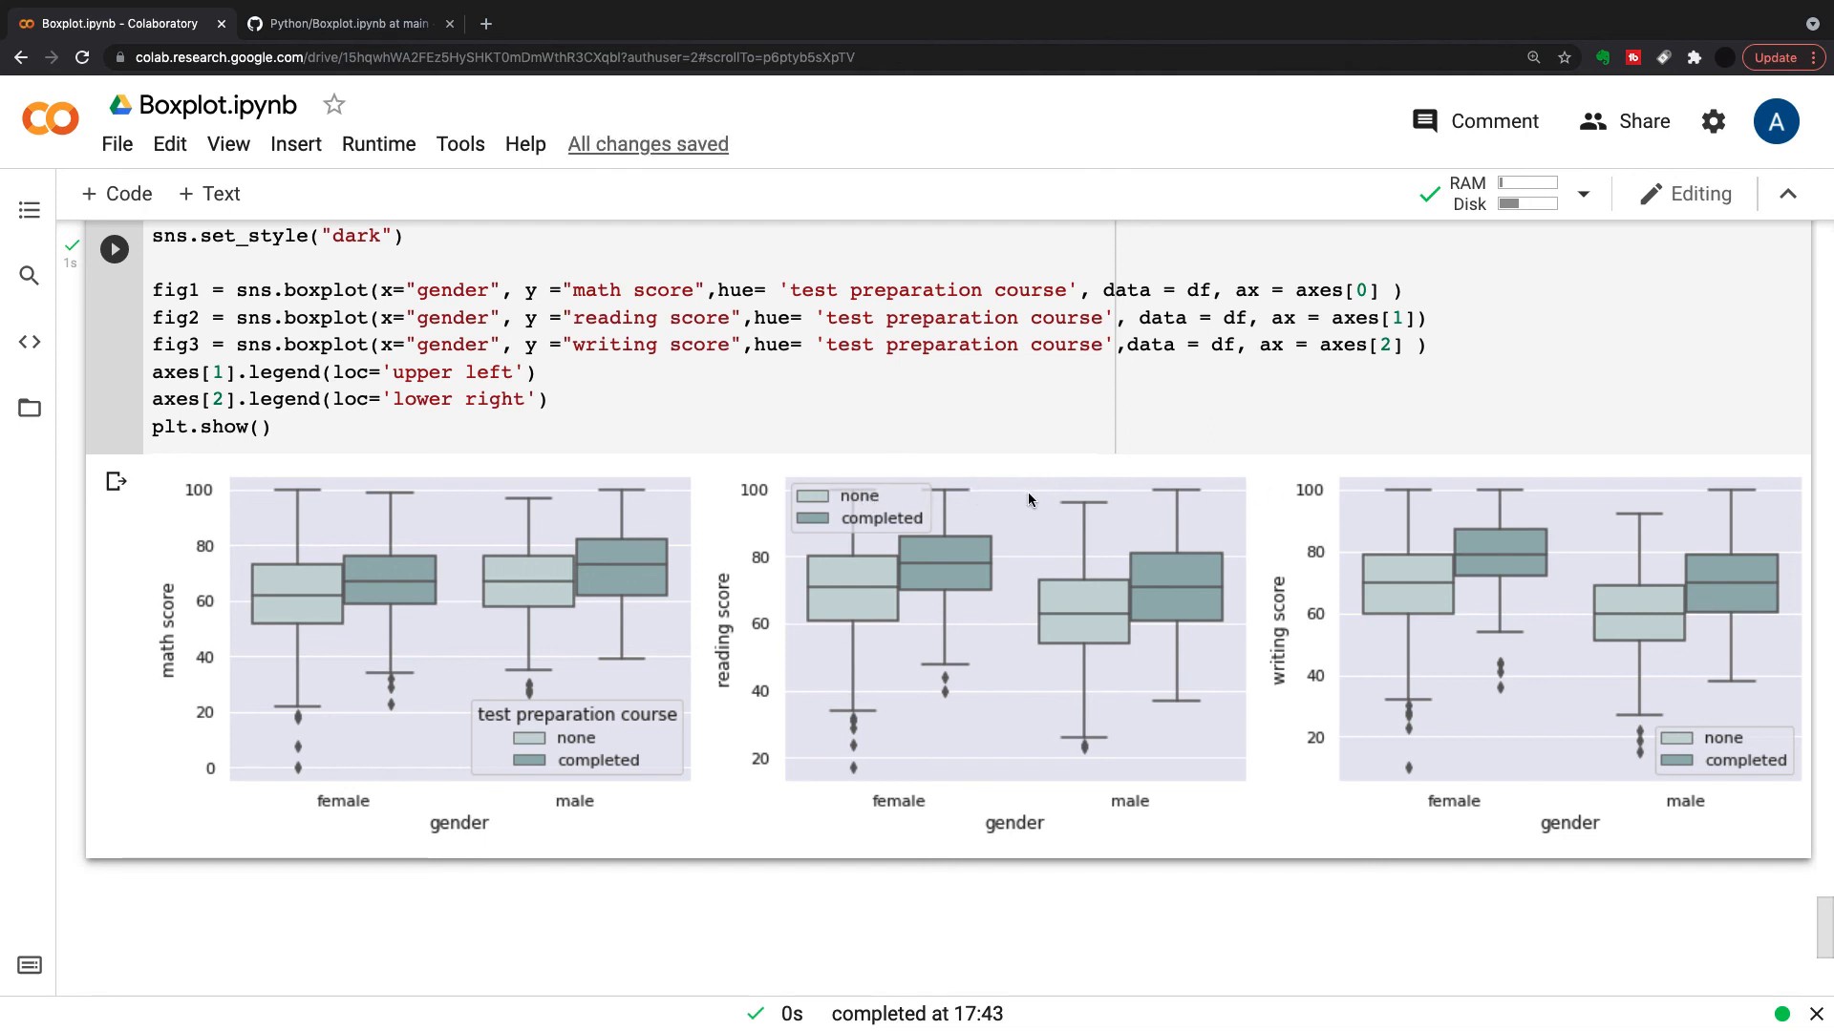
{"action": "mouse_move", "coordinate": [1034, 715]}
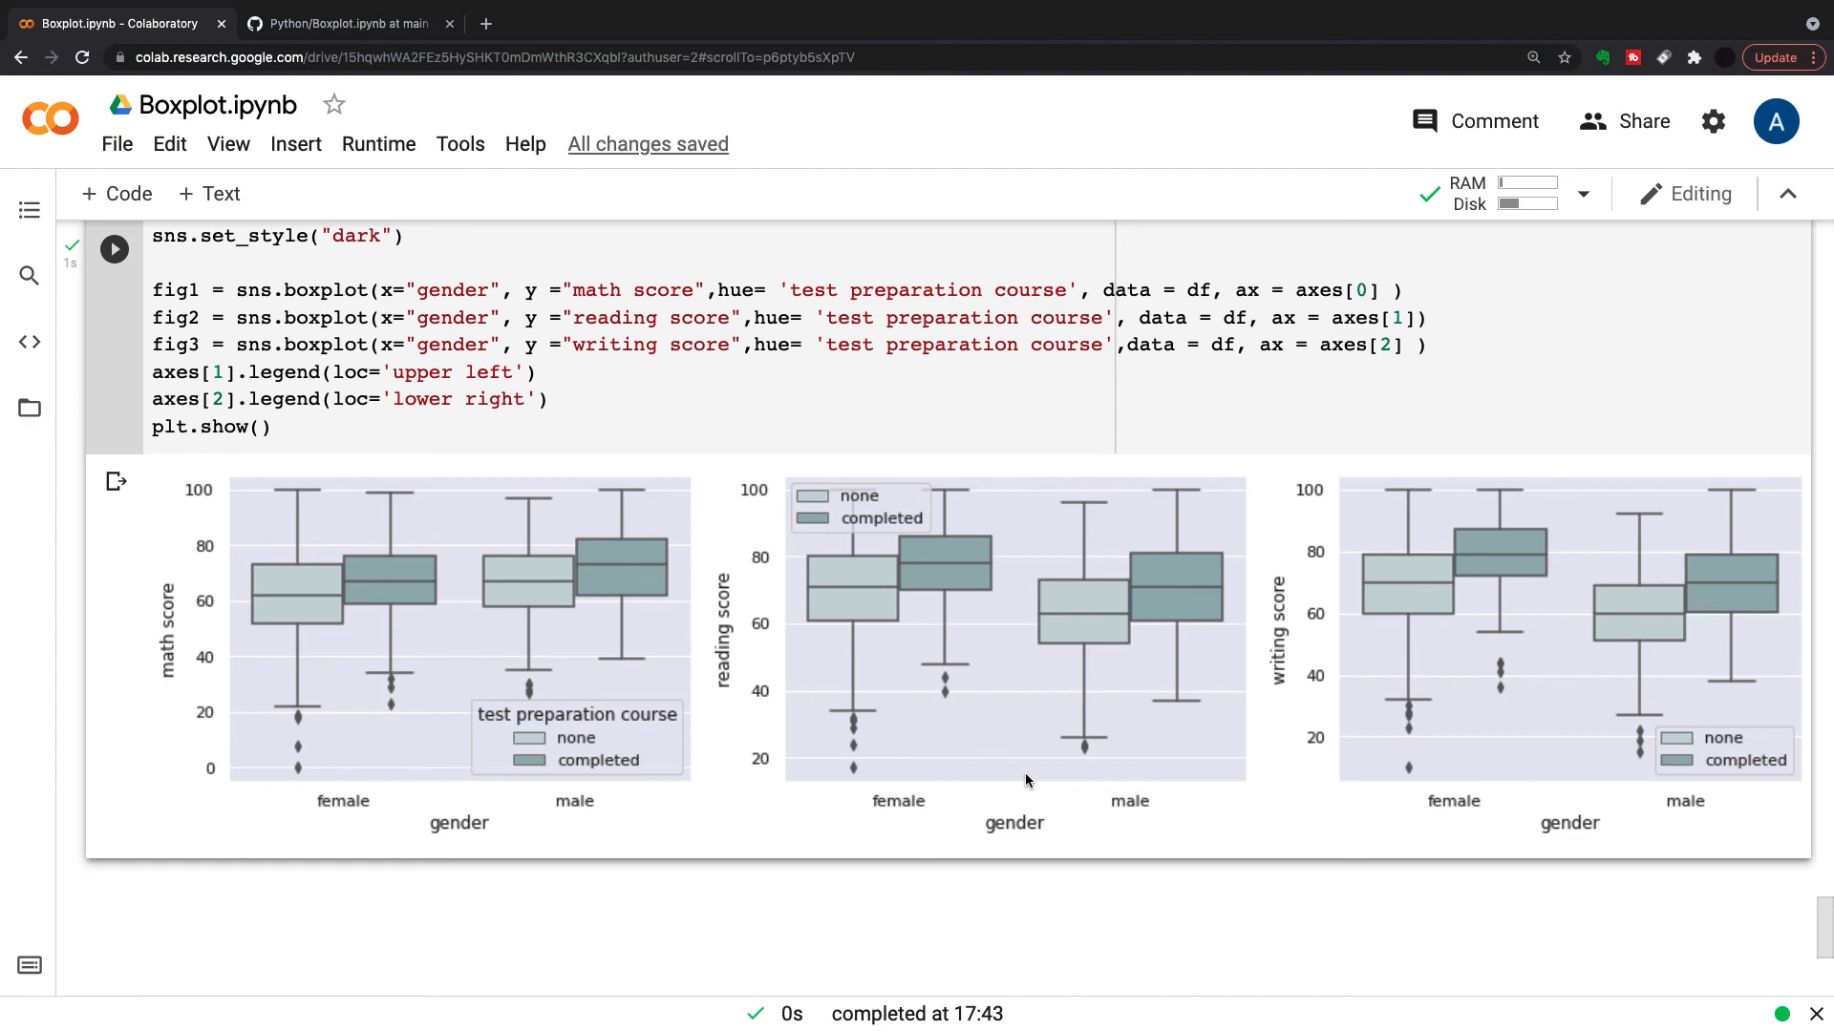
{"action": "mouse_move", "coordinate": [380, 44]}
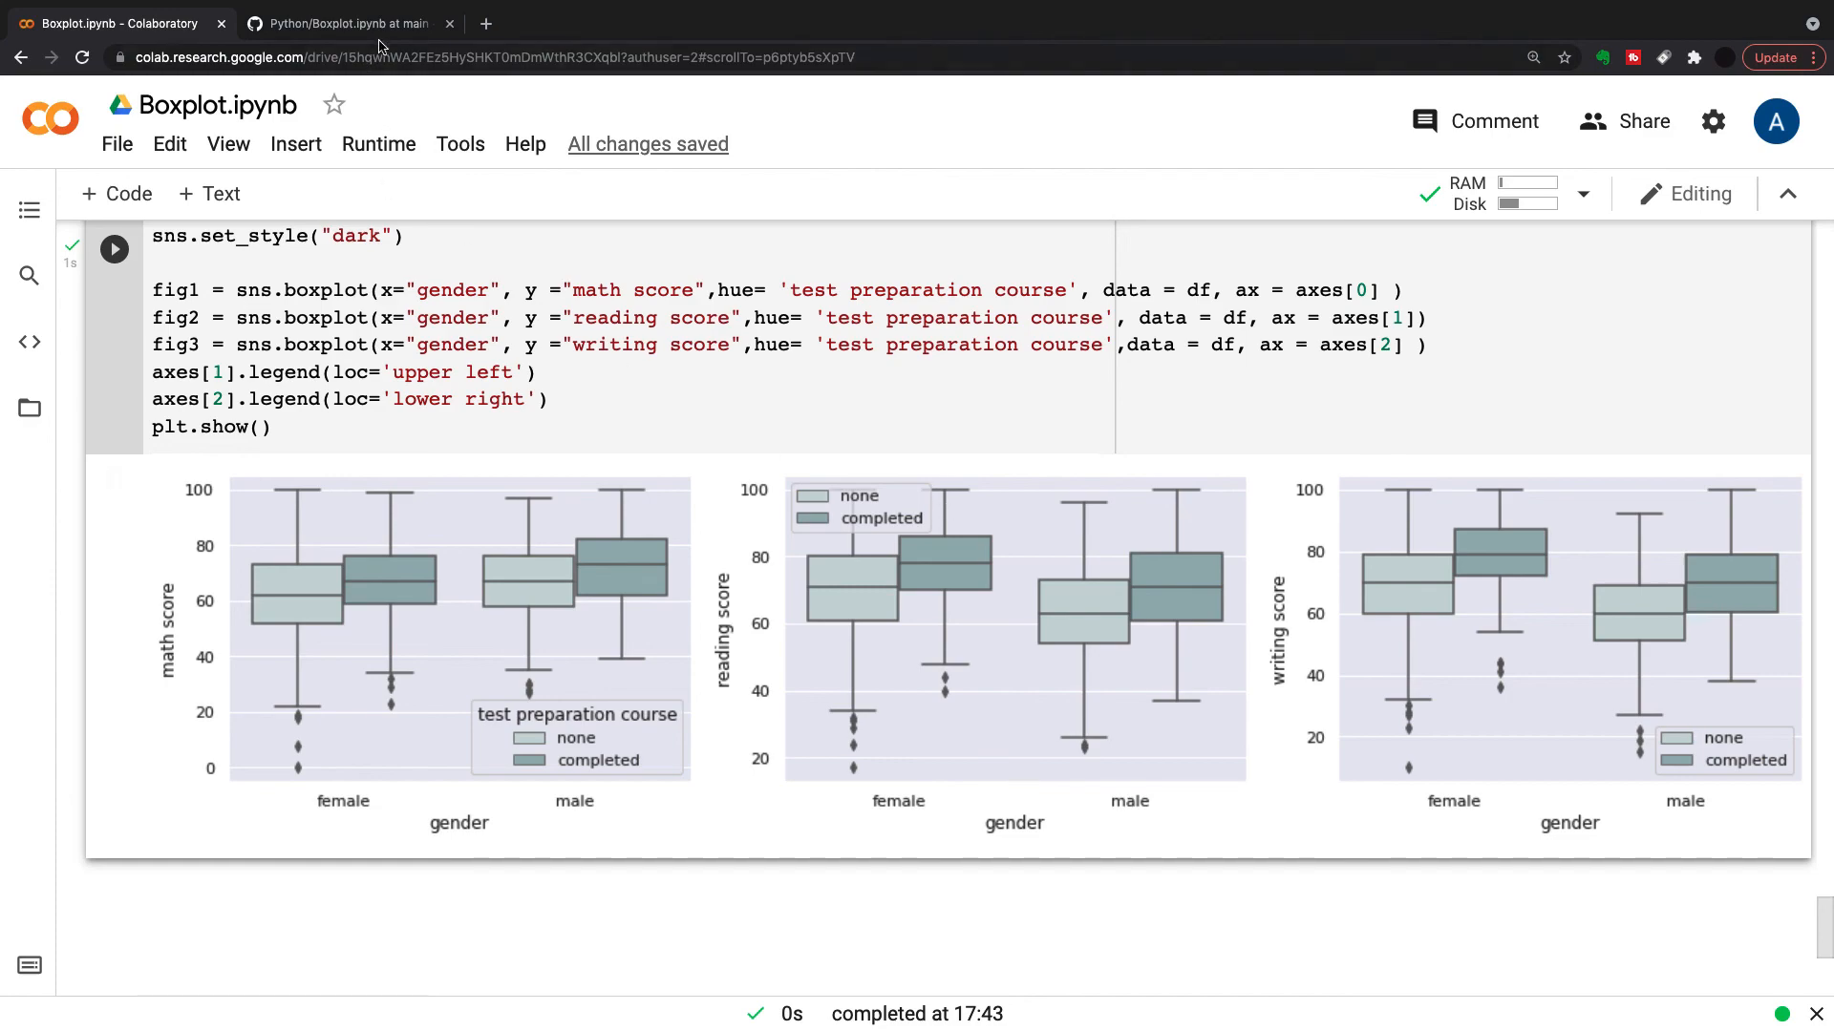
Browse Boxplot.ipynb on GitHub down to the wget and df.info() cells, then return to Colab
{"action": "left_click", "coordinate": [343, 23]}
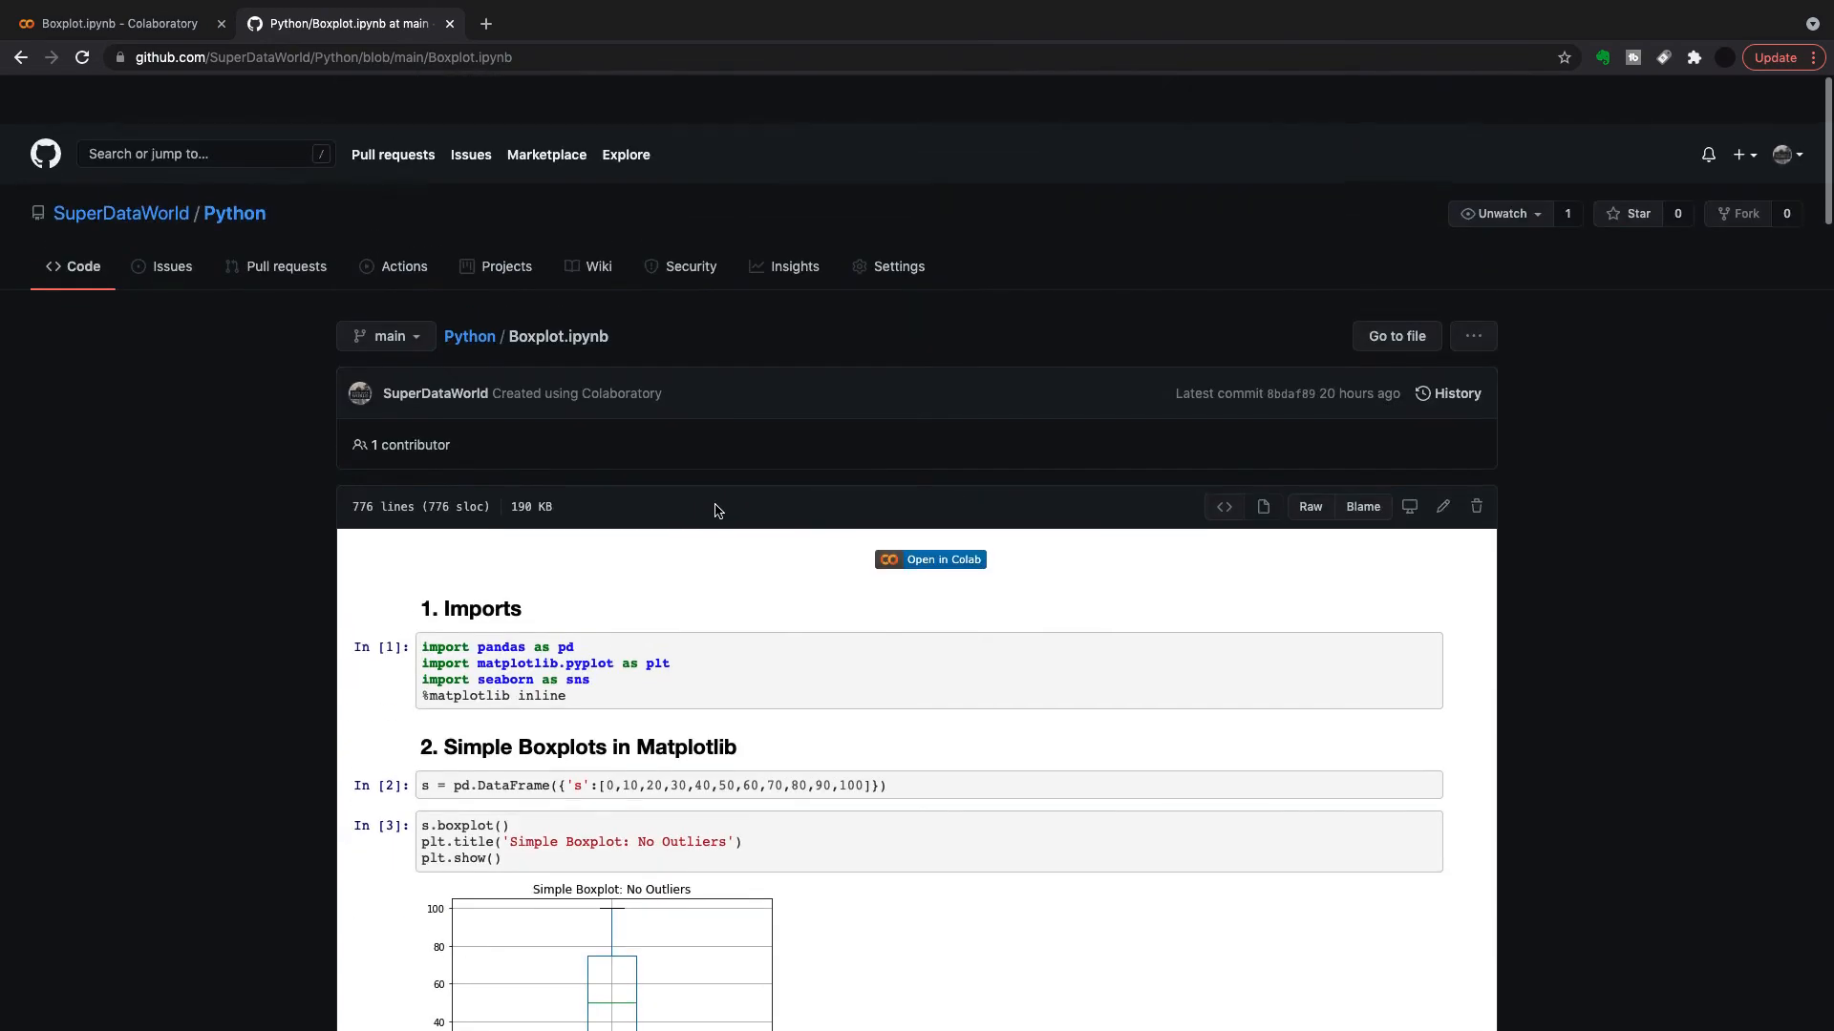
{"action": "scroll", "scroll_direction": "down", "scroll_amount": 3}
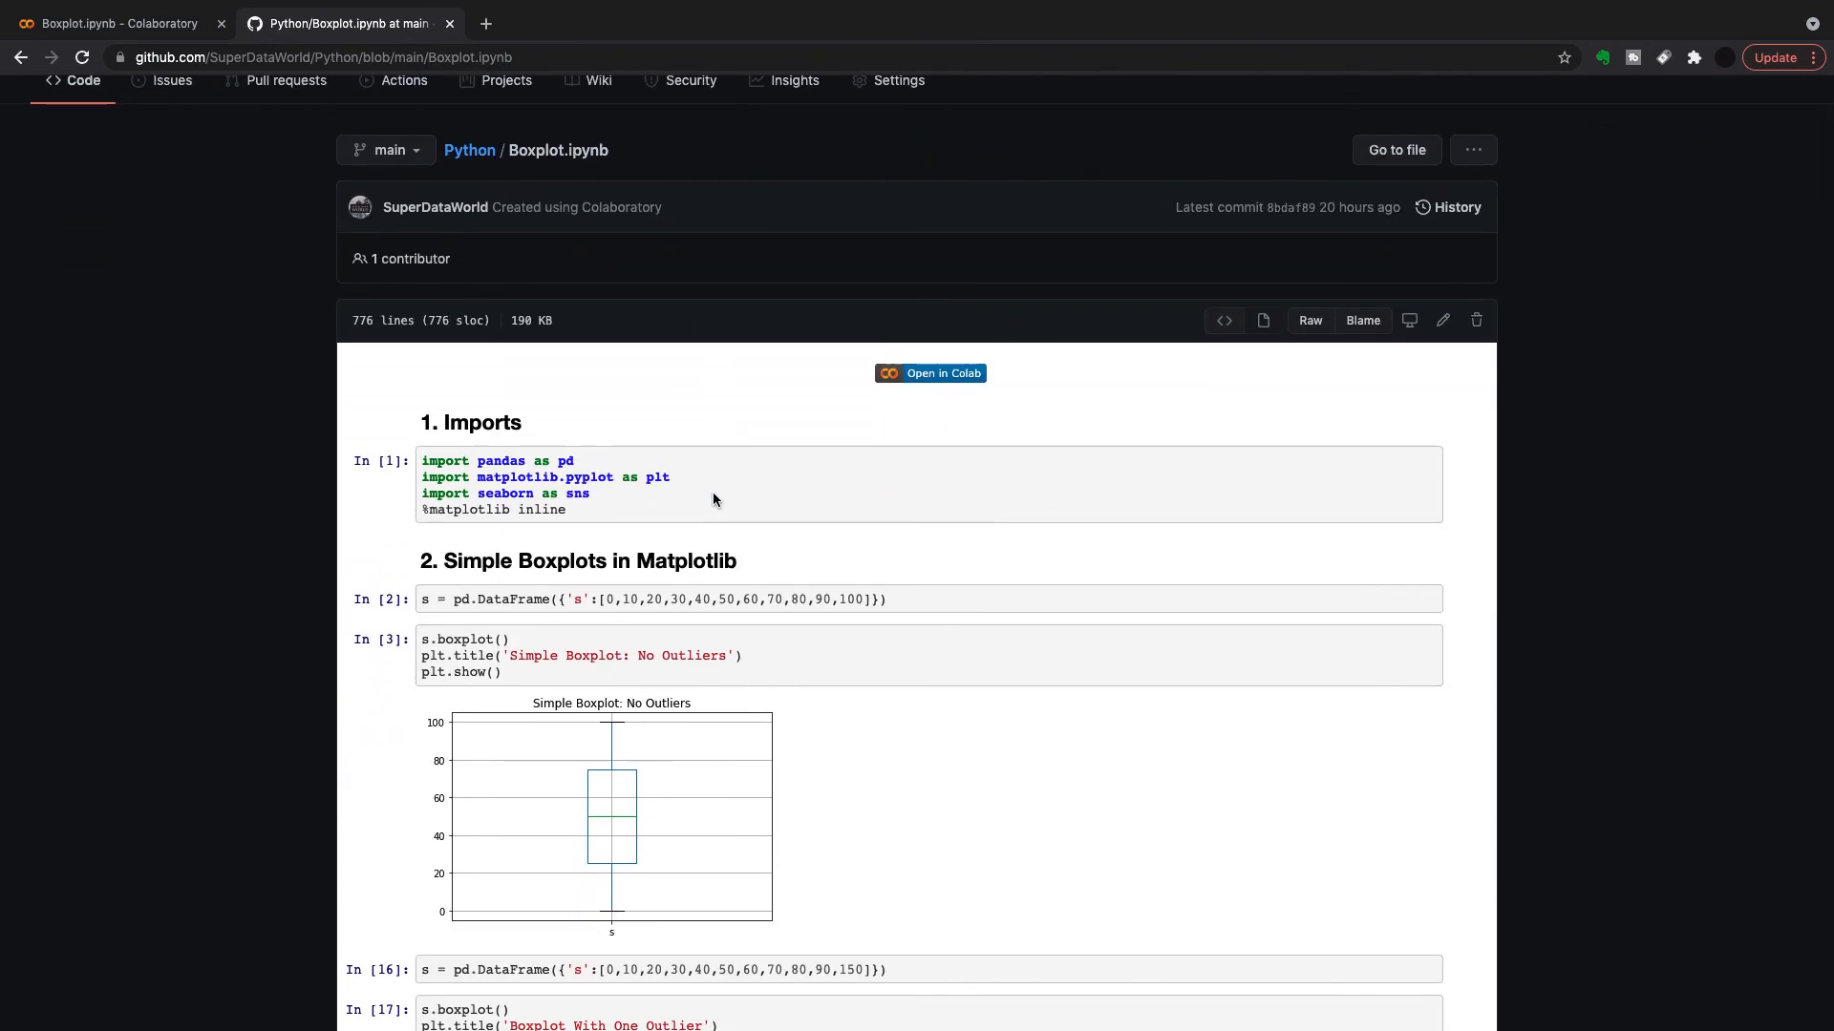
{"action": "mouse_move", "coordinate": [931, 372]}
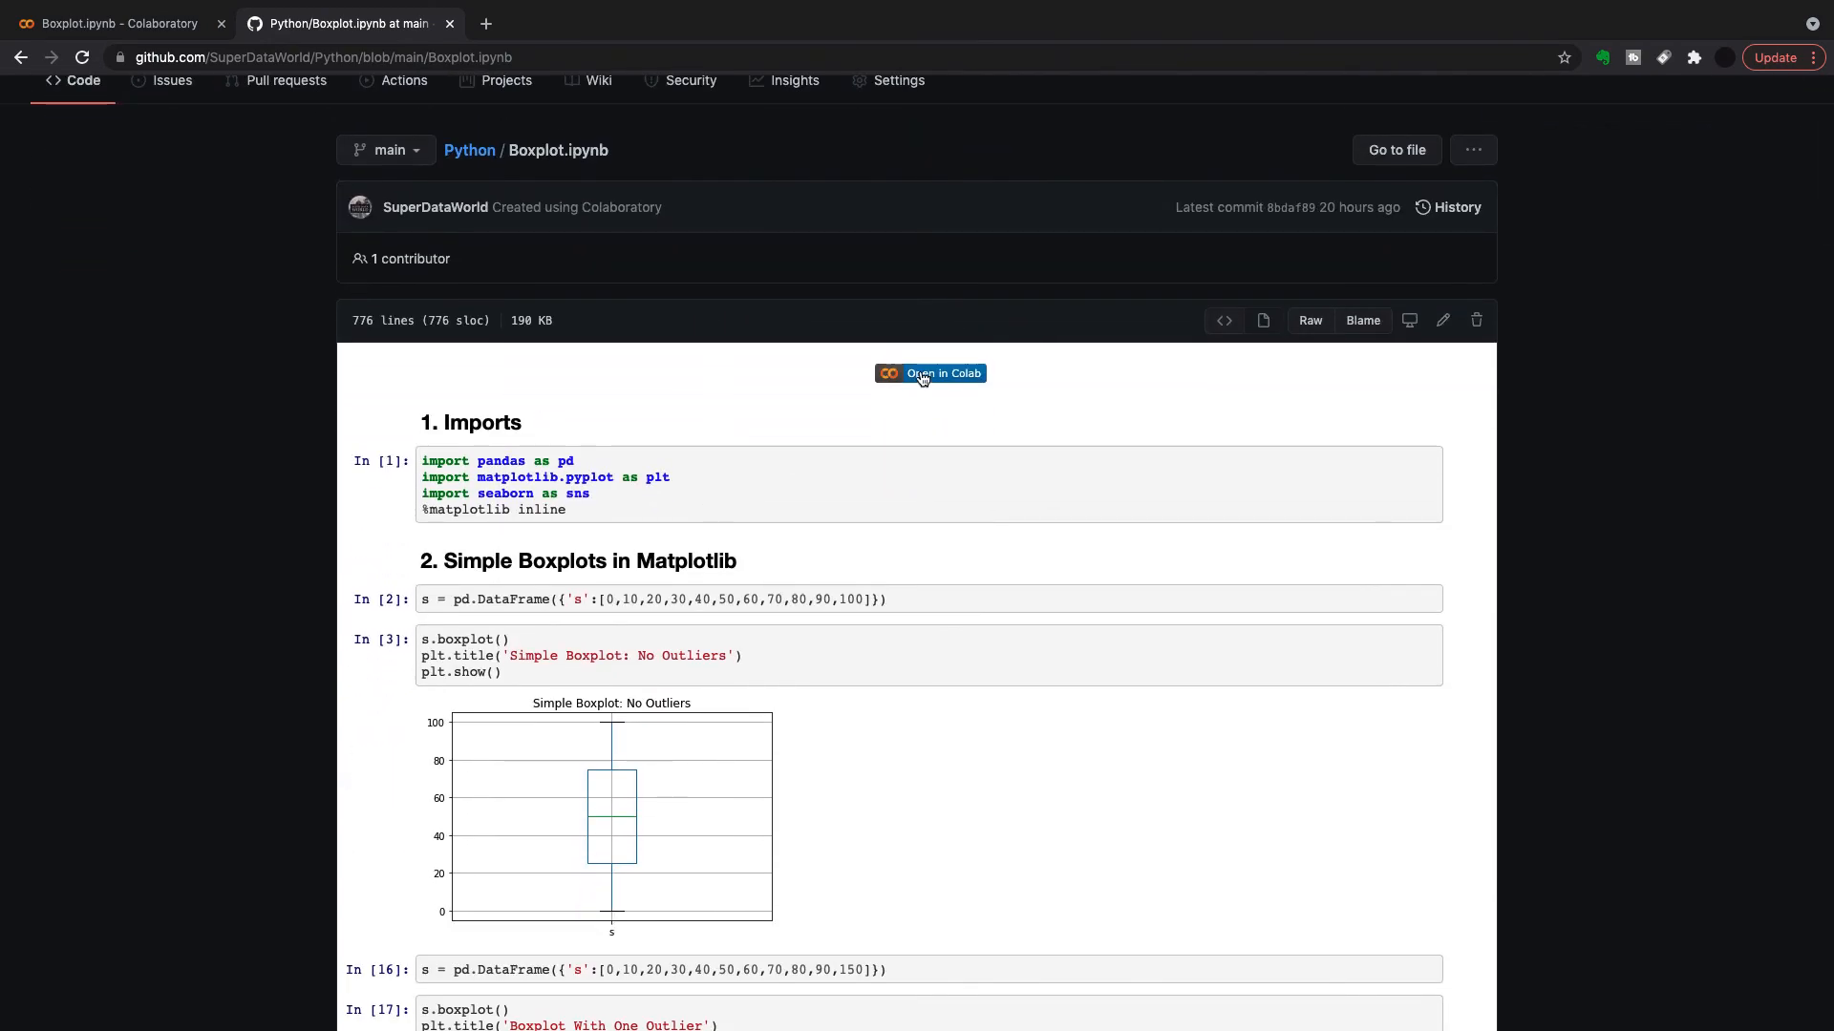
{"action": "scroll", "scroll_direction": "down", "scroll_amount": 3}
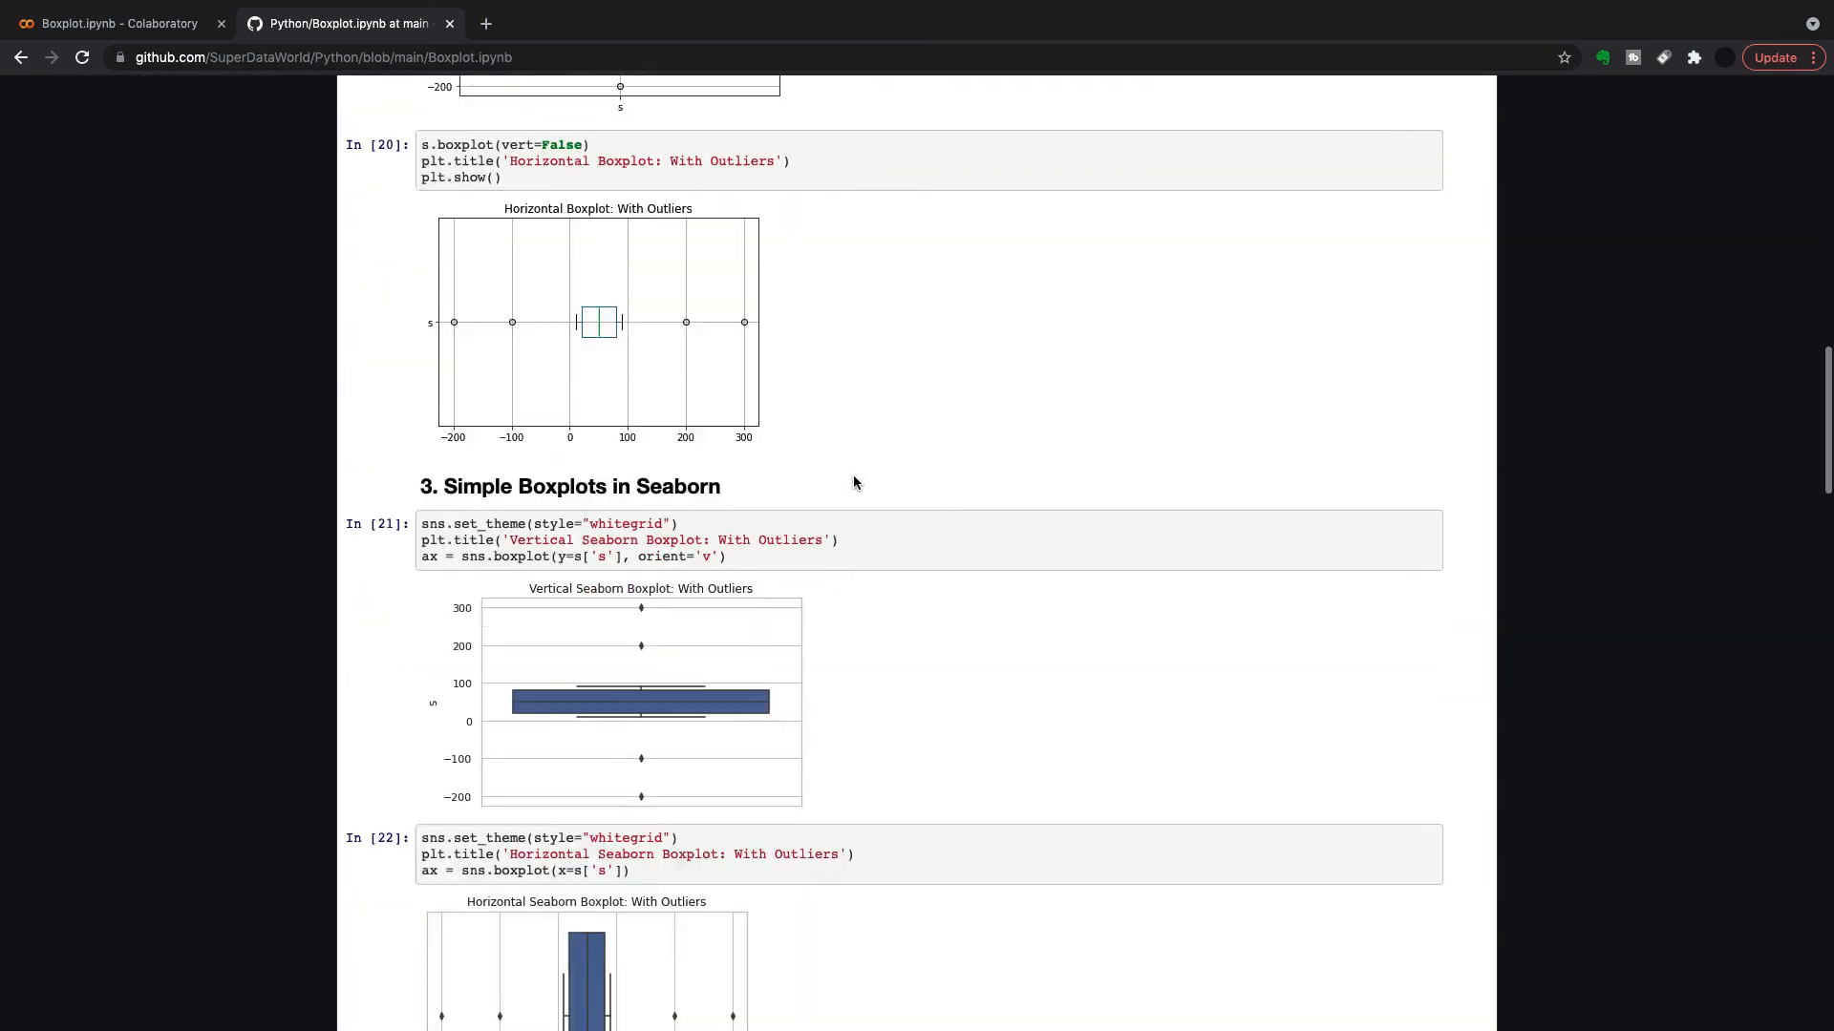
{"action": "scroll", "scroll_direction": "down", "scroll_amount": 3}
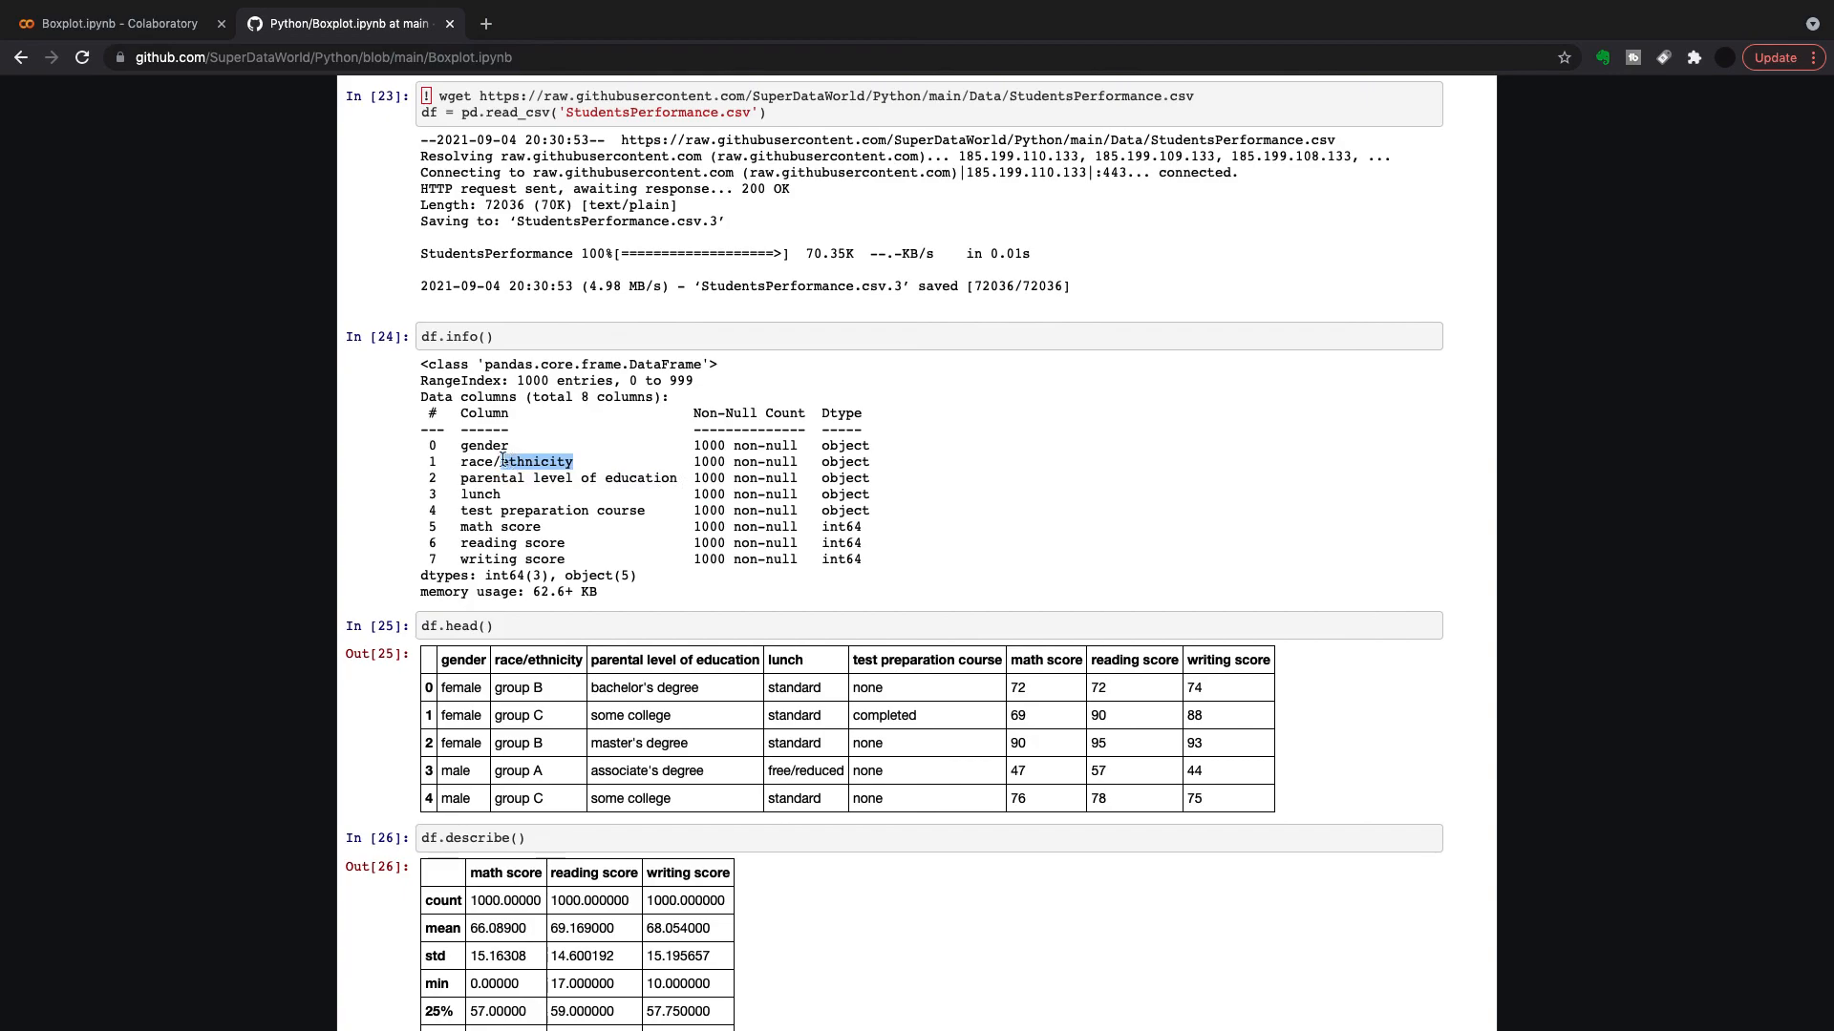
{"action": "left_click", "coordinate": [111, 23]}
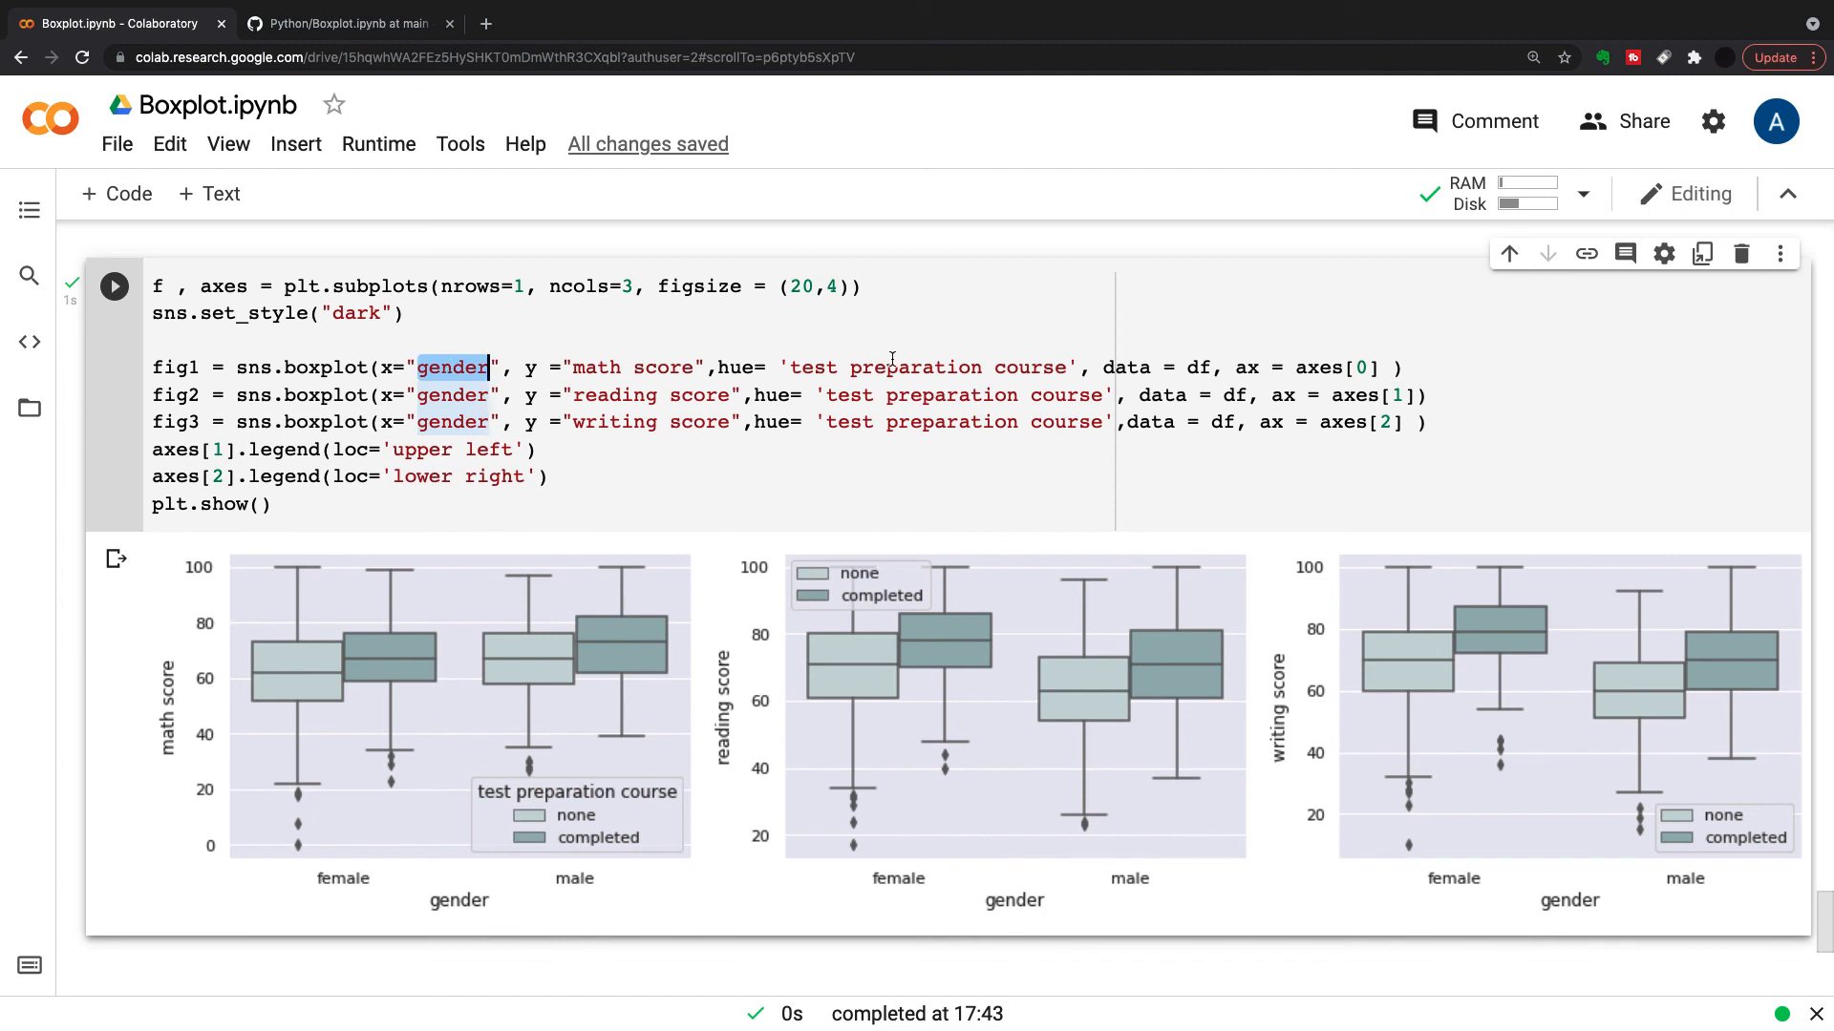
{"action": "scroll", "scroll_direction": "down", "scroll_amount": 3}
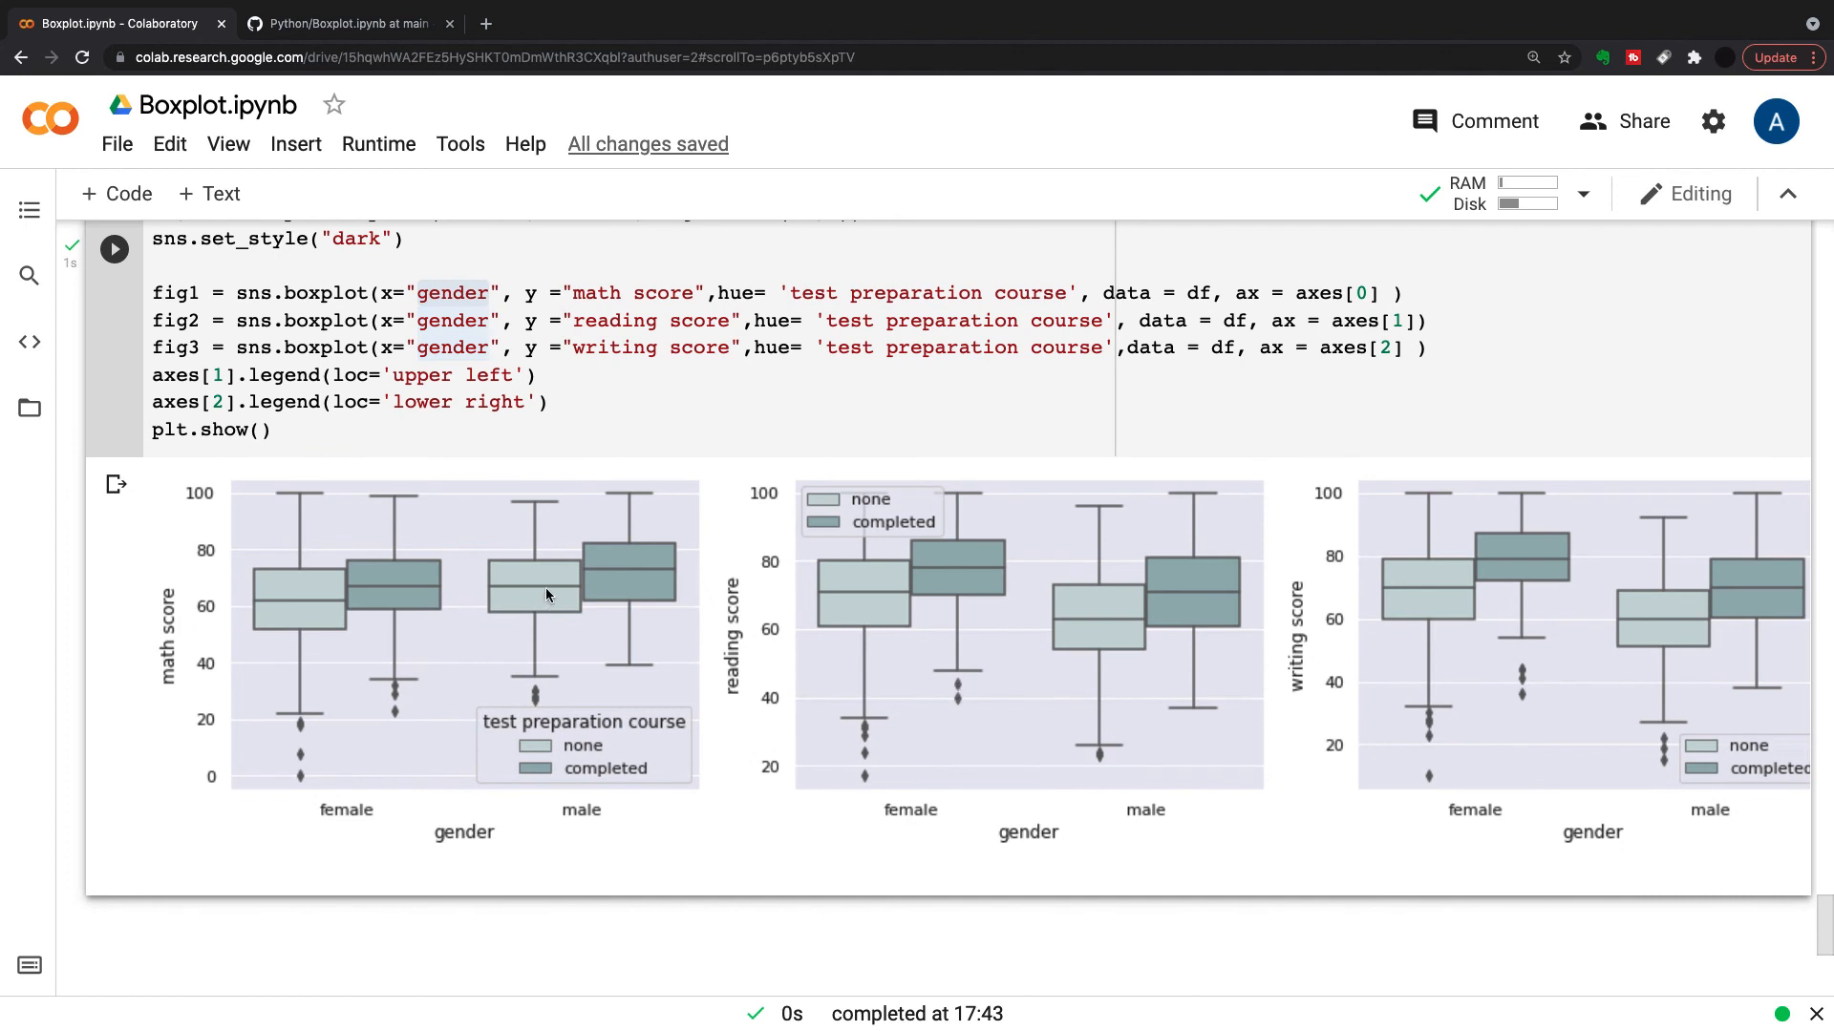
{"action": "mouse_move", "coordinate": [472, 547]}
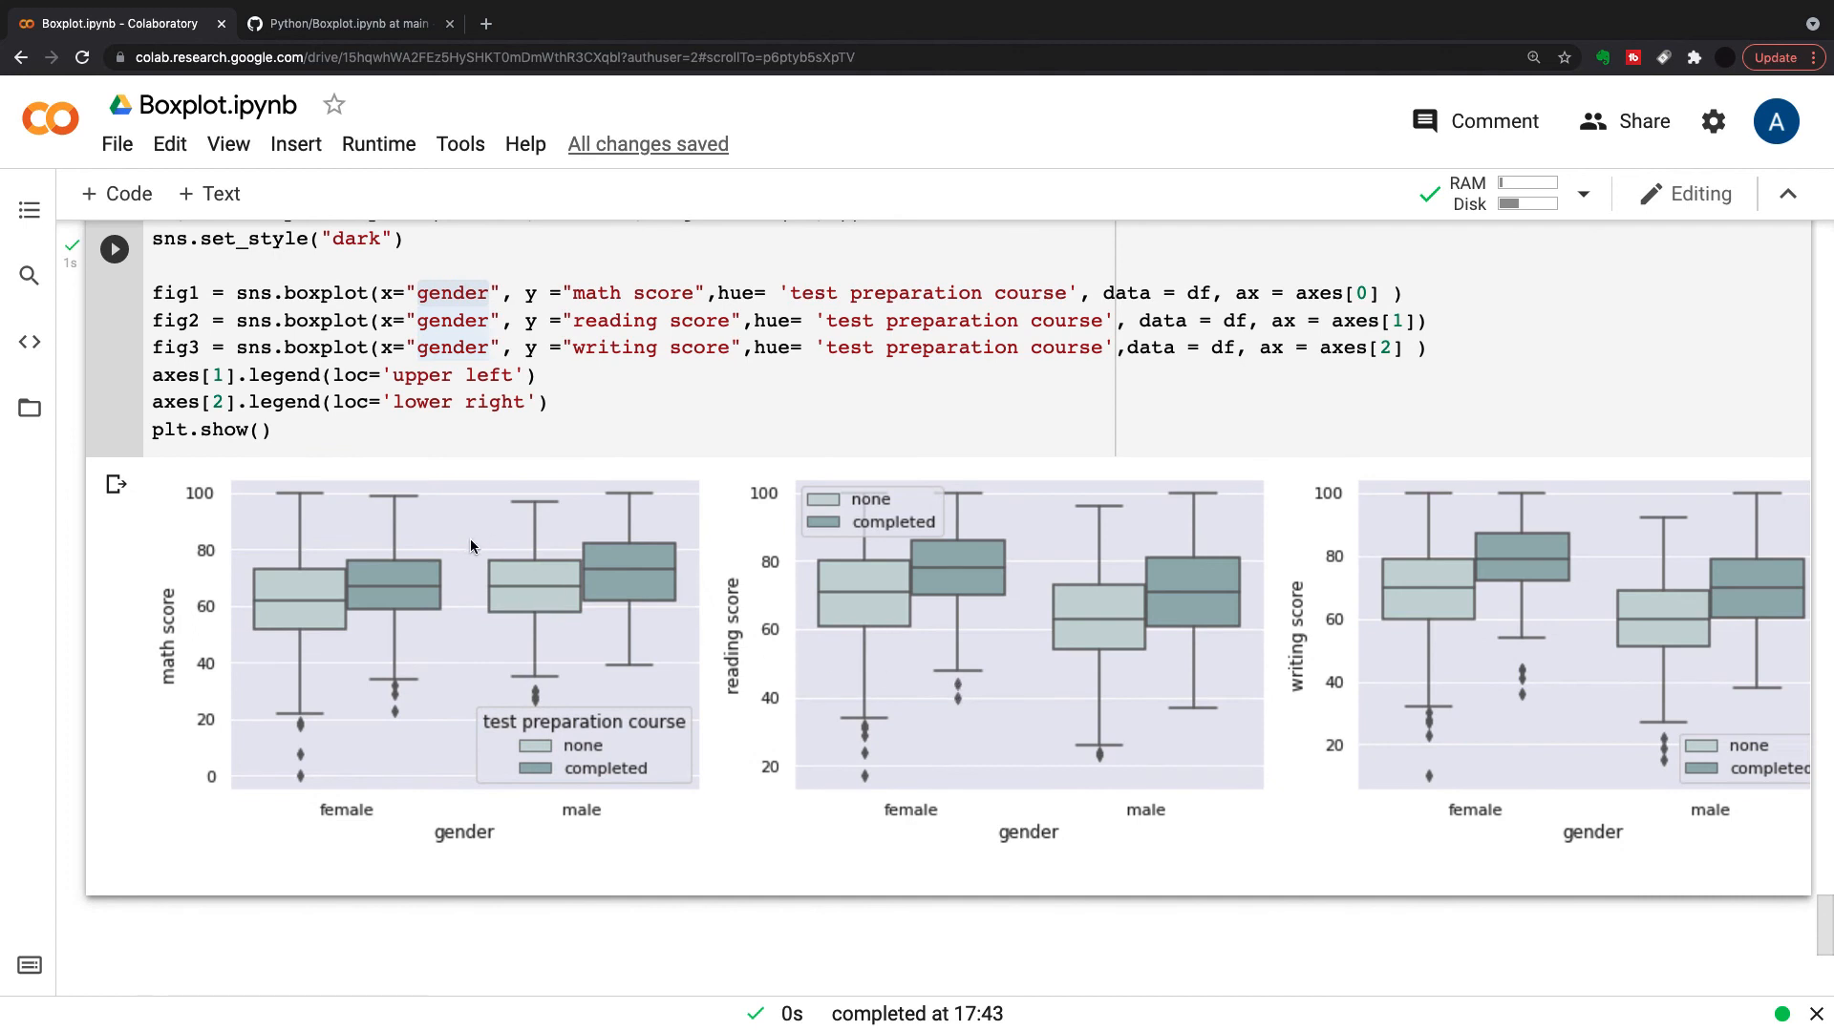
{"action": "mouse_move", "coordinate": [1404, 550]}
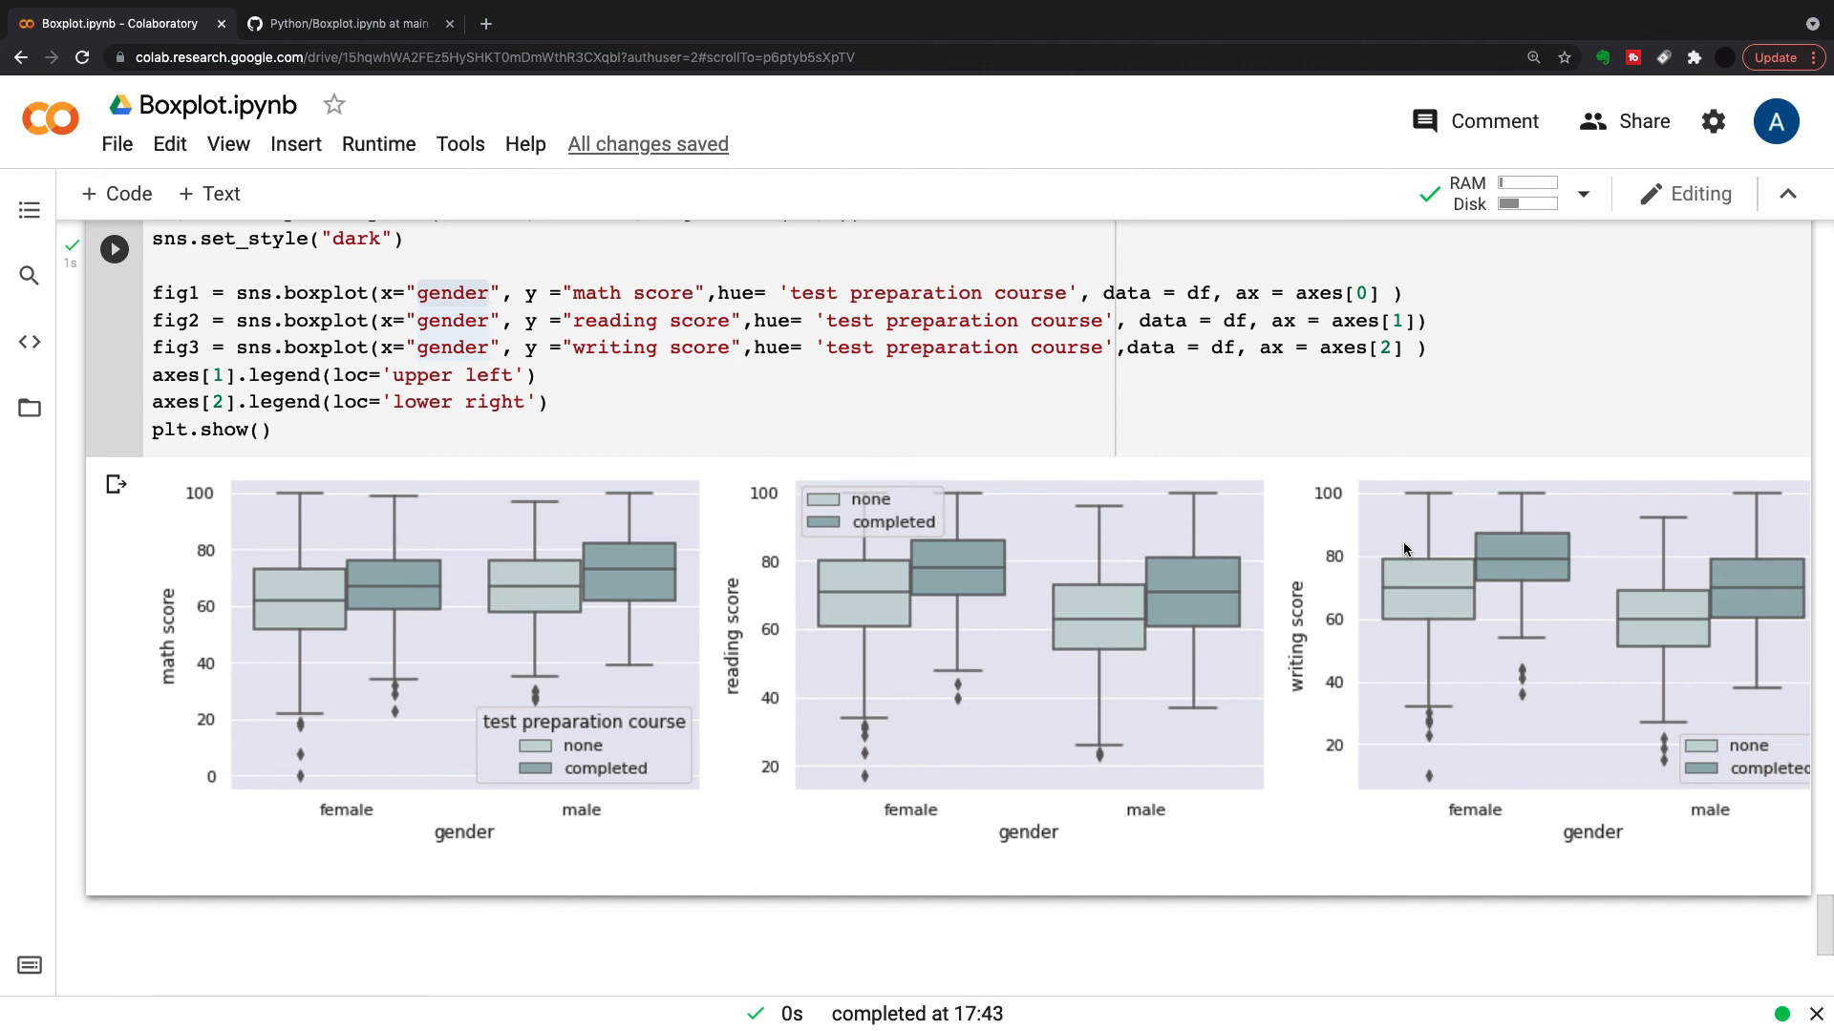
{"action": "mouse_move", "coordinate": [1400, 548]}
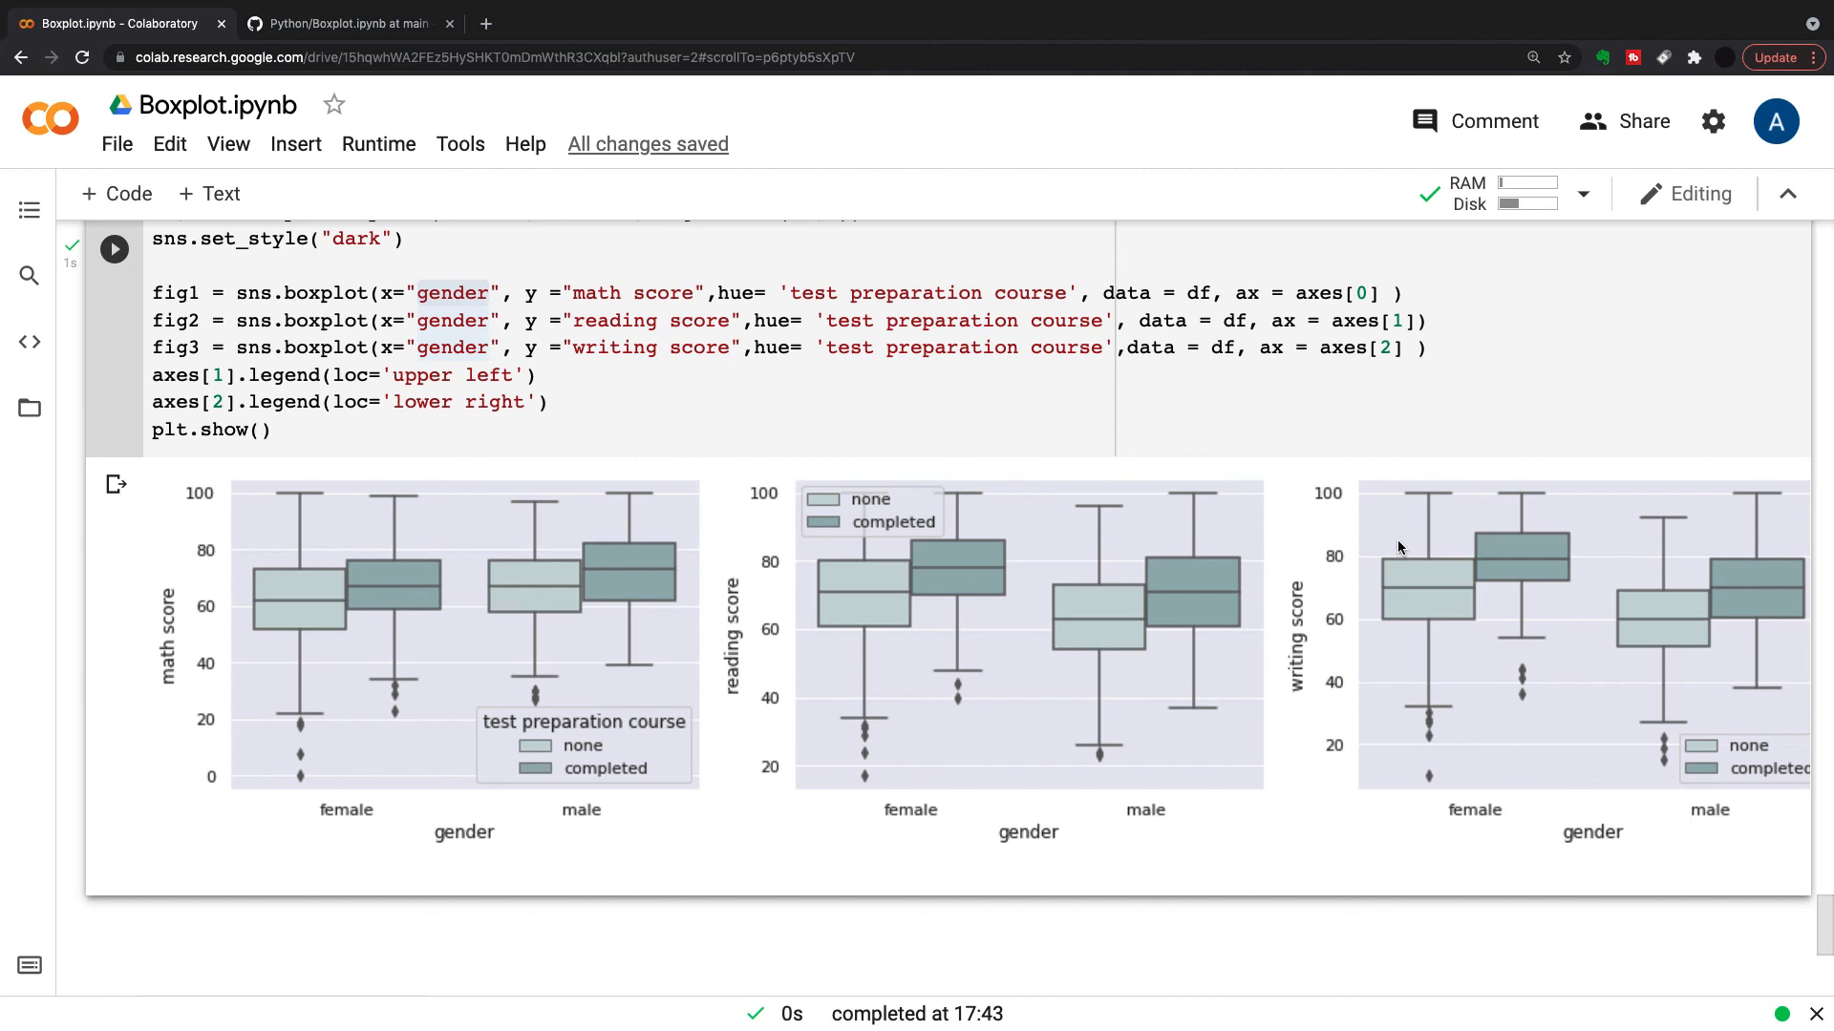